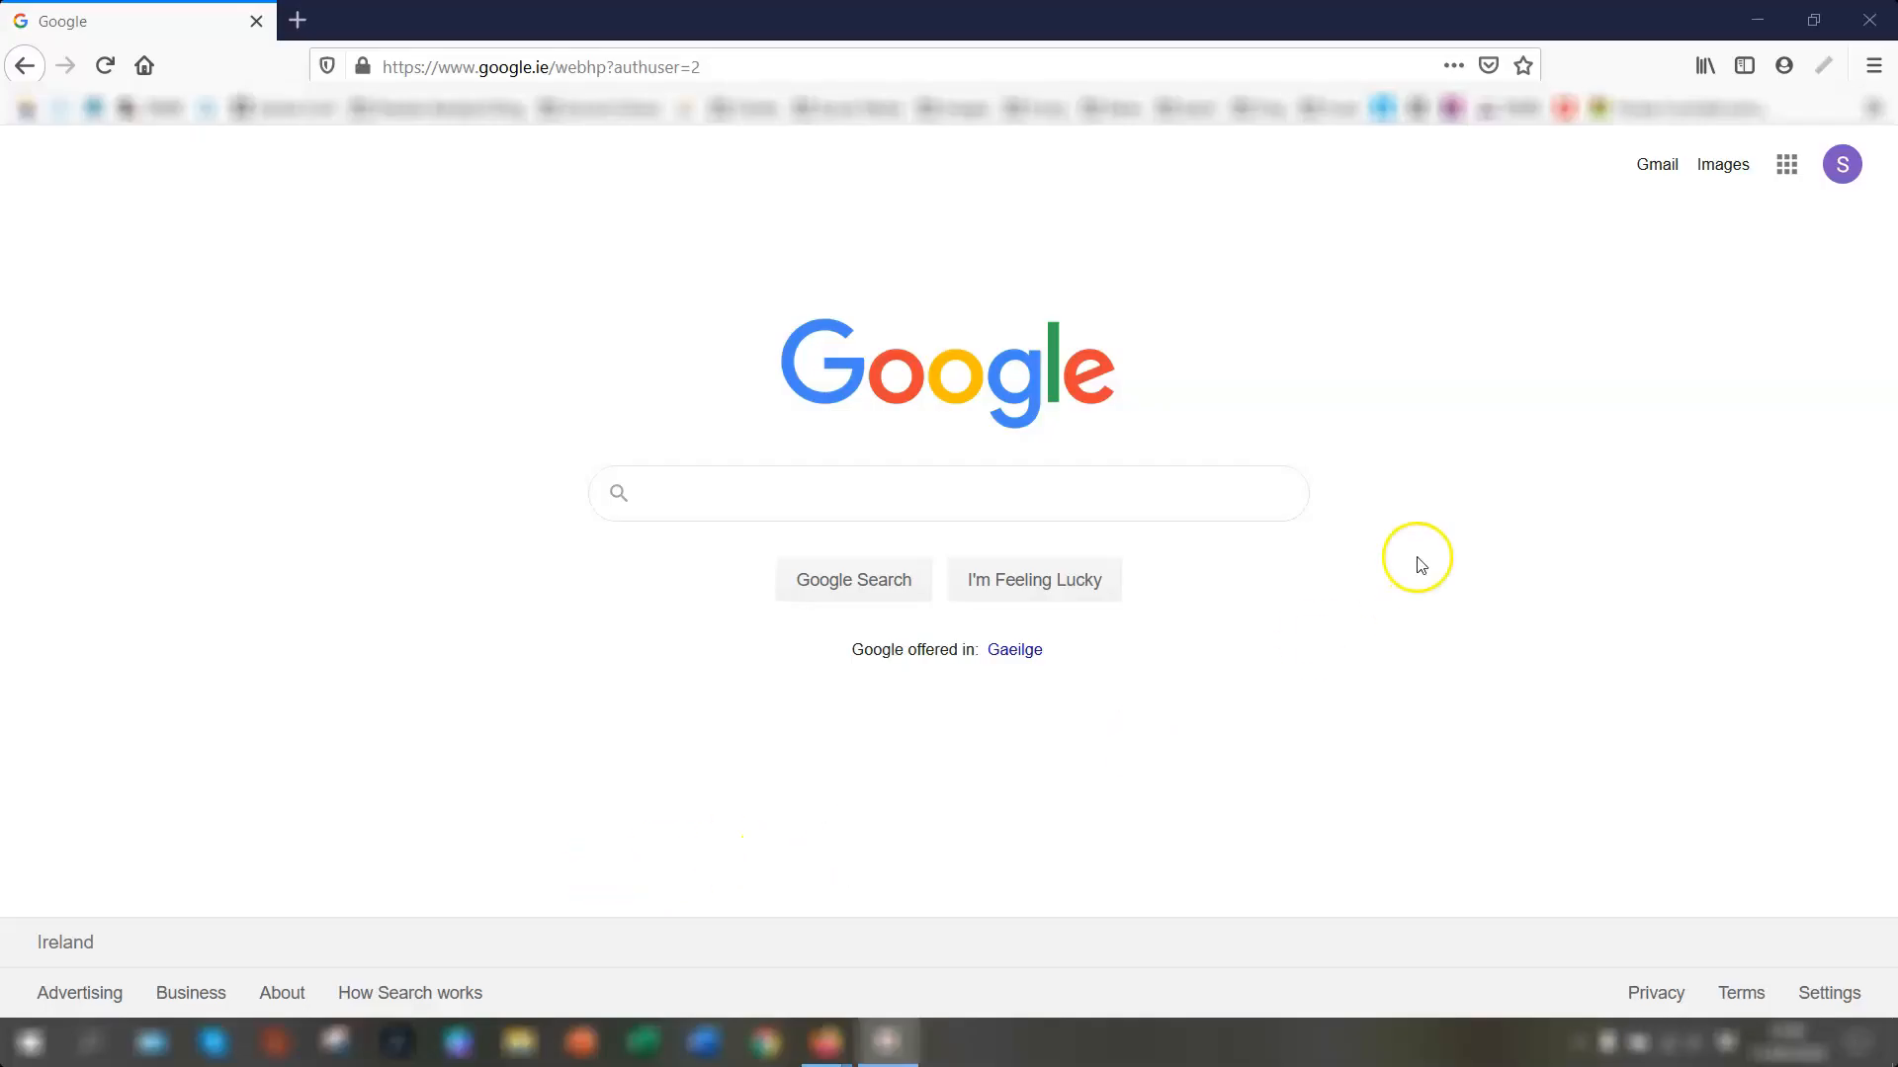
mouse_move(1788, 342)
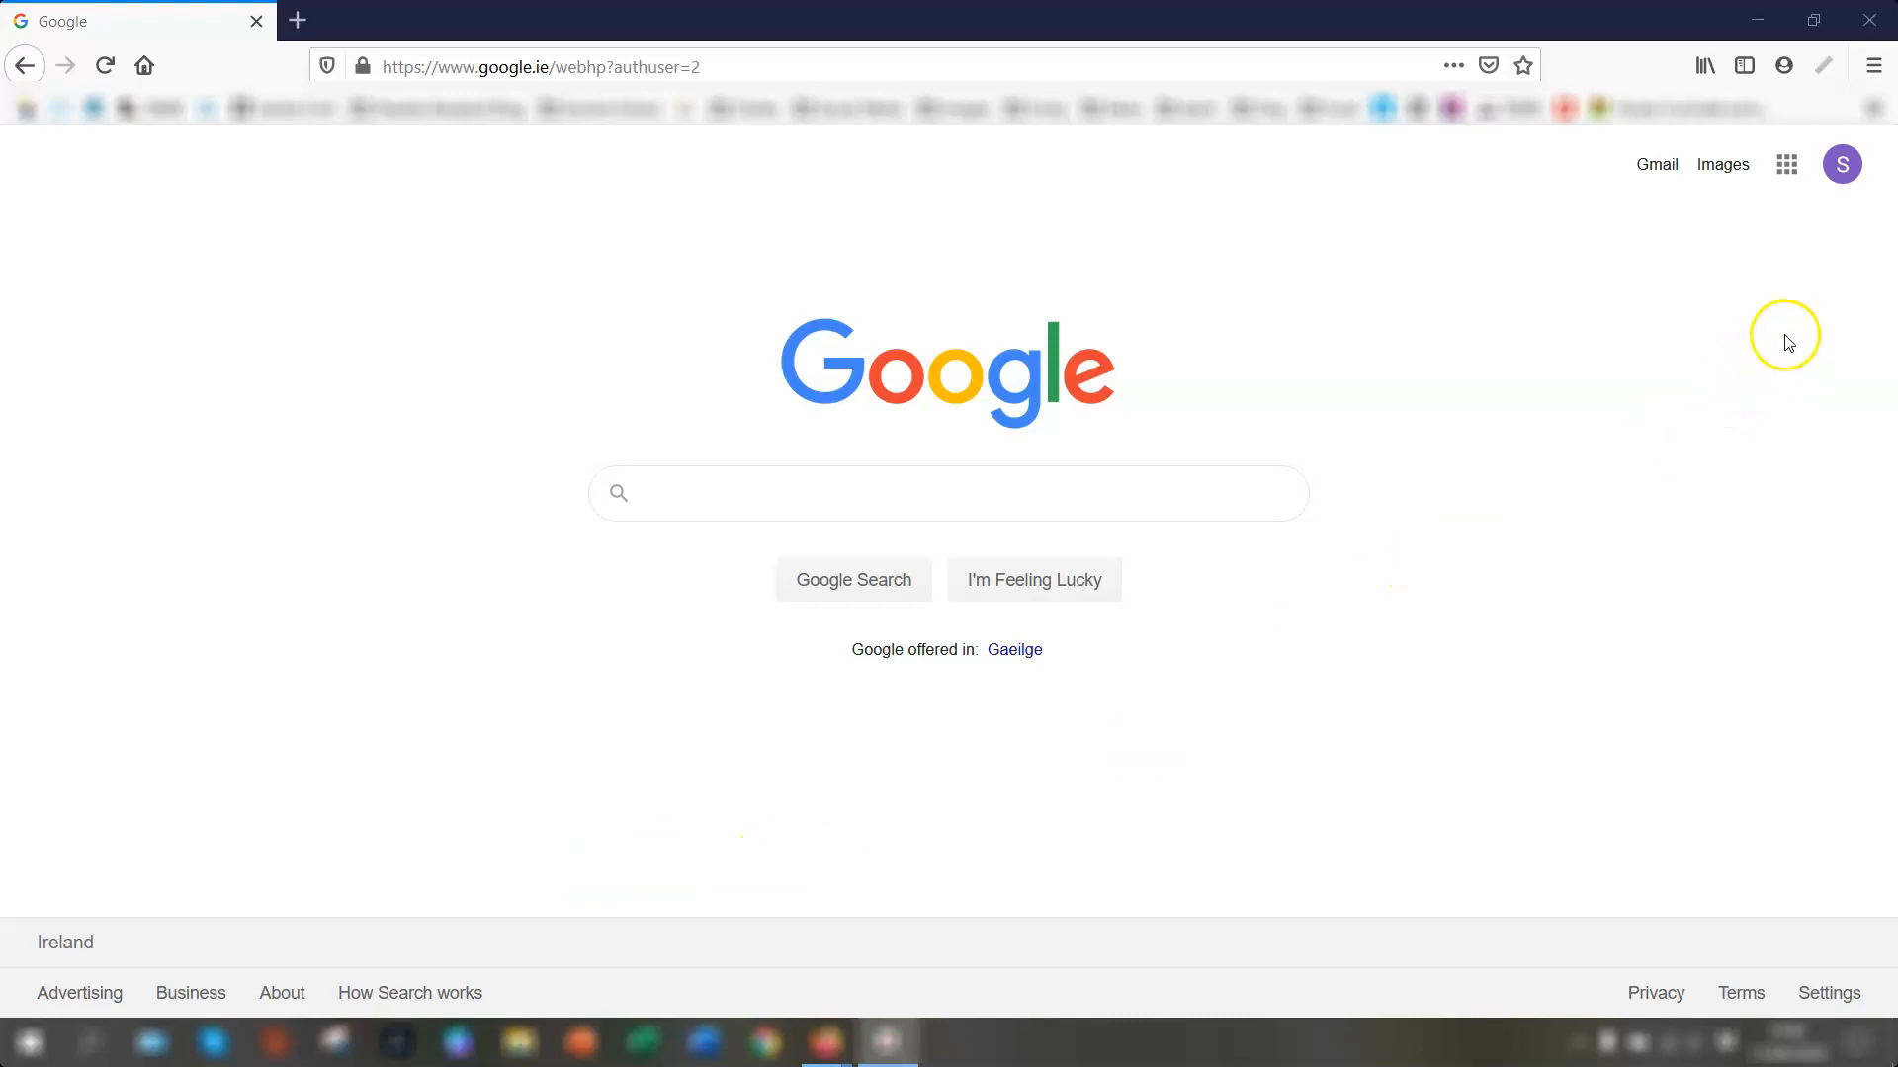
mouse_move(1755, 324)
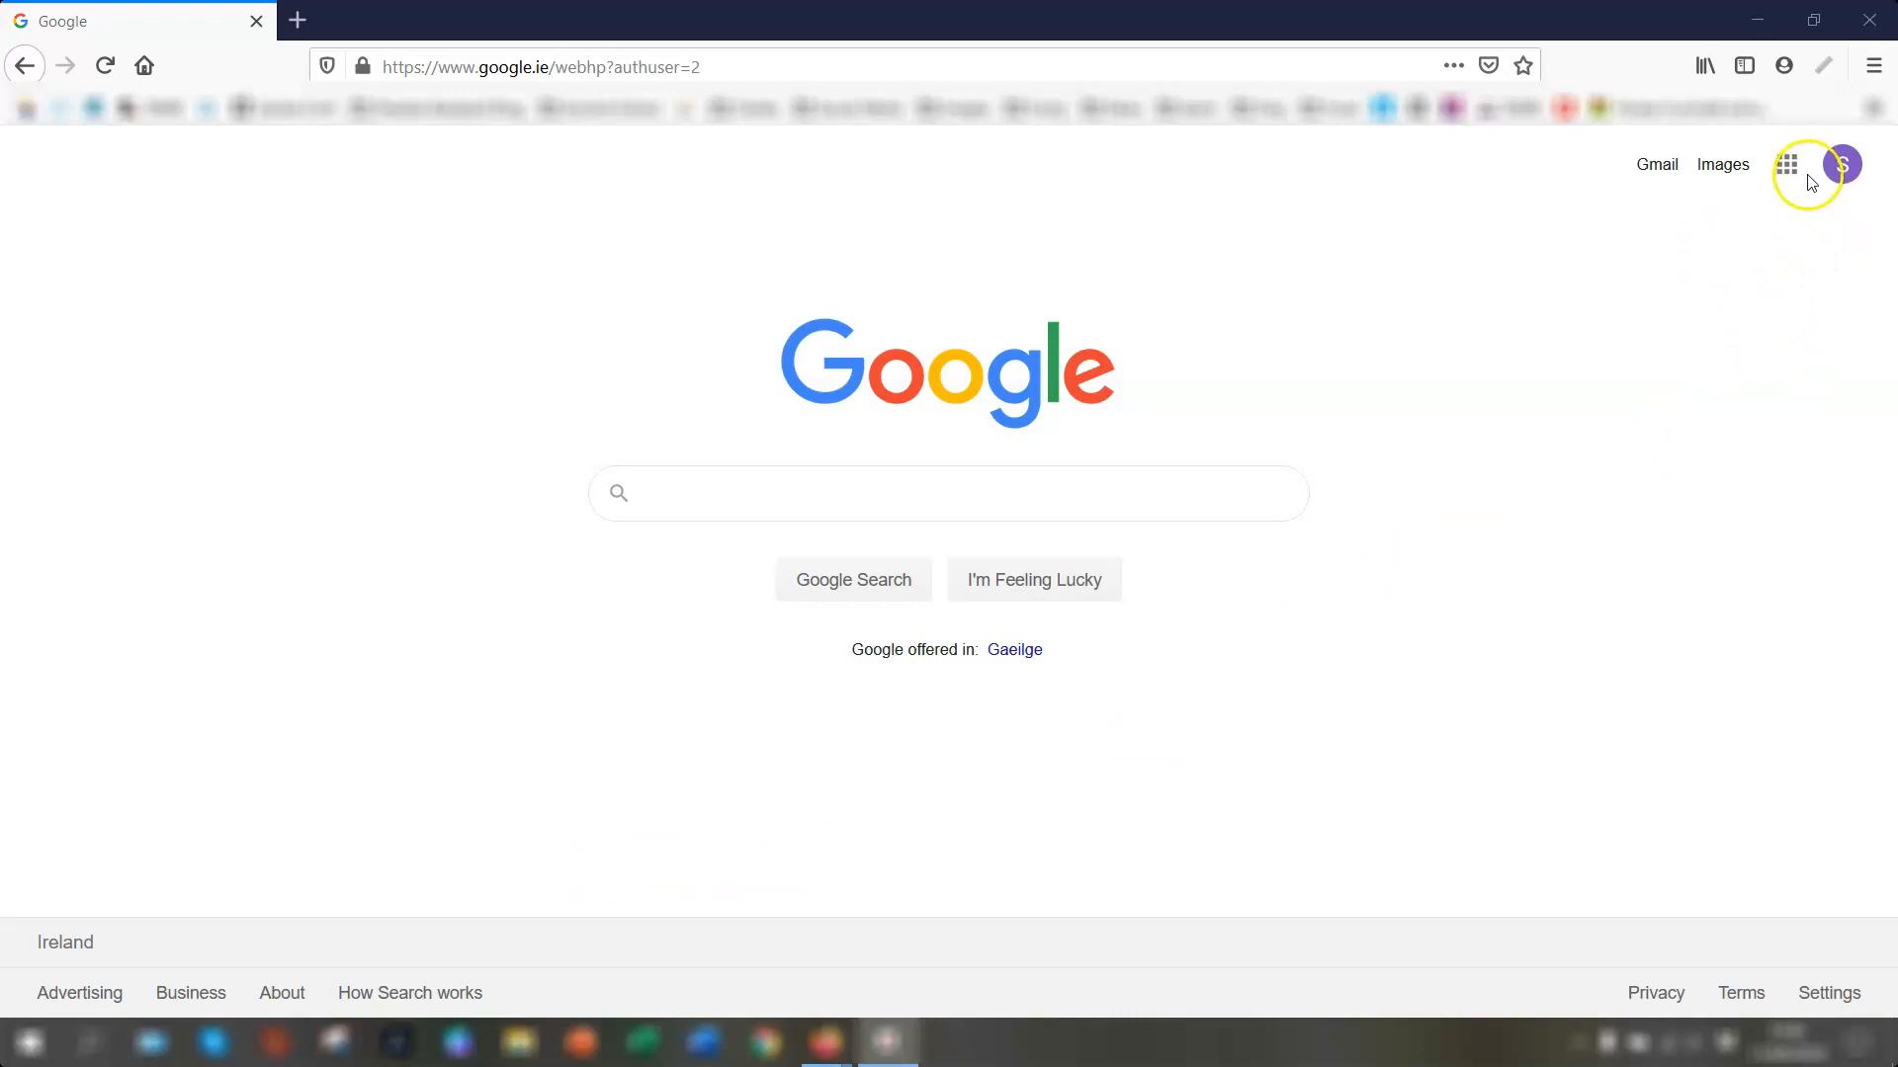
mouse_move(1789, 165)
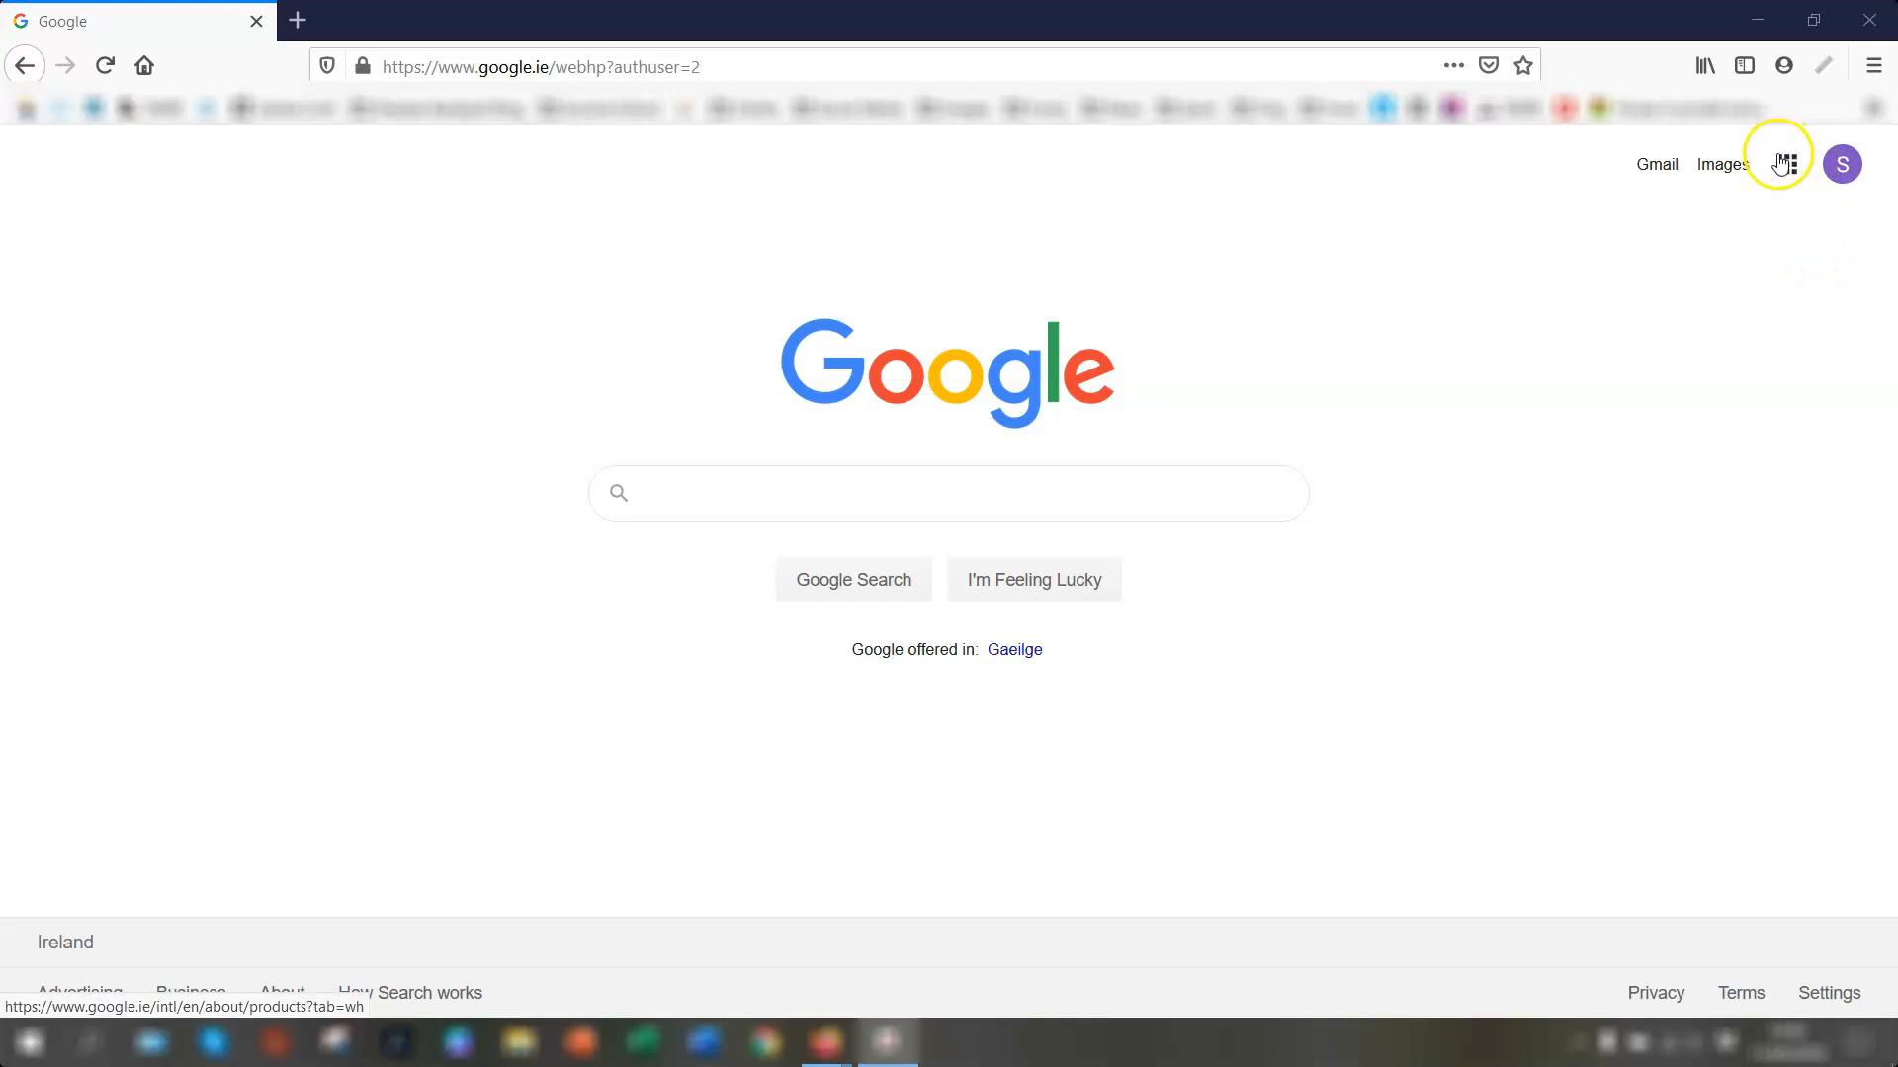
mouse_move(1796, 198)
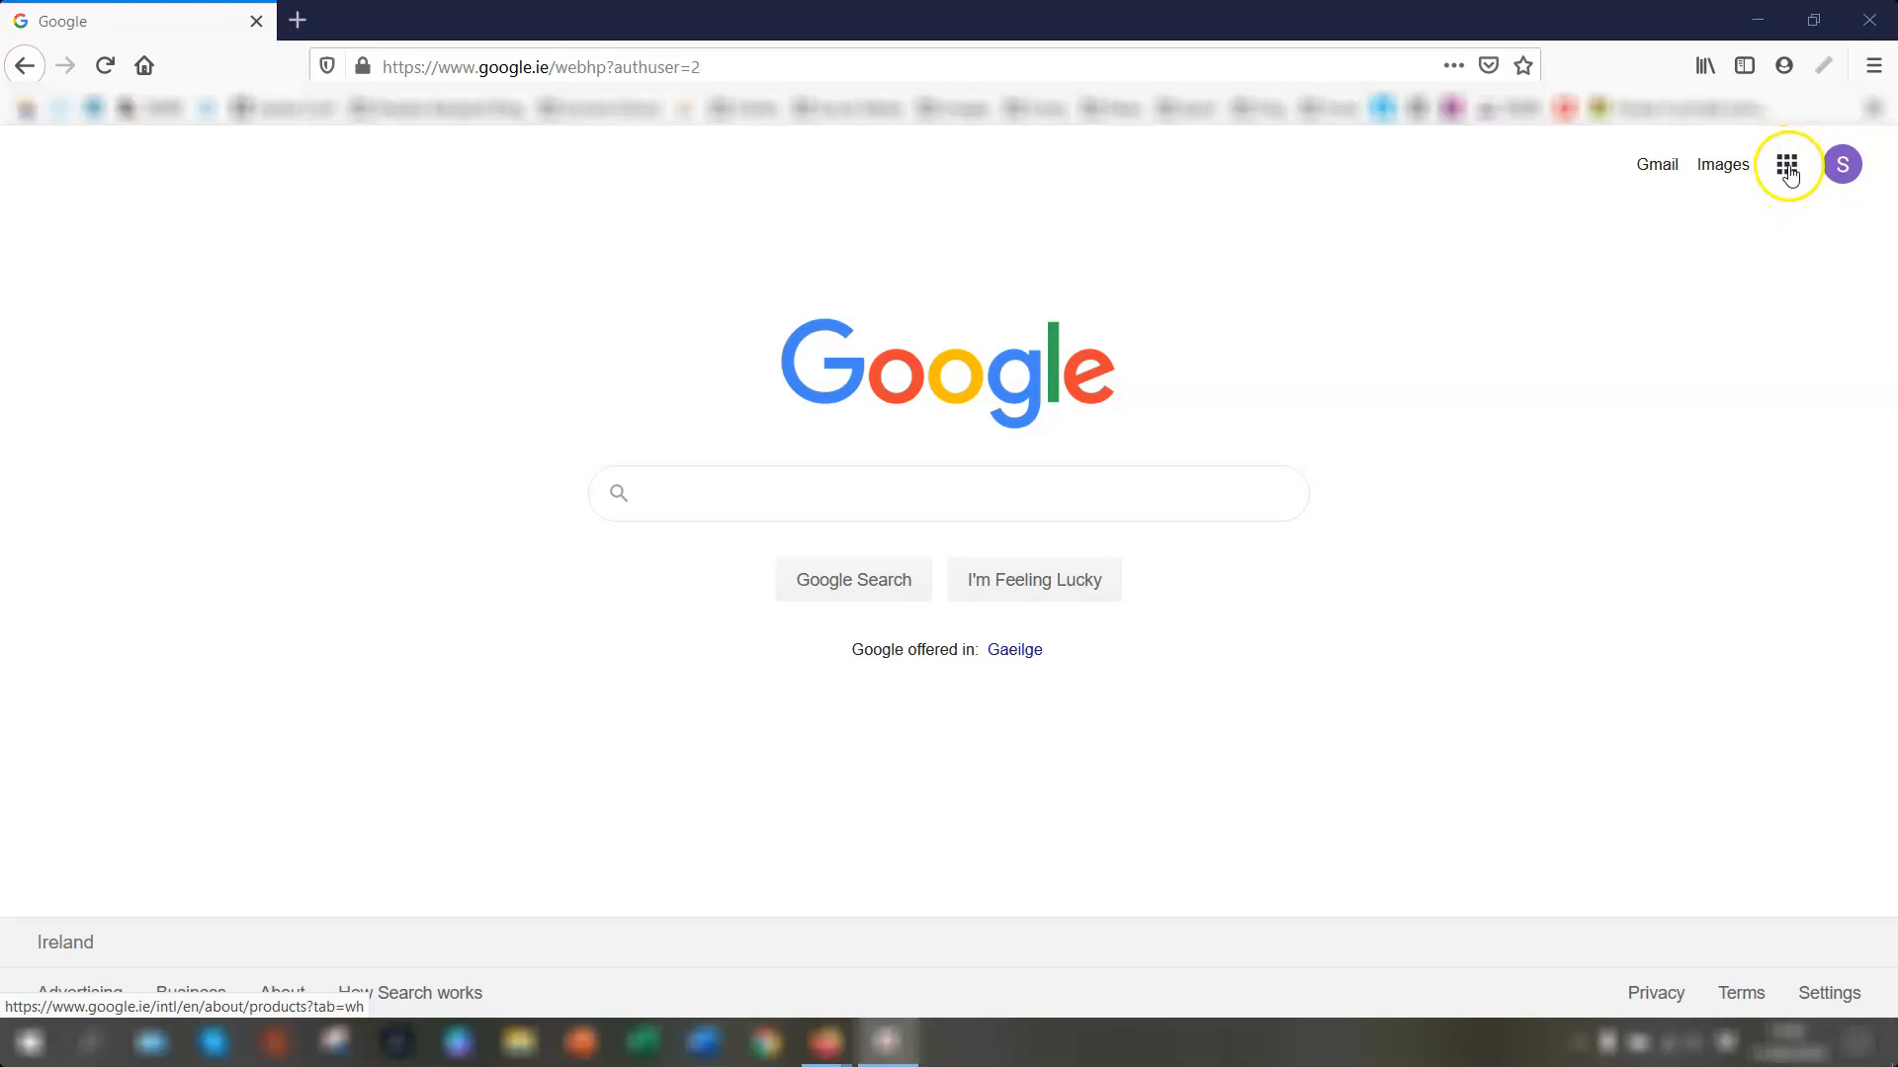
Open Google Drive from the Google apps grid on the Google homepage
click(1785, 164)
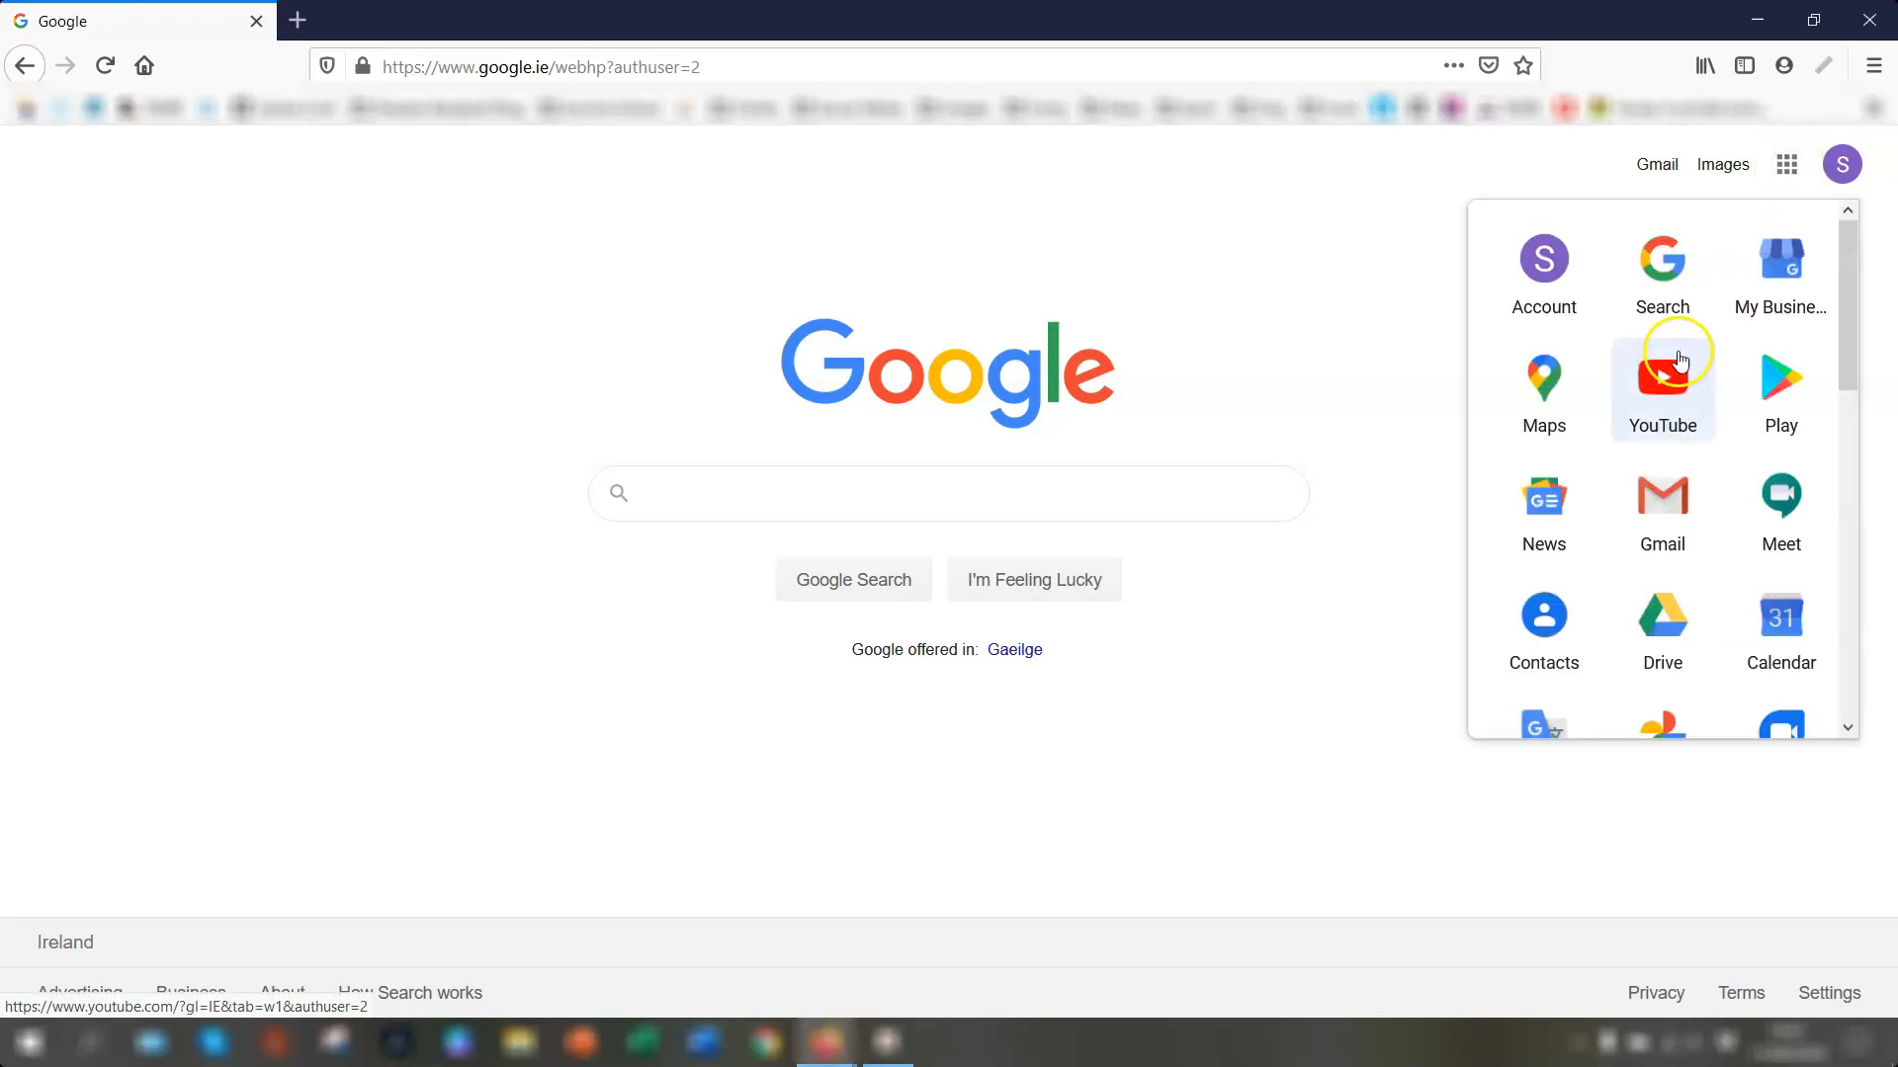
scroll(down, 3)
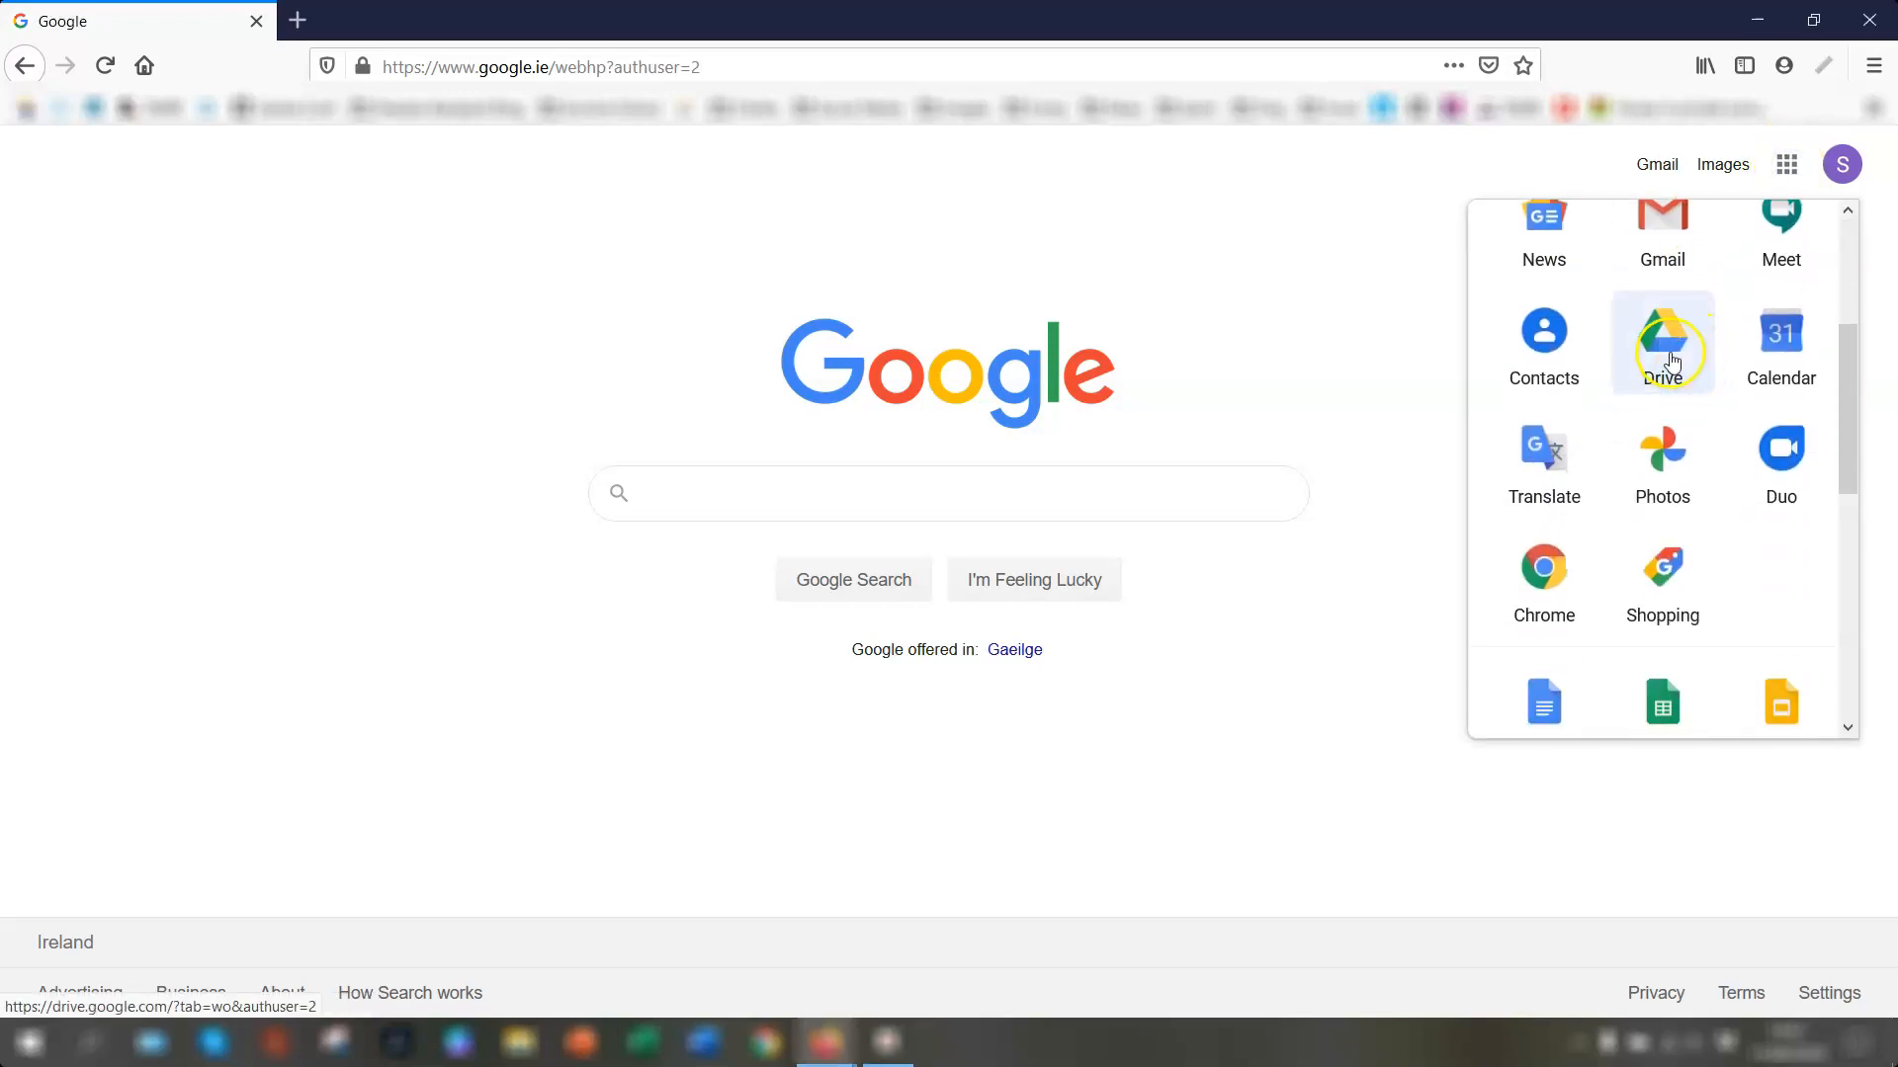
click(1660, 342)
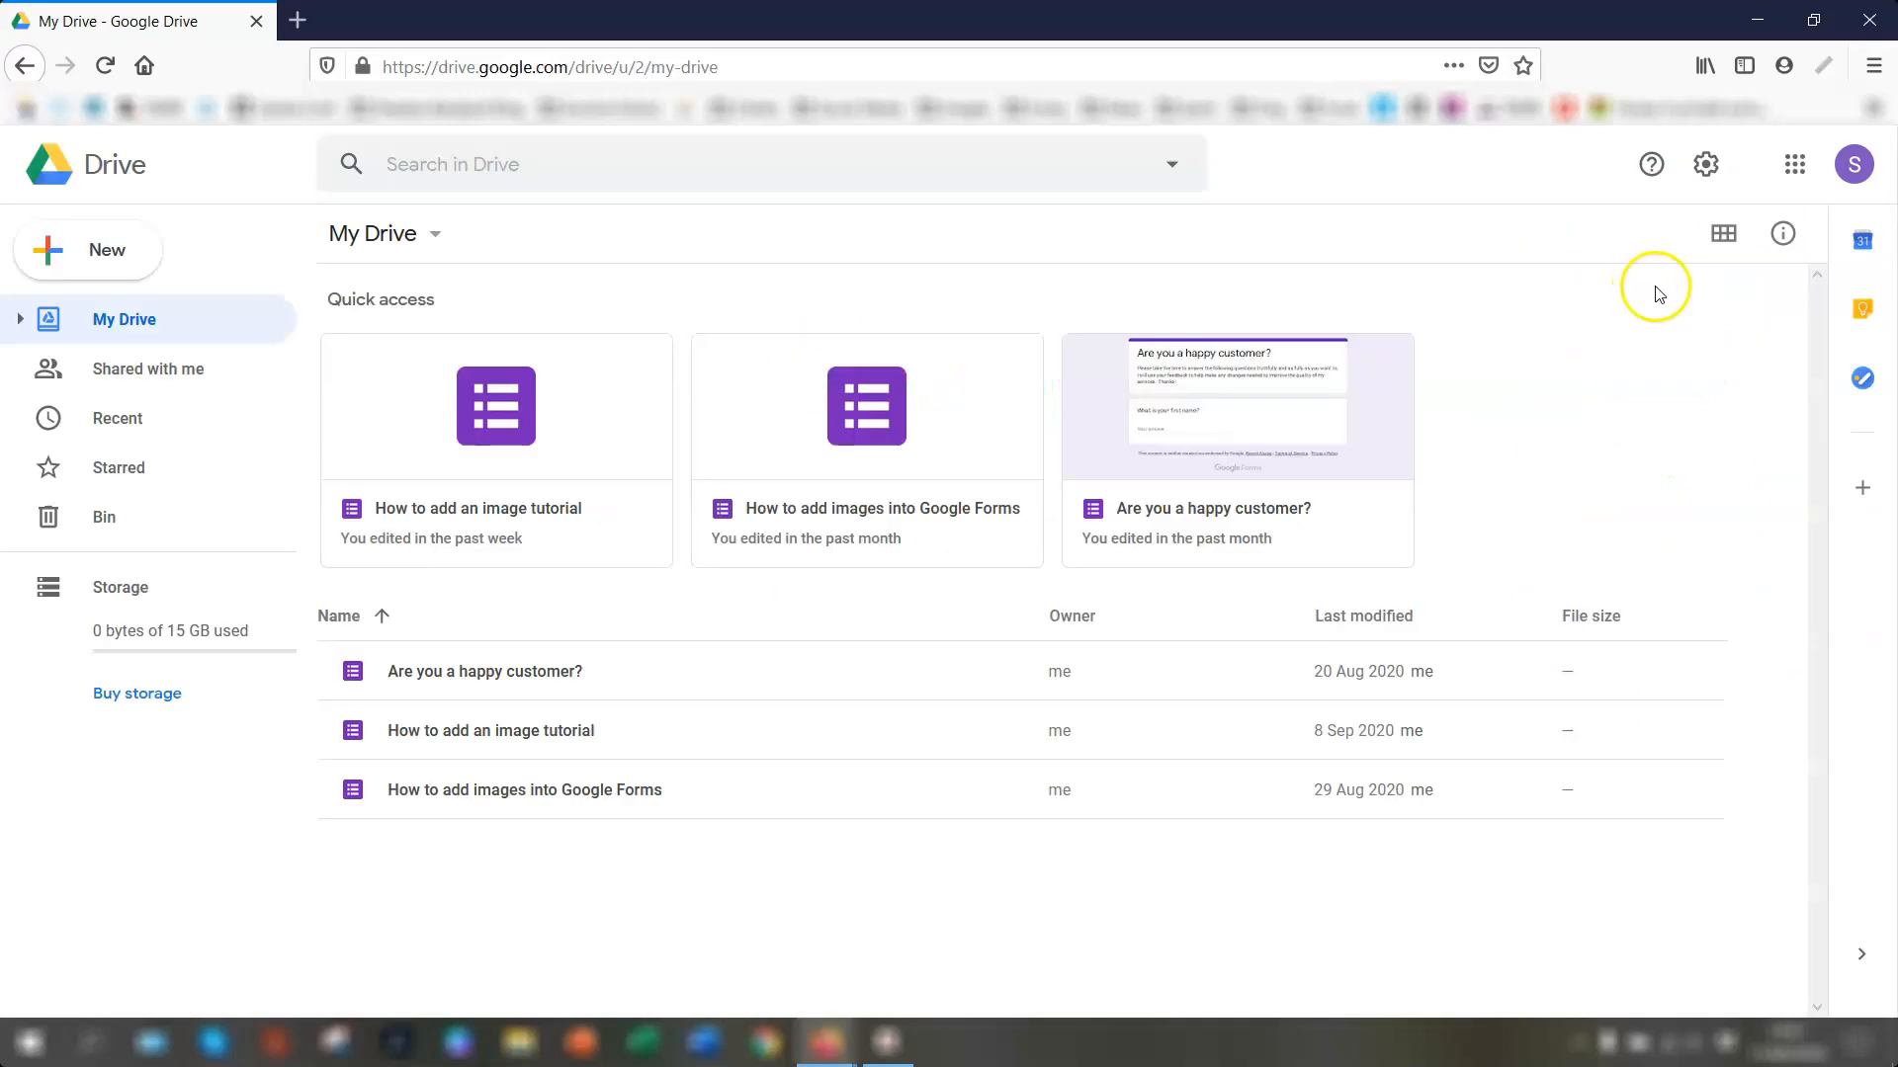
mouse_move(1461, 460)
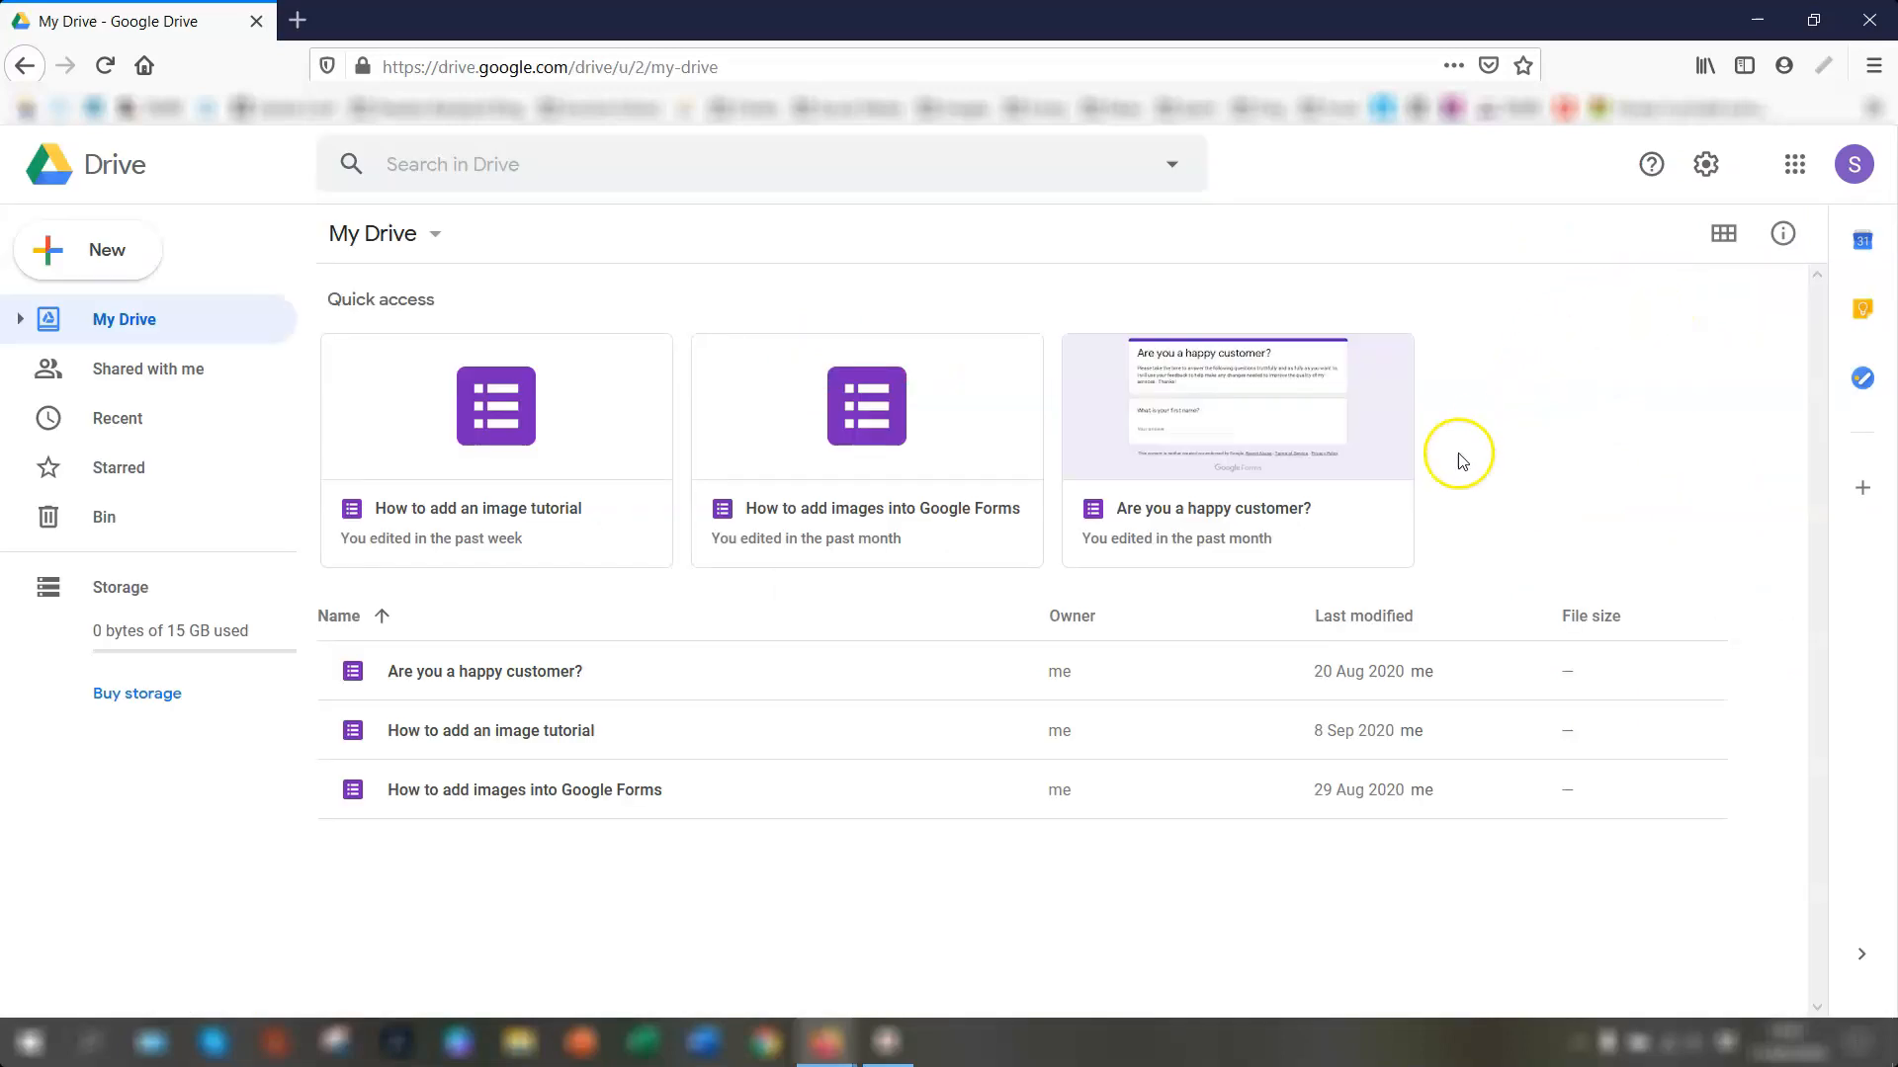
mouse_move(832, 233)
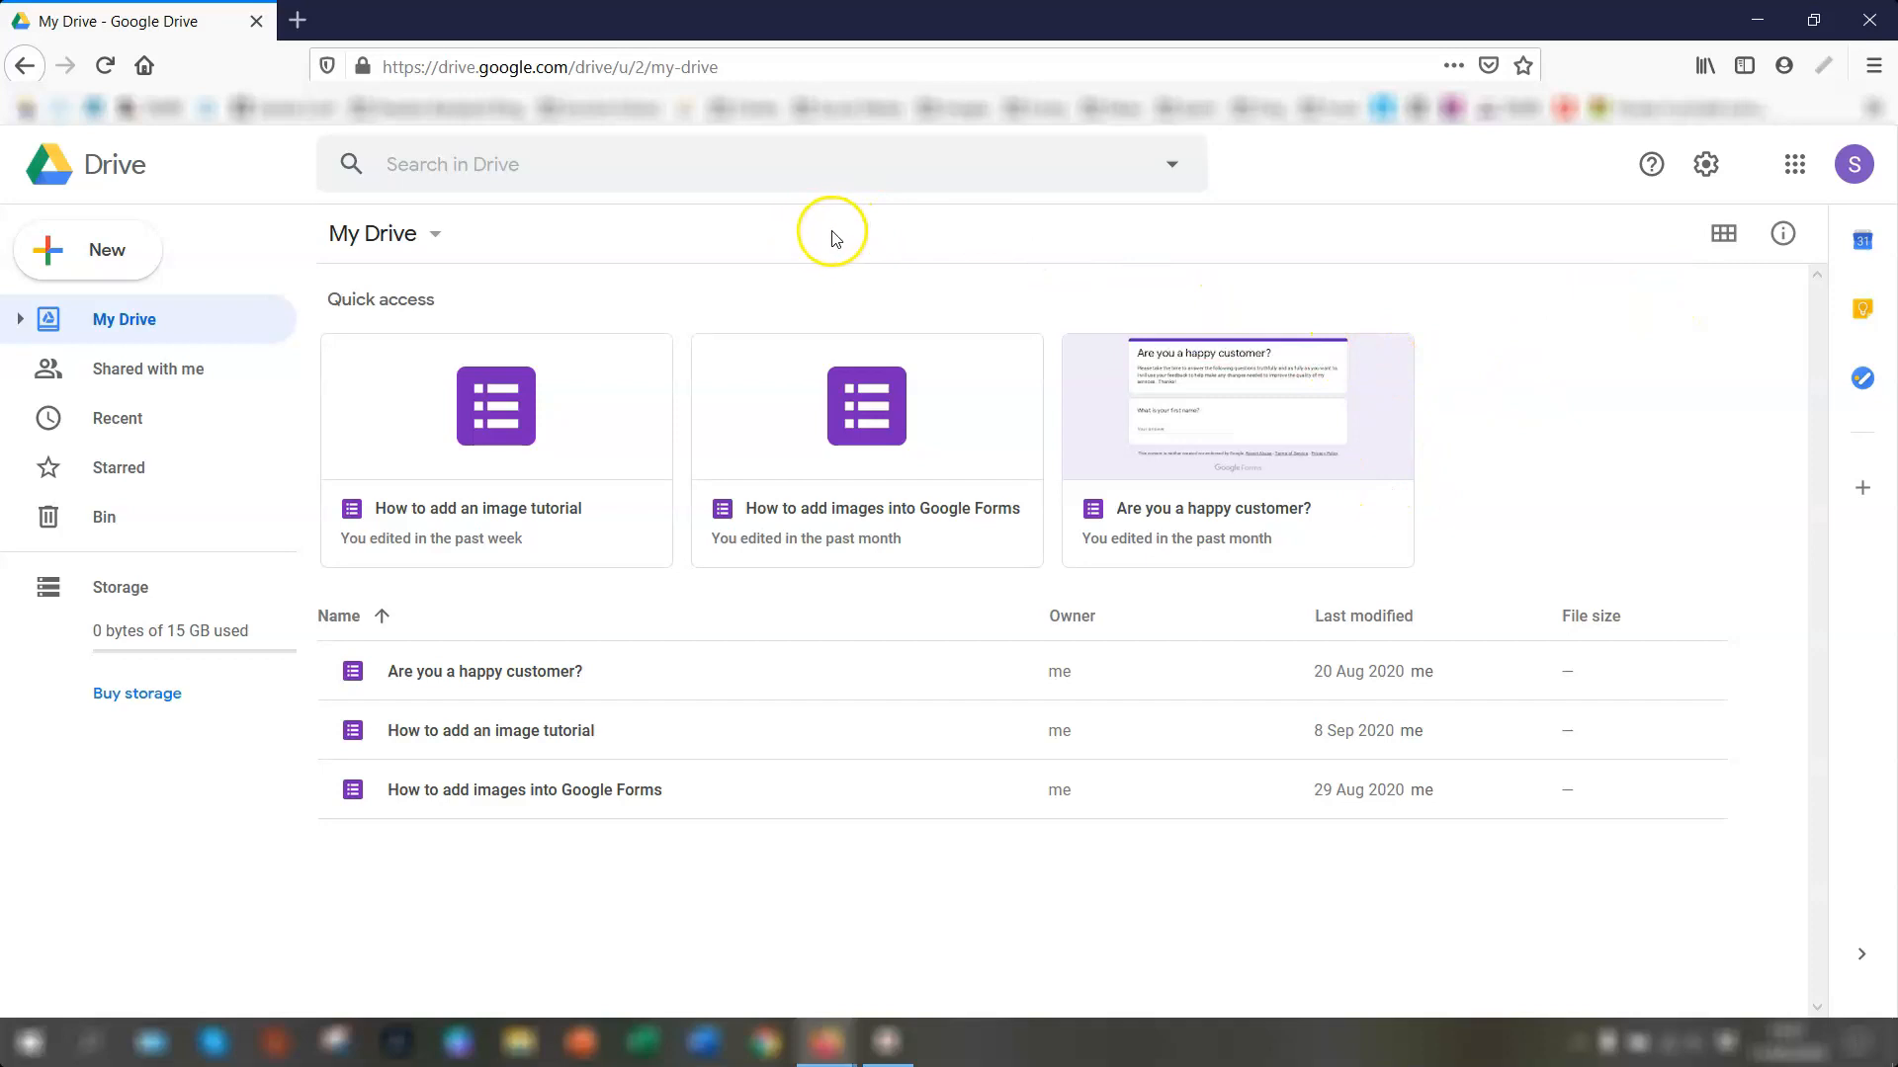
mouse_move(739, 251)
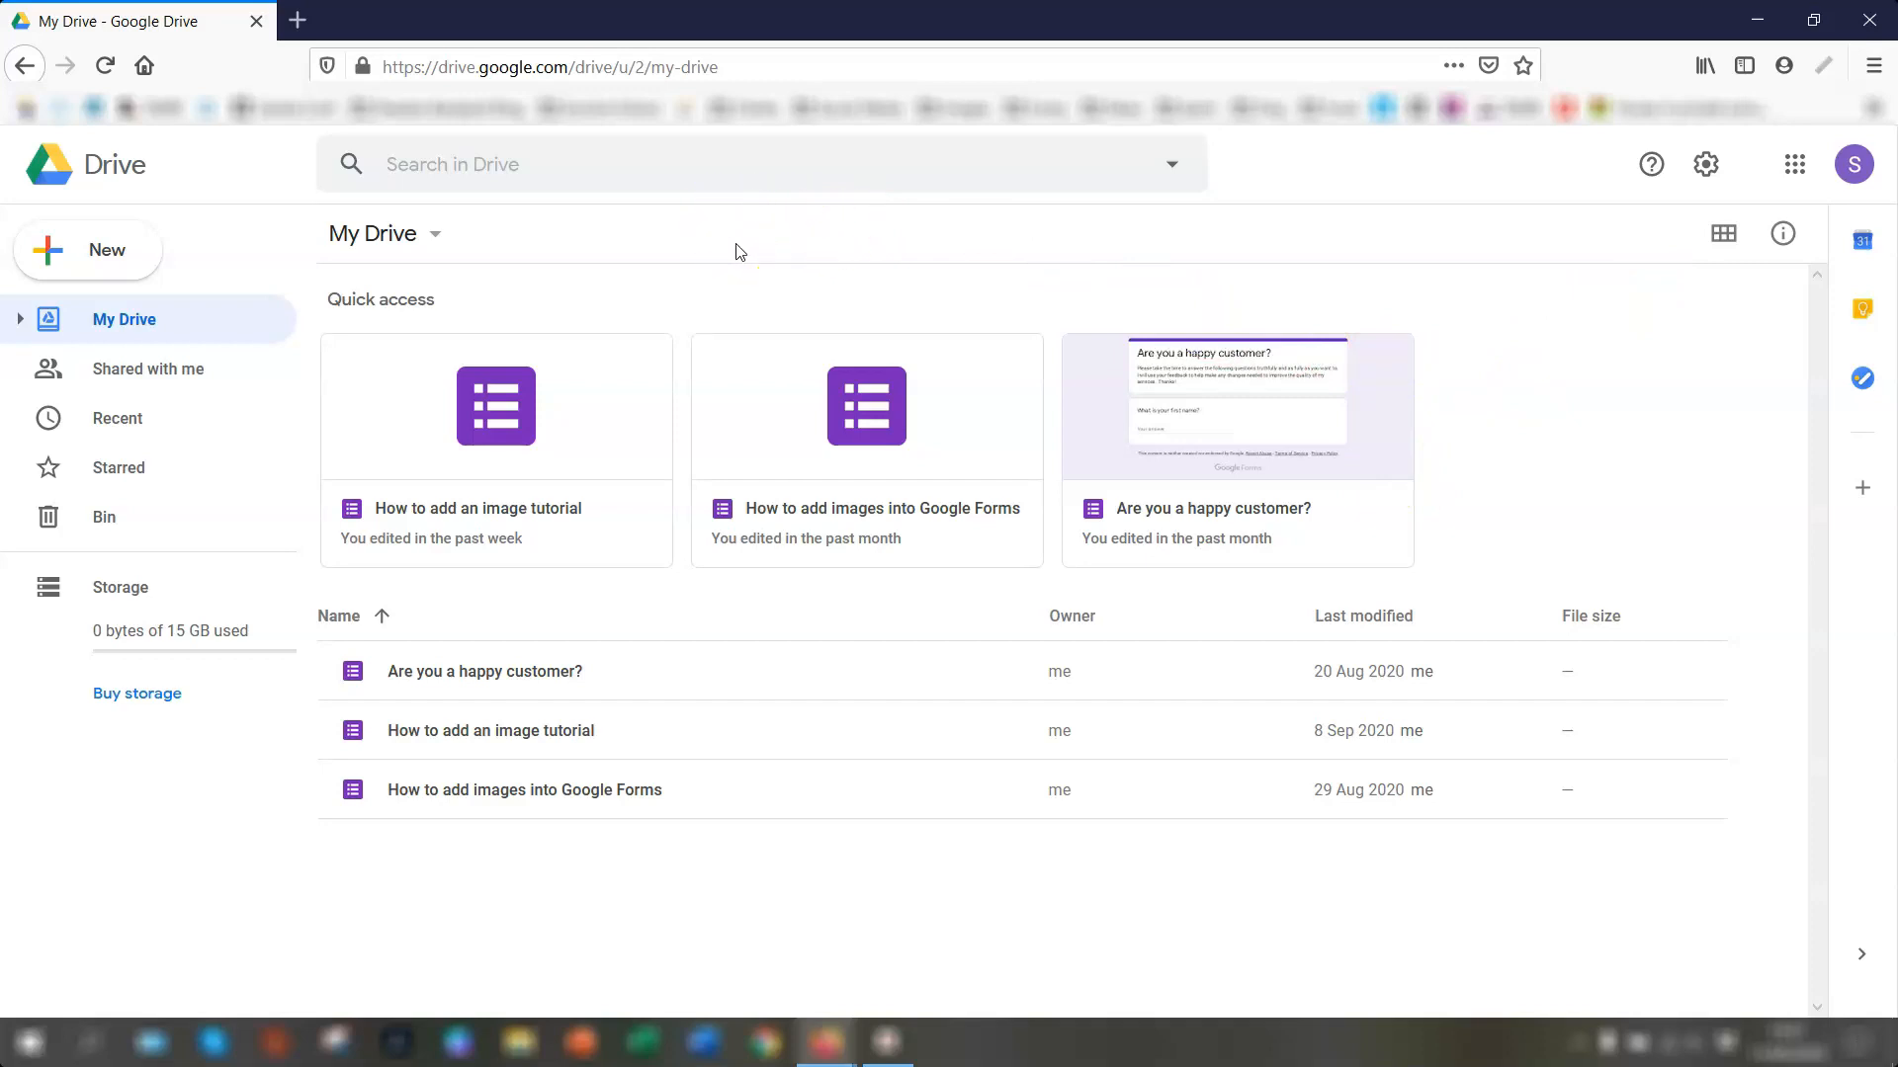
Start a new Google Sheet from a template and browse the gallery to the Work section
click(87, 251)
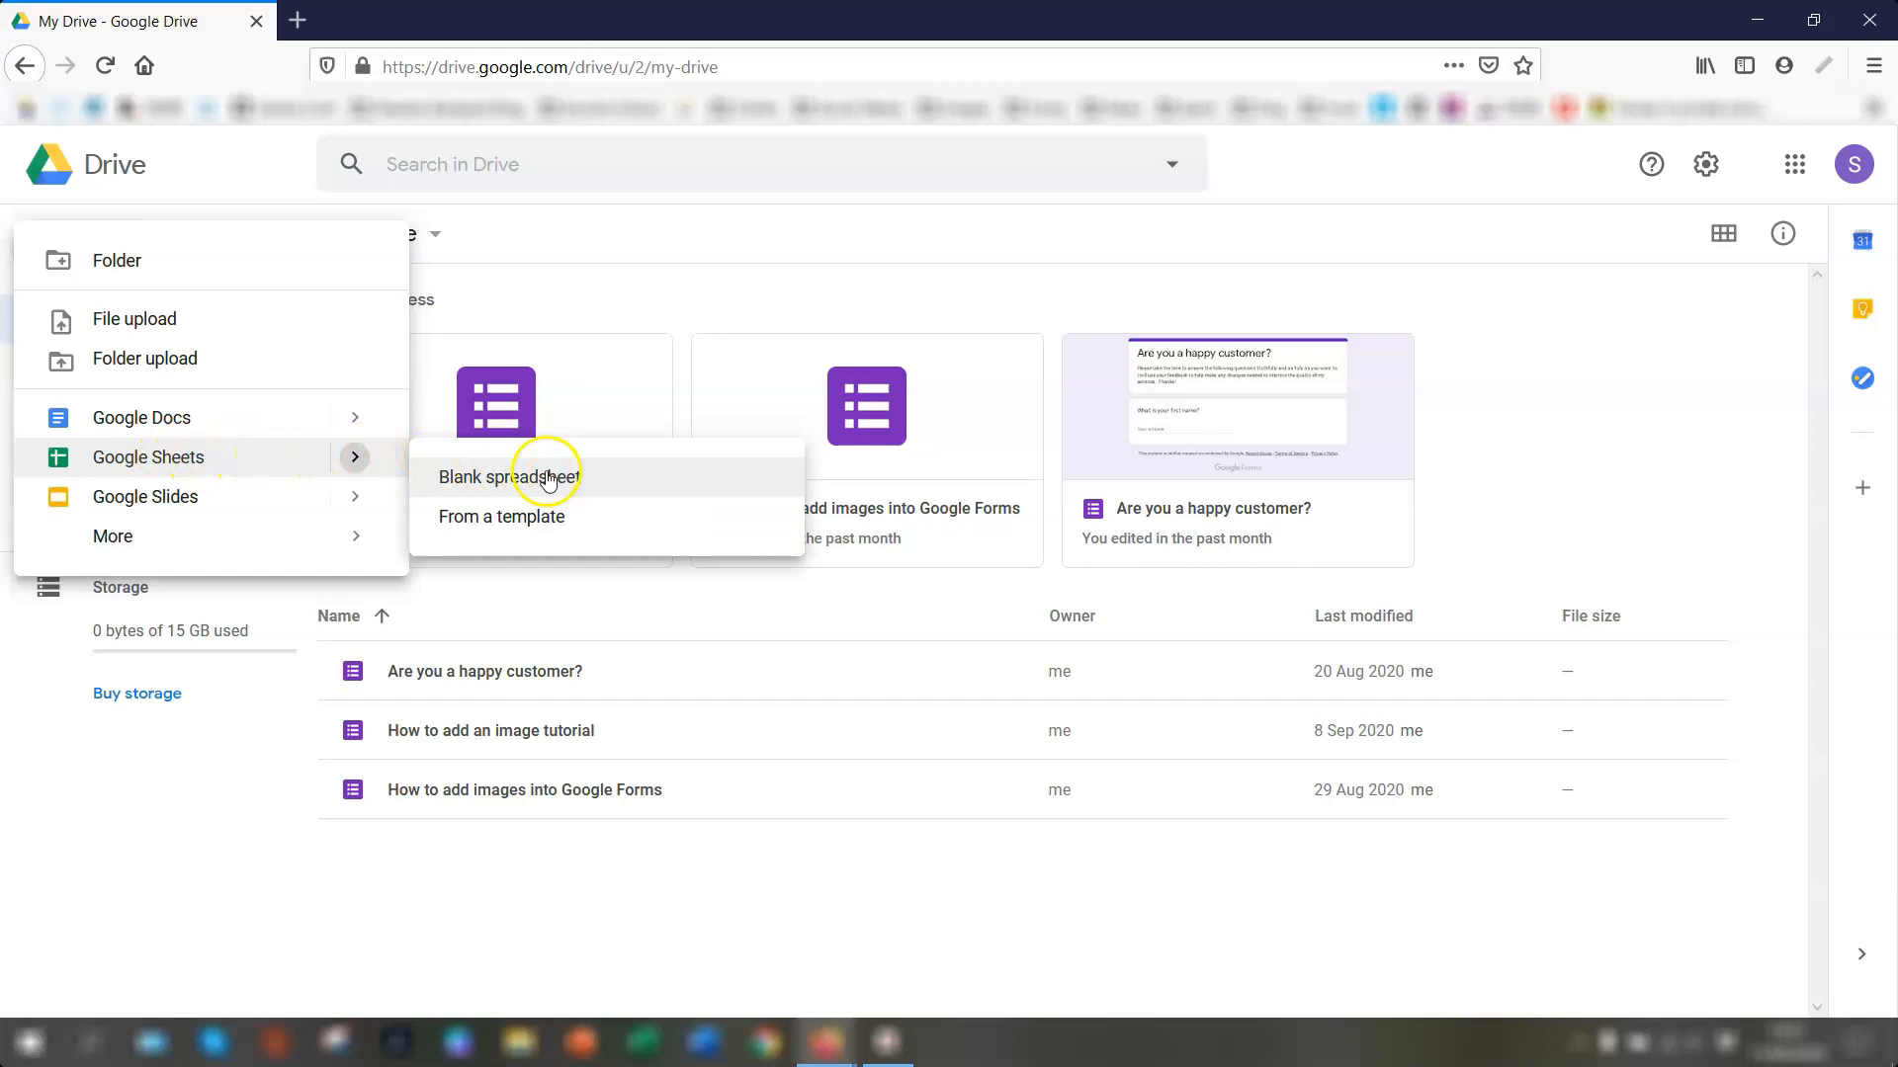
mouse_move(563, 516)
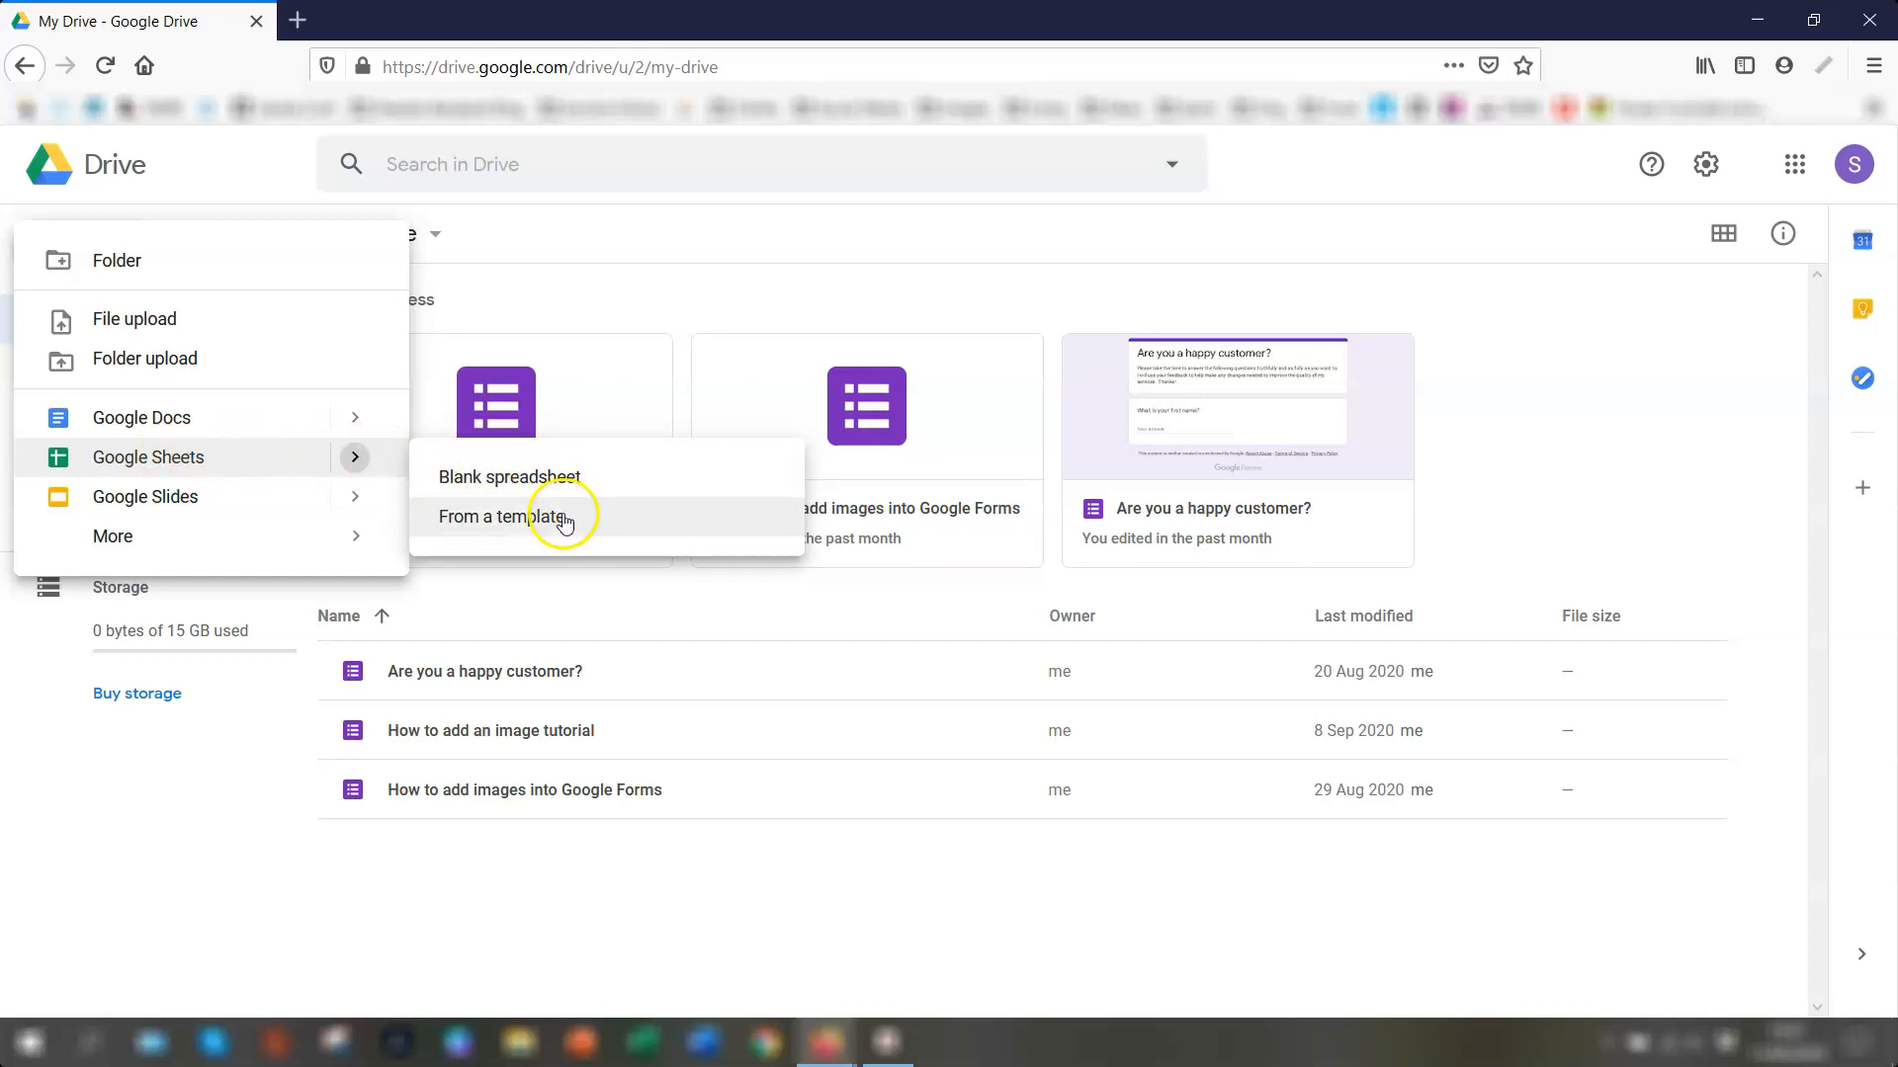
click(510, 516)
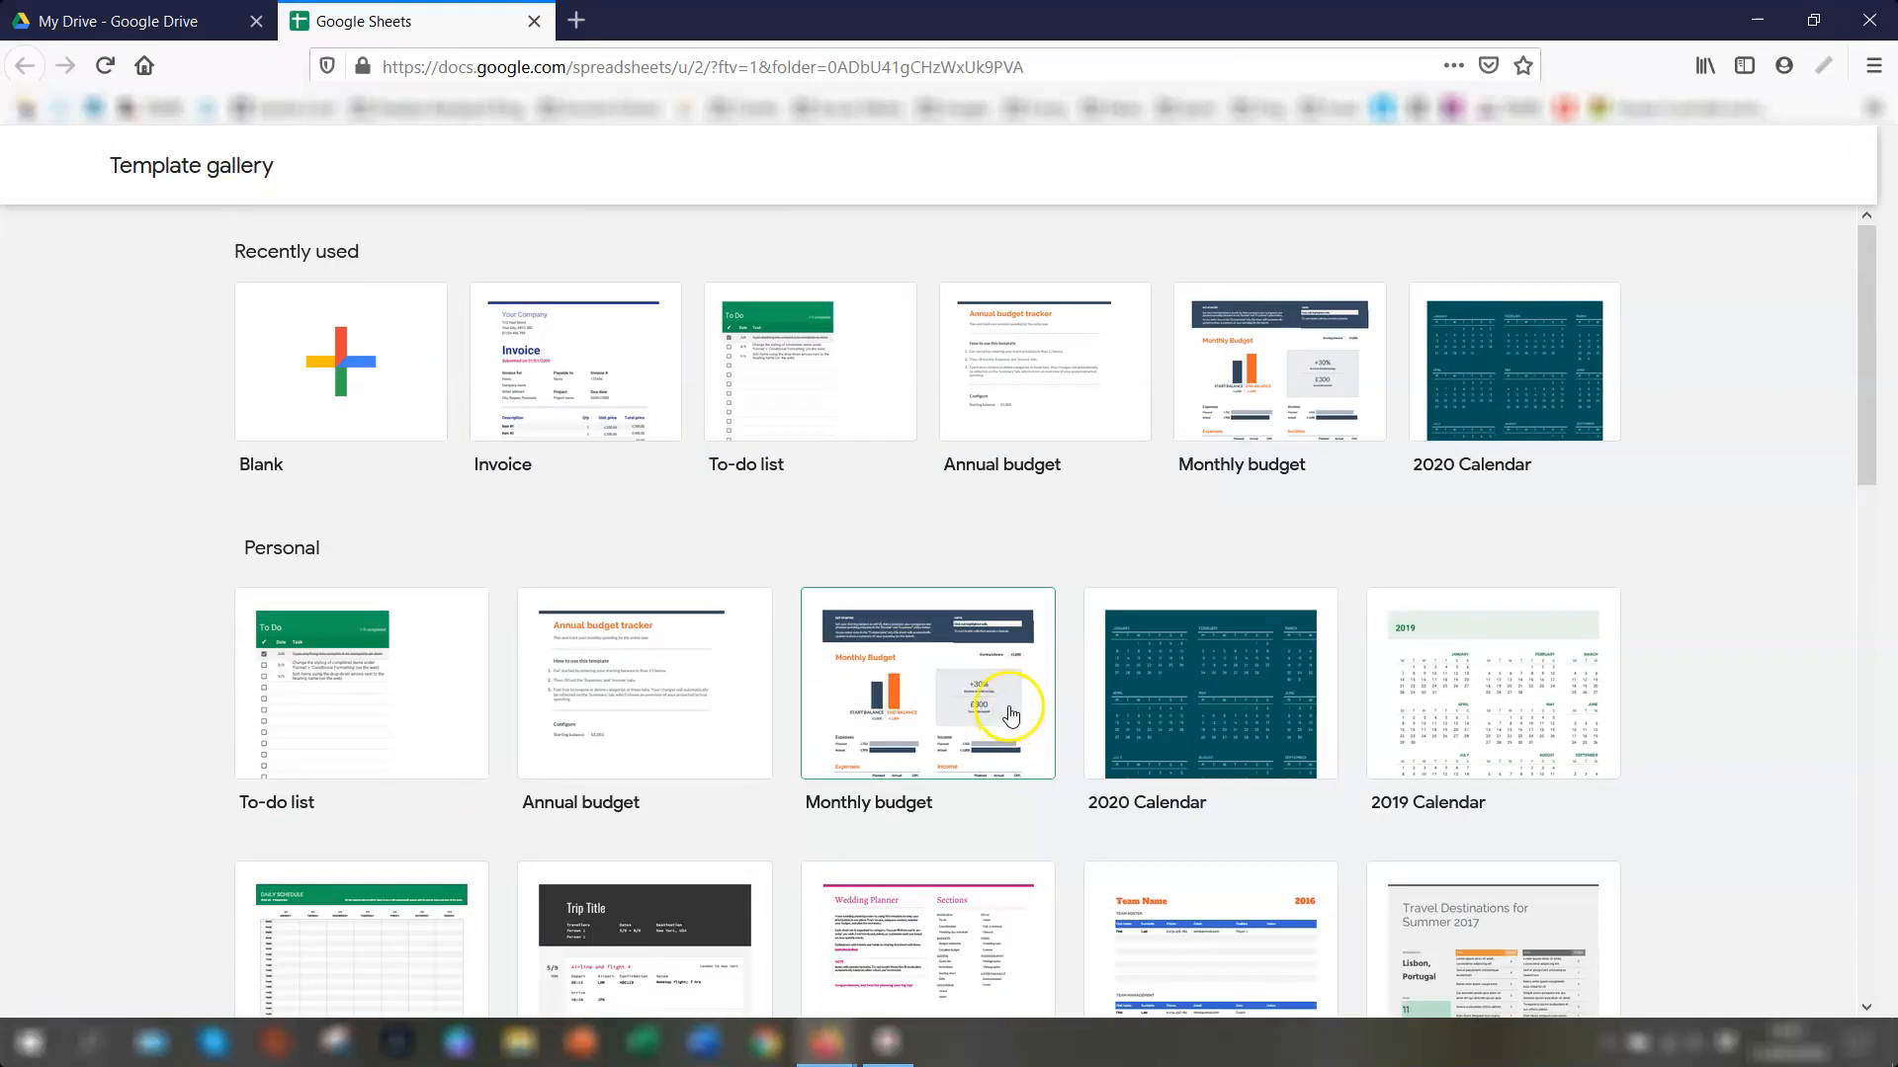
scroll(down, 3)
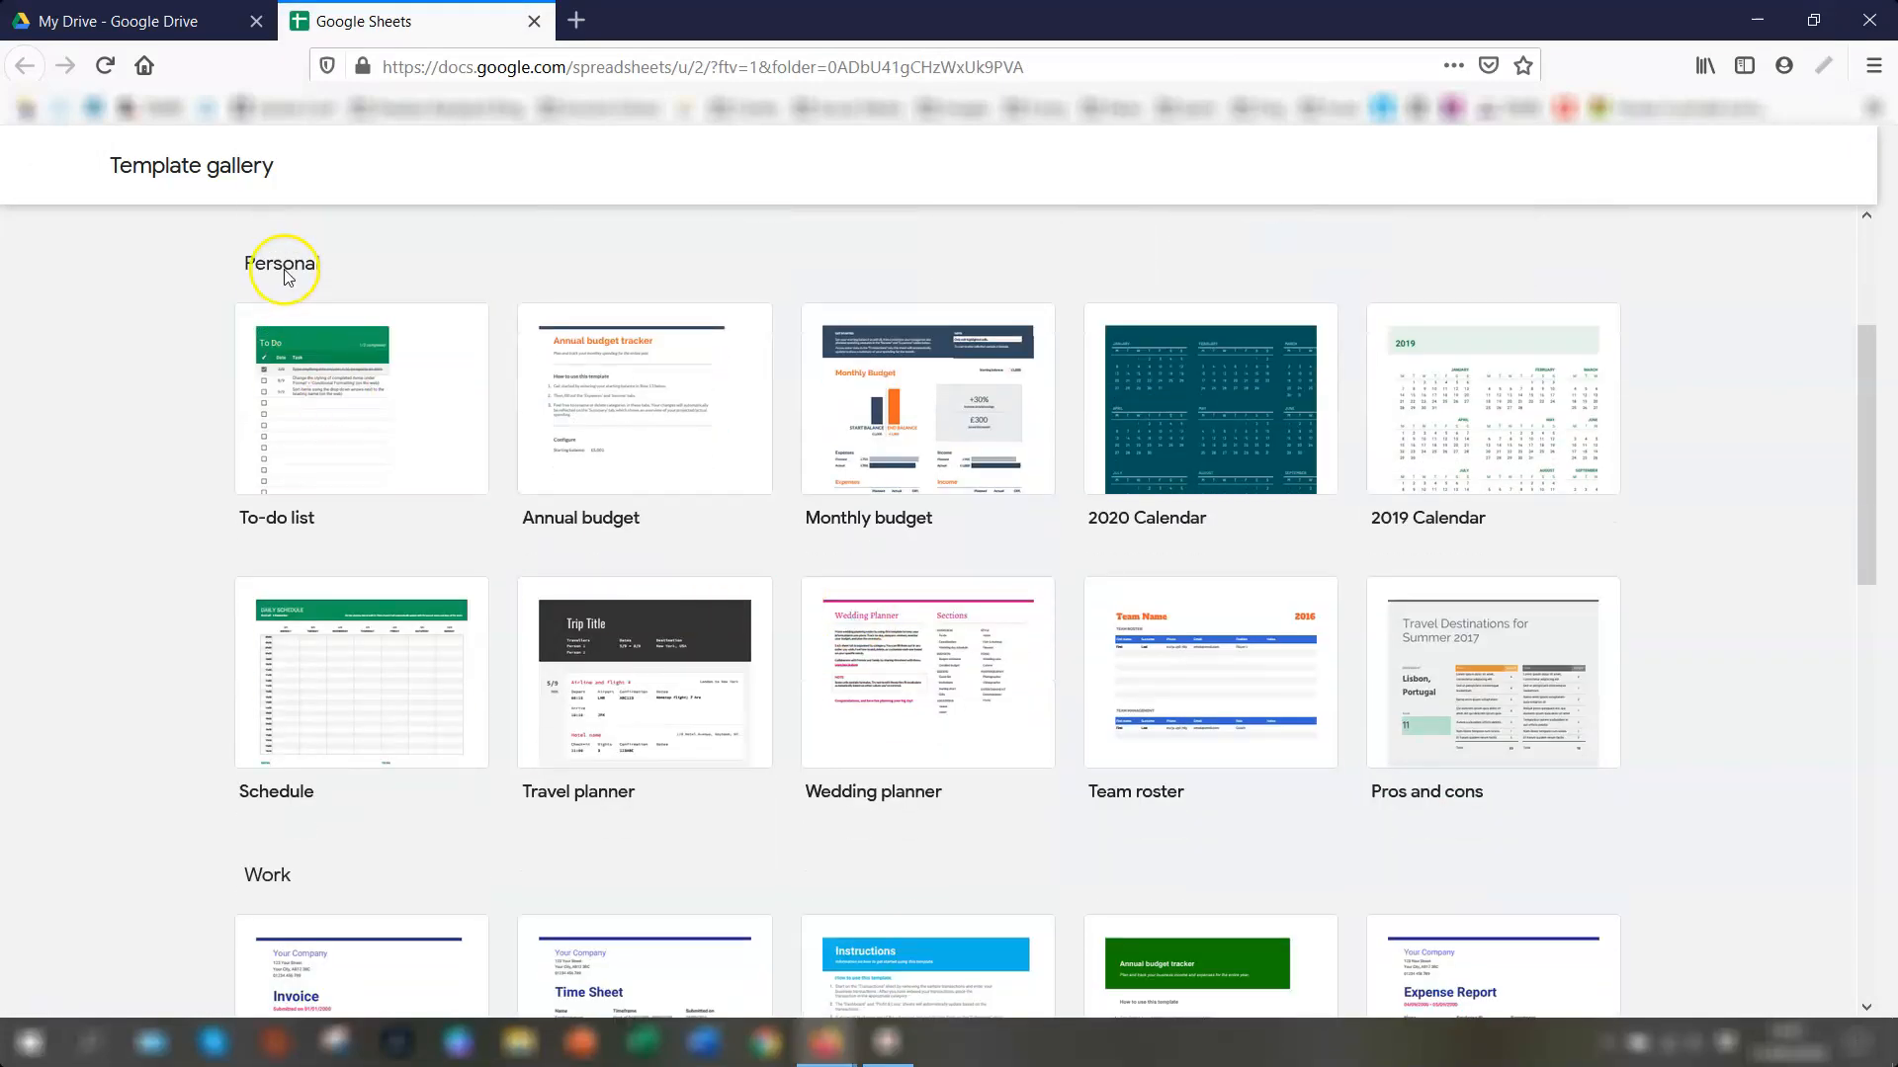
scroll(down, 3)
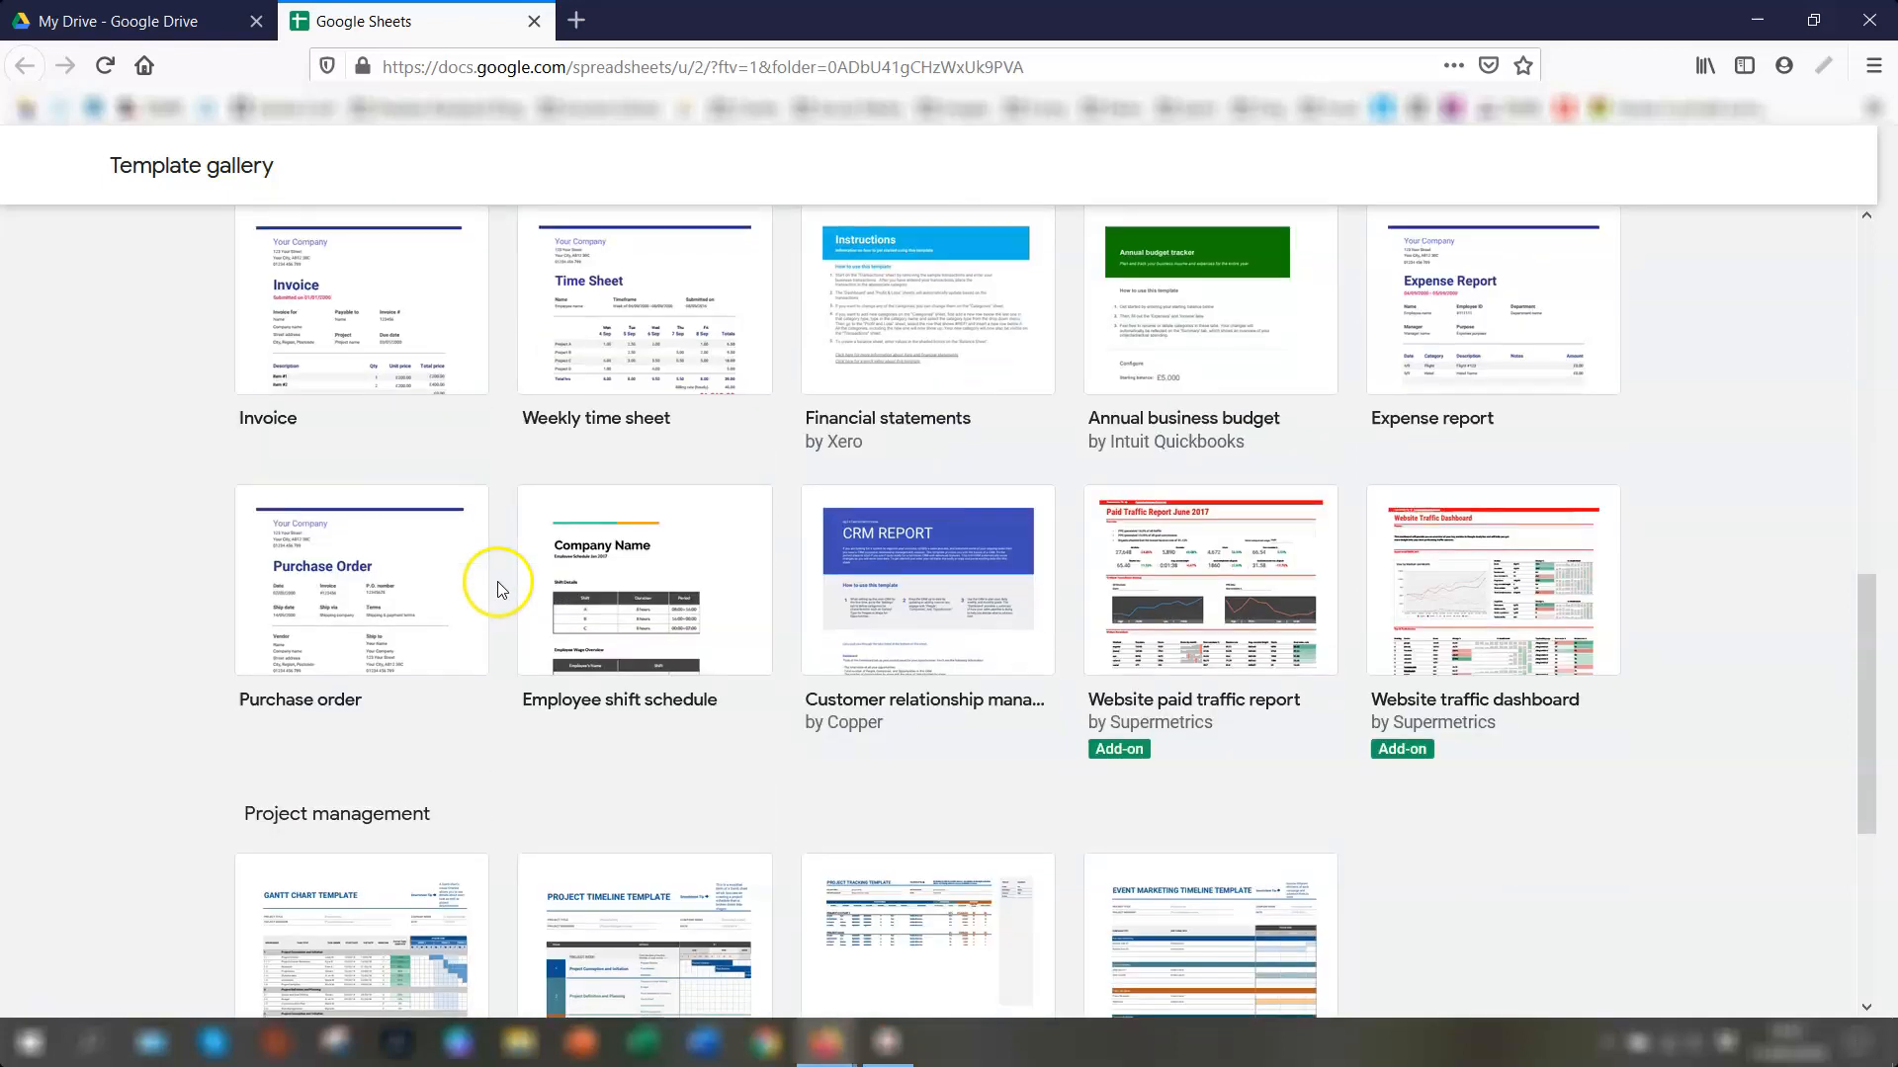
scroll(down, 3)
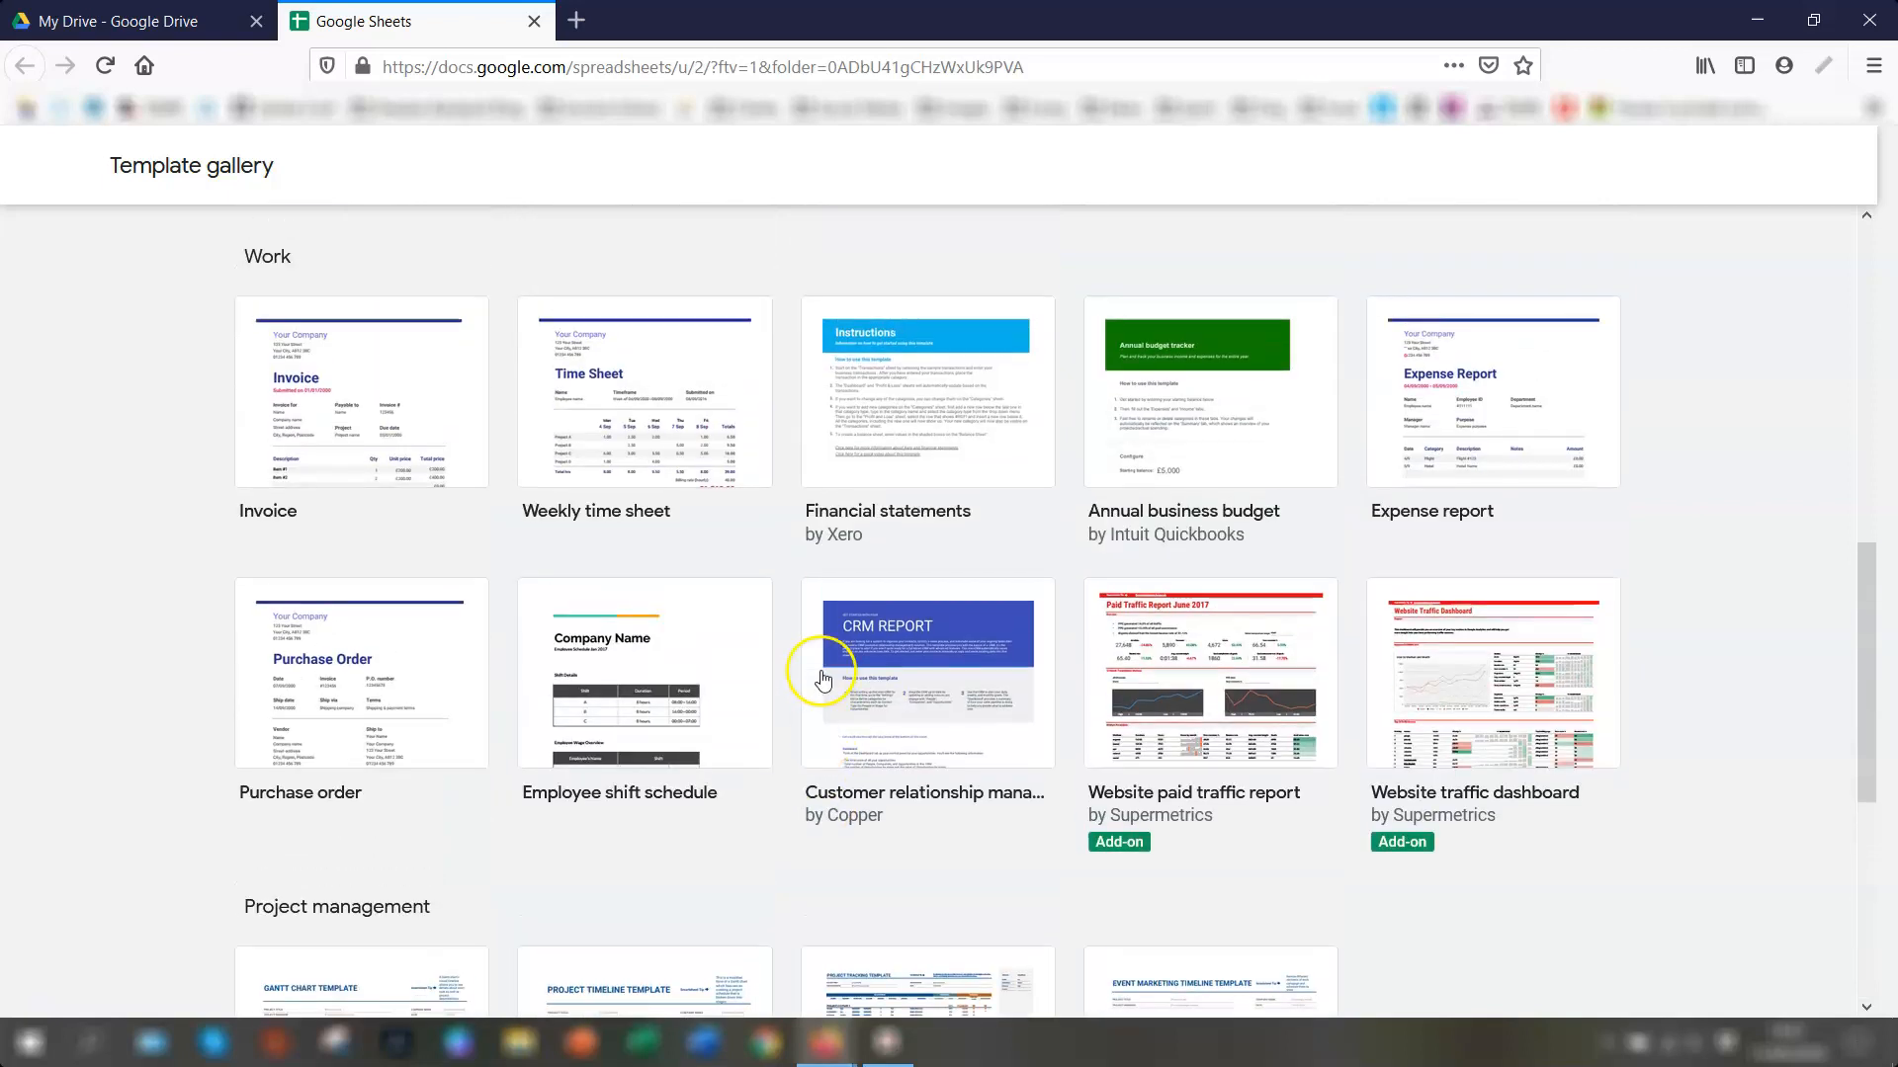
scroll(up, 3)
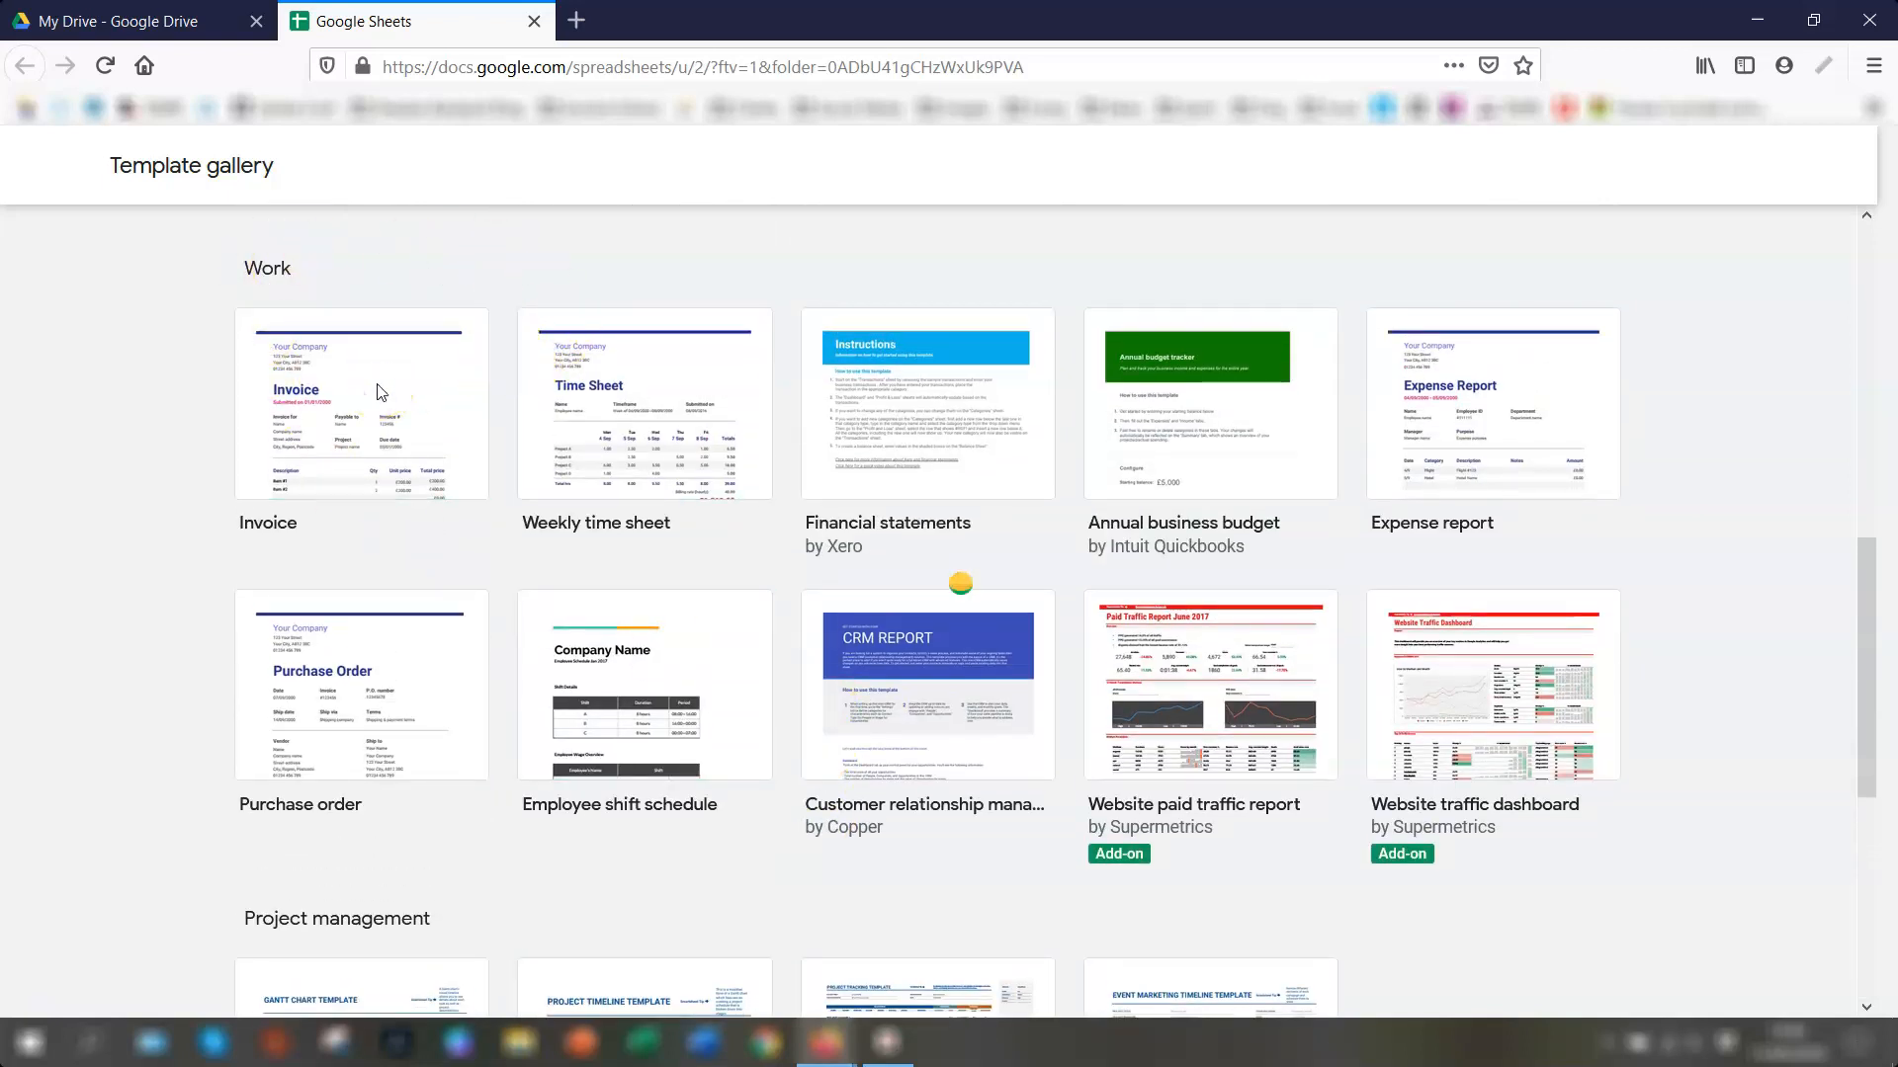
Create a spreadsheet from the Invoice template and bring up the Insert choices for the Your Company cell
click(362, 403)
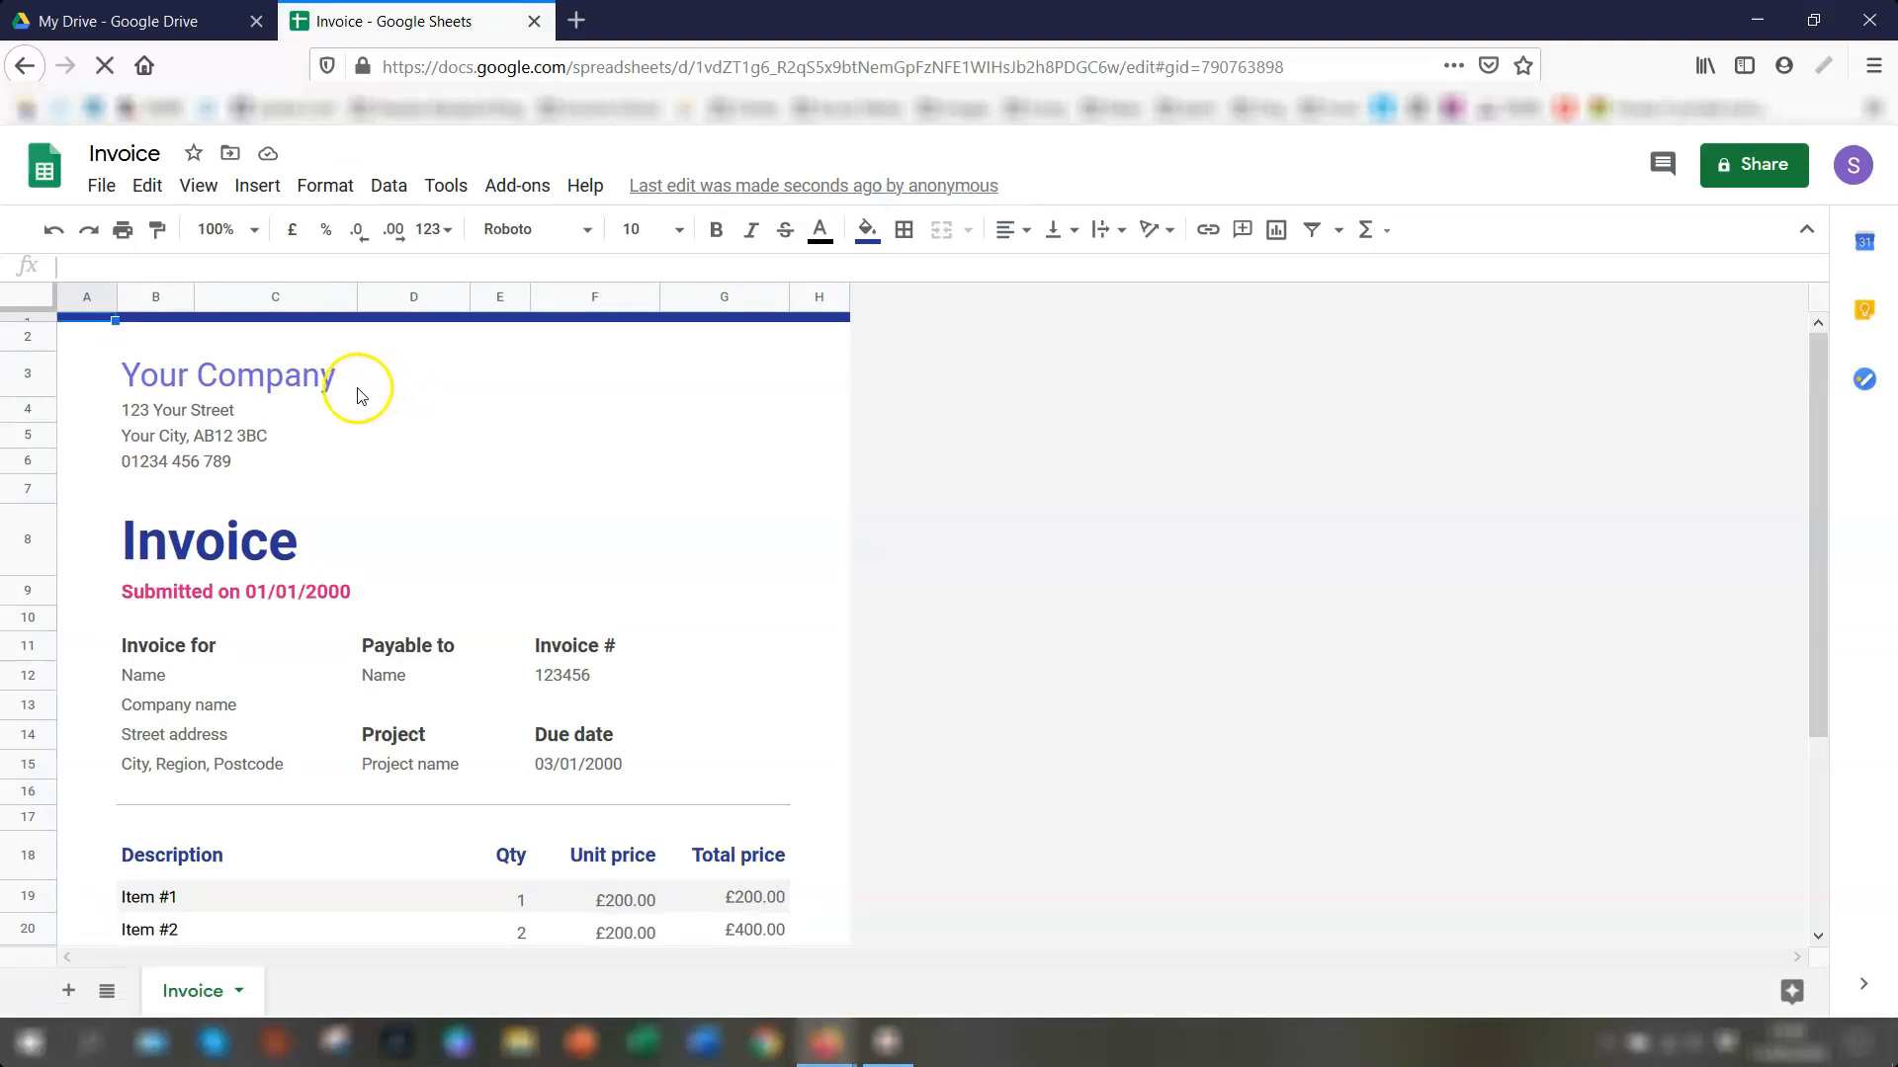
mouse_move(152, 386)
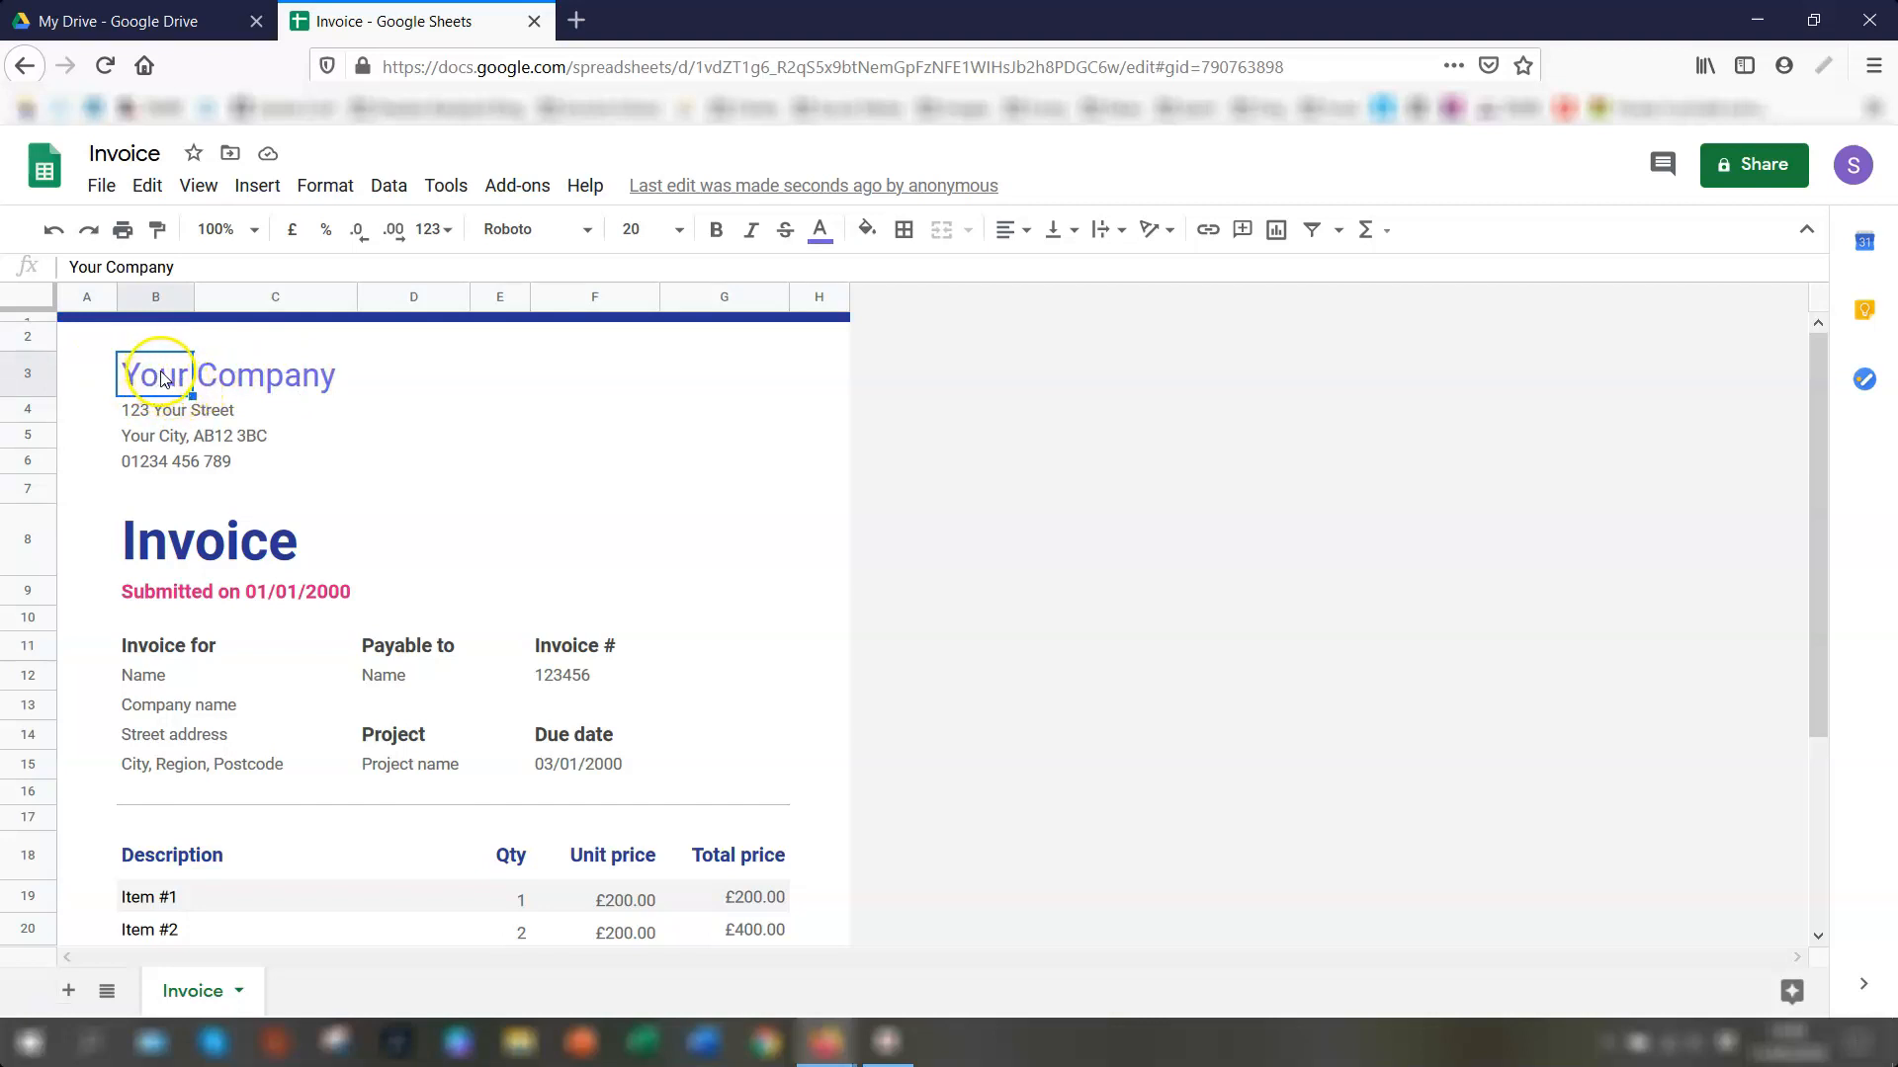
click(255, 186)
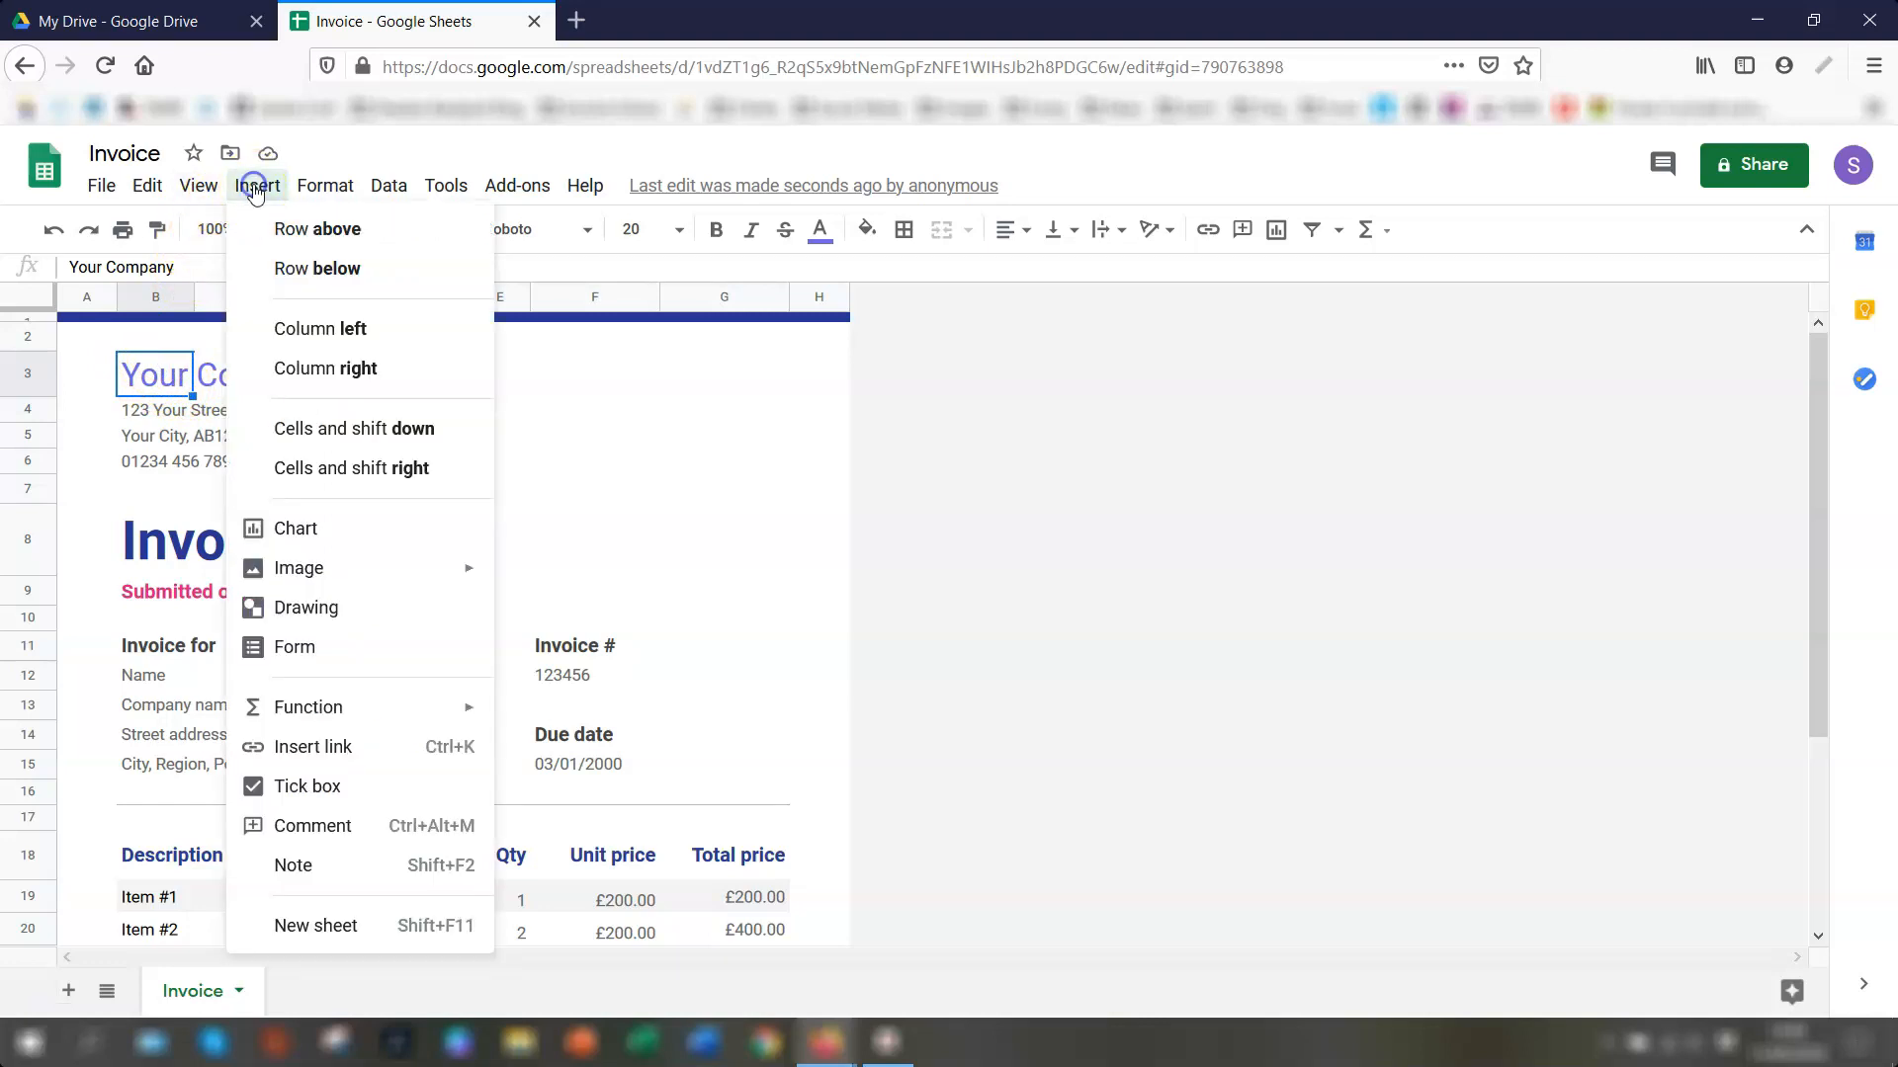
mouse_move(299, 567)
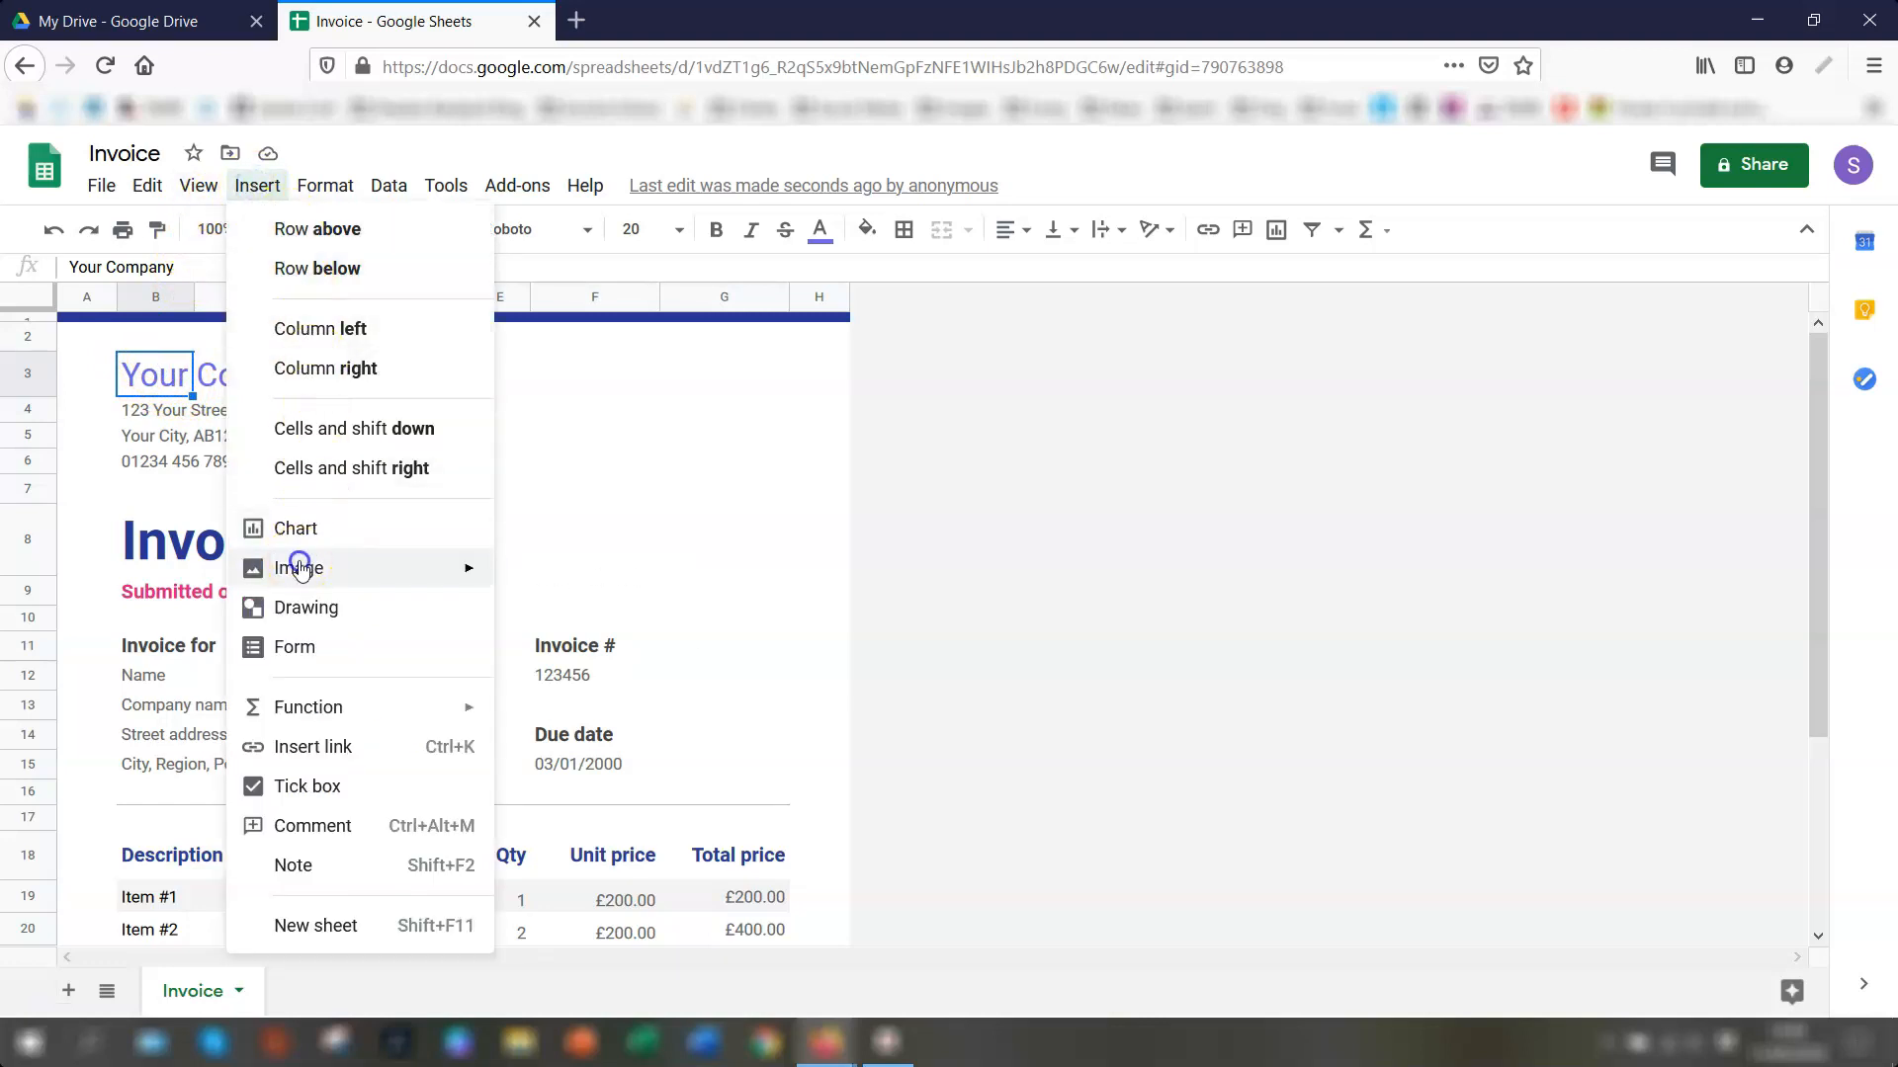
mouse_move(299, 567)
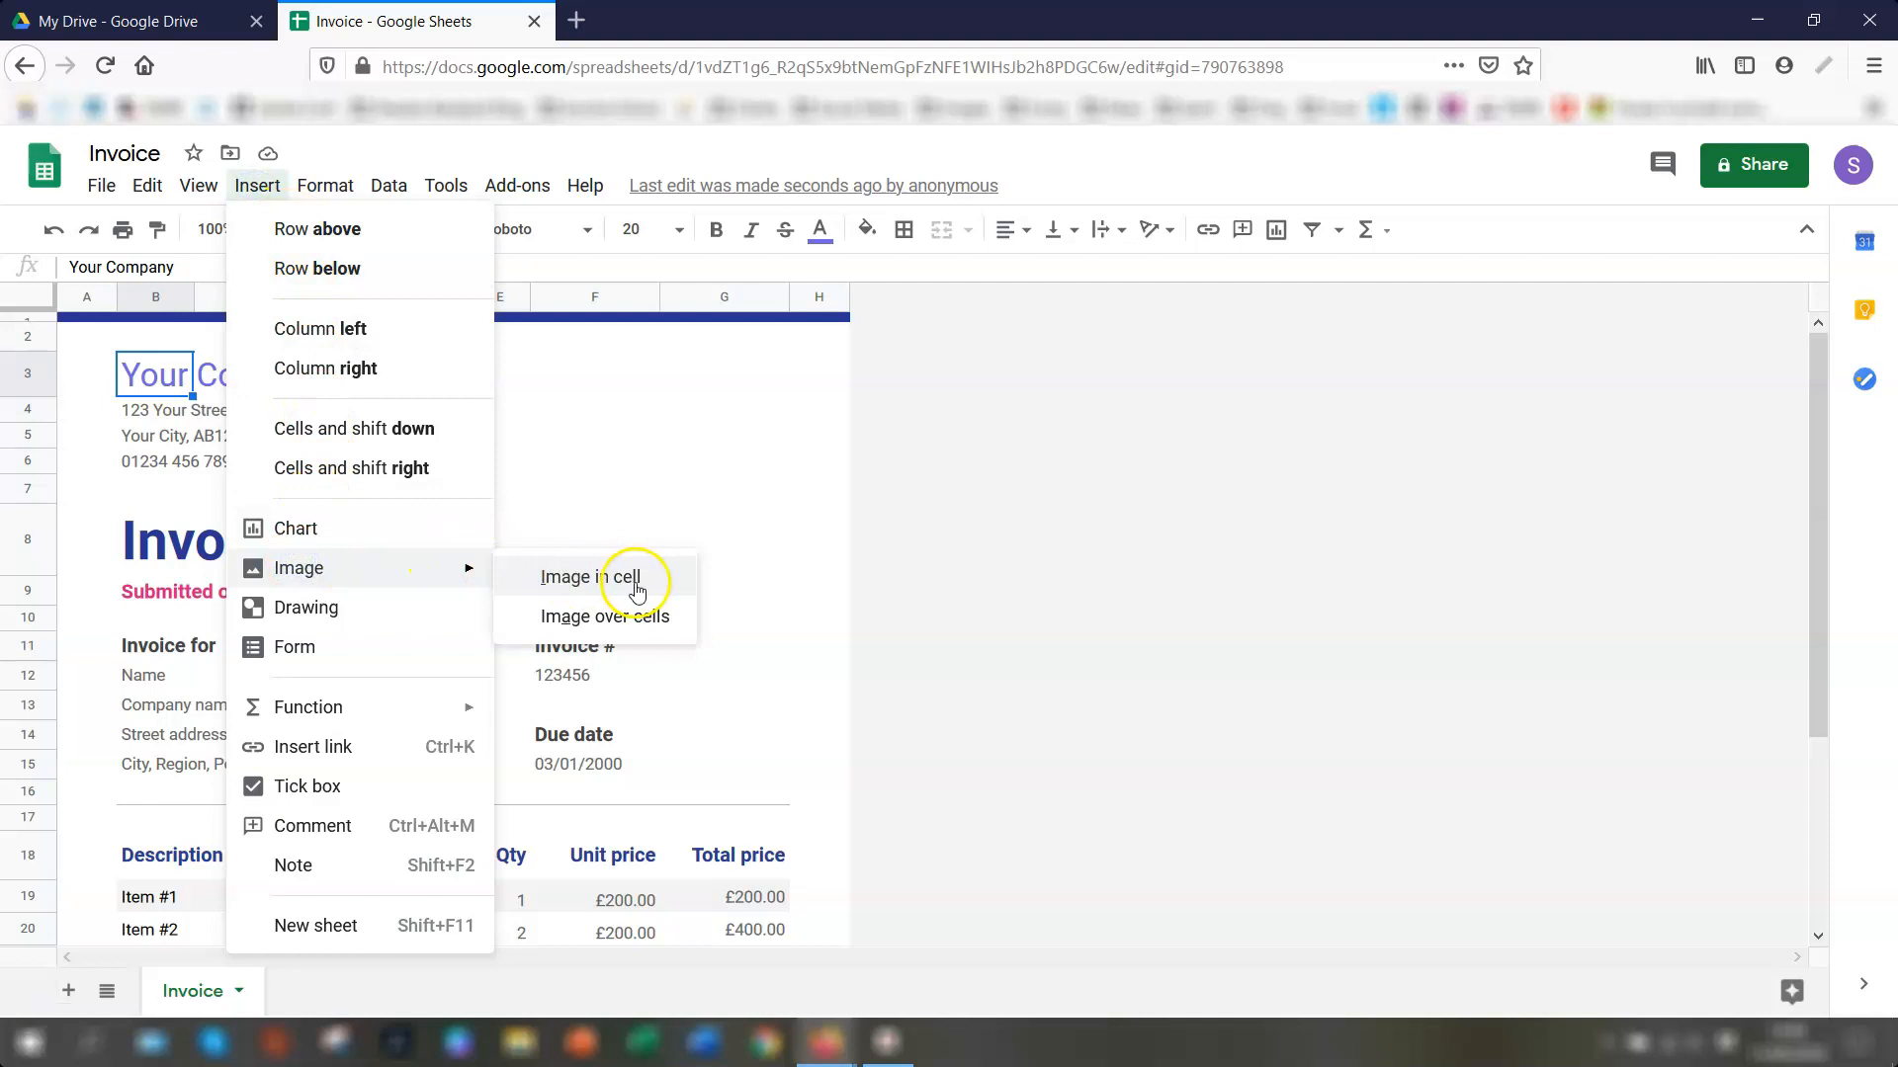
Insert the uploaded Sharon's Tutorials logo image in cell B3 in place of Your Company
click(591, 577)
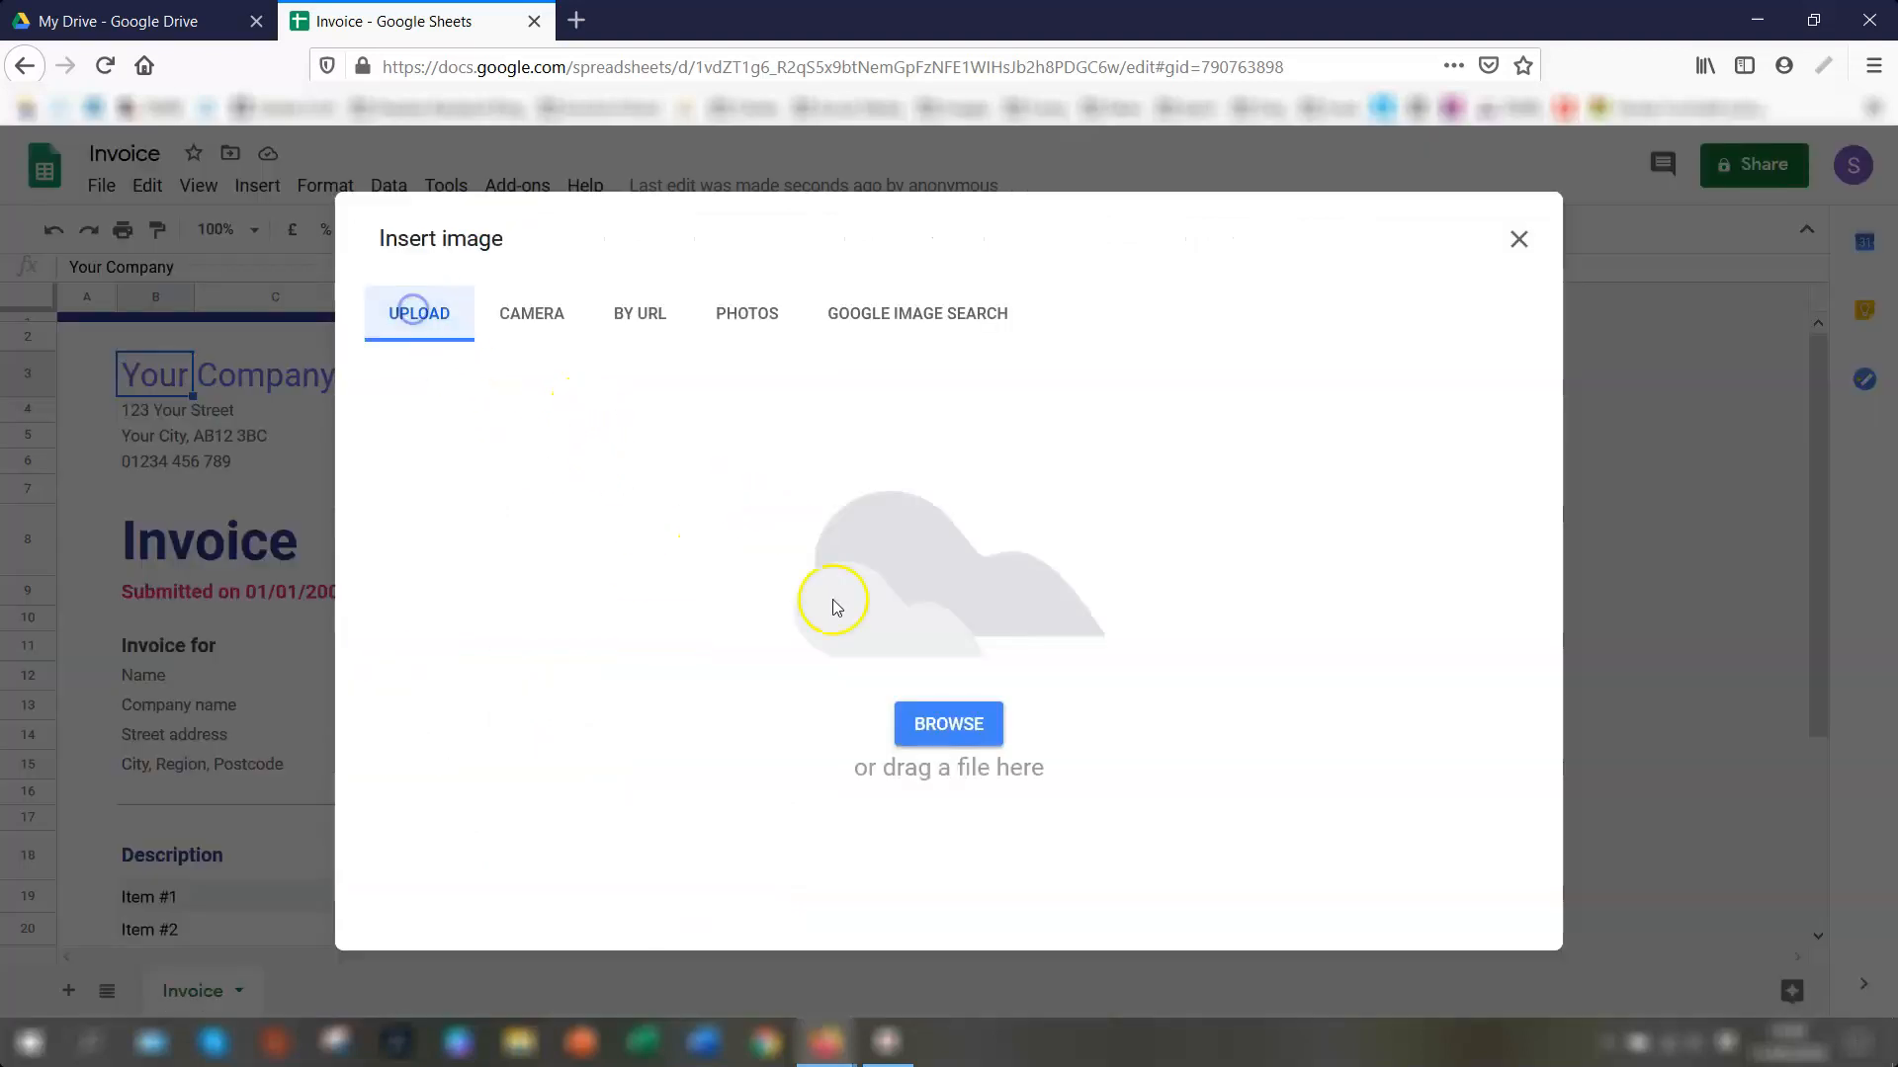
click(947, 723)
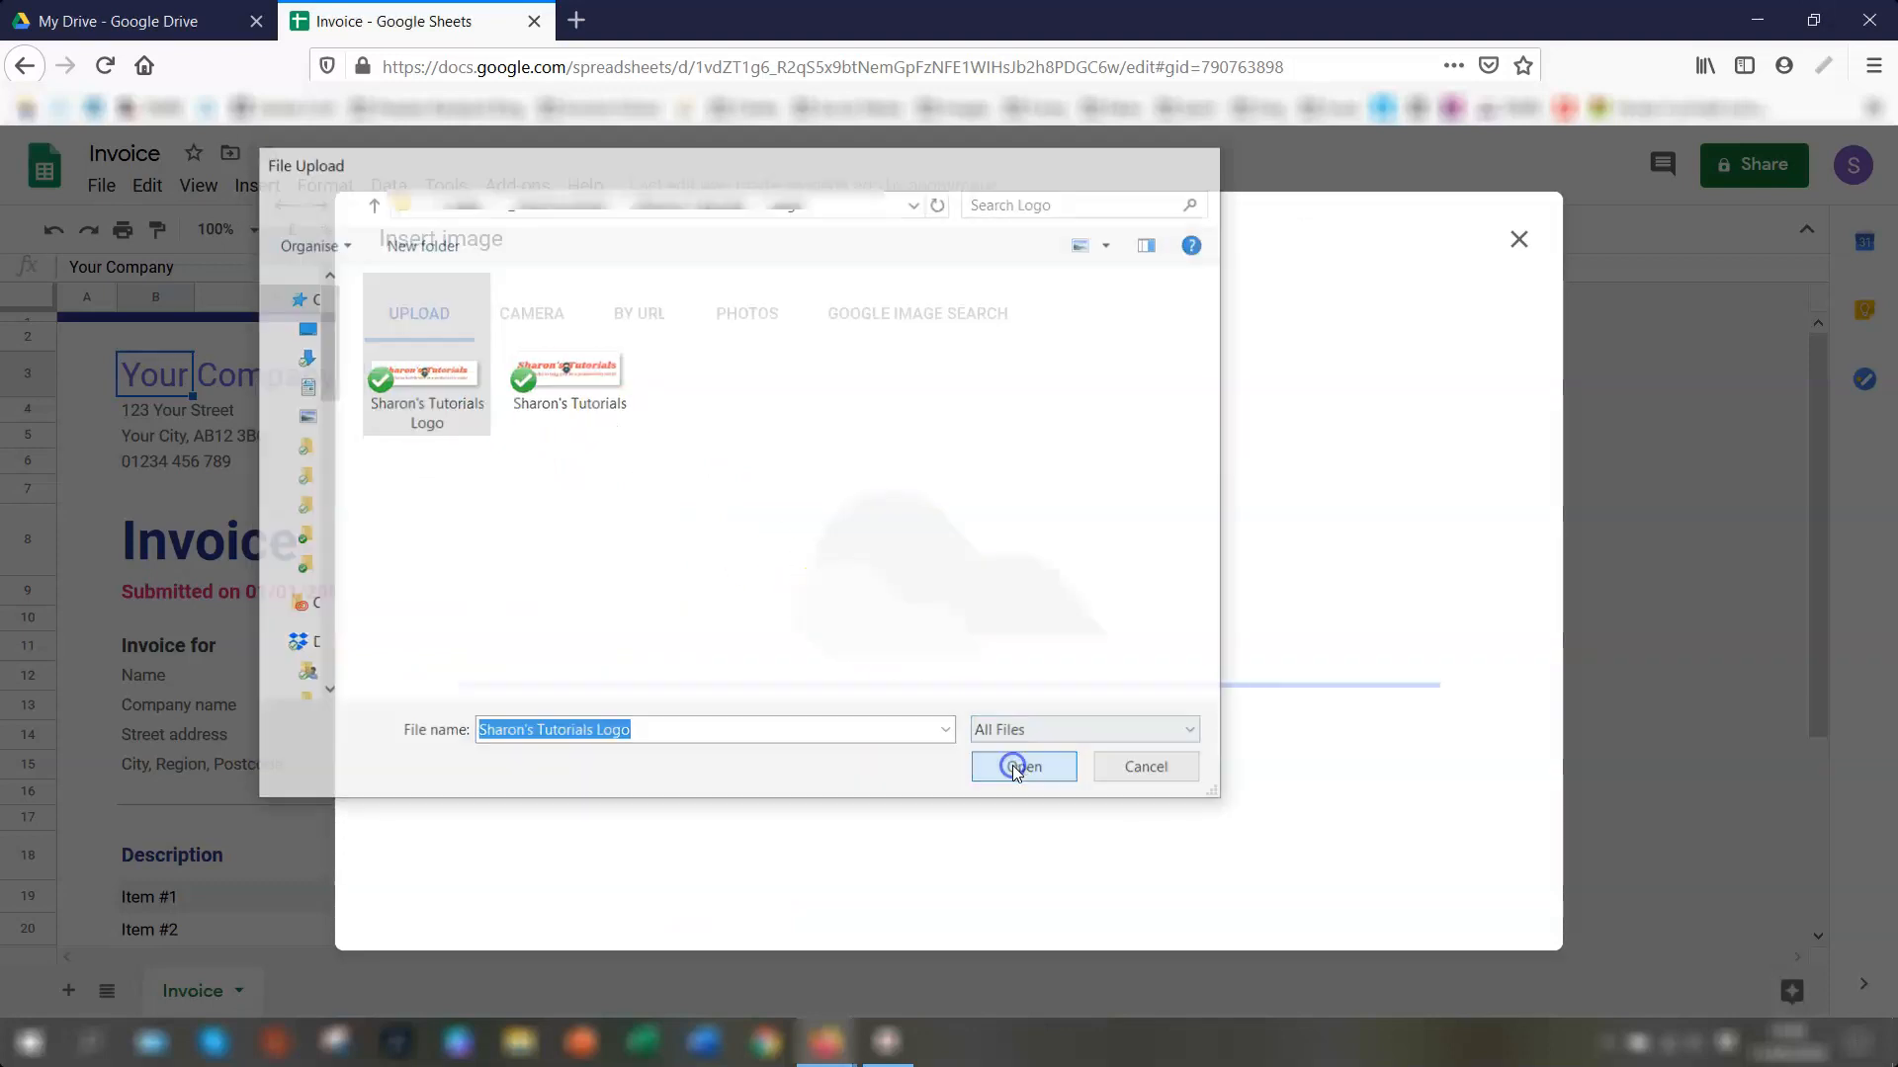
click(1022, 767)
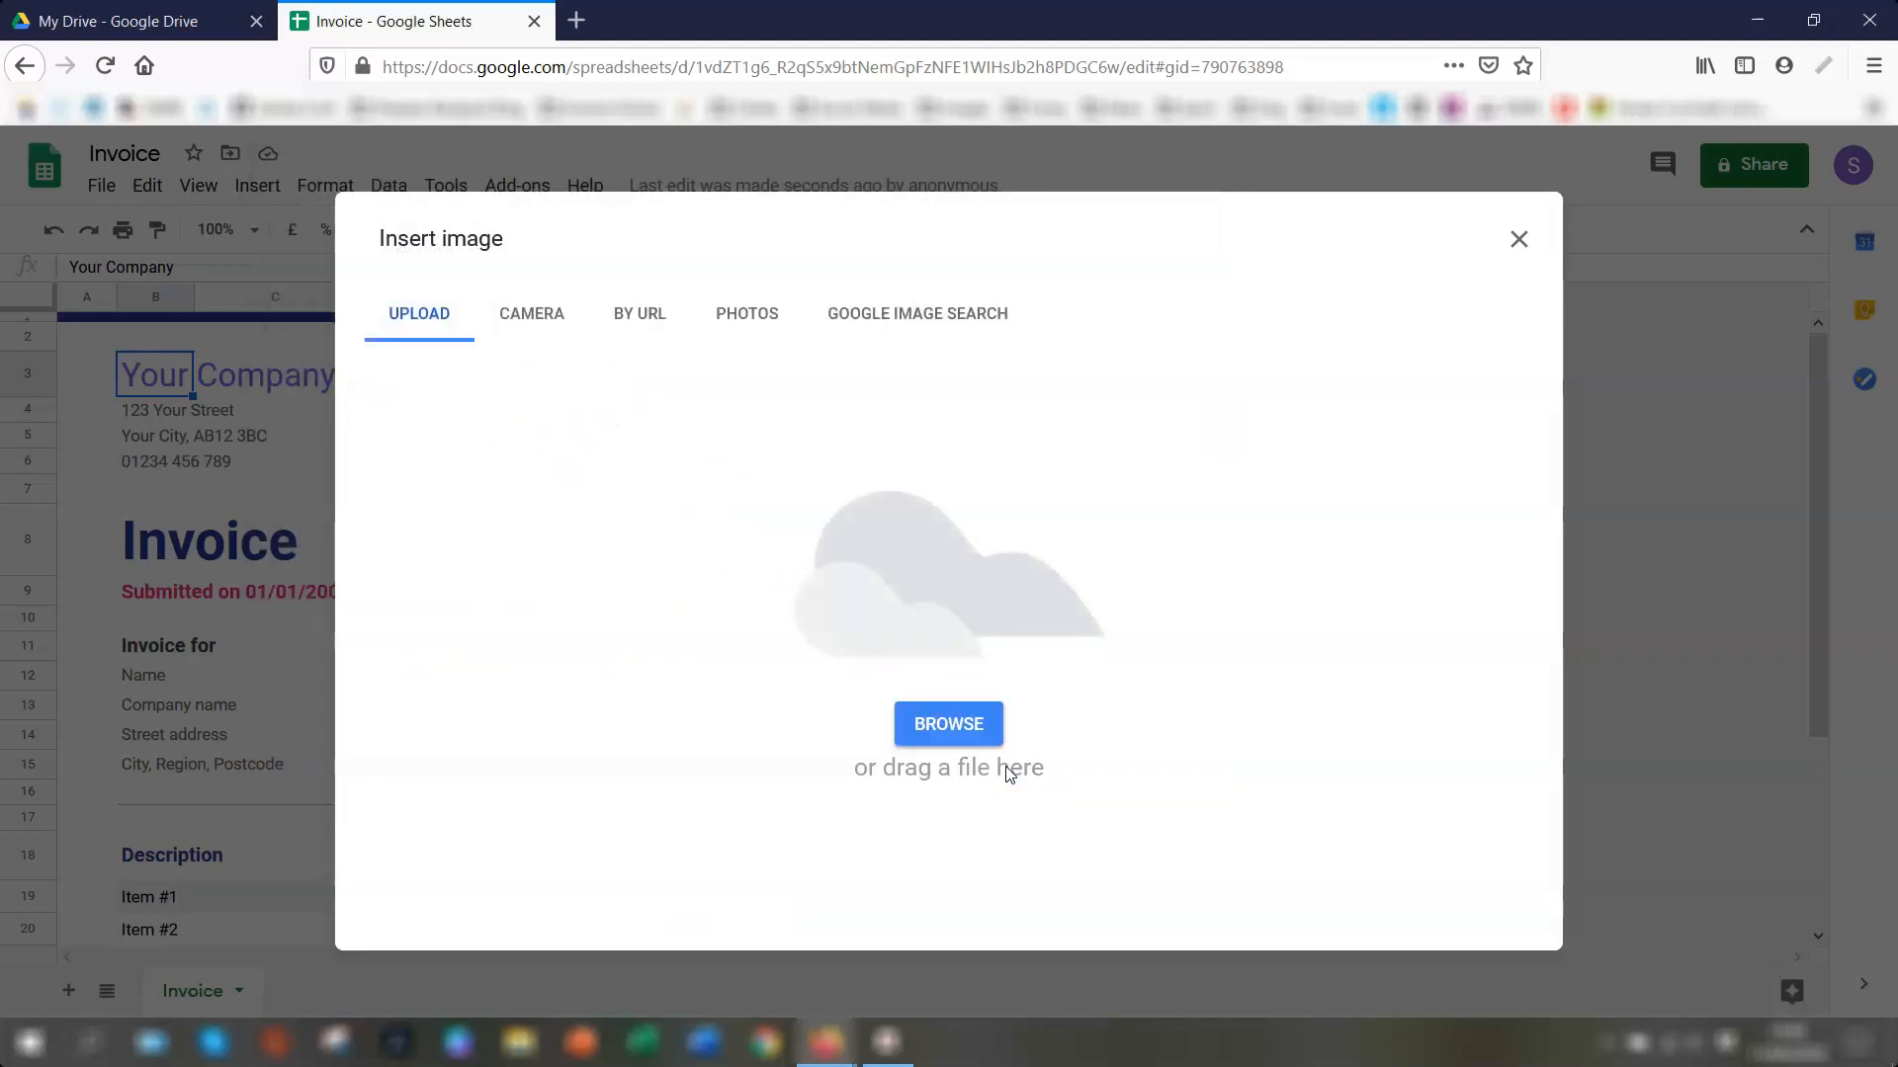
click(1518, 240)
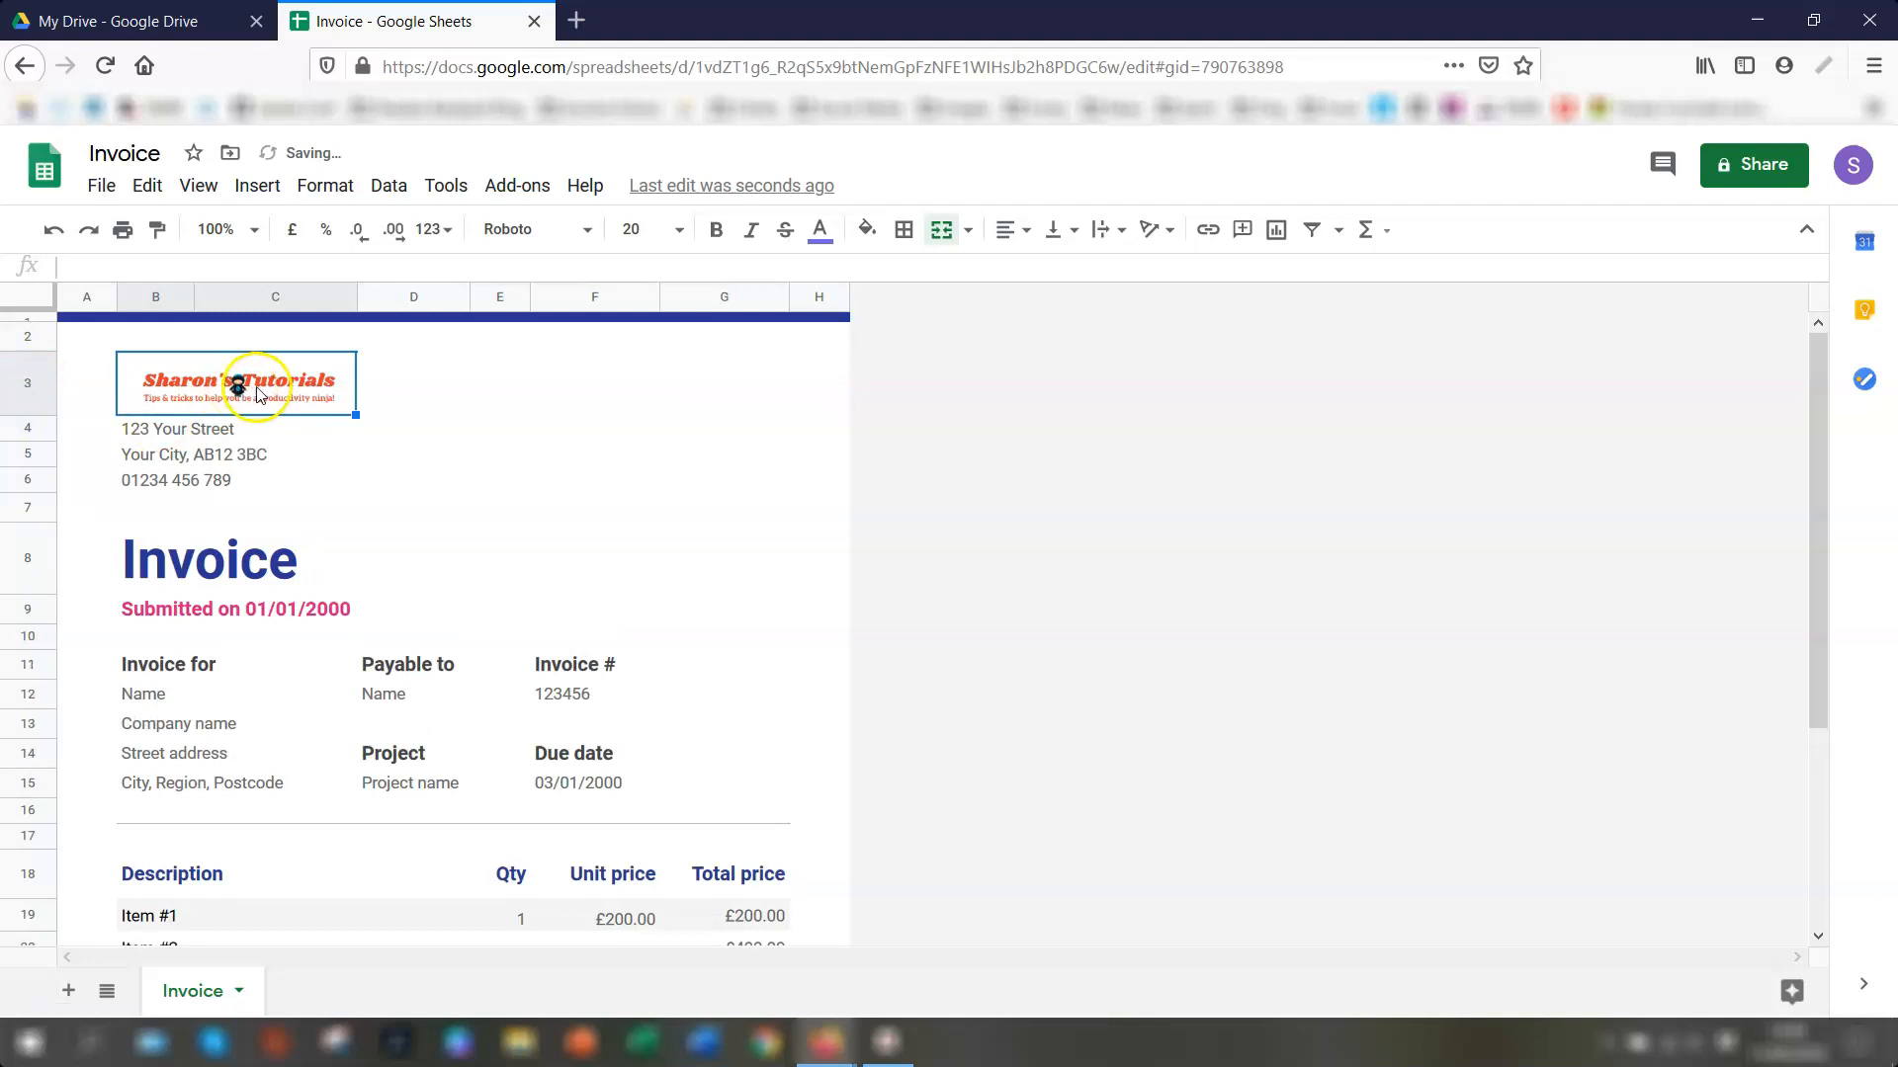
Right-align the logo into the header's F–G columns and select the address lines B4:D6
click(1004, 230)
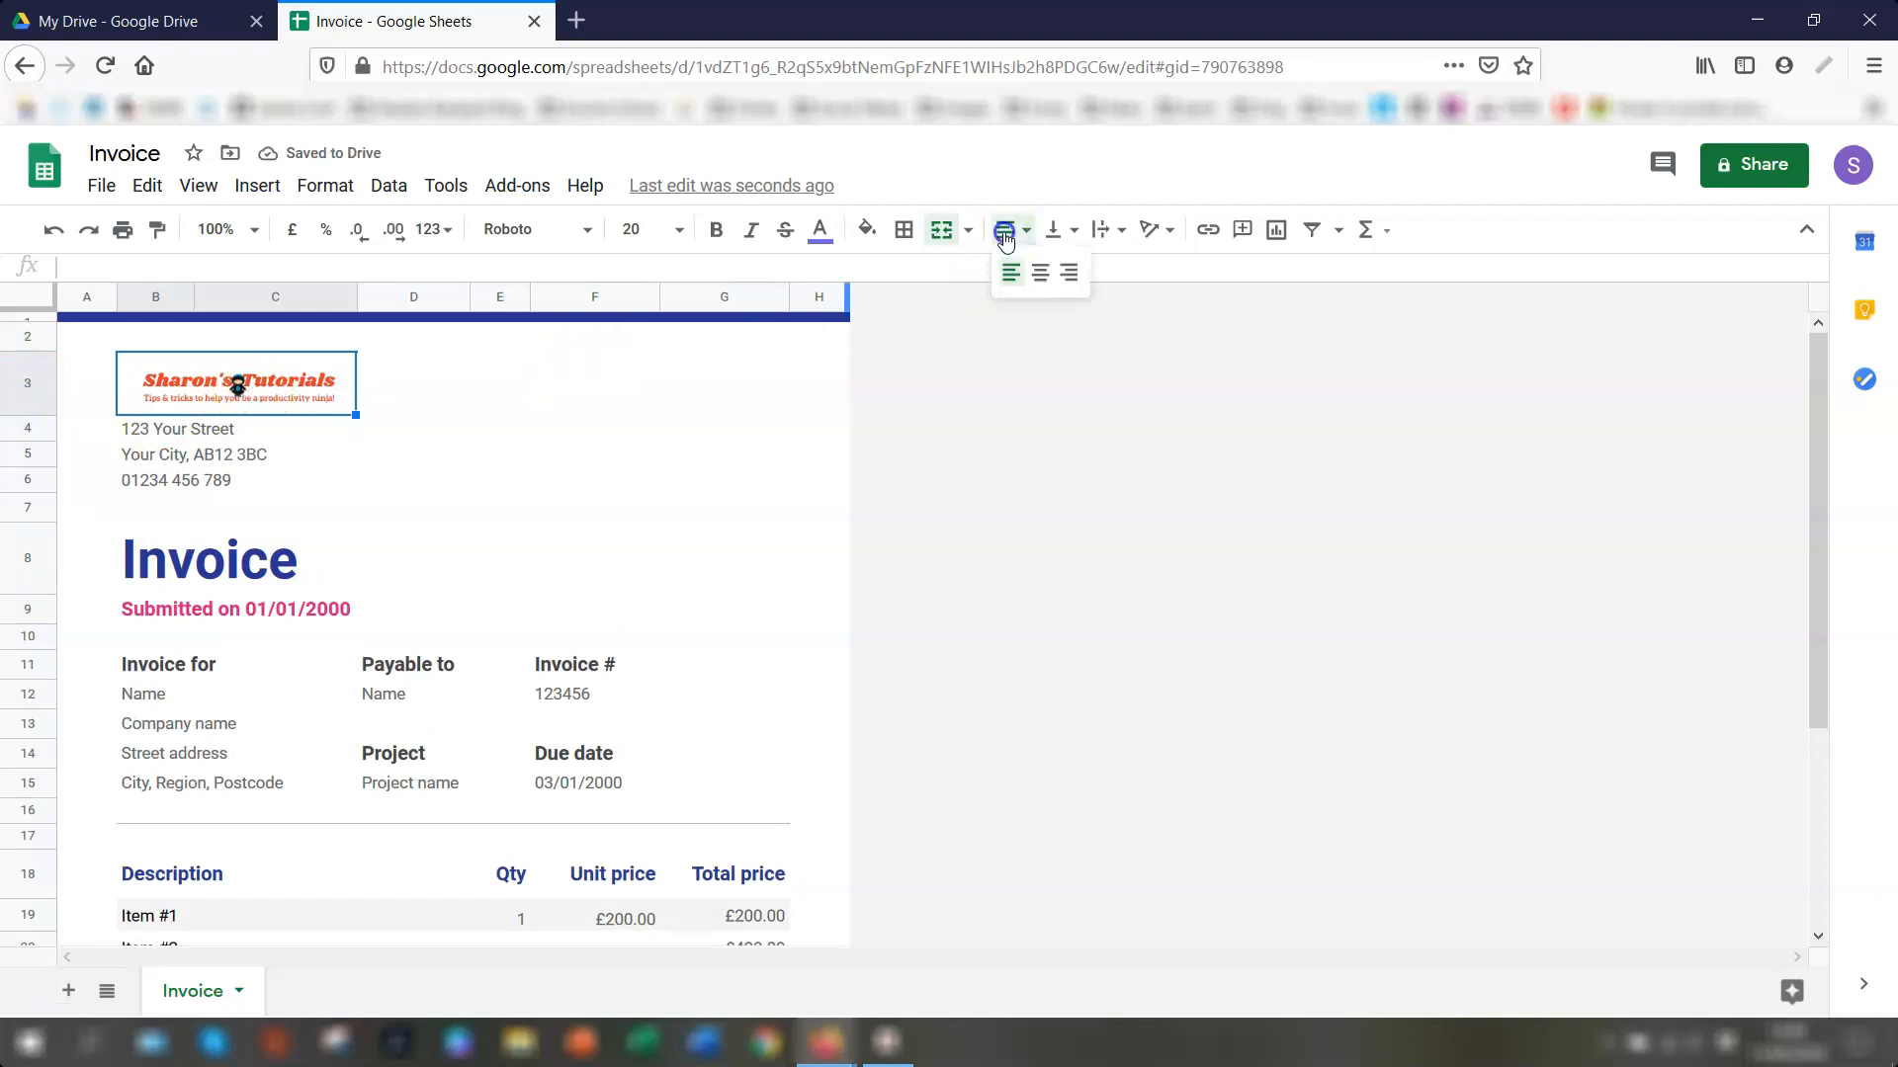
click(1012, 270)
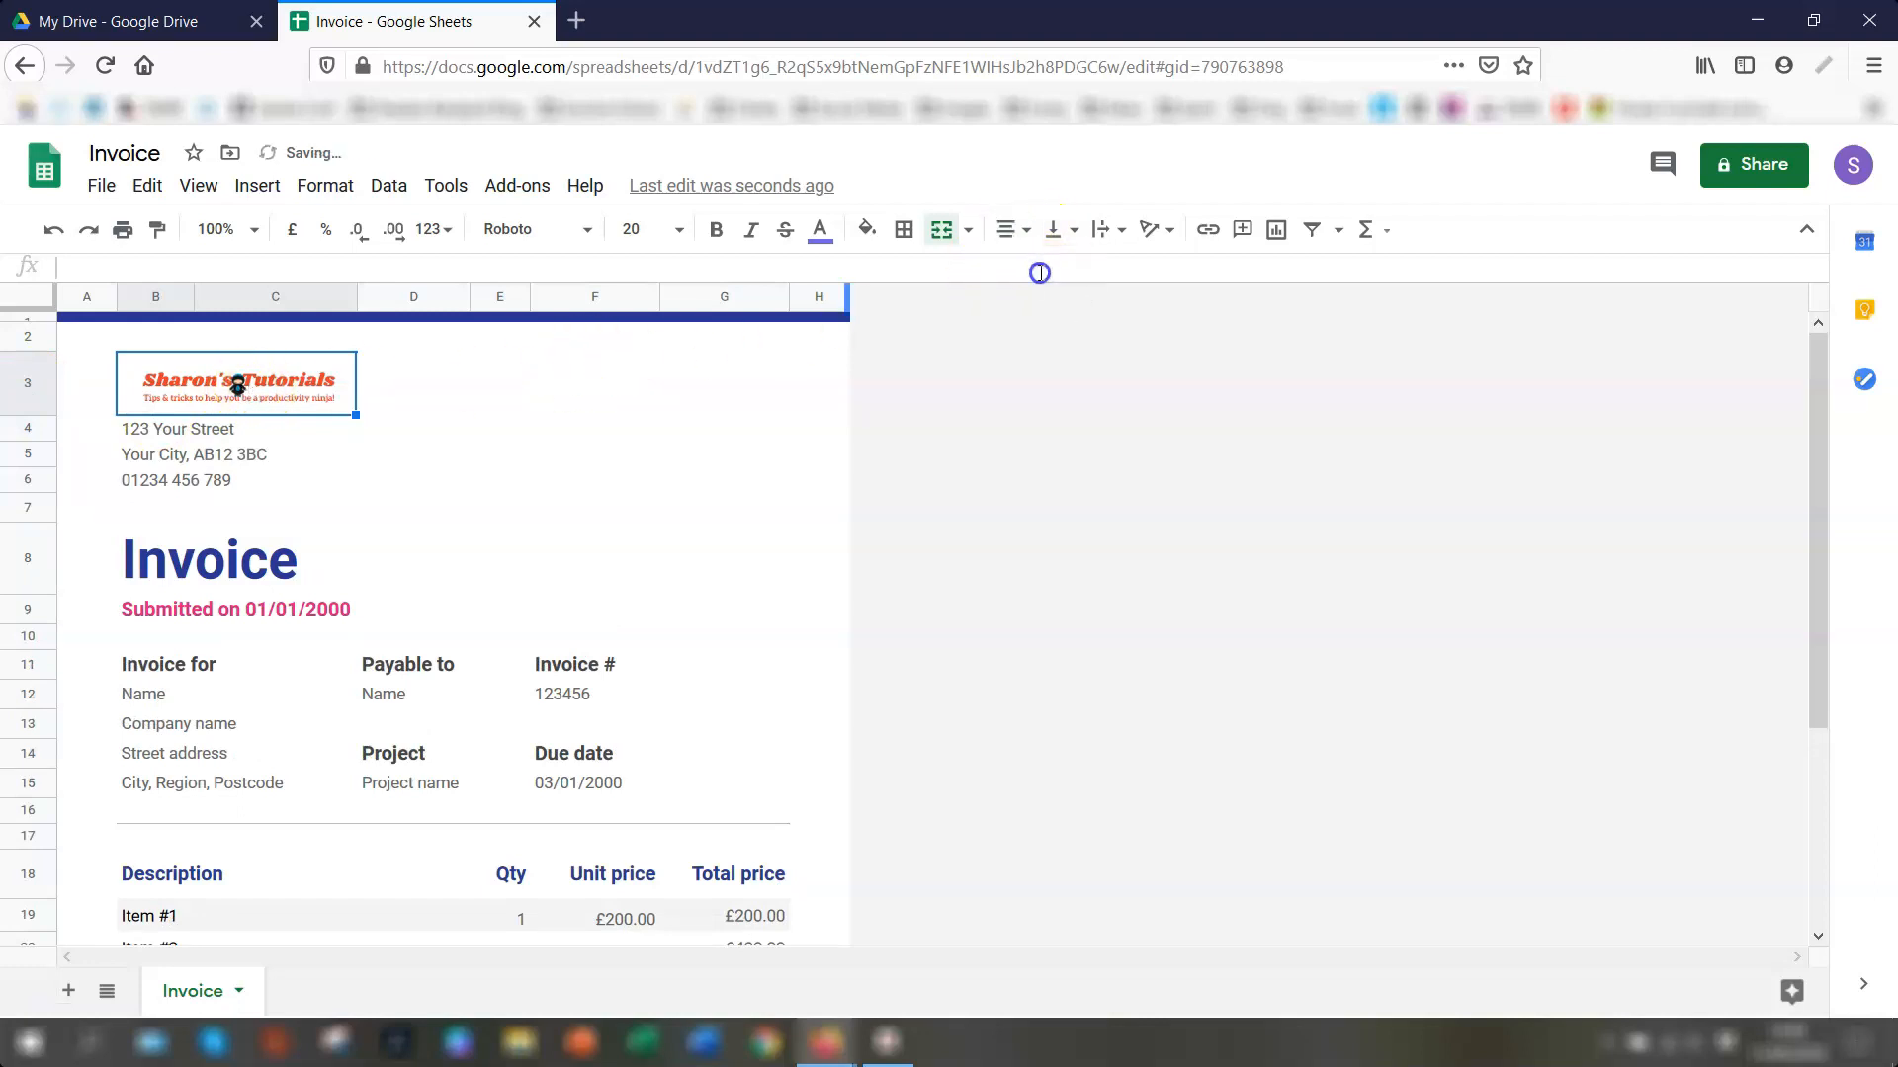
click(235, 385)
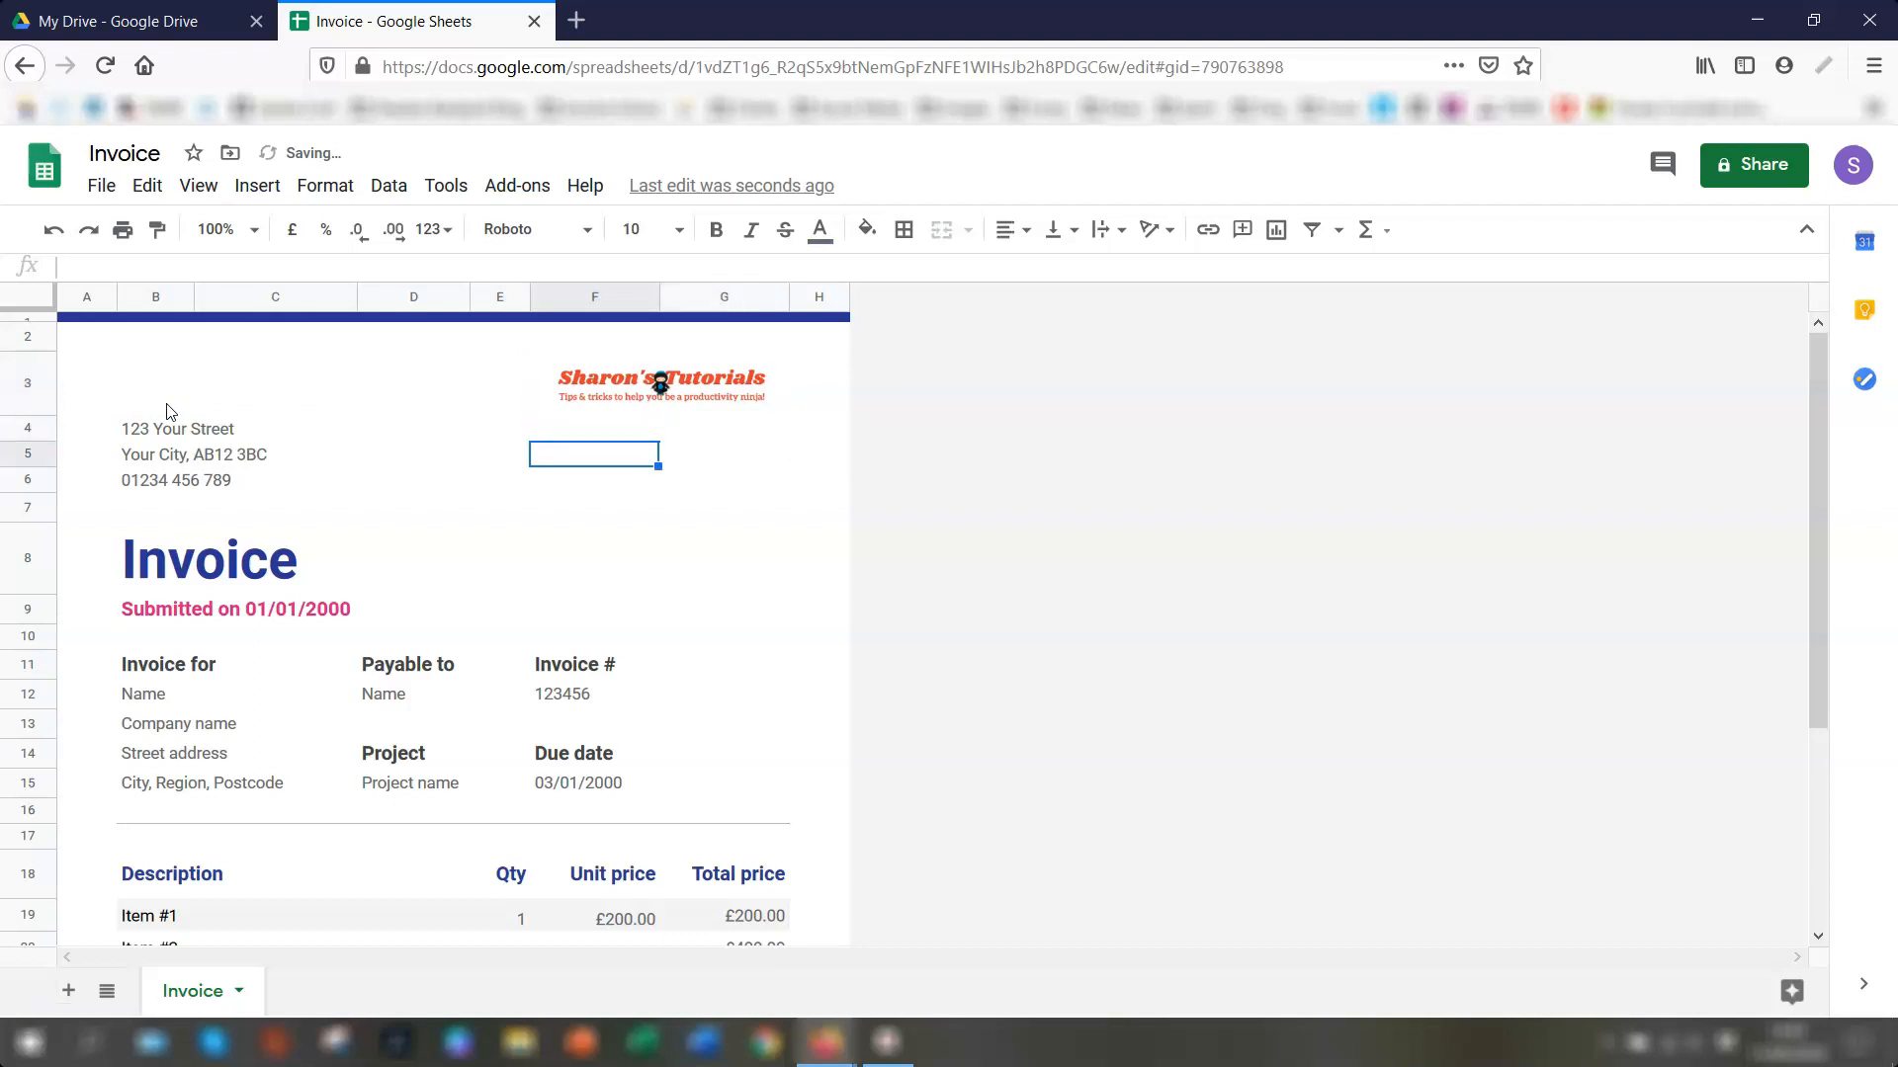
drag(176, 427, 176, 479)
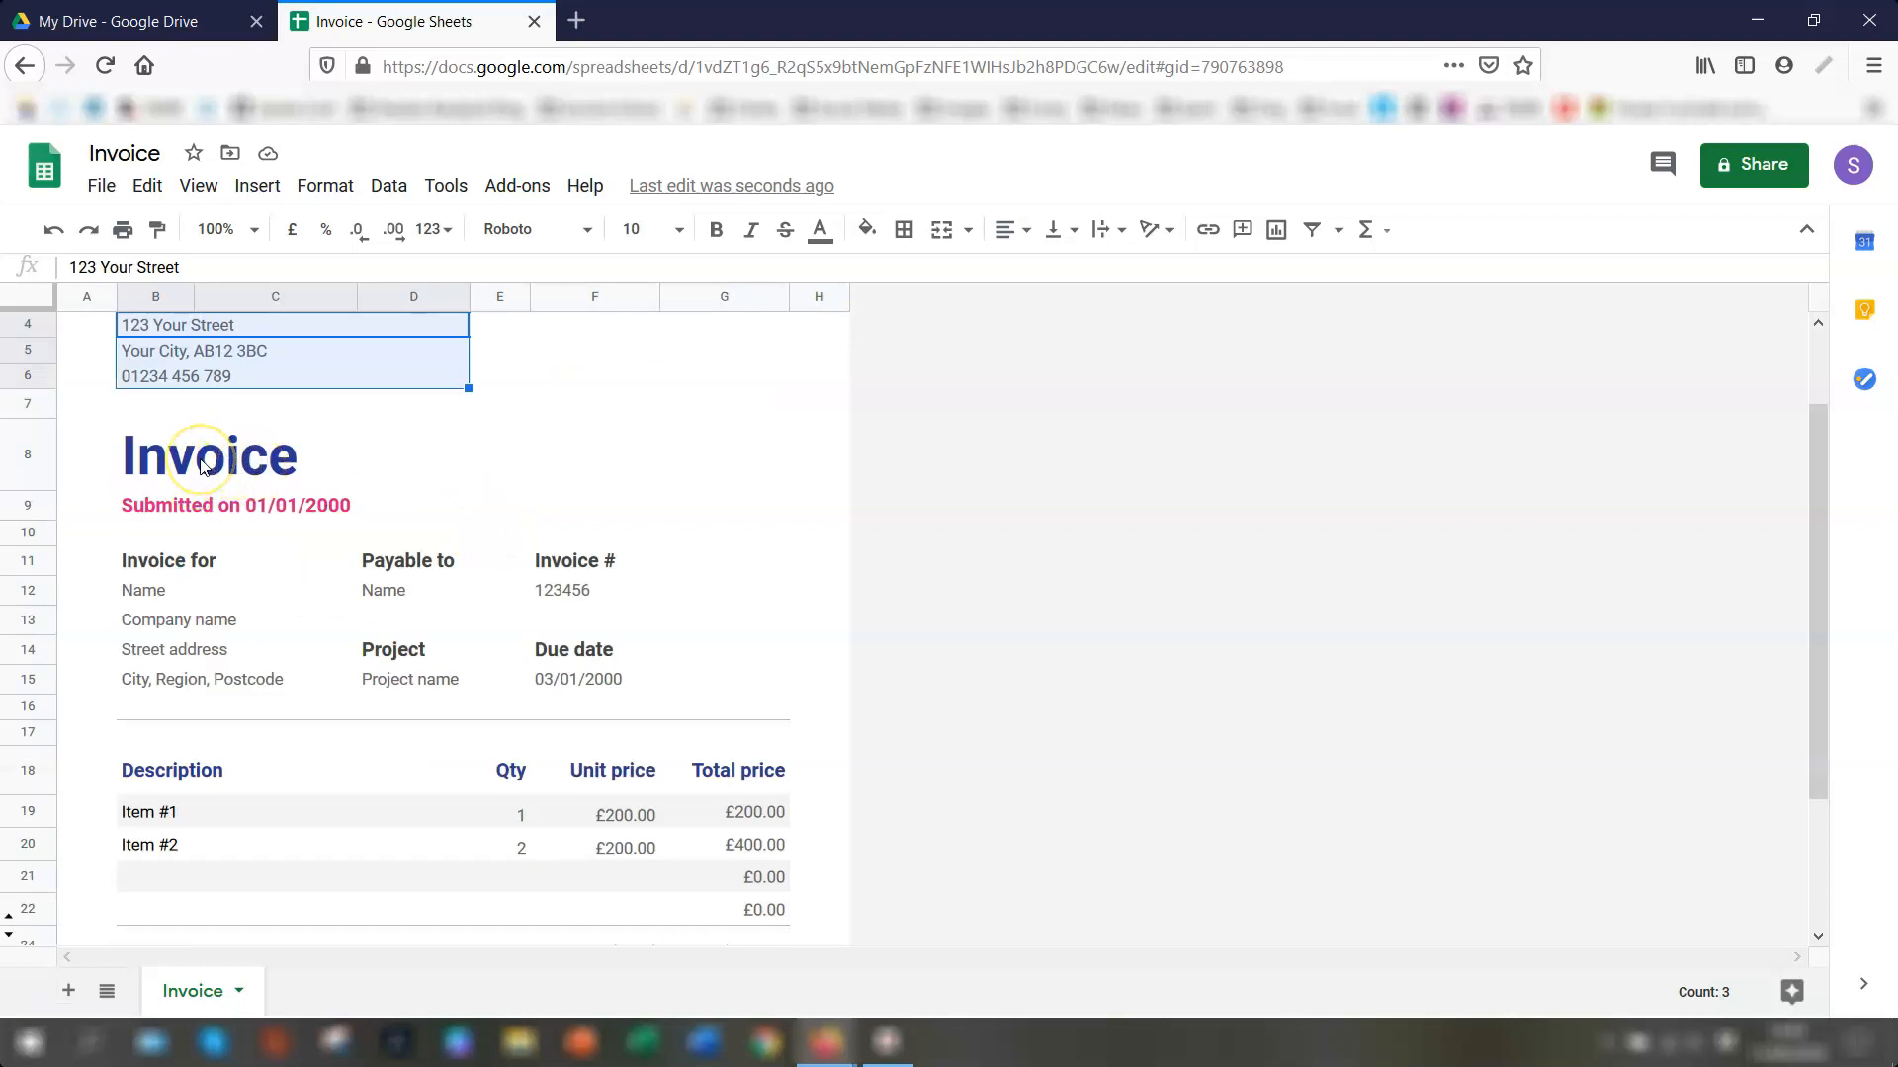
Set the Invoice title in B8 to font size 24 and delete the Submitted on 01/01/2000 line
click(208, 457)
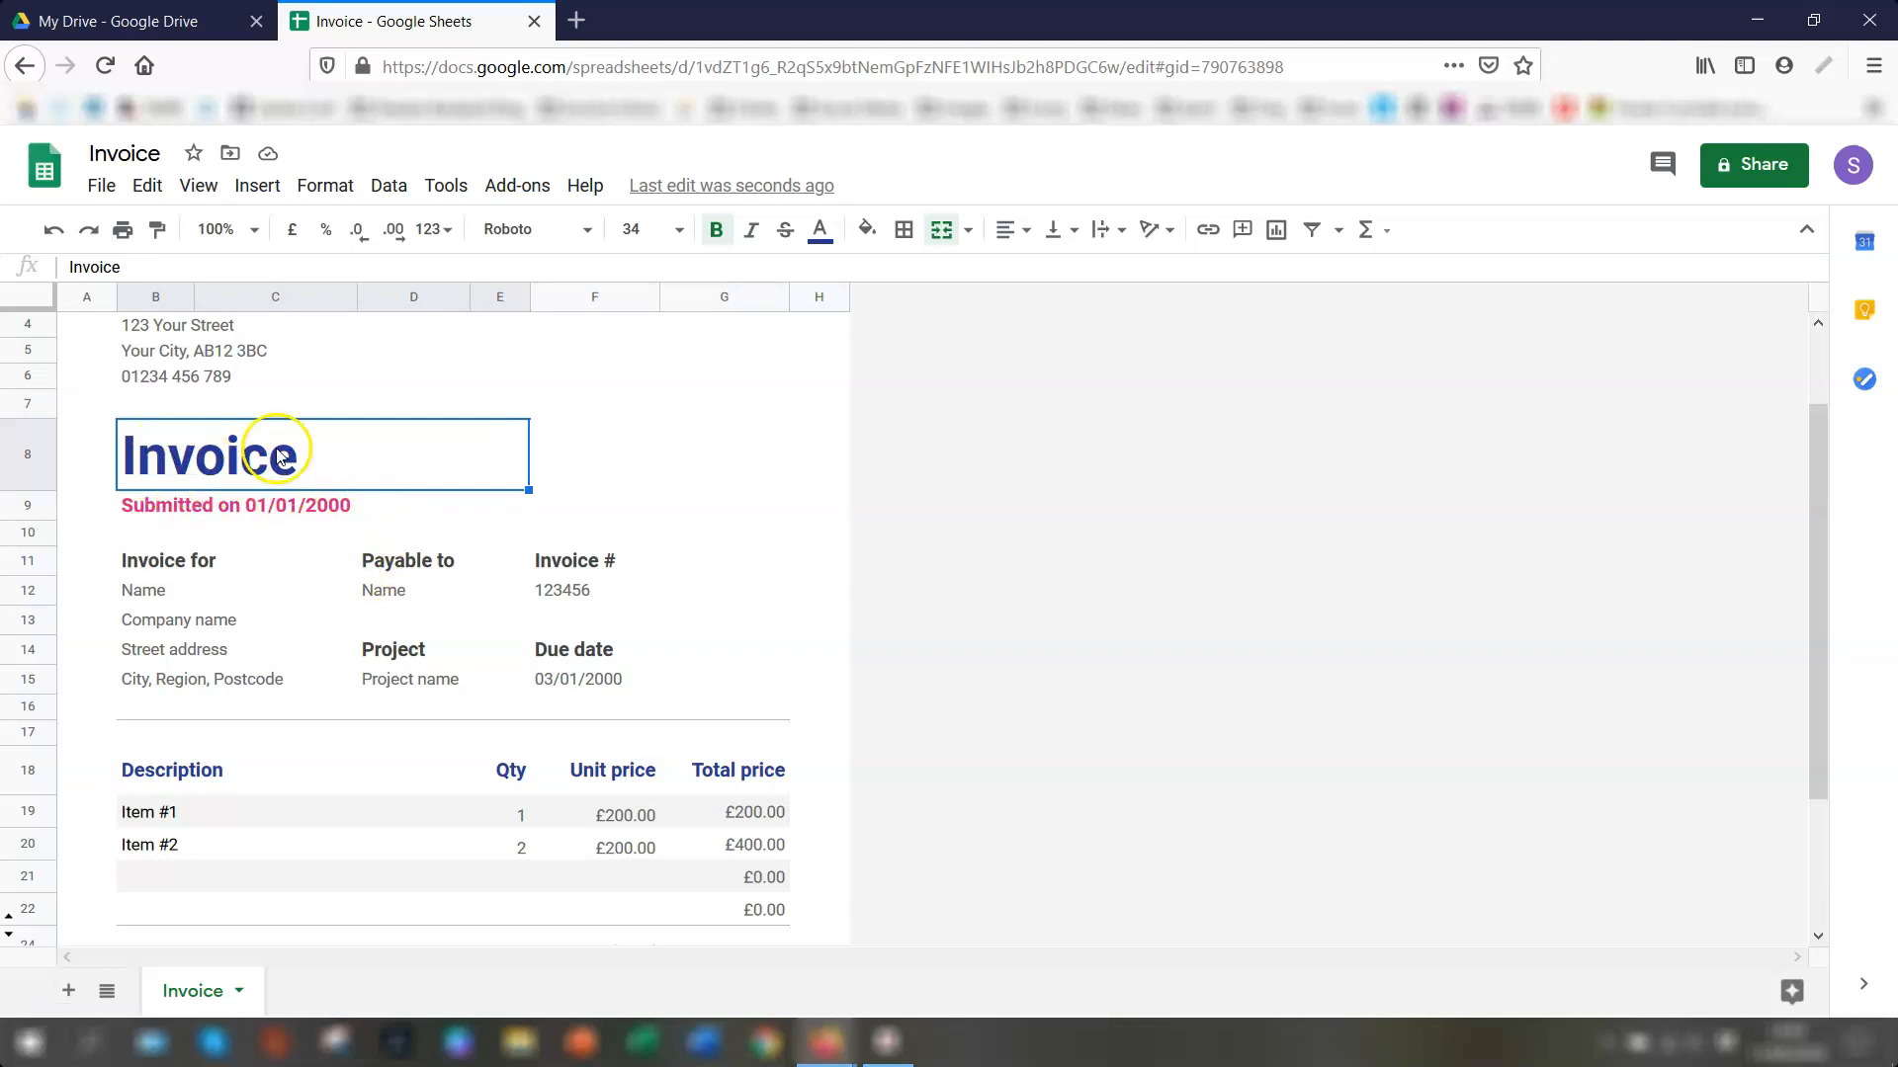
click(680, 230)
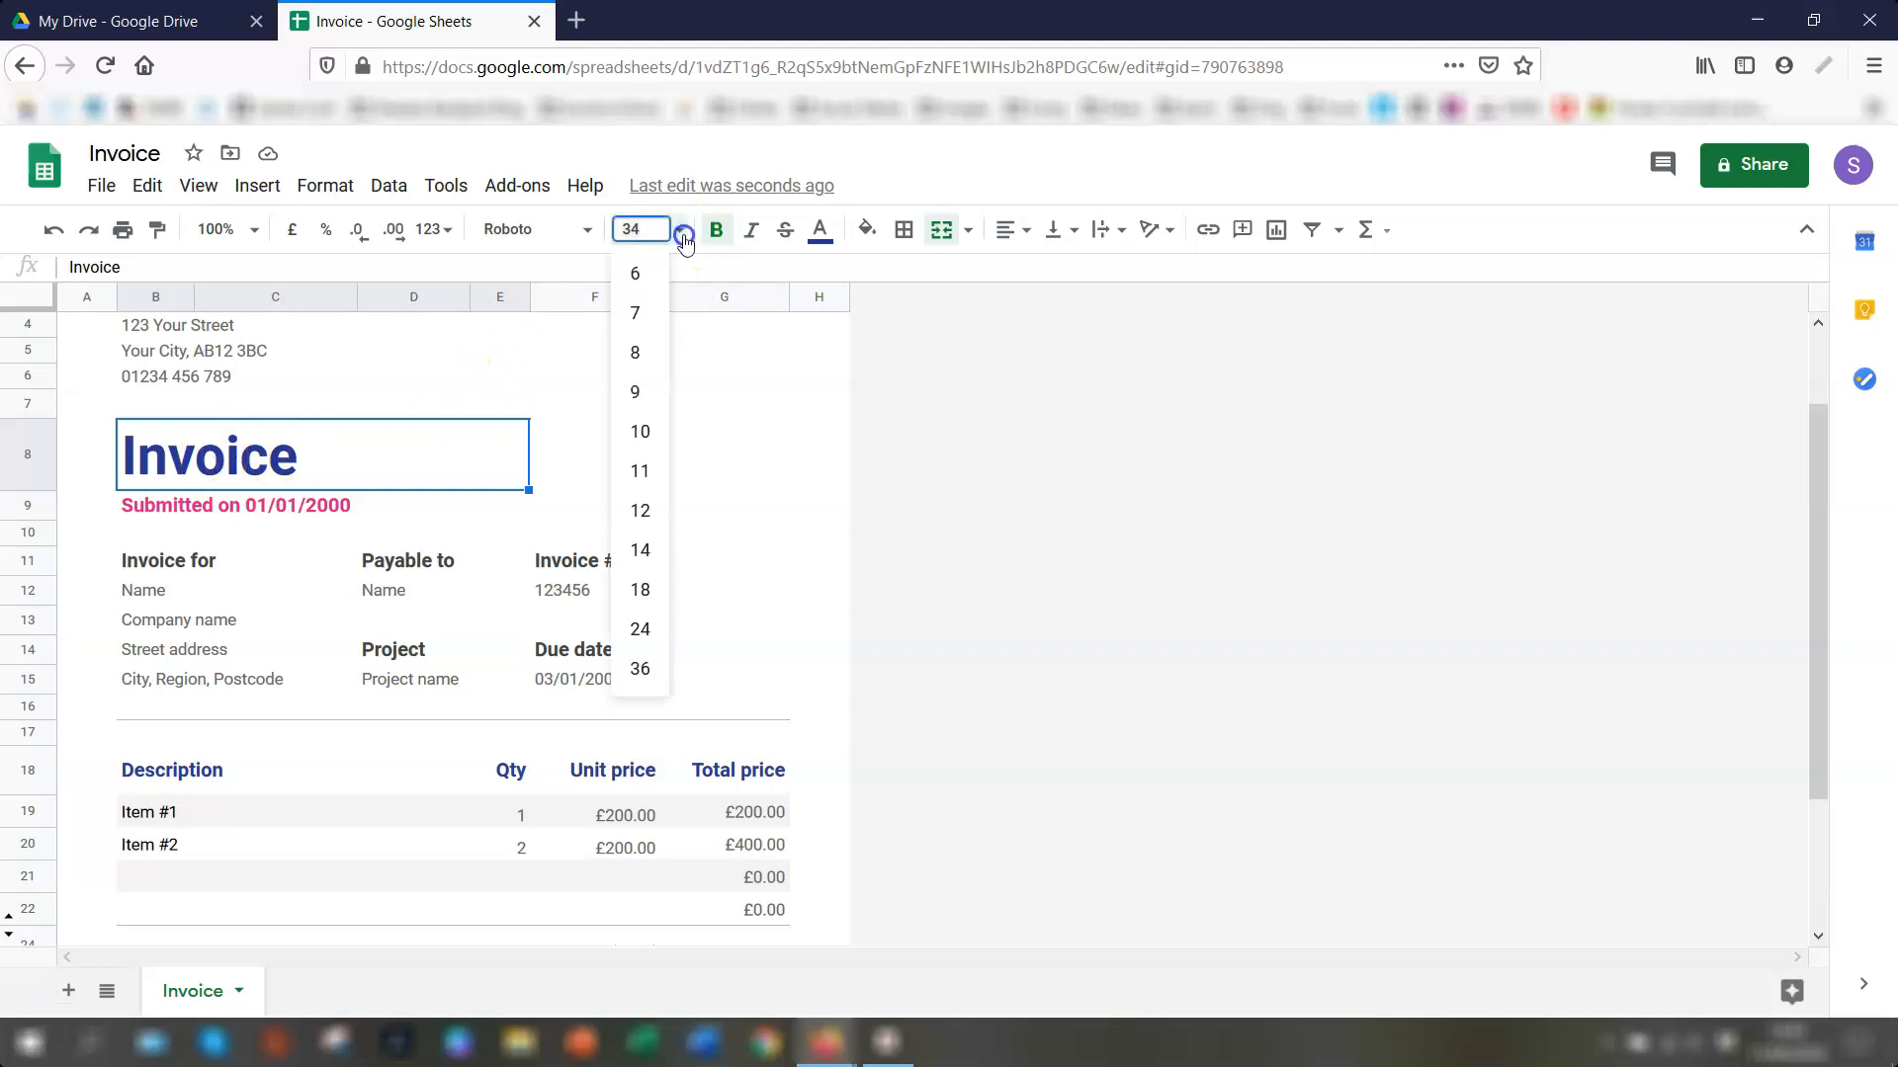
click(638, 629)
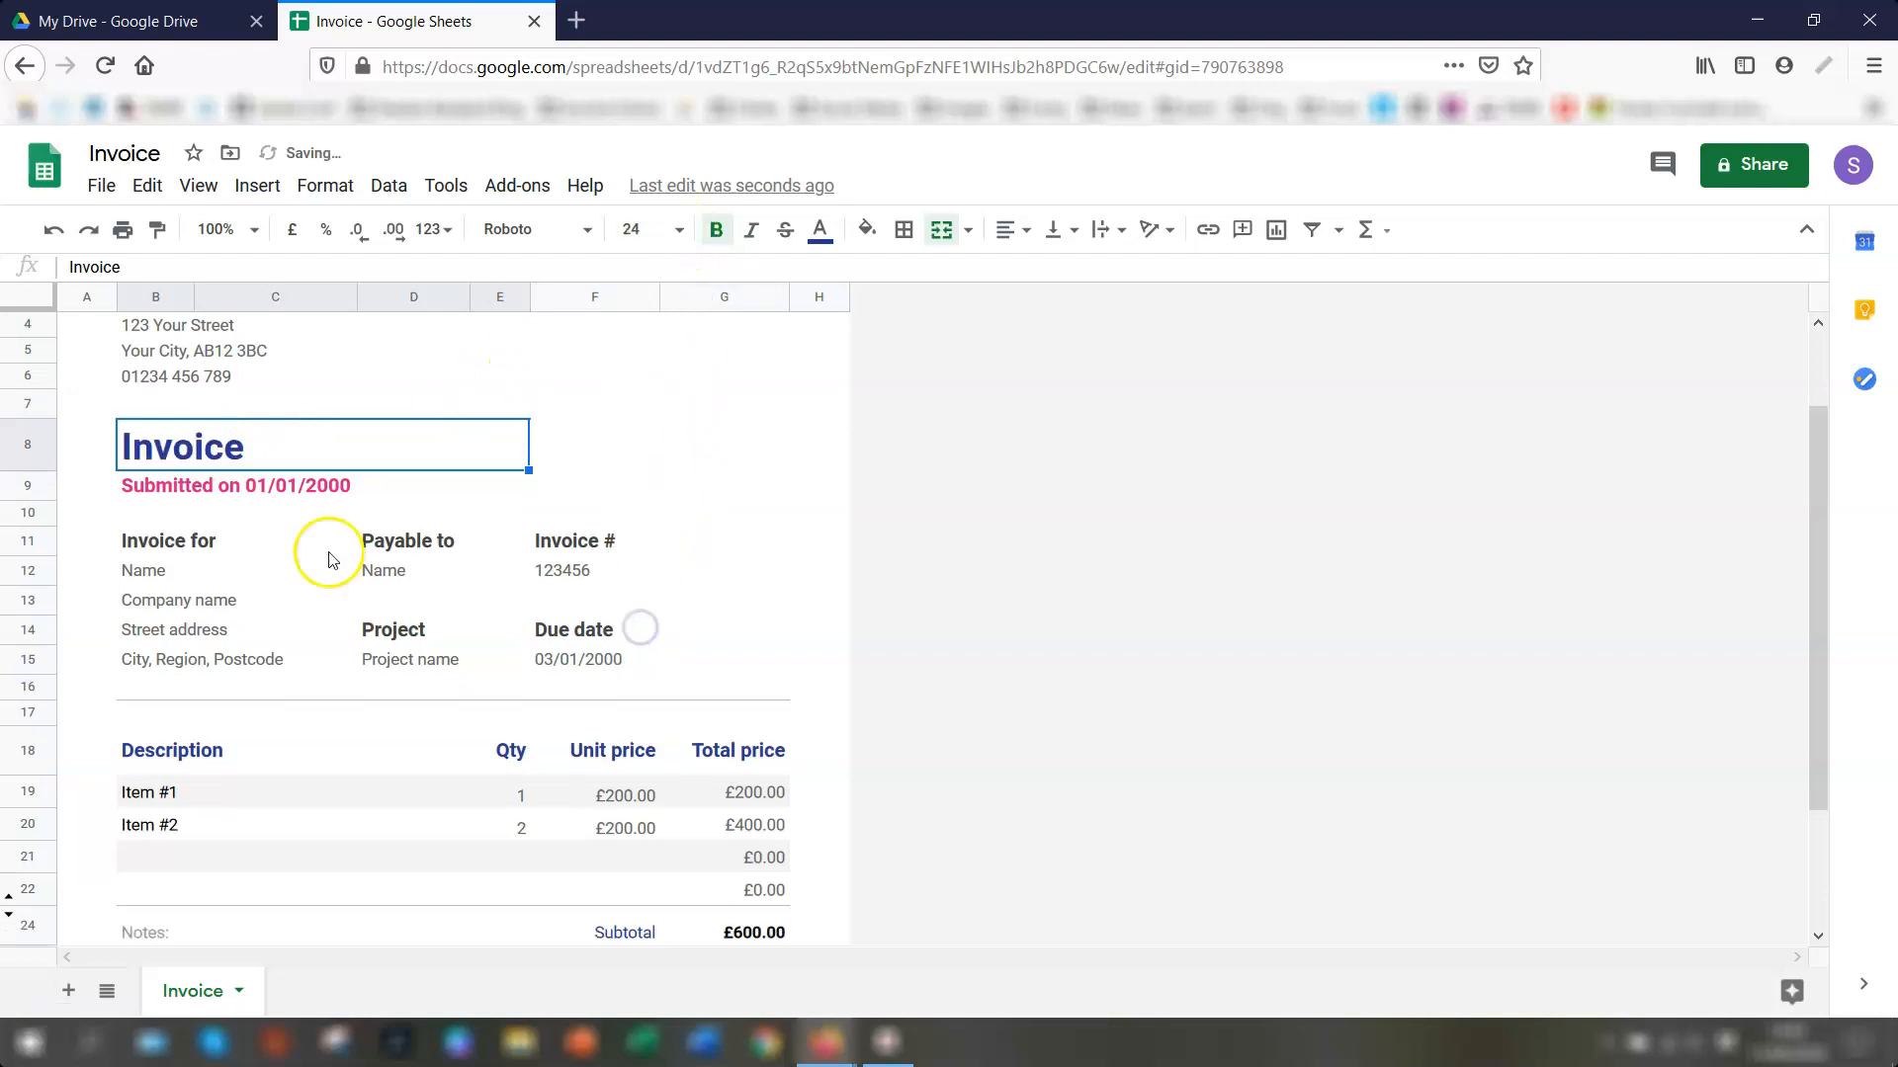
click(235, 486)
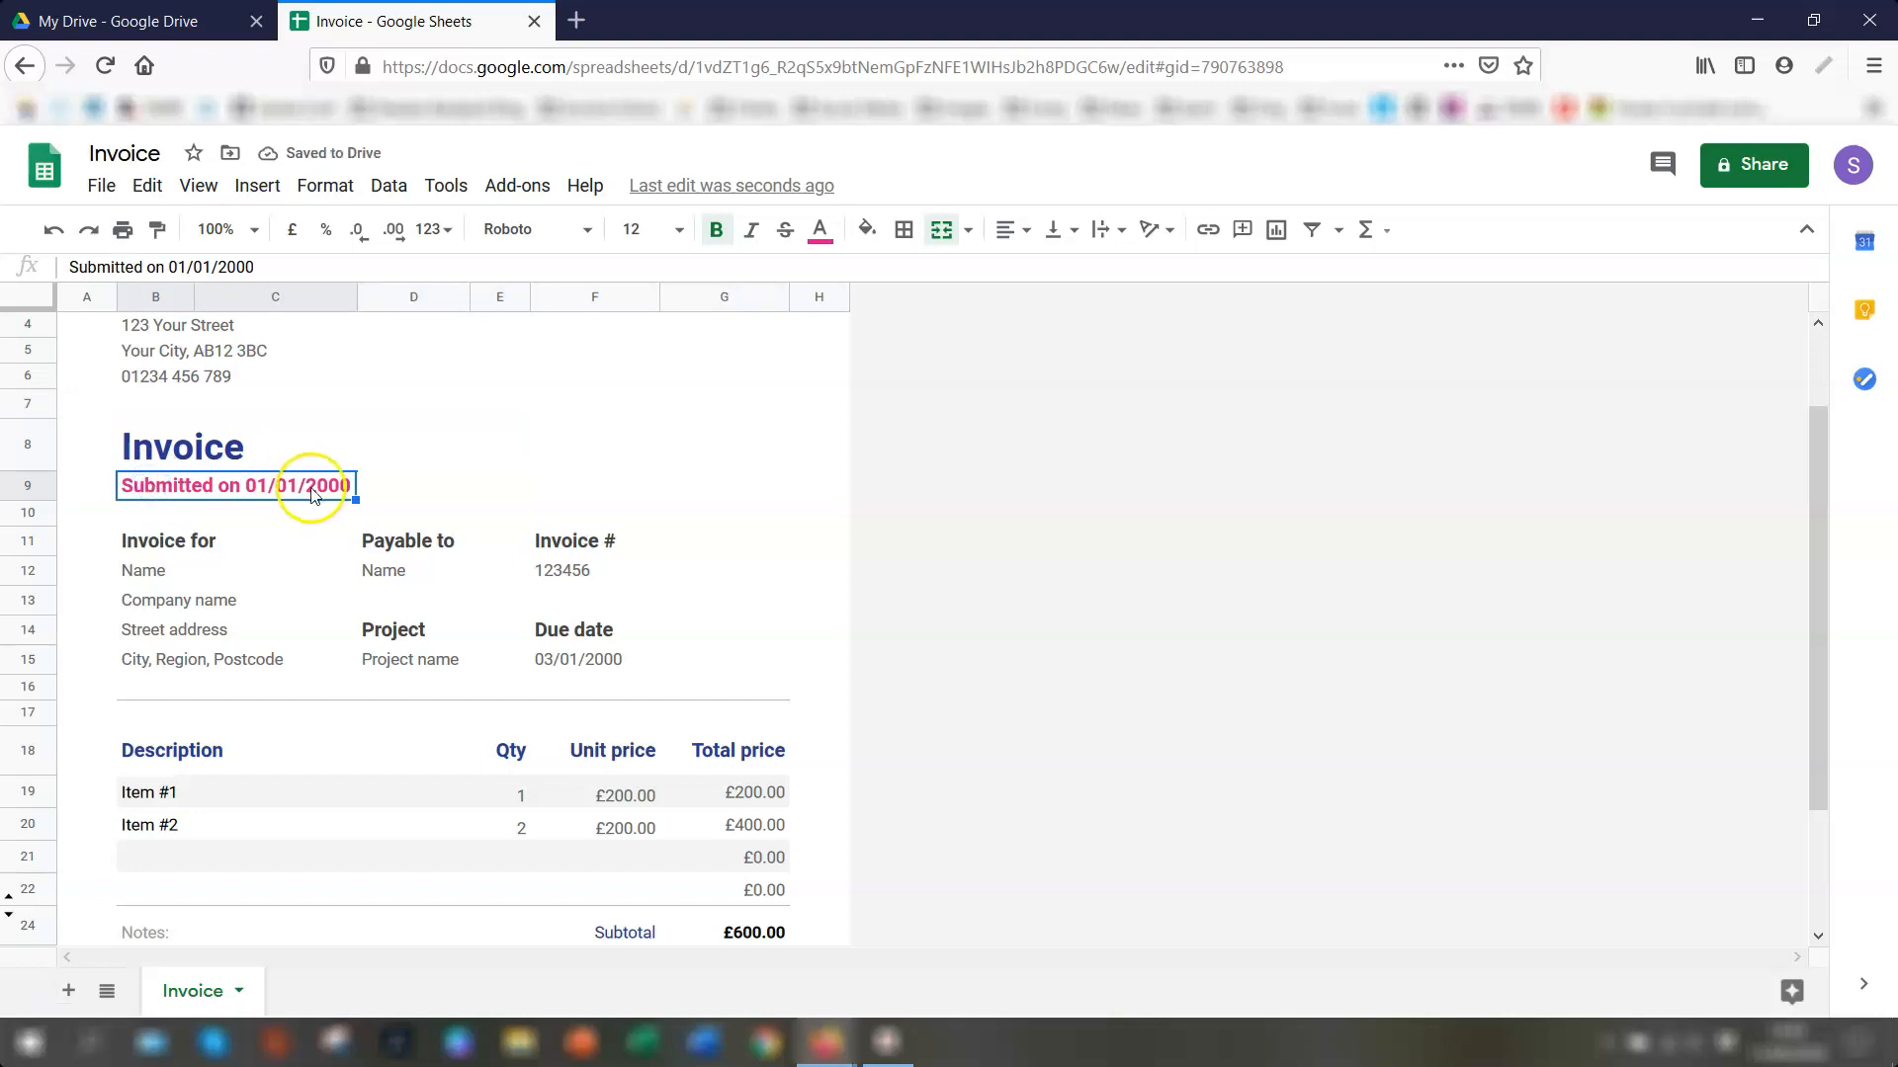
key(Delete)
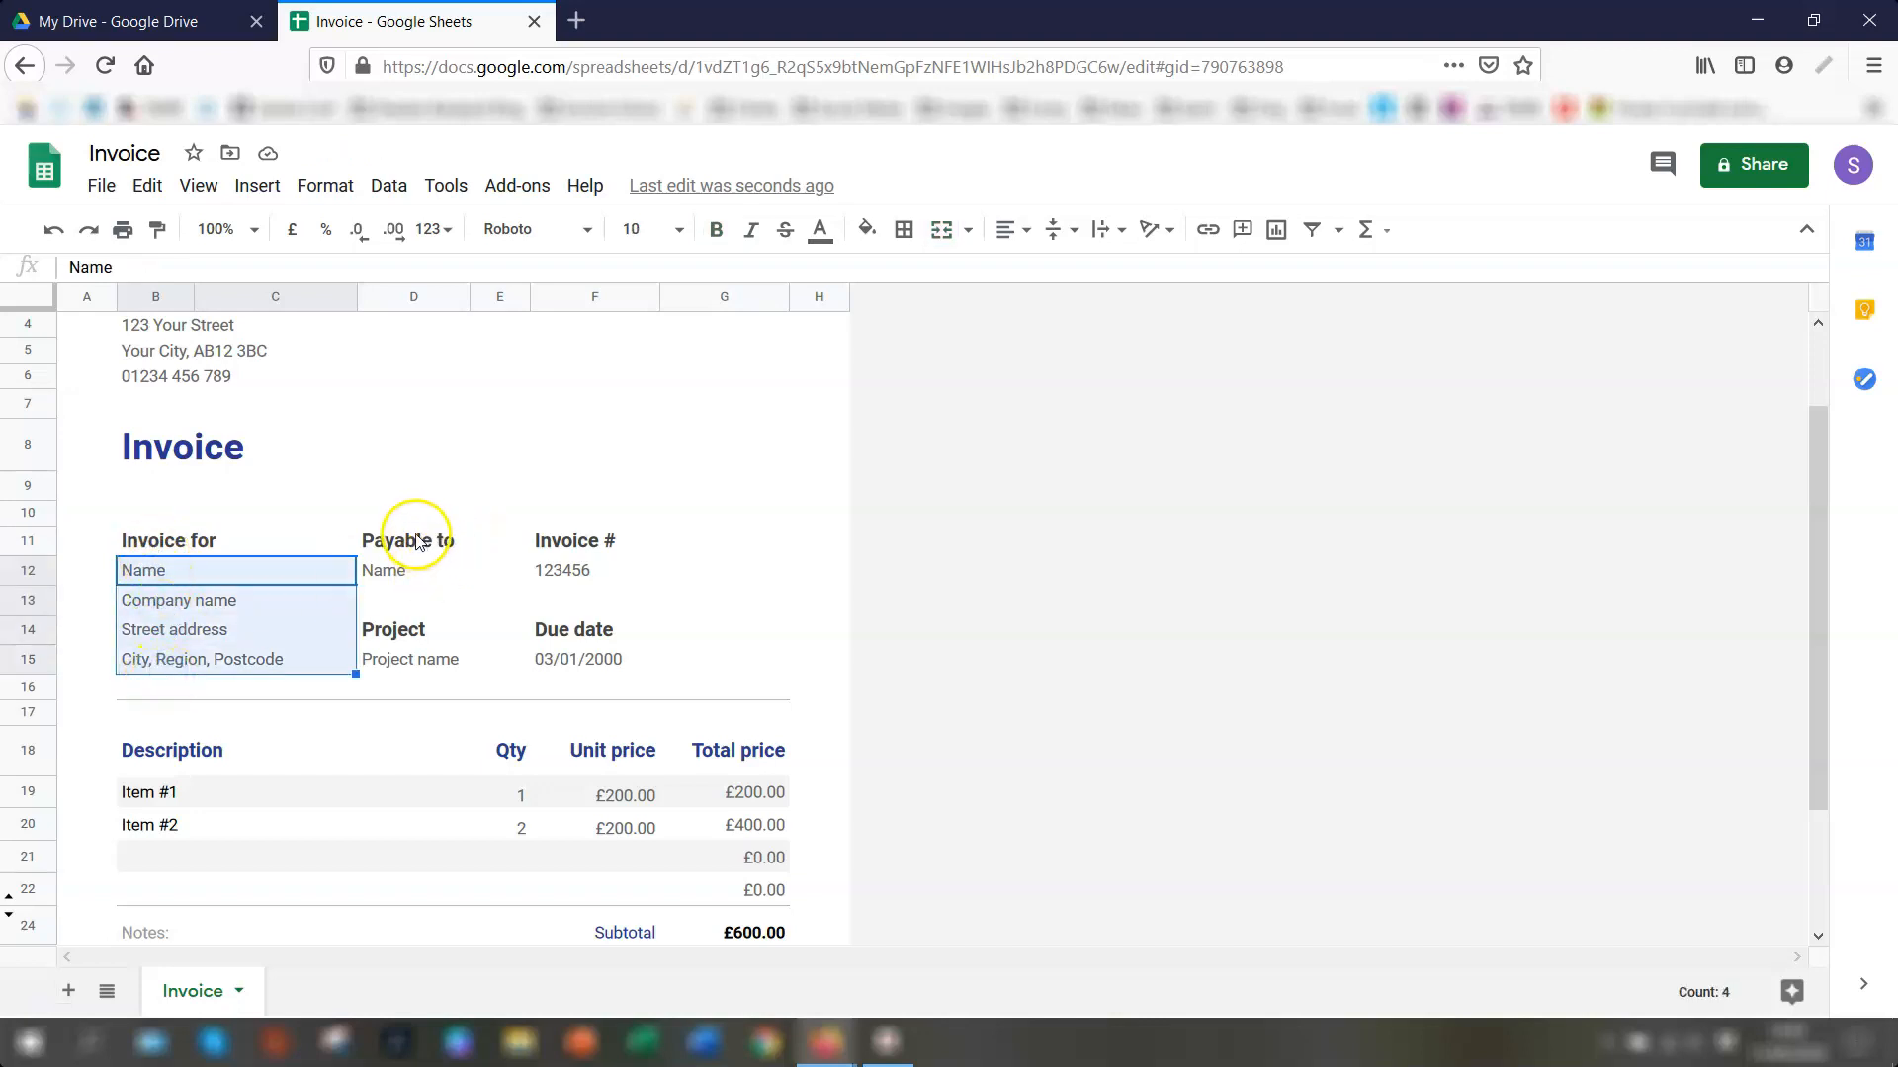
Remove the Project fields and move the due date value beside the unmerged Due date: label
click(441, 569)
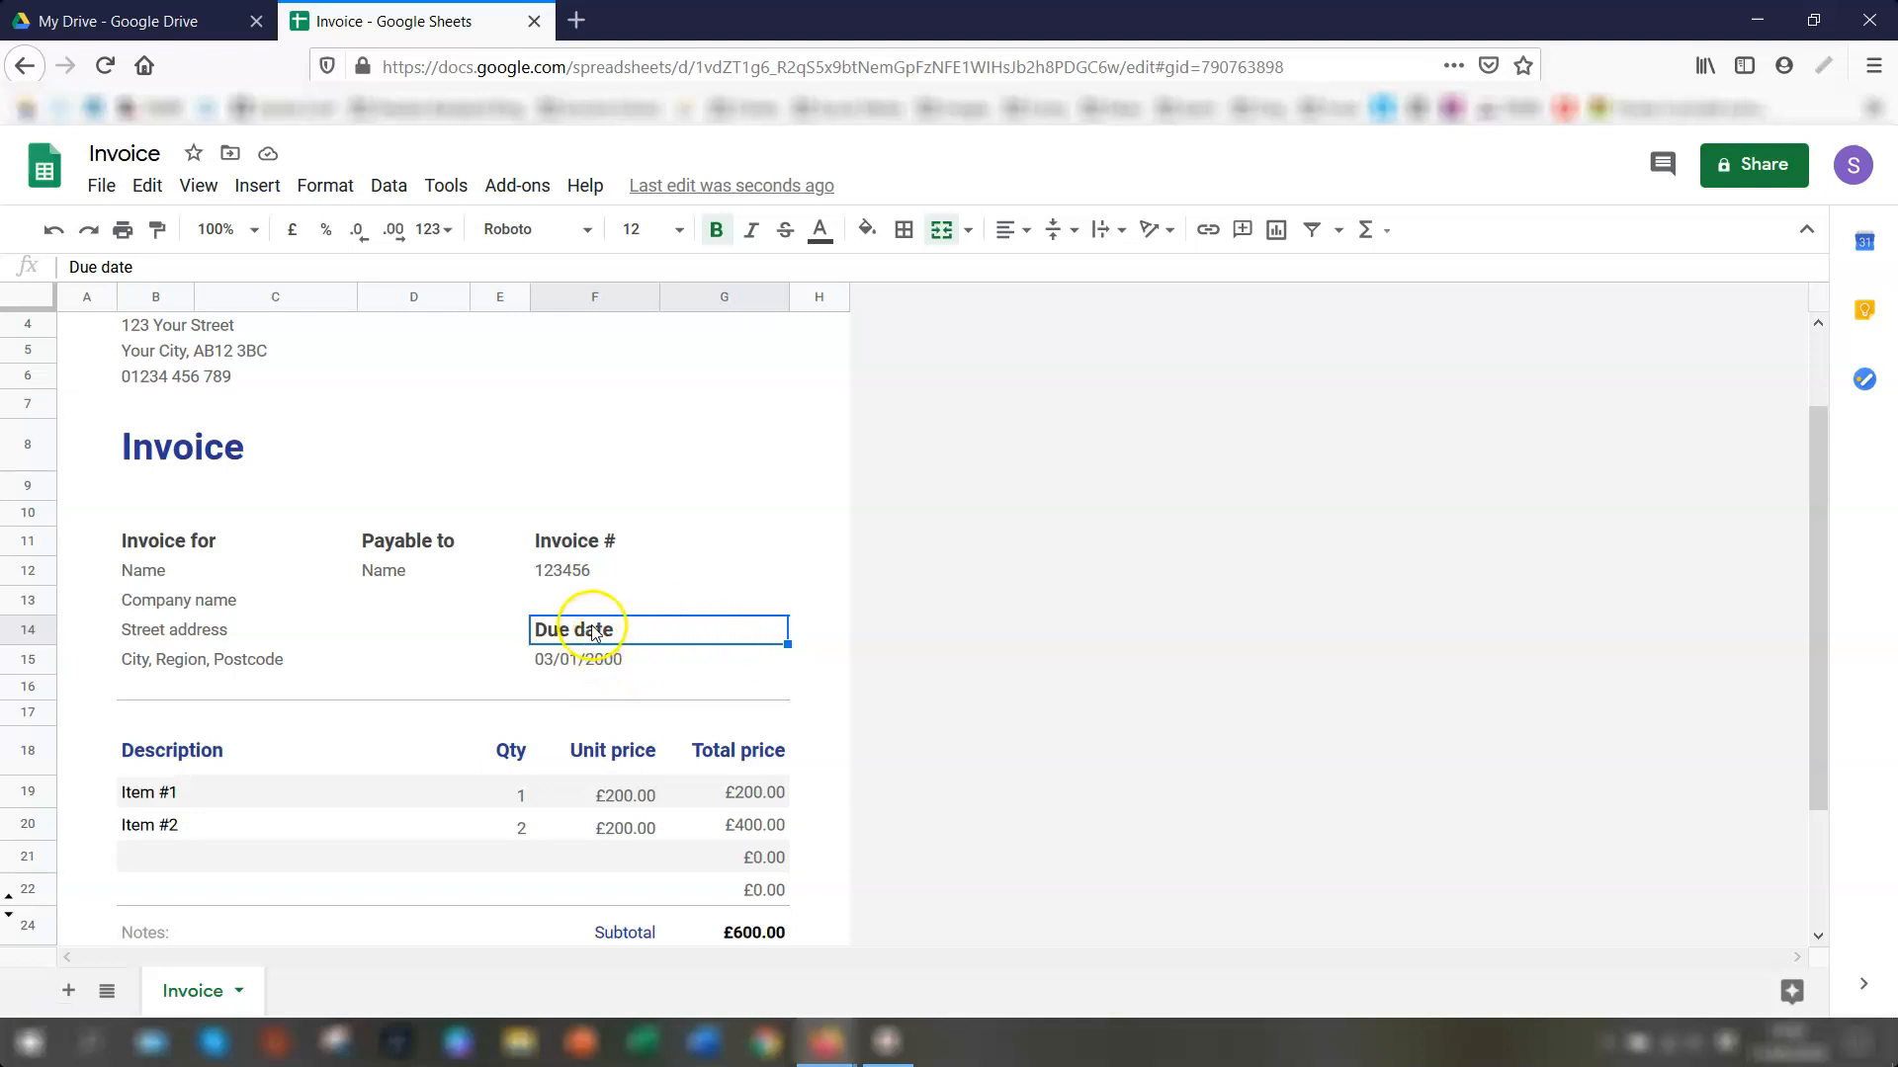
mouse_move(664, 300)
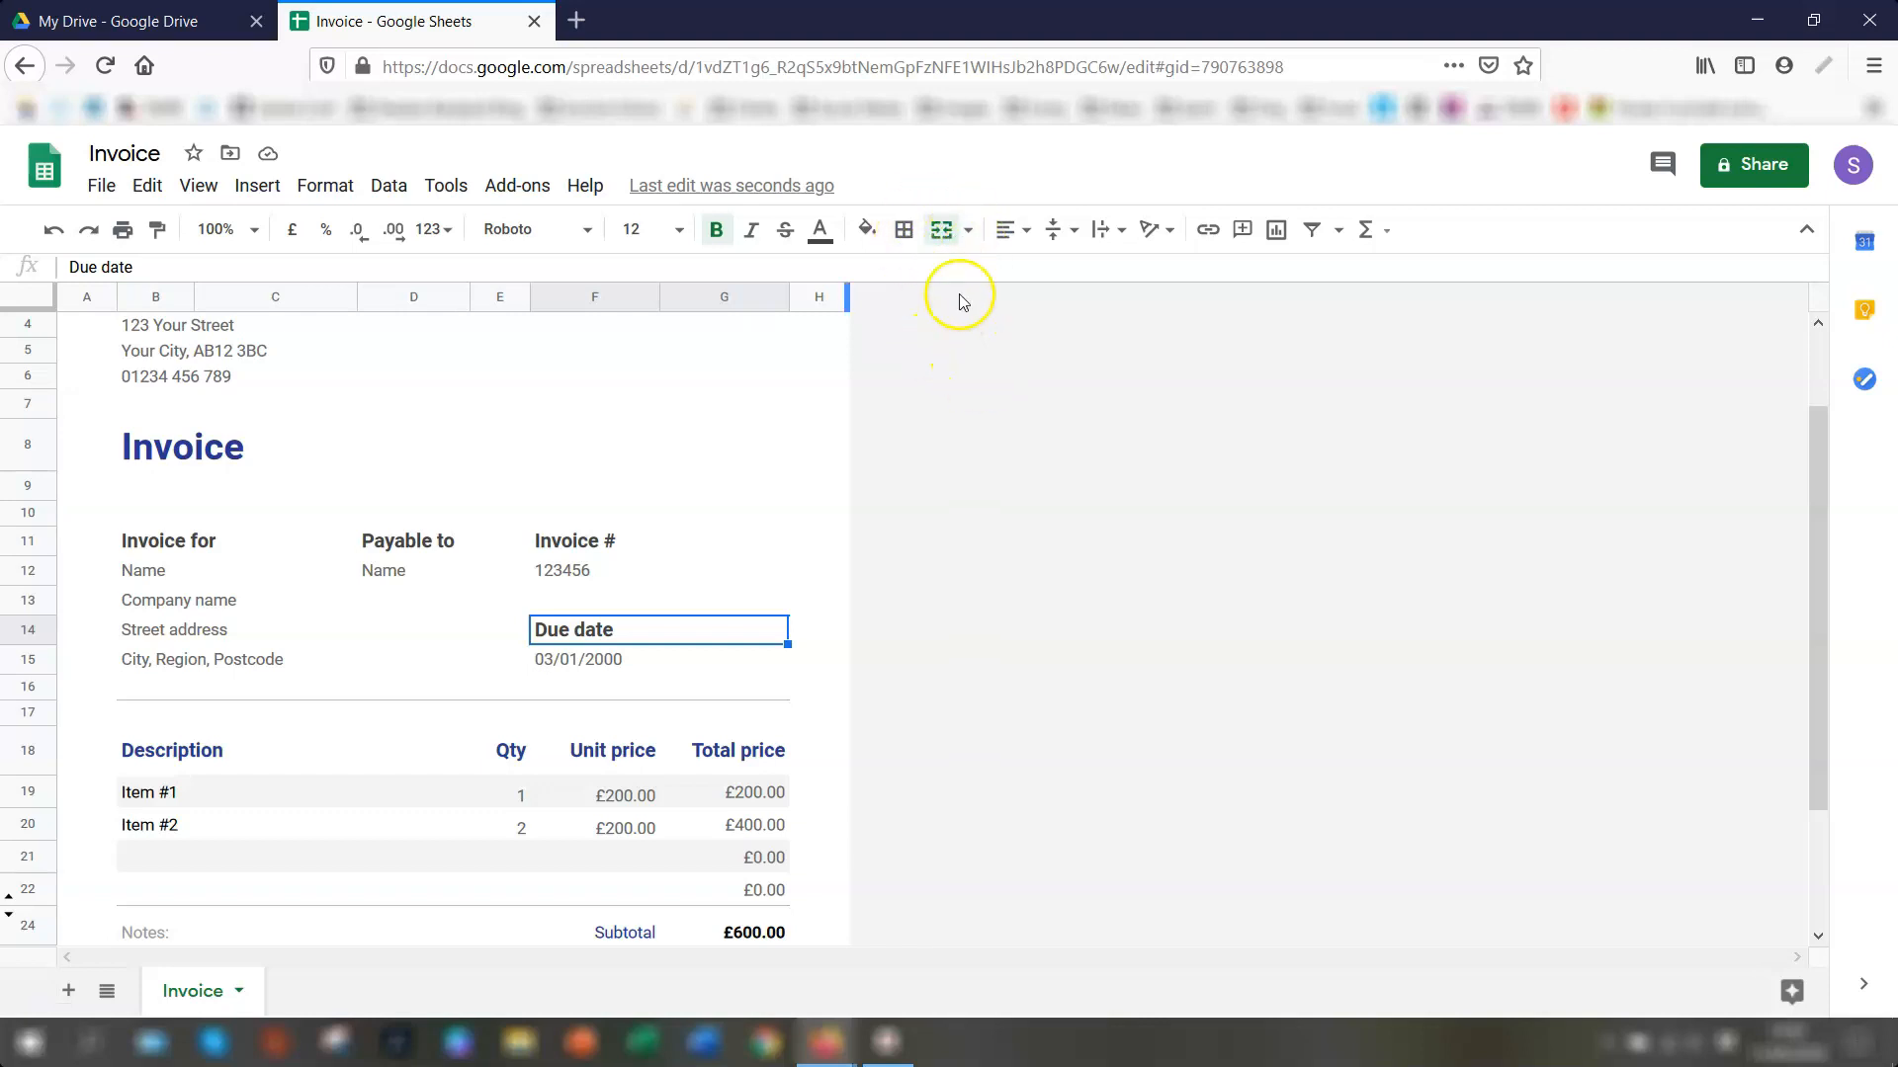
click(966, 229)
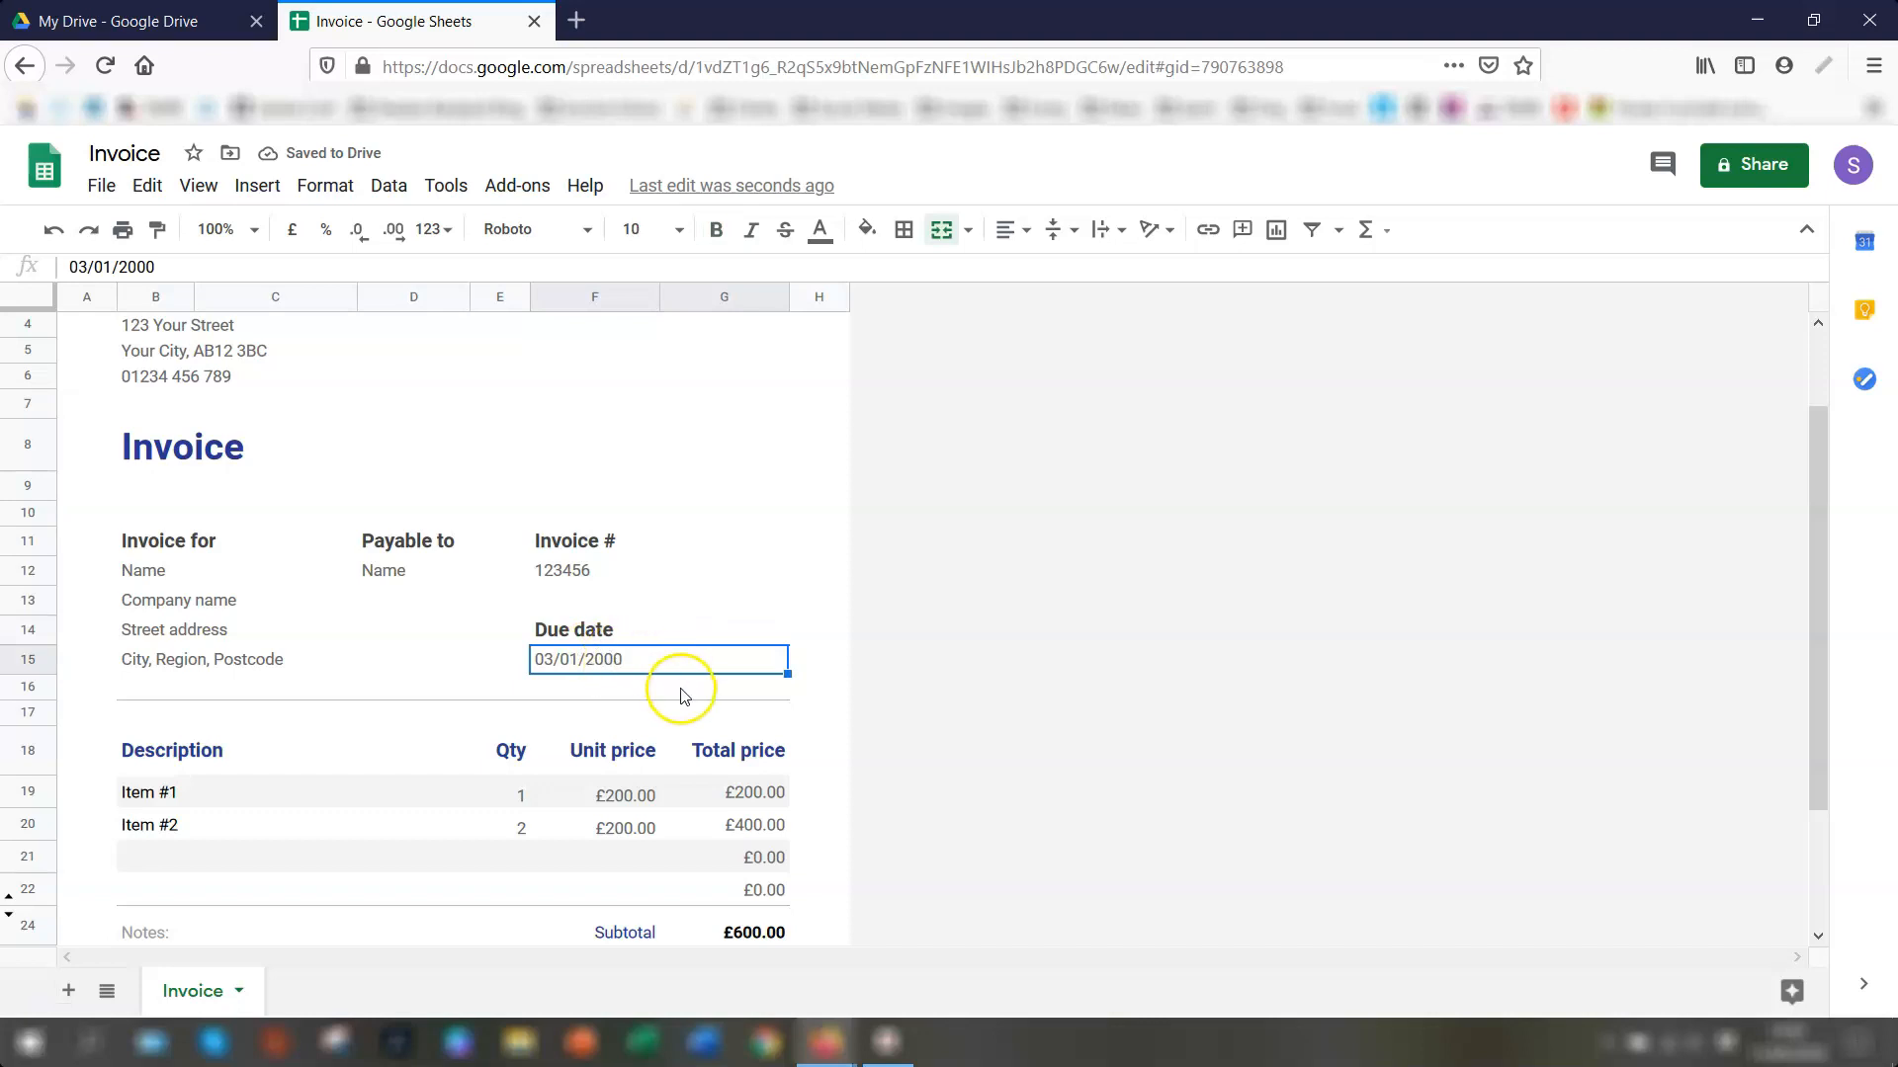
mouse_move(1050, 230)
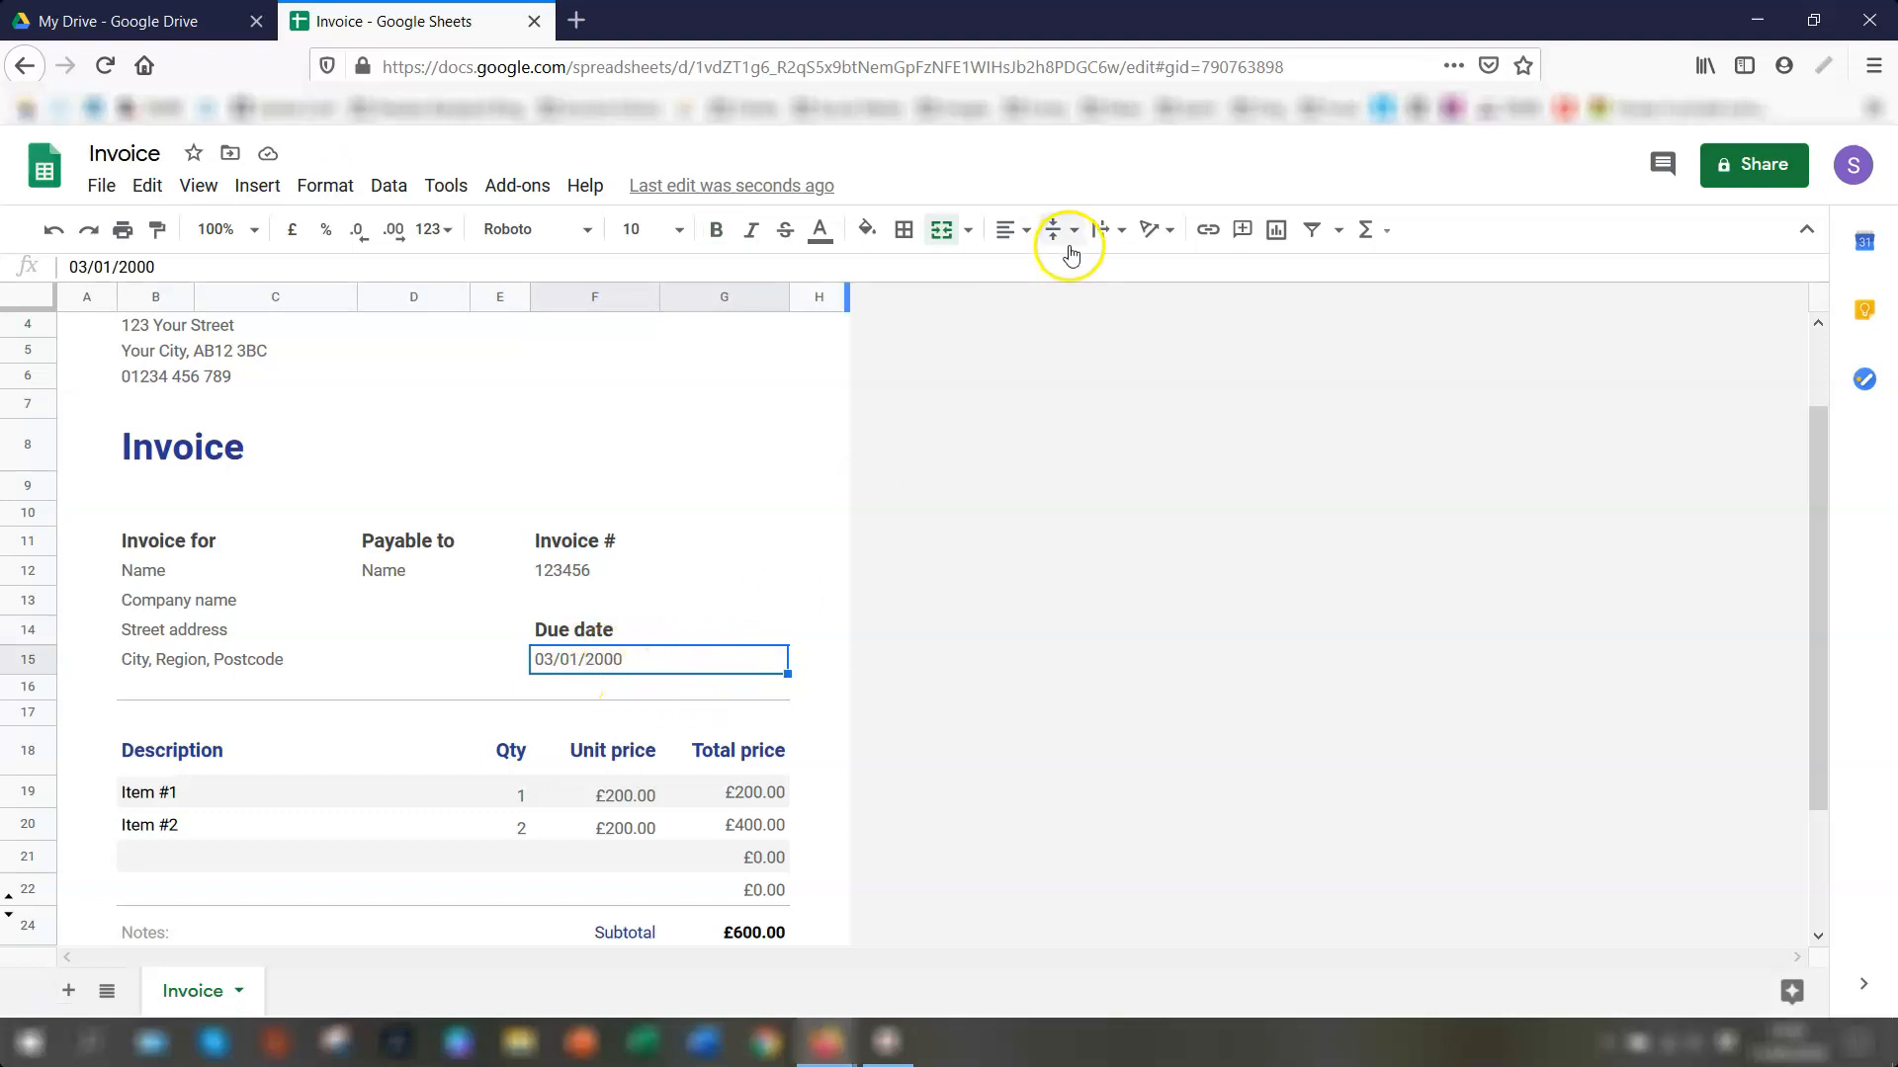
click(1052, 230)
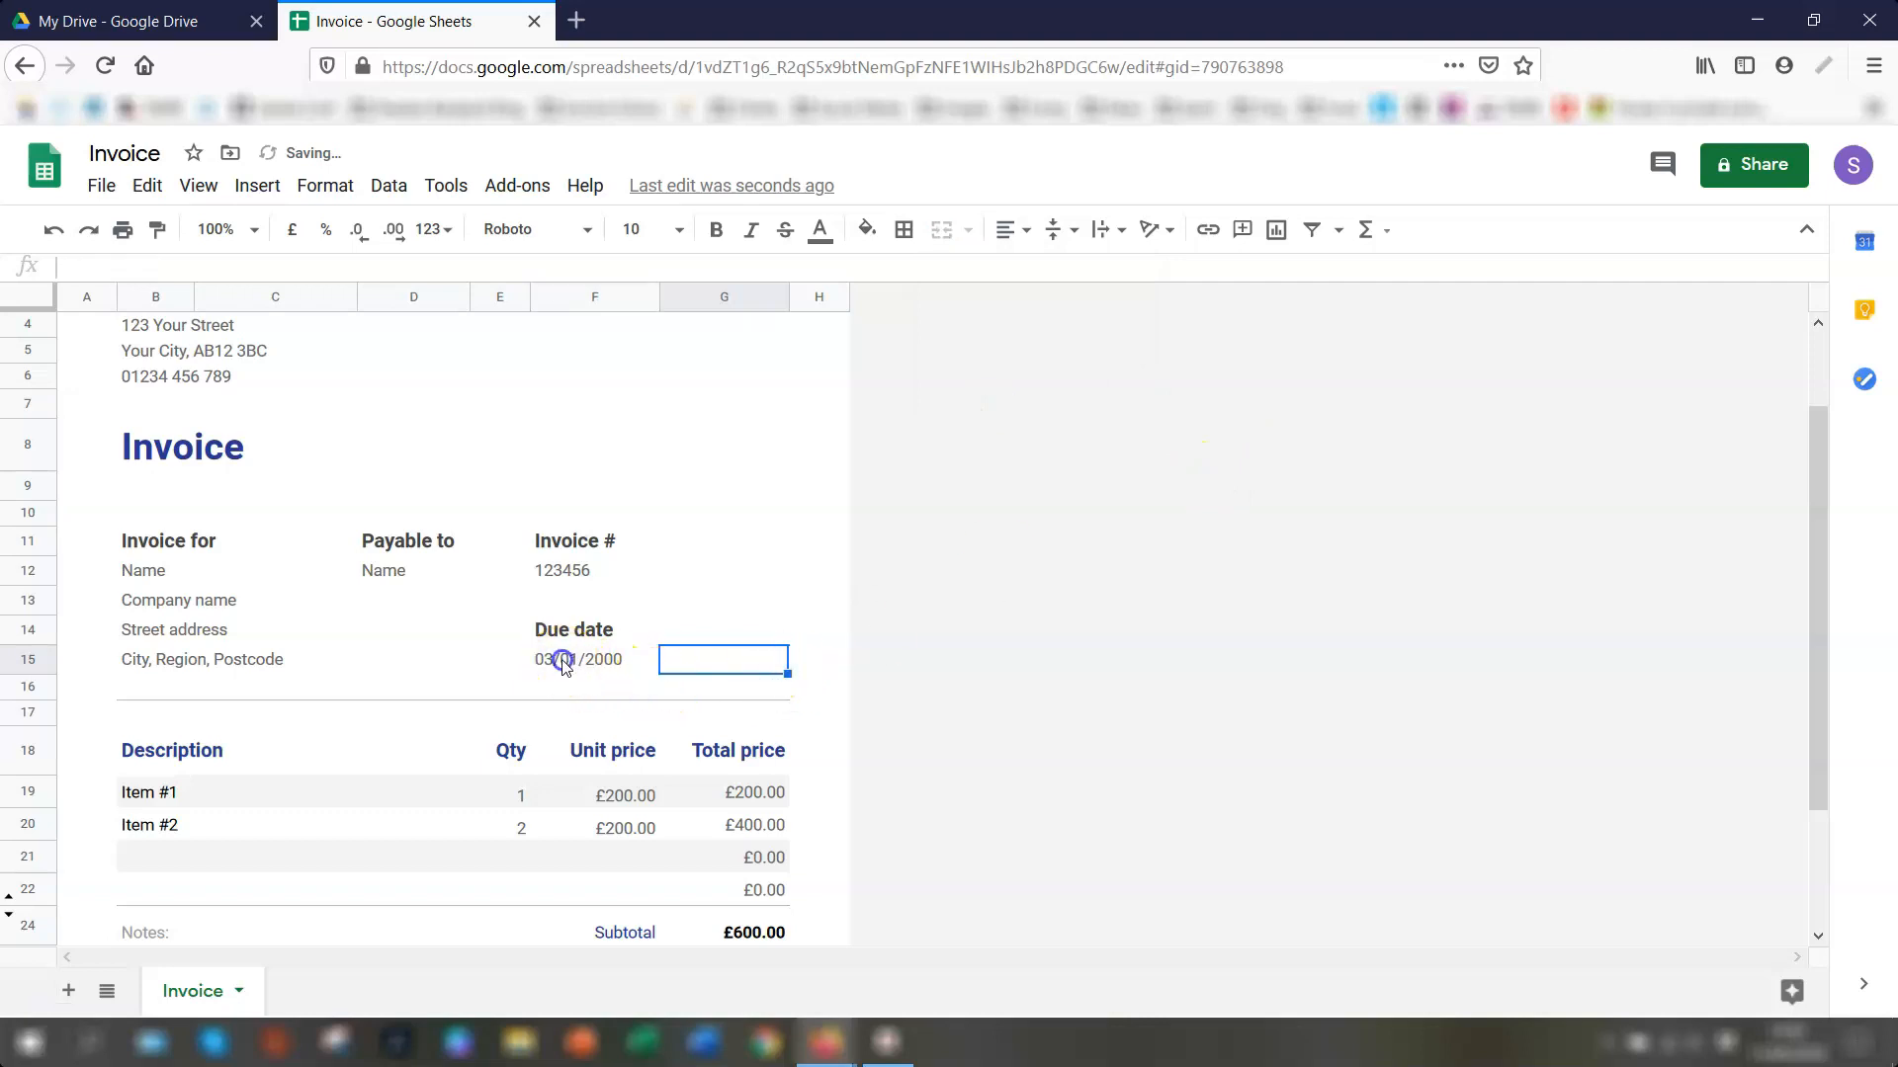
click(593, 658)
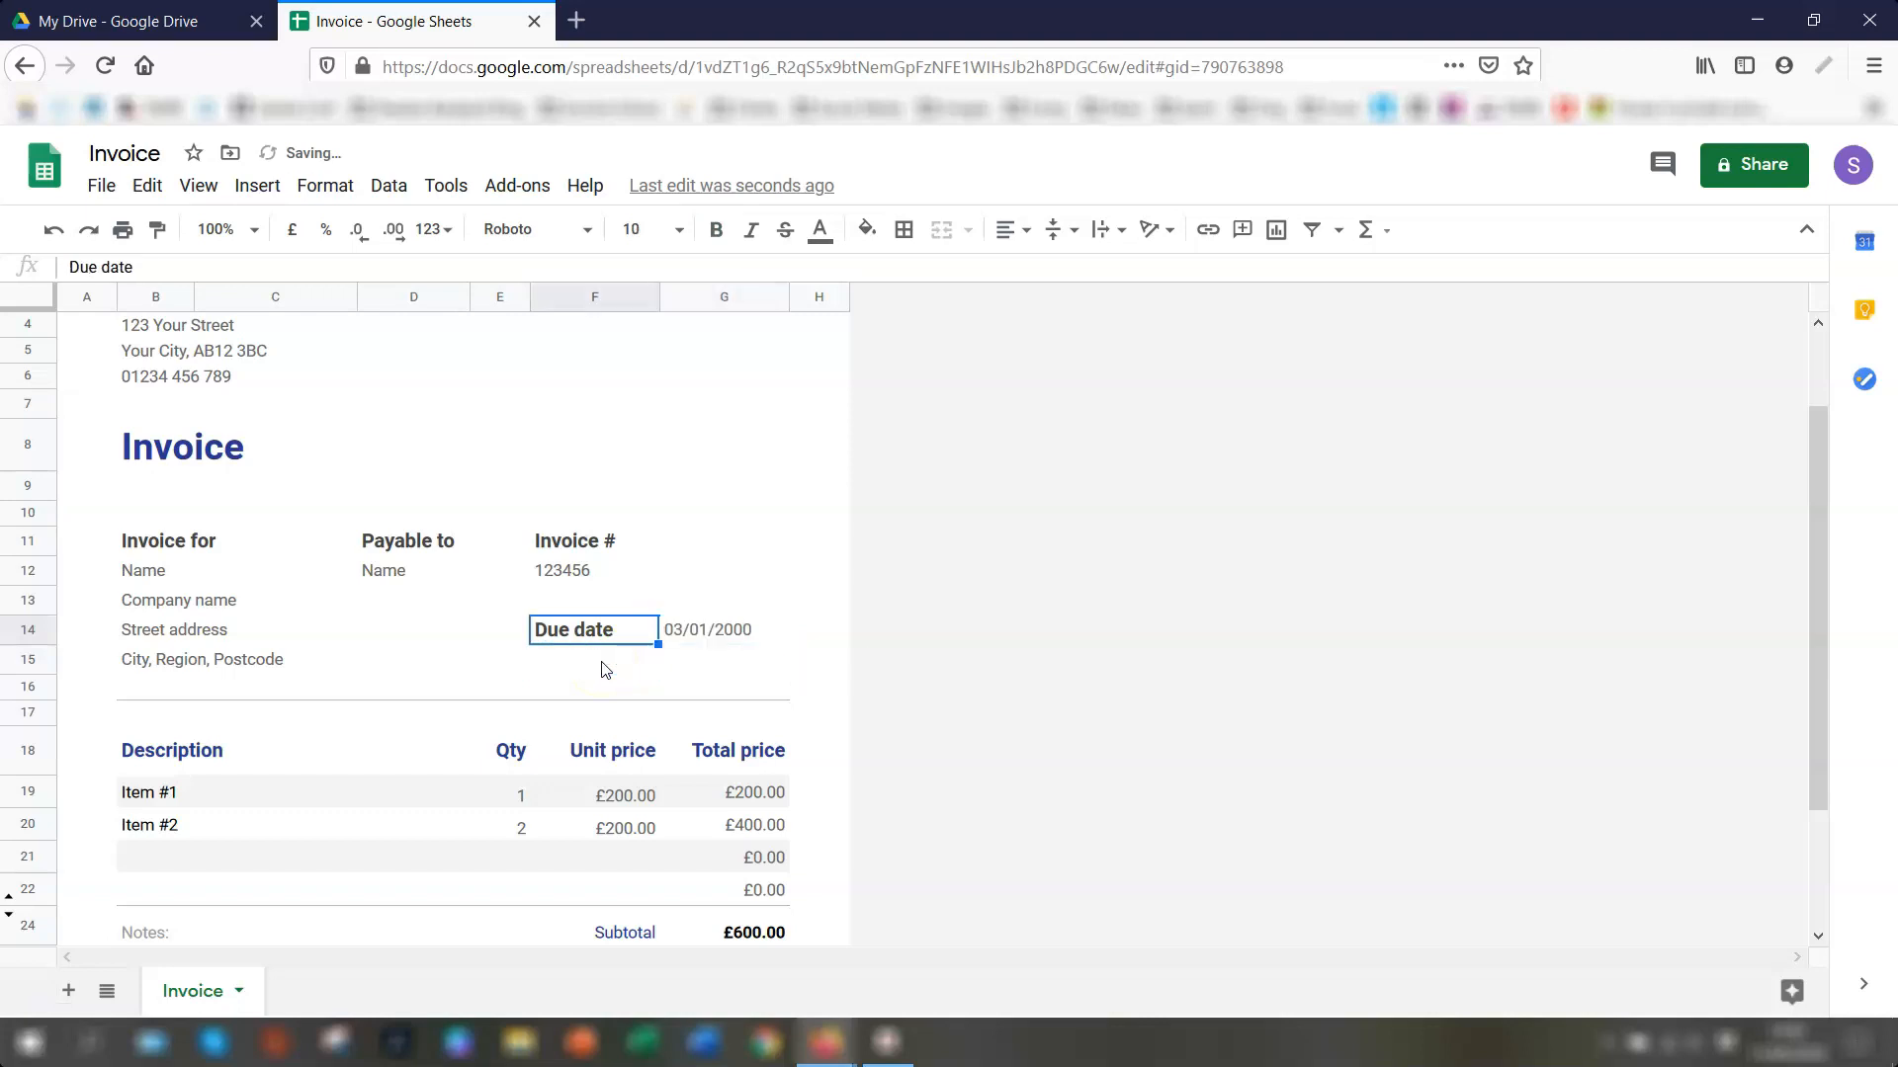
text(:)
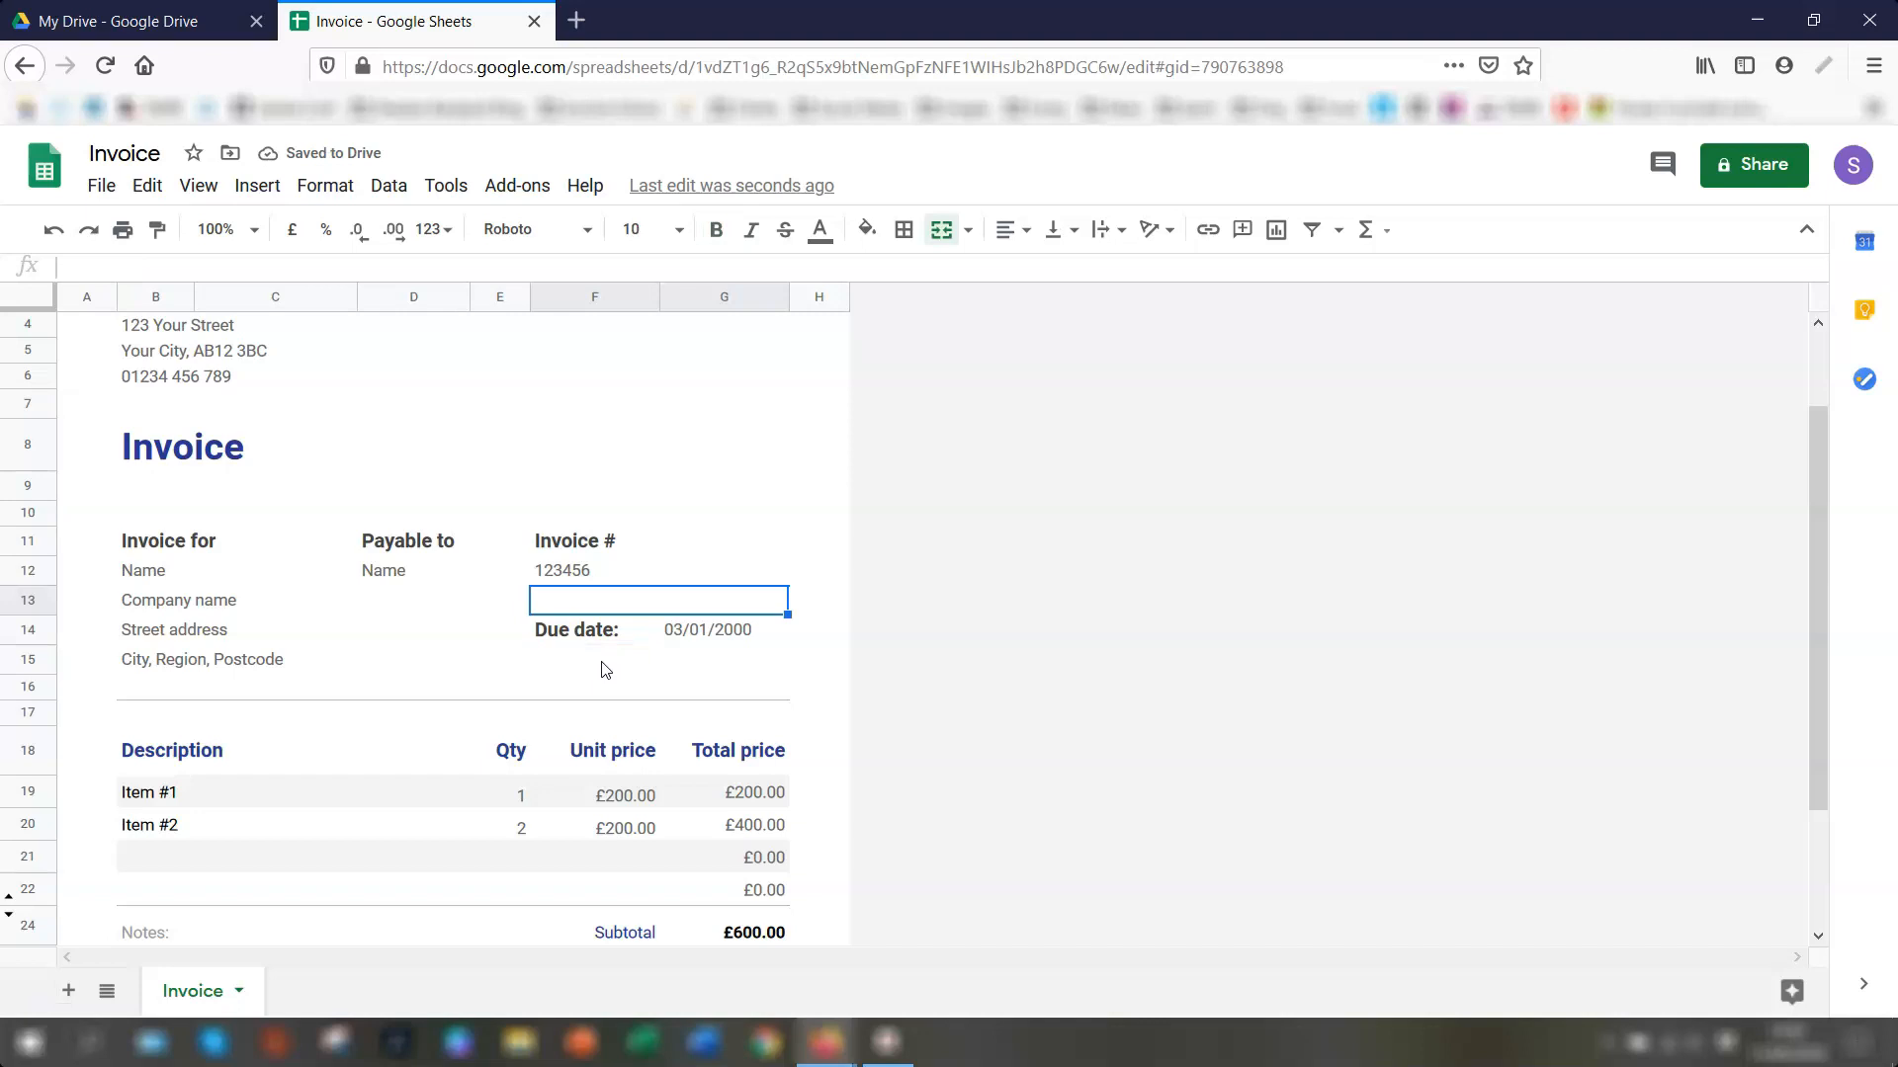
Add an 'Invoice date:' label above Due date: and copy the Due date: label's bold formatting onto it
click(967, 229)
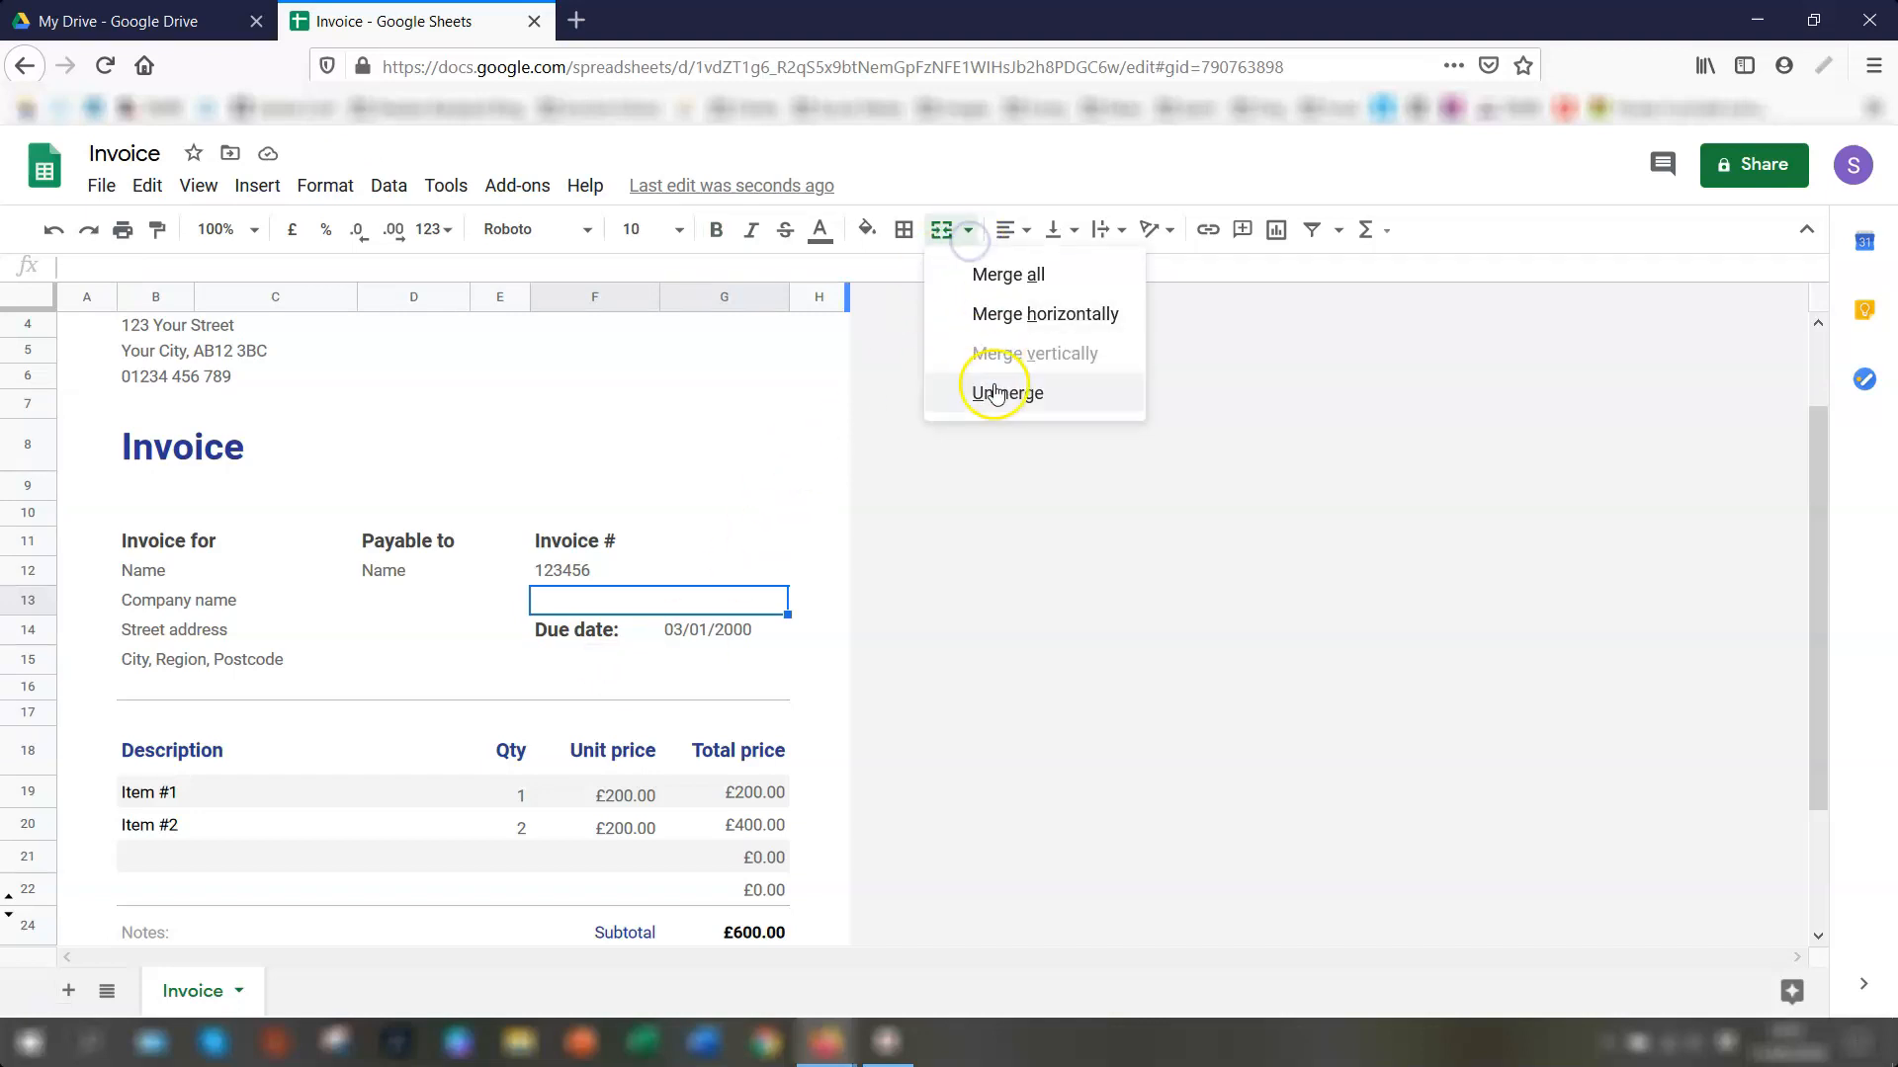
click(1004, 391)
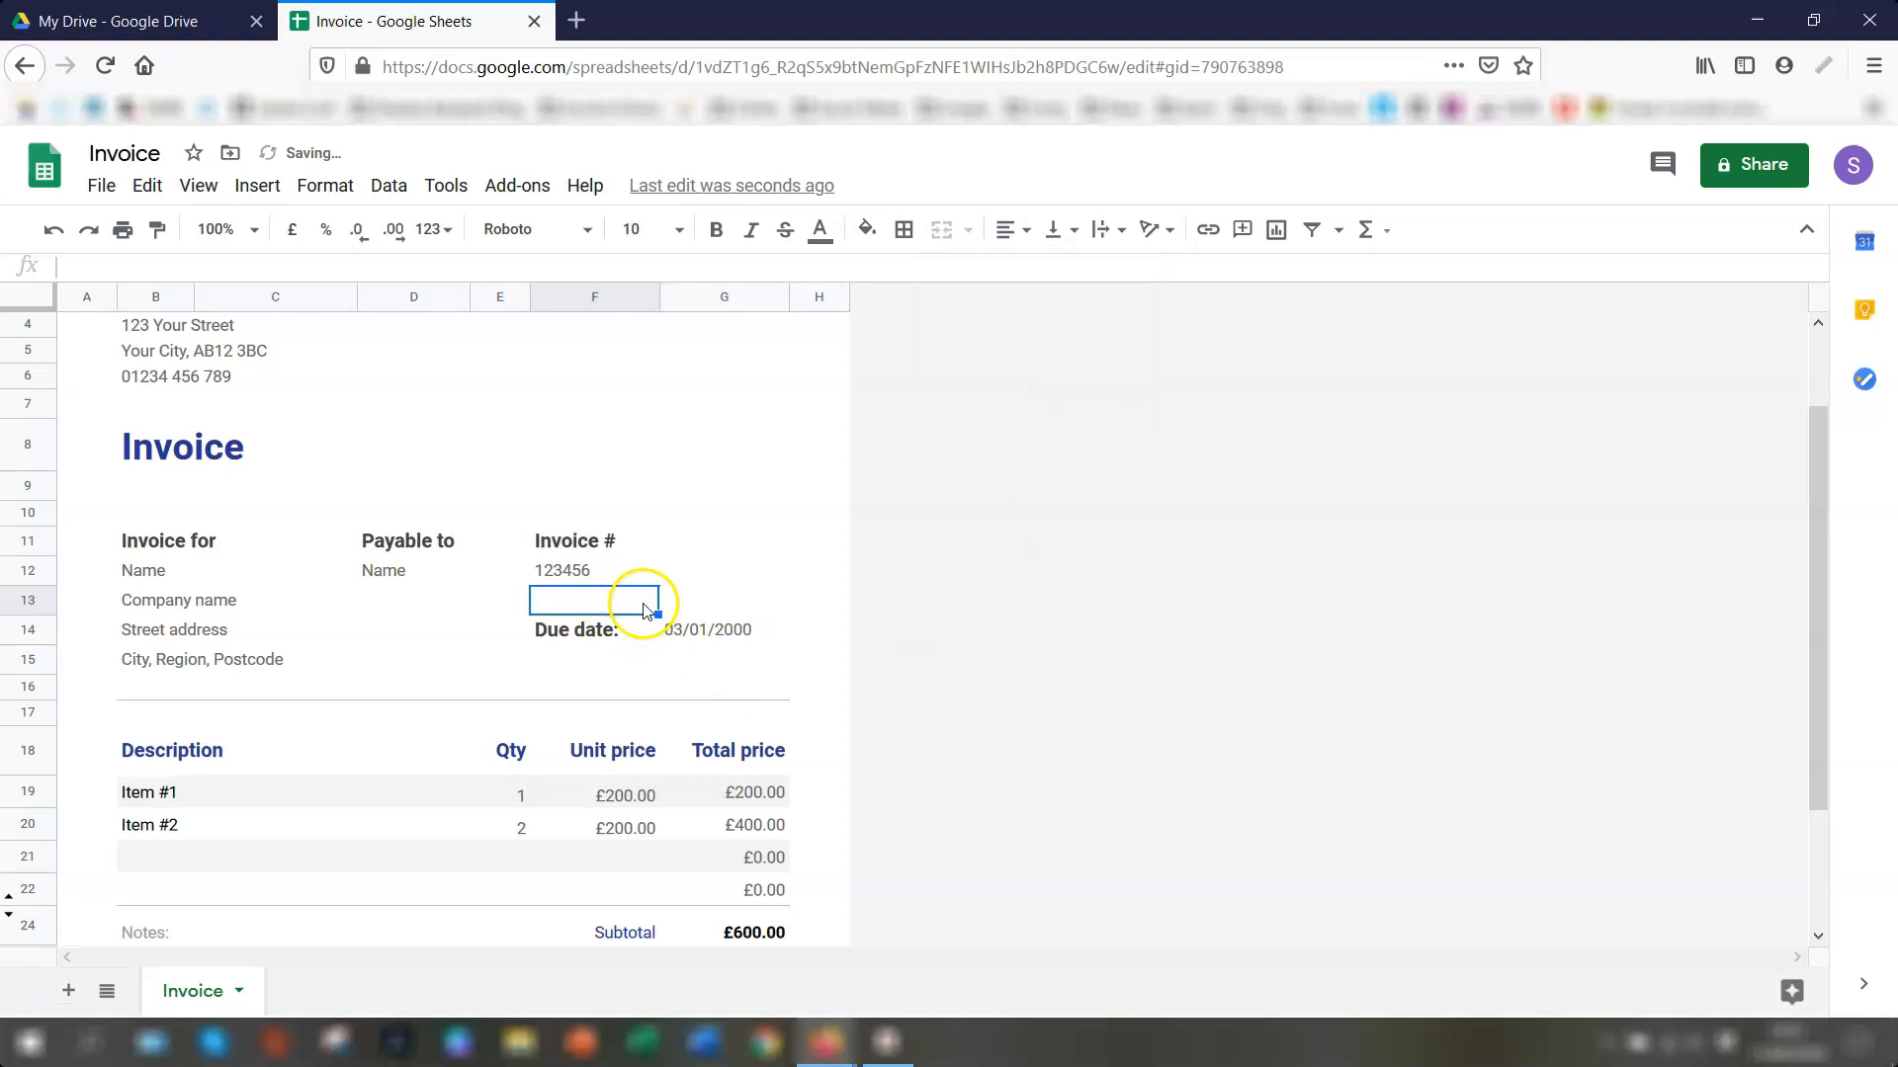
text(Invoice date:)
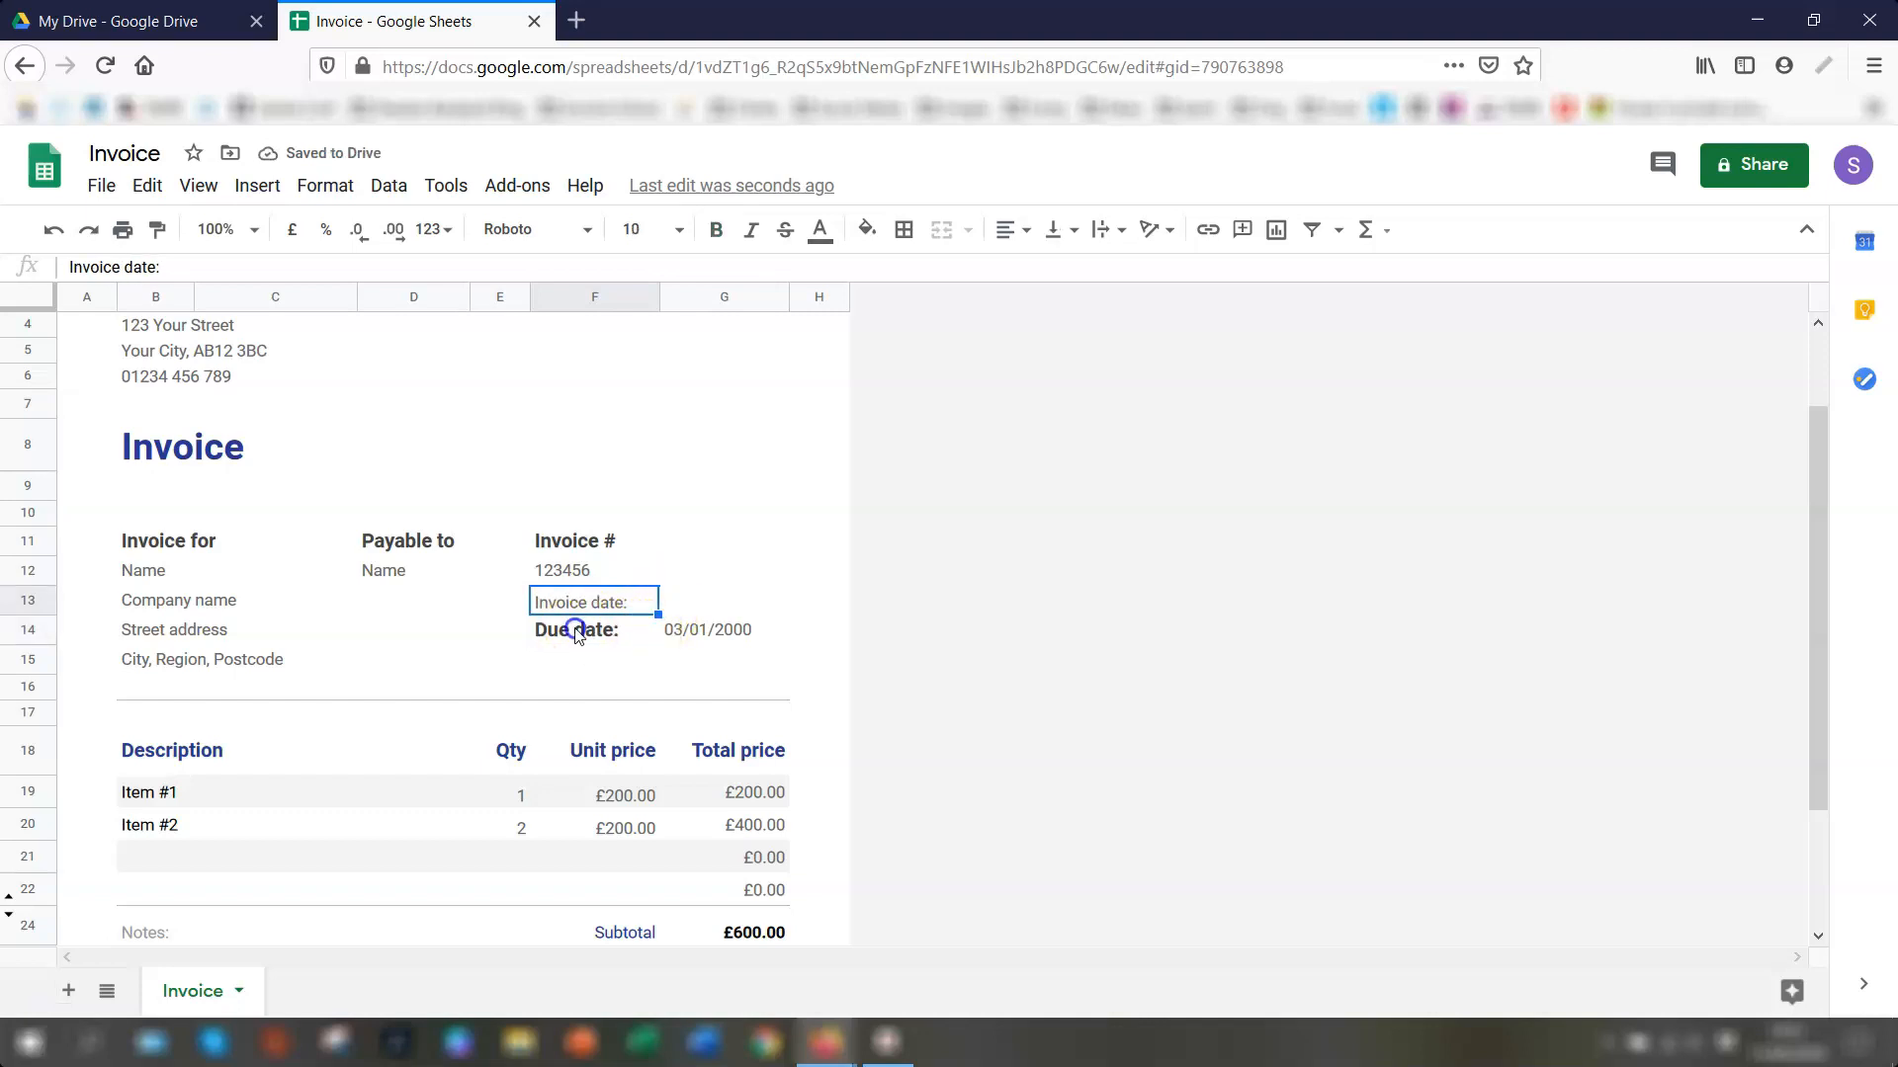
click(577, 629)
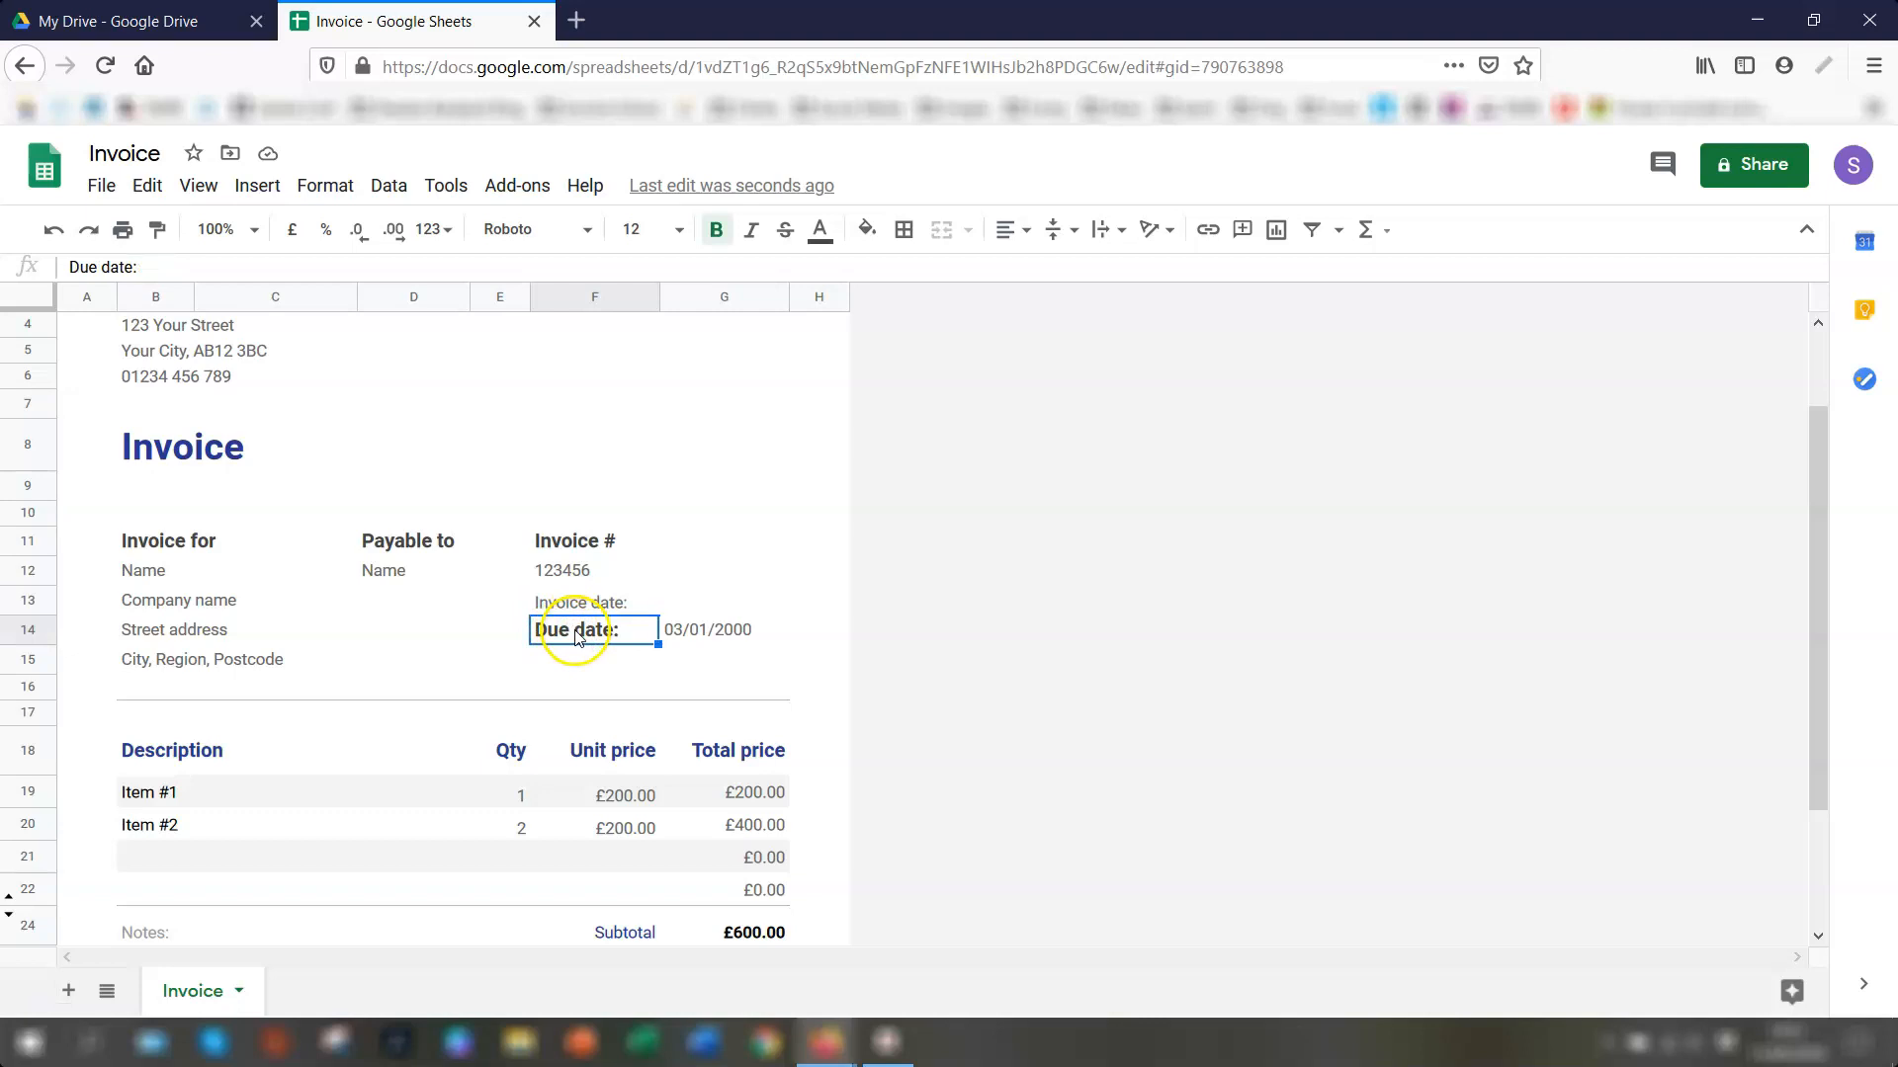
mouse_move(591, 645)
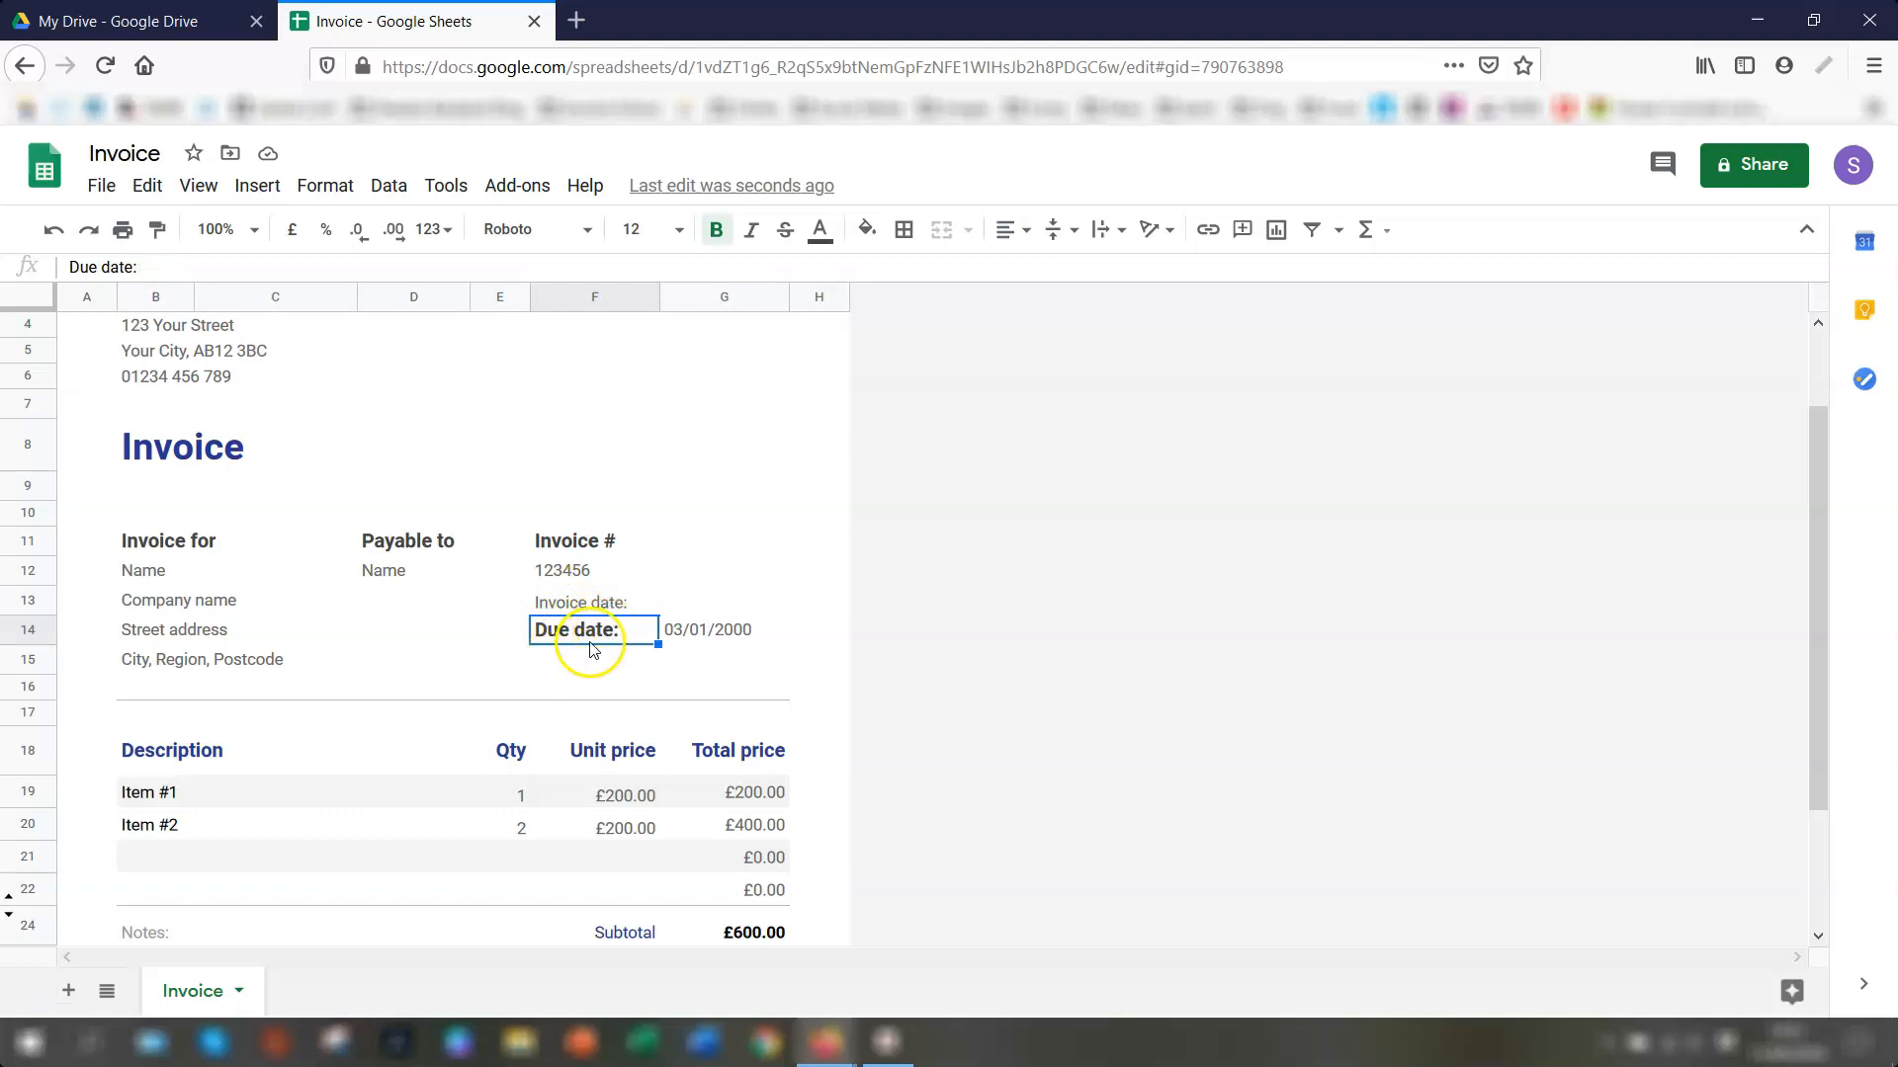
mouse_move(586, 642)
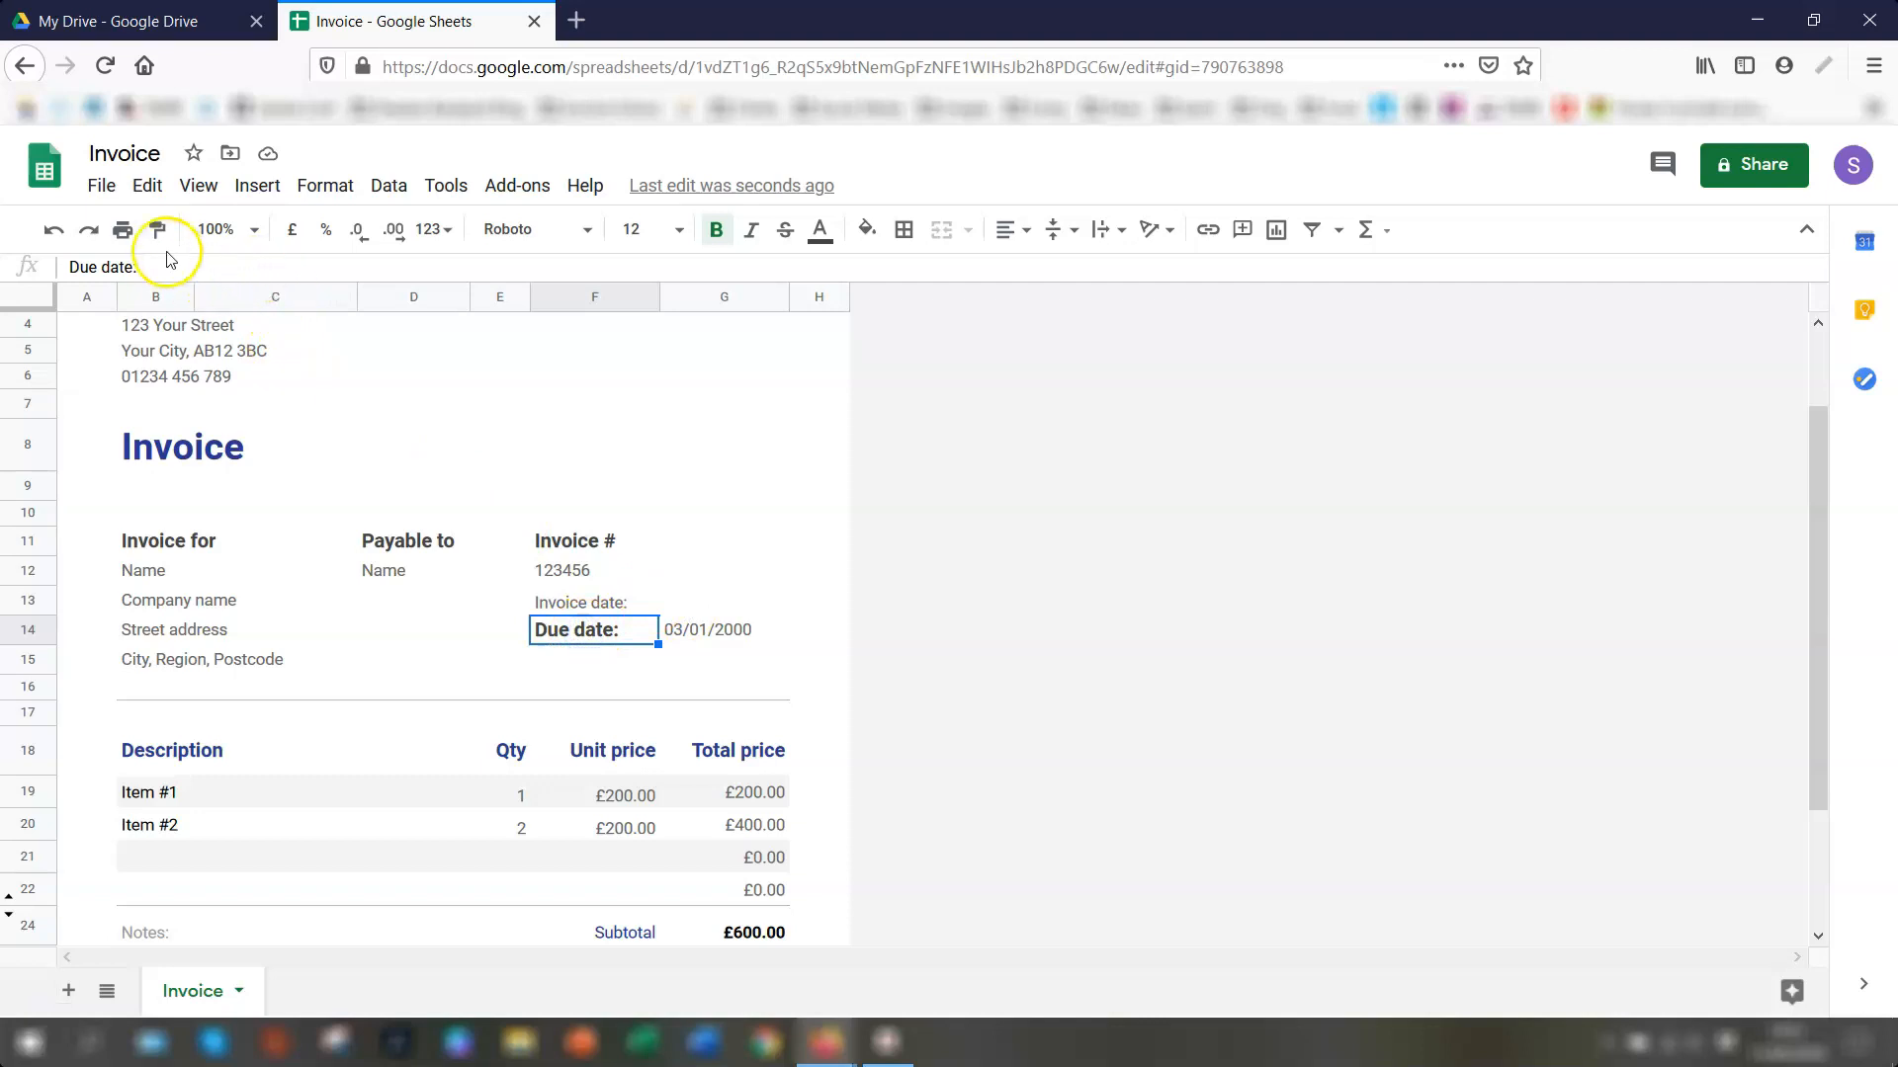
mouse_move(156, 229)
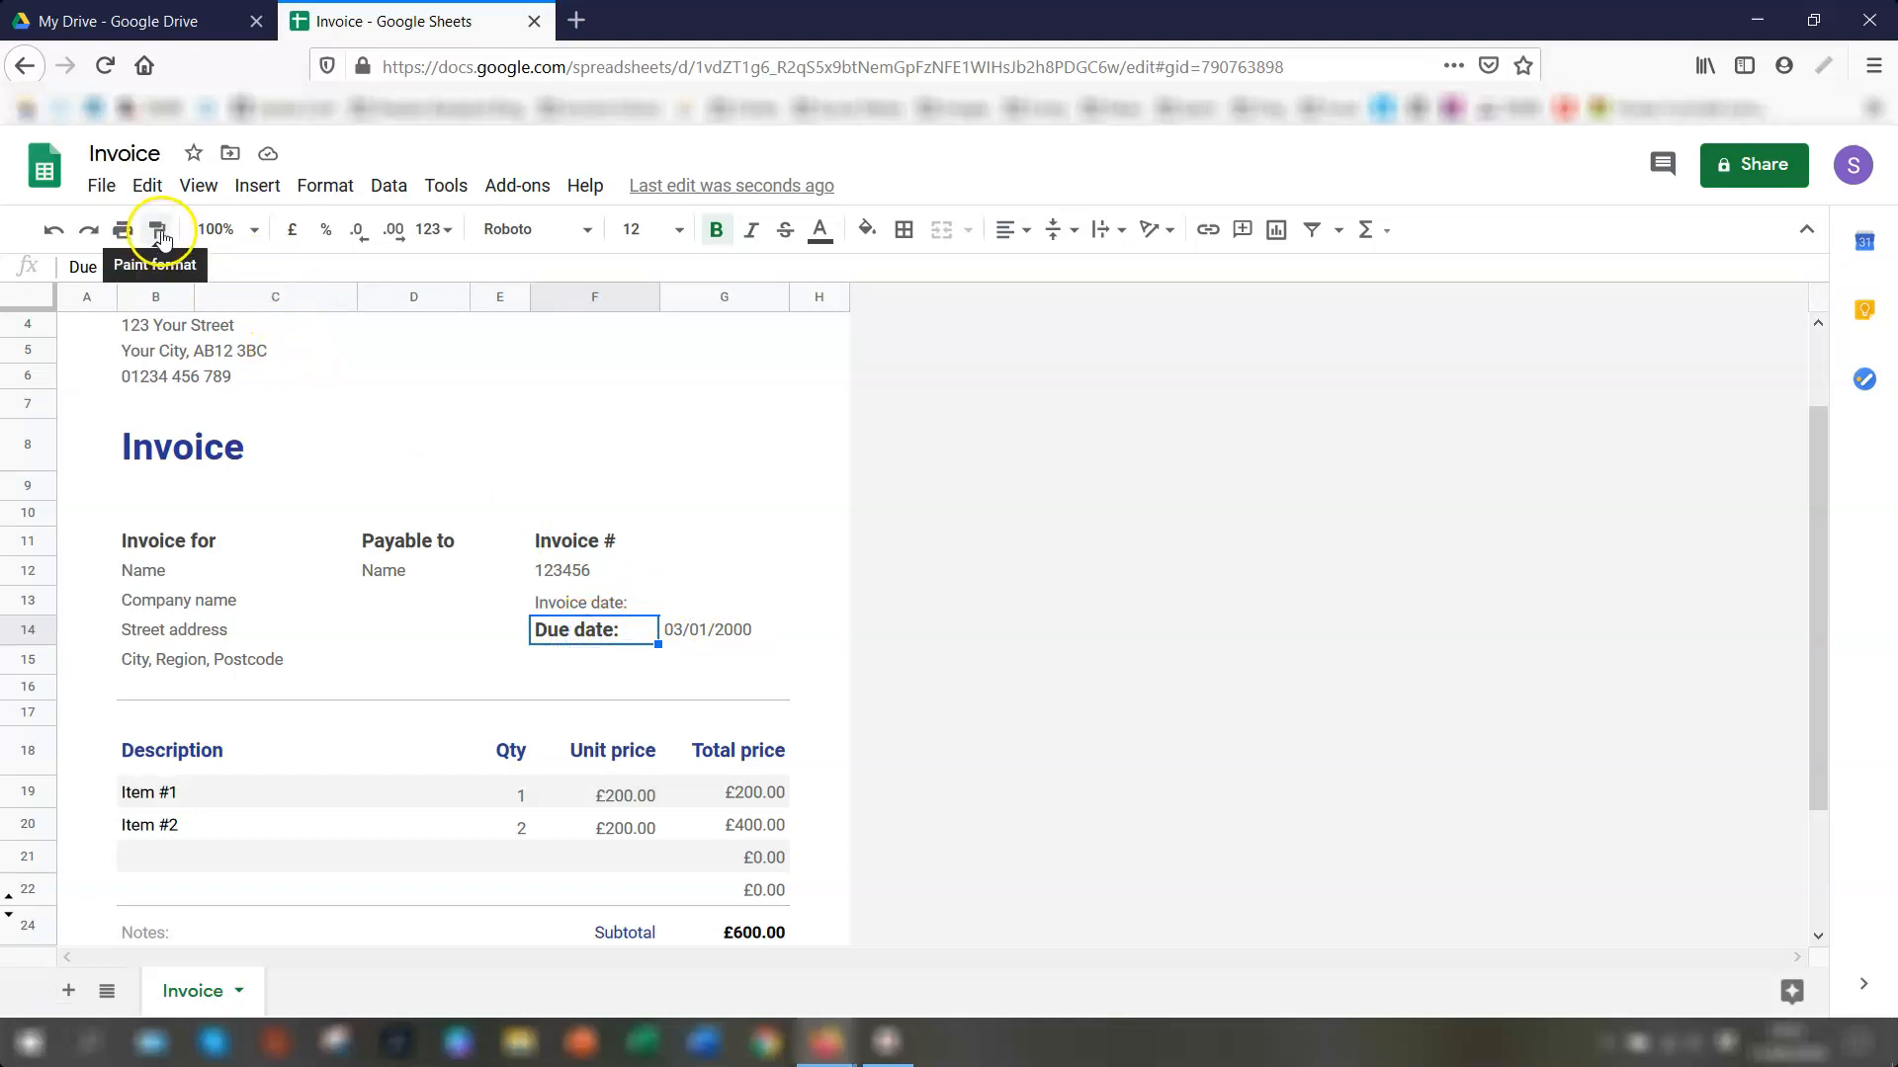
click(156, 230)
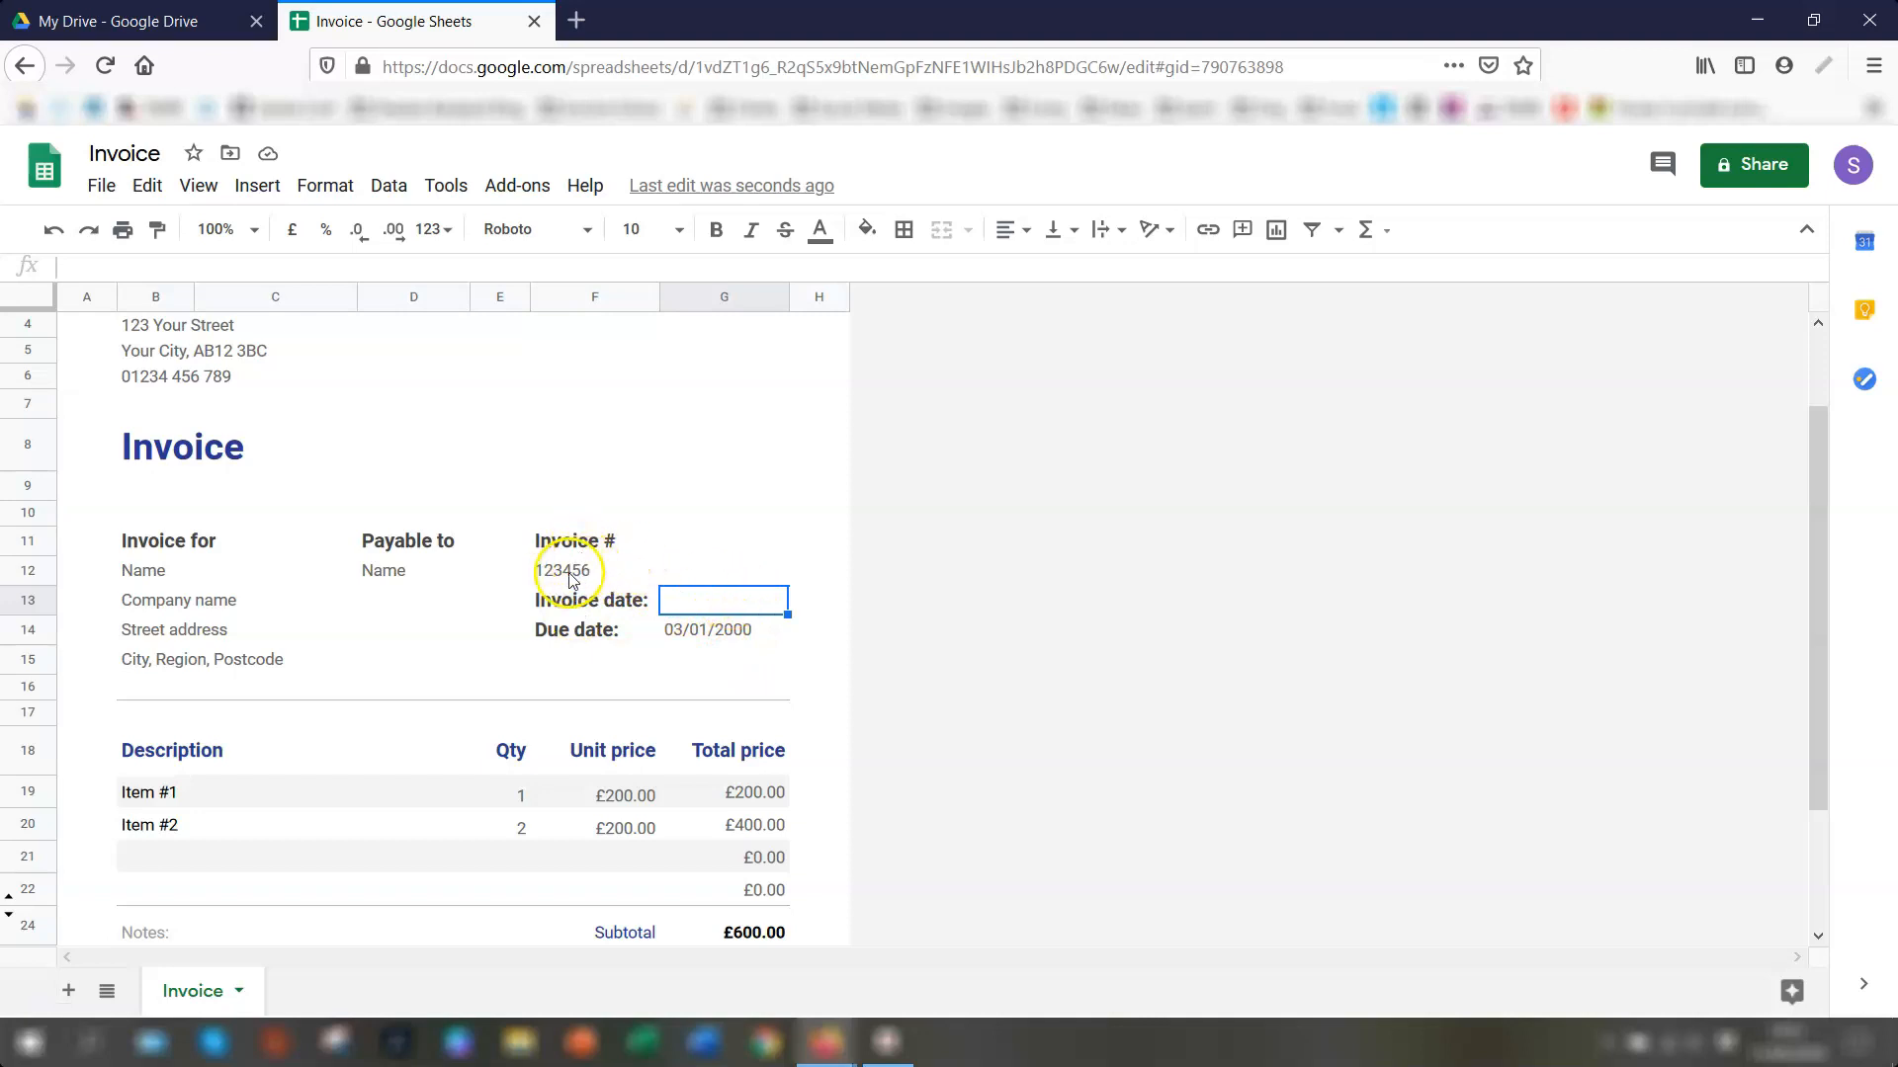
Unmerge the Invoice # and 123456 cells and move 123456 directly beside the Invoice # label
click(569, 569)
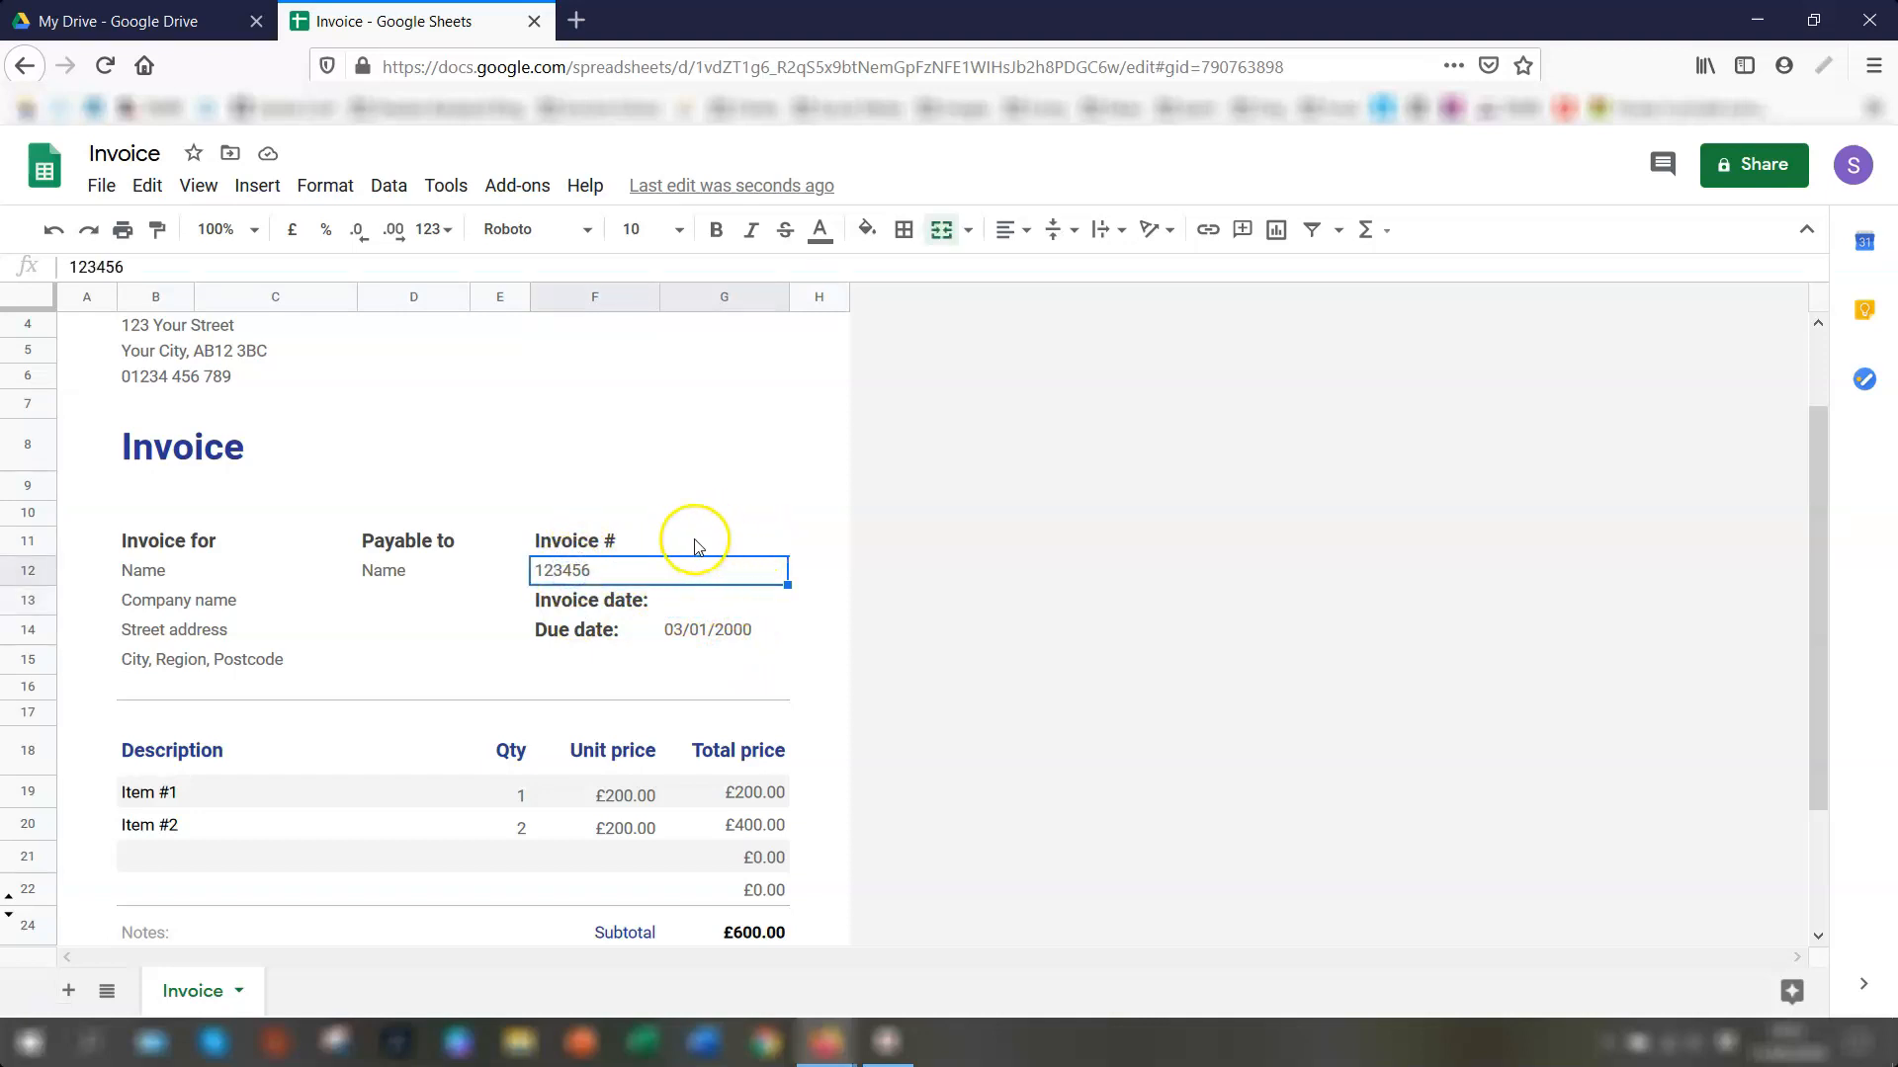
mouse_move(789, 581)
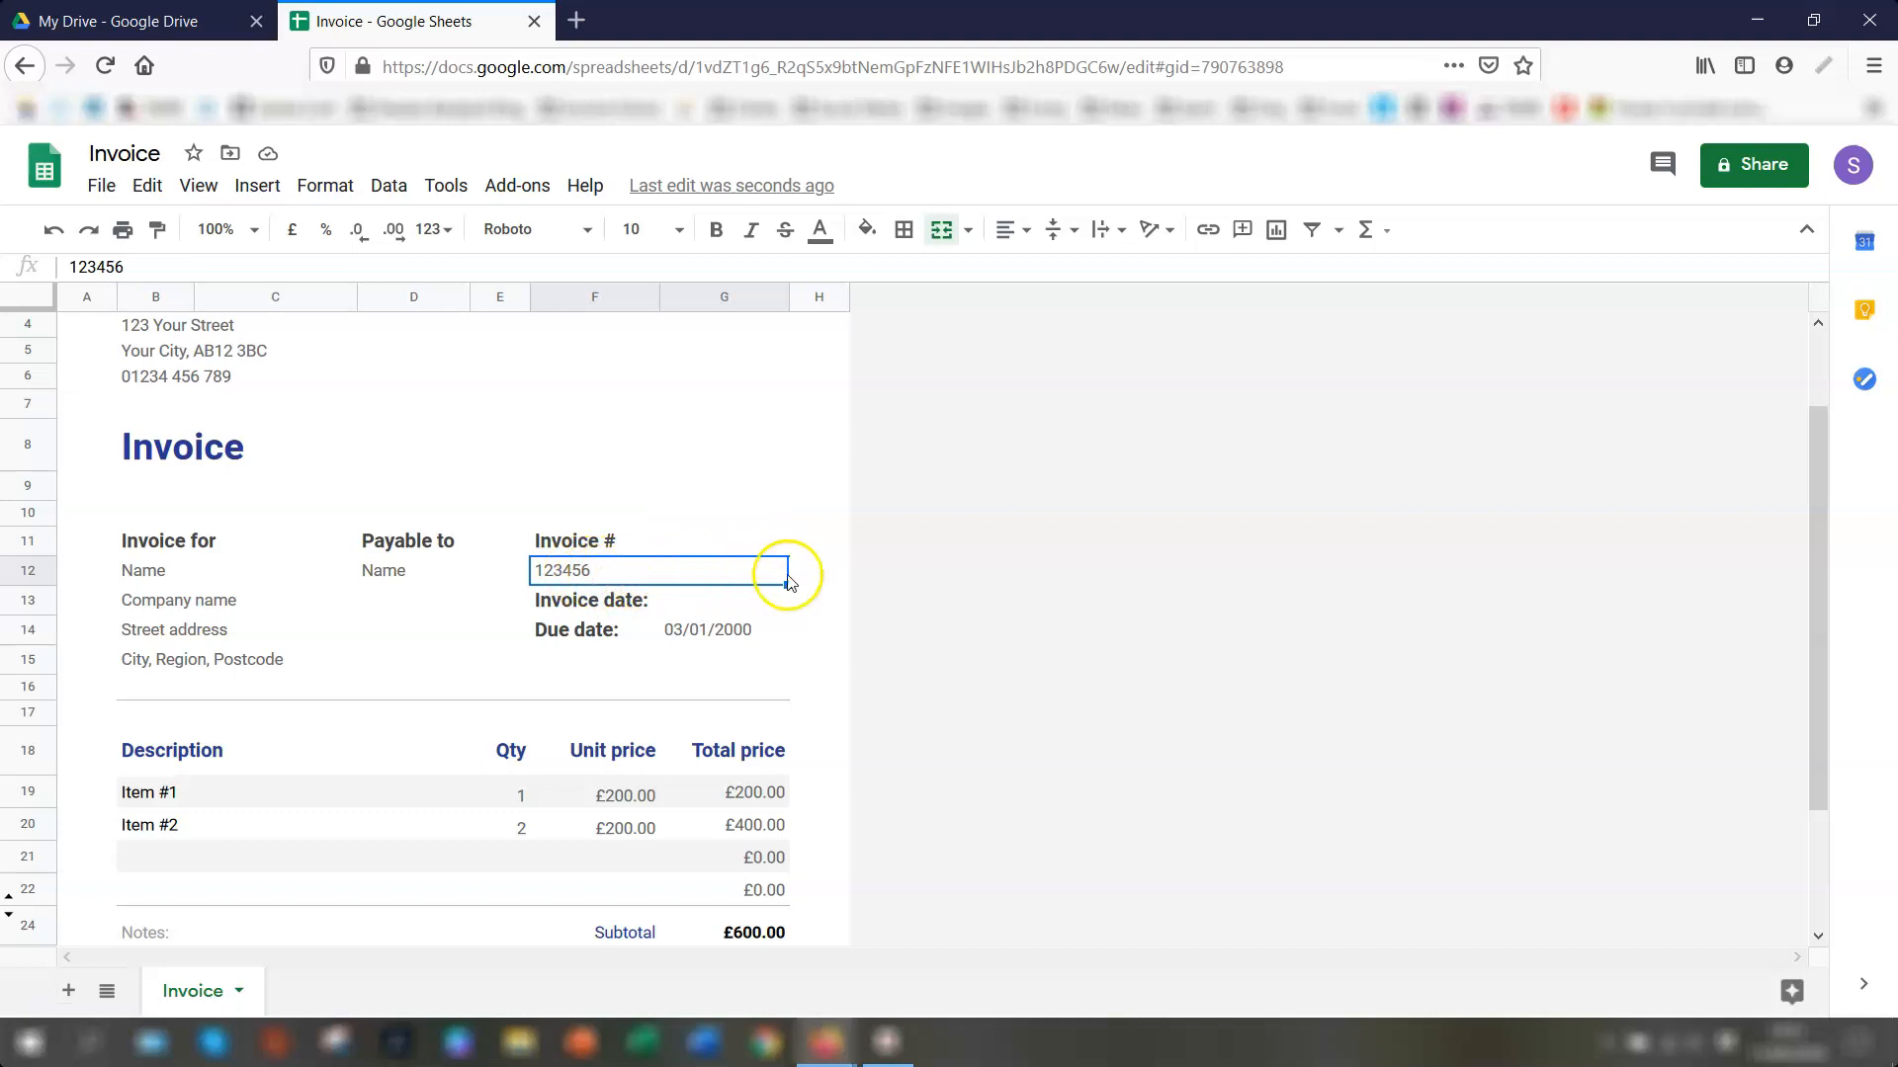
click(942, 229)
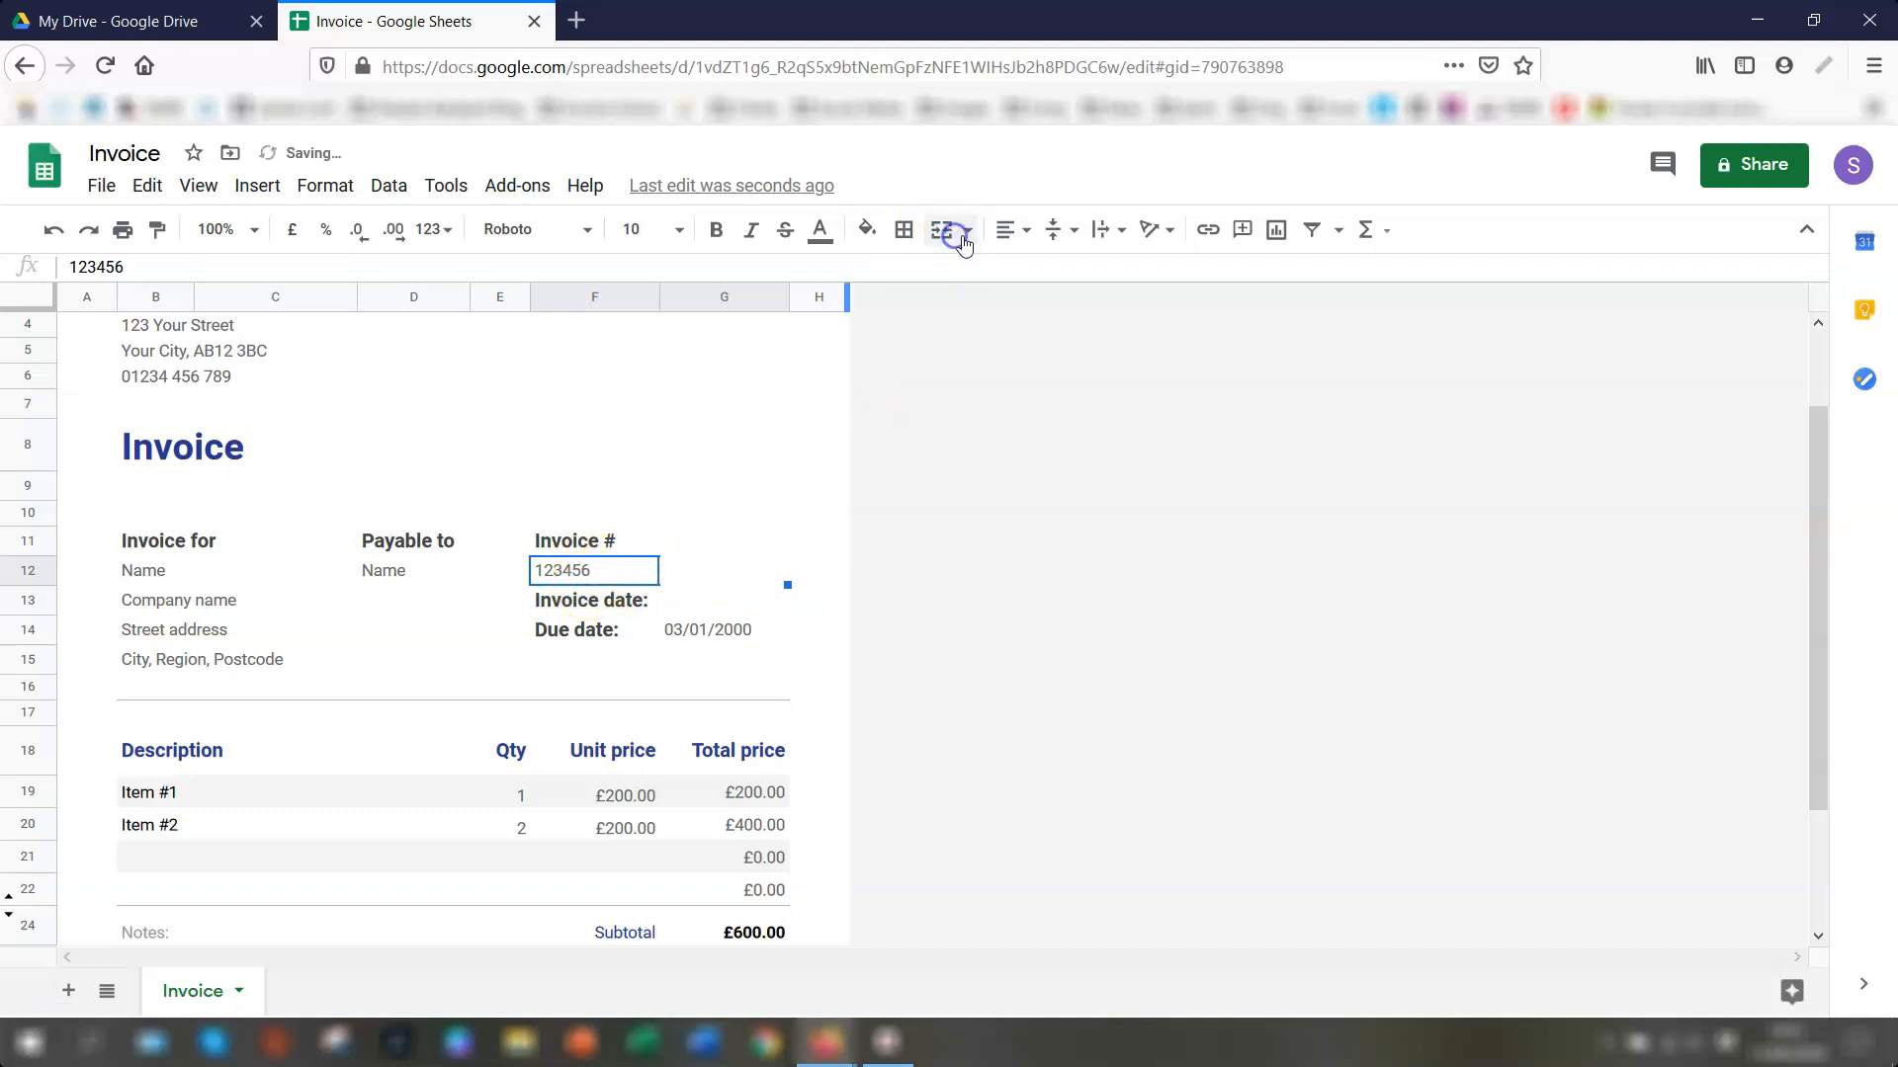
click(593, 541)
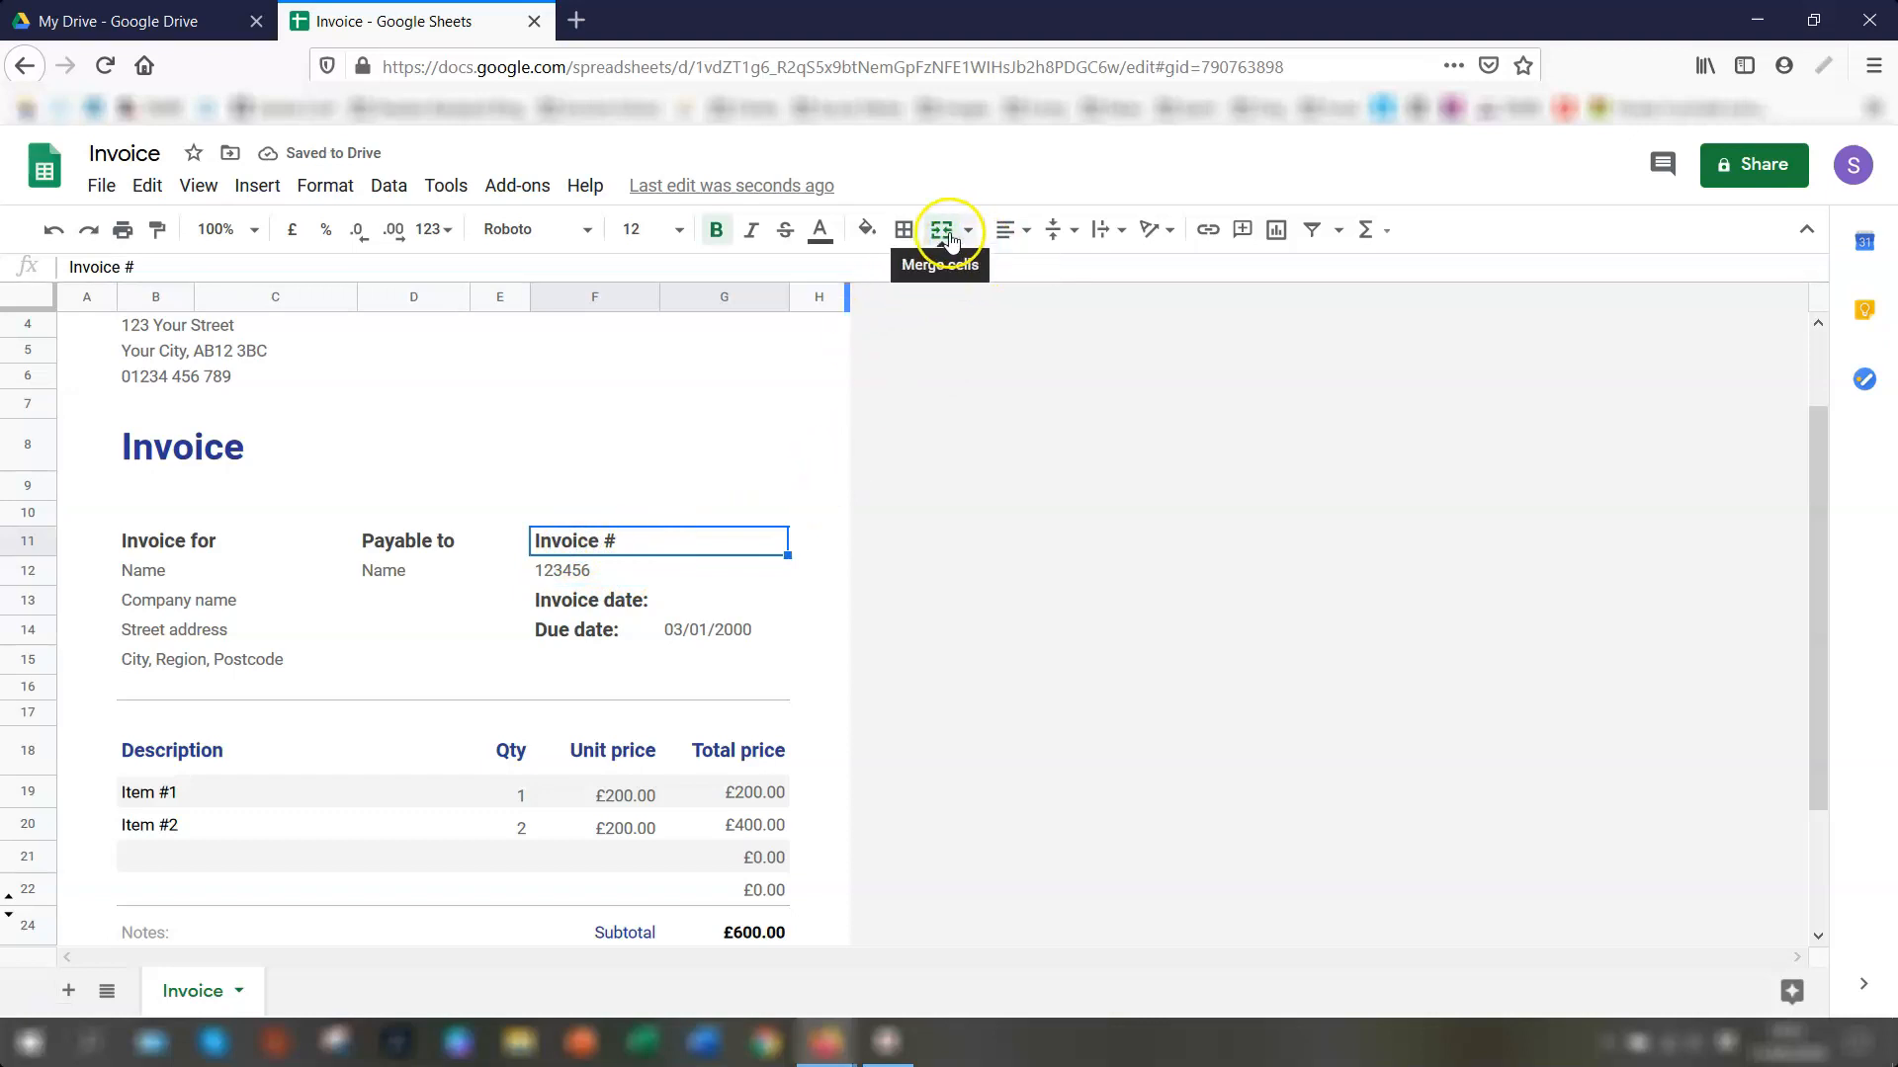
click(593, 569)
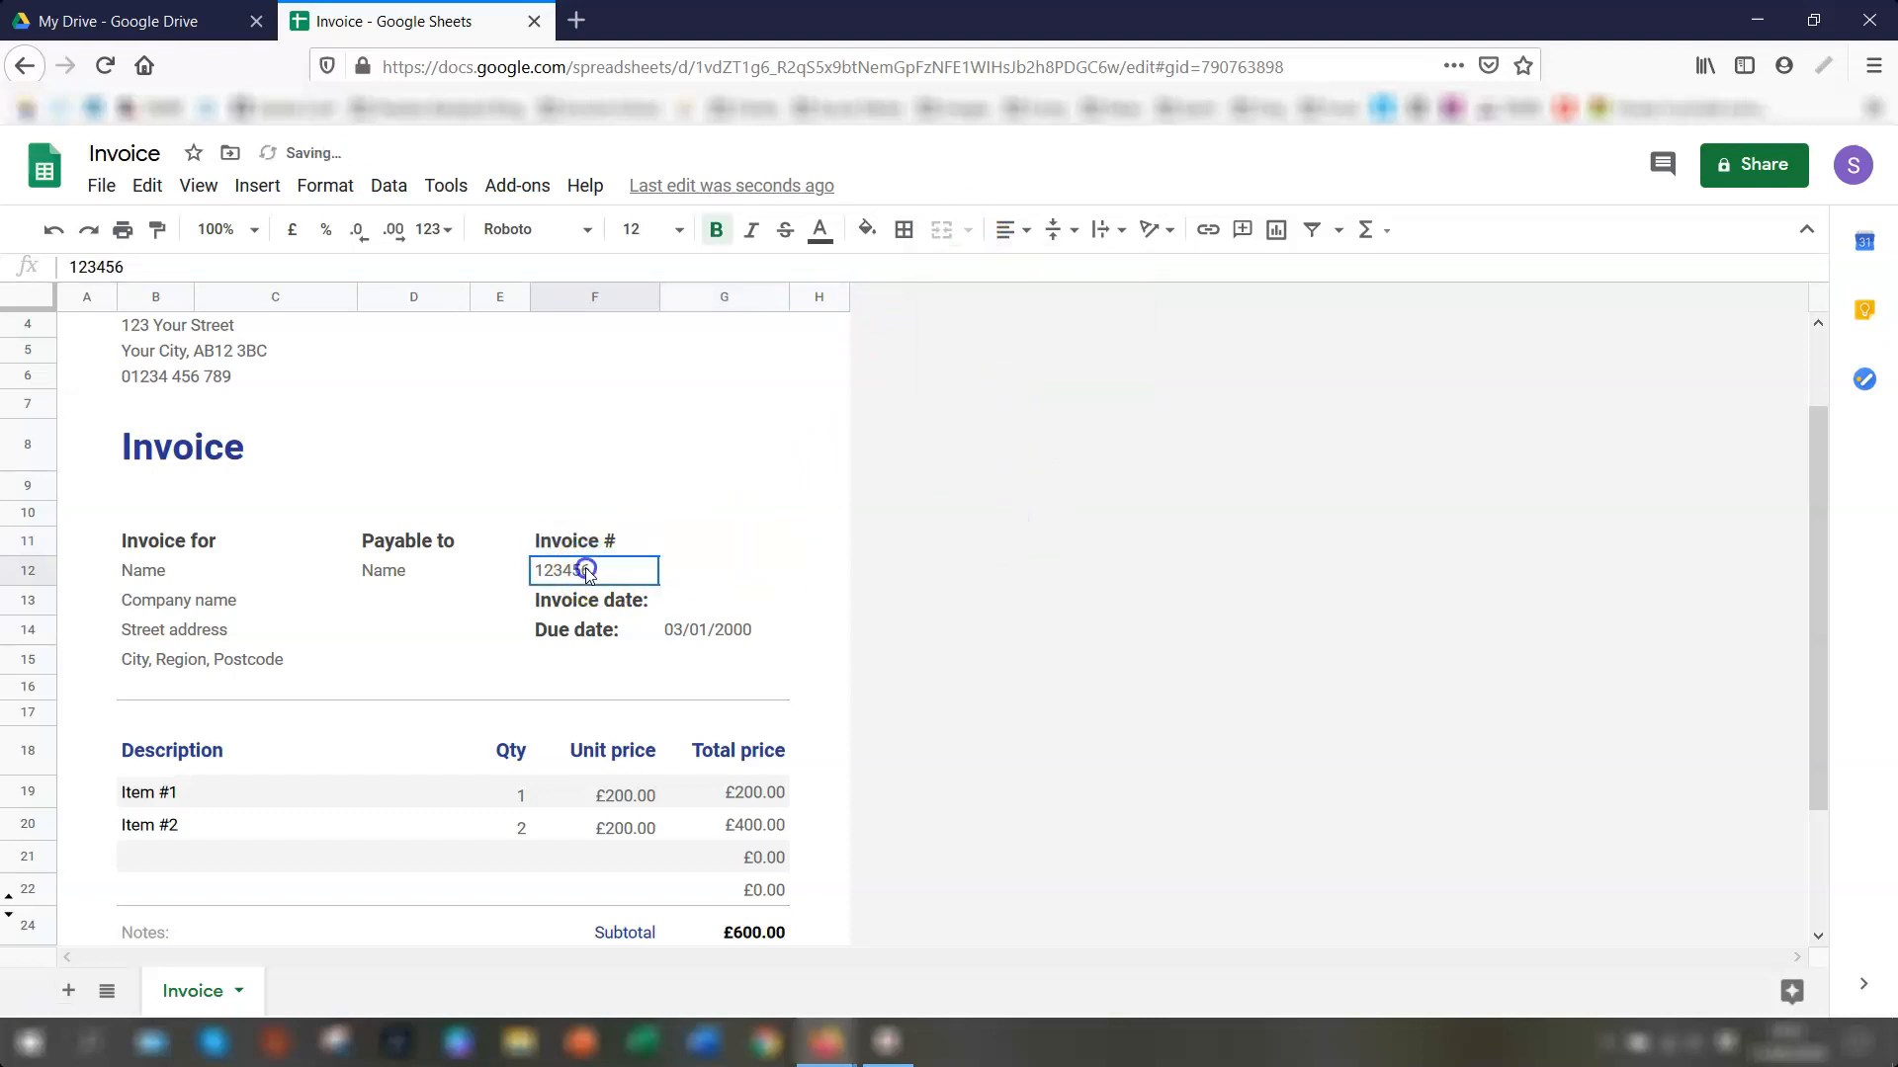
click(724, 539)
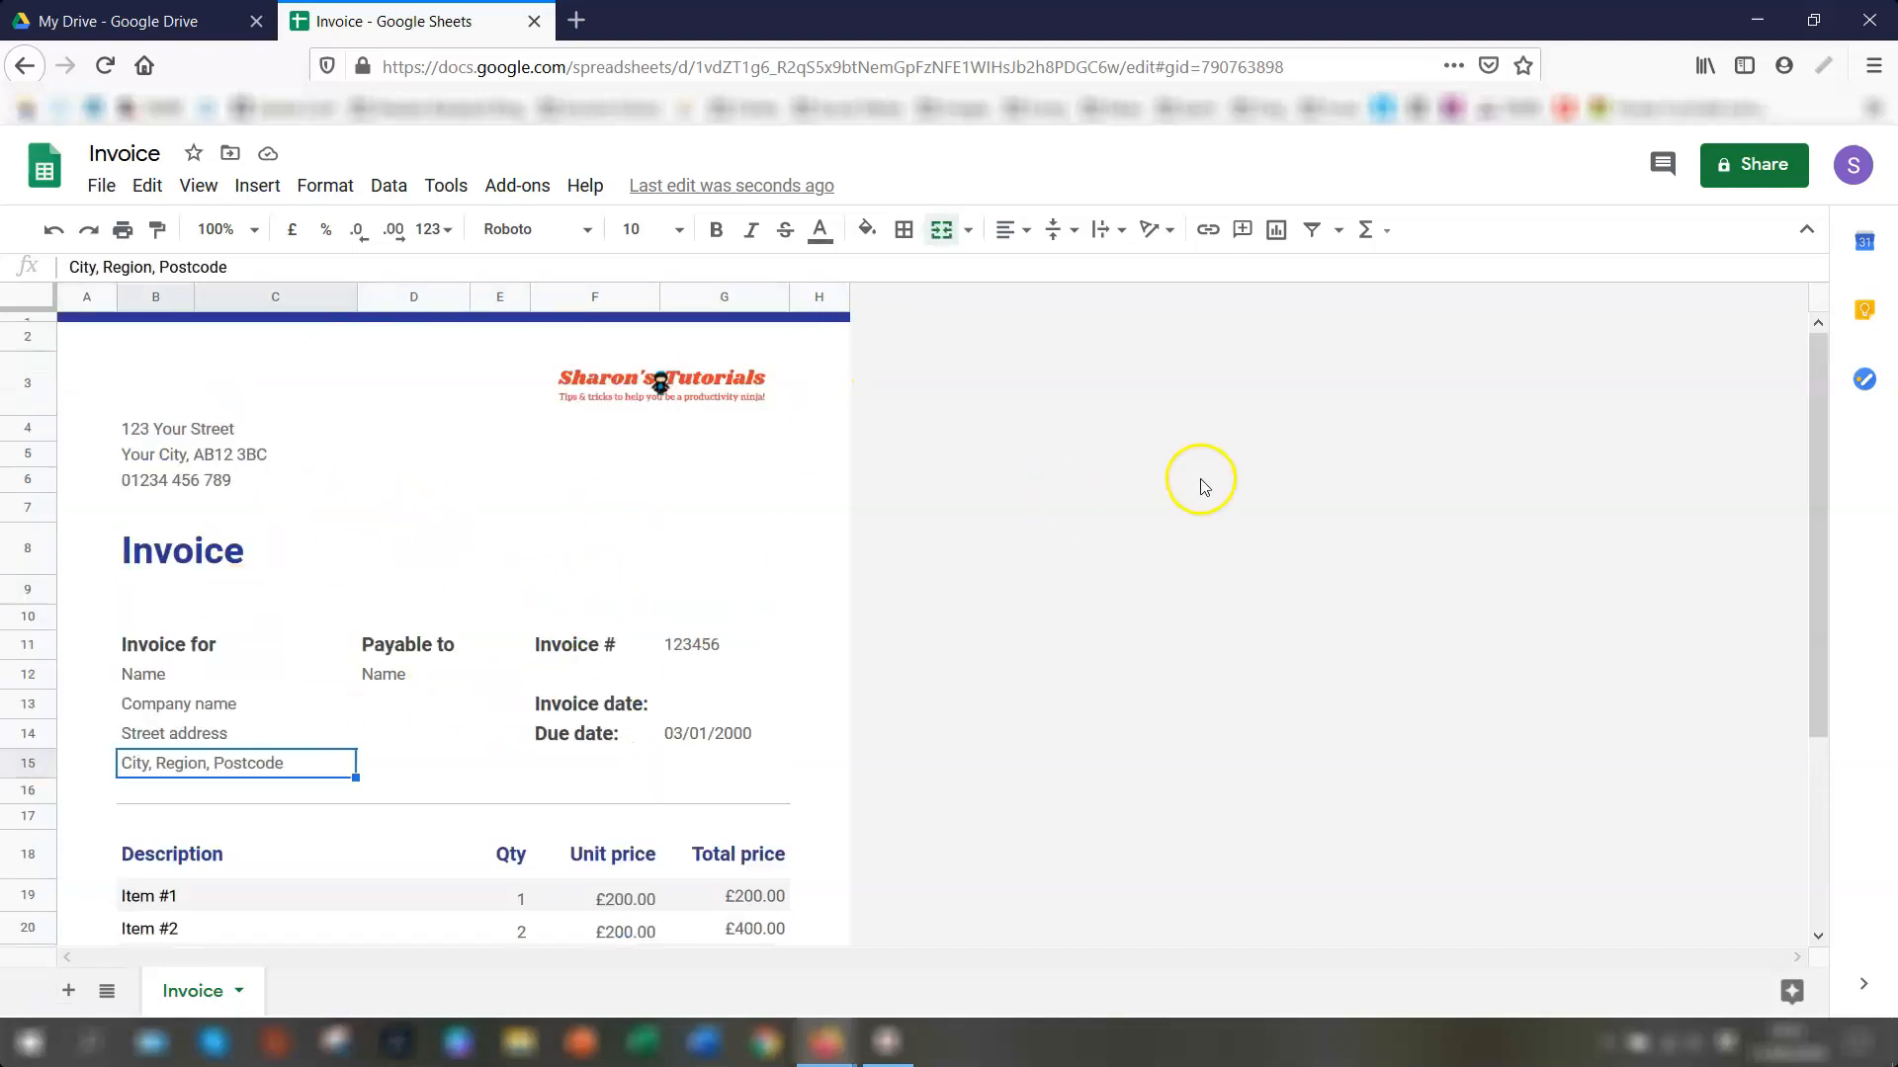
scroll(down, 3)
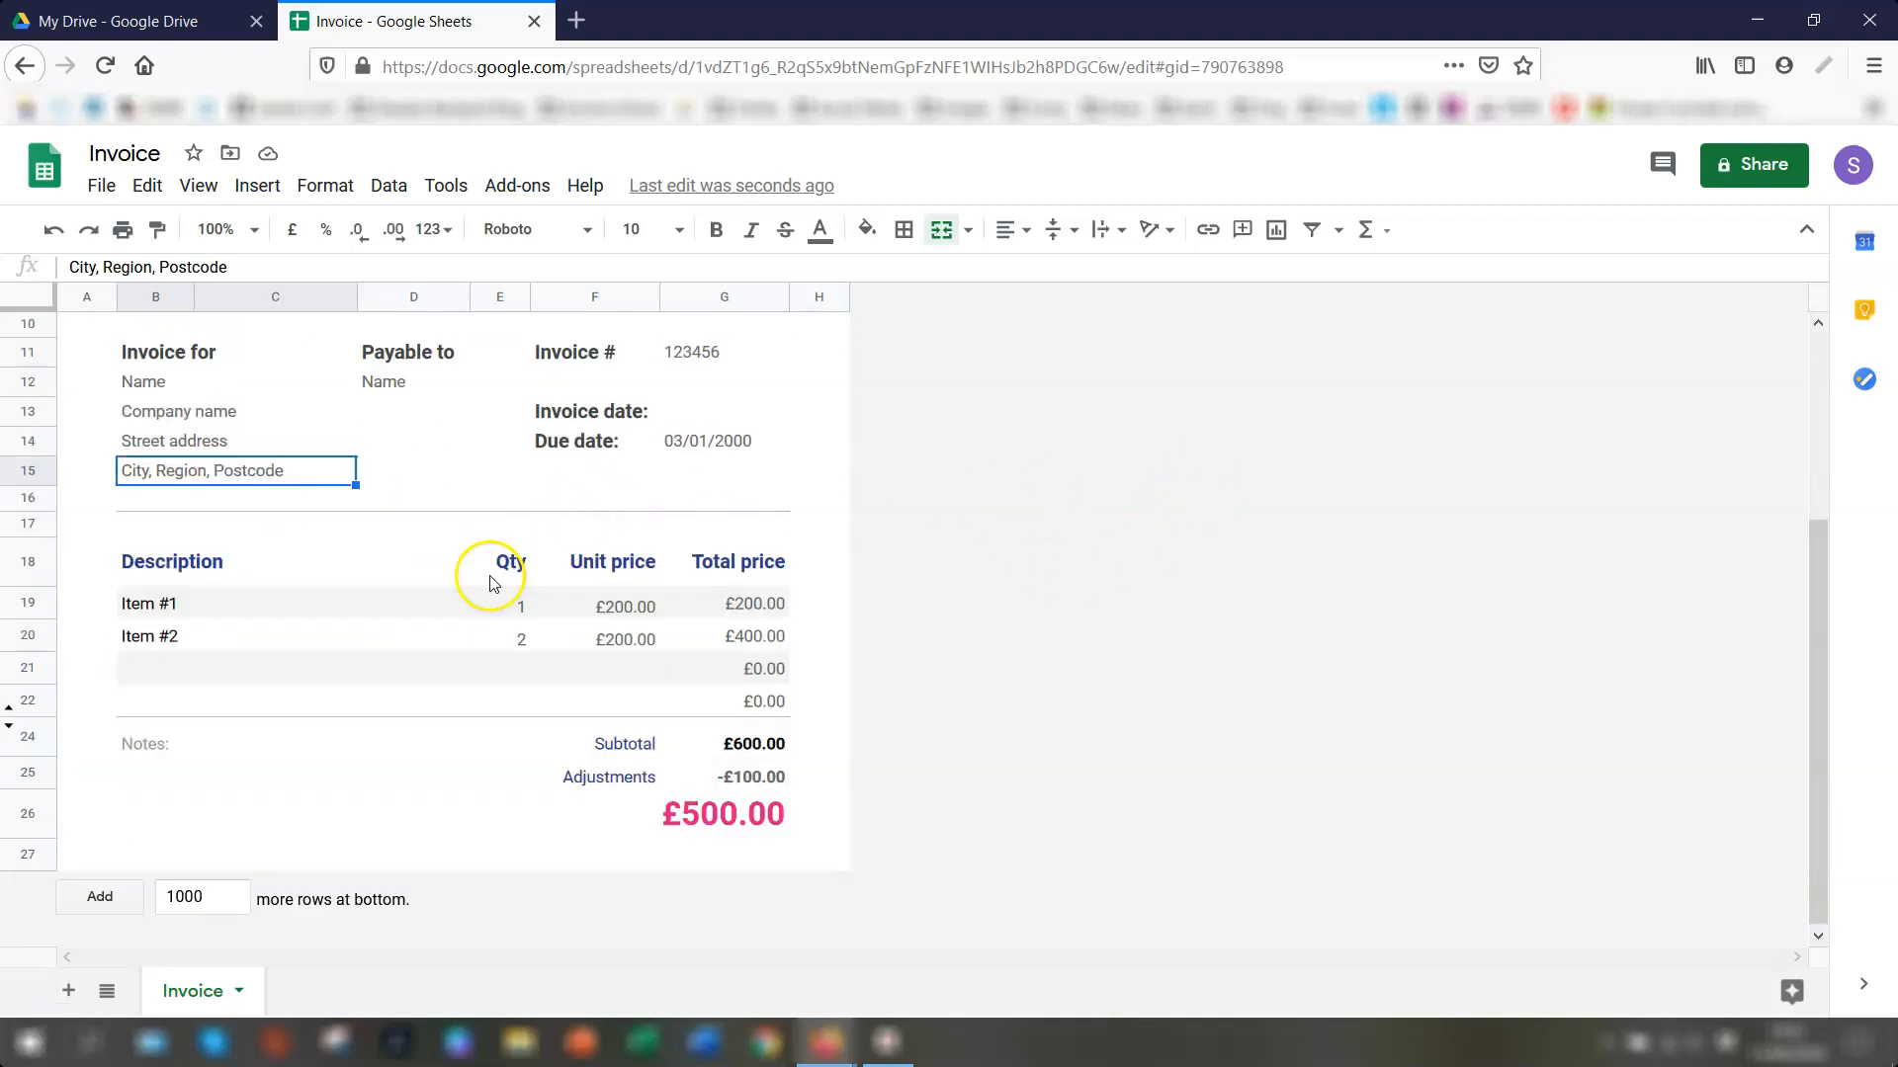
mouse_move(187, 593)
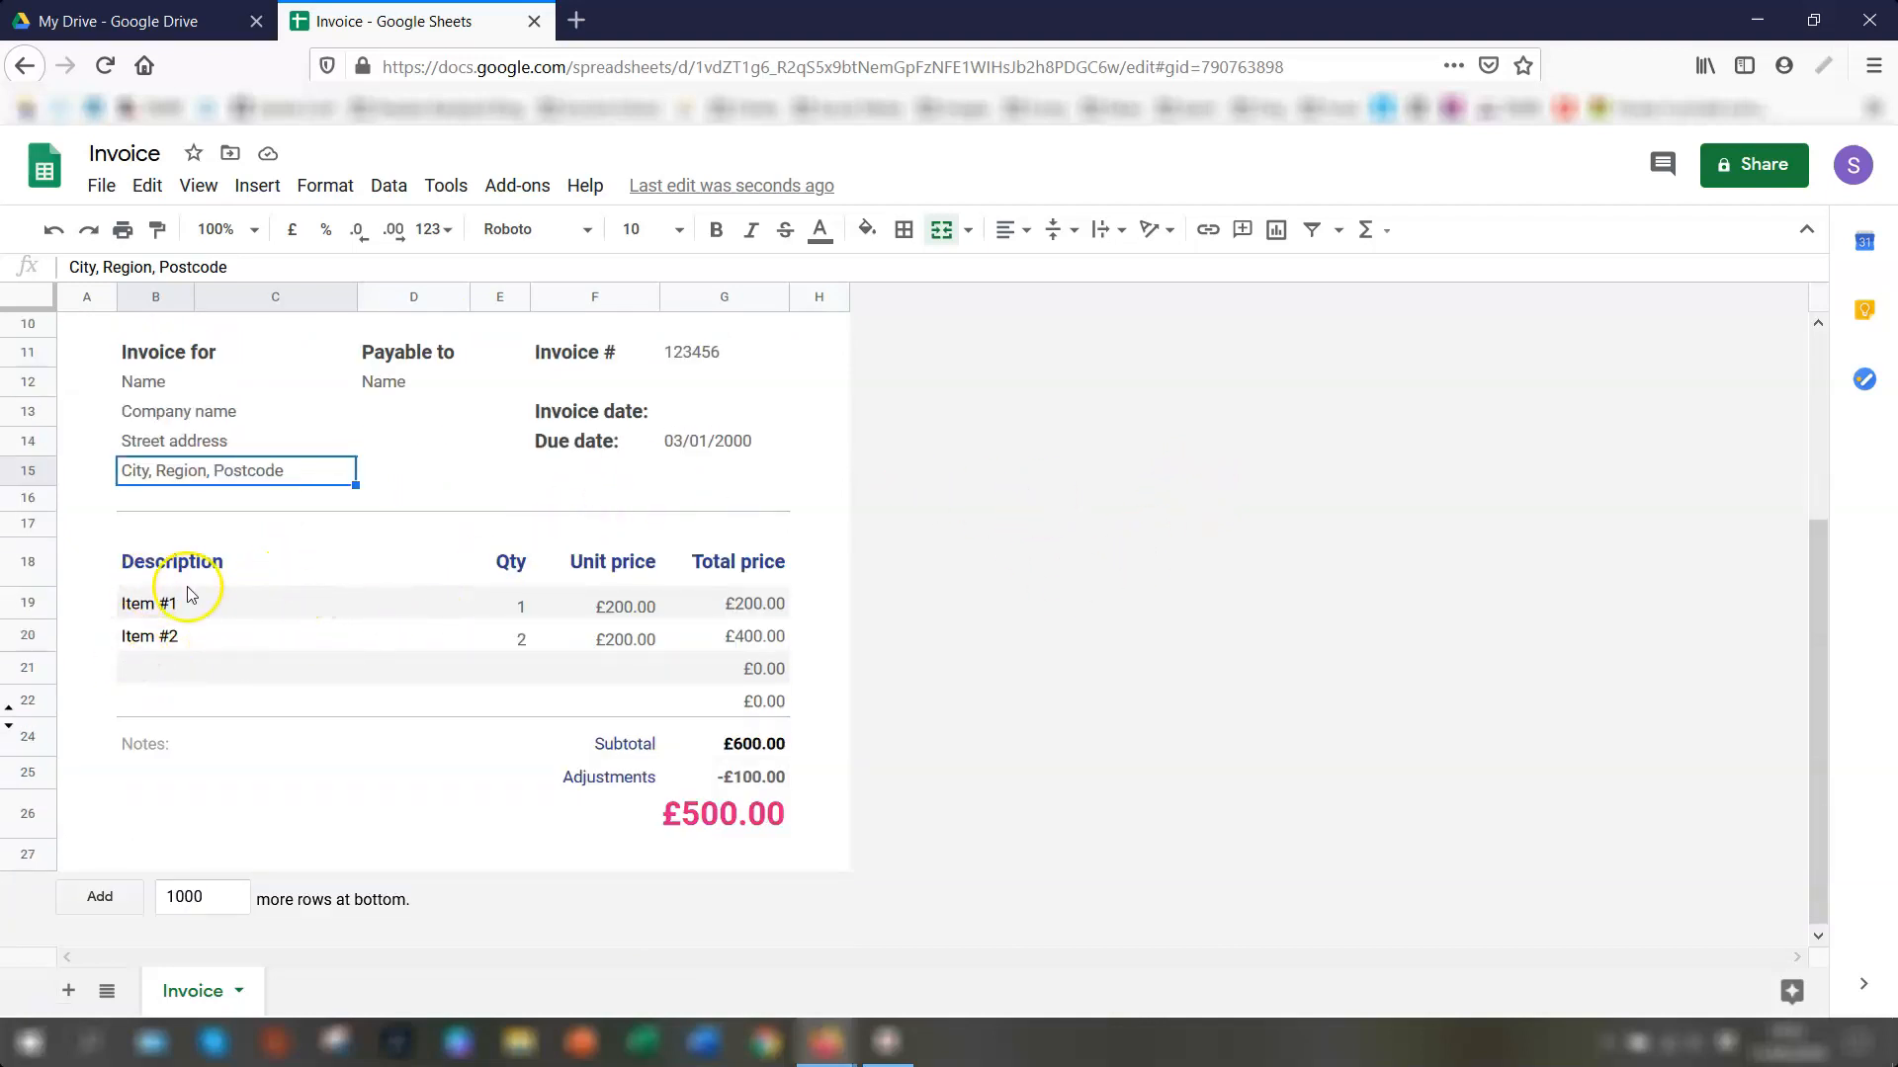
mouse_move(336, 654)
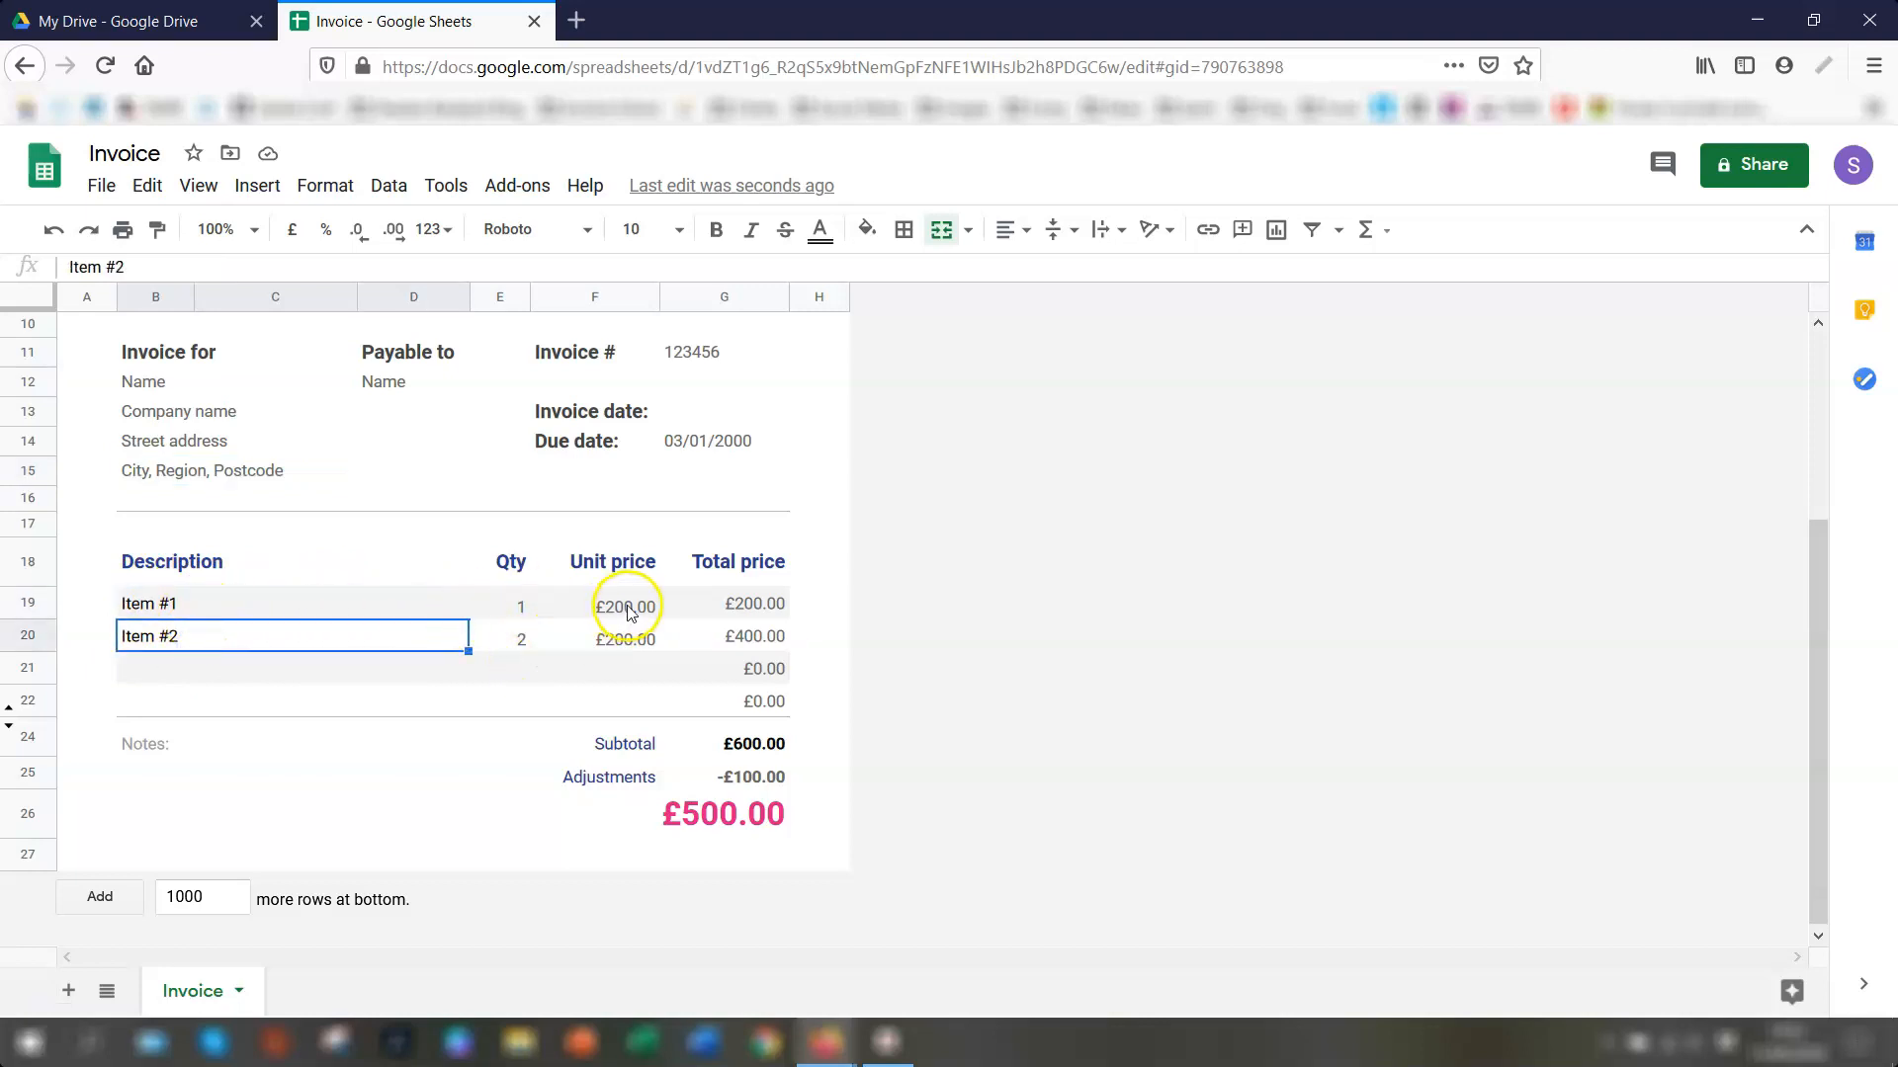
mouse_move(690, 751)
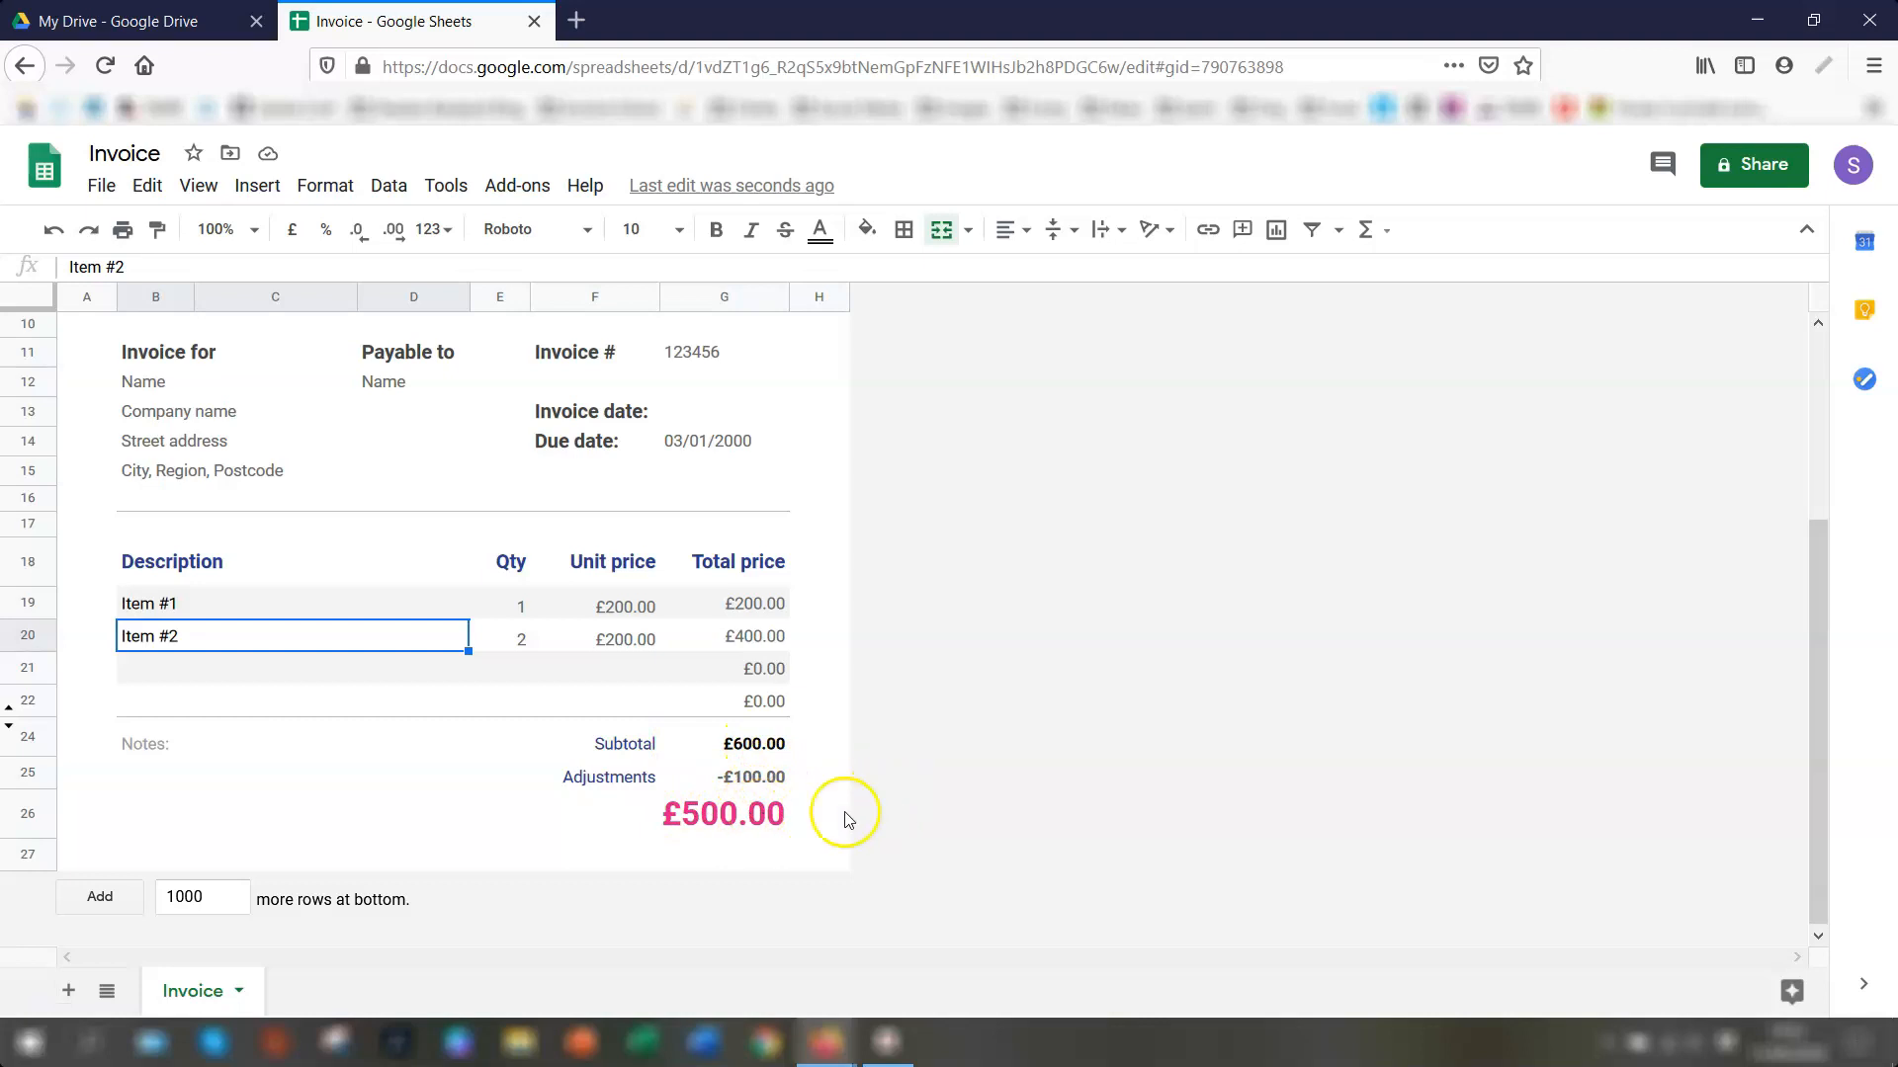
mouse_move(605, 607)
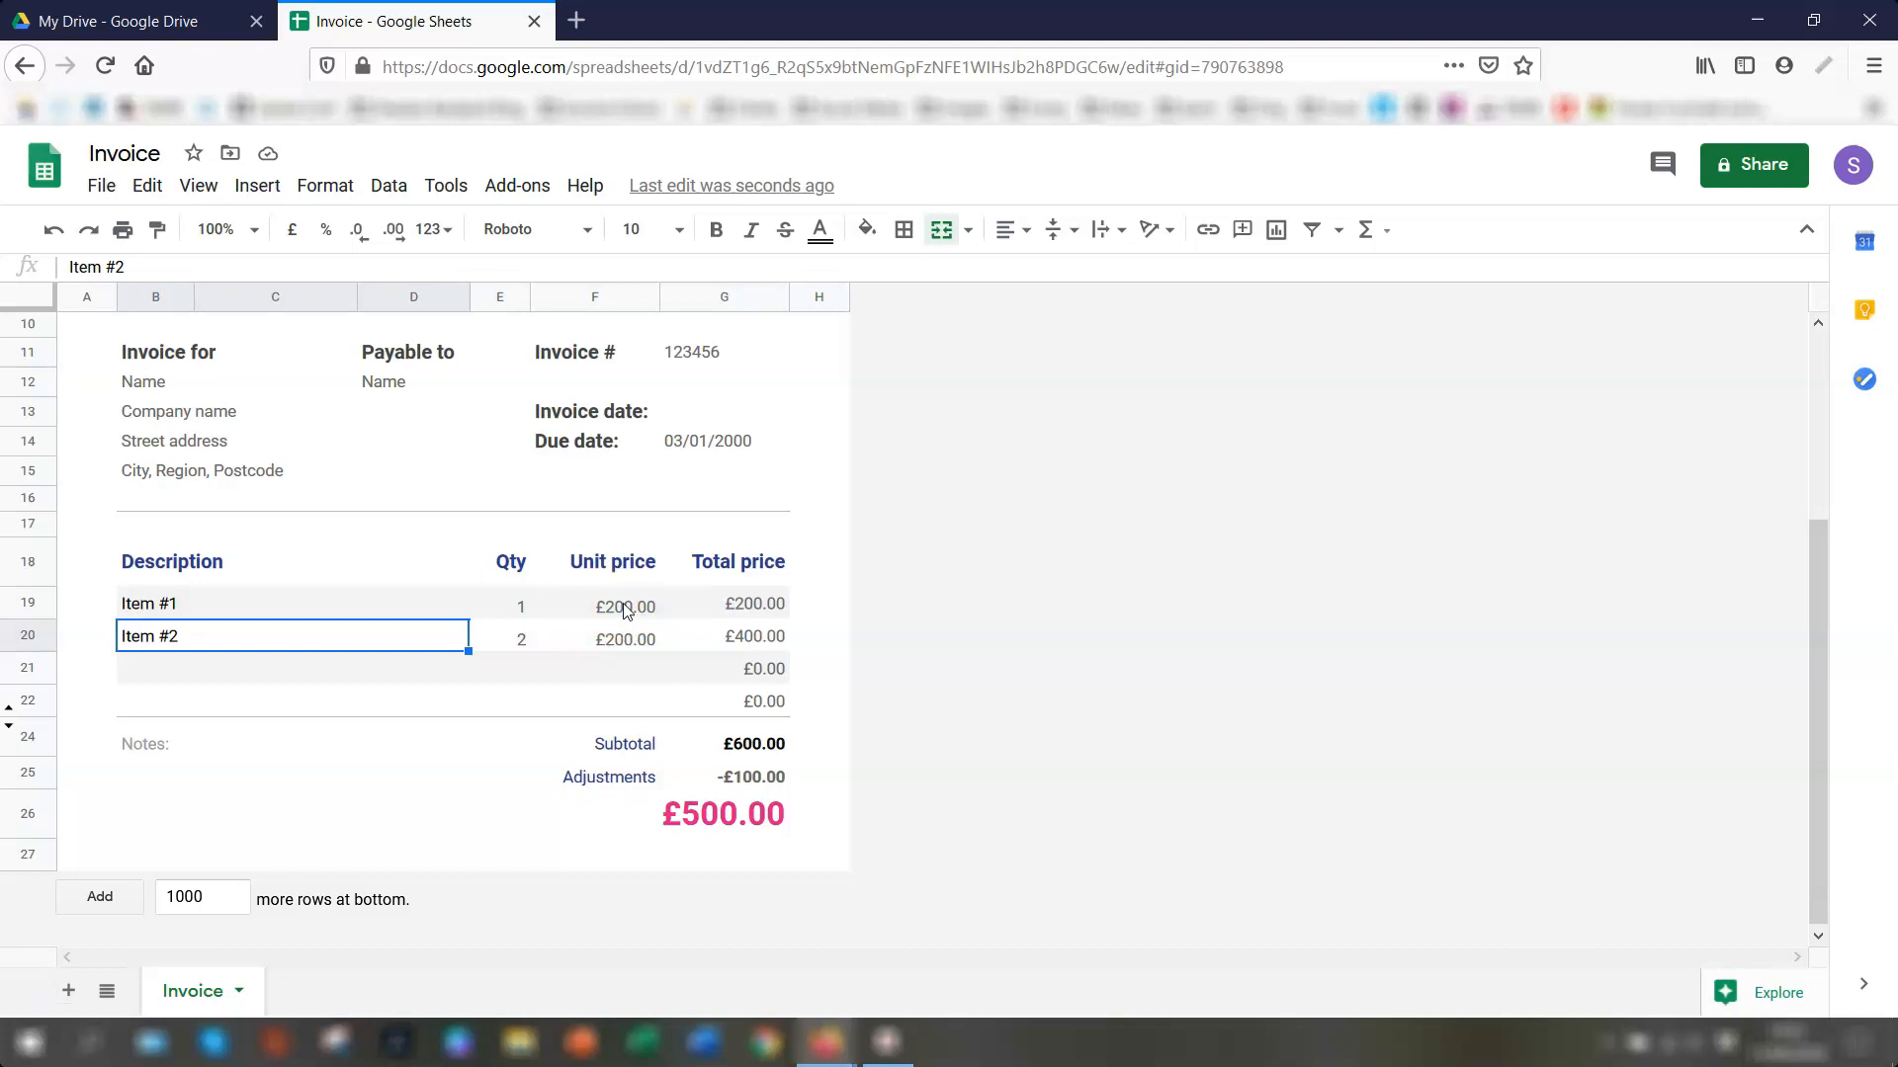
Format the price, subtotal and total cells as Euro currency (€200.00, €400.00, €600.00, €500.00)
drag(626, 605, 740, 812)
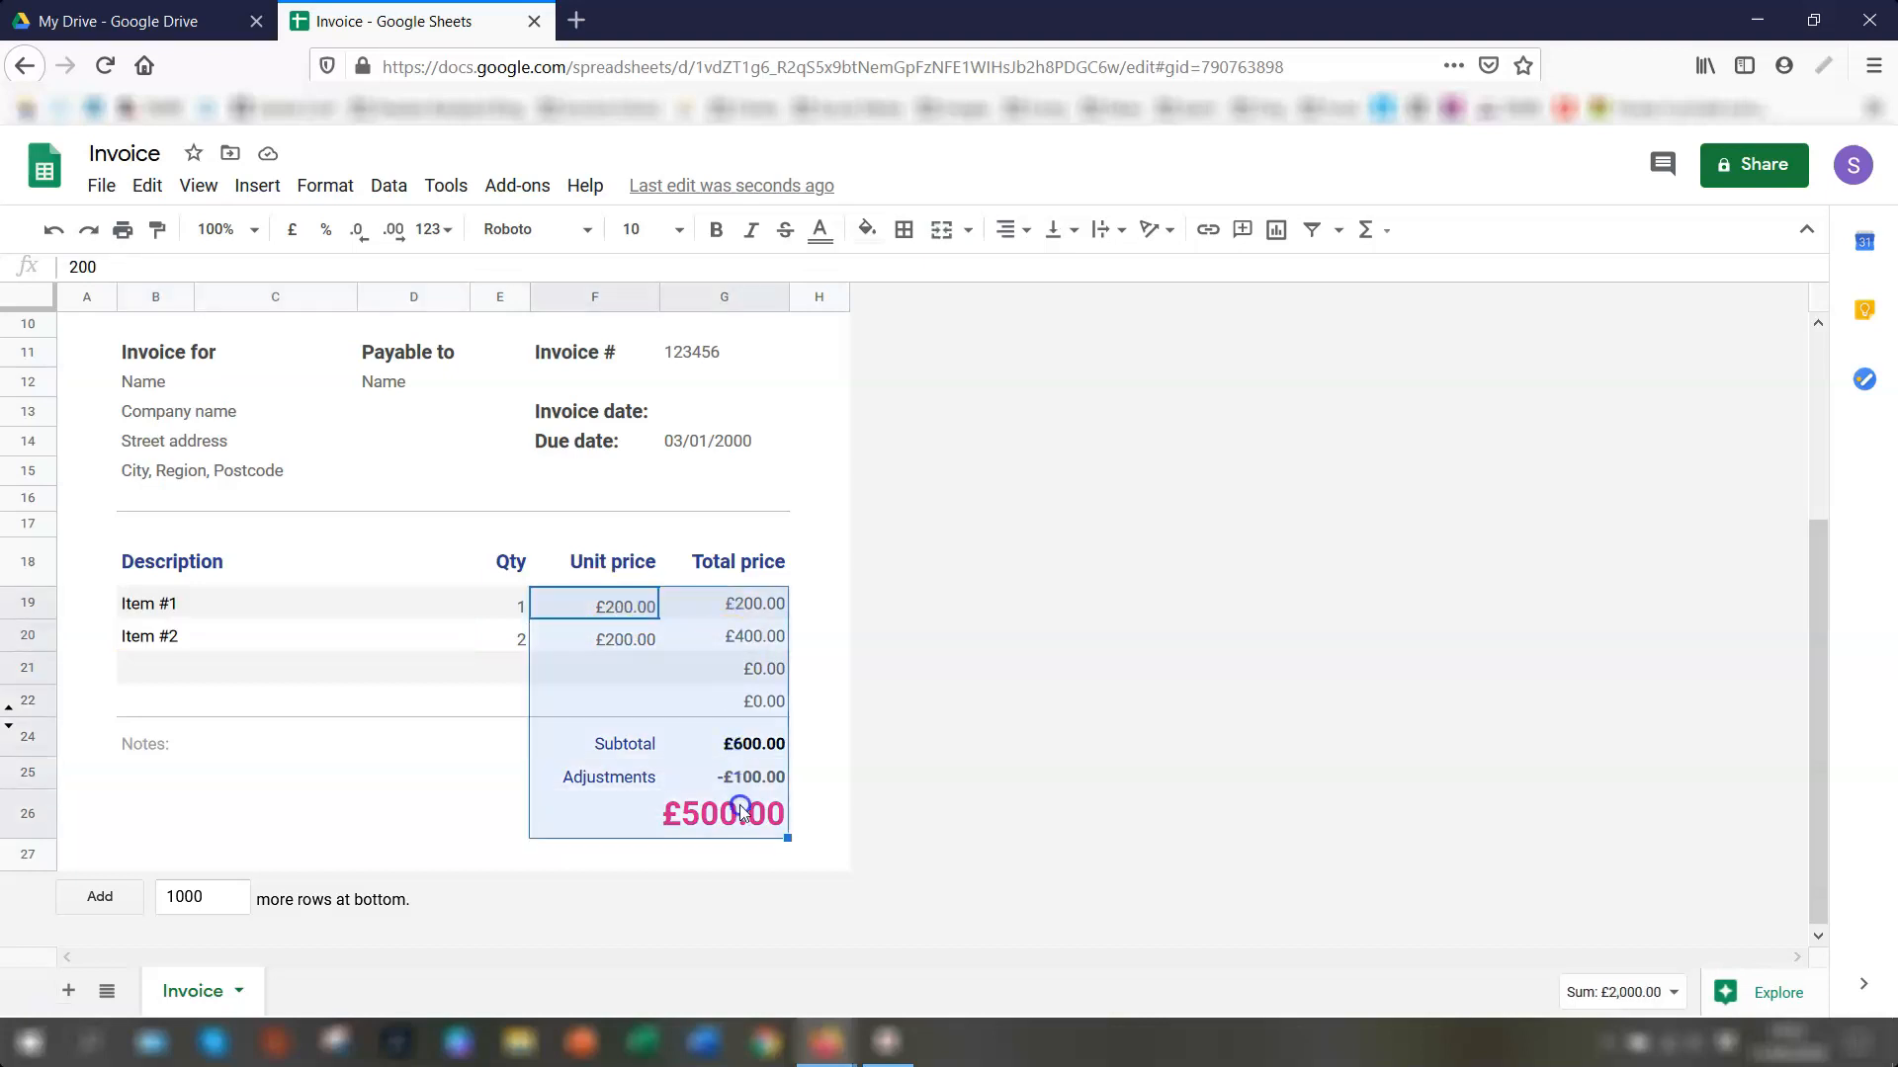
mouse_move(611, 588)
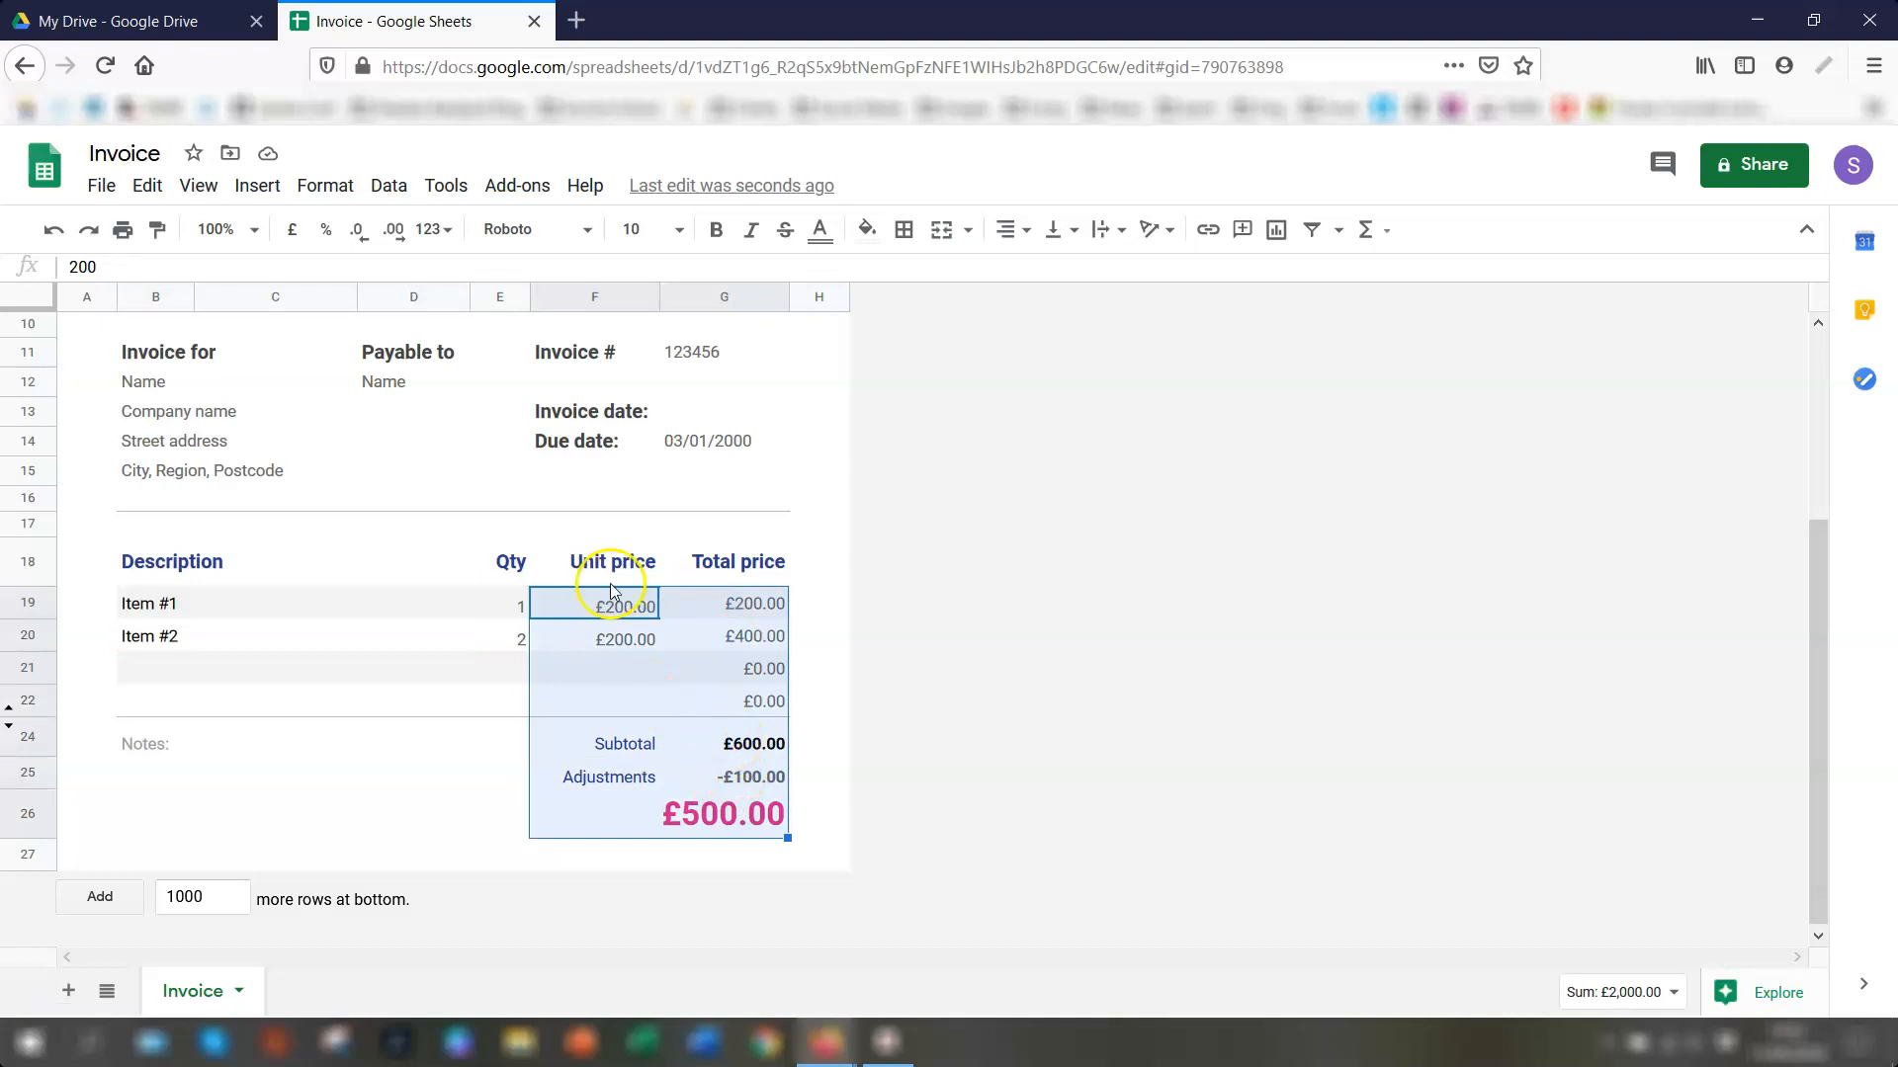
mouse_move(810, 552)
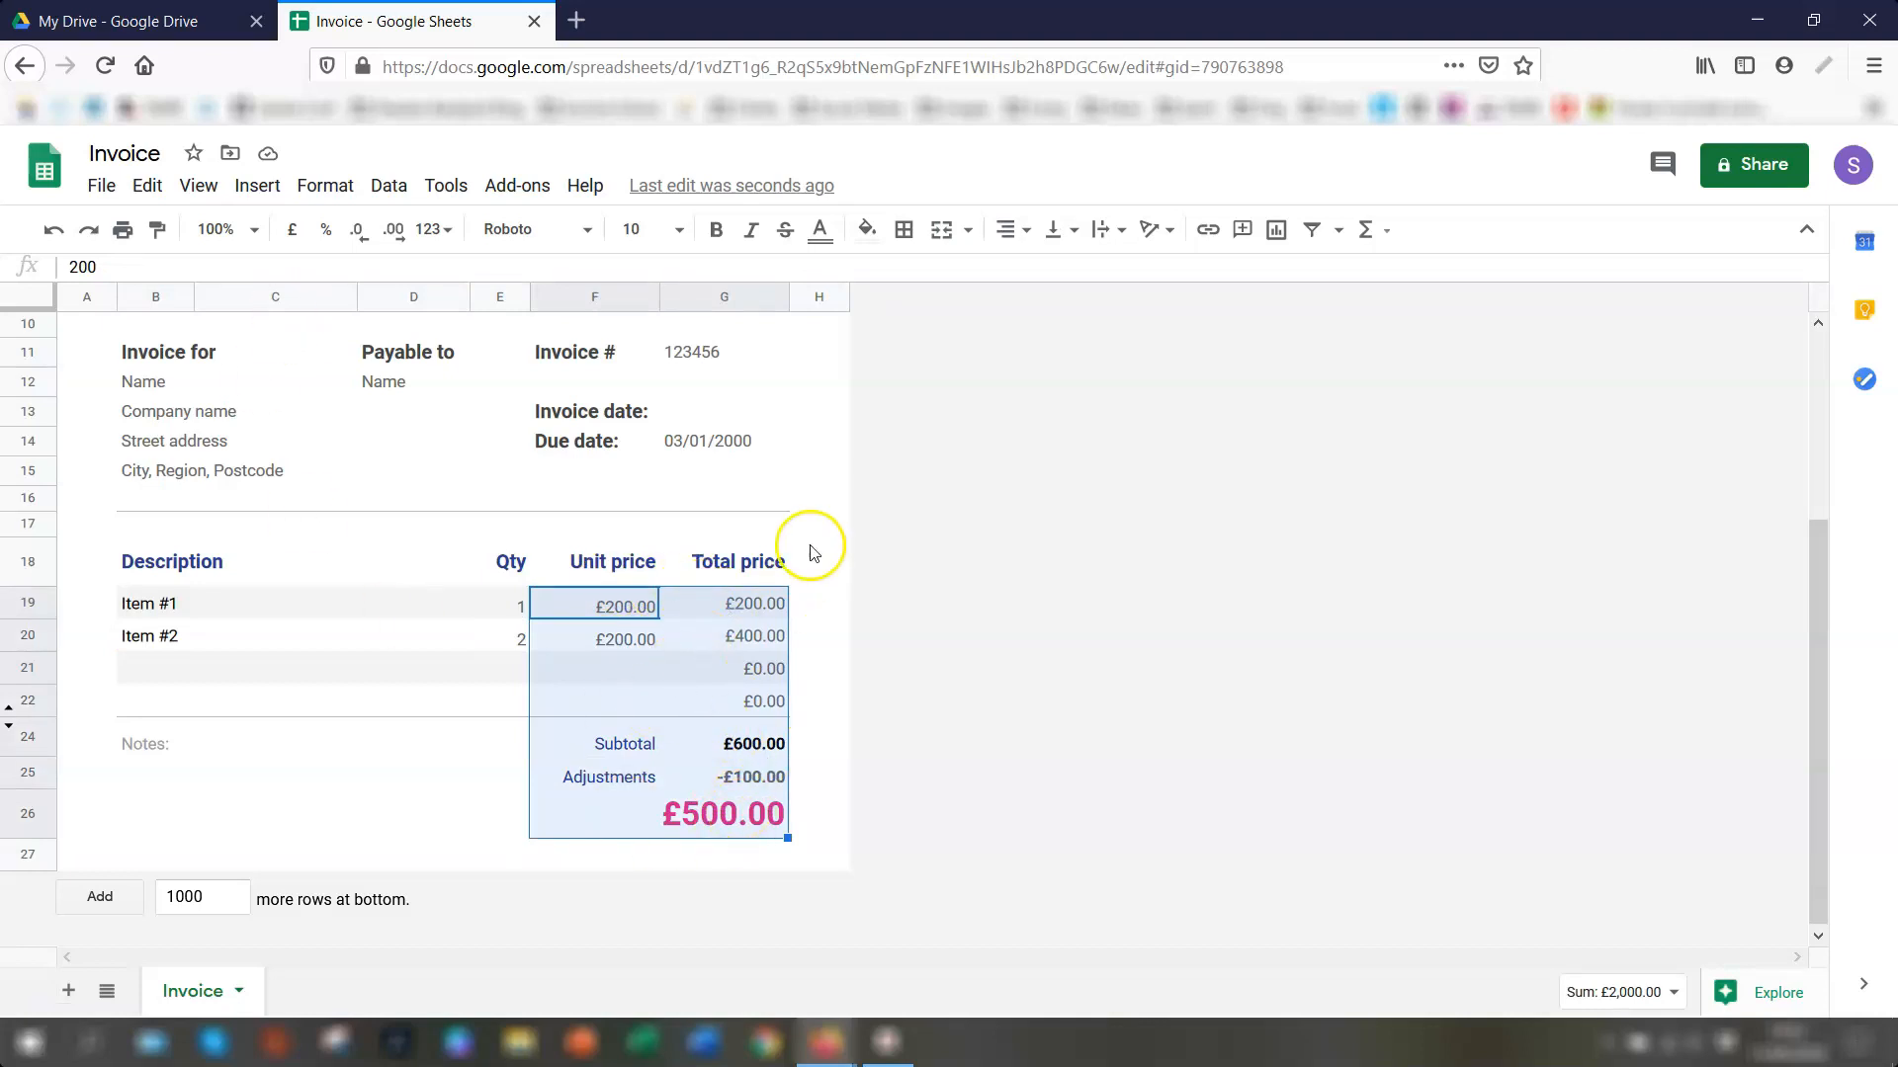
mouse_move(433, 230)
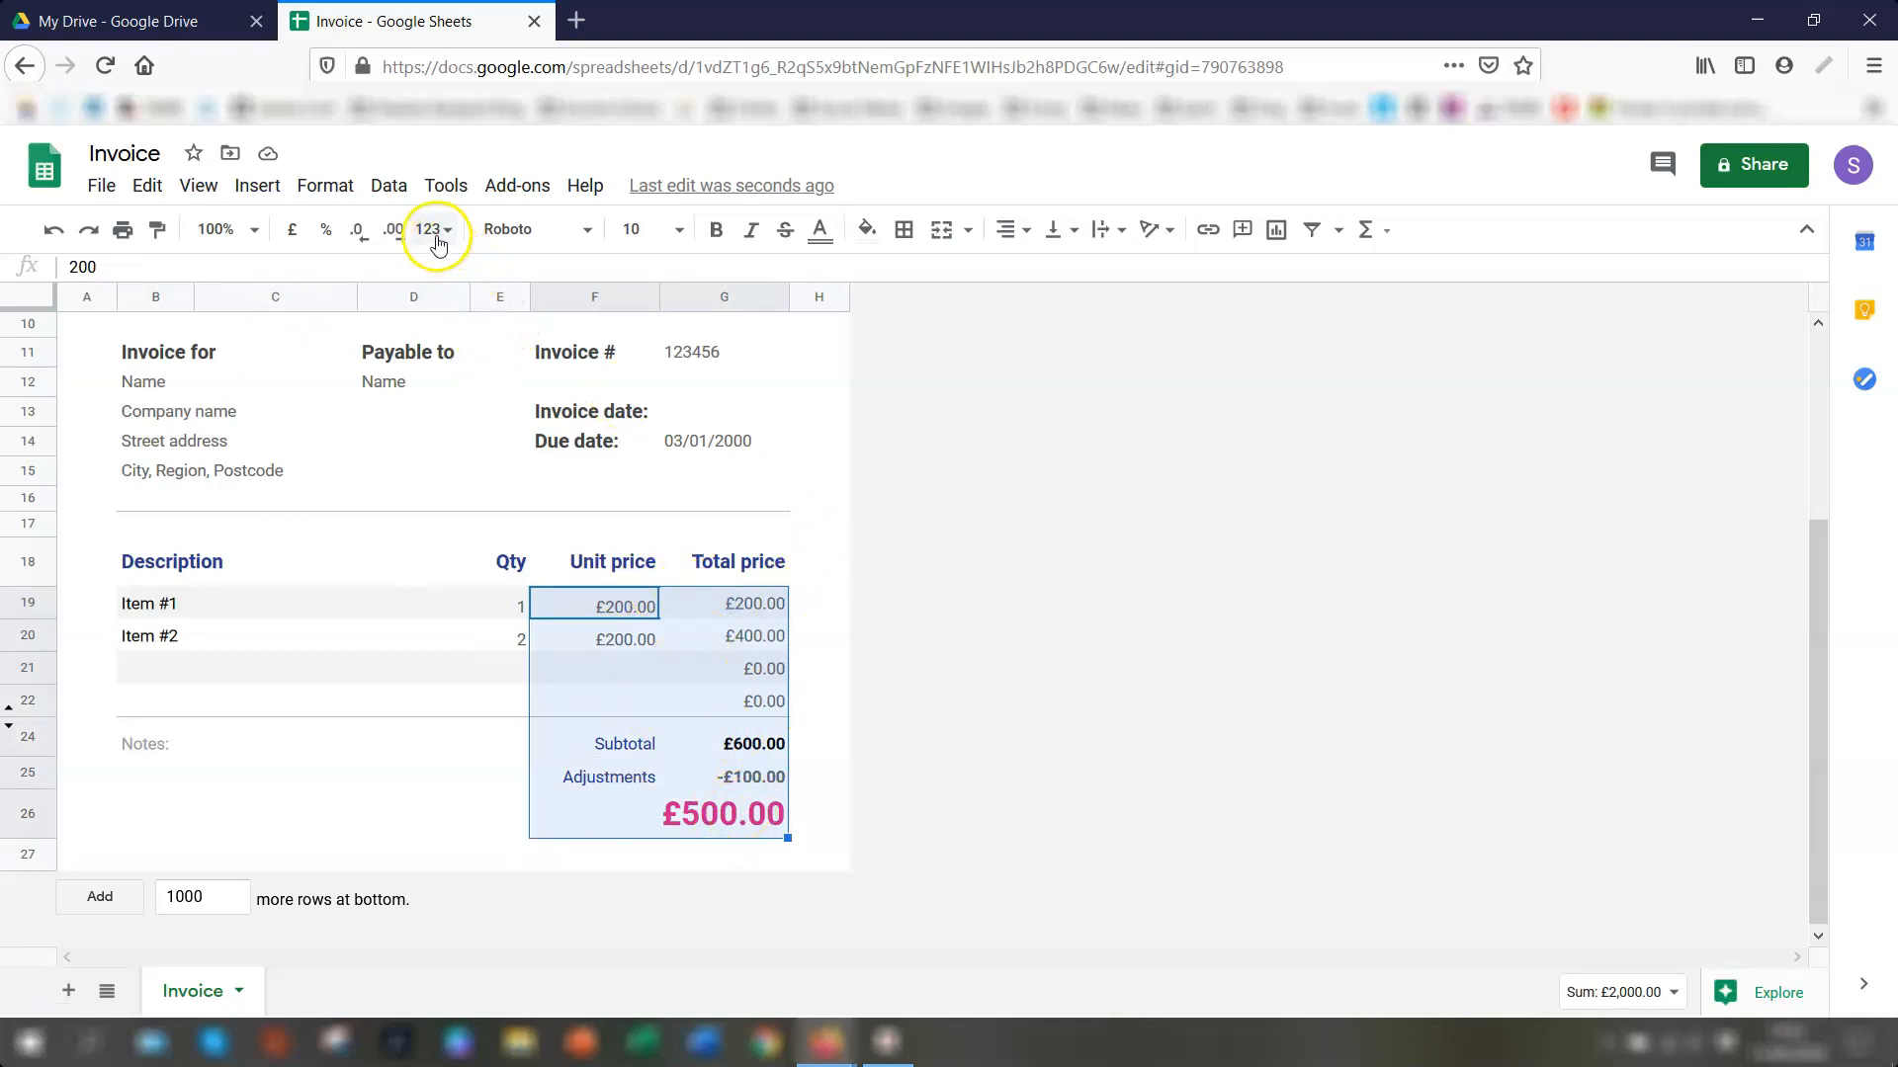
mouse_move(390, 229)
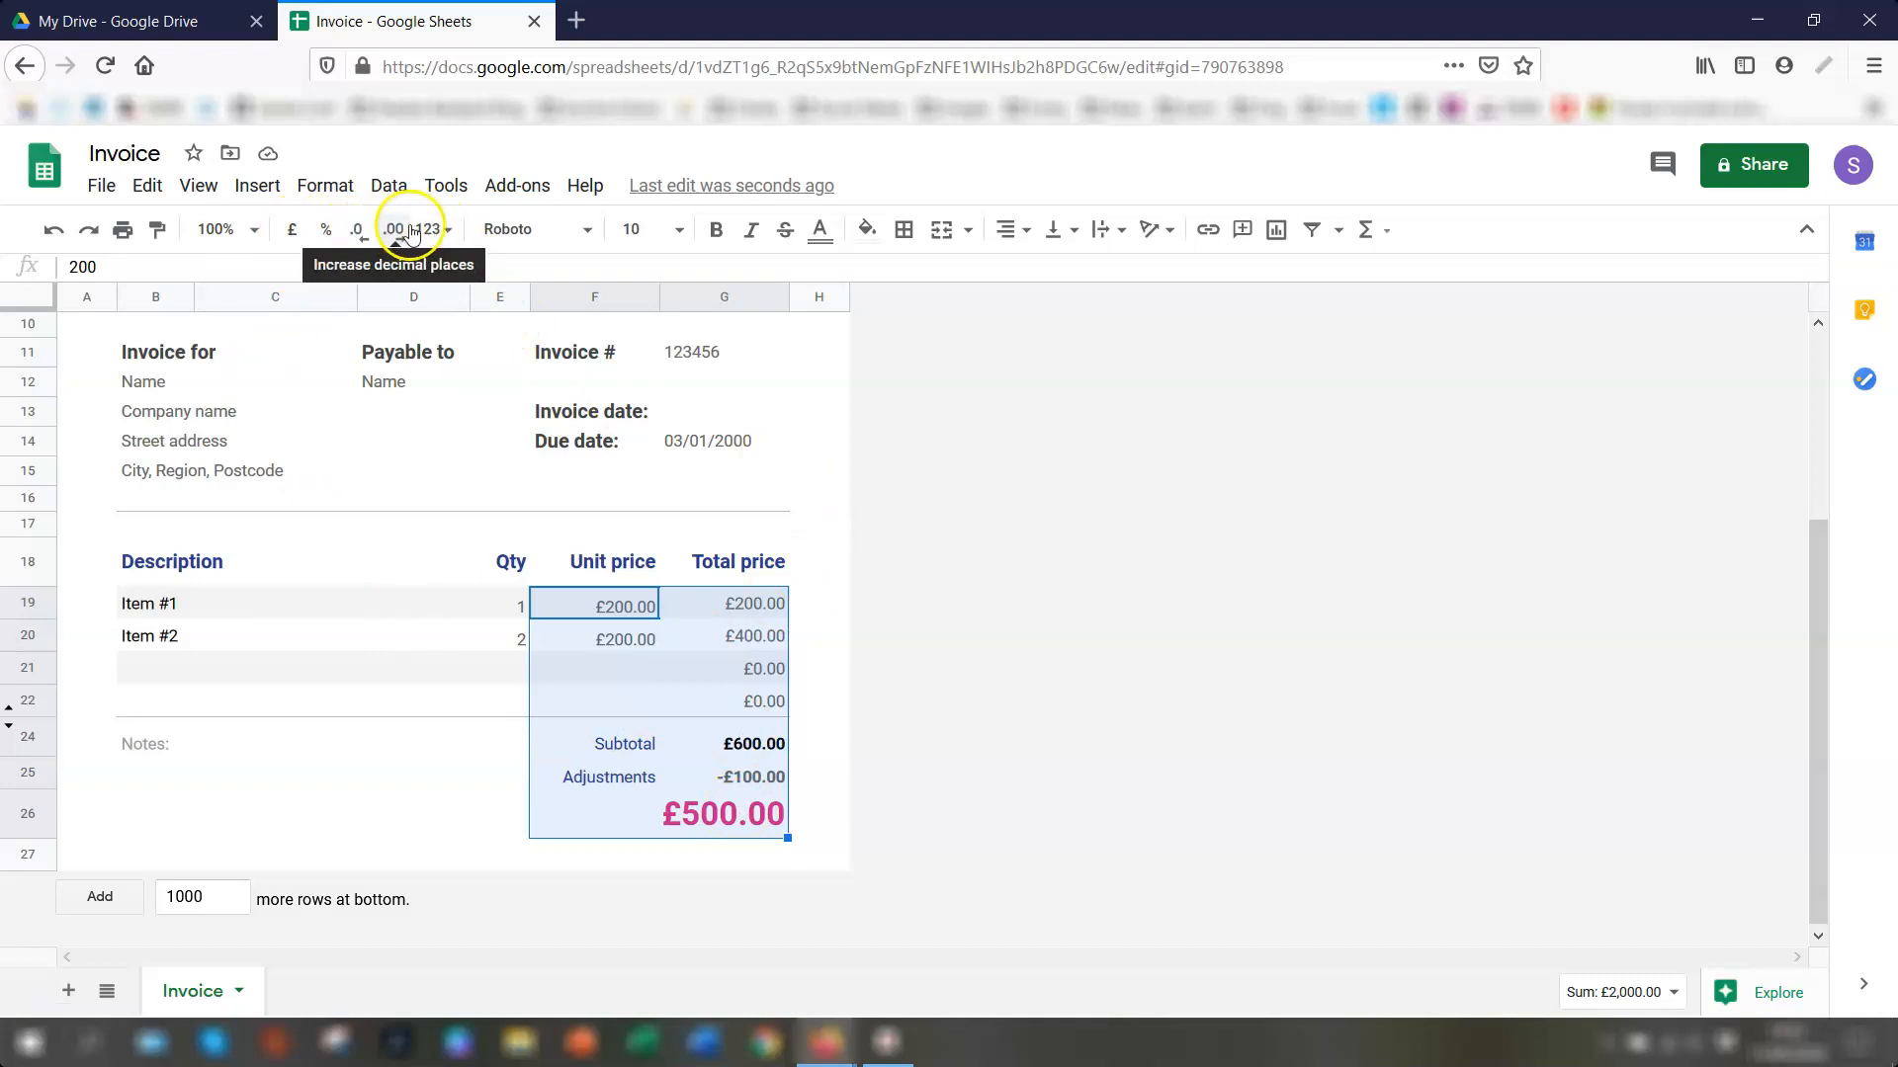
click(433, 230)
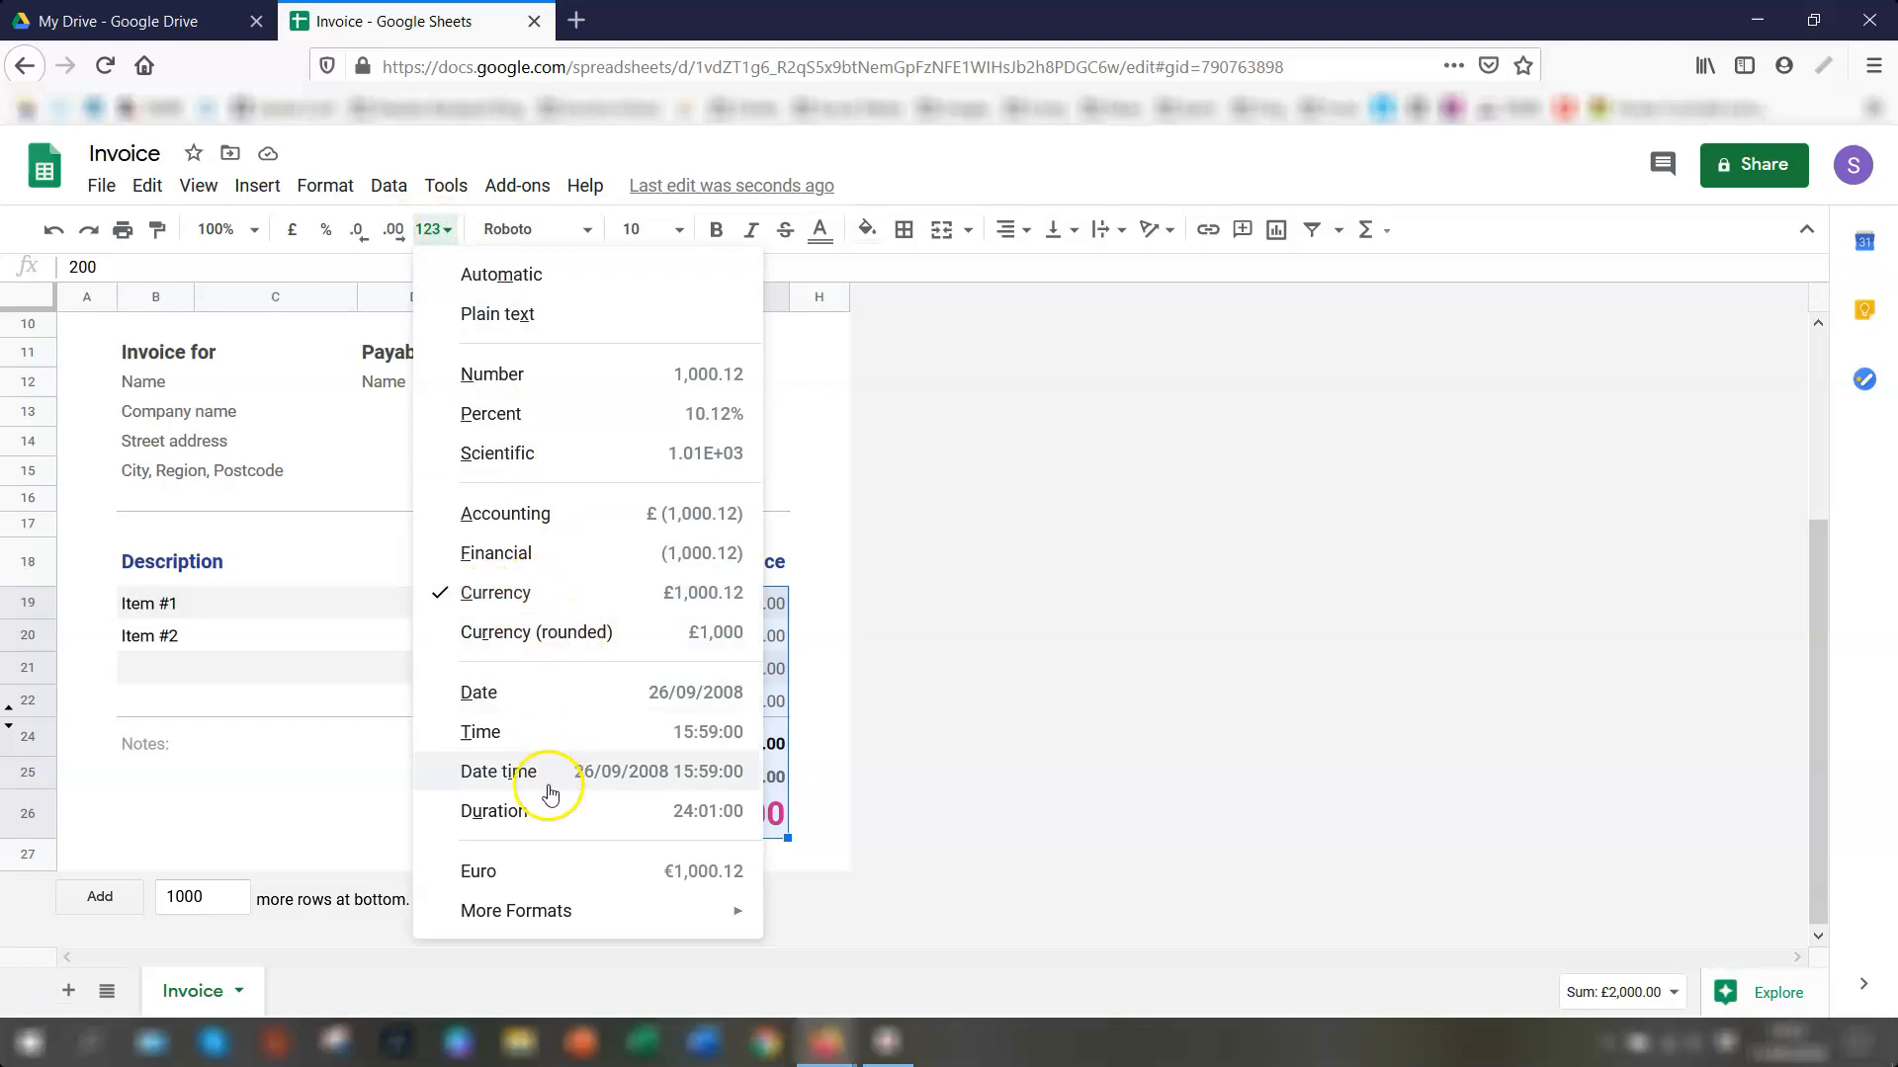
mouse_move(617, 871)
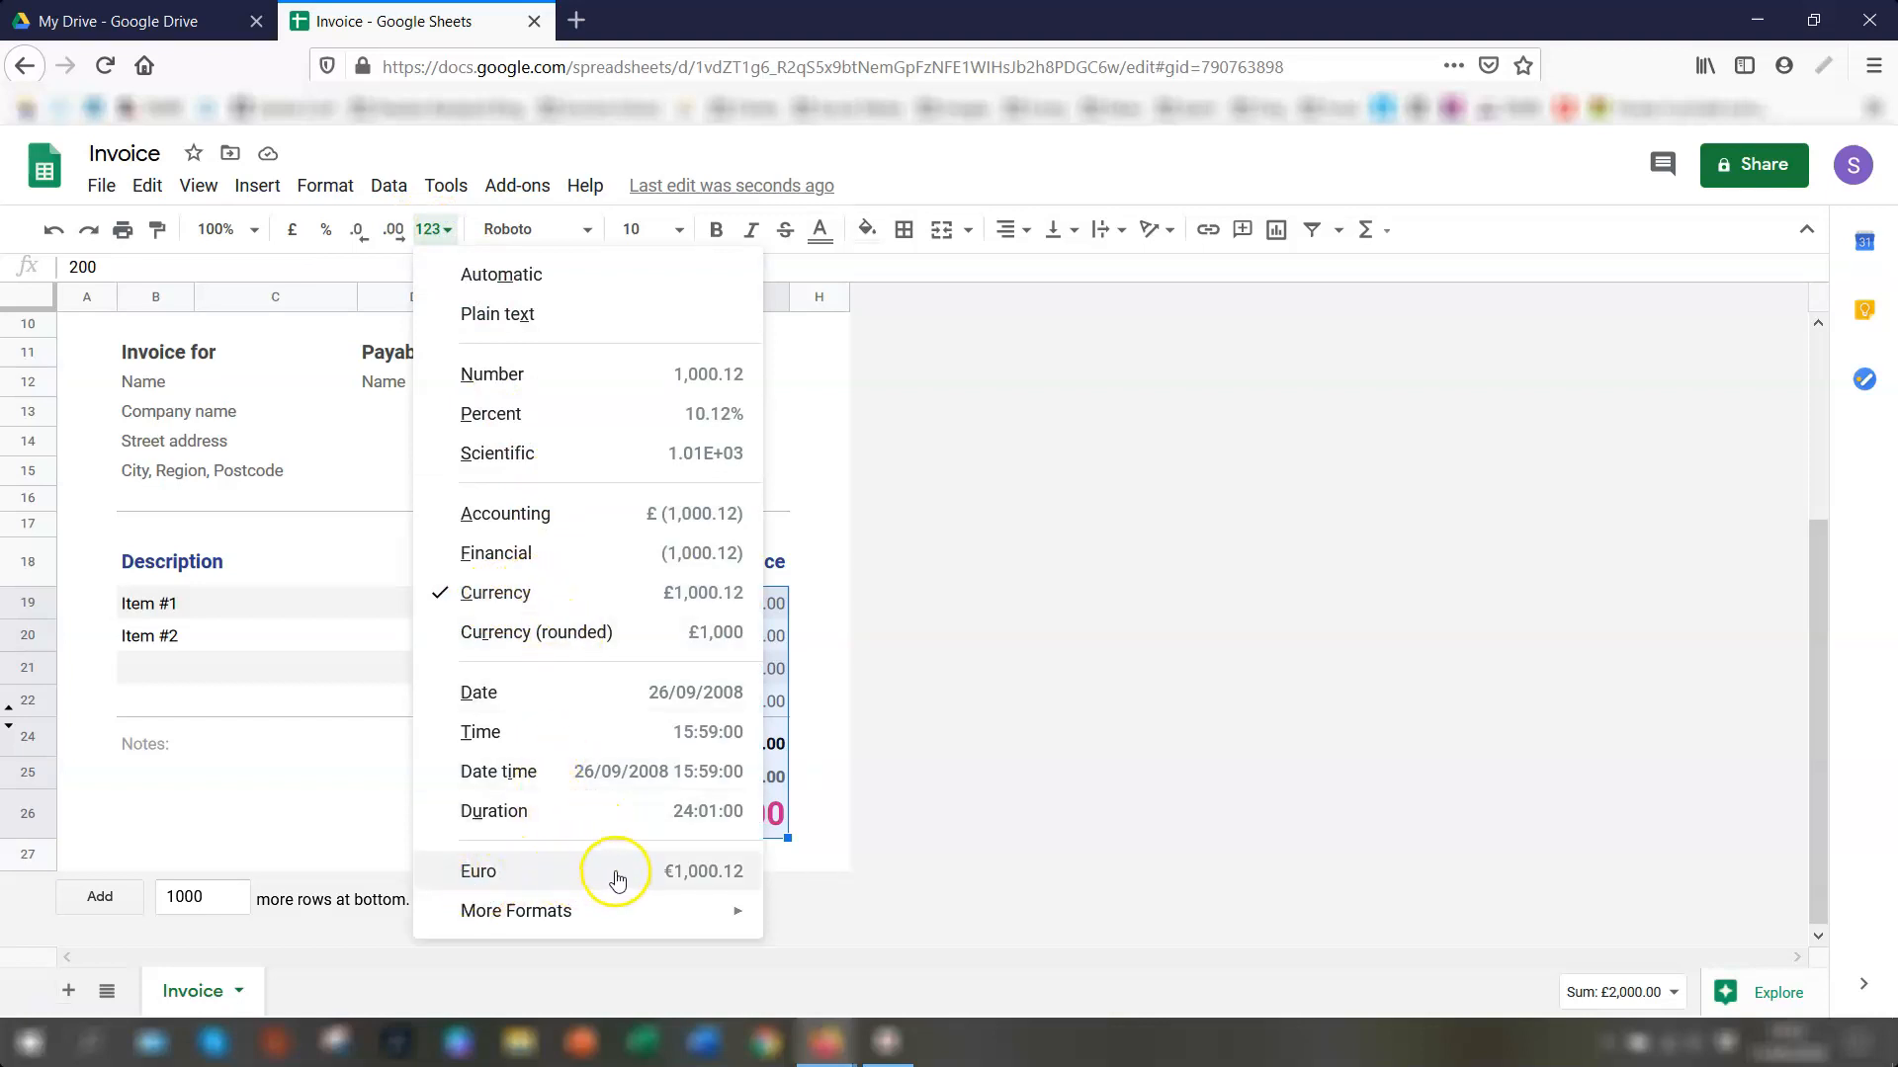
mouse_move(560, 909)
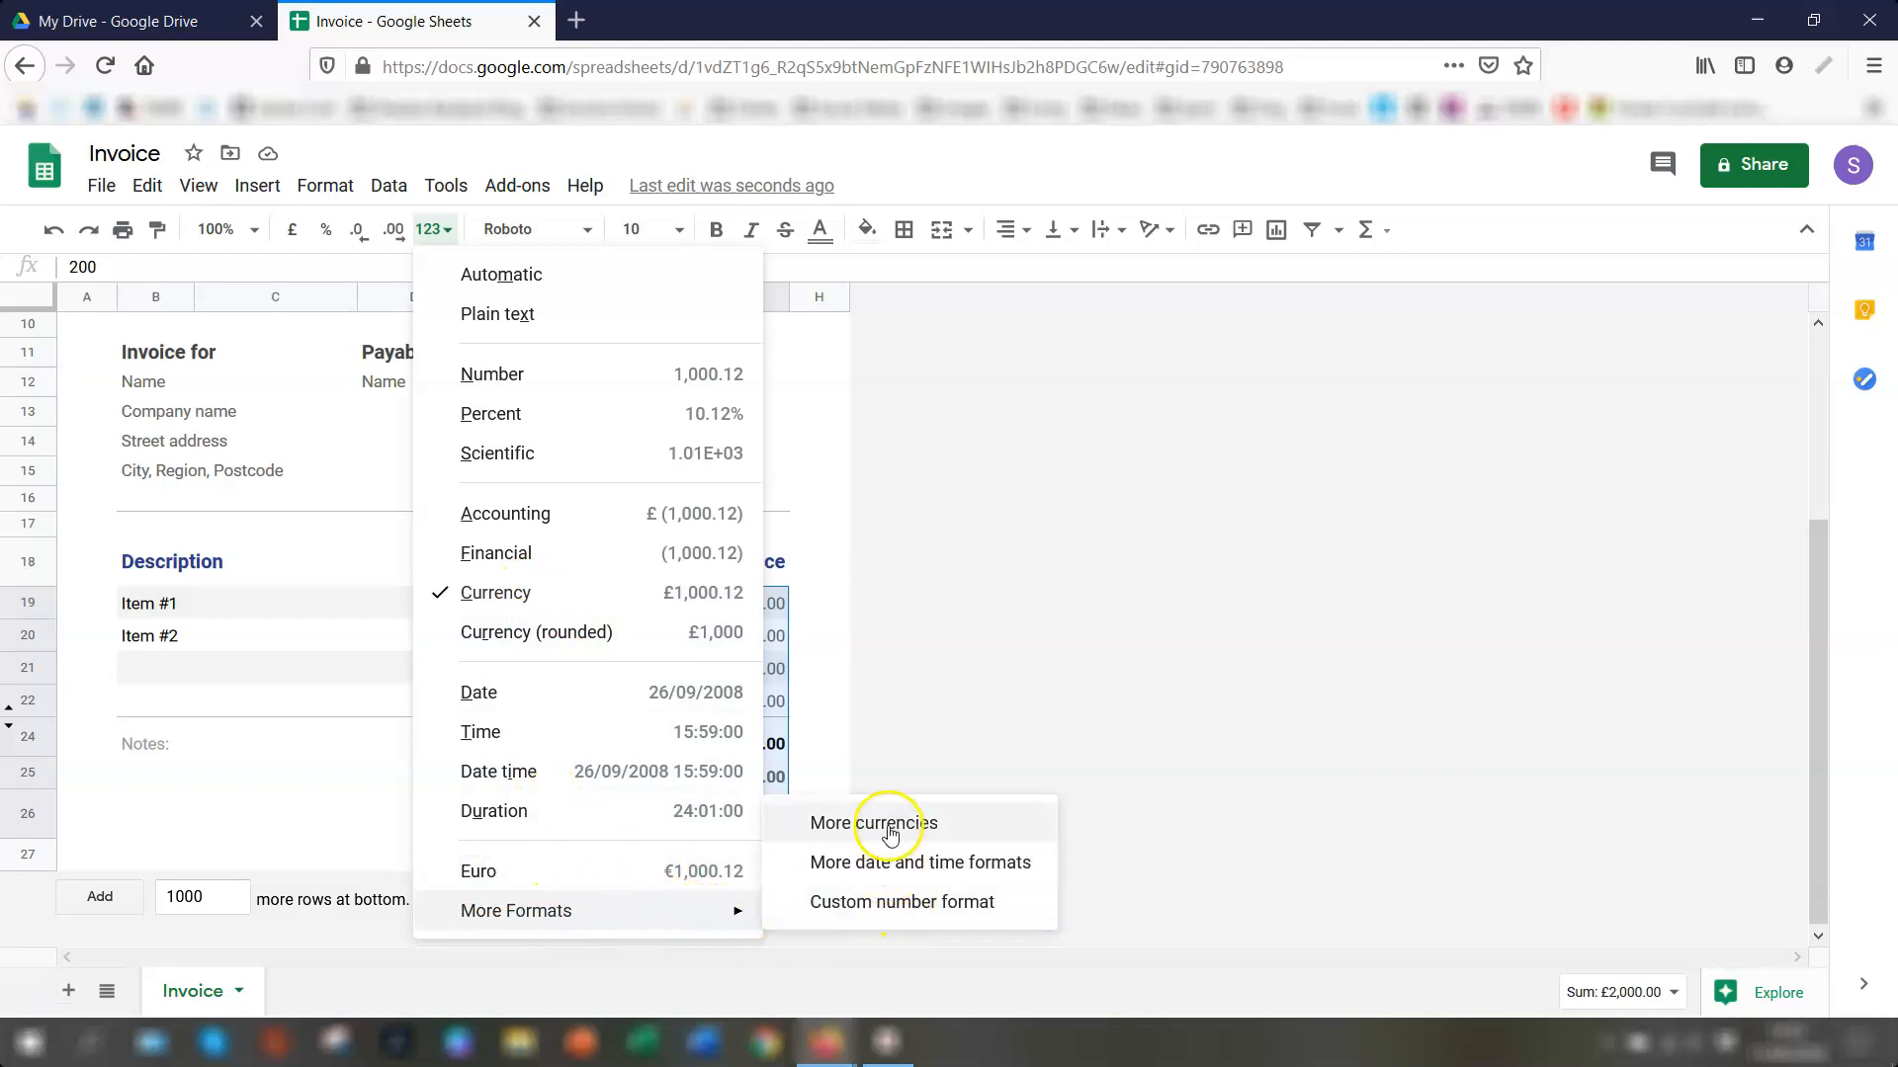
click(872, 822)
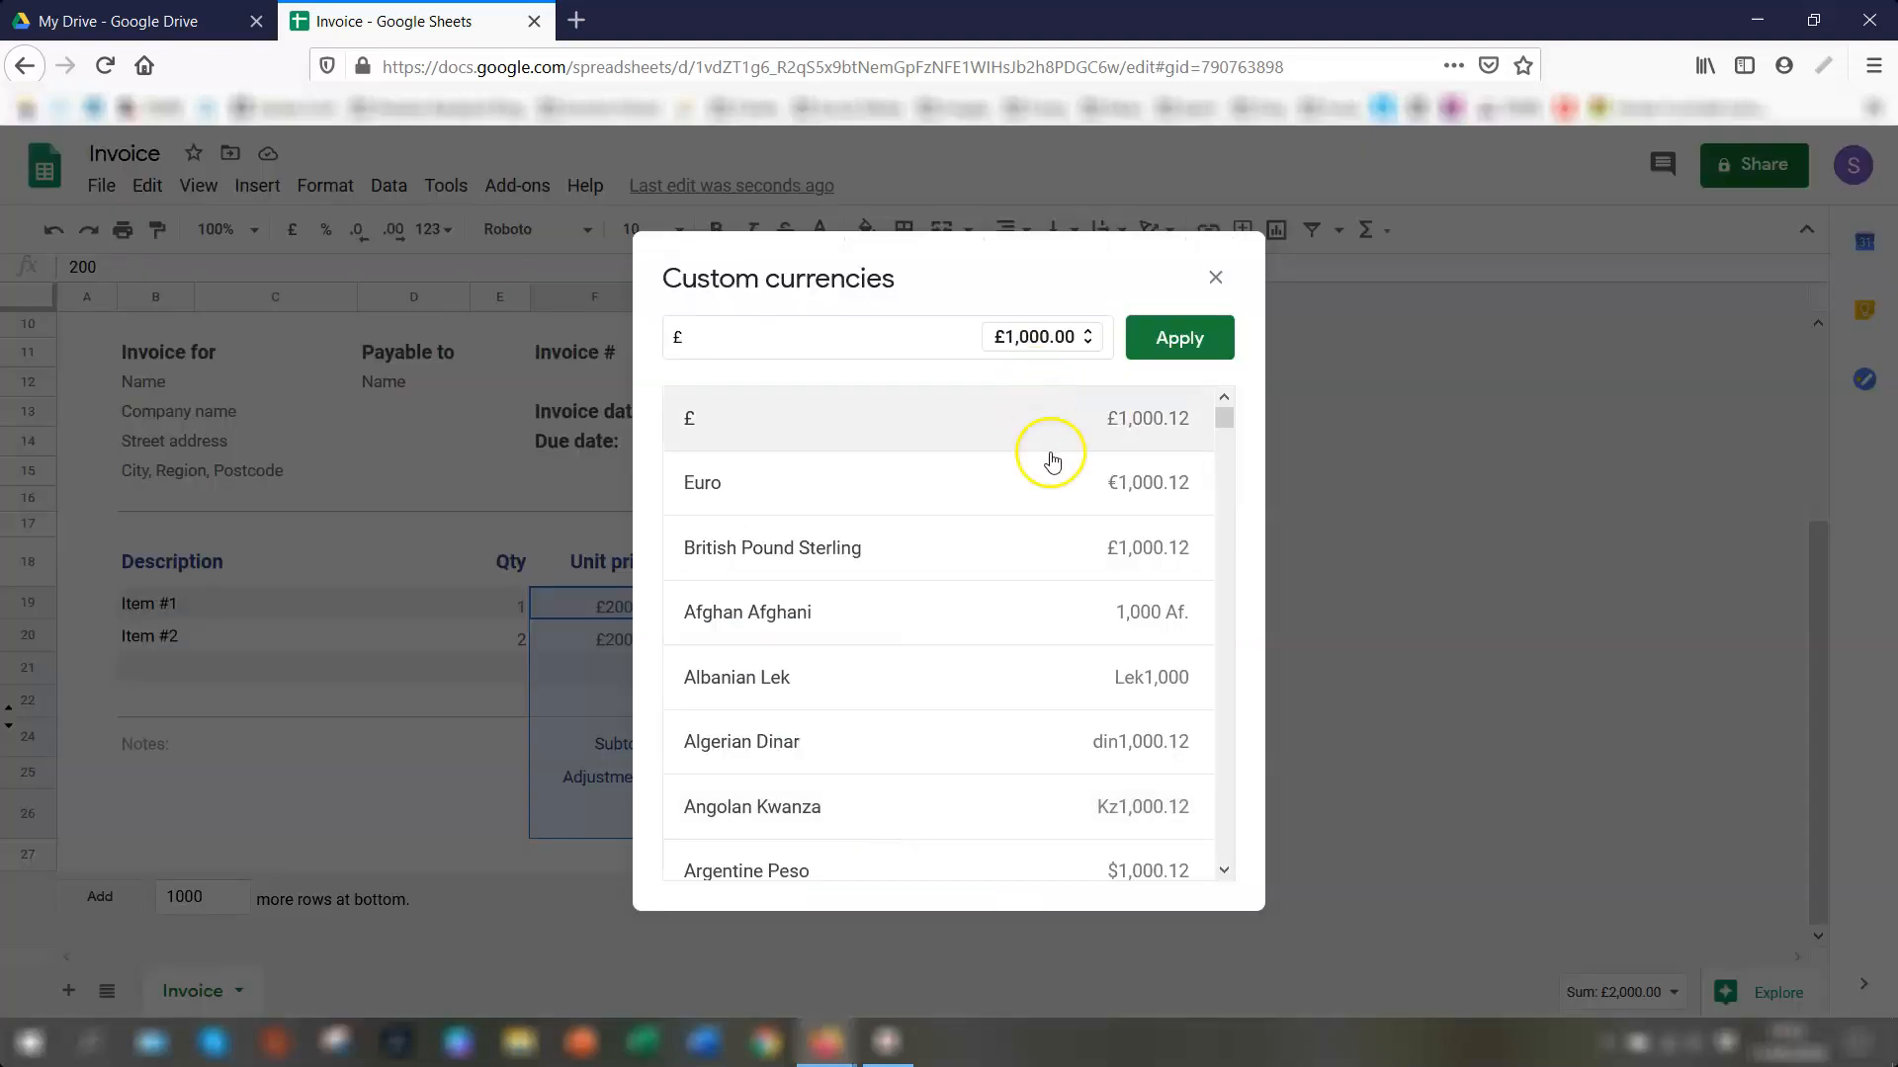
scroll(down, 3)
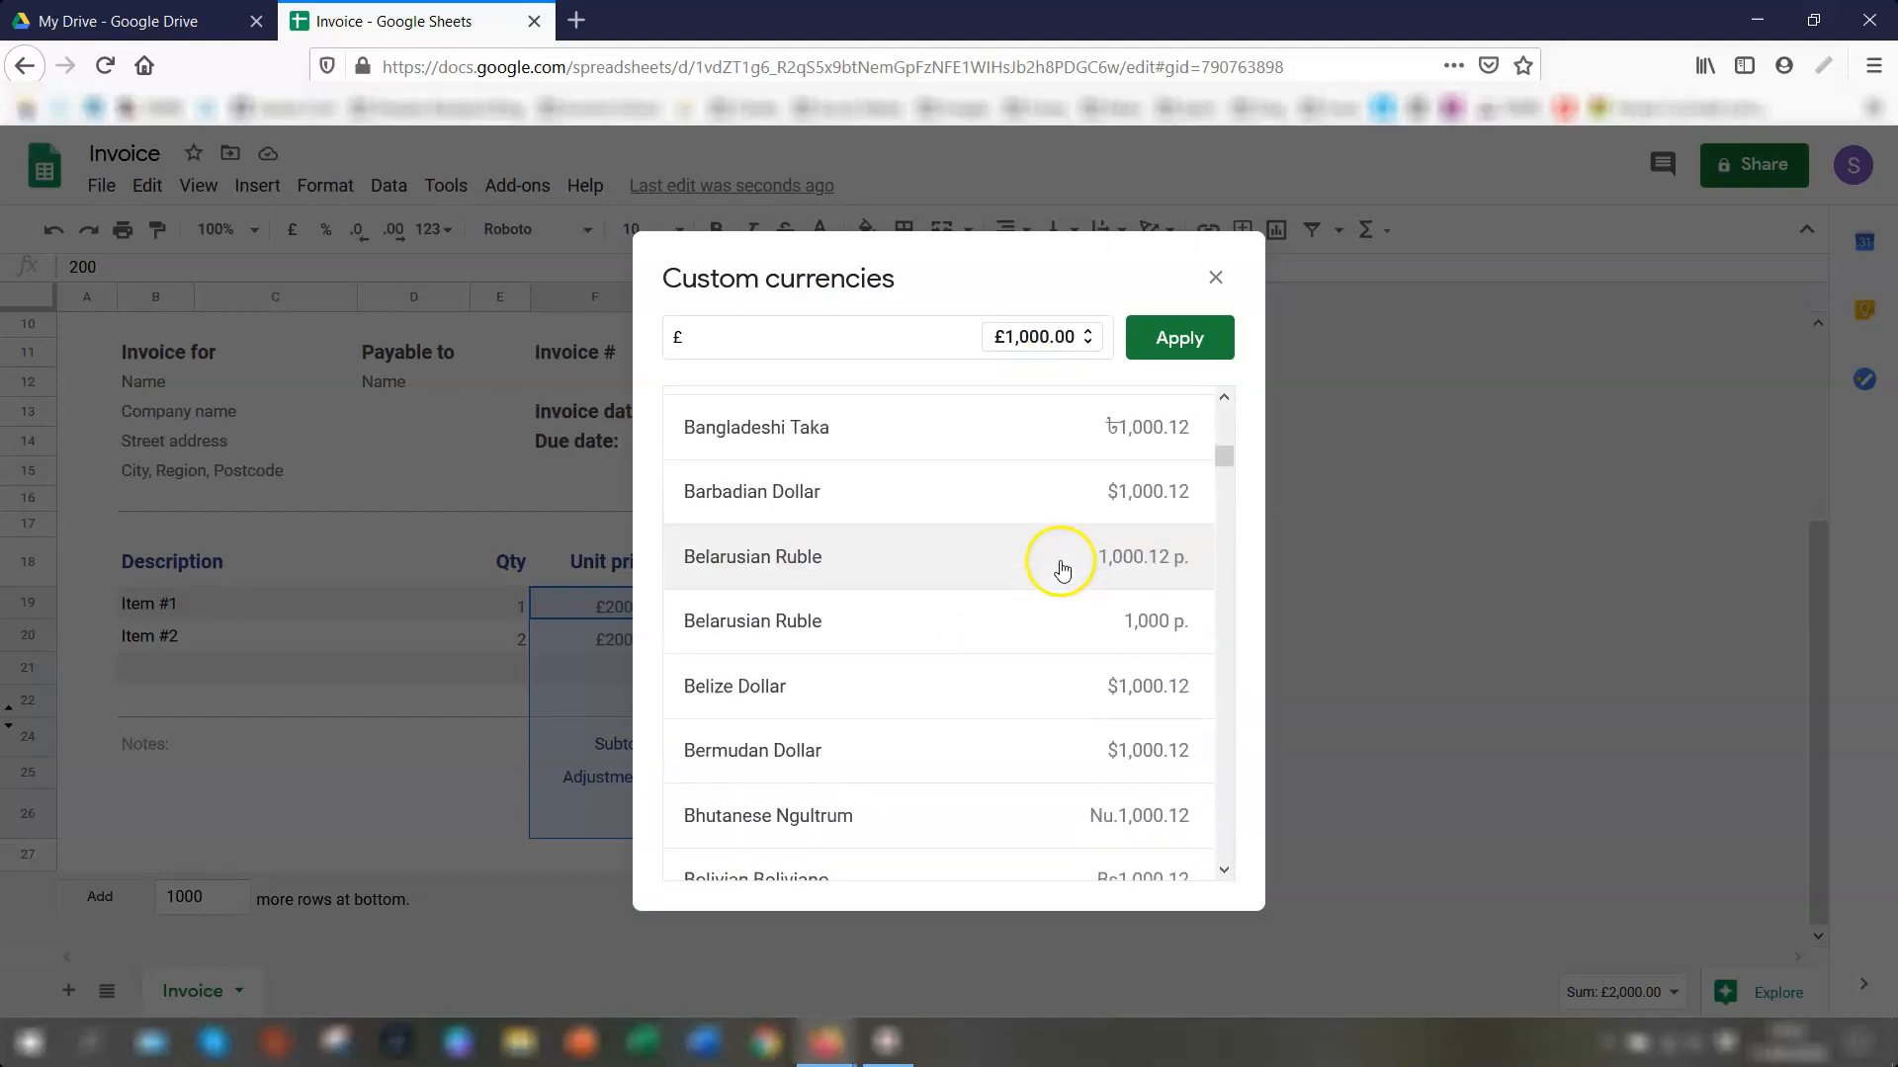
click(1213, 277)
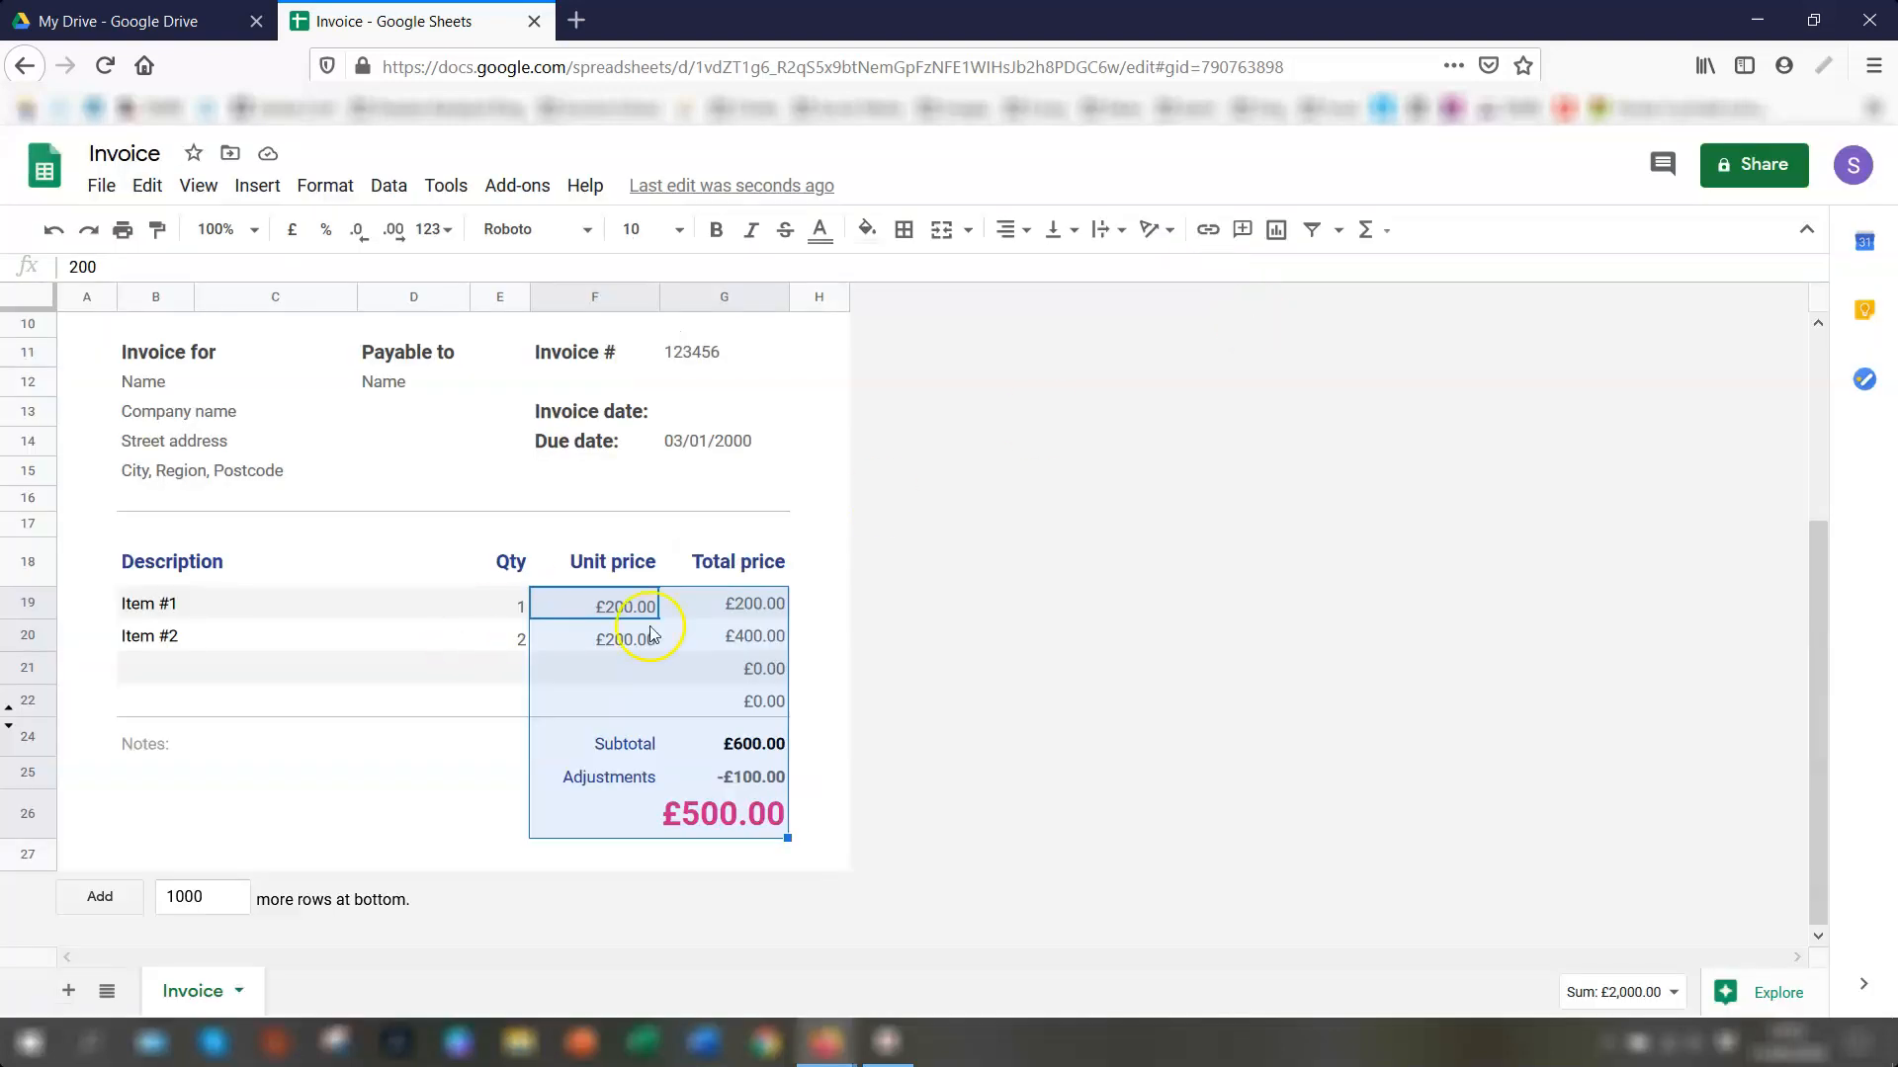
click(433, 230)
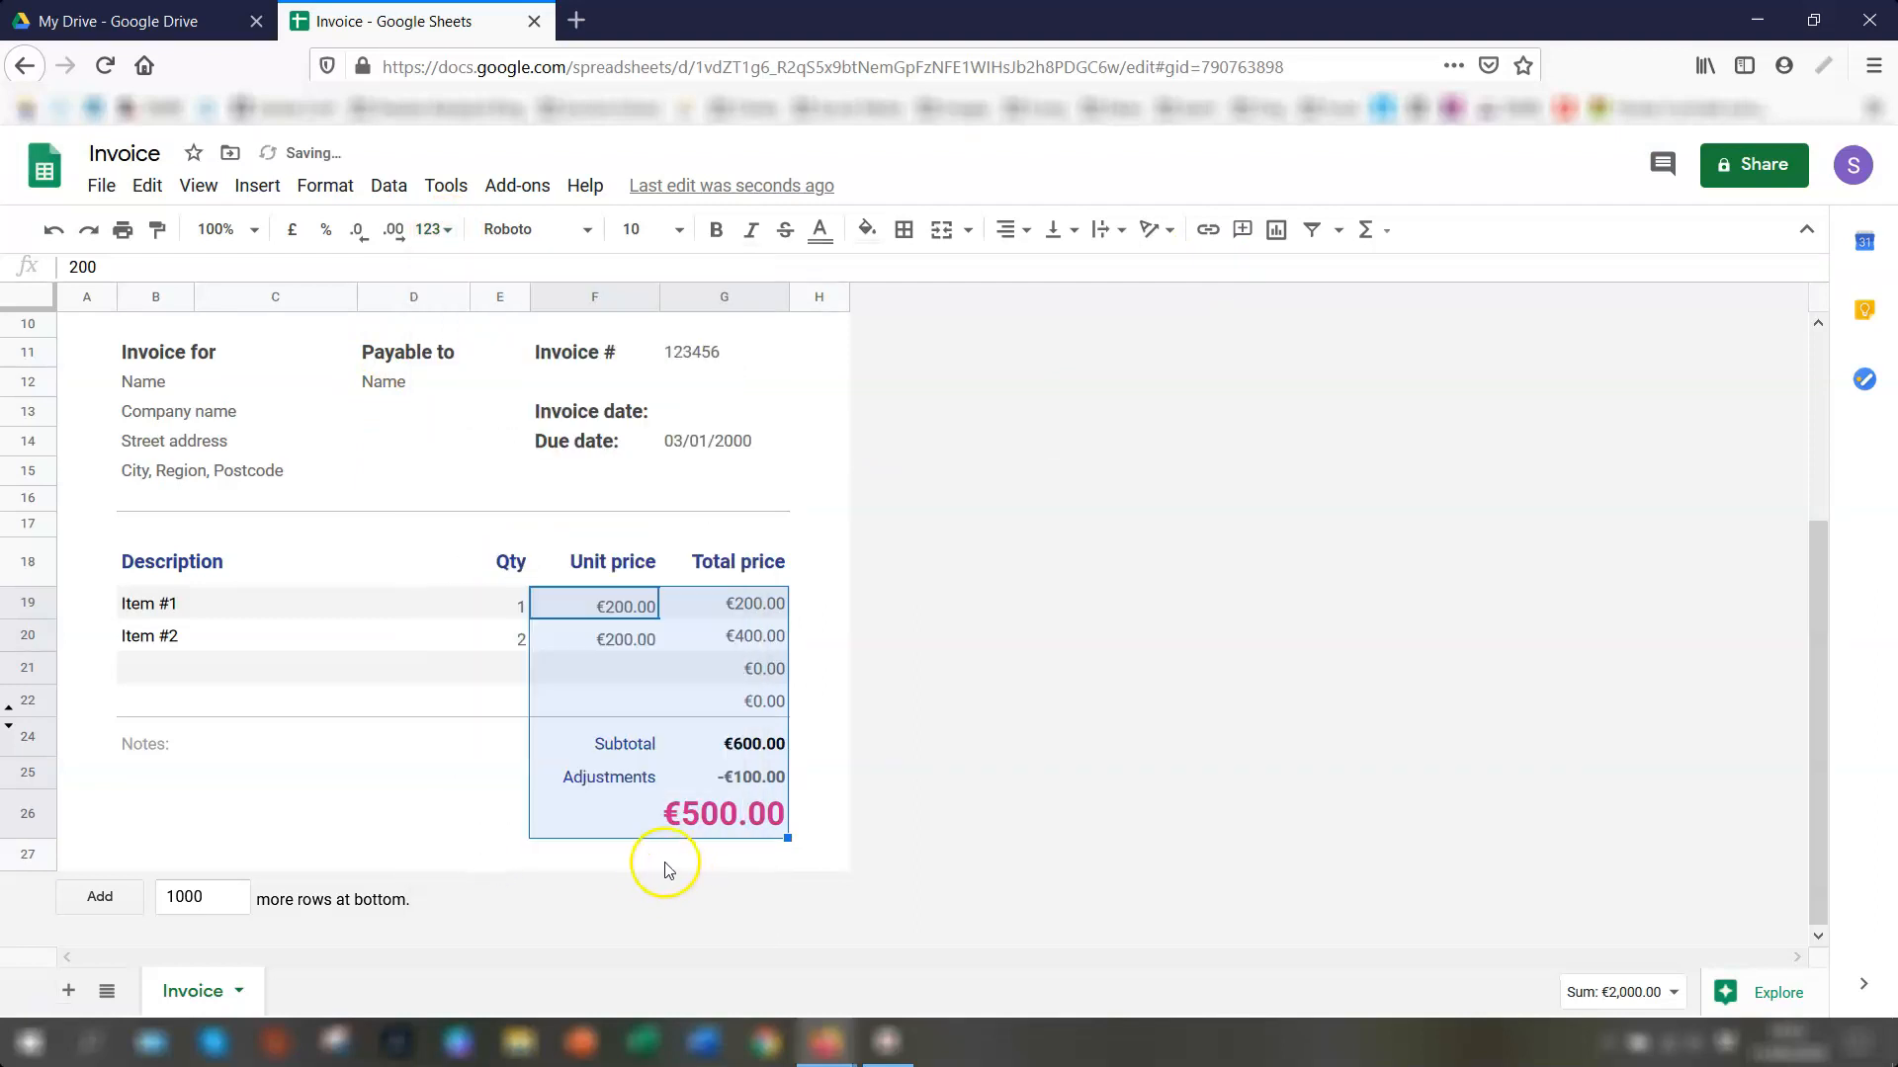
click(724, 854)
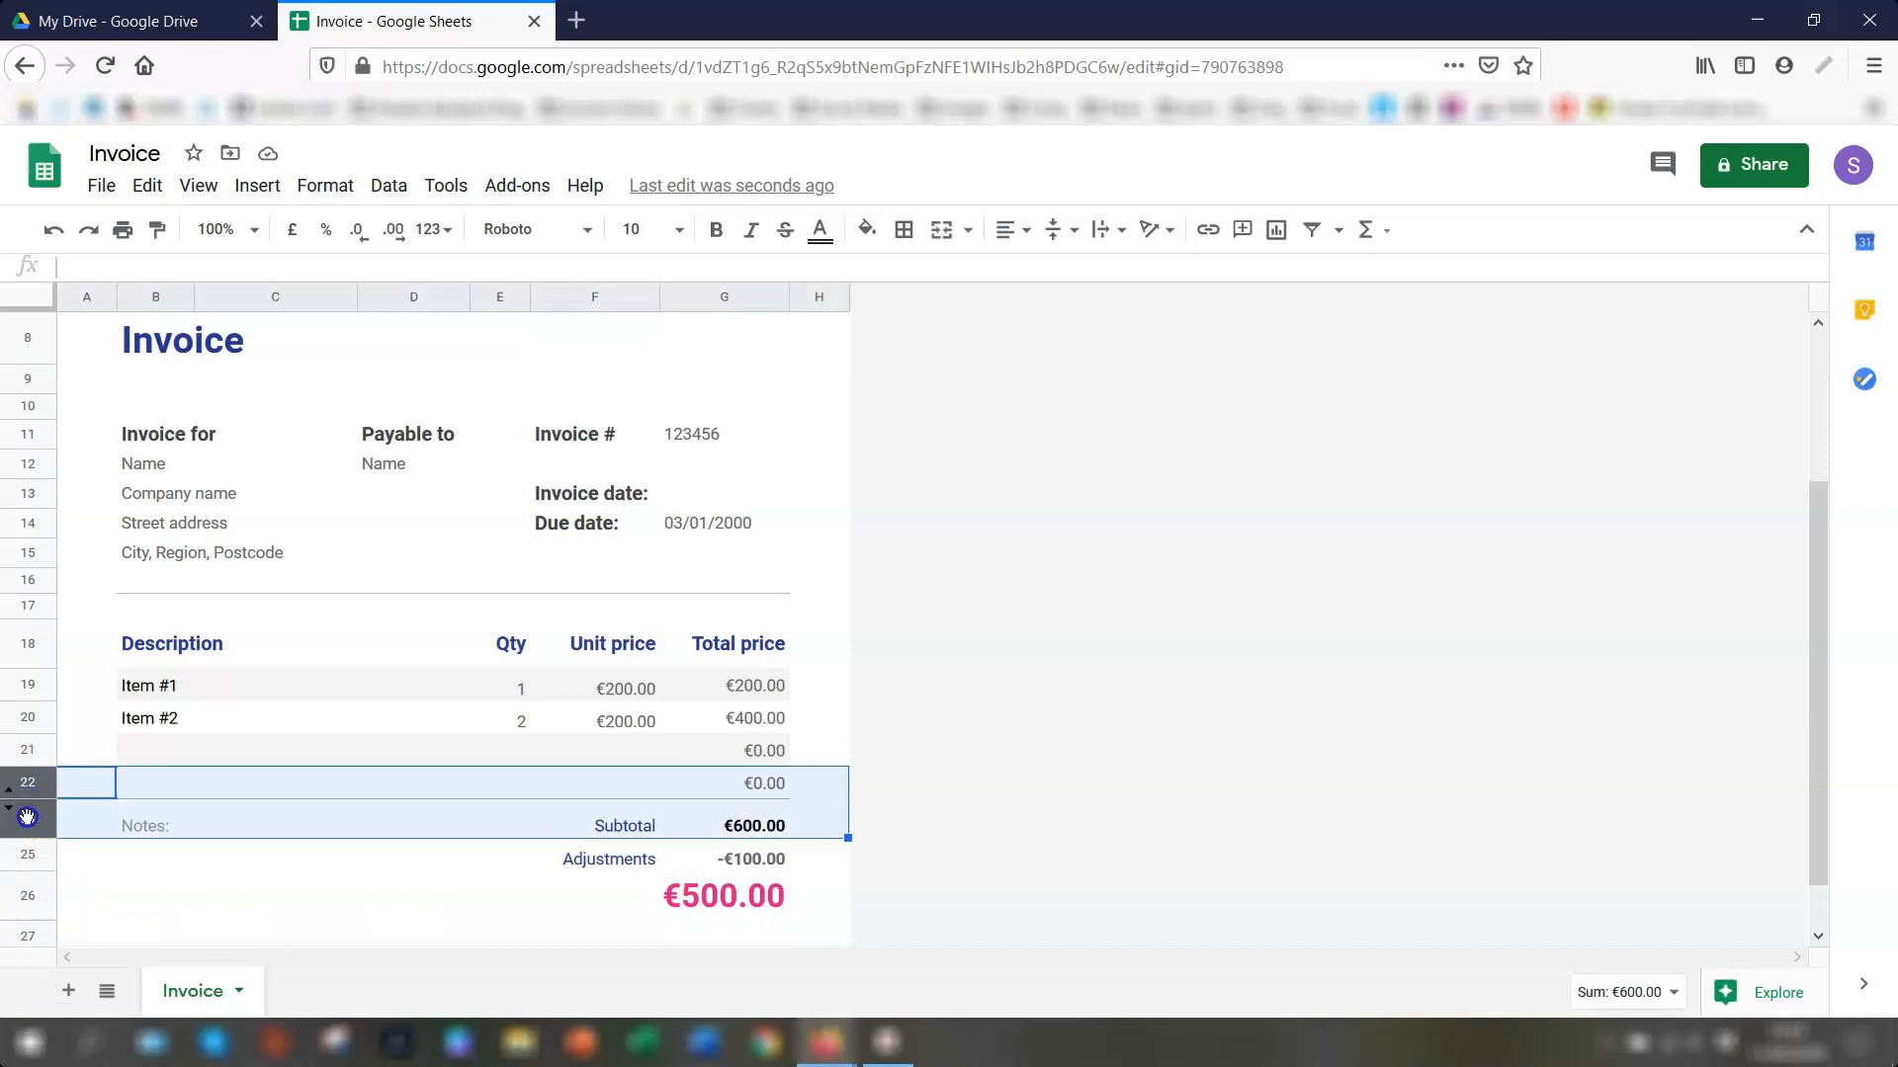
Unhide row 23 via the row header menu to add another empty item line above Subtotal
right_click(25, 783)
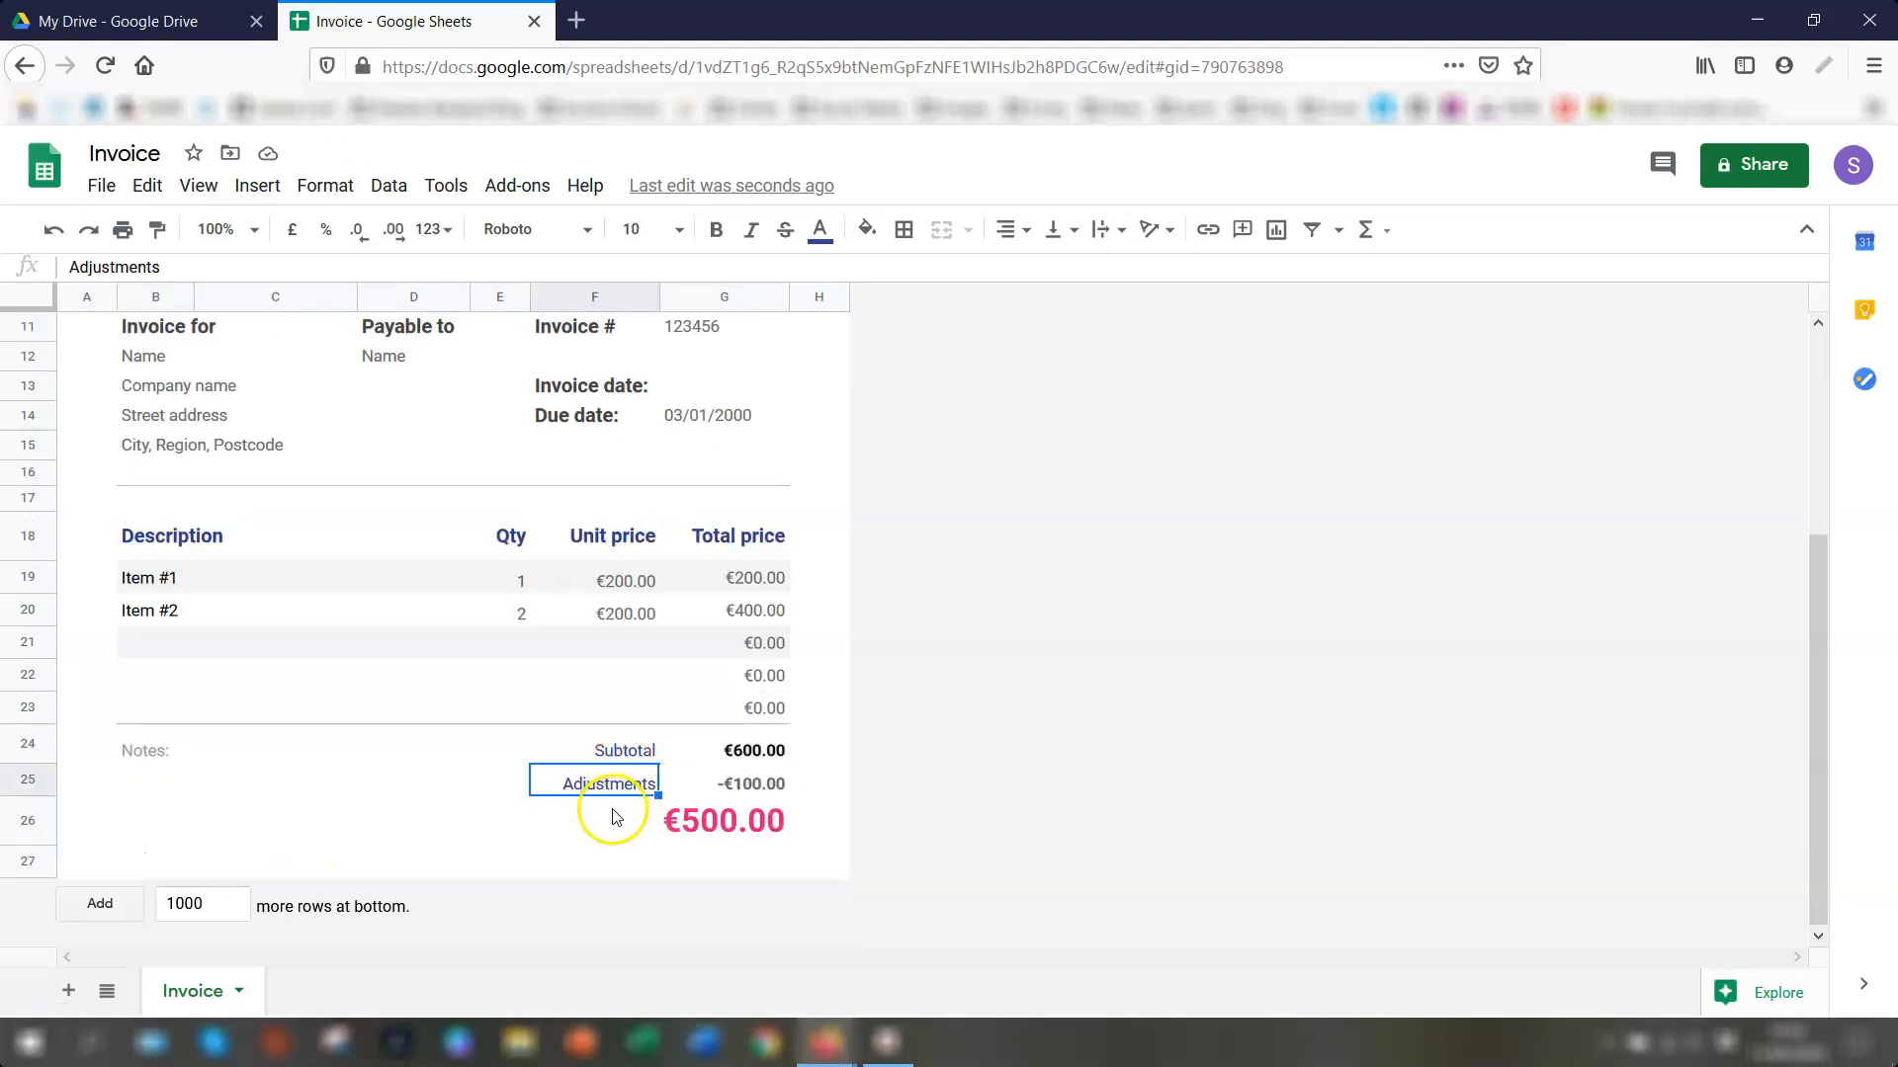
mouse_move(747, 783)
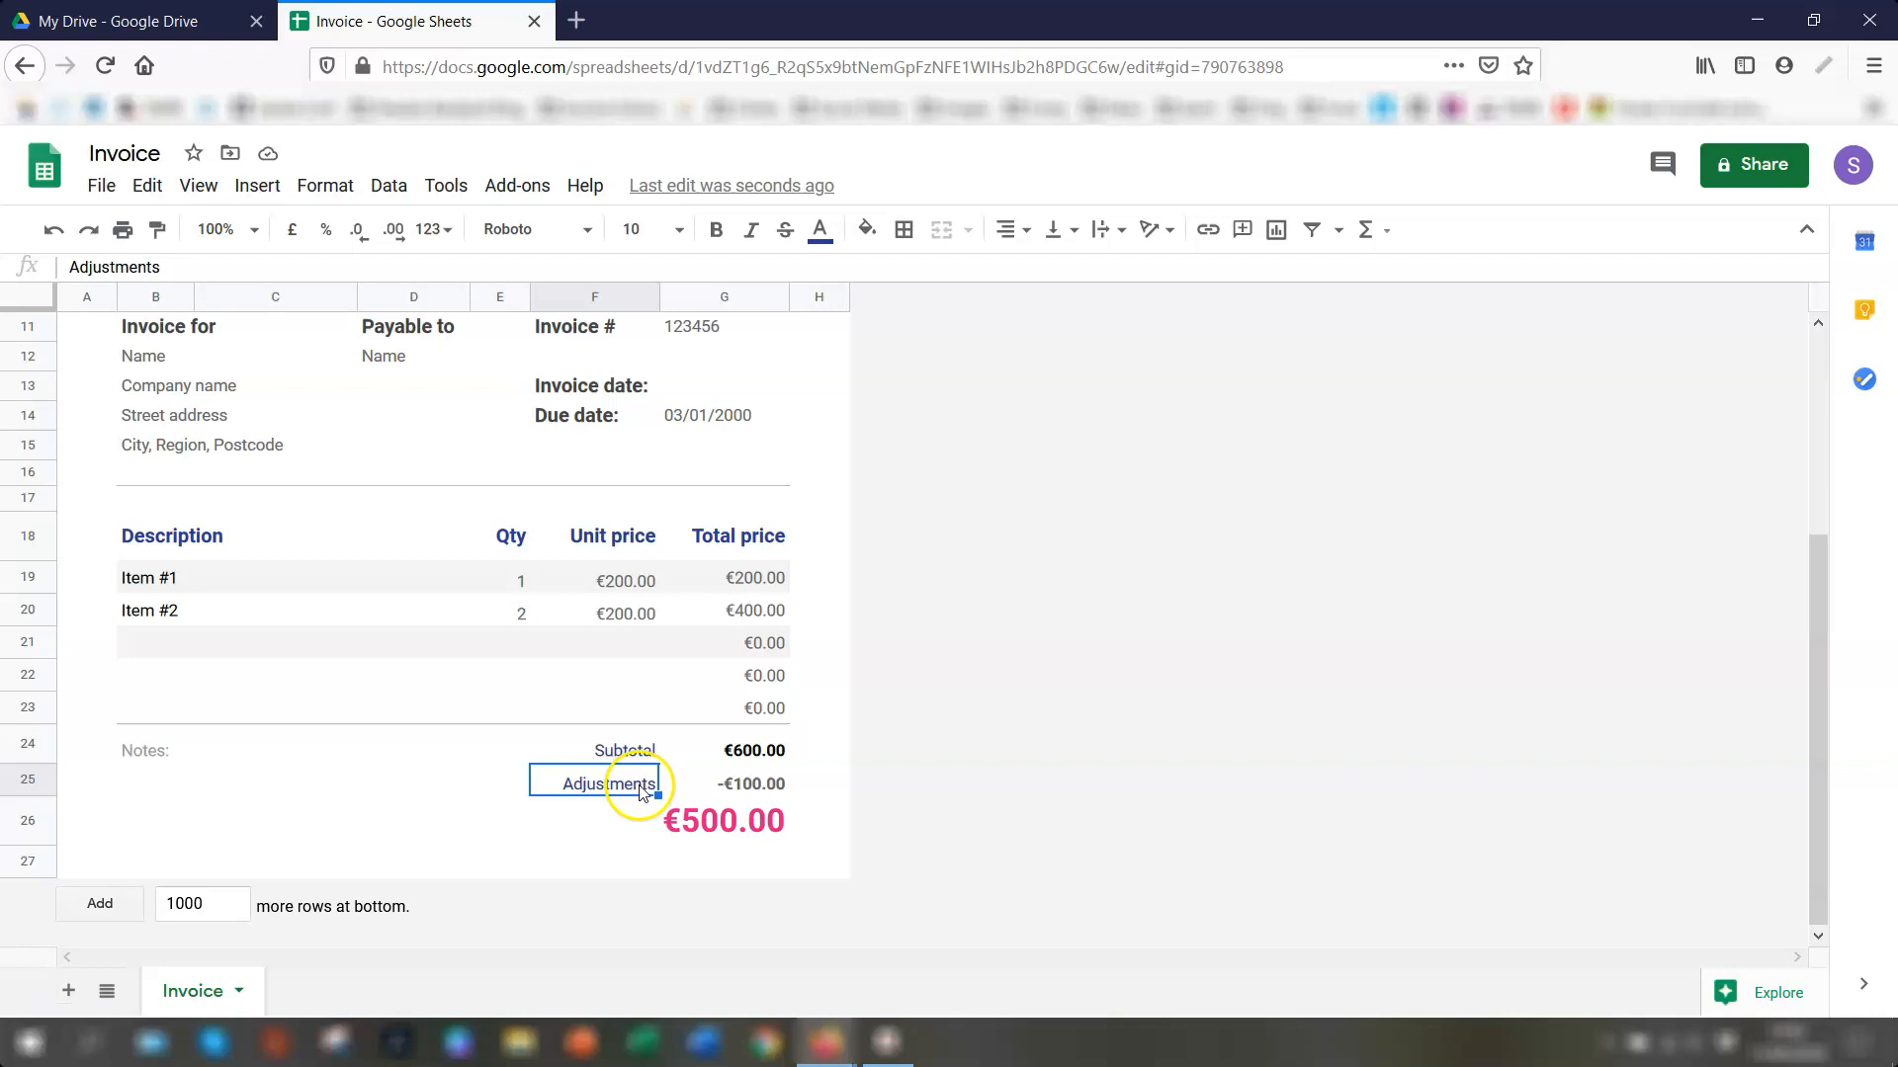
Relabel the Adjustments line 'VAT @ 21%' with the formula =G24*21%, giving €126.00
text(VAT)
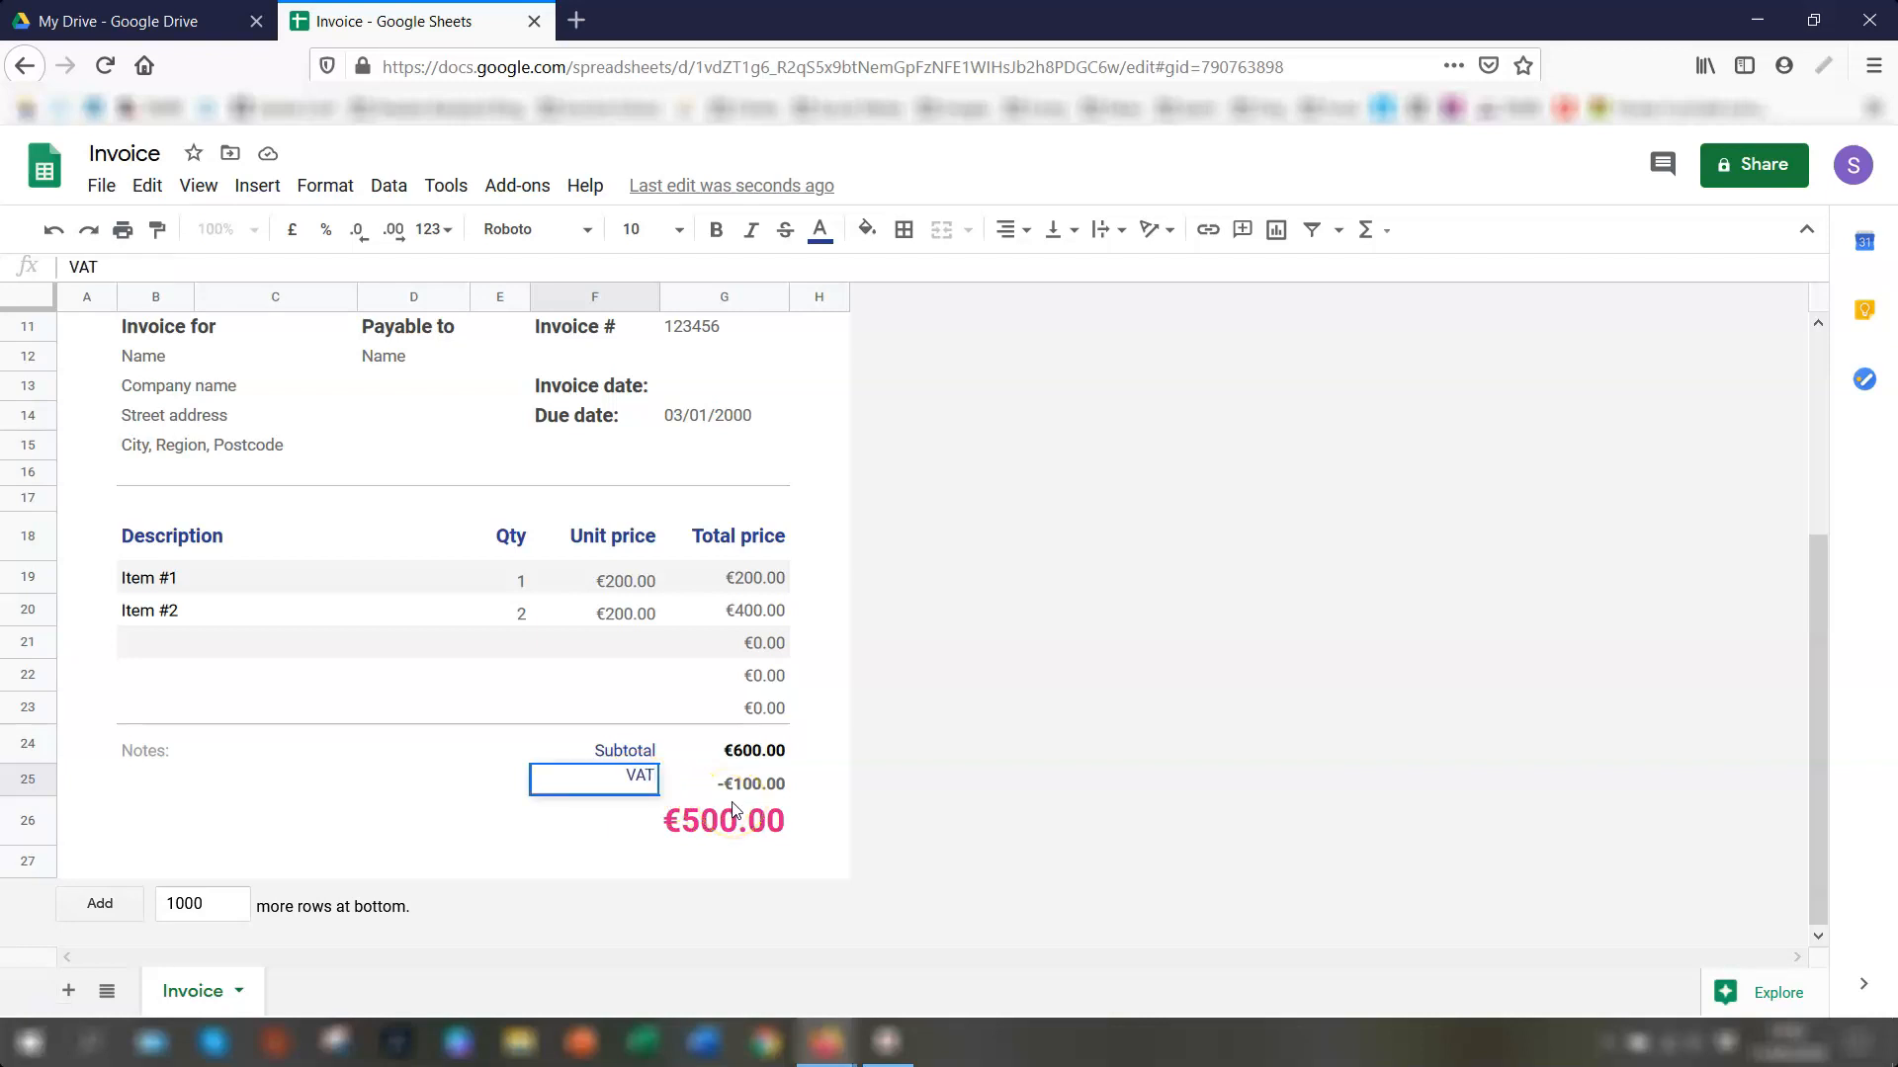
text(@)
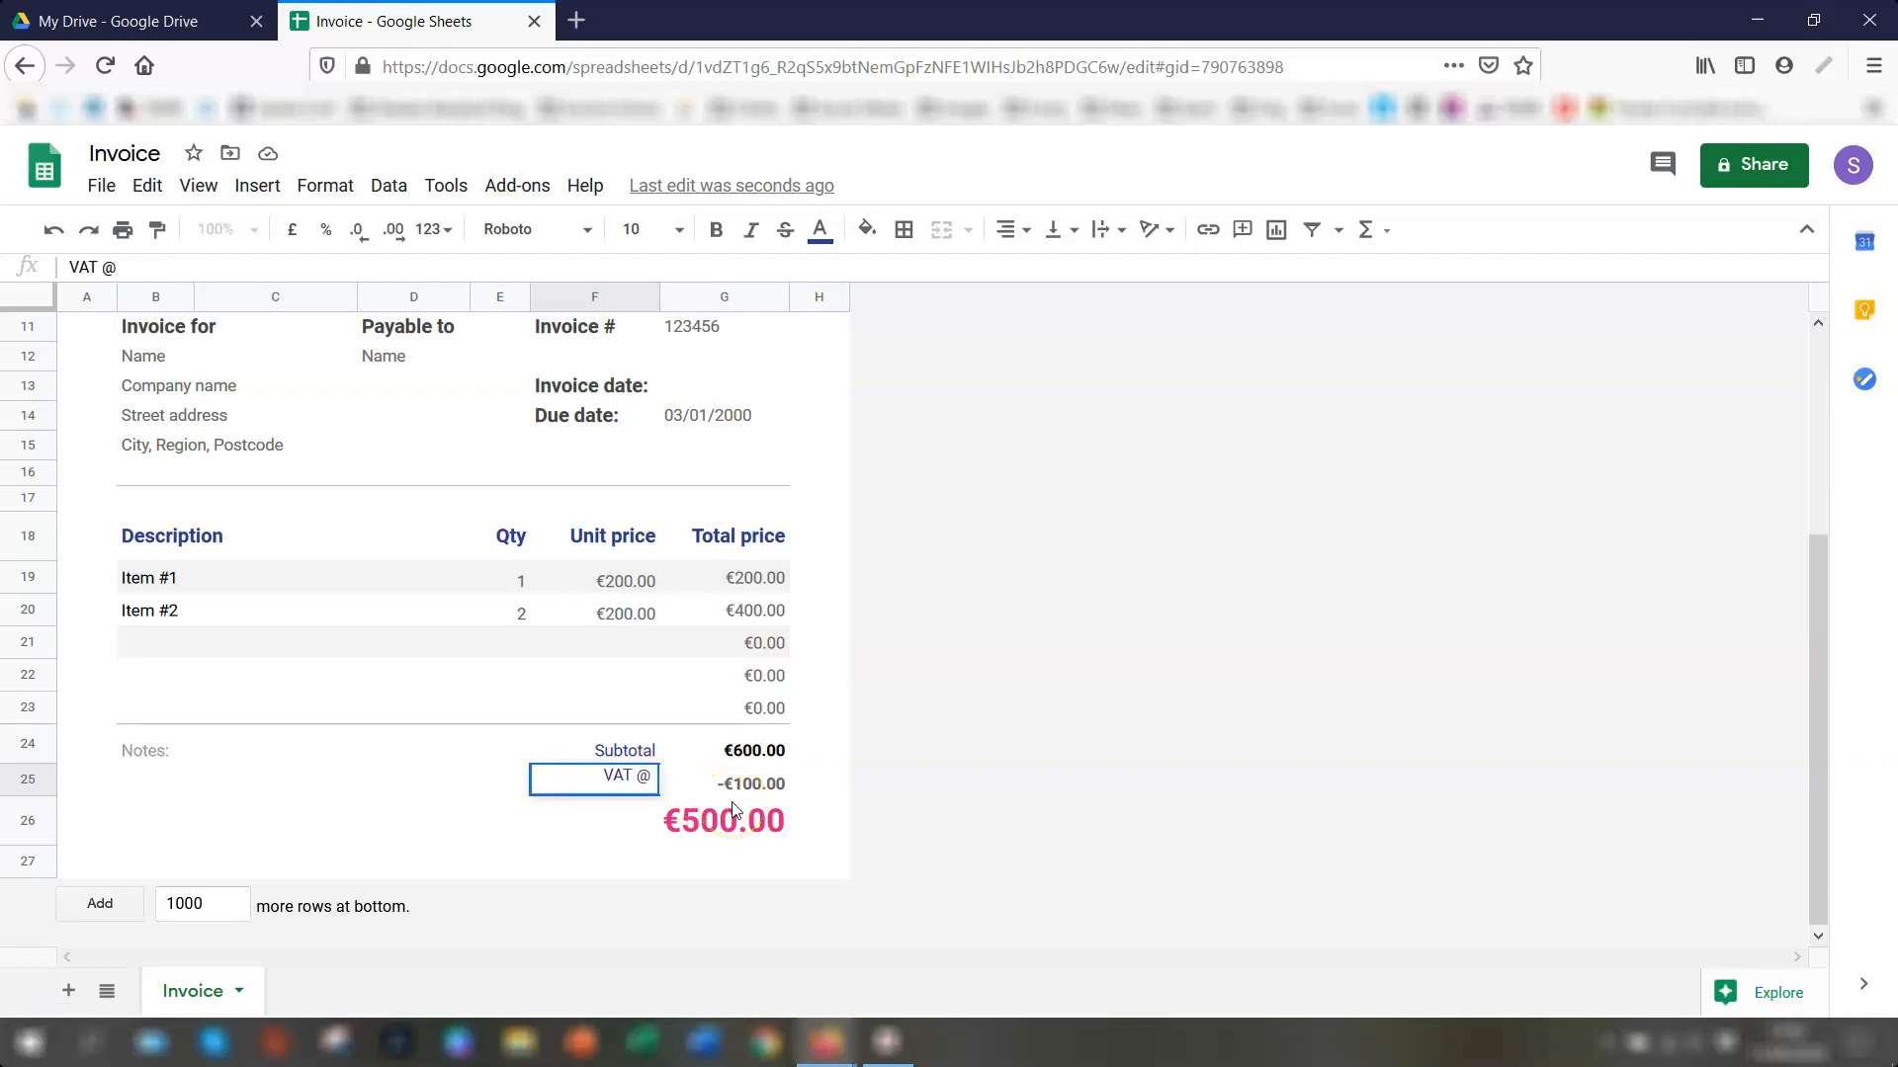
text(21%)
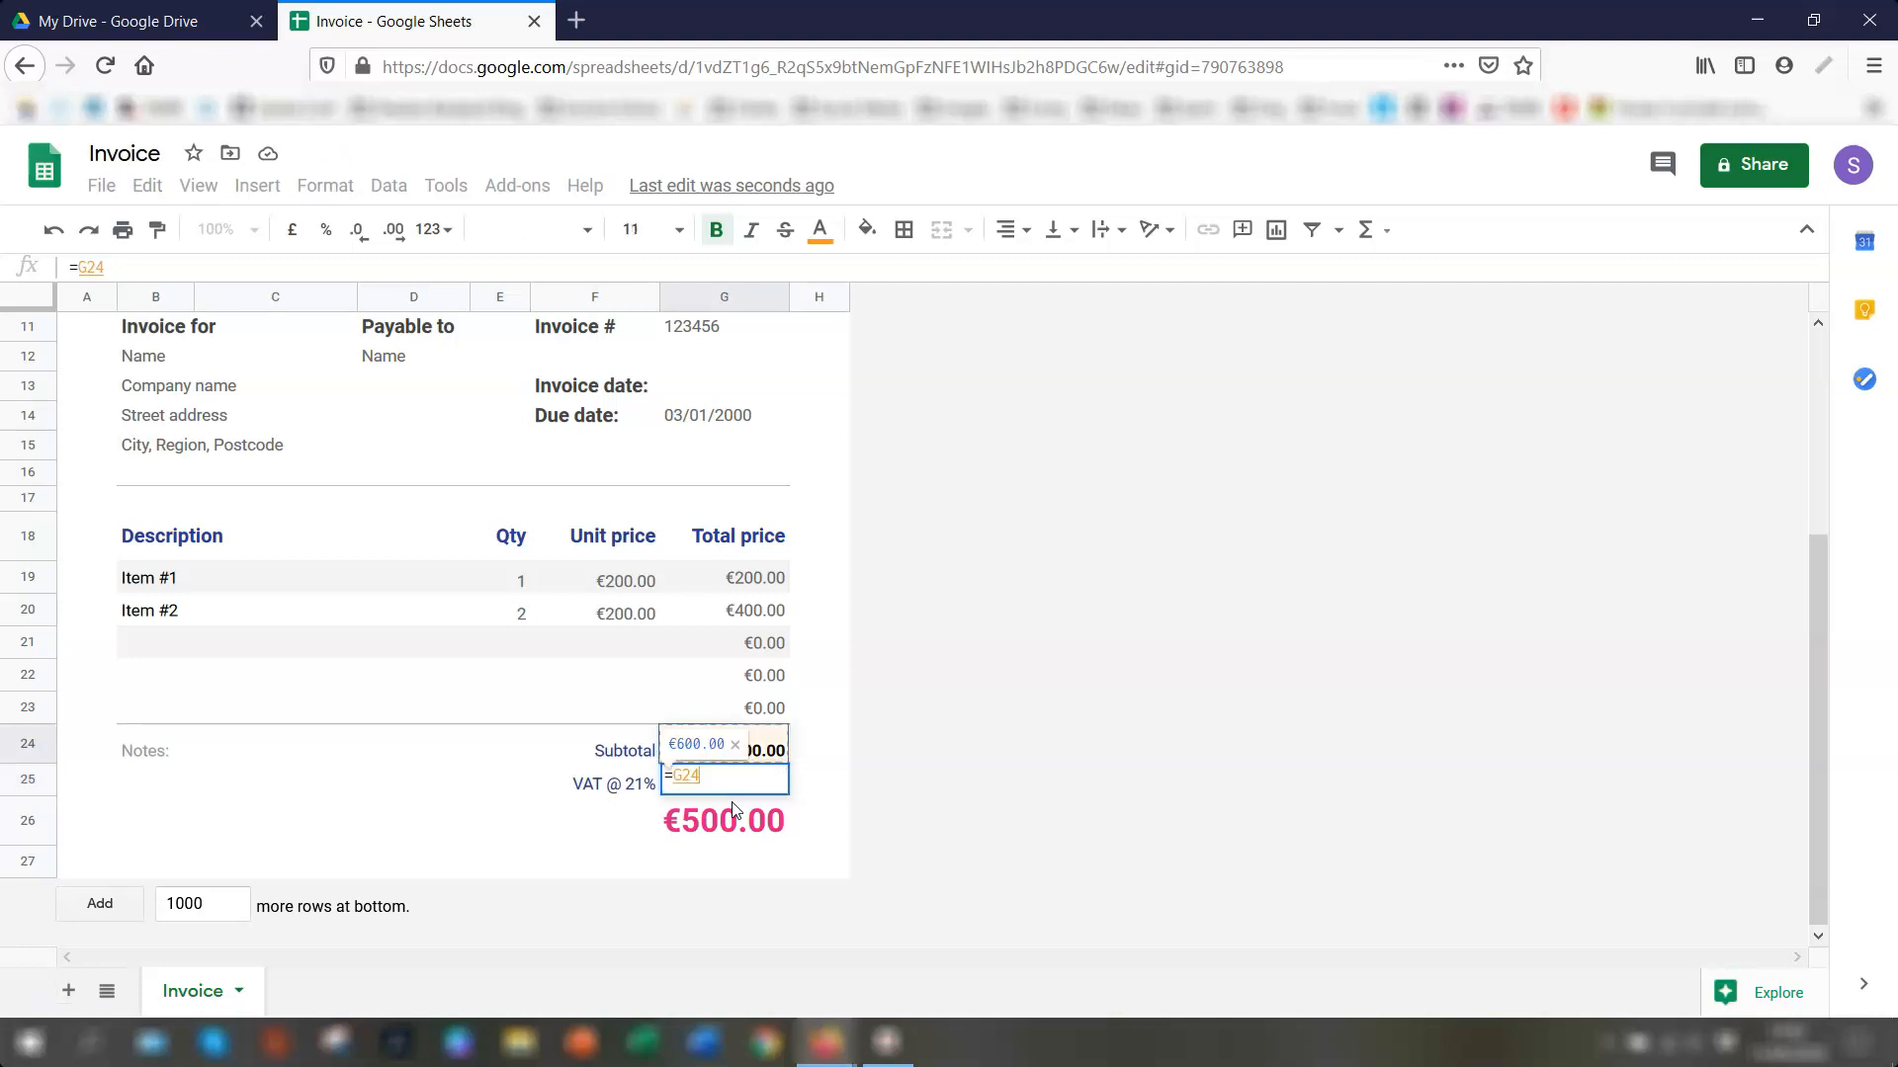
text(*21)
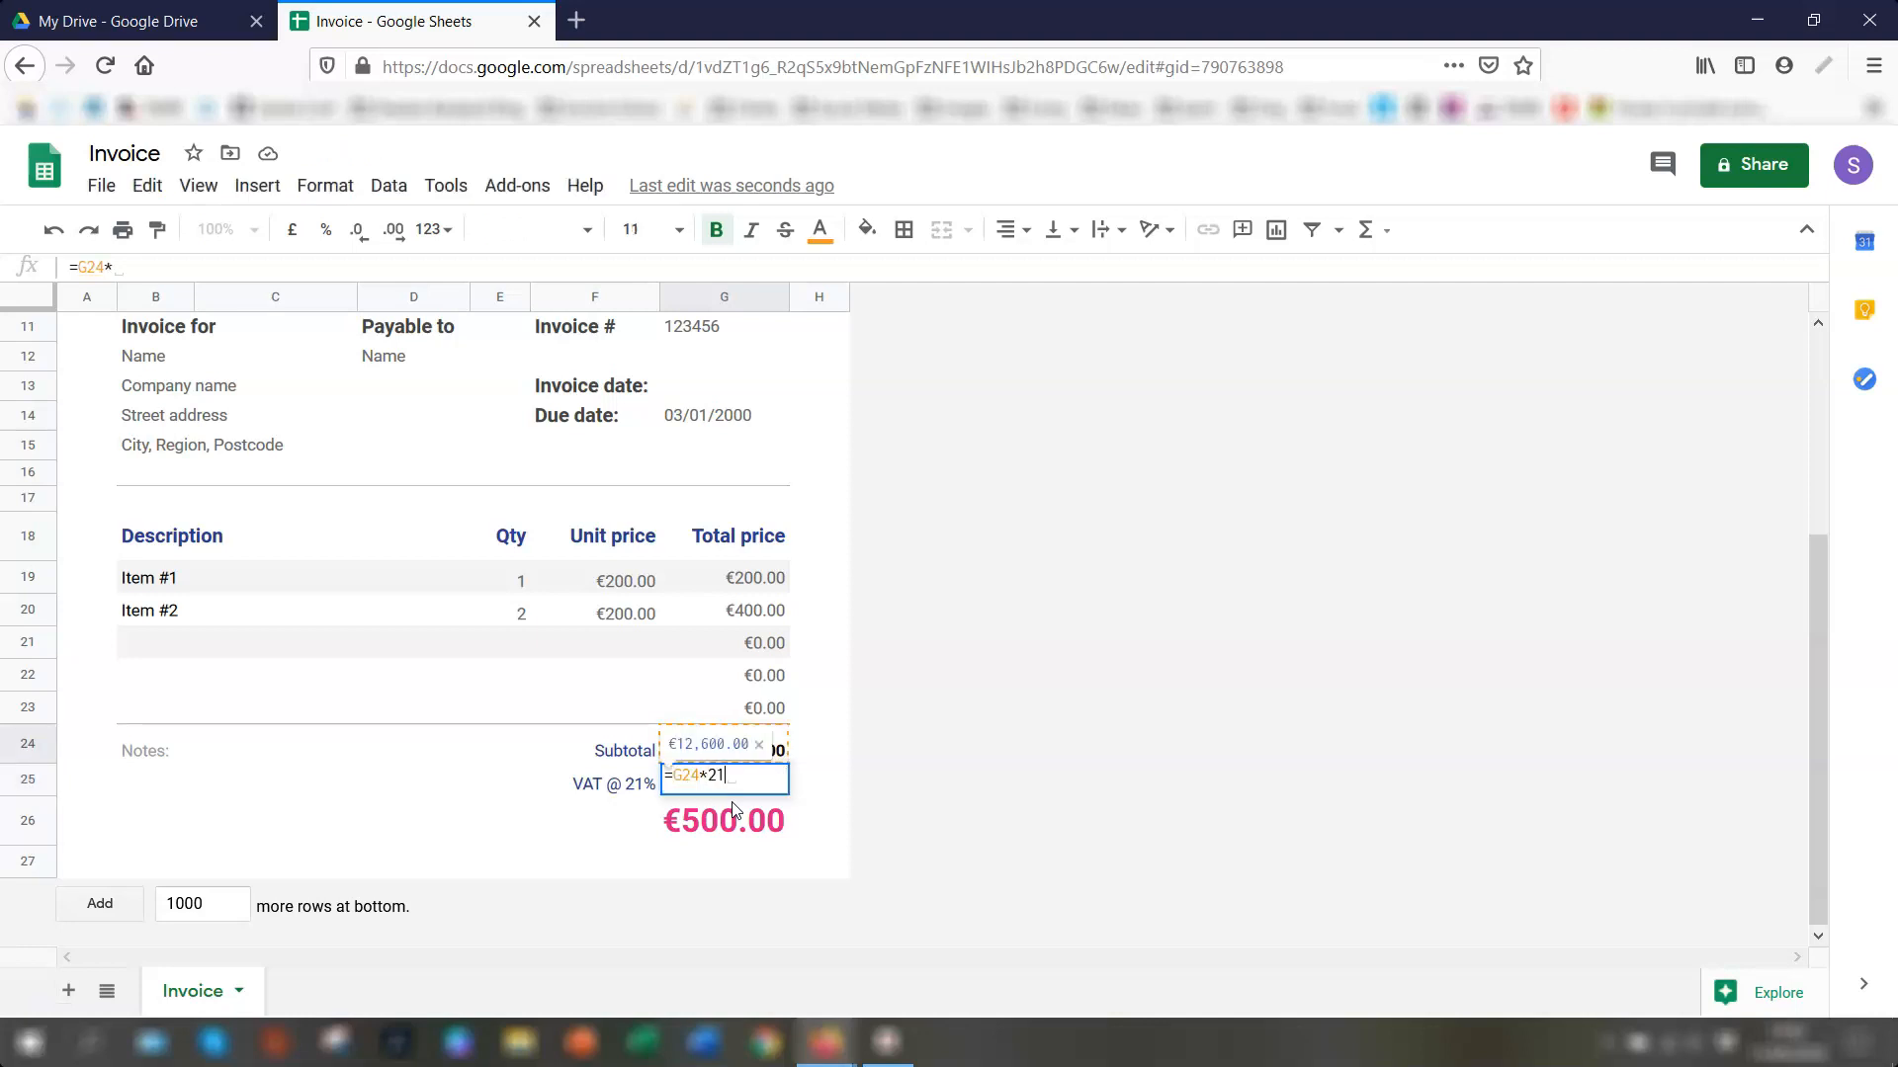
key(Enter)
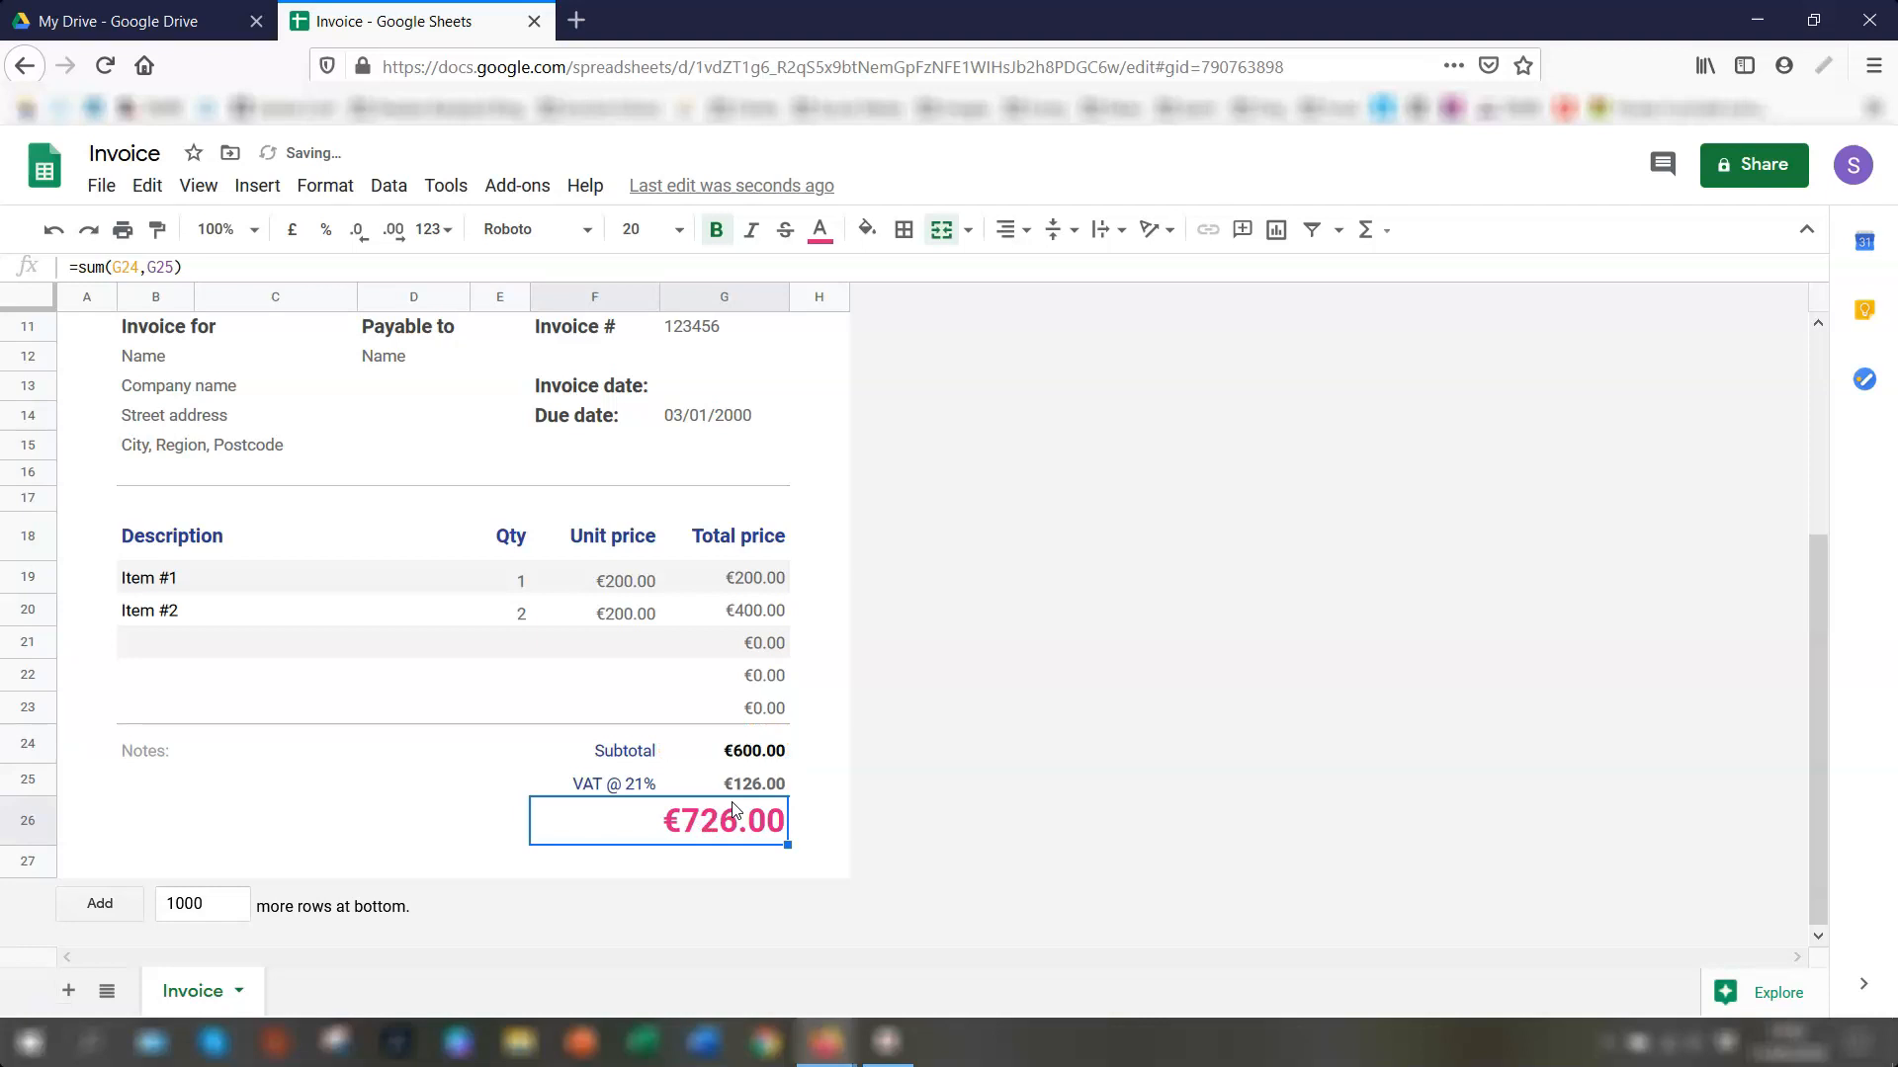
Check the VAT amount and SUM total formulas, confirming the €726.00 total
click(723, 783)
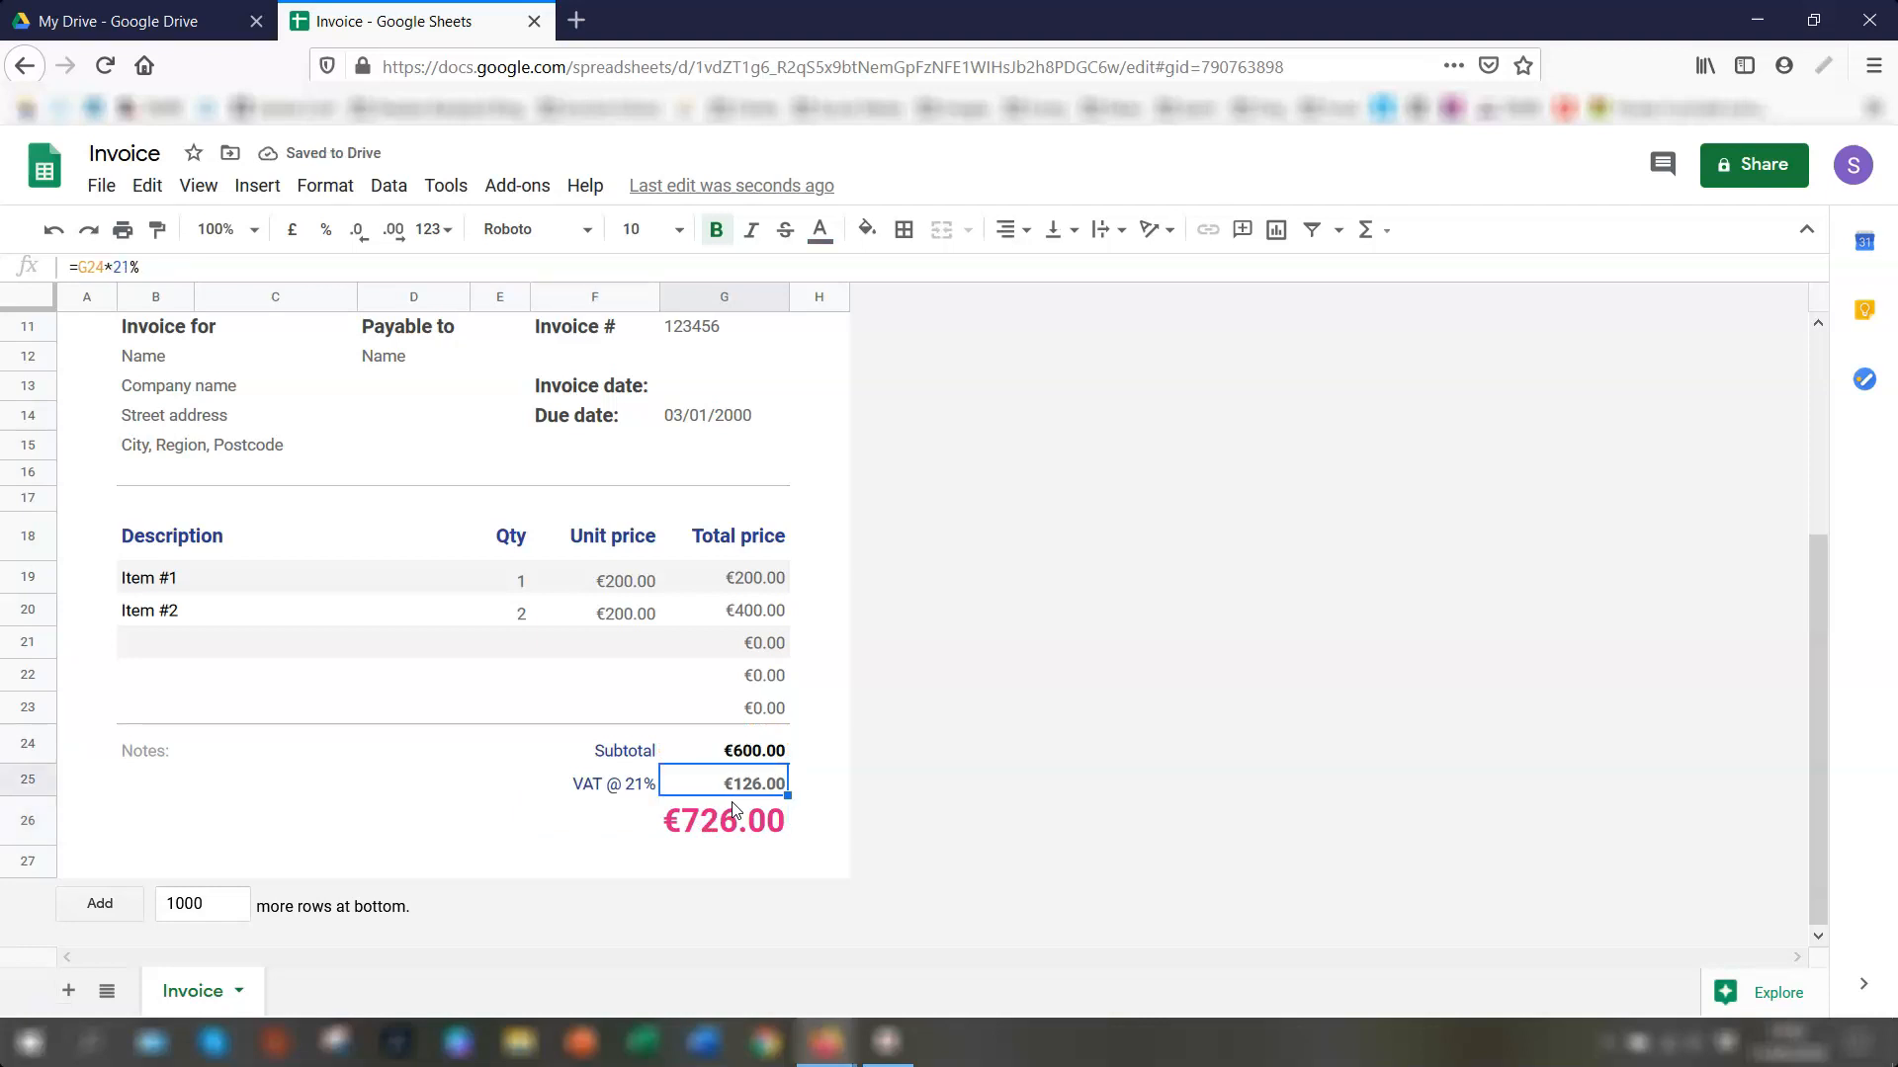
click(724, 818)
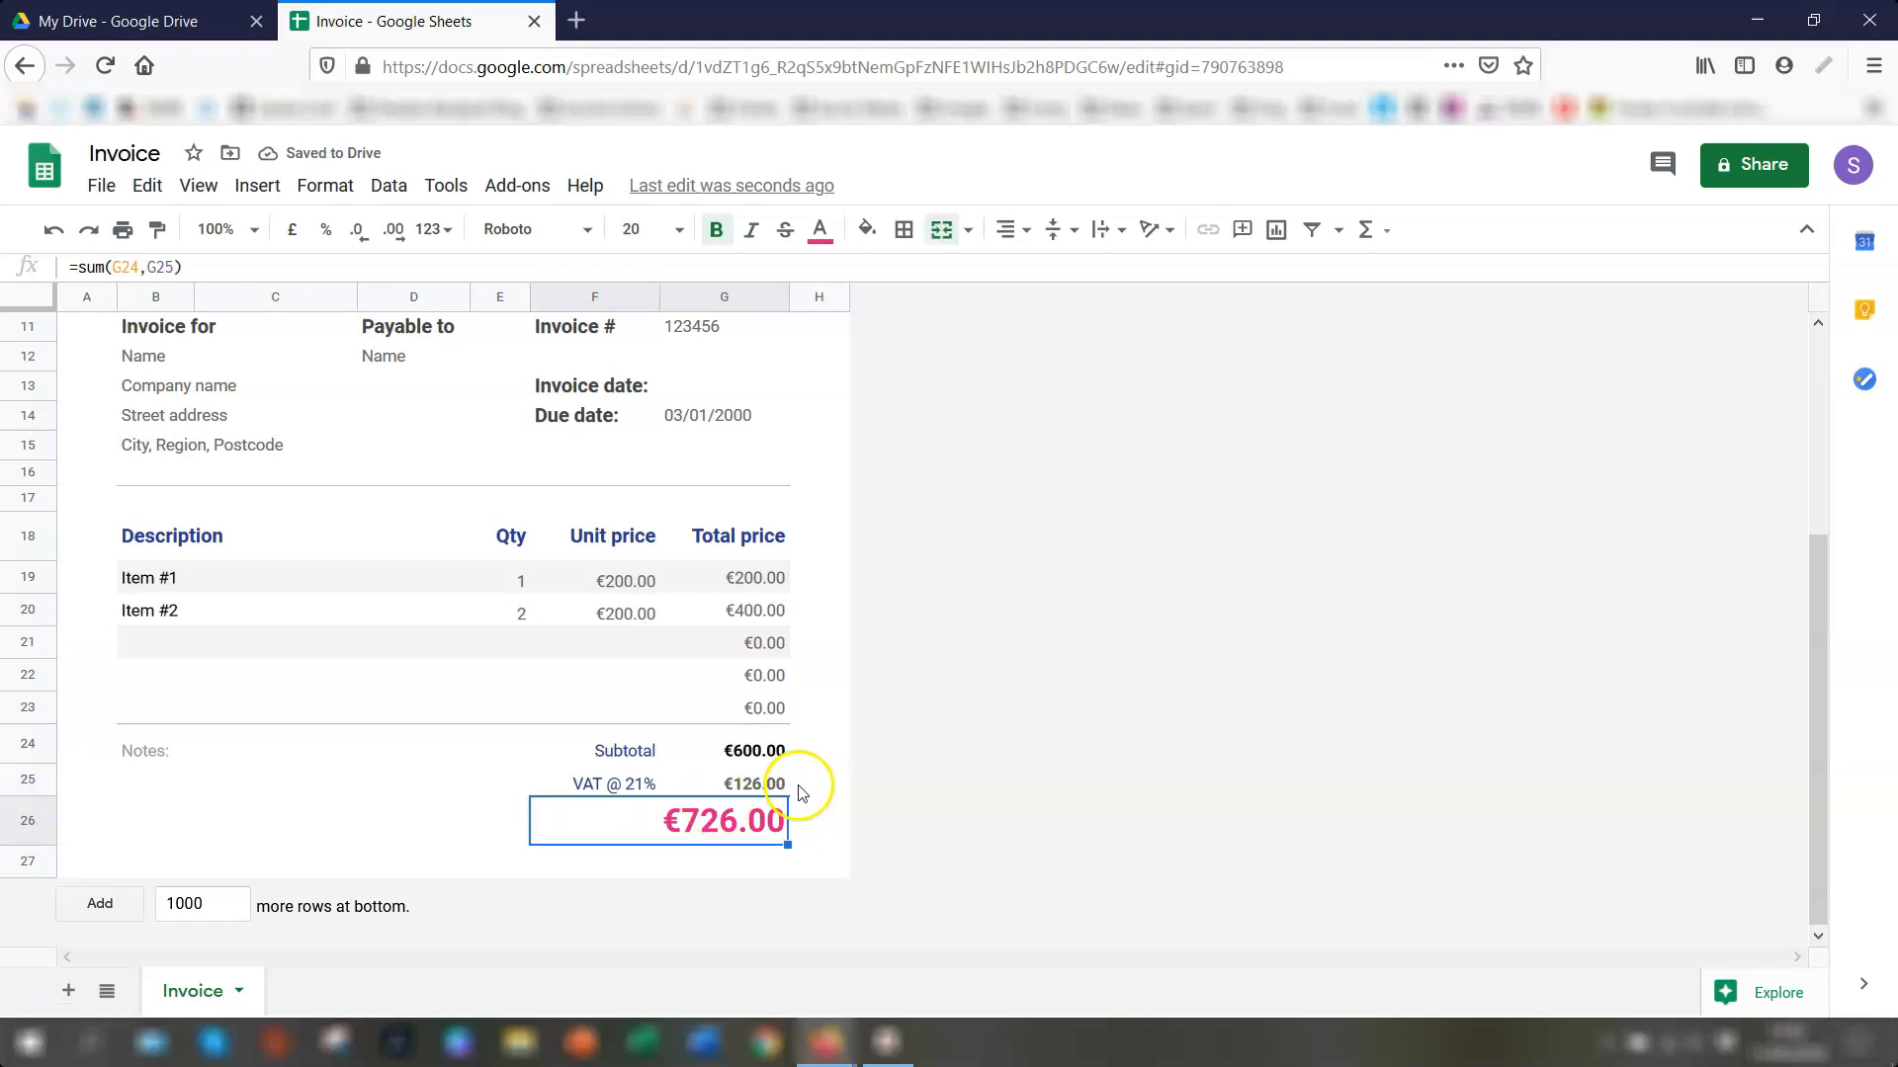
click(724, 751)
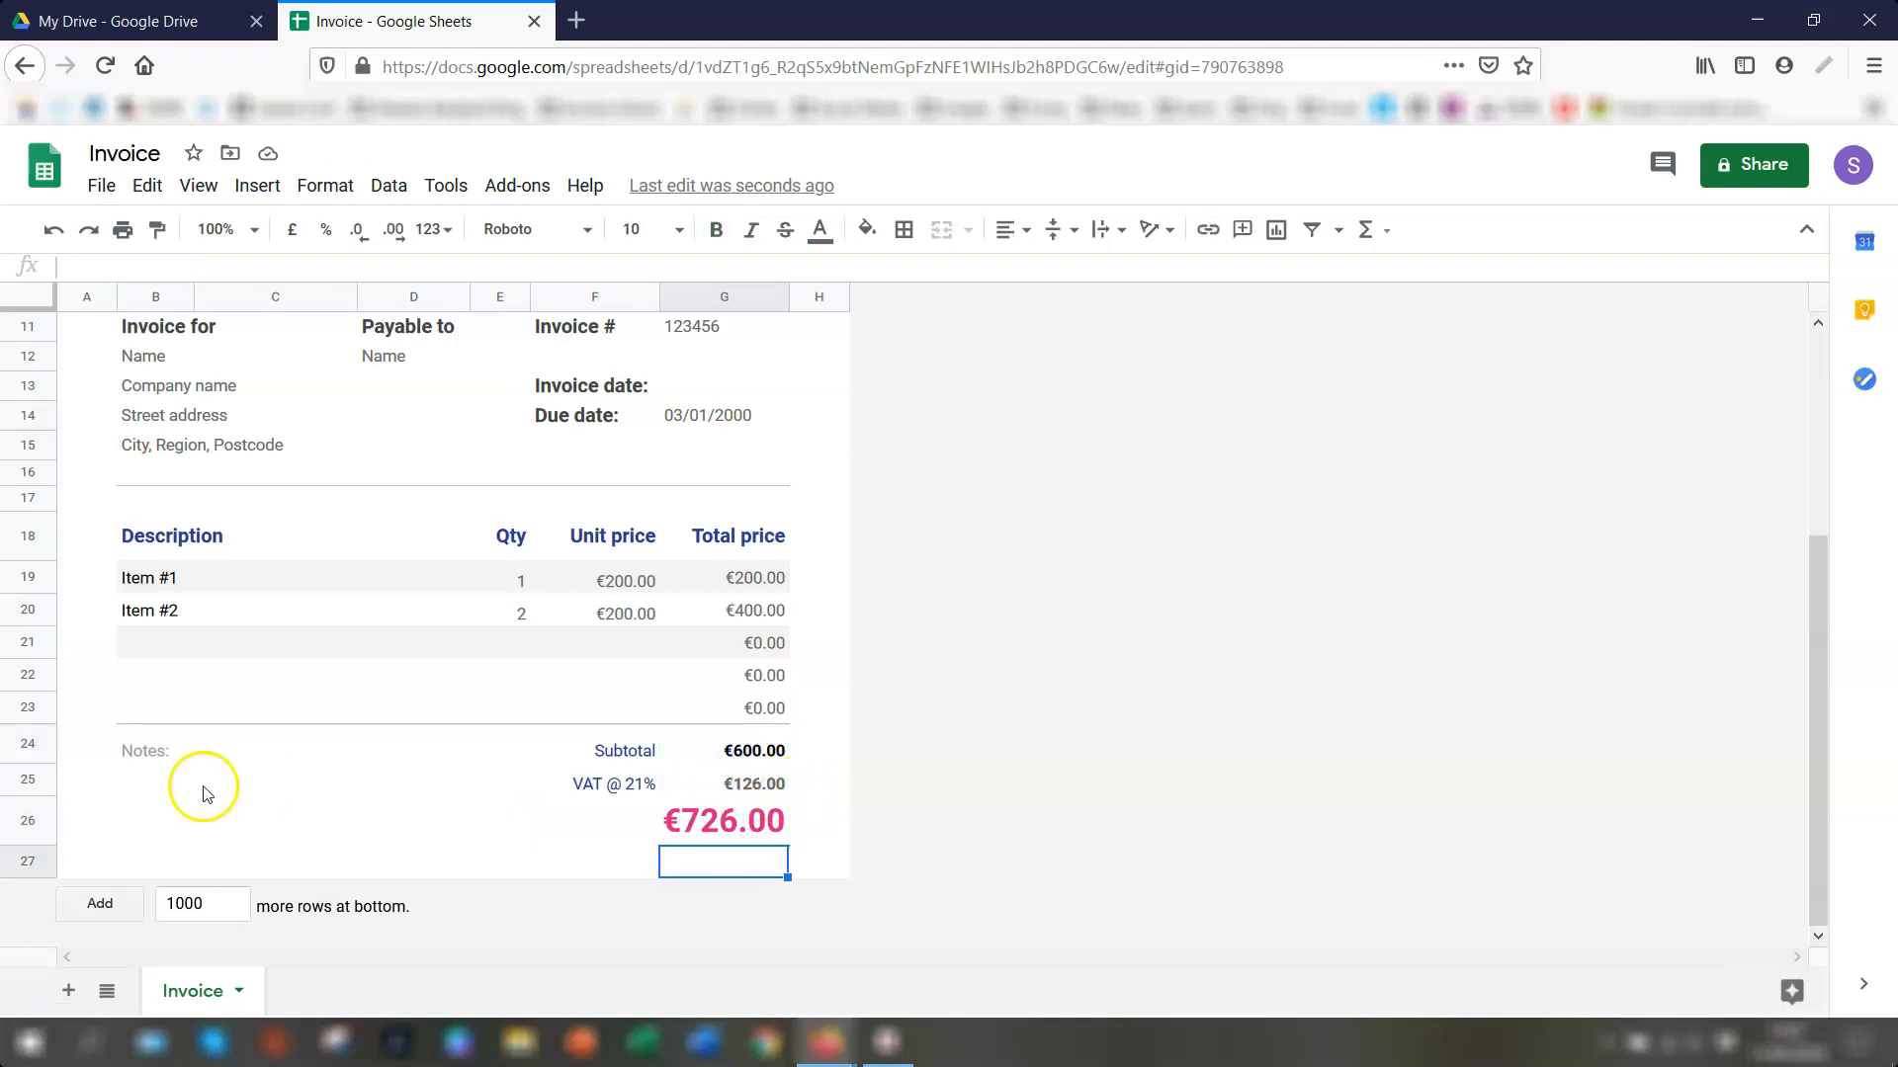
right_click(28, 781)
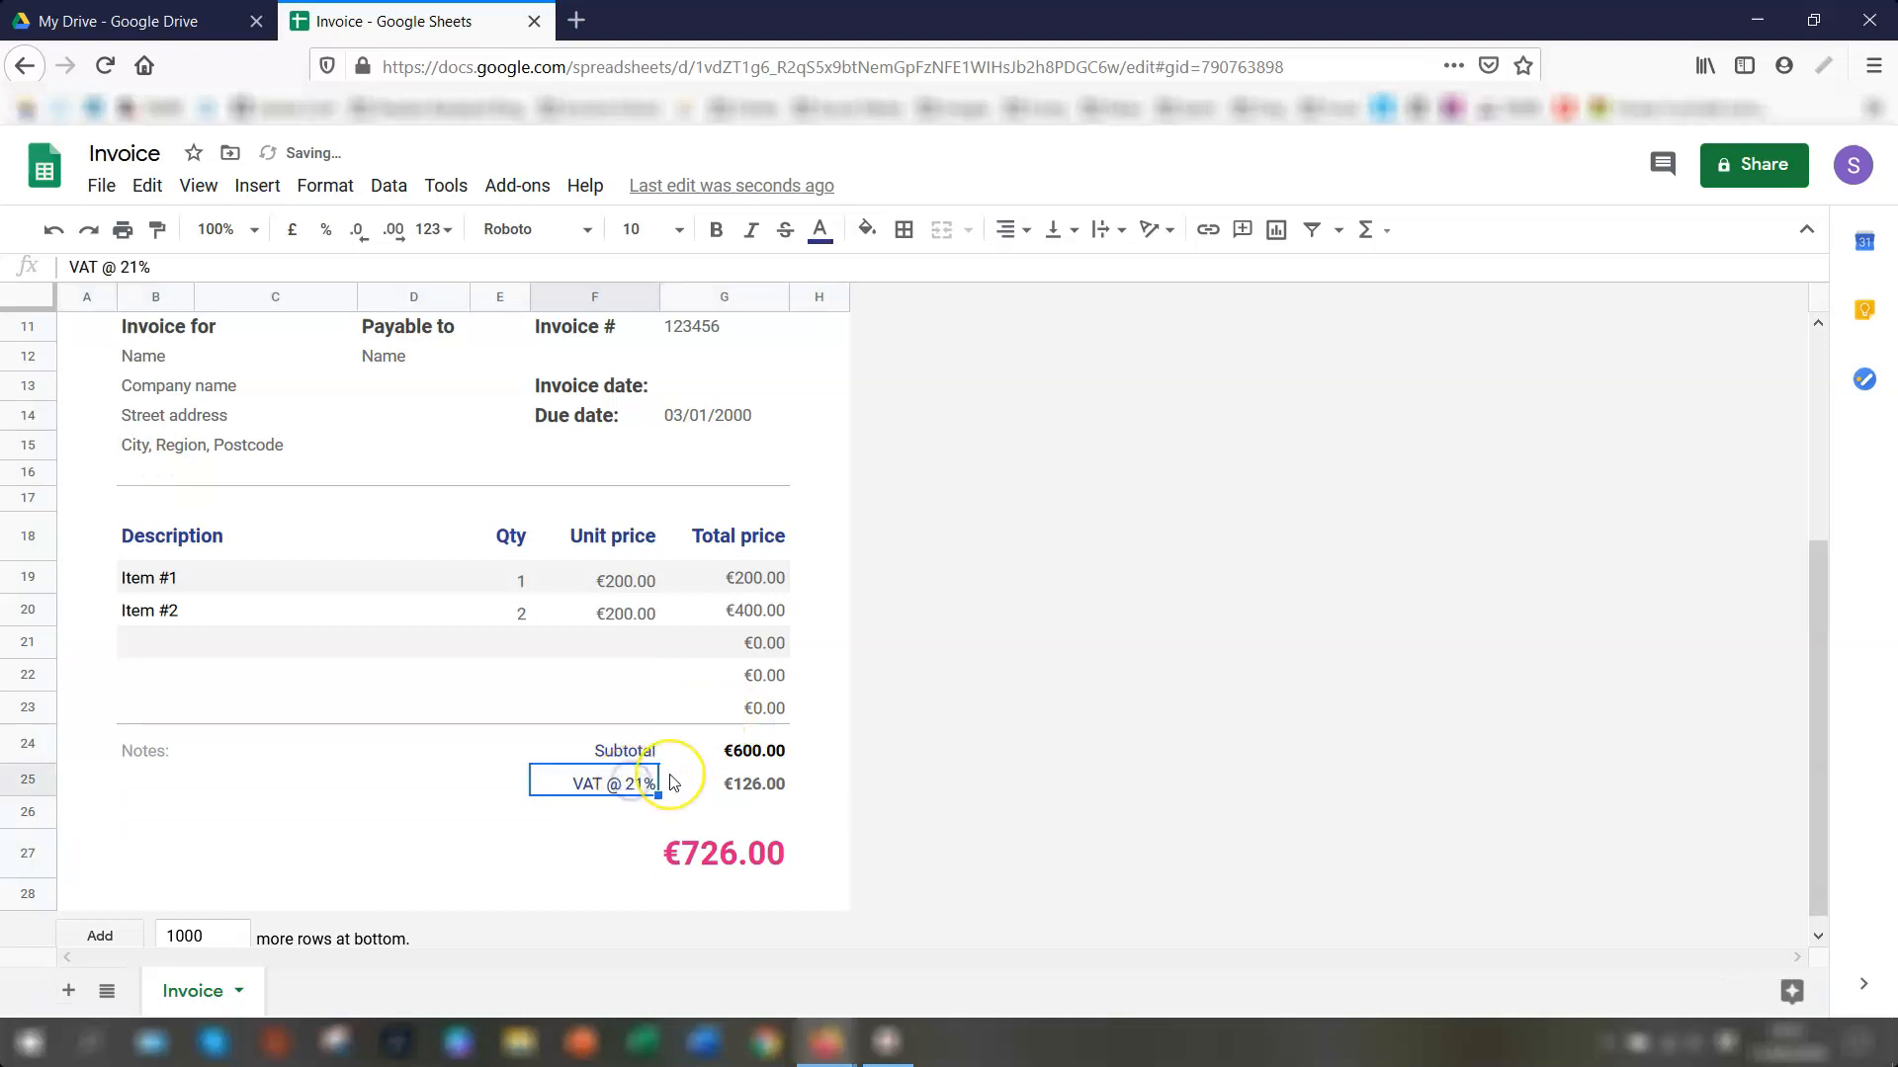
text(VAT)
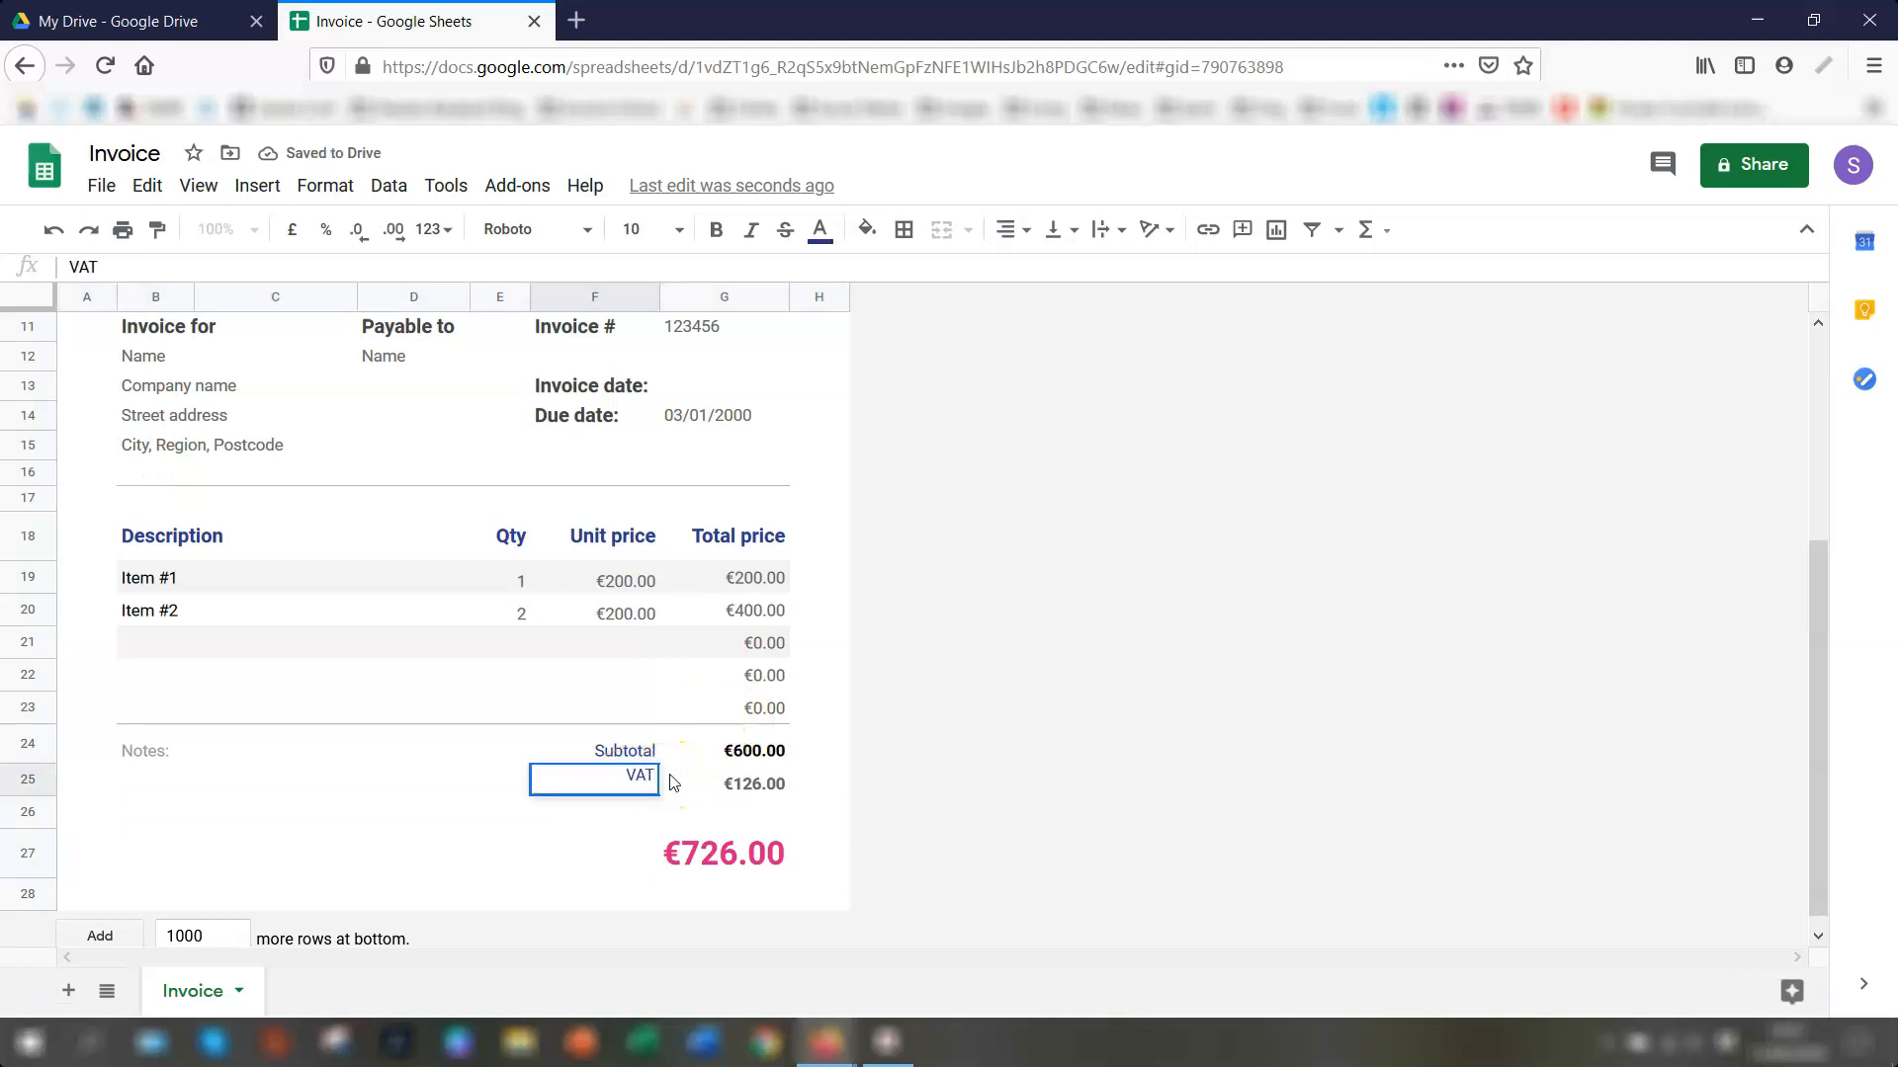
click(723, 783)
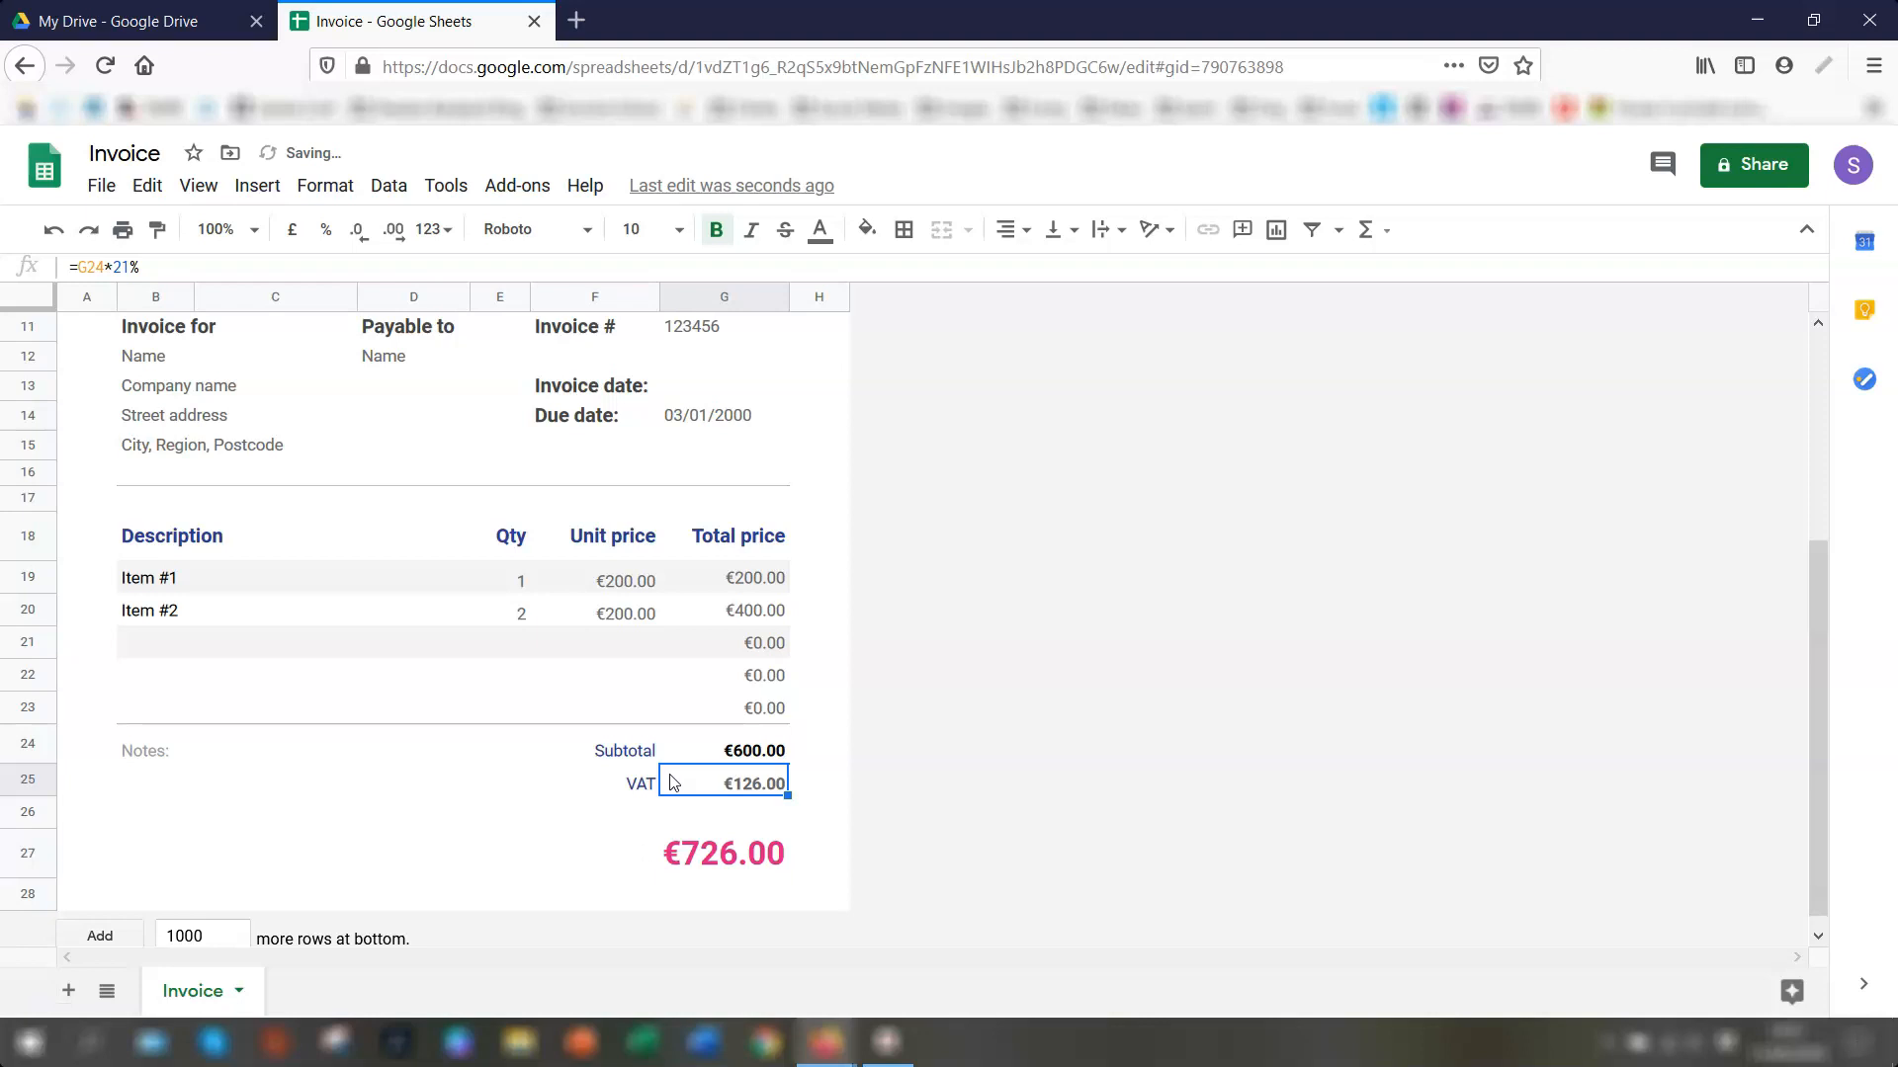
text(21%)
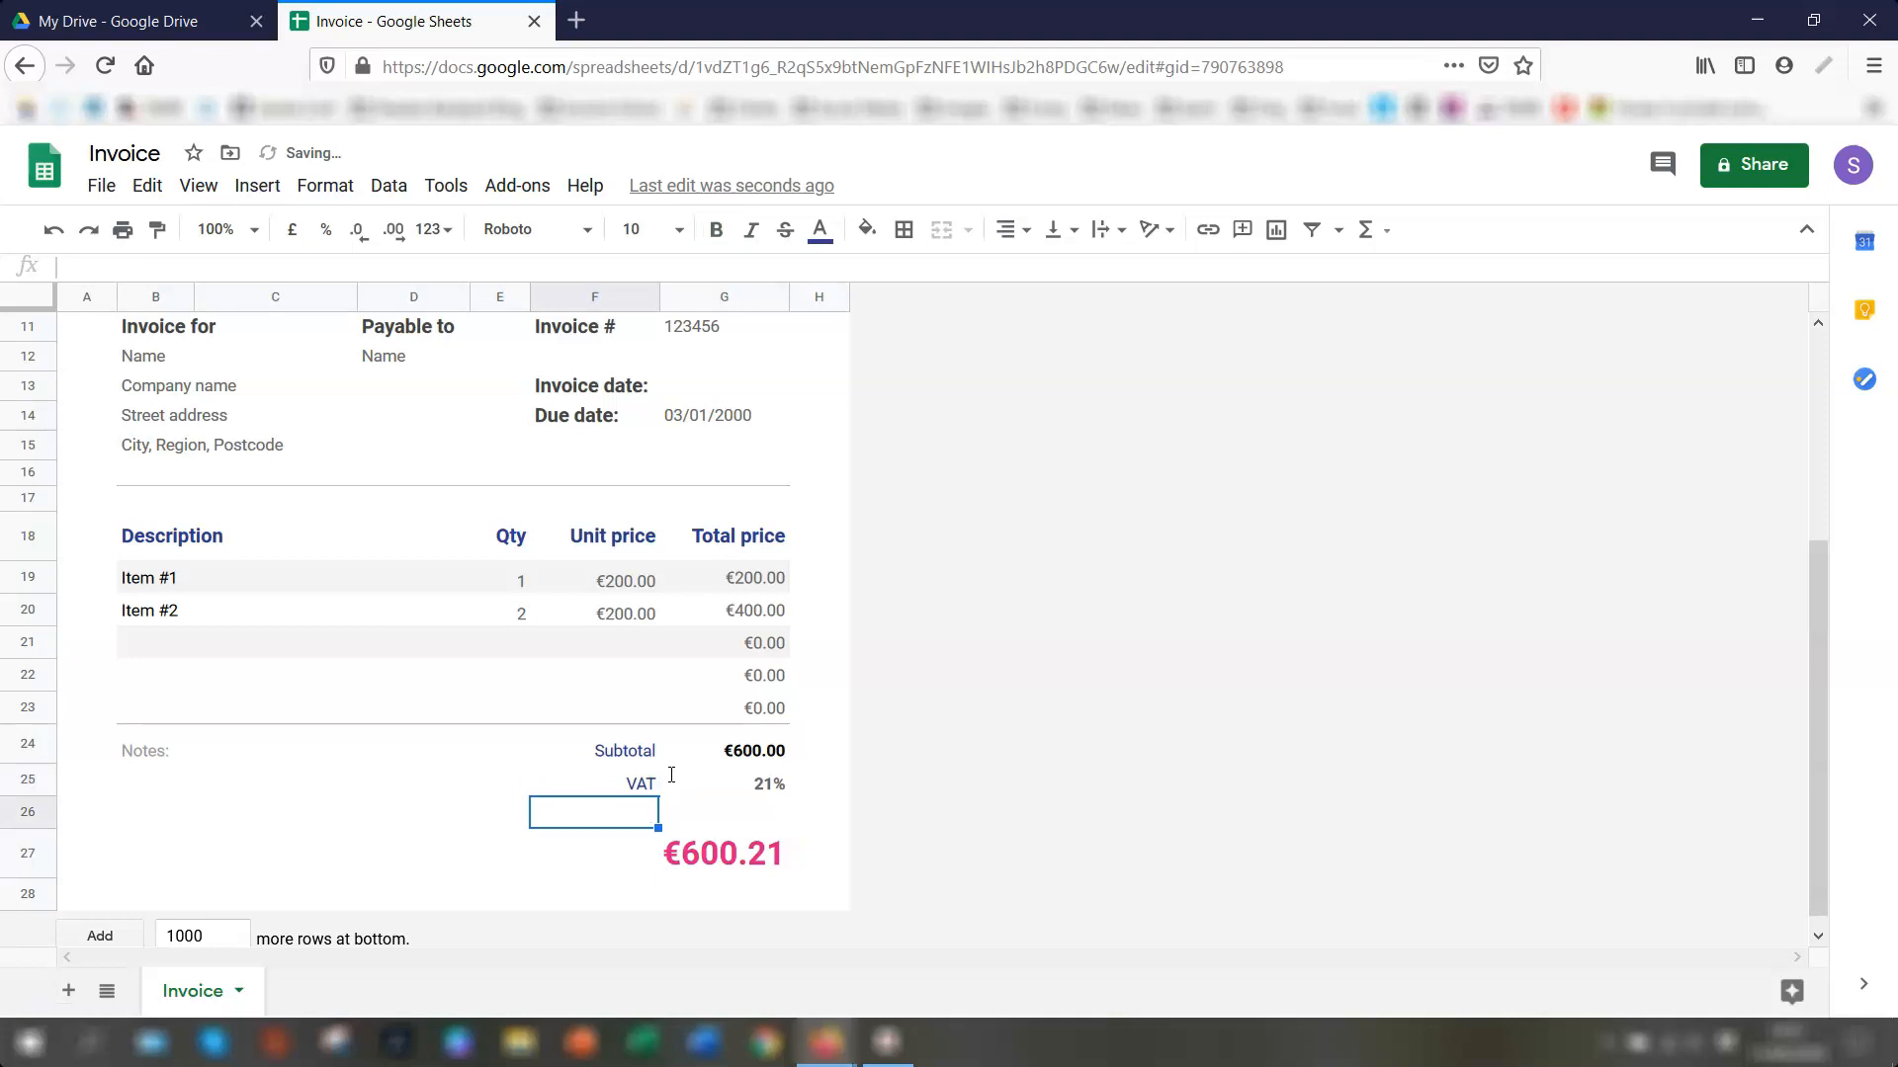
text(VAT)
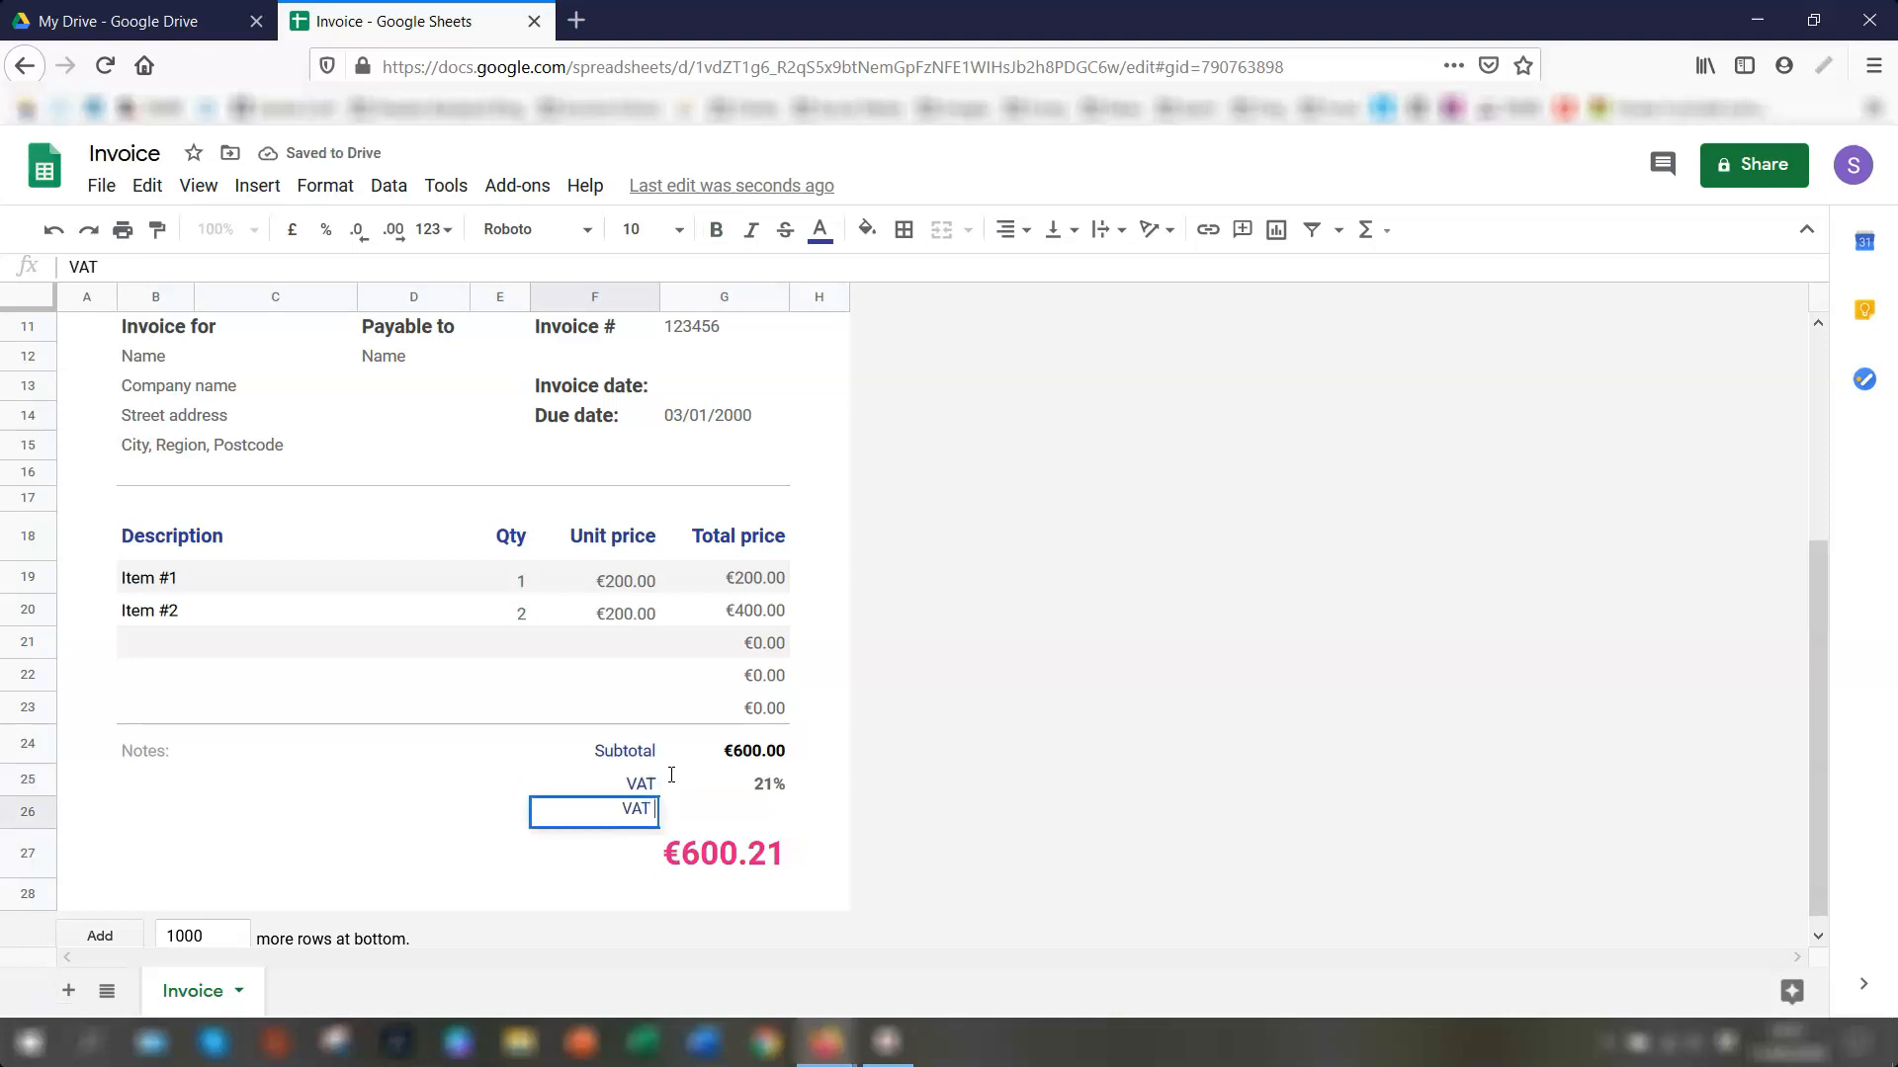
text(VAT Amount)
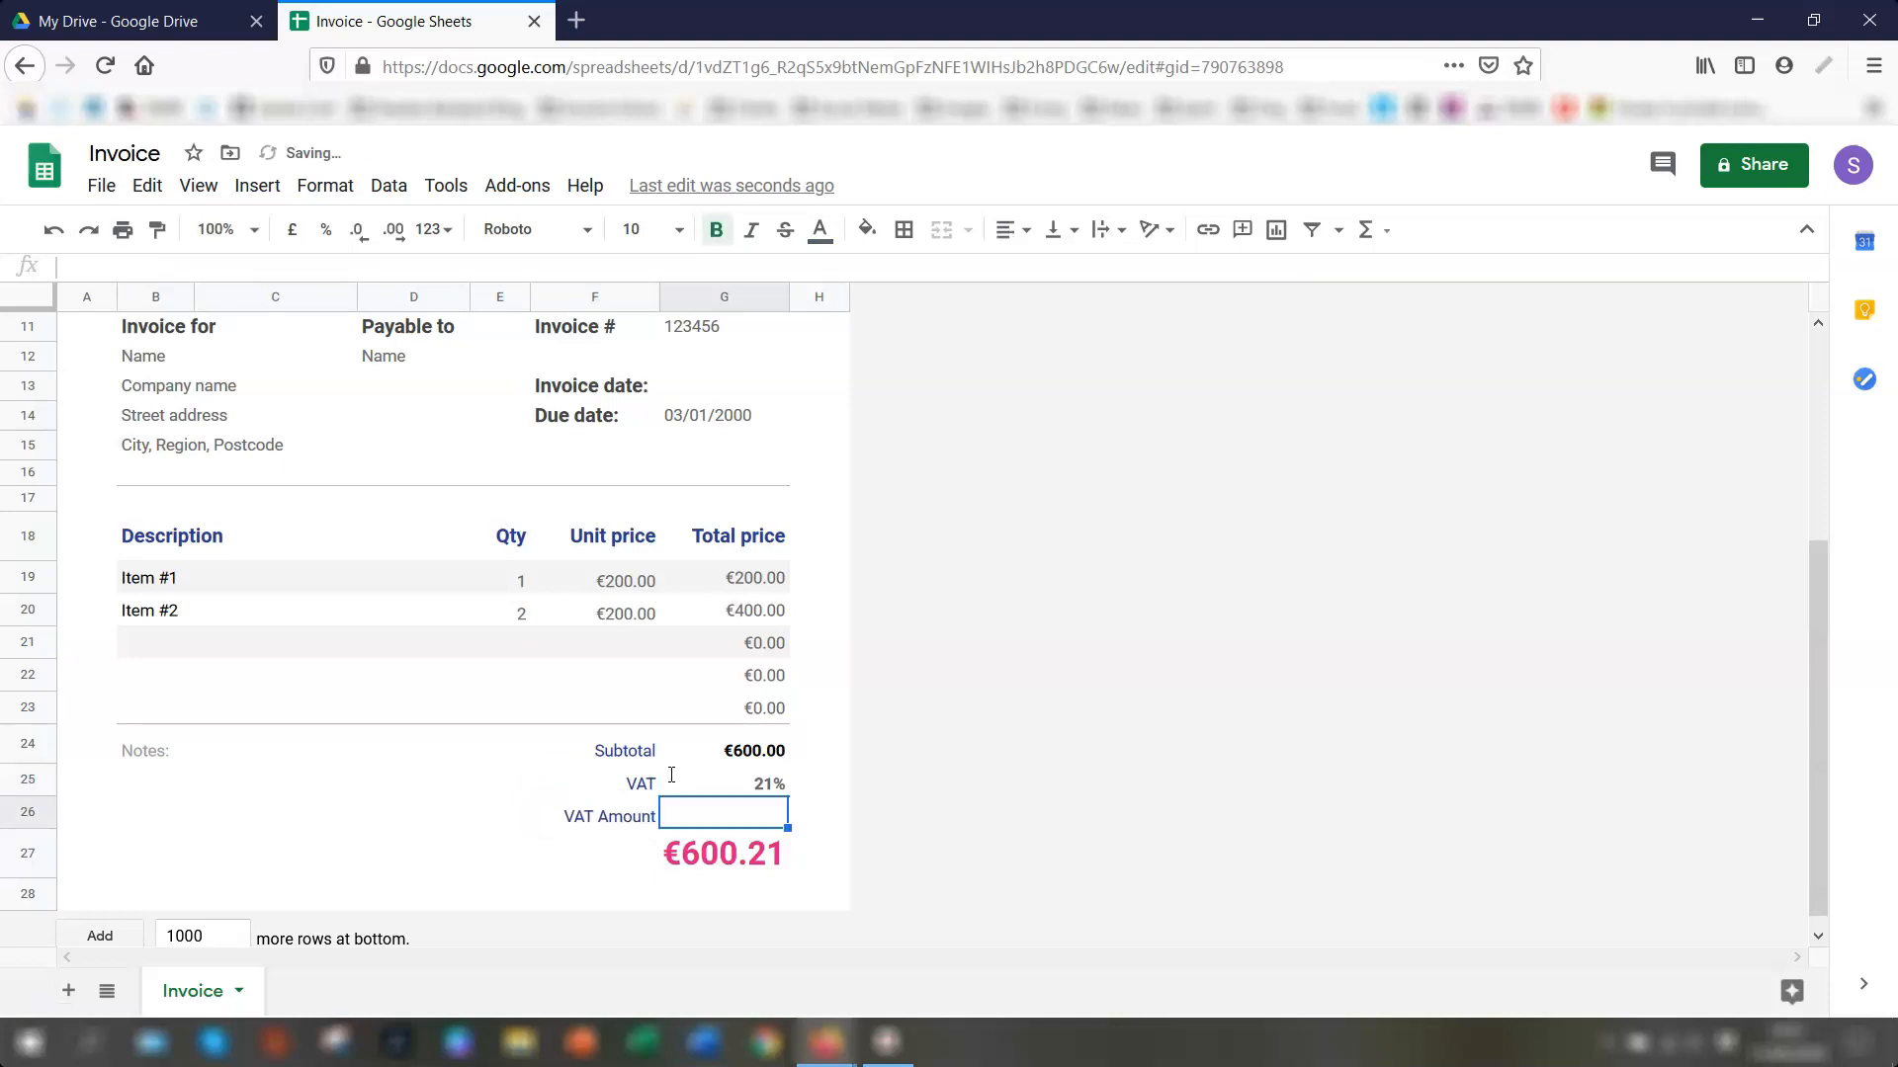
text(=)
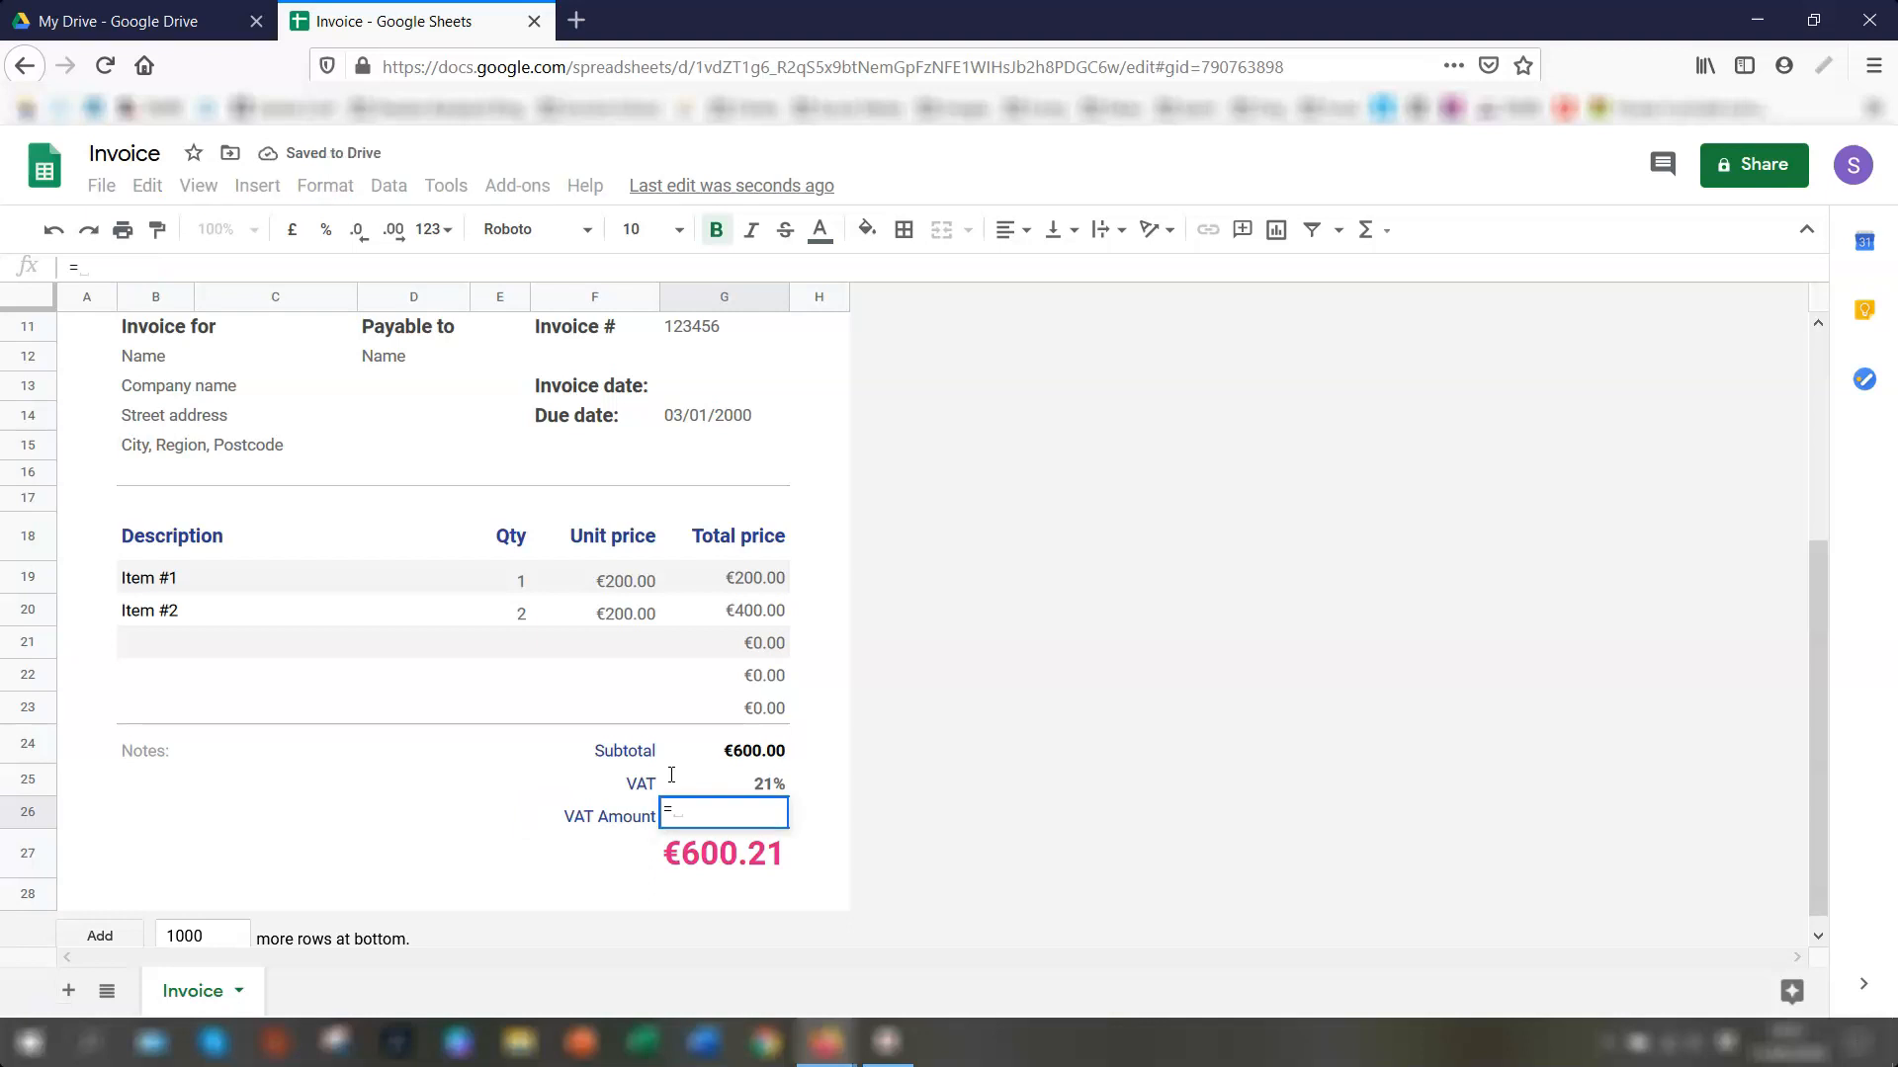
click(724, 751)
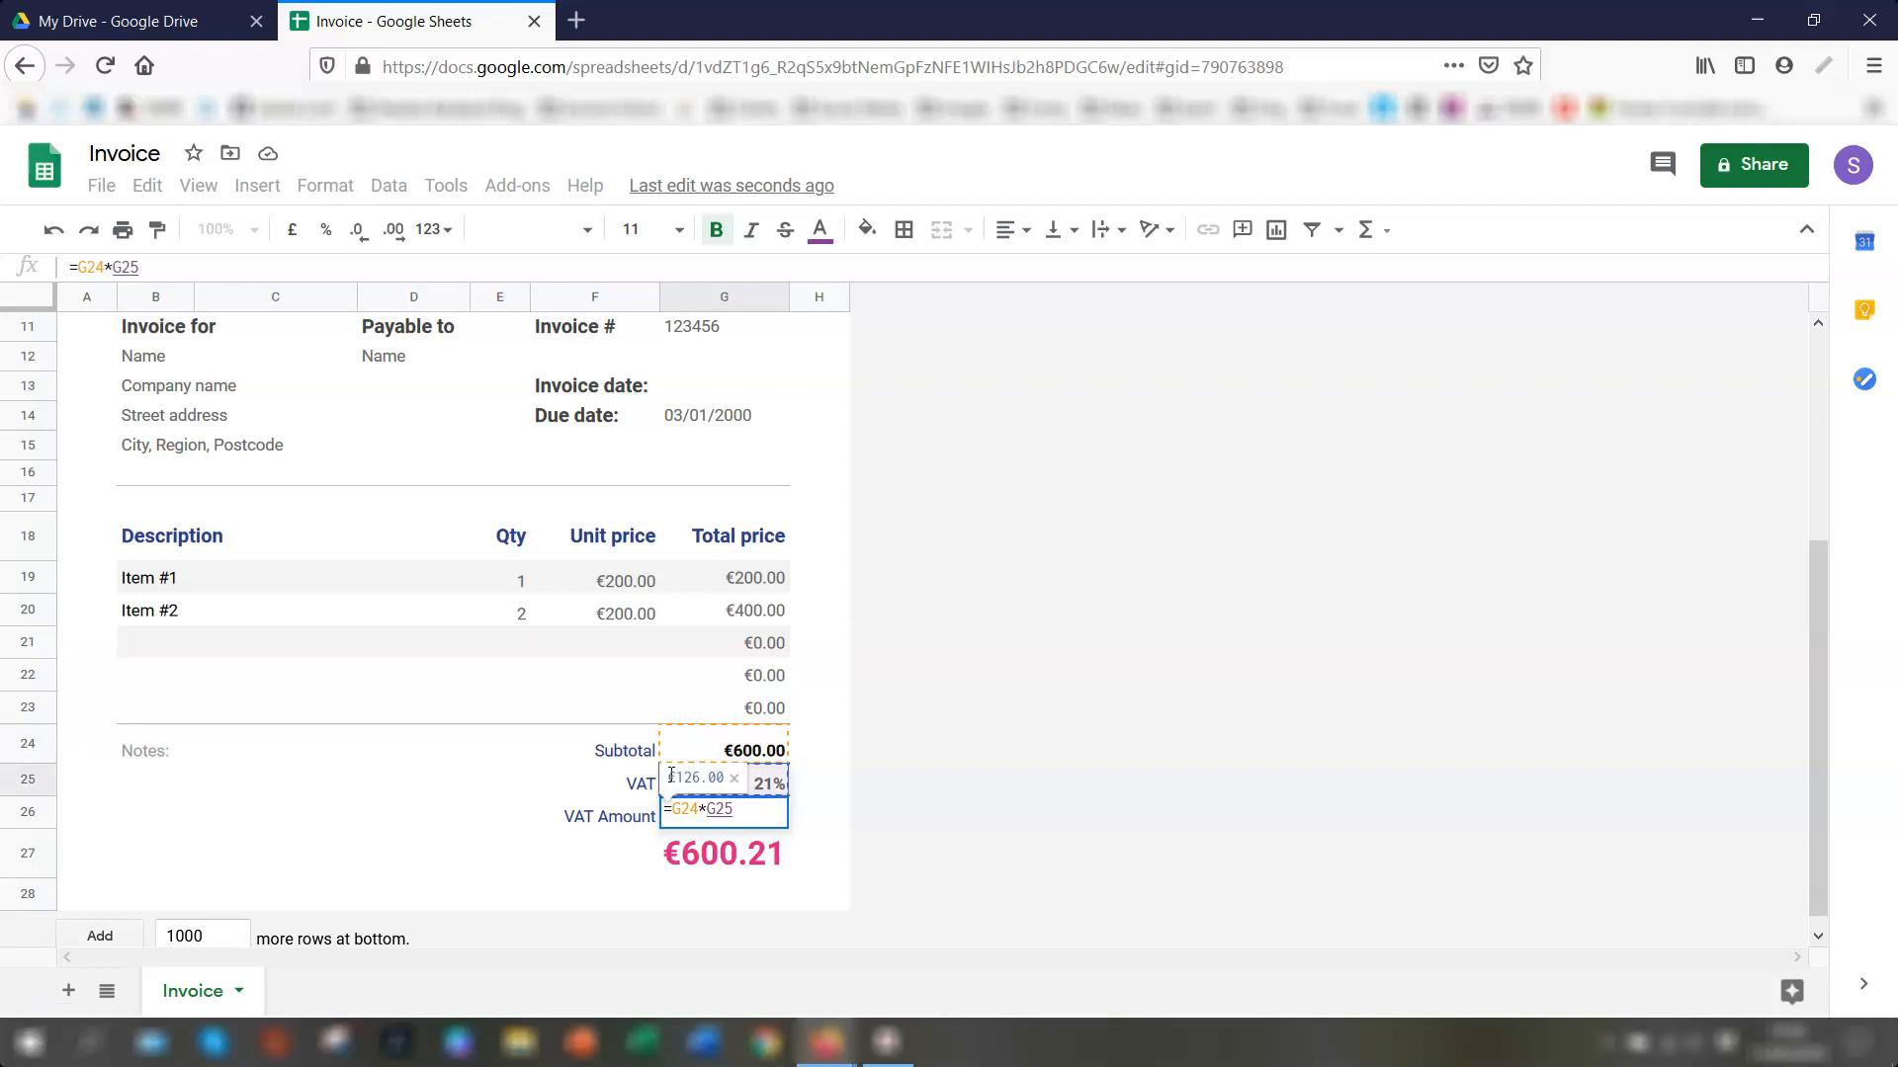
key(enter)
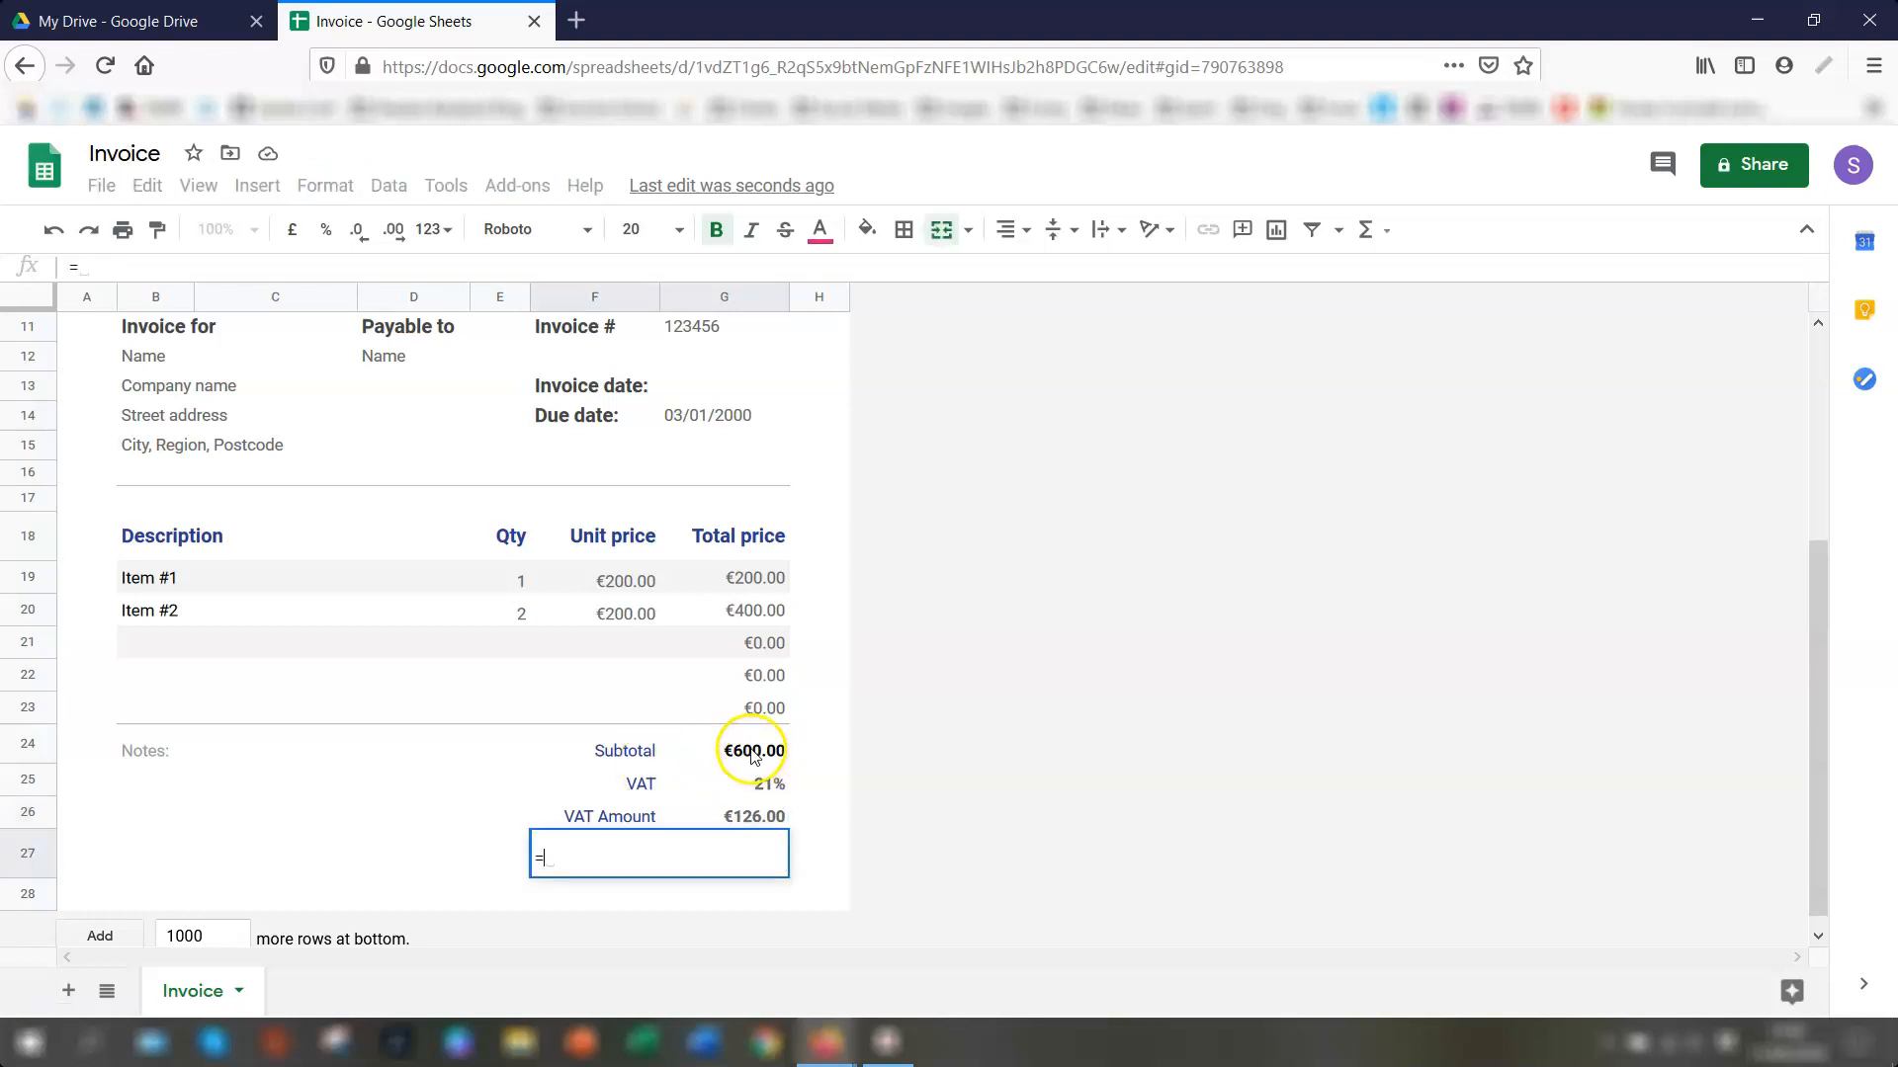
click(753, 817)
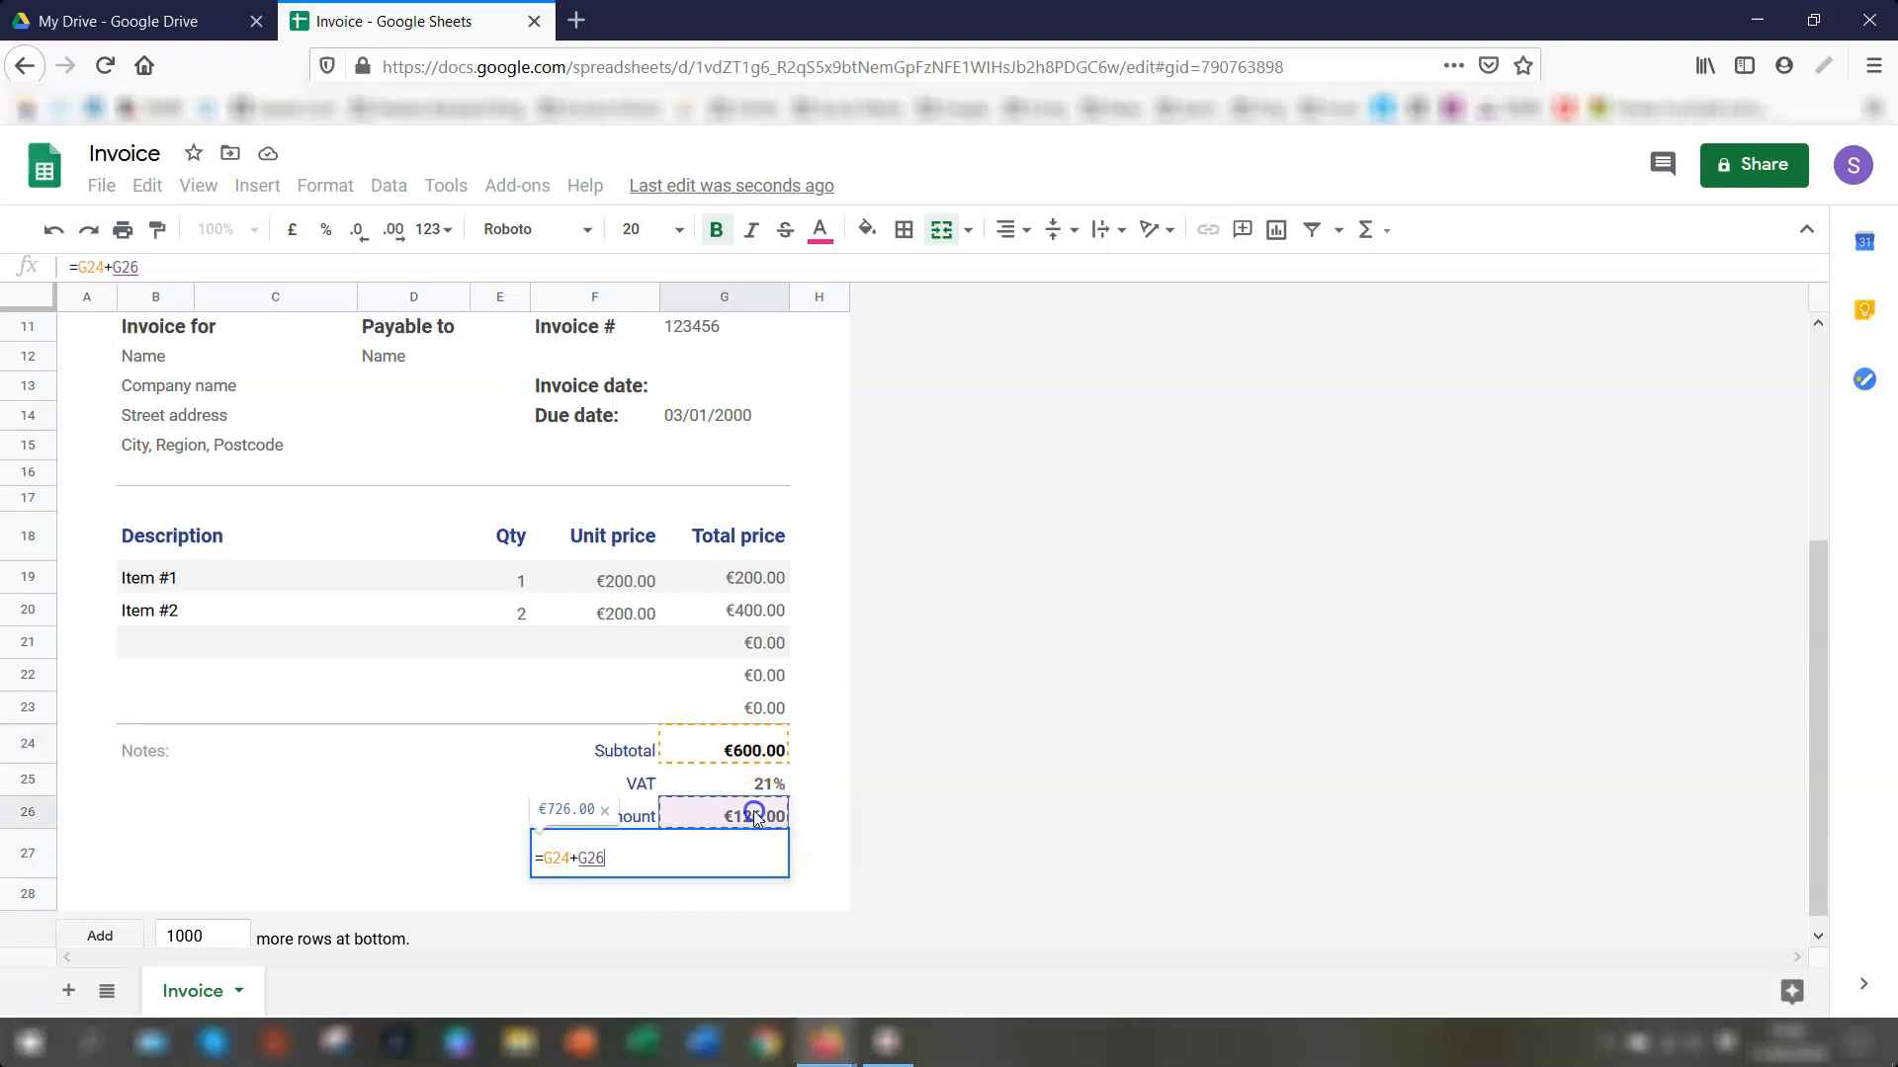
key(enter)
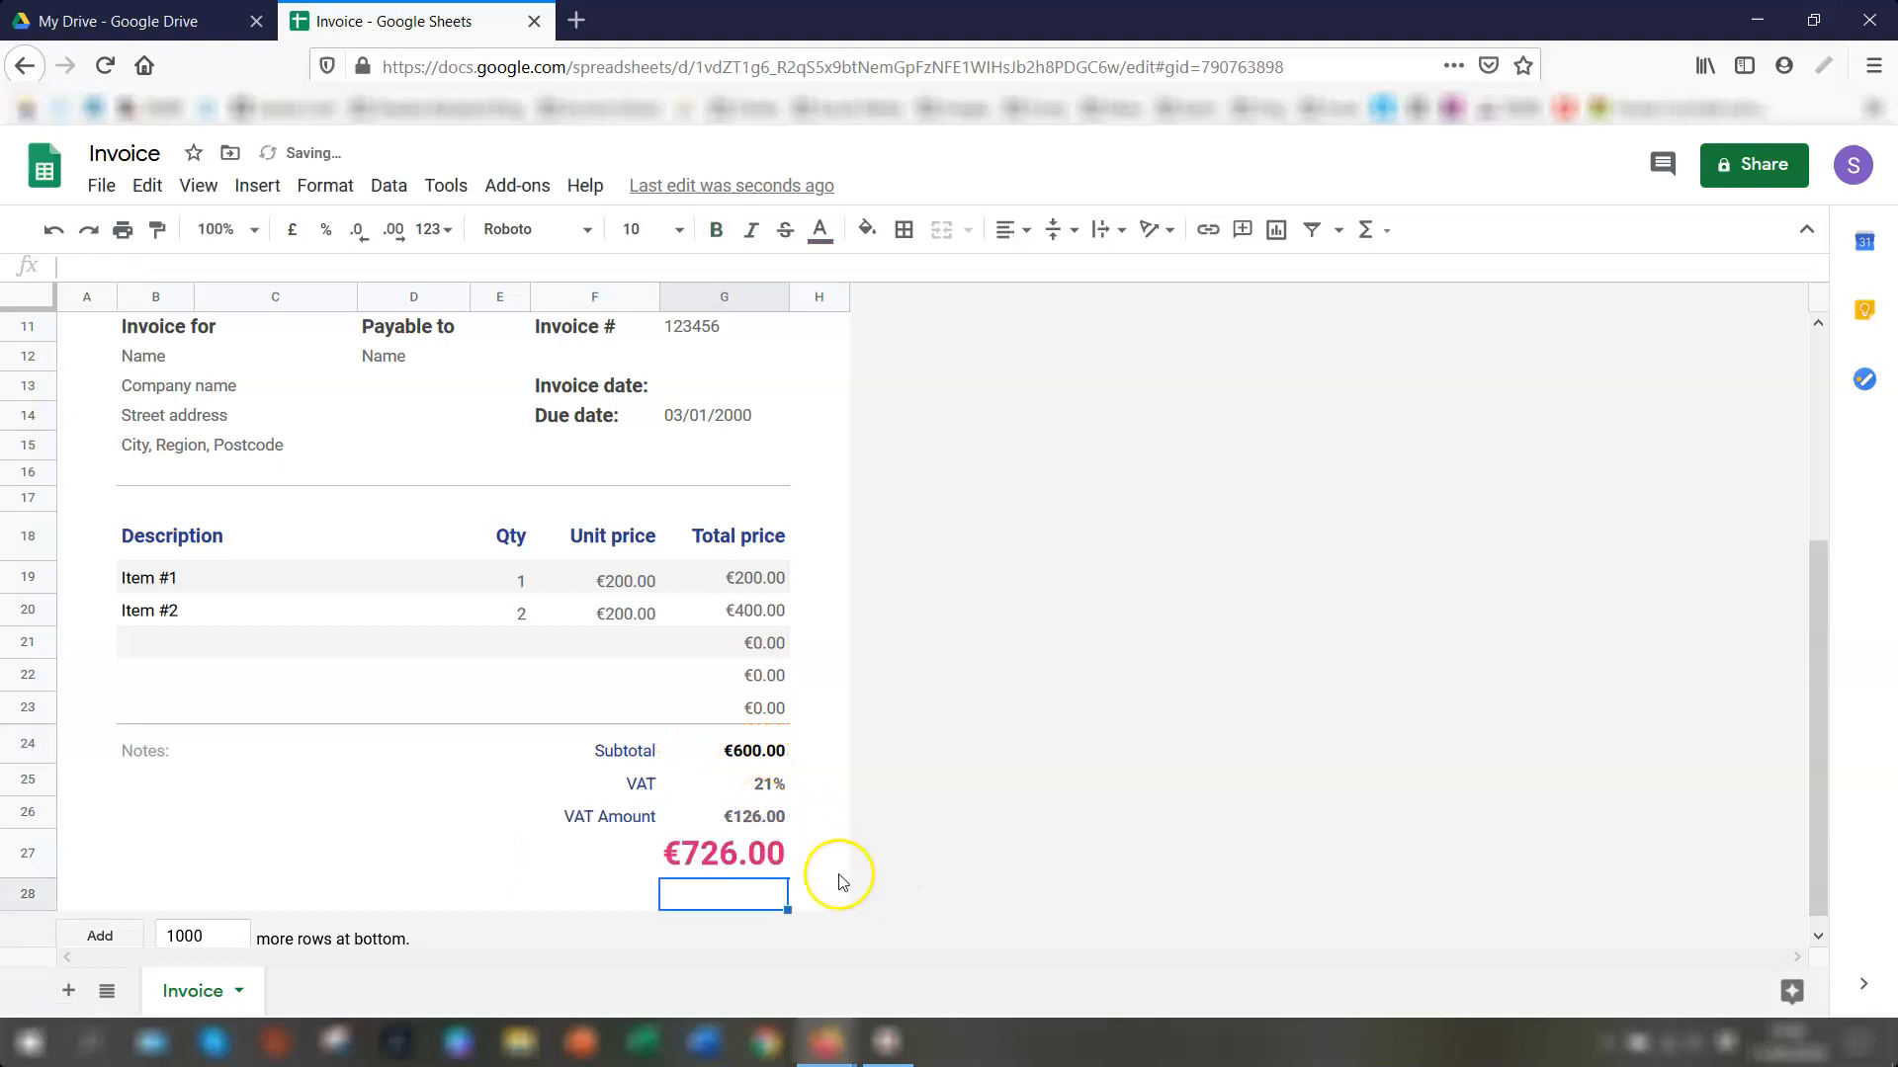
click(724, 854)
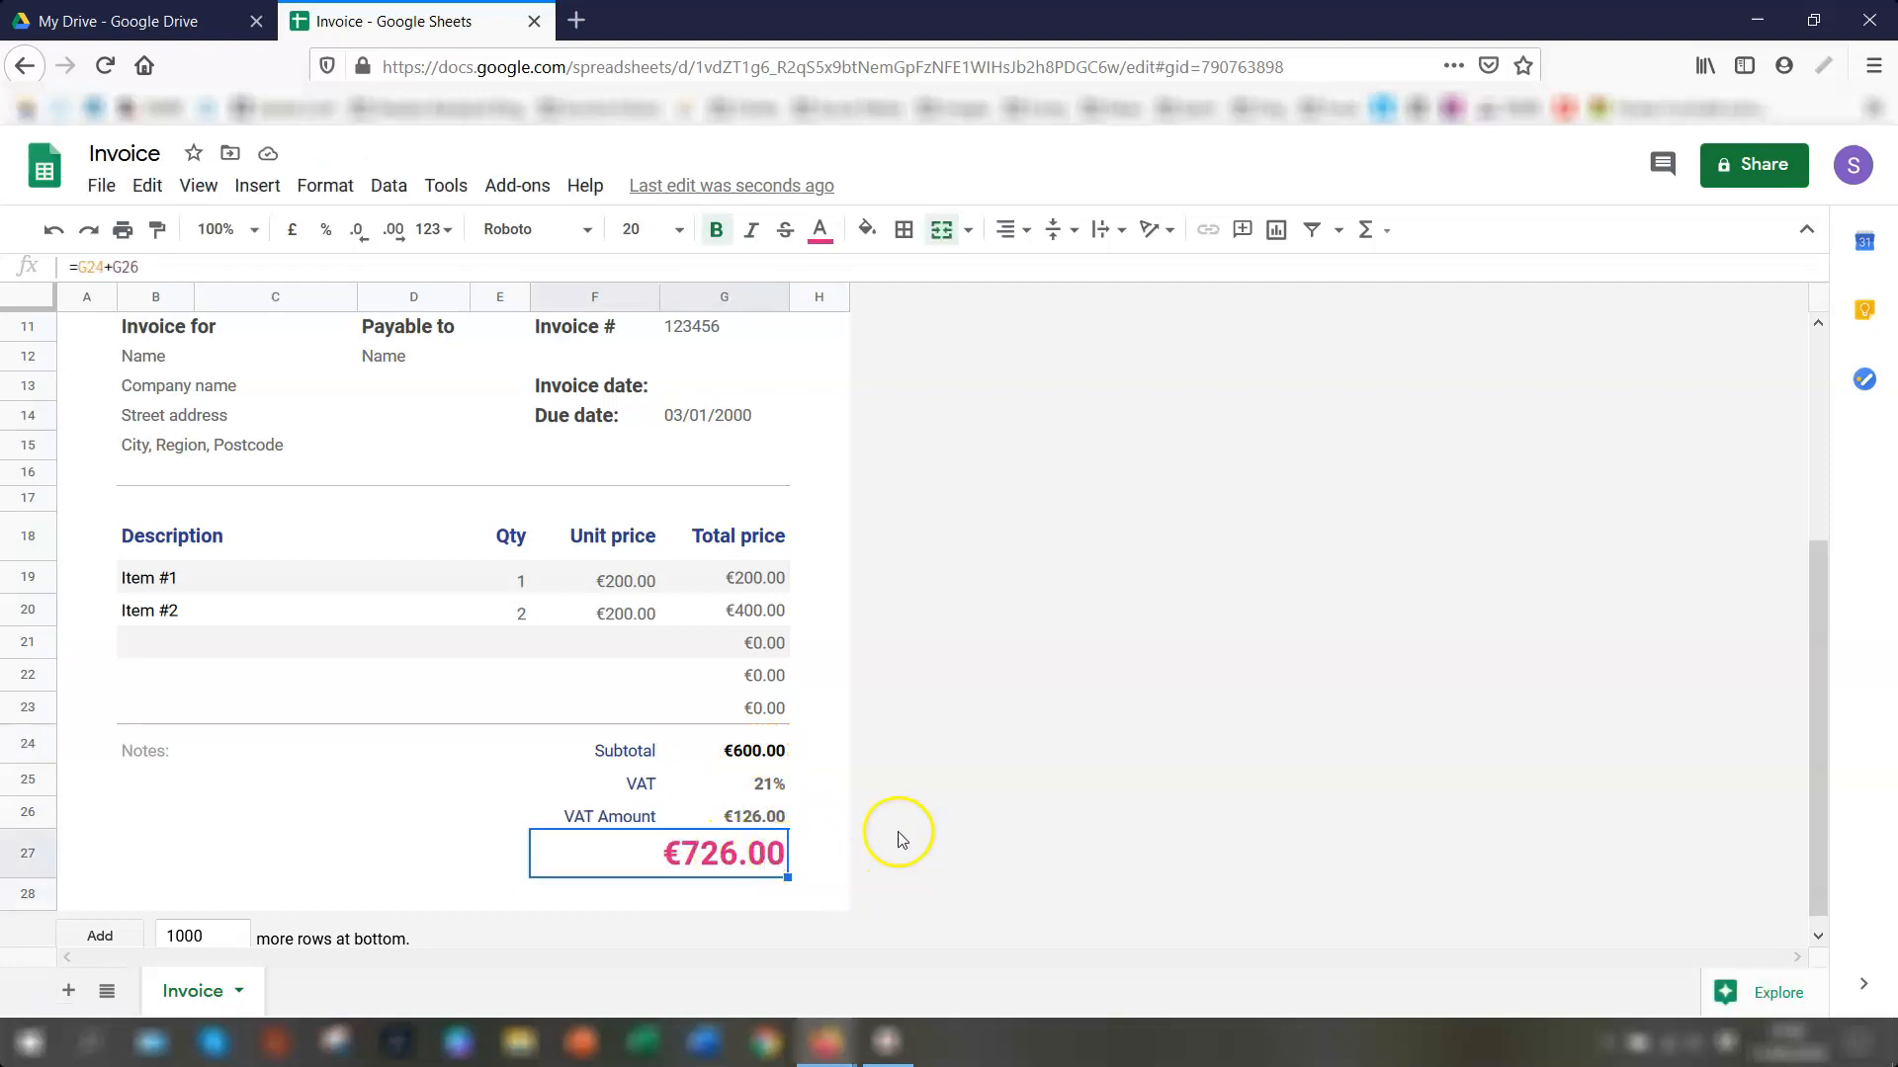
mouse_move(757, 787)
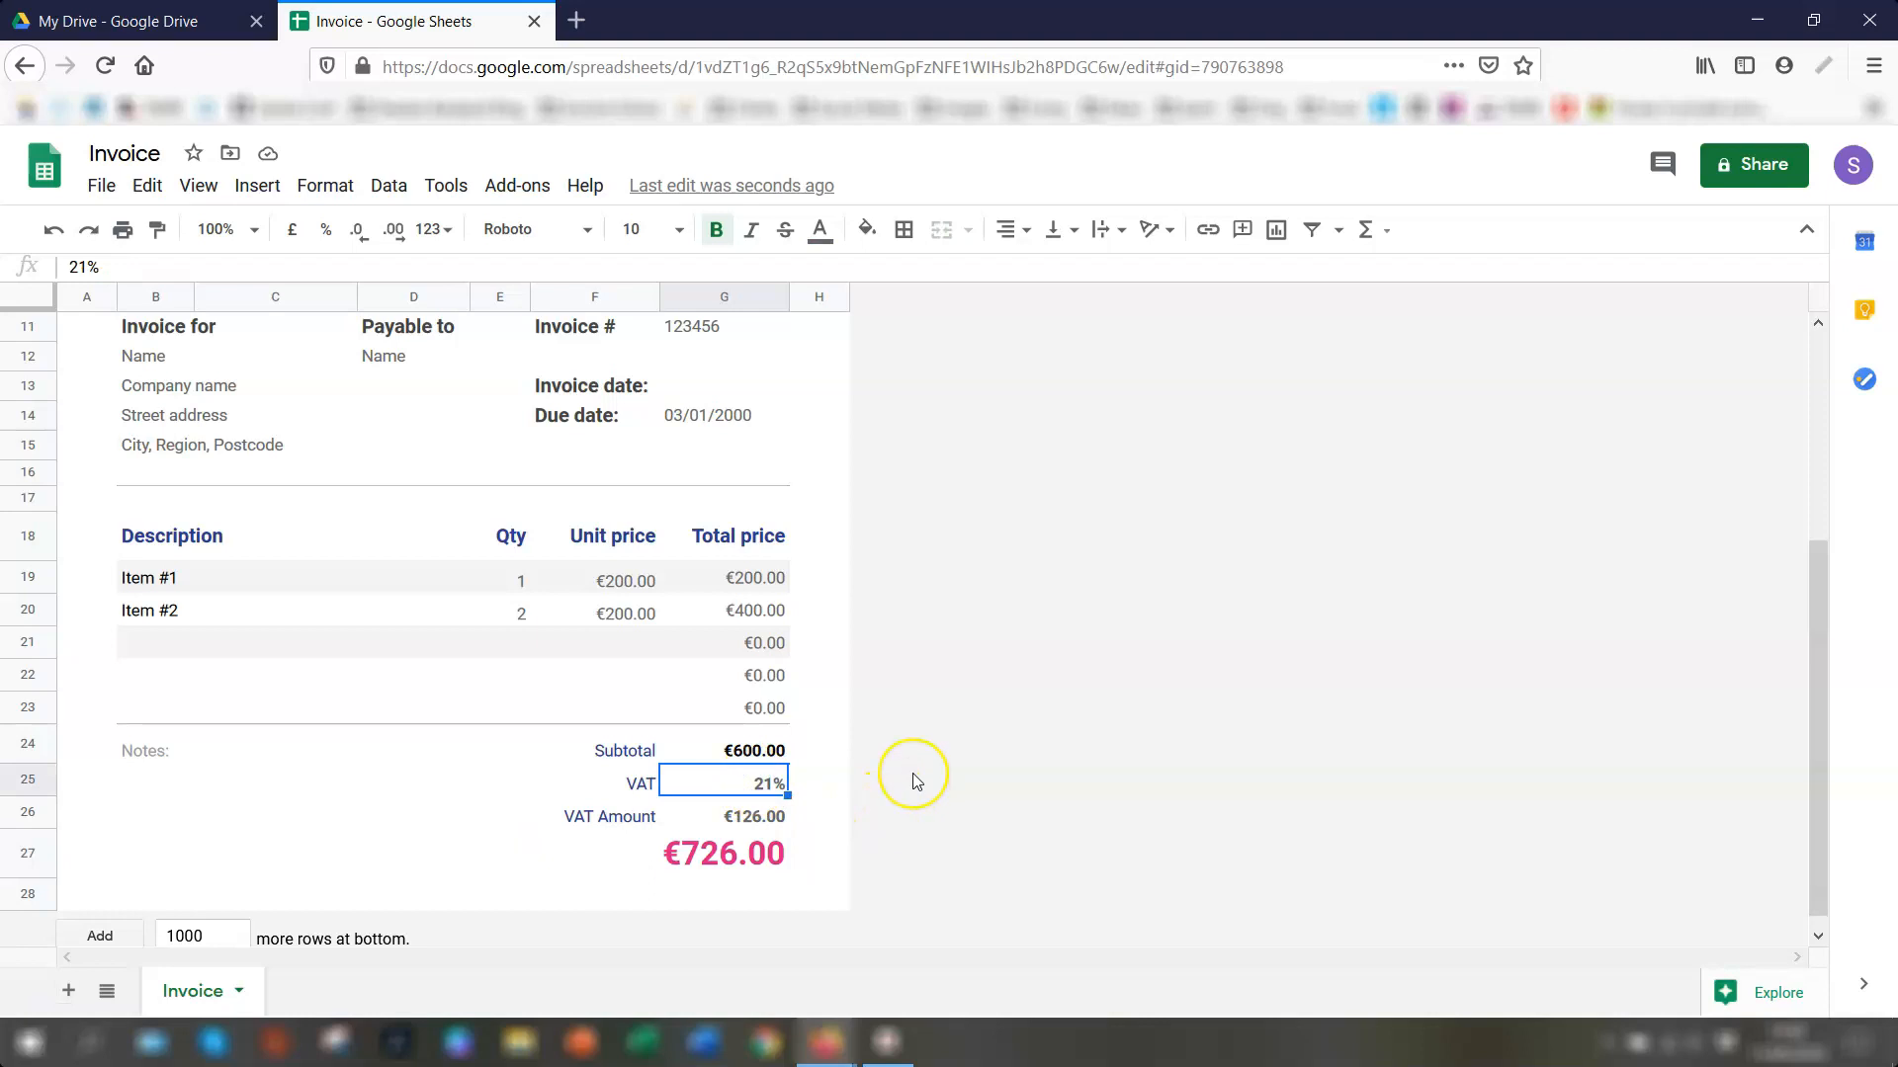
Try a new VAT percentage in G25, settling on 20% for a €720.00 total
text(23%)
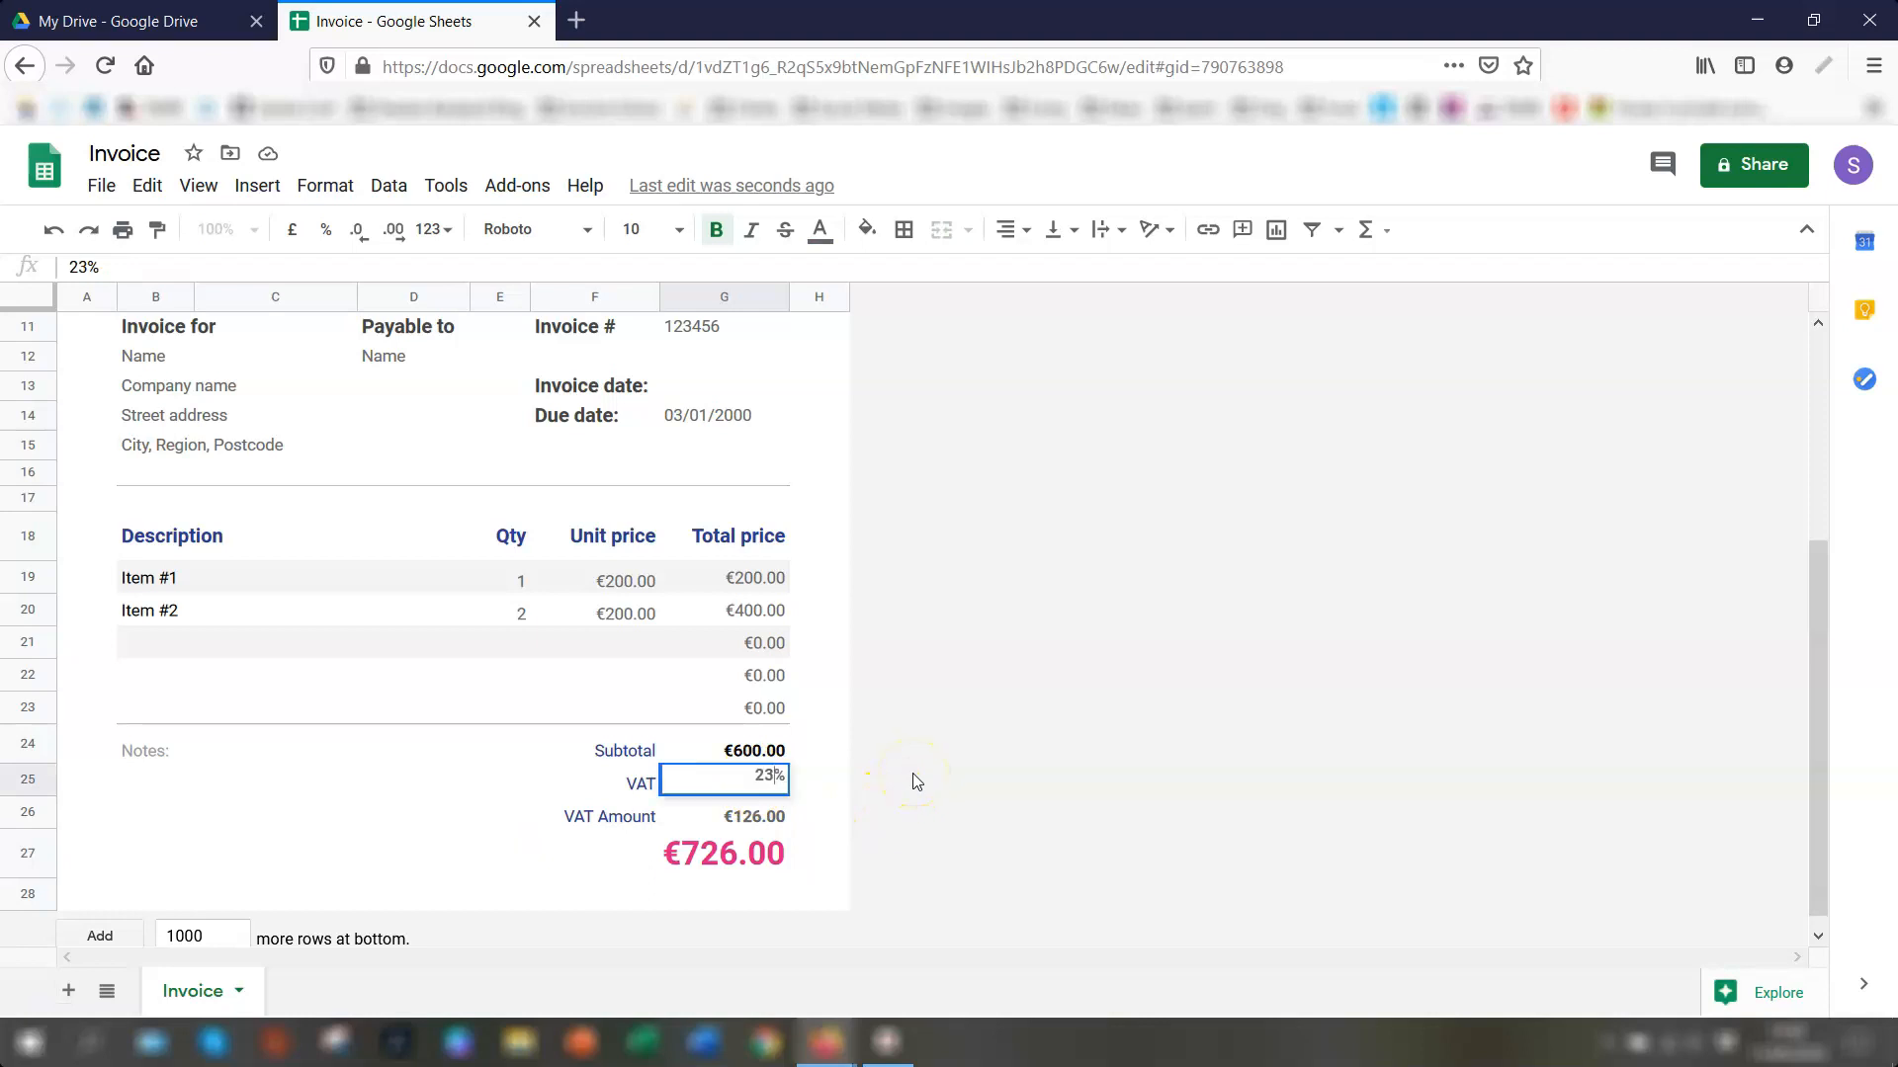
key(enter)
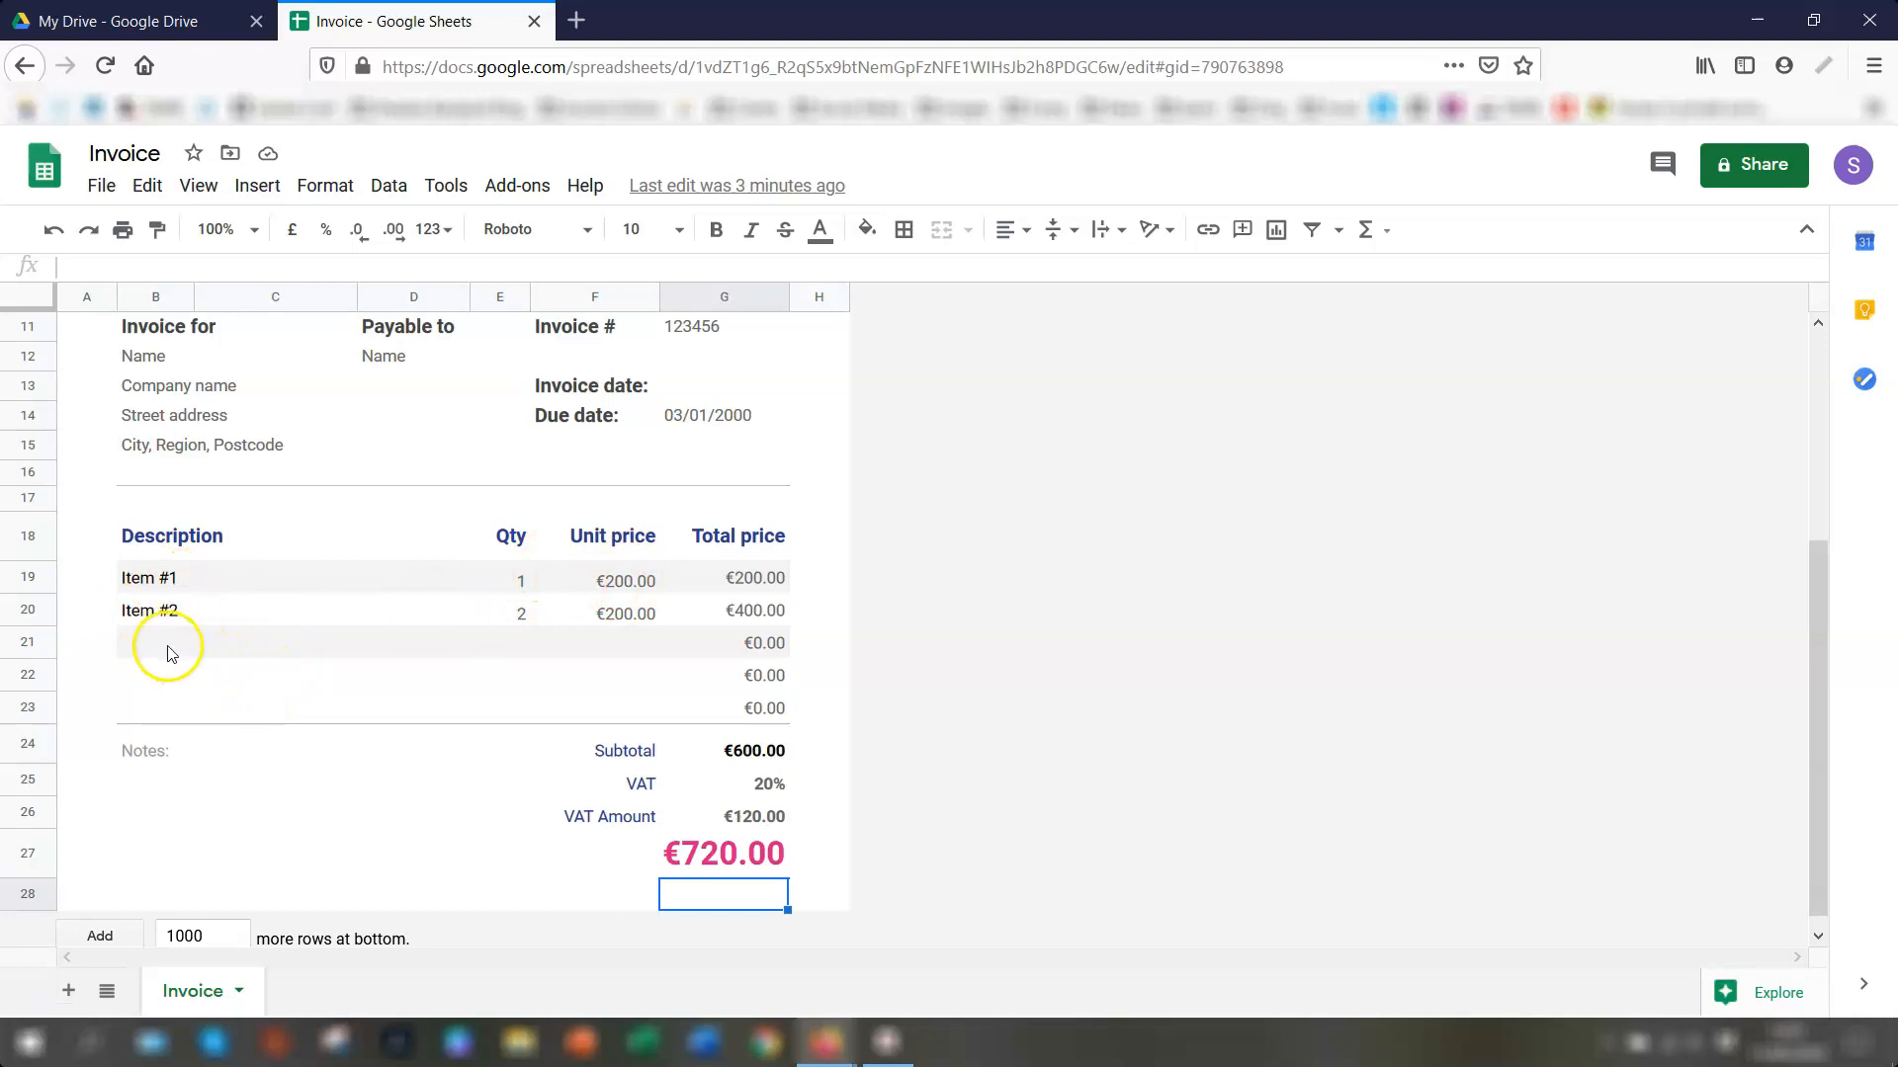
Insert a blank row above Item #2 and select the item rows 19–23
right_click(18, 609)
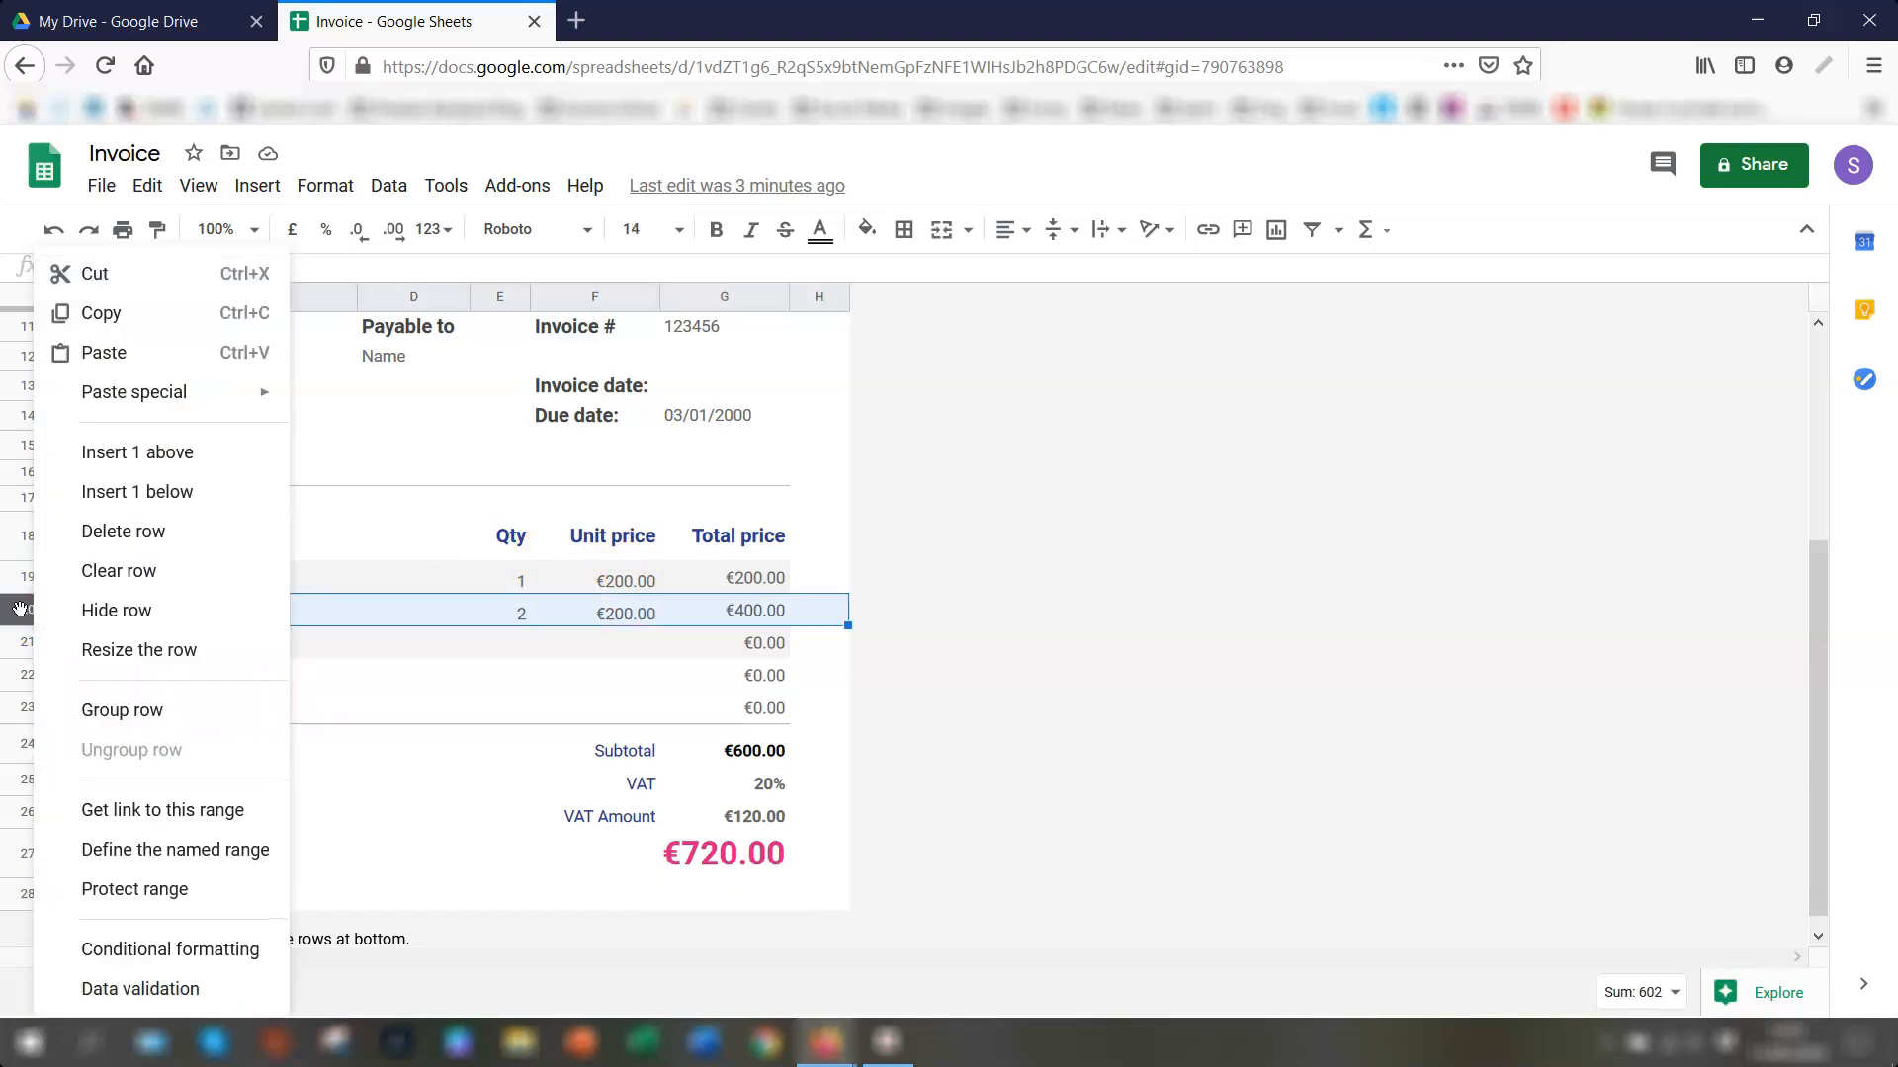
mouse_move(136, 451)
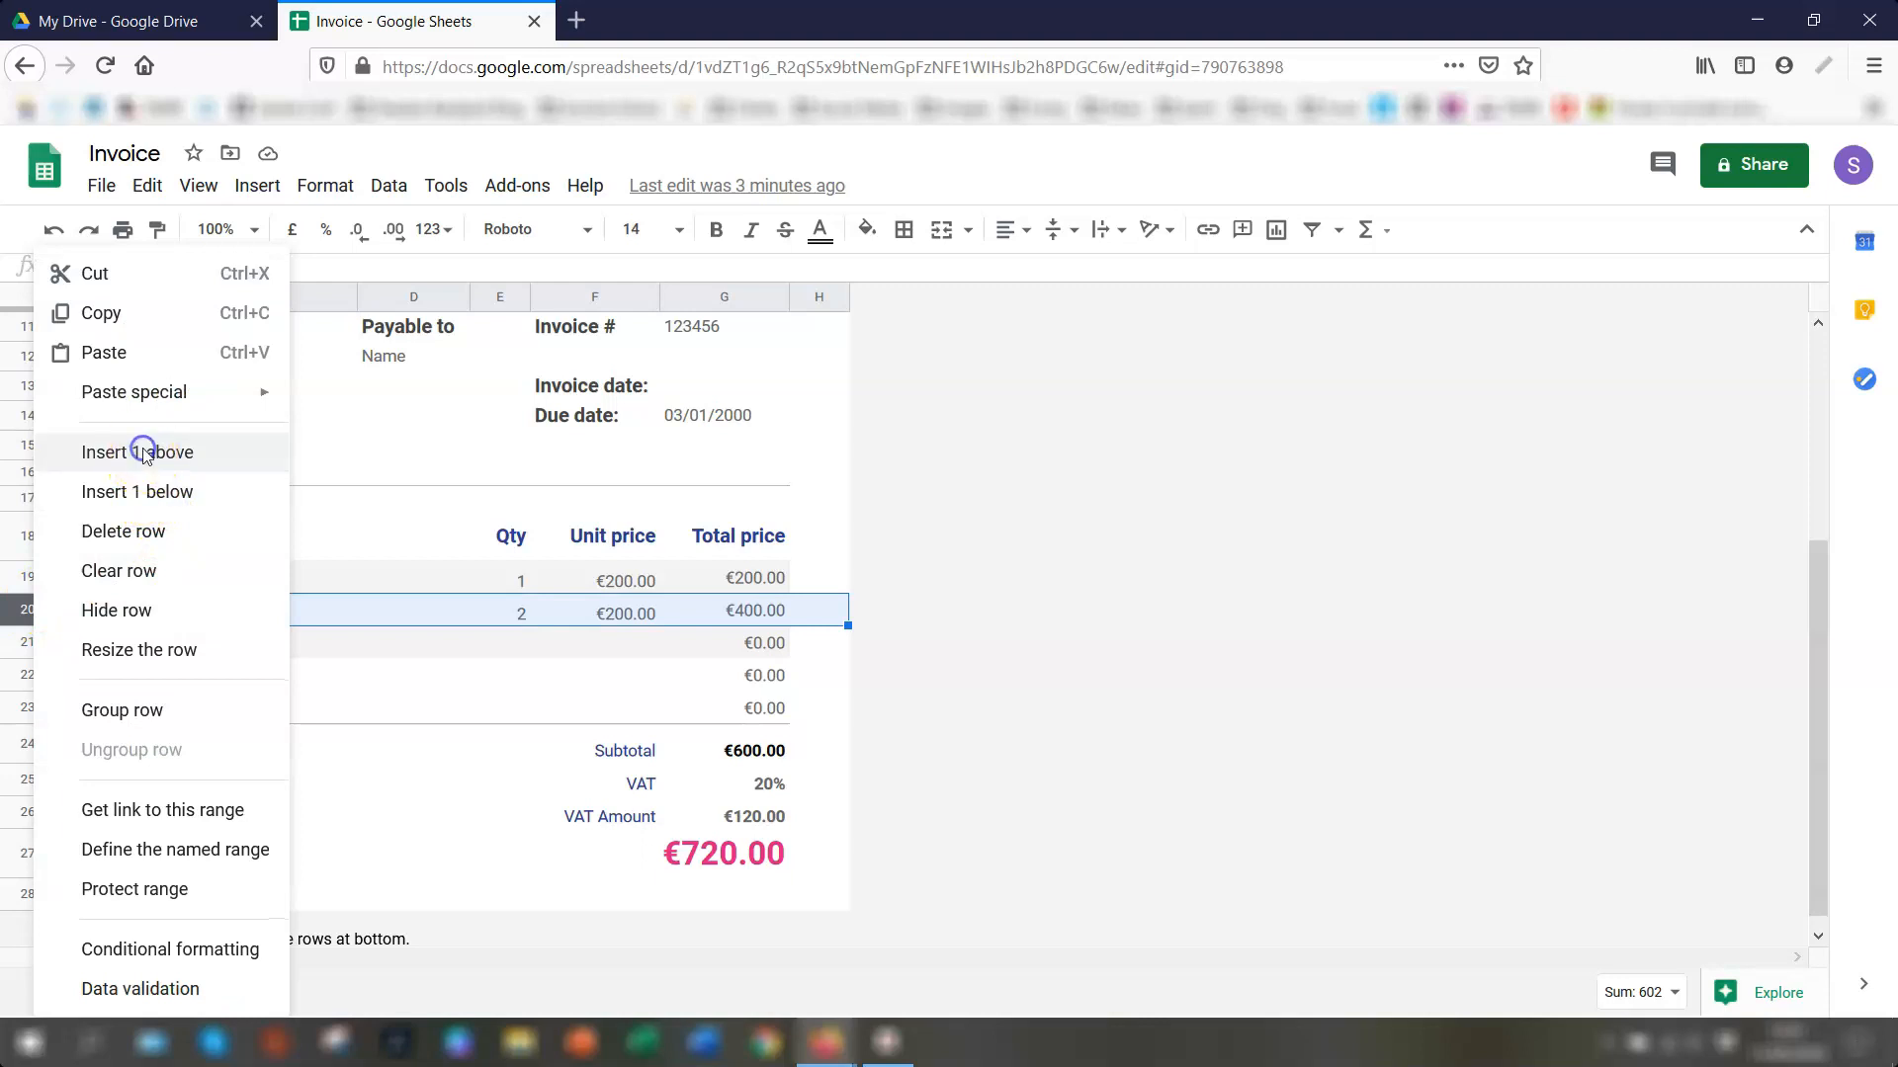
click(137, 451)
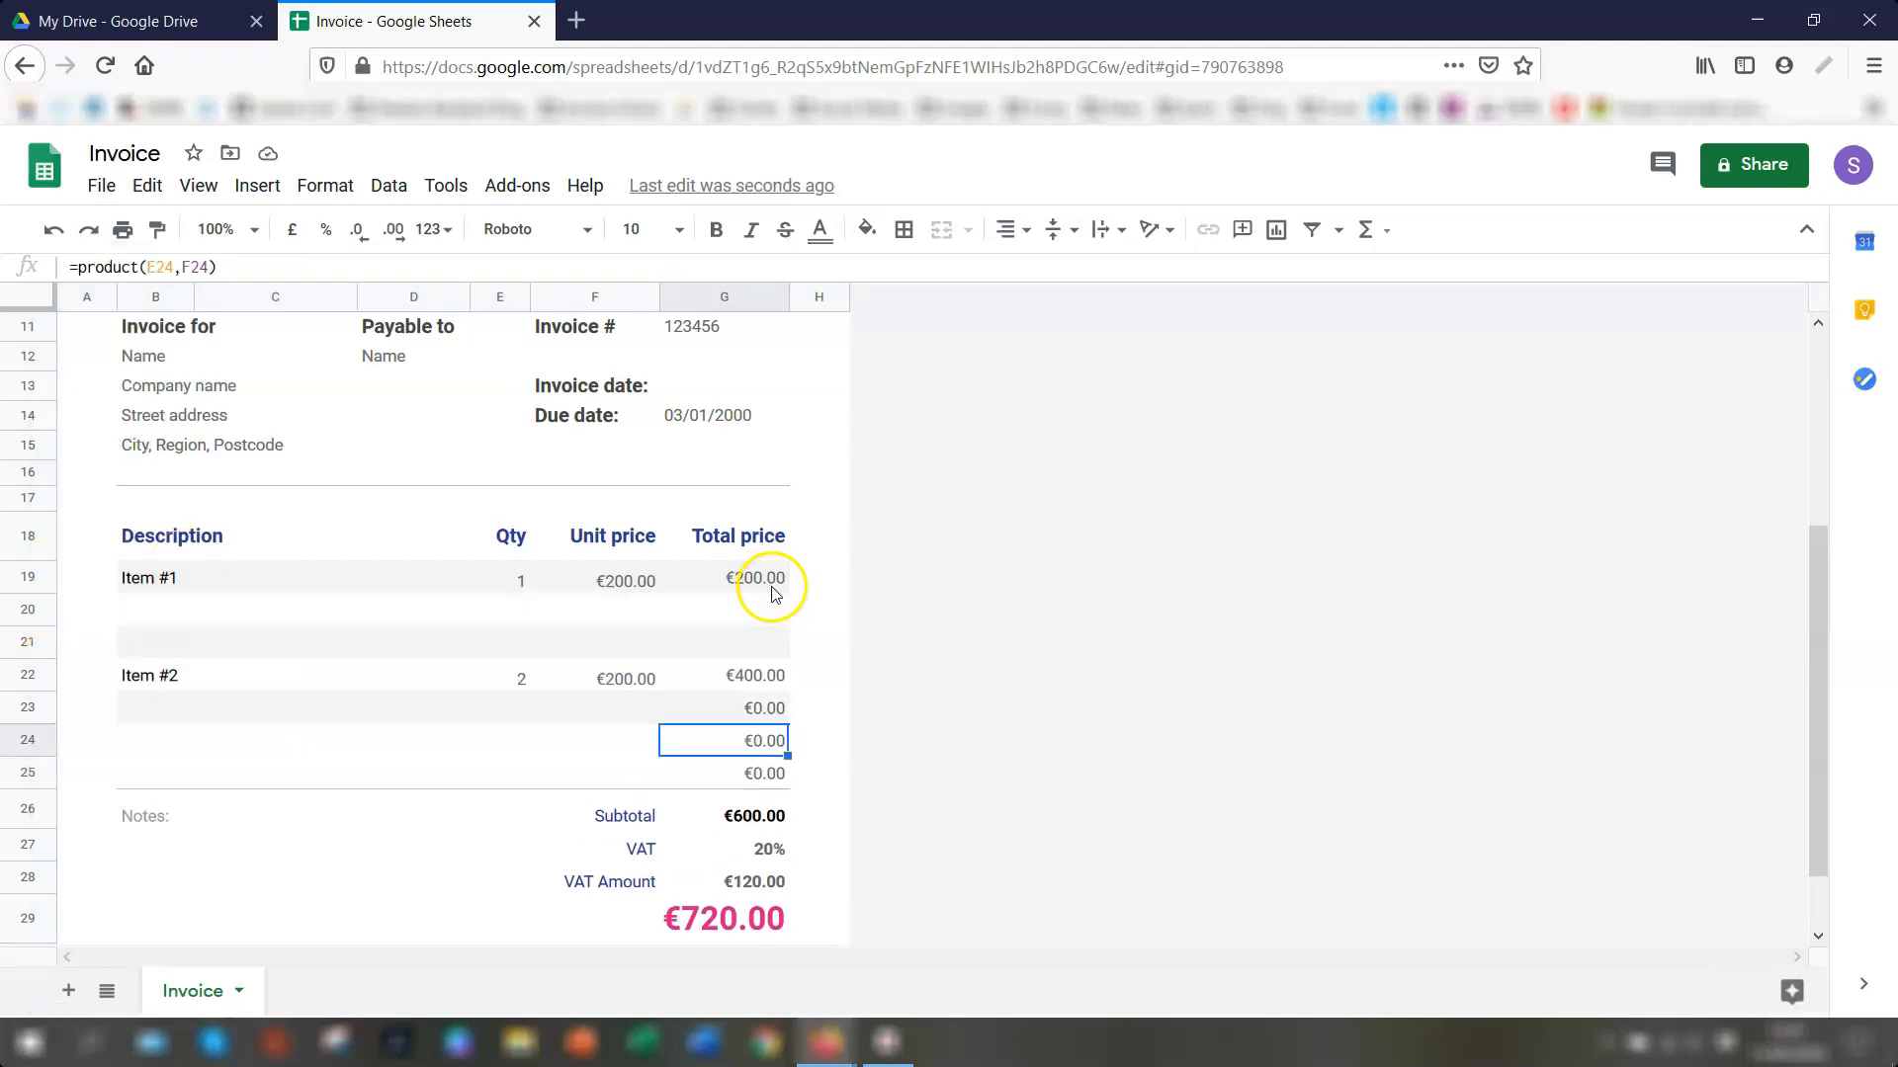
mouse_move(775, 610)
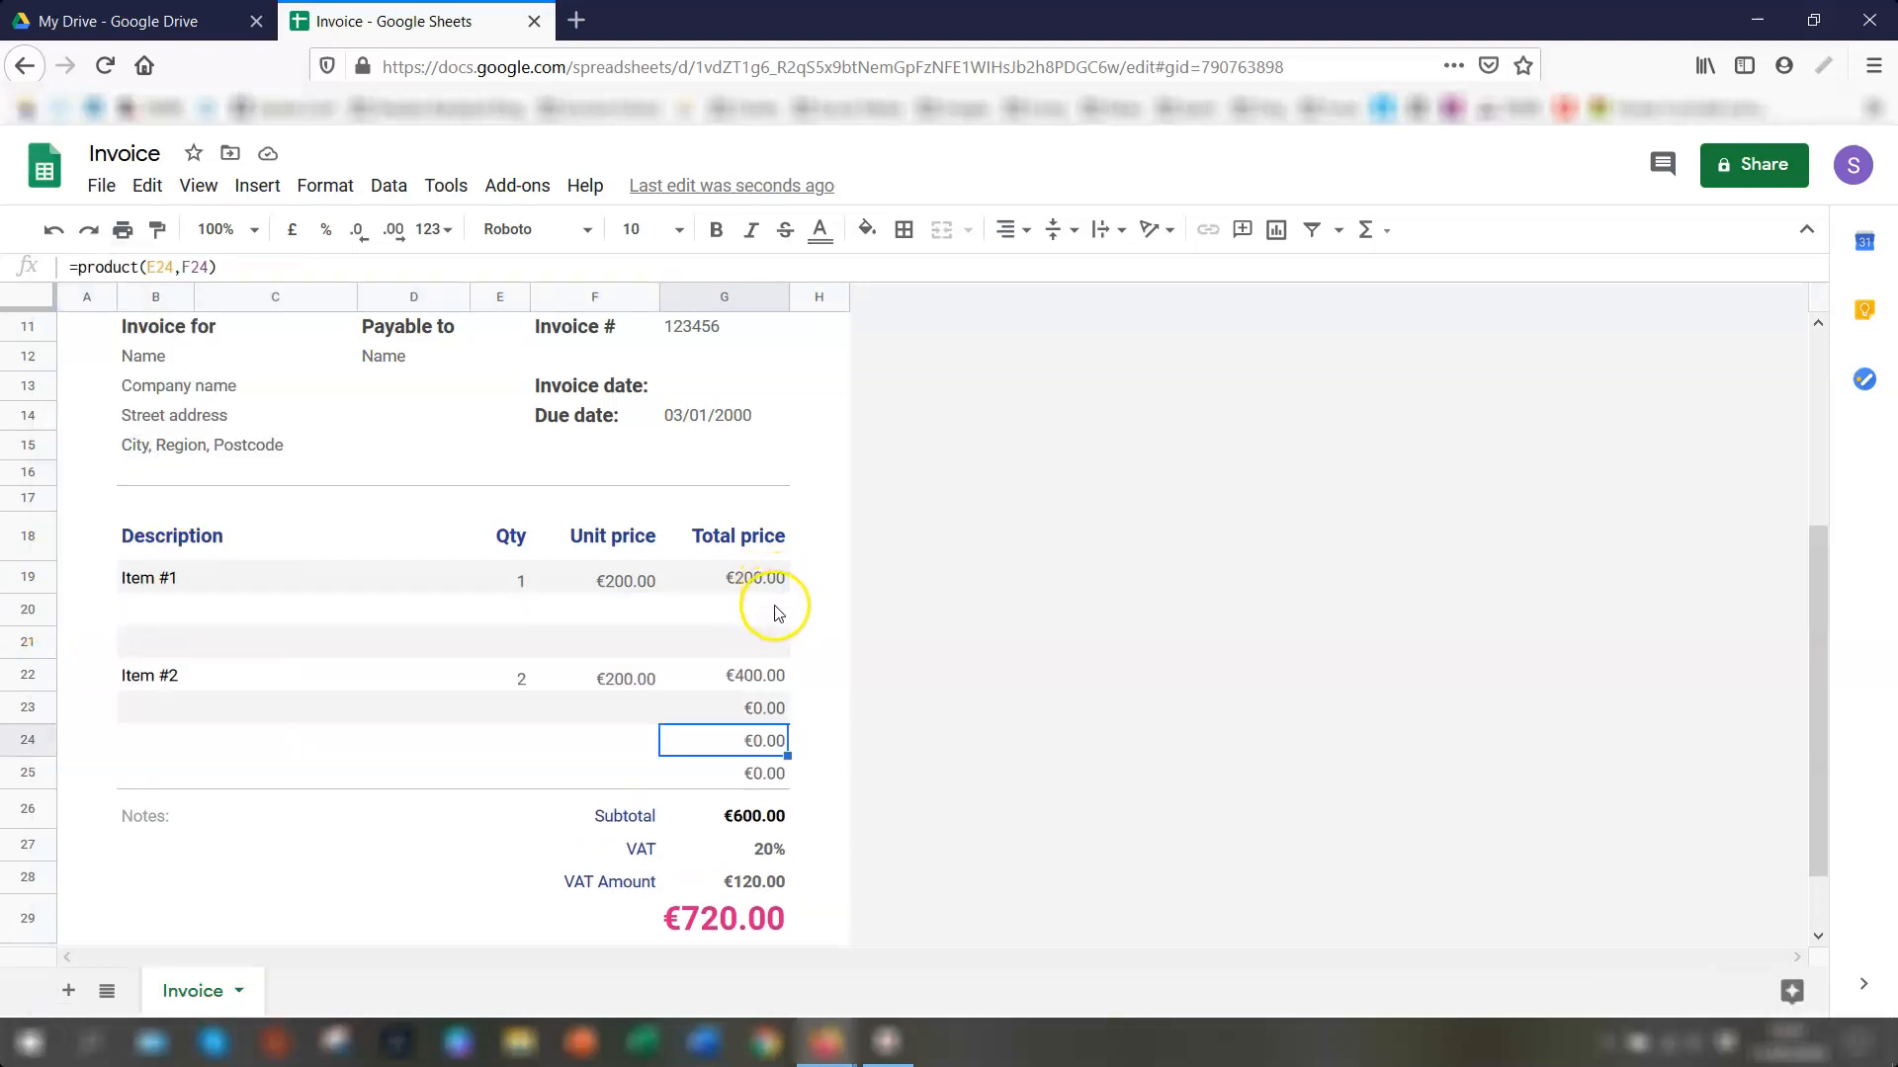
click(25, 577)
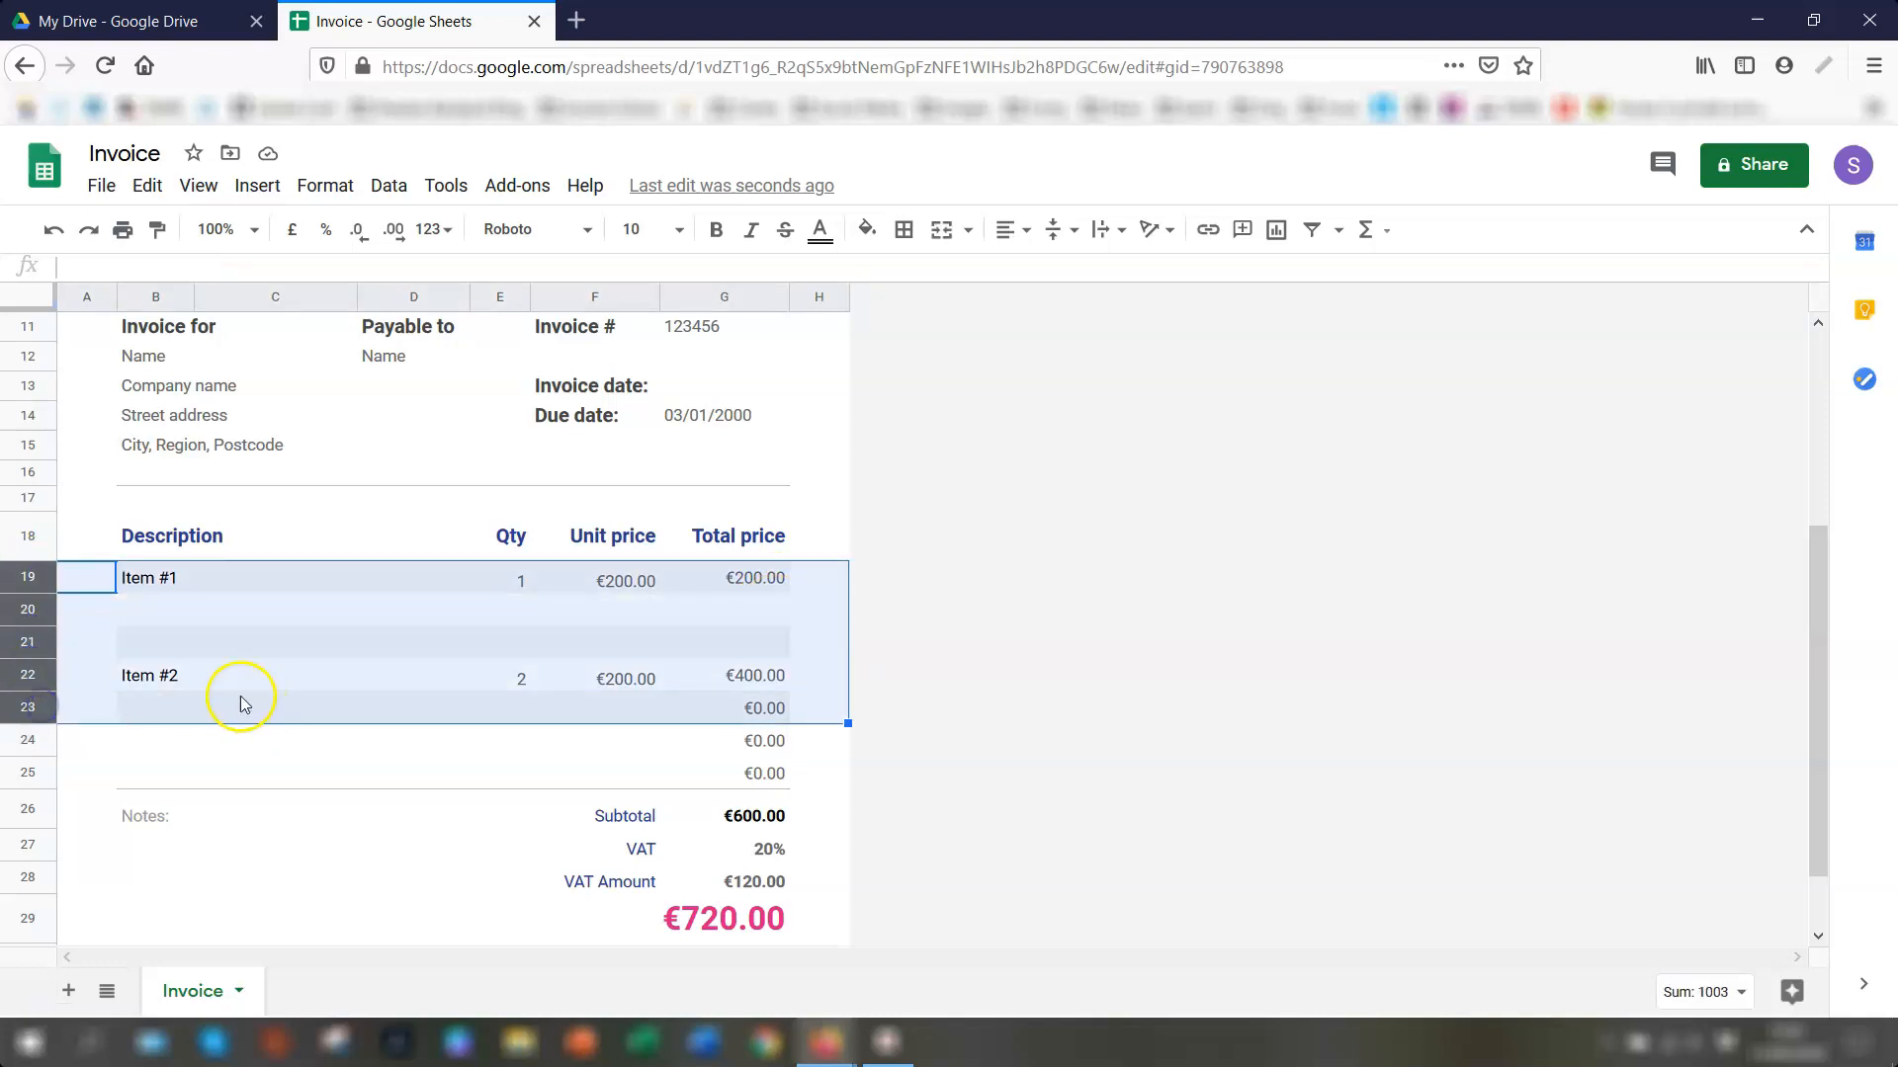
mouse_move(411, 572)
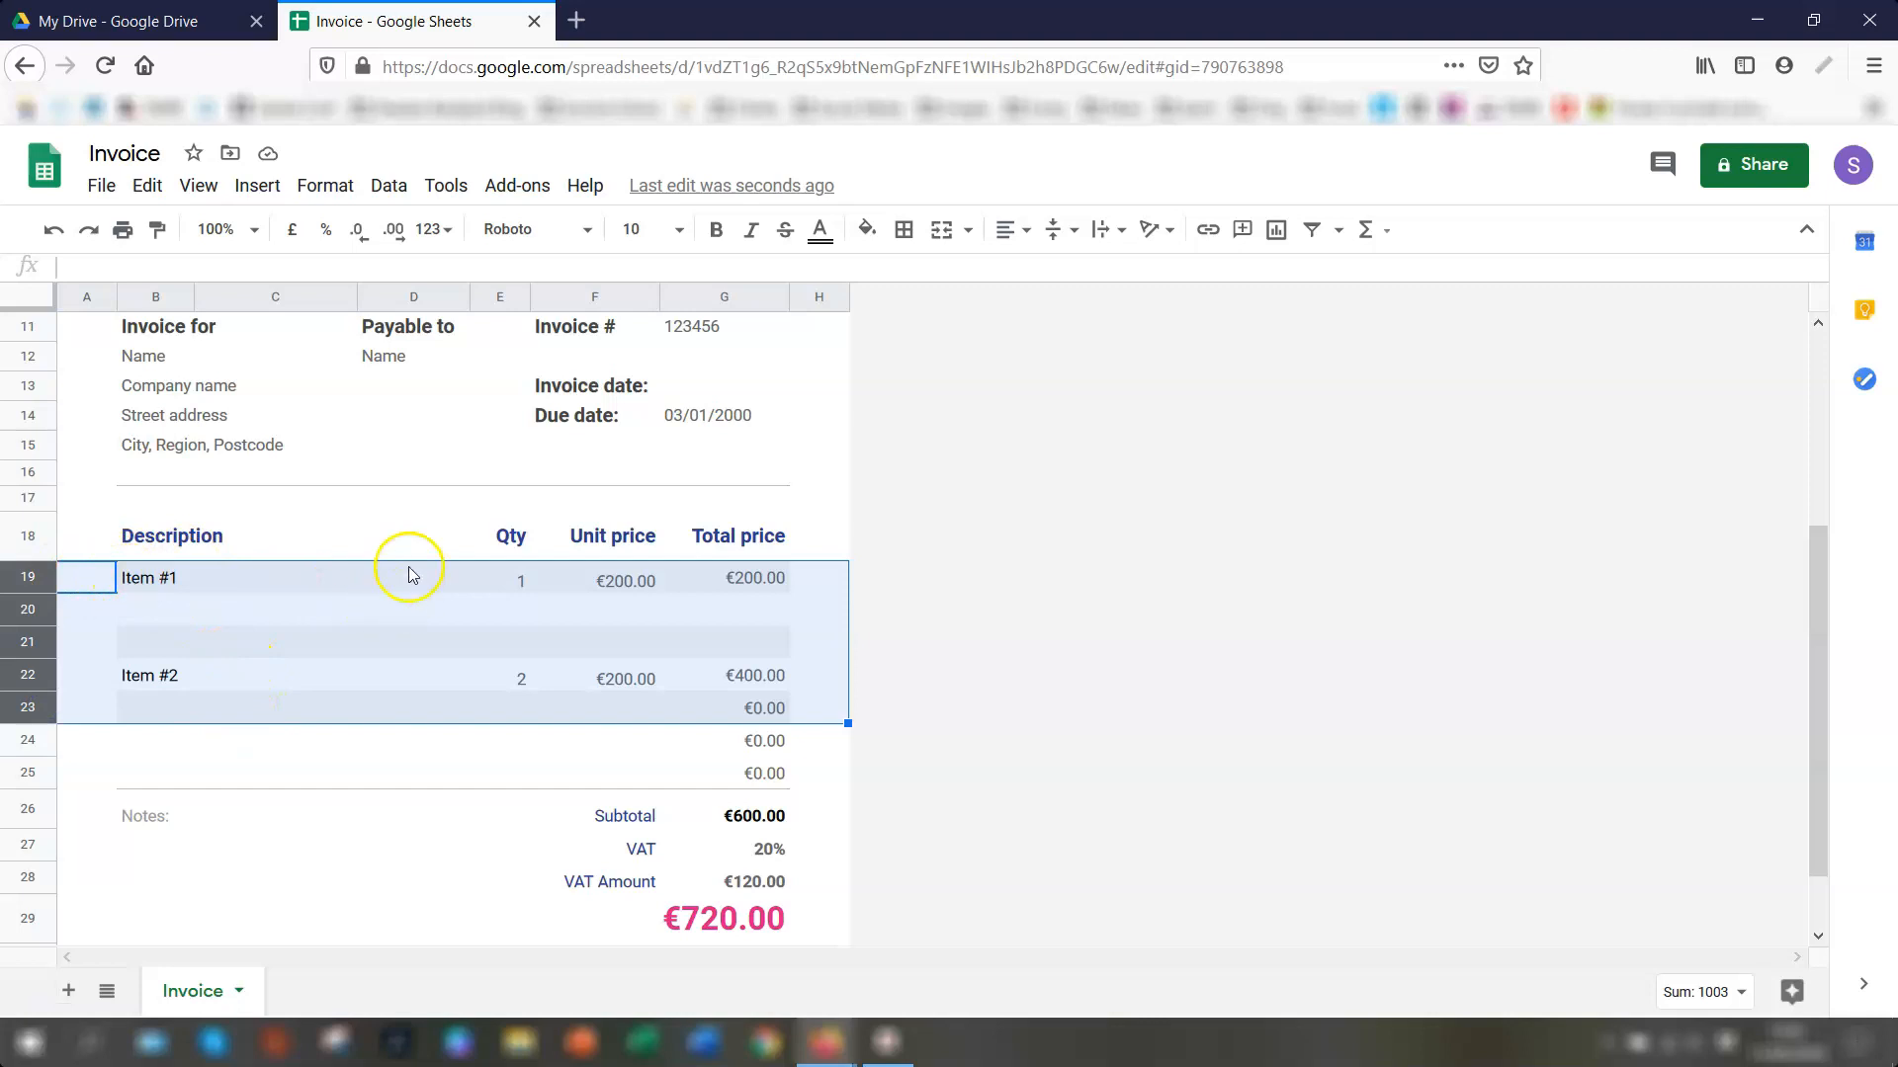
Apply alternating colour banding to the item rows, previewing styles including pink
click(324, 186)
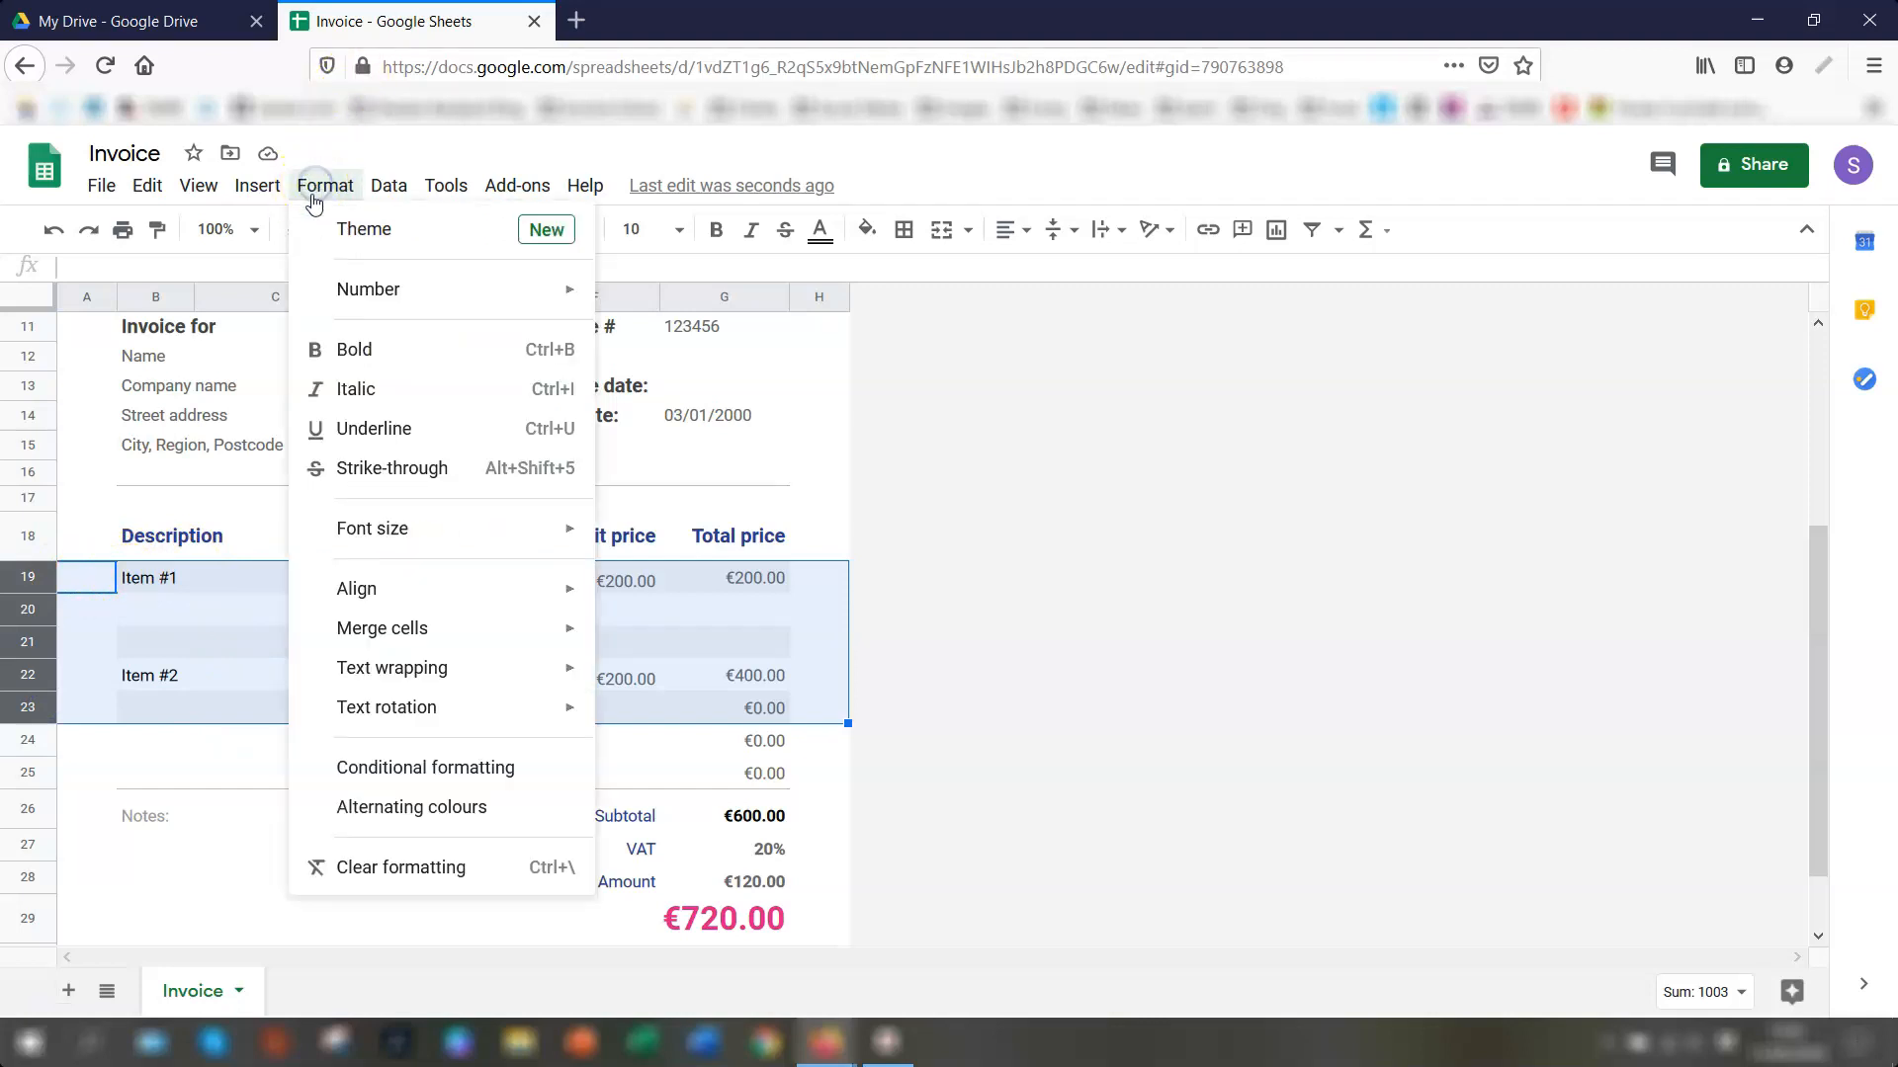
mouse_move(411, 806)
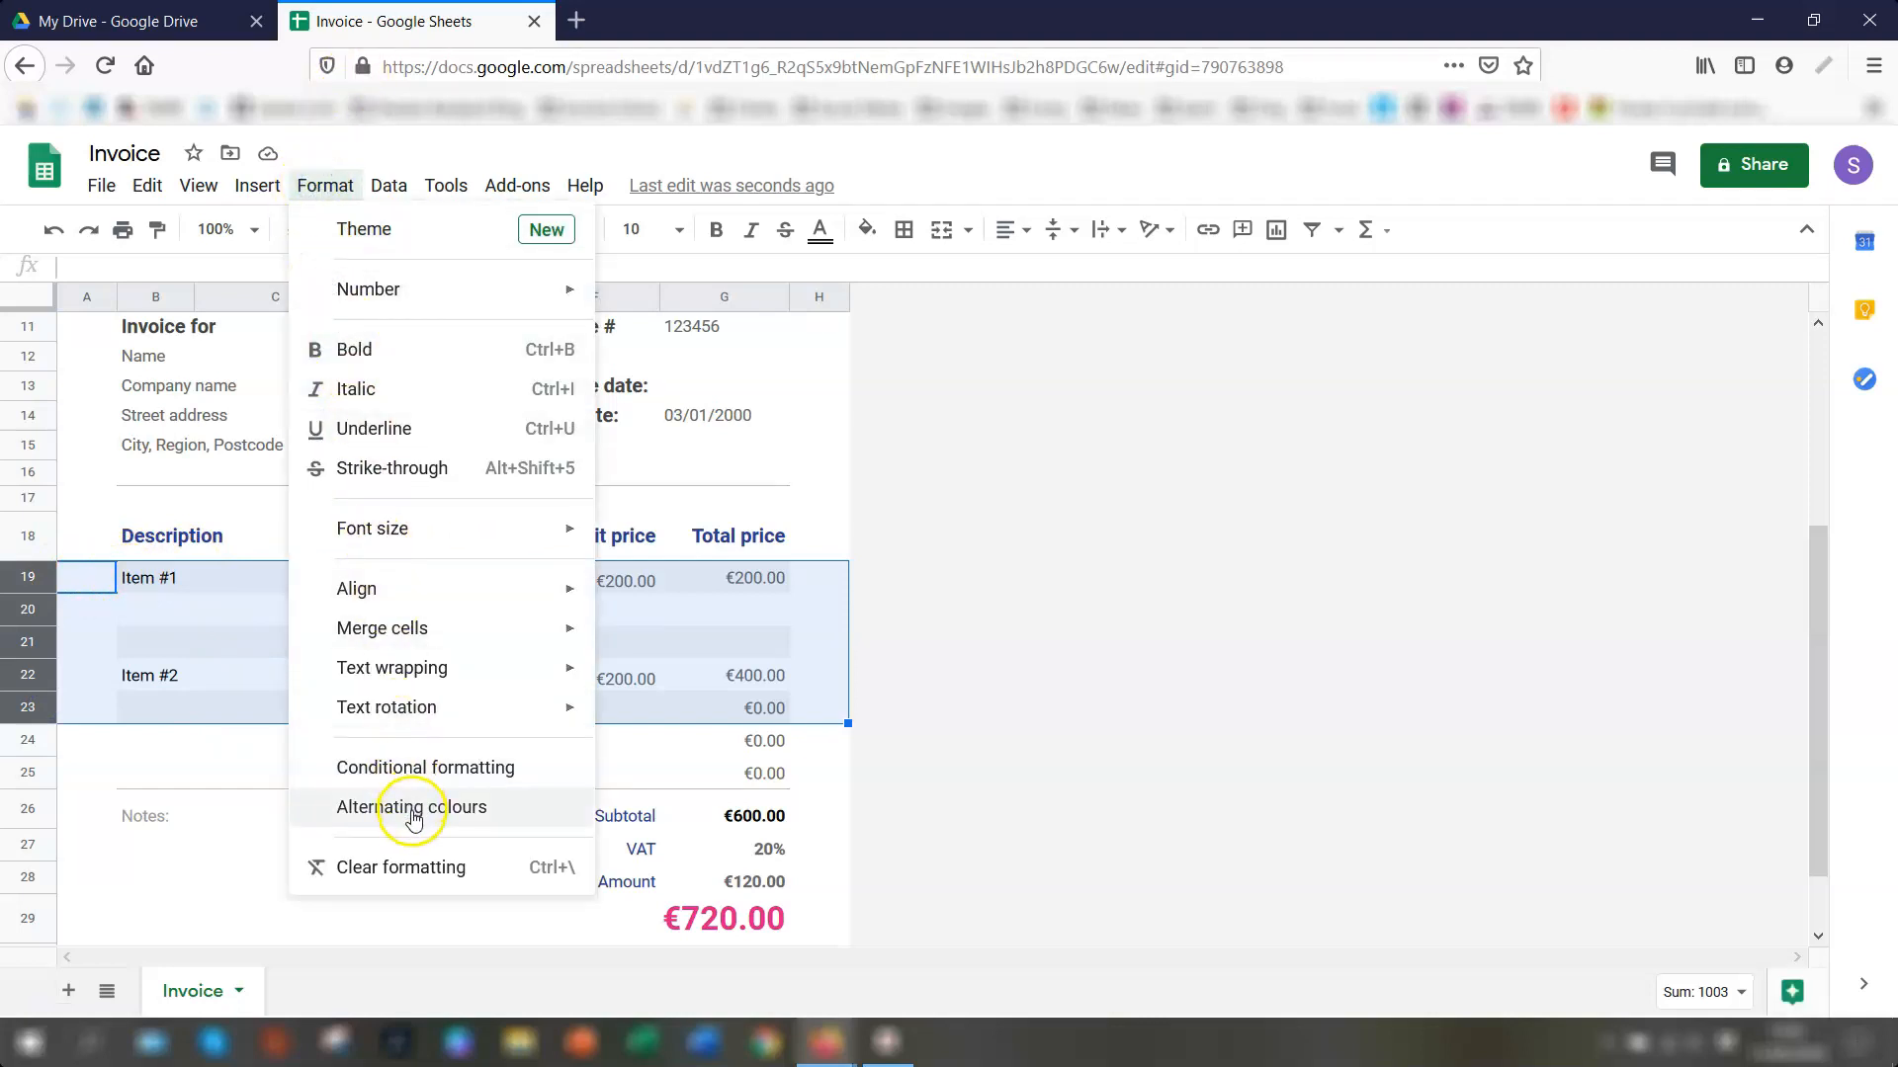
click(412, 806)
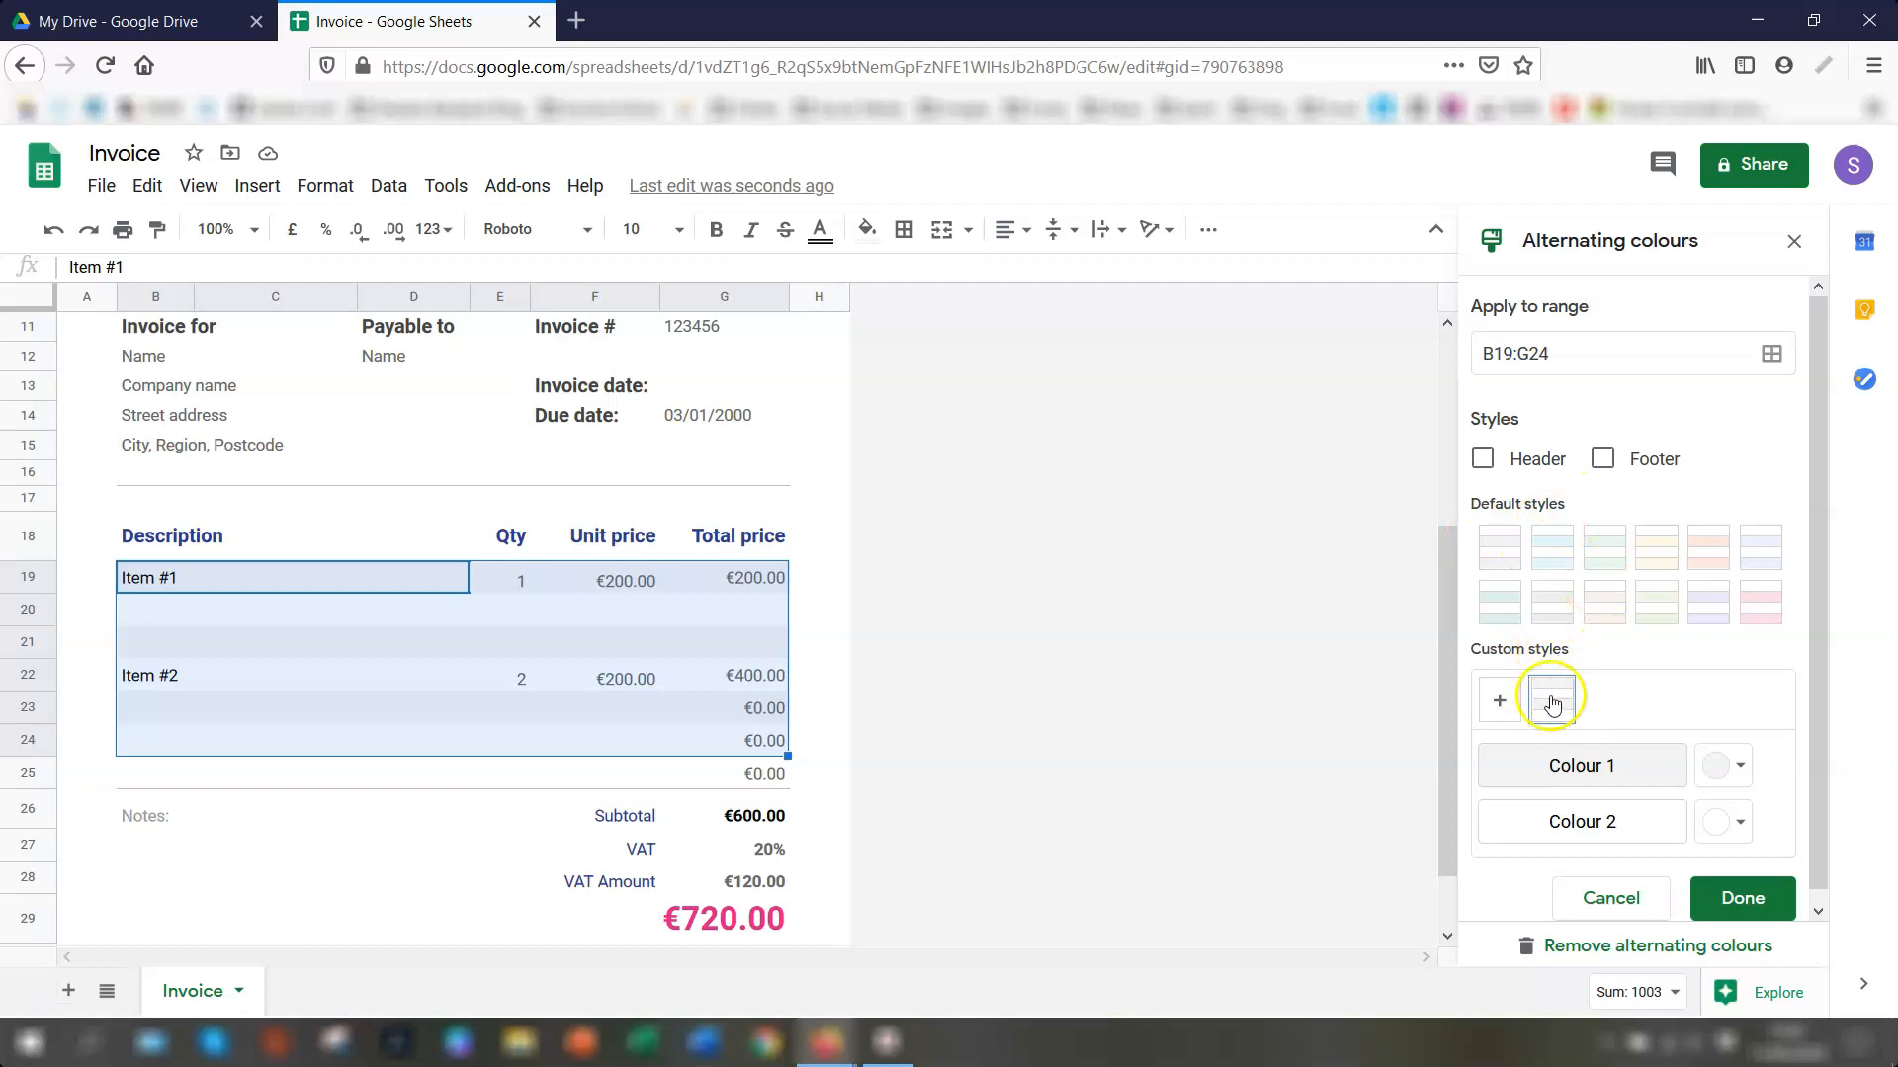
click(1708, 548)
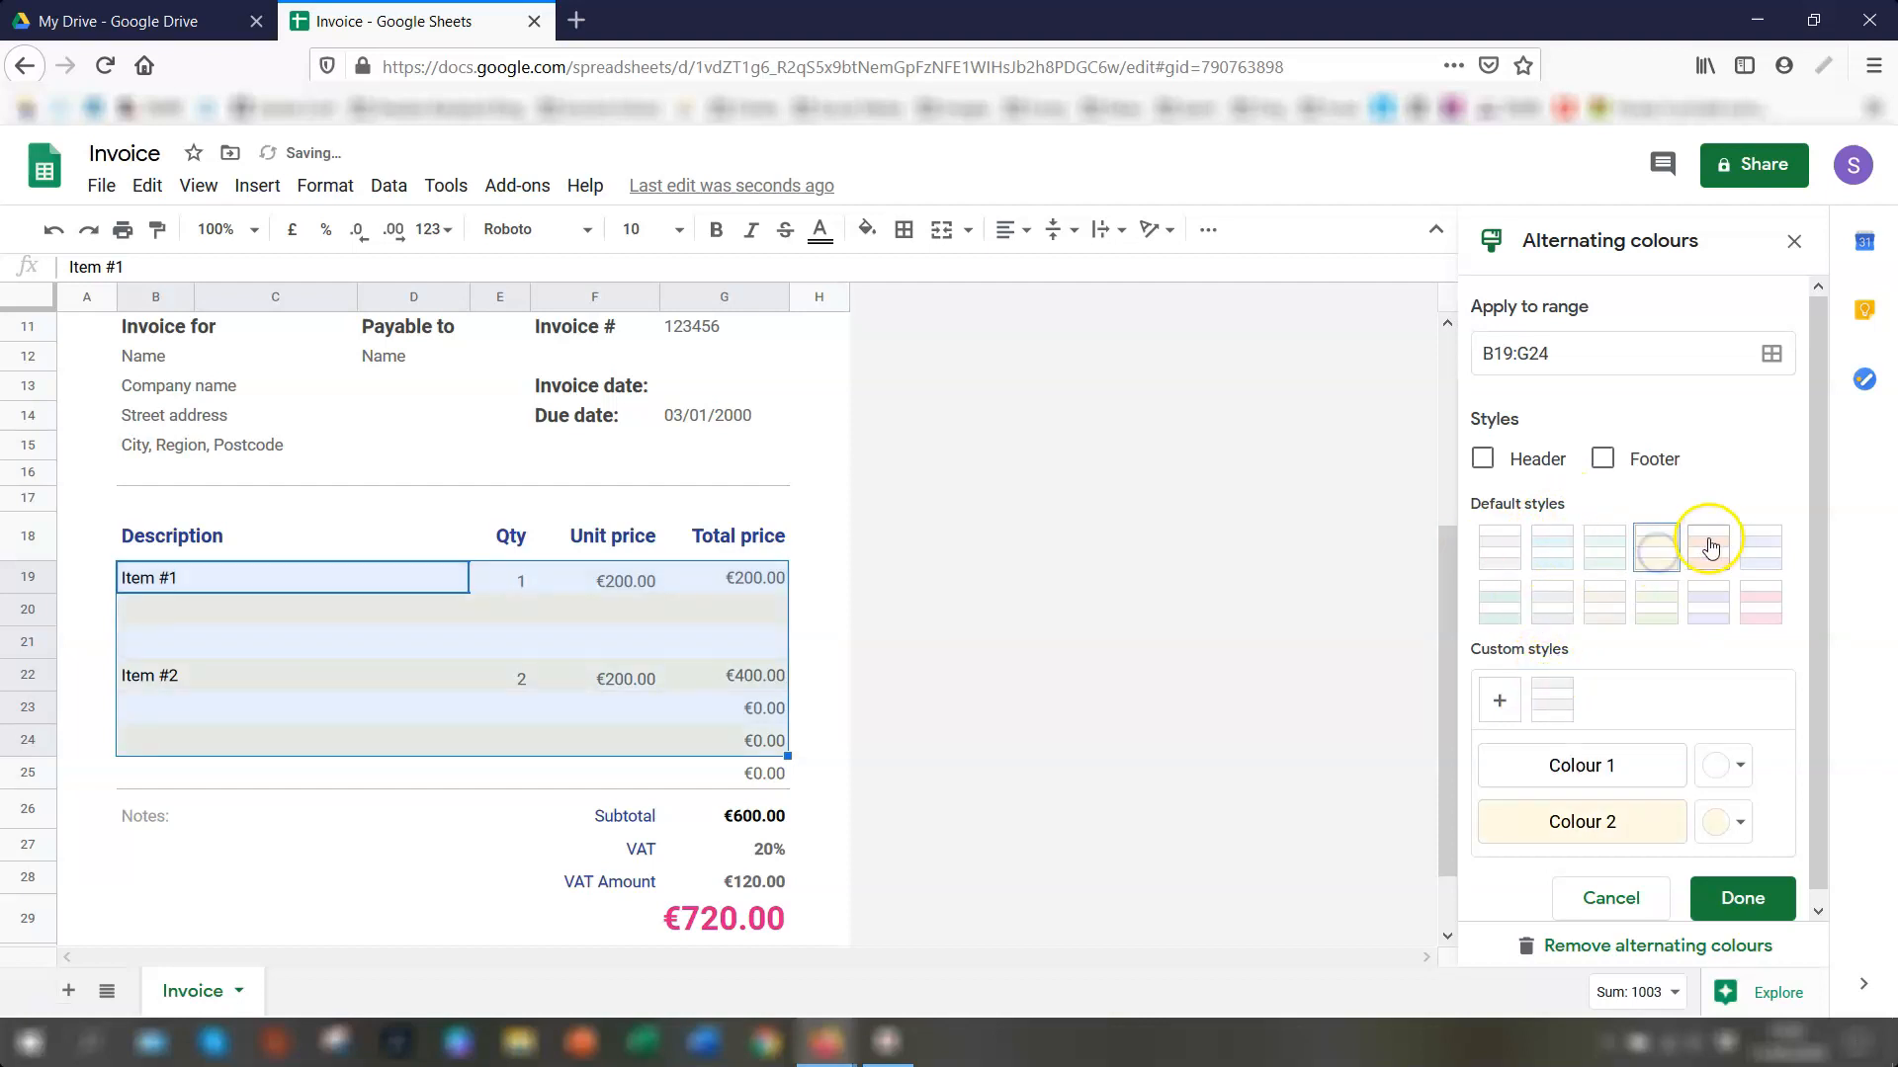
click(1759, 601)
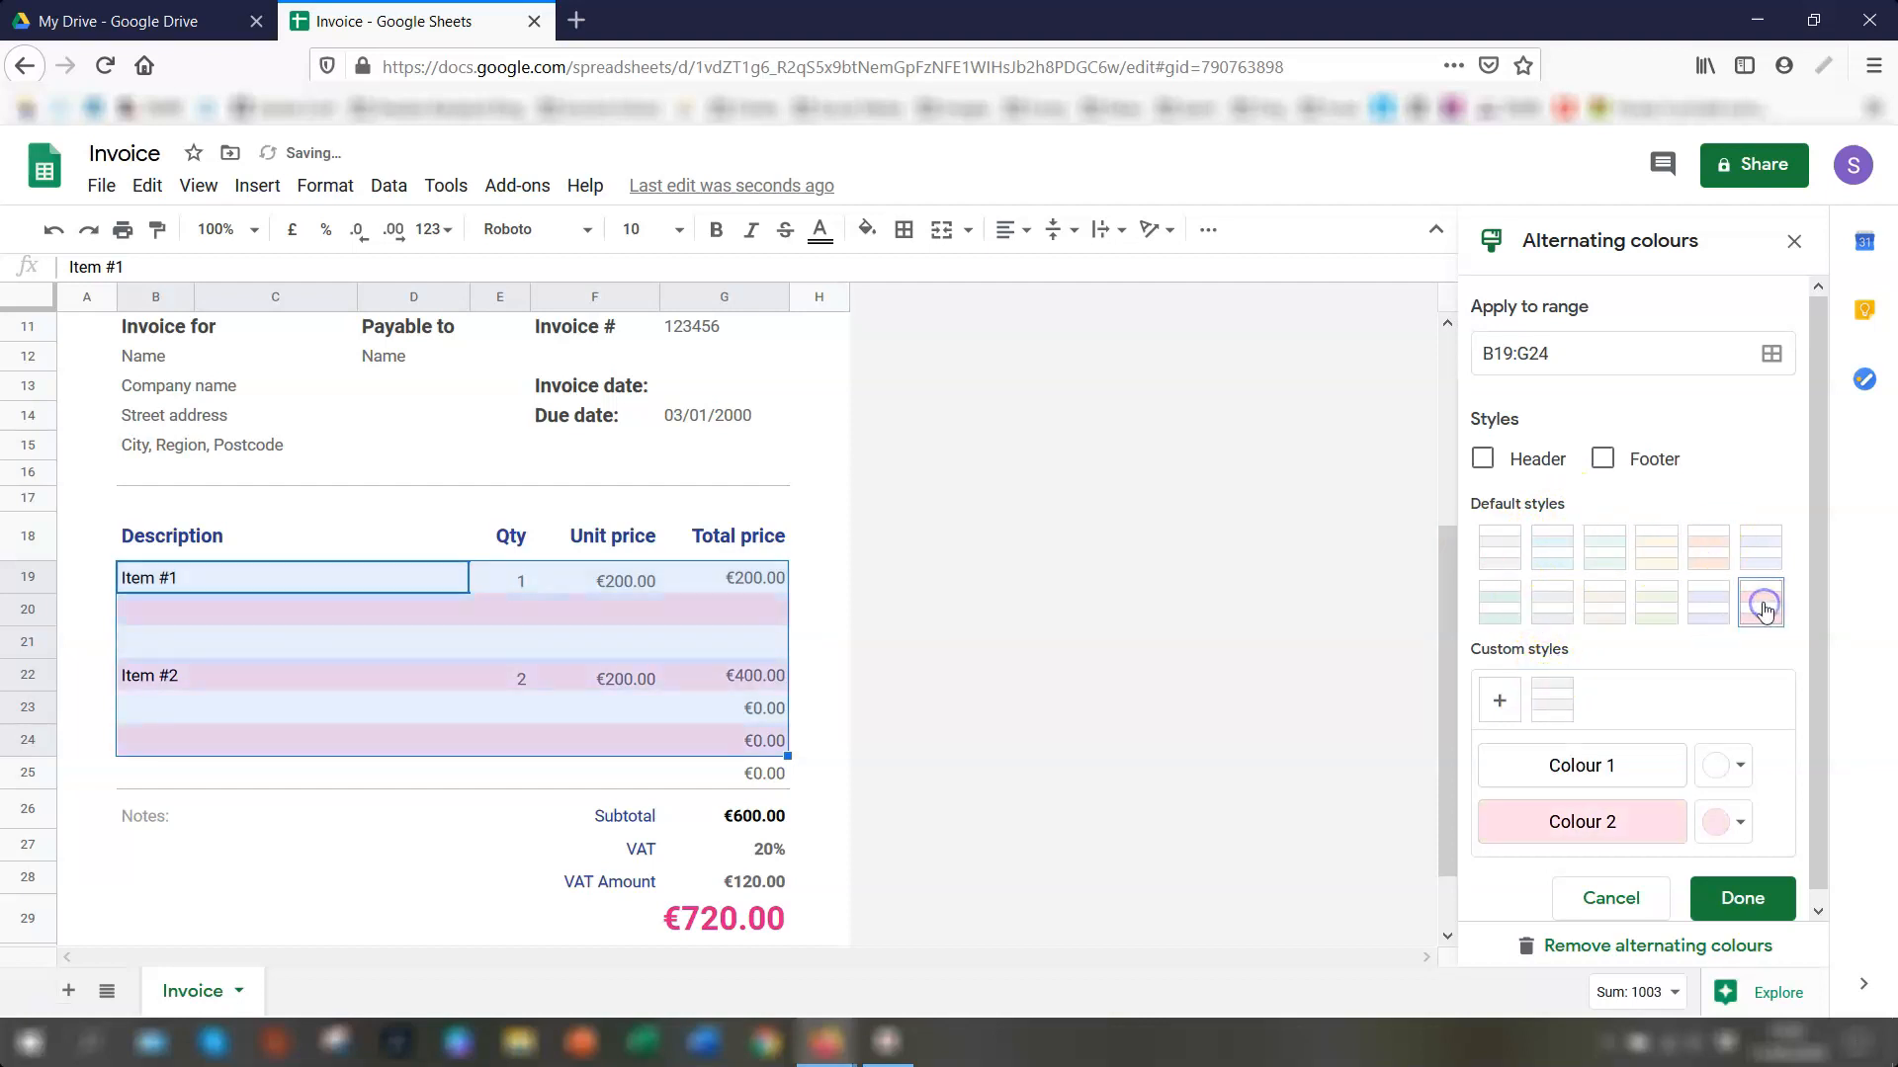
click(1552, 601)
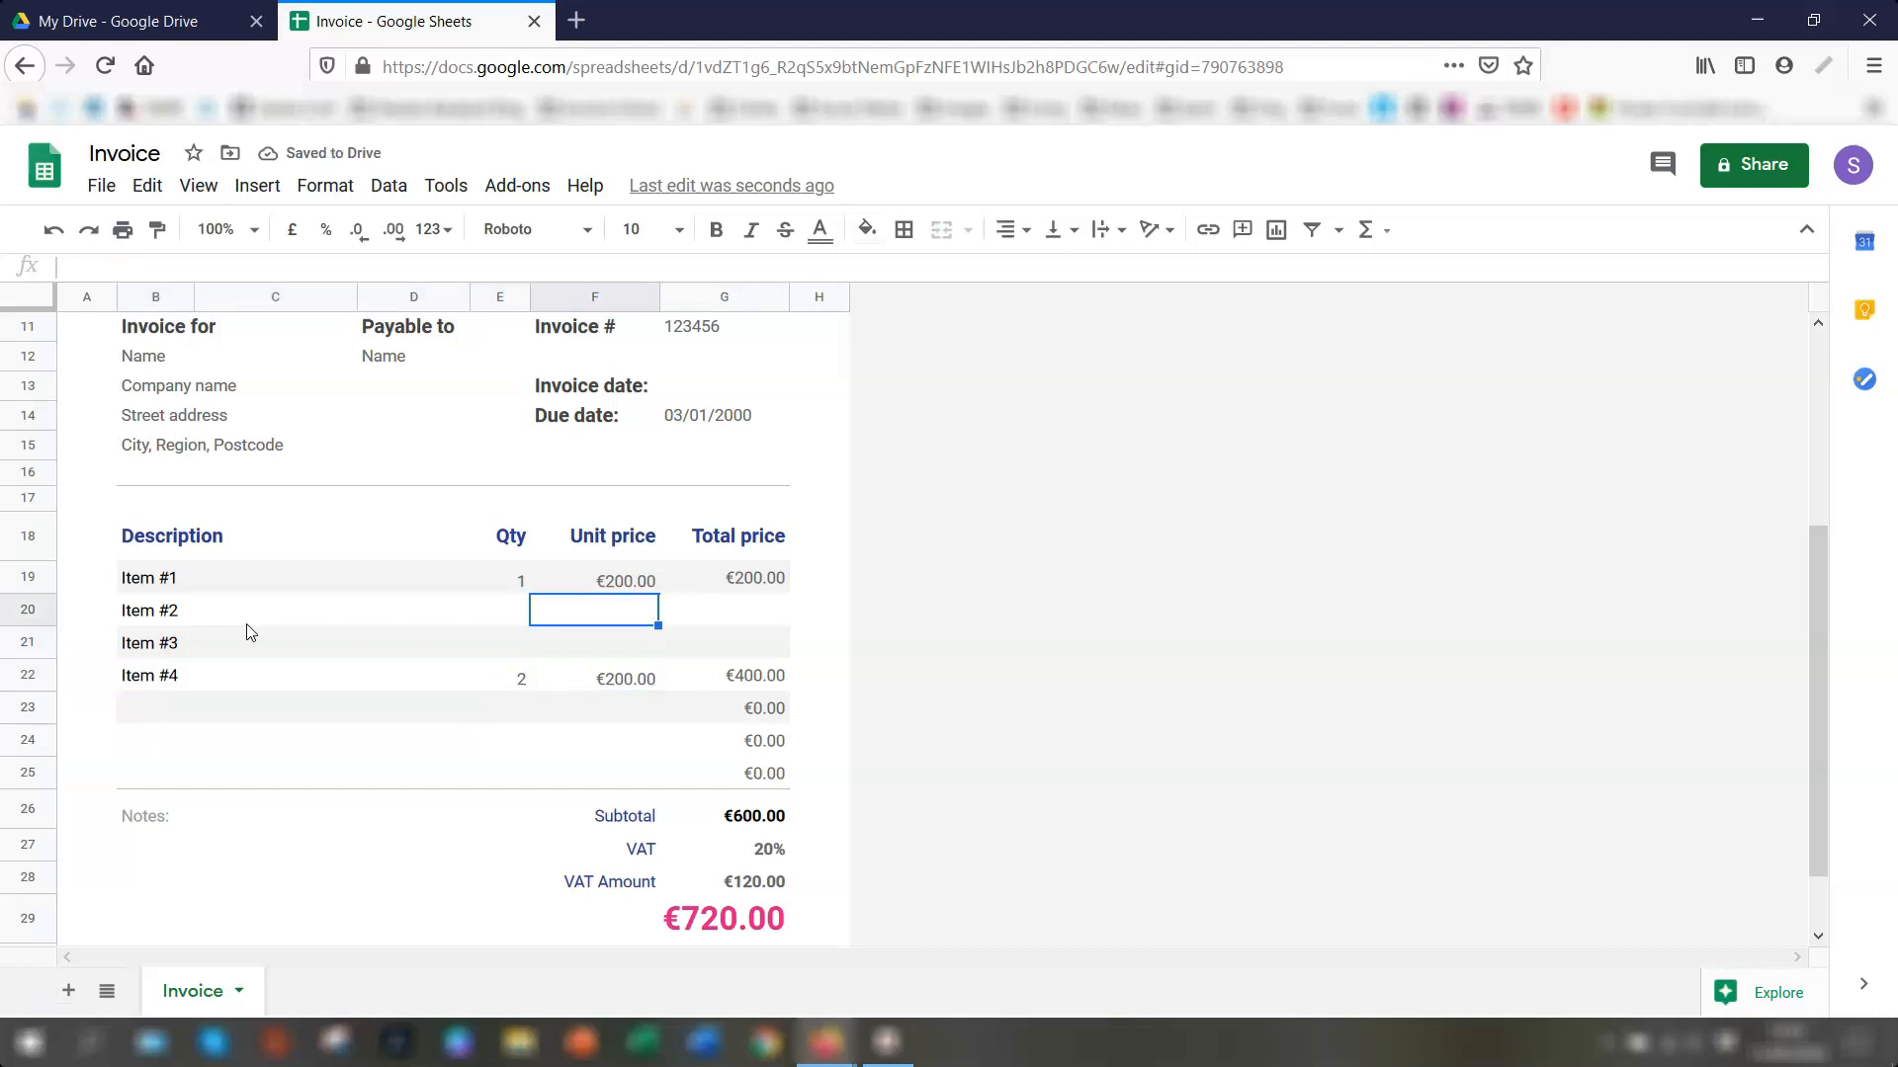
Copy the =product total formula from G19 down to G25 and set Item #2 to 1 at €20.00
click(723, 611)
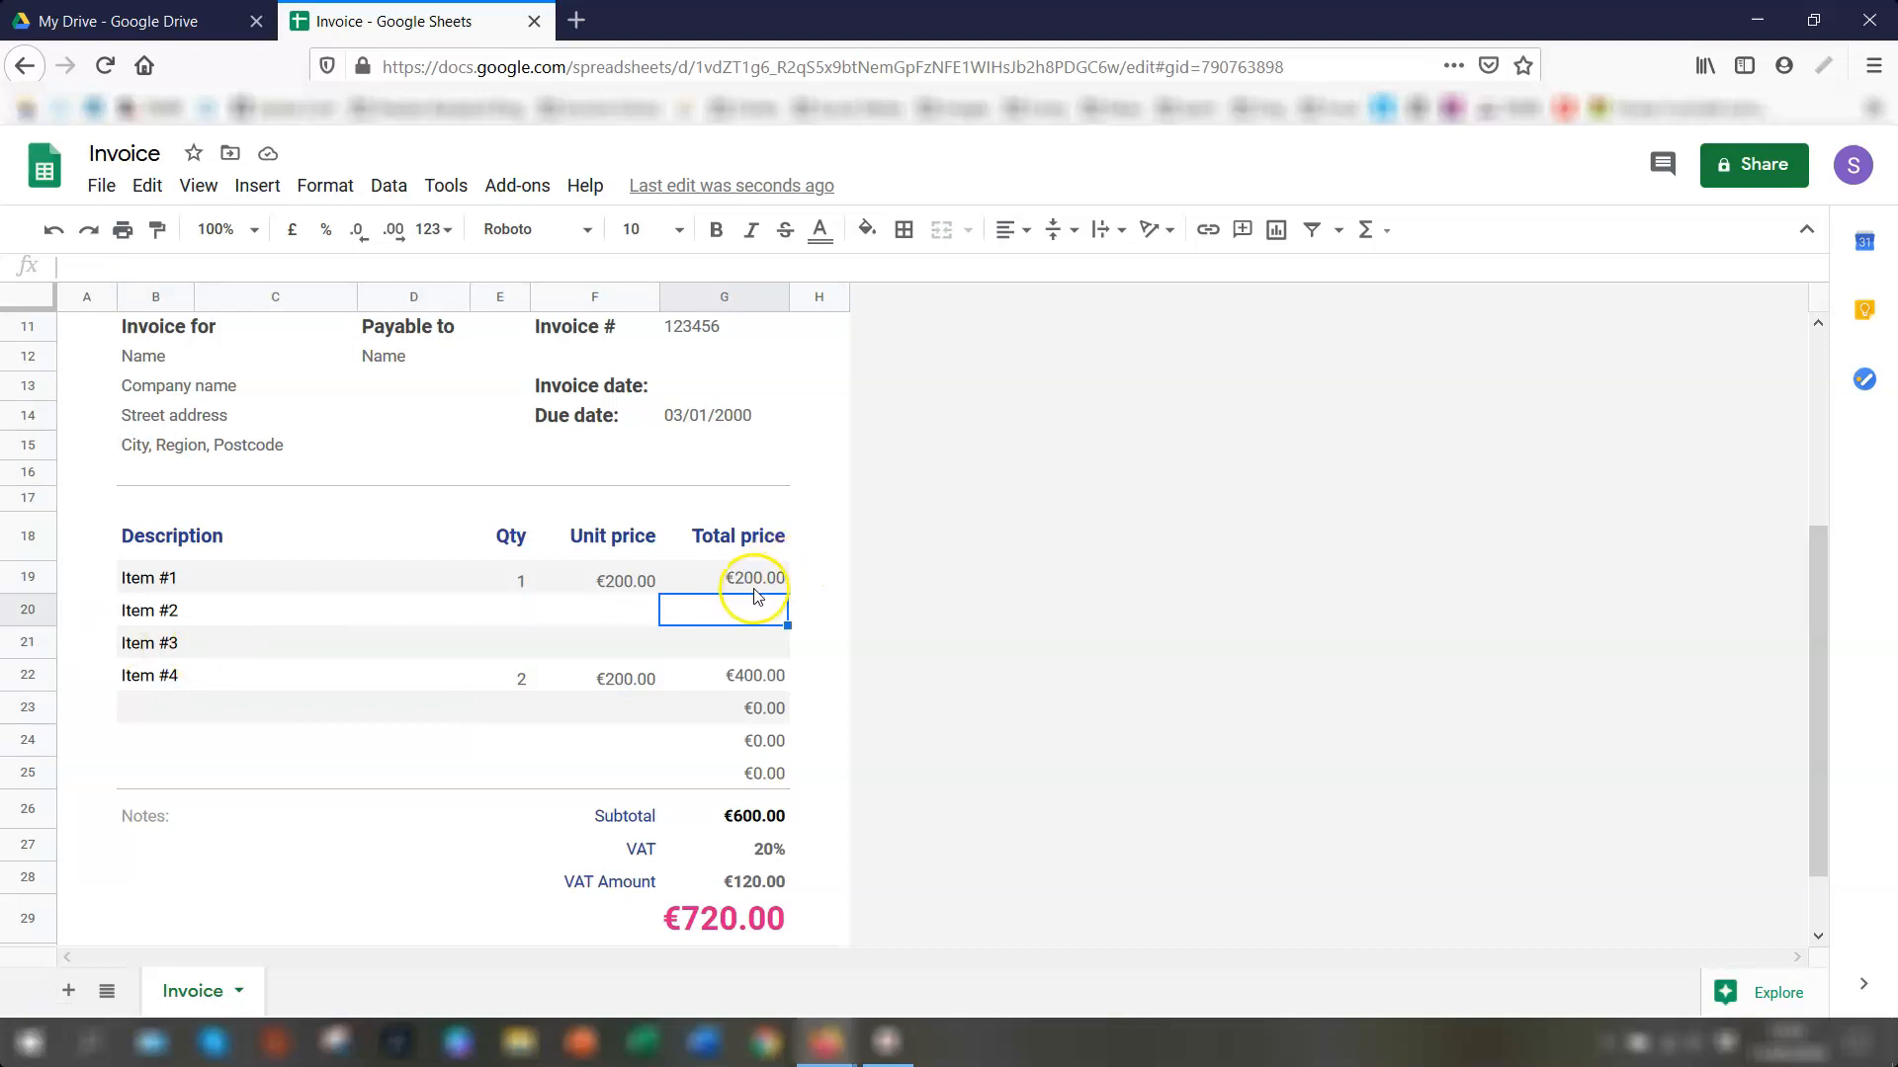
click(723, 577)
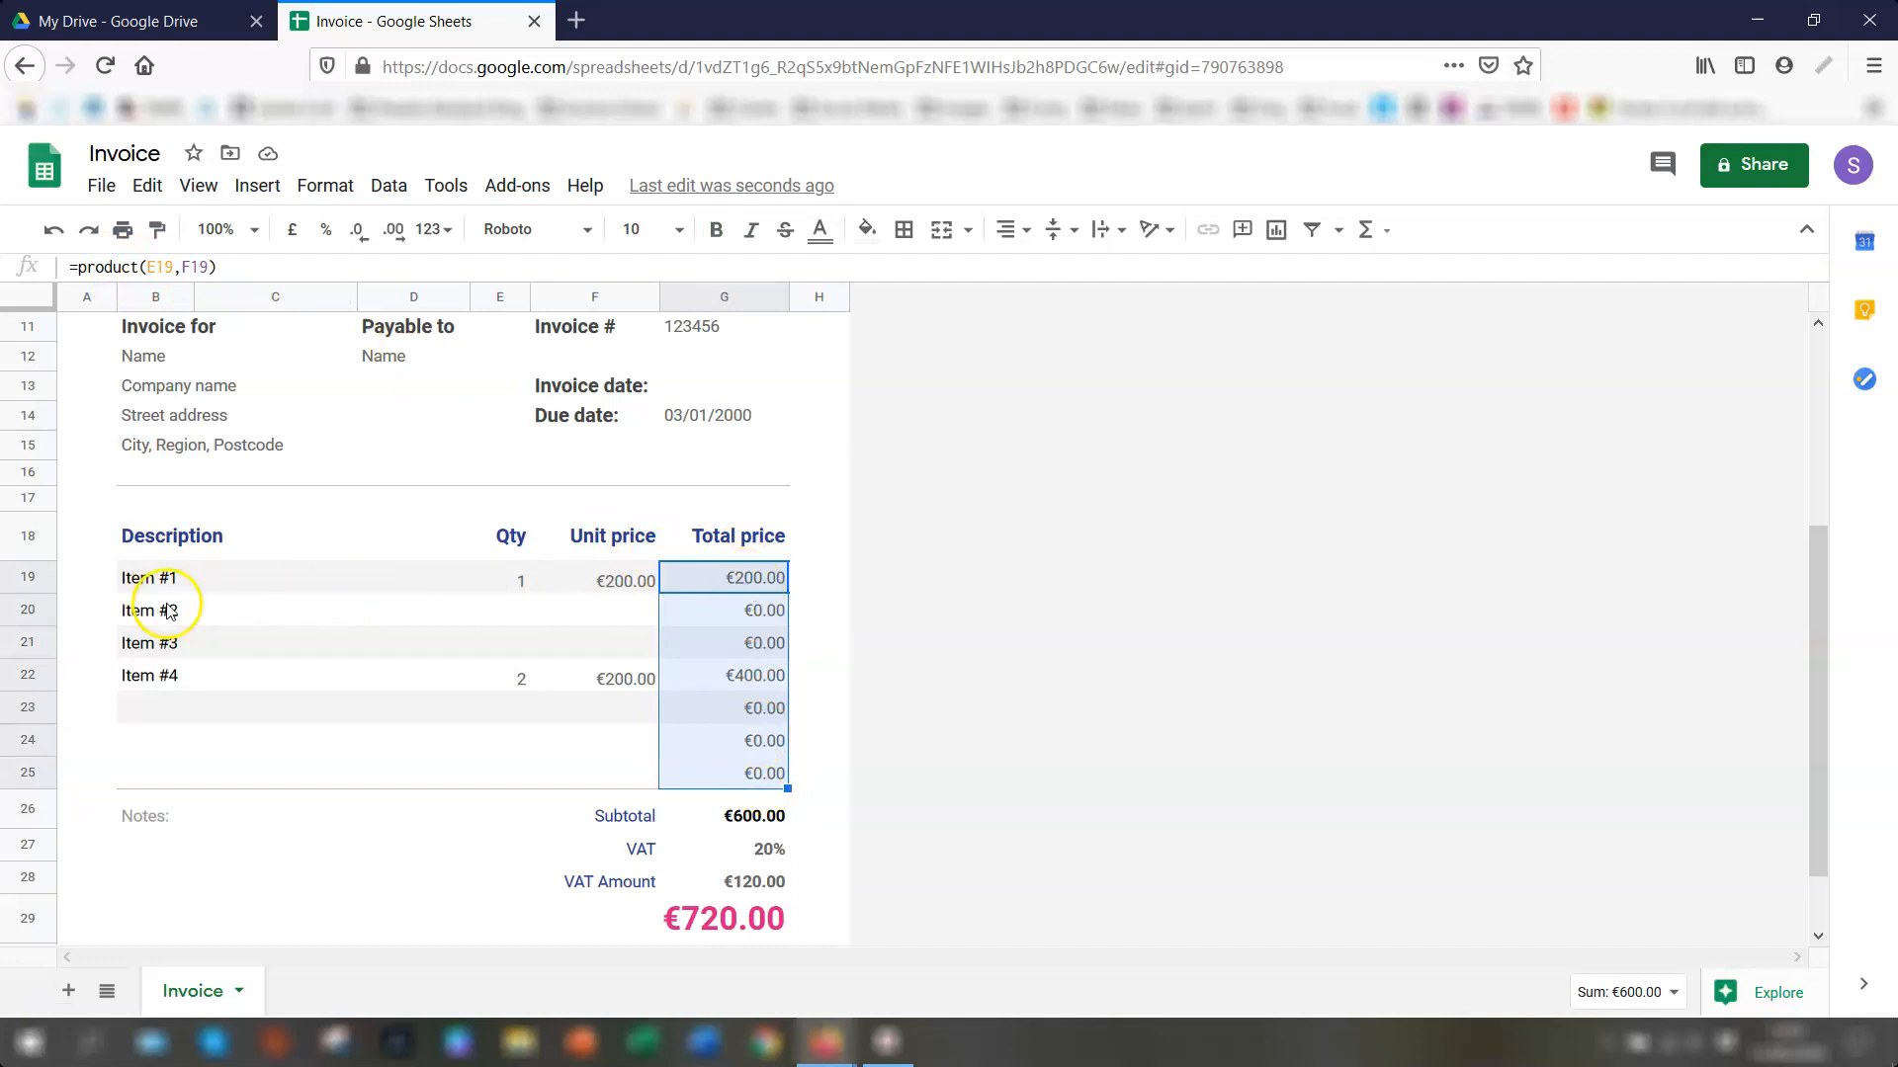
mouse_move(197, 631)
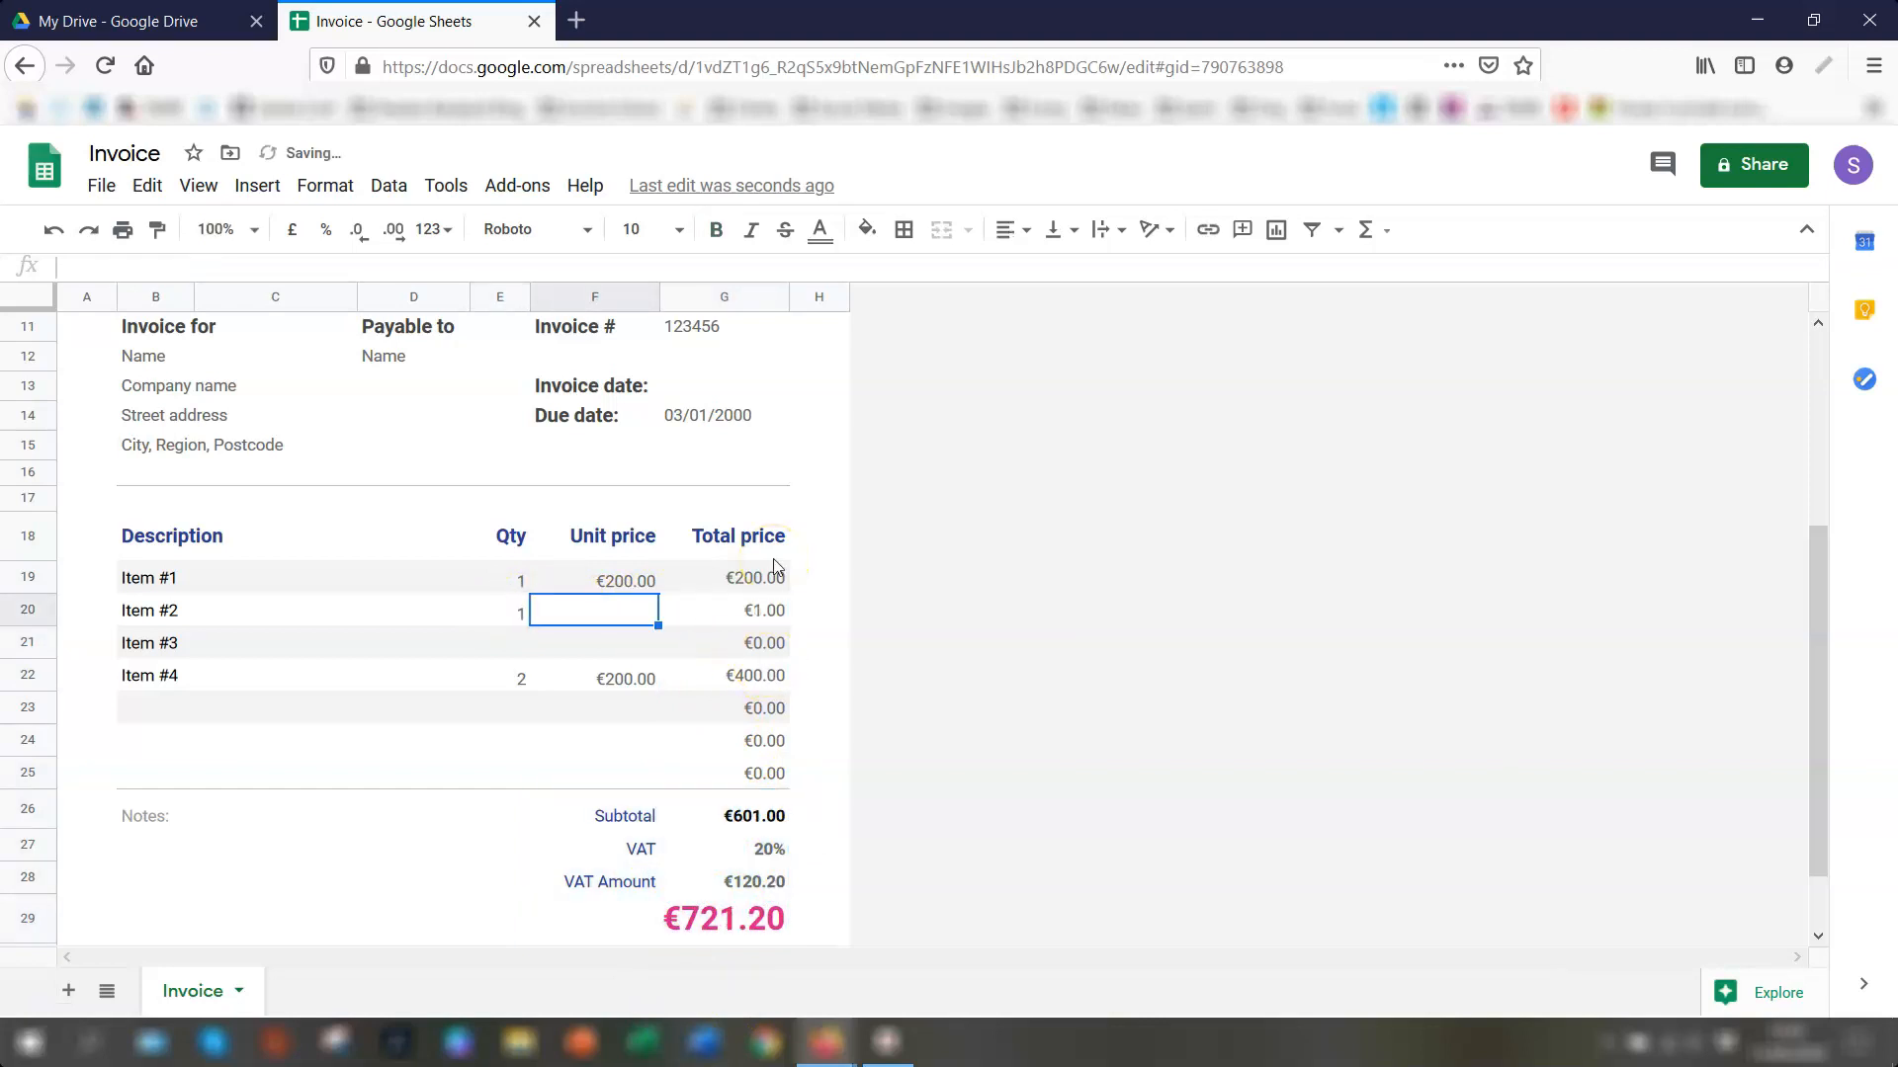
text(20.00)
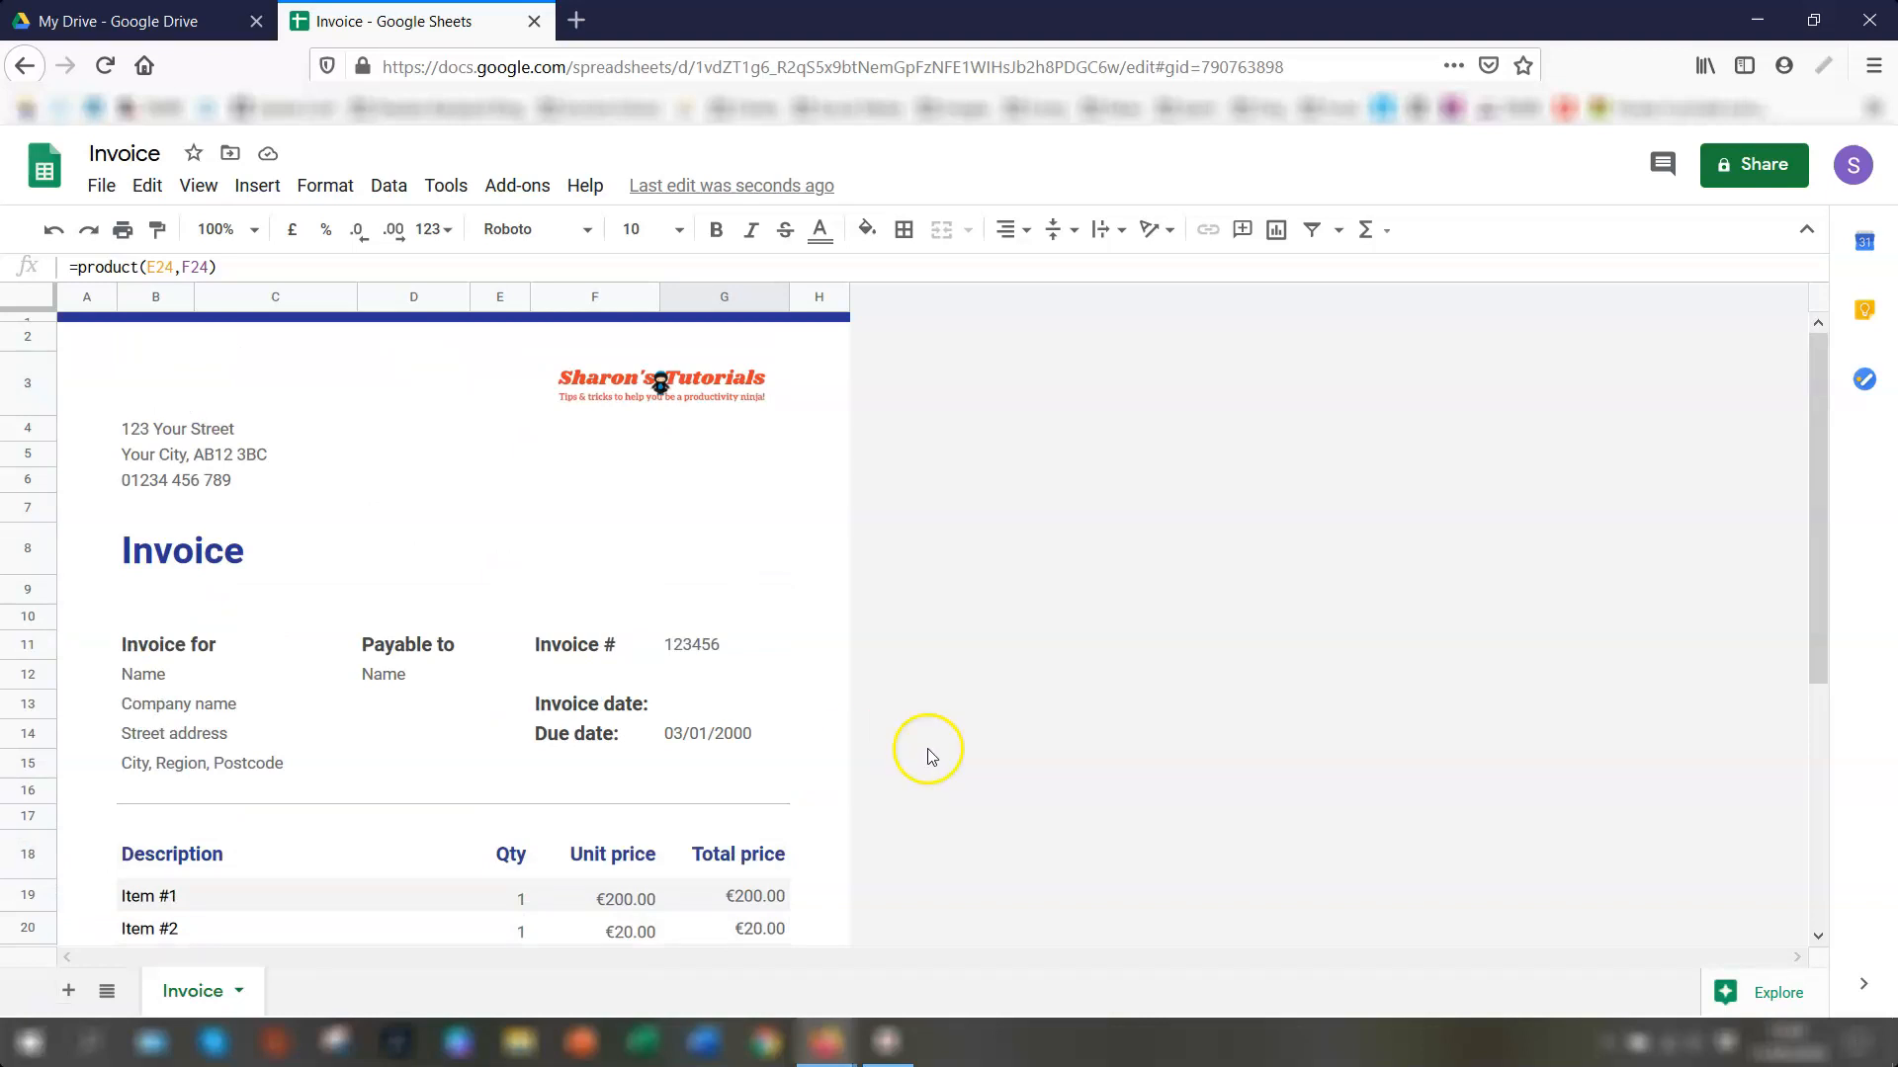
Move off the item table back toward the invoice header
click(660, 791)
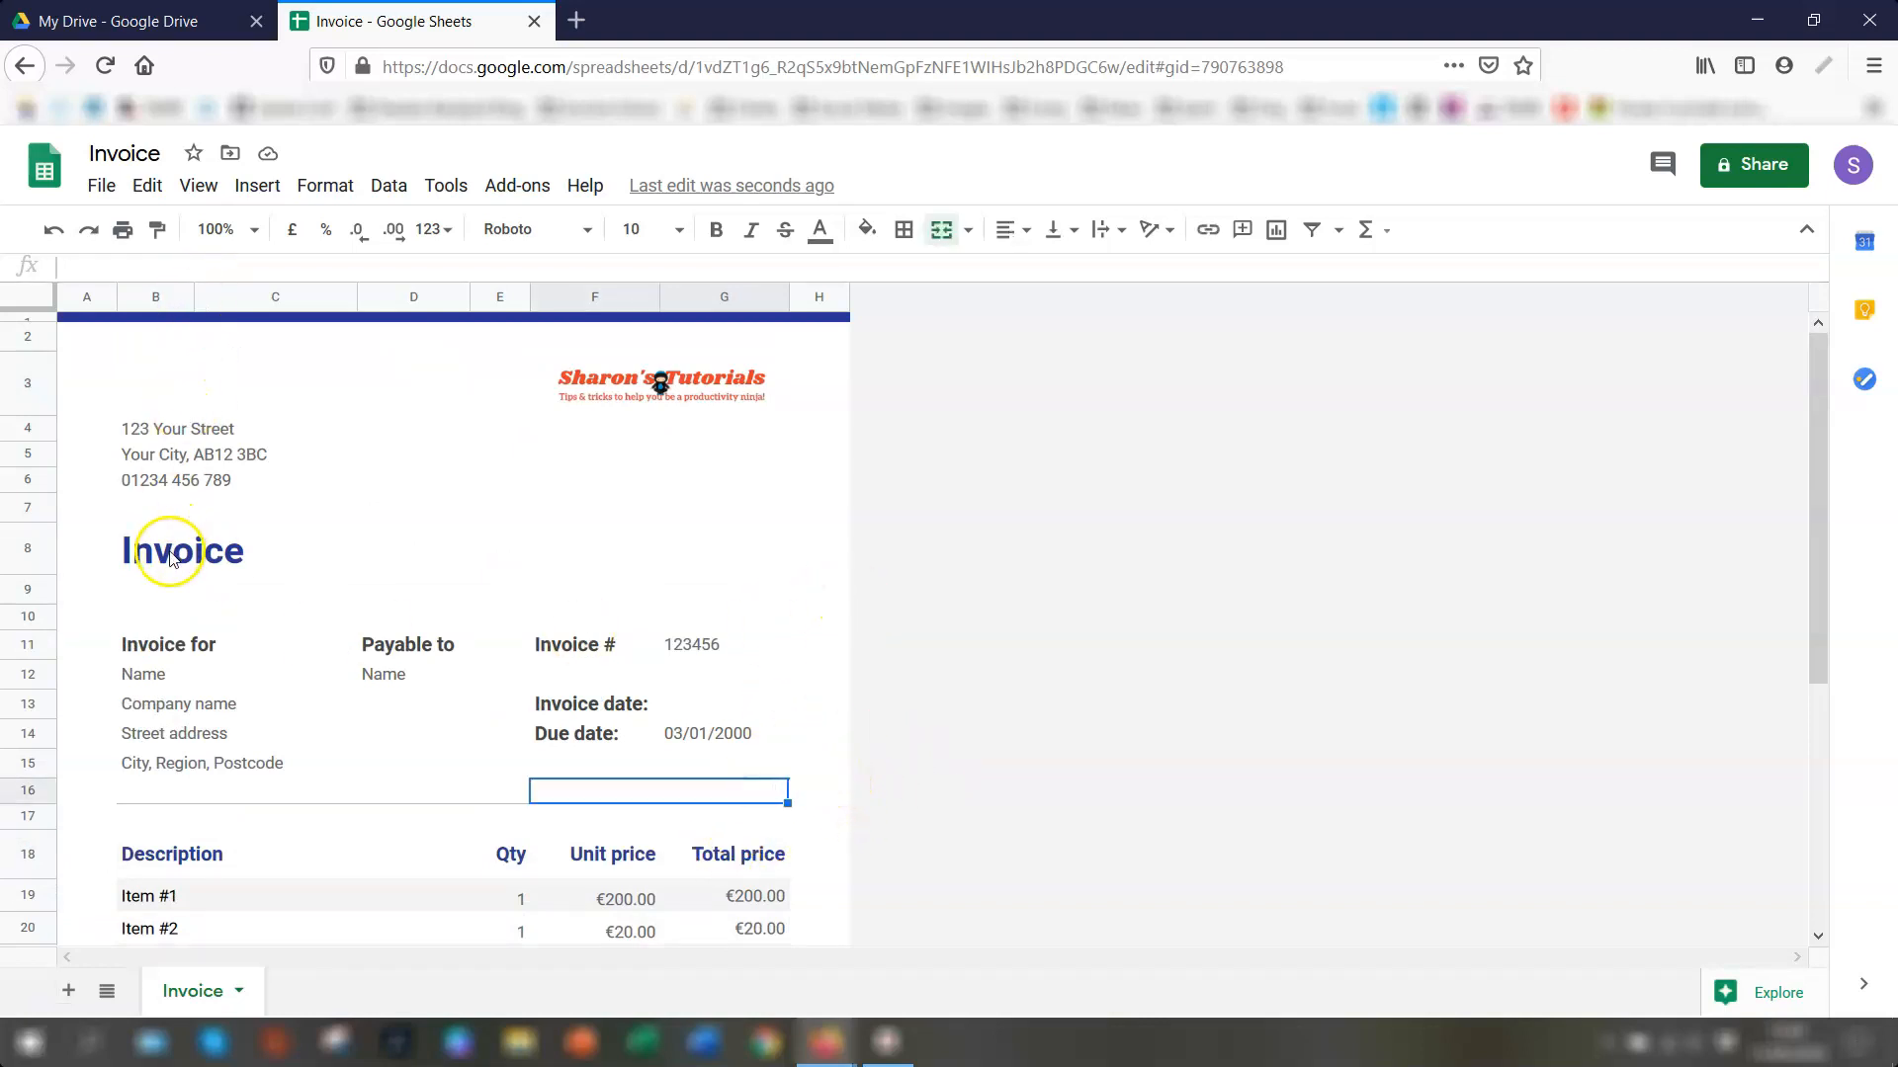
mouse_move(122, 152)
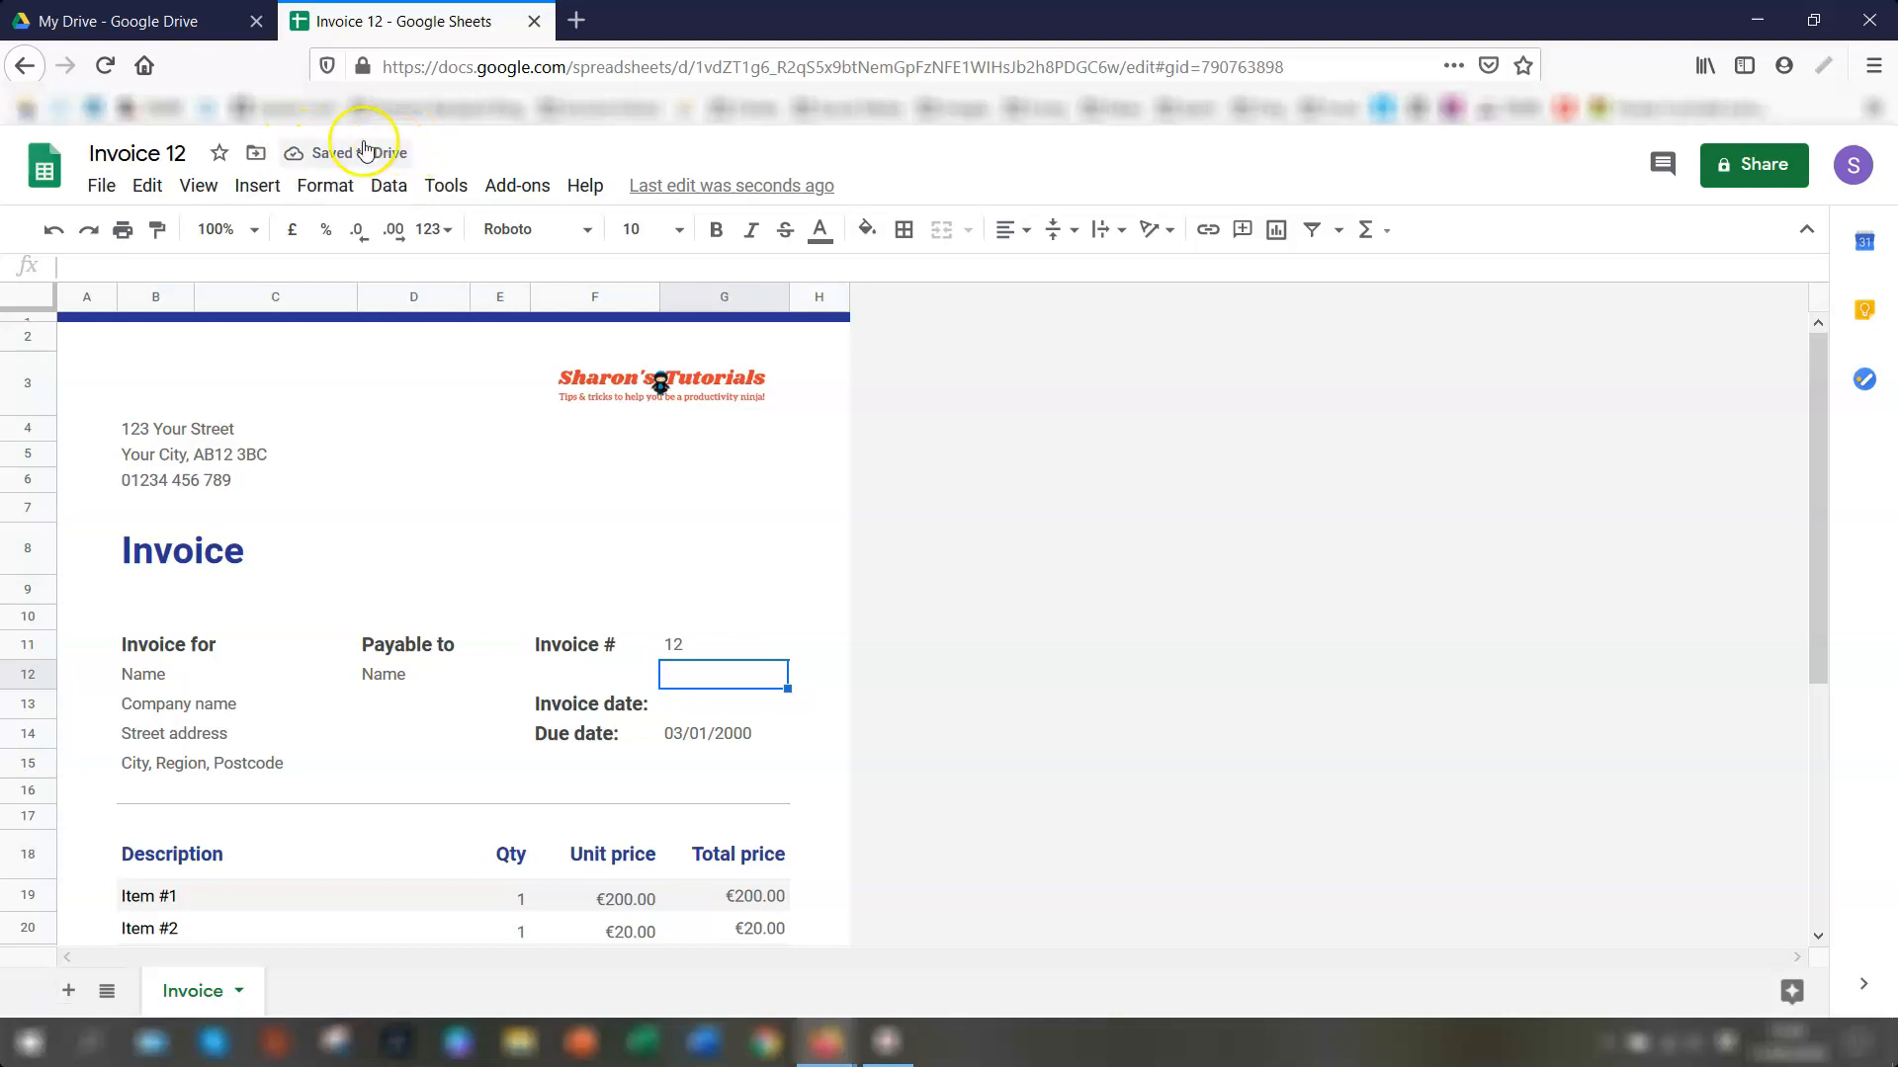
mouse_move(630, 194)
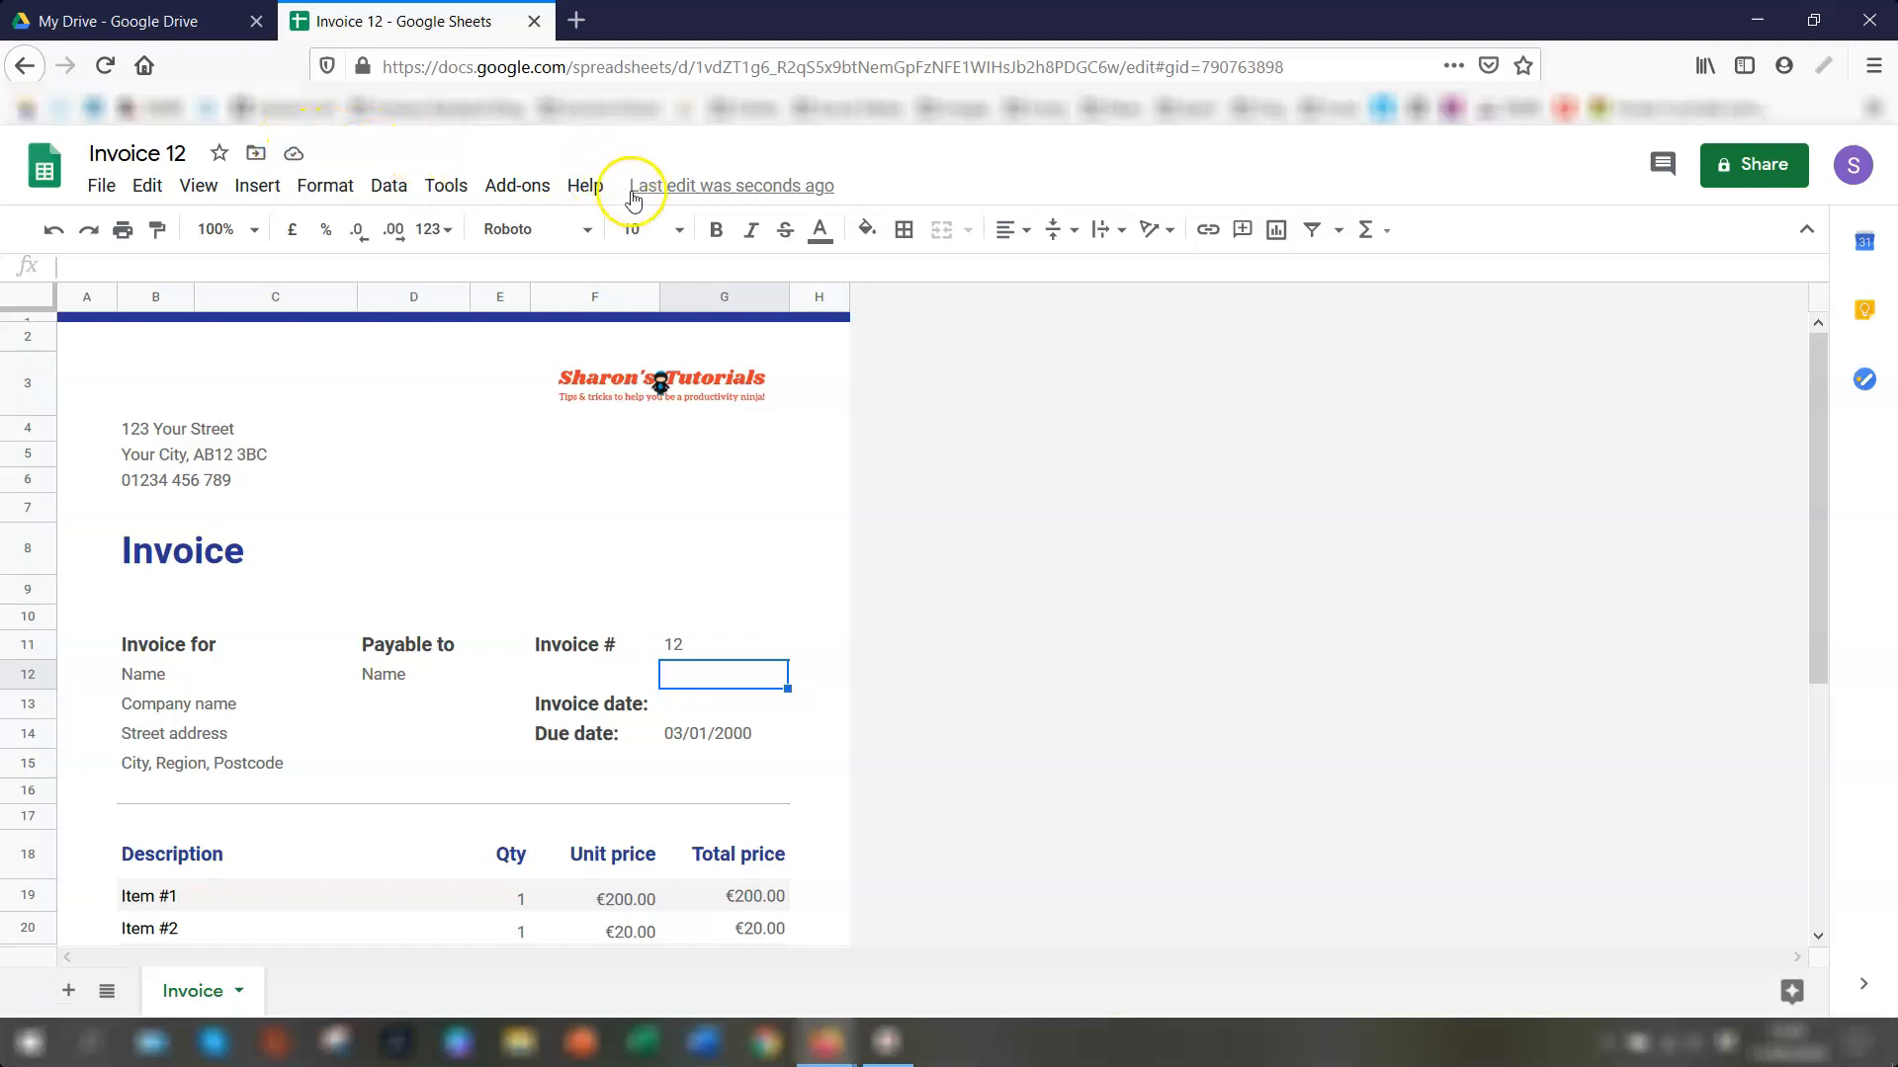
mouse_move(1037, 611)
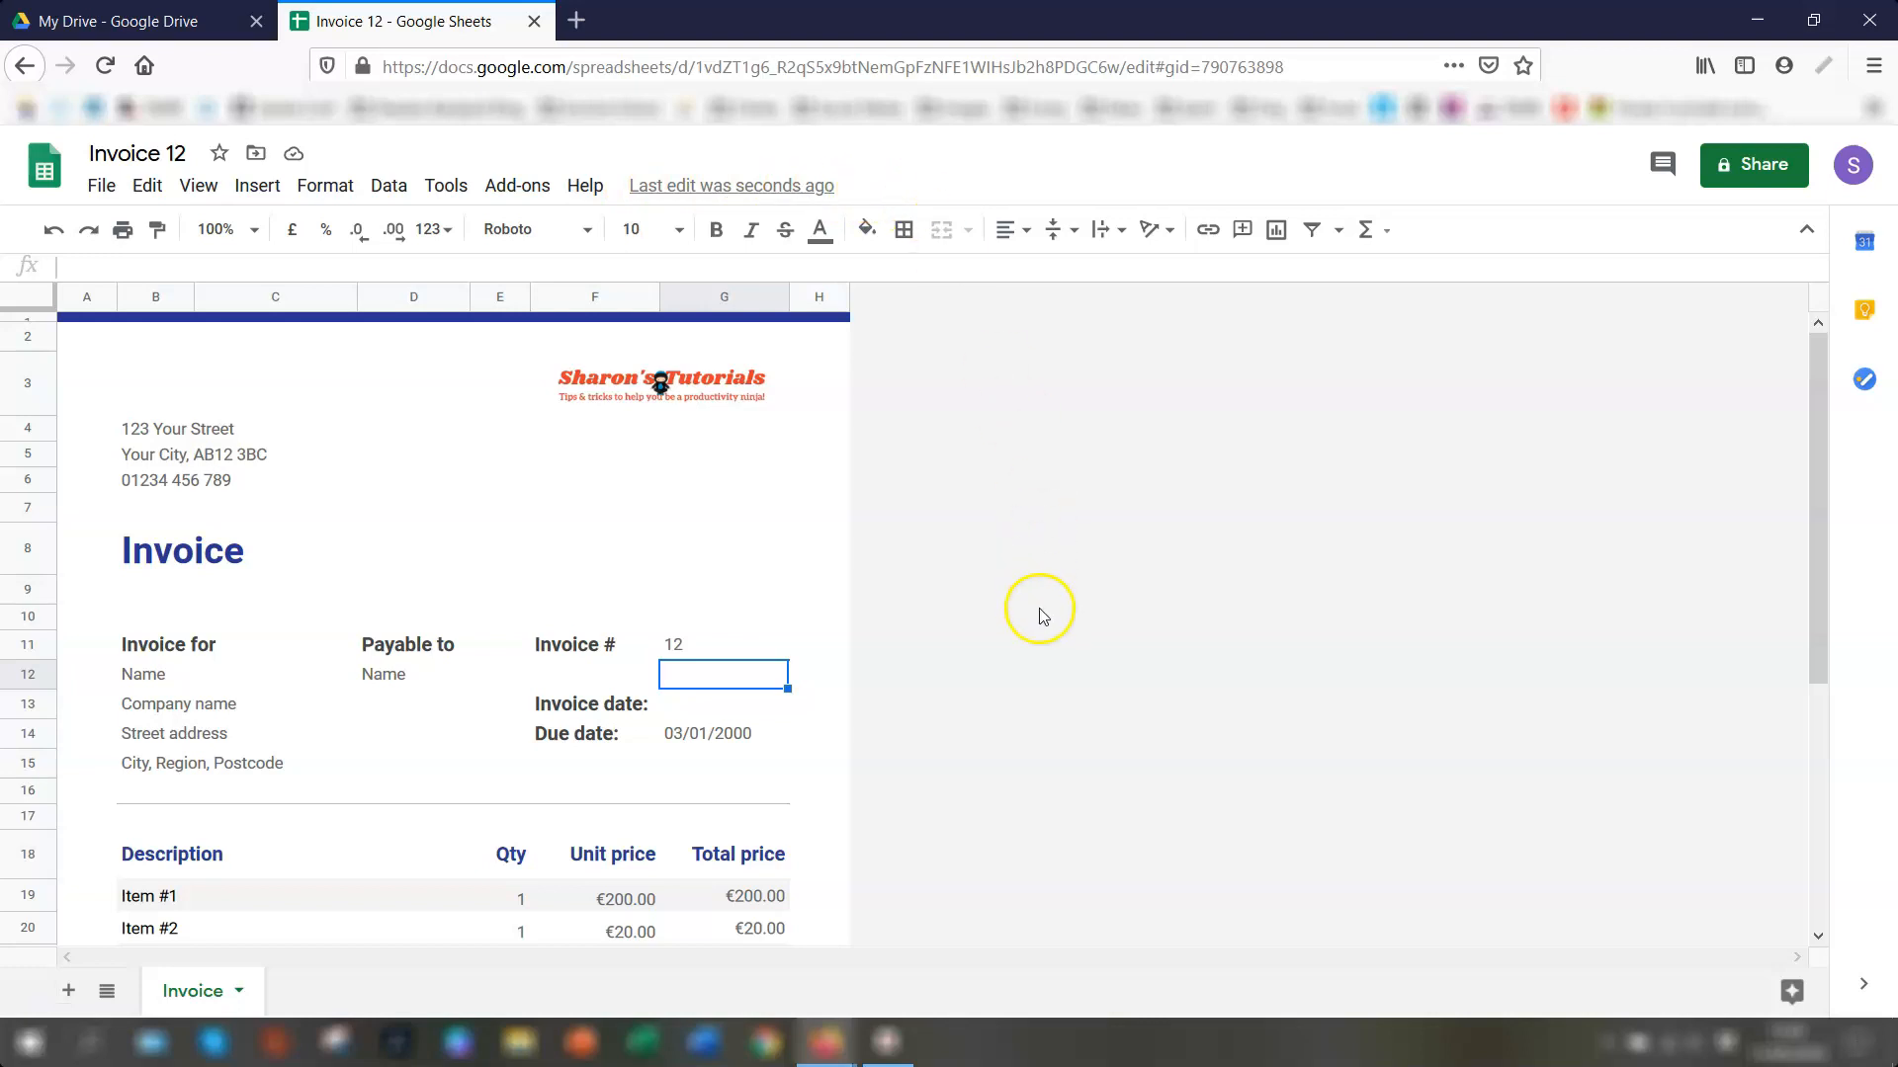
mouse_move(957, 597)
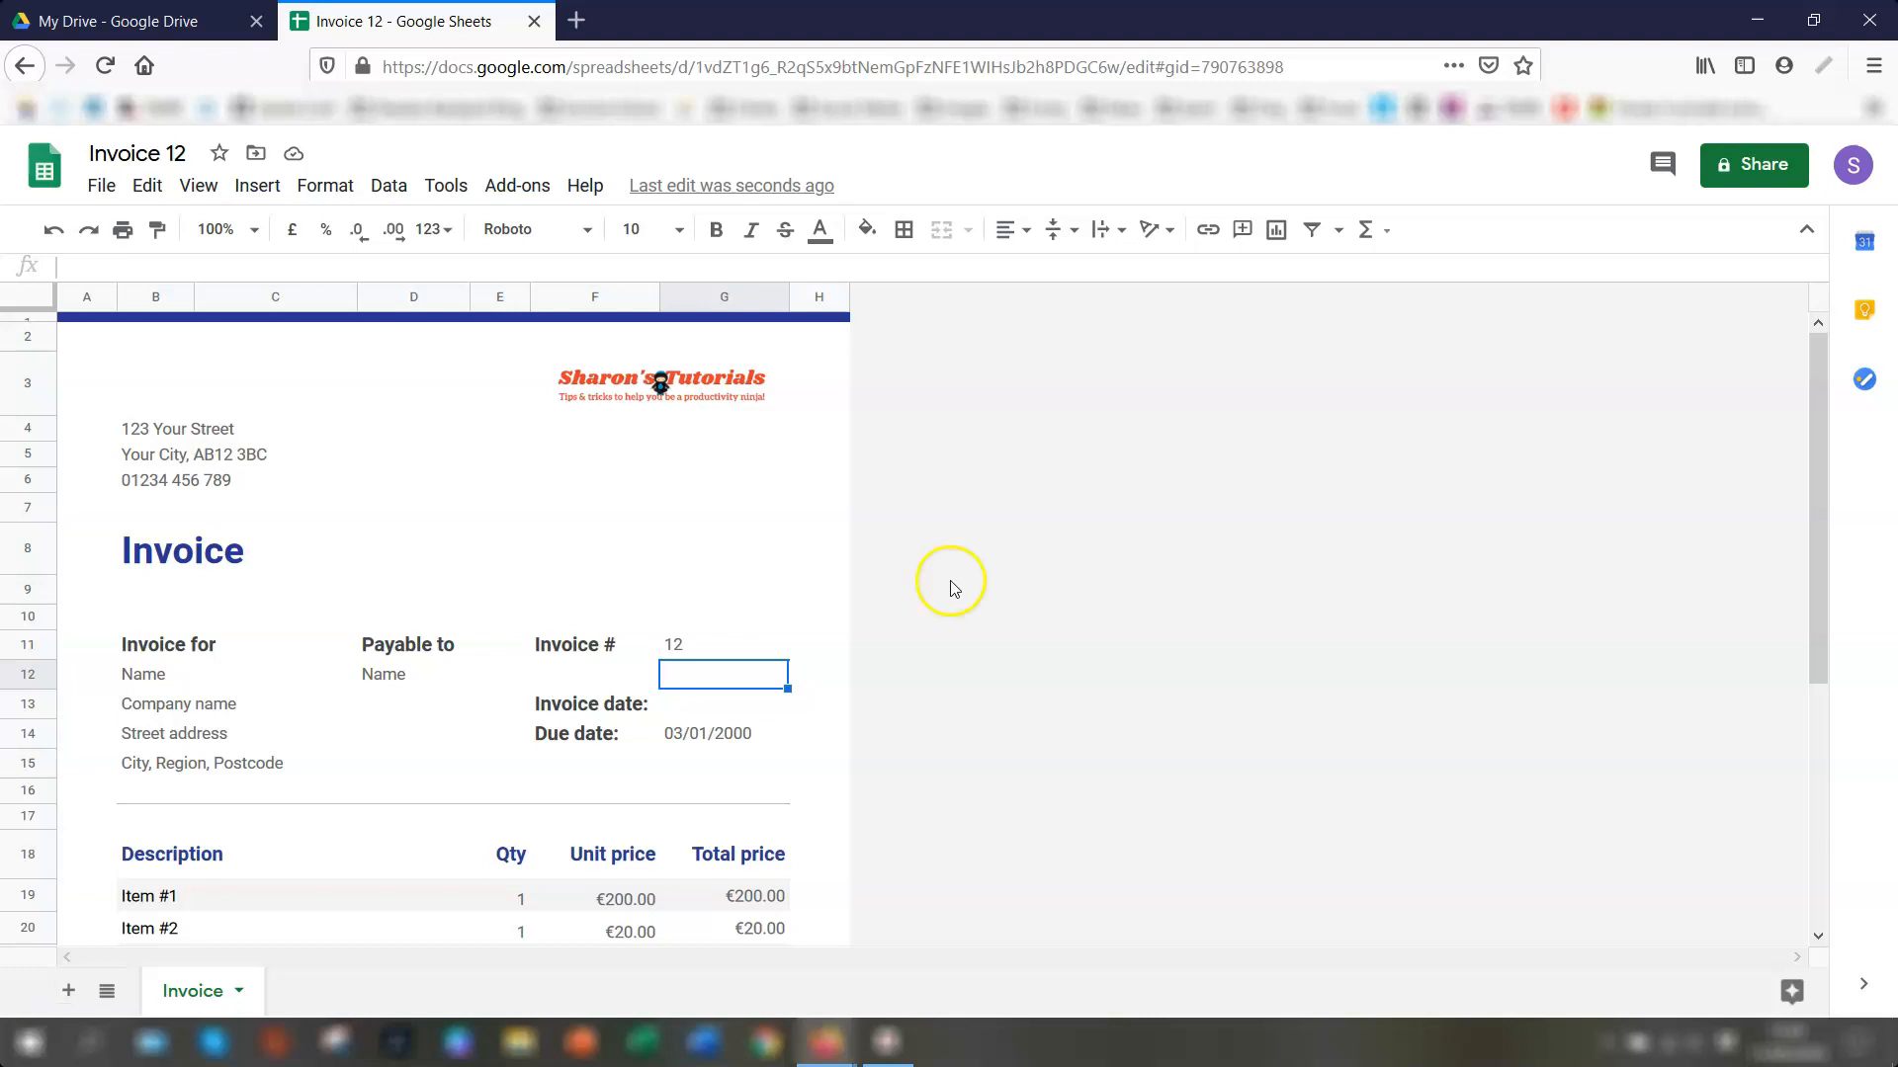
mouse_move(895, 548)
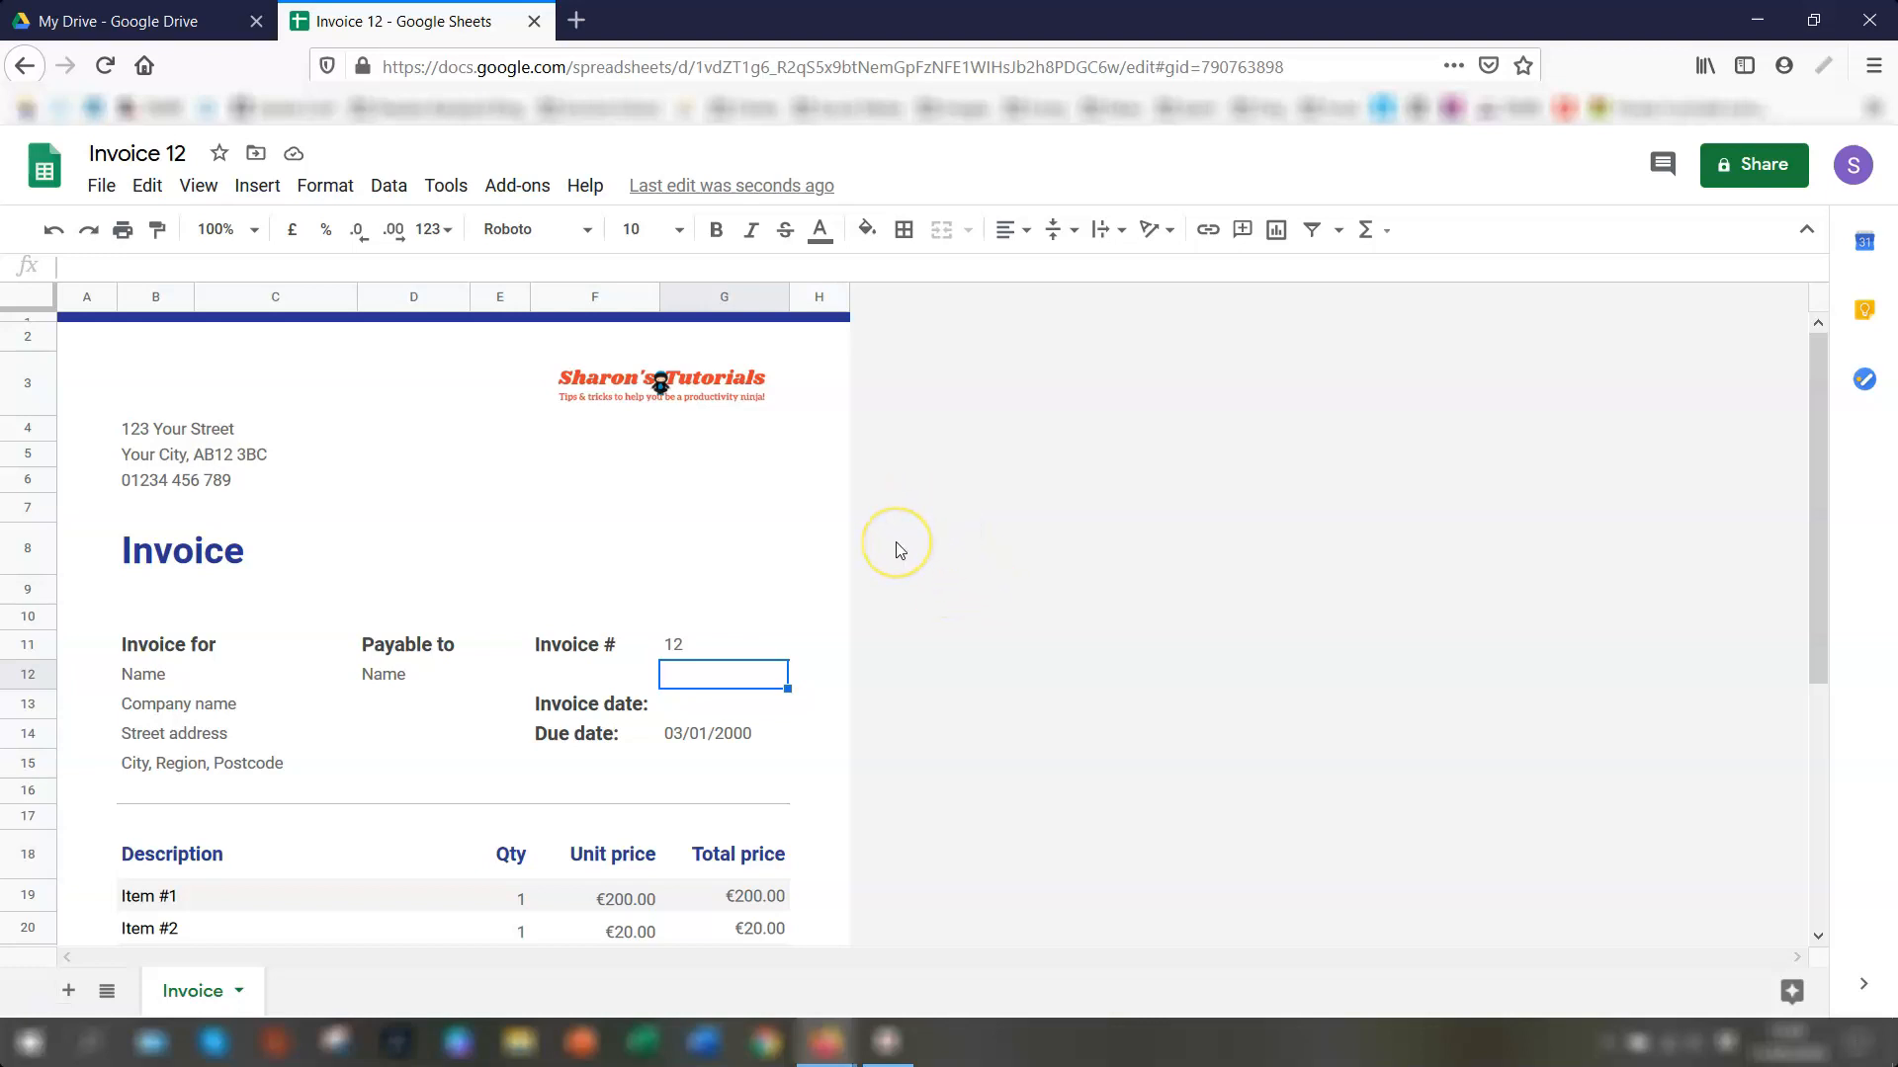
mouse_move(819, 601)
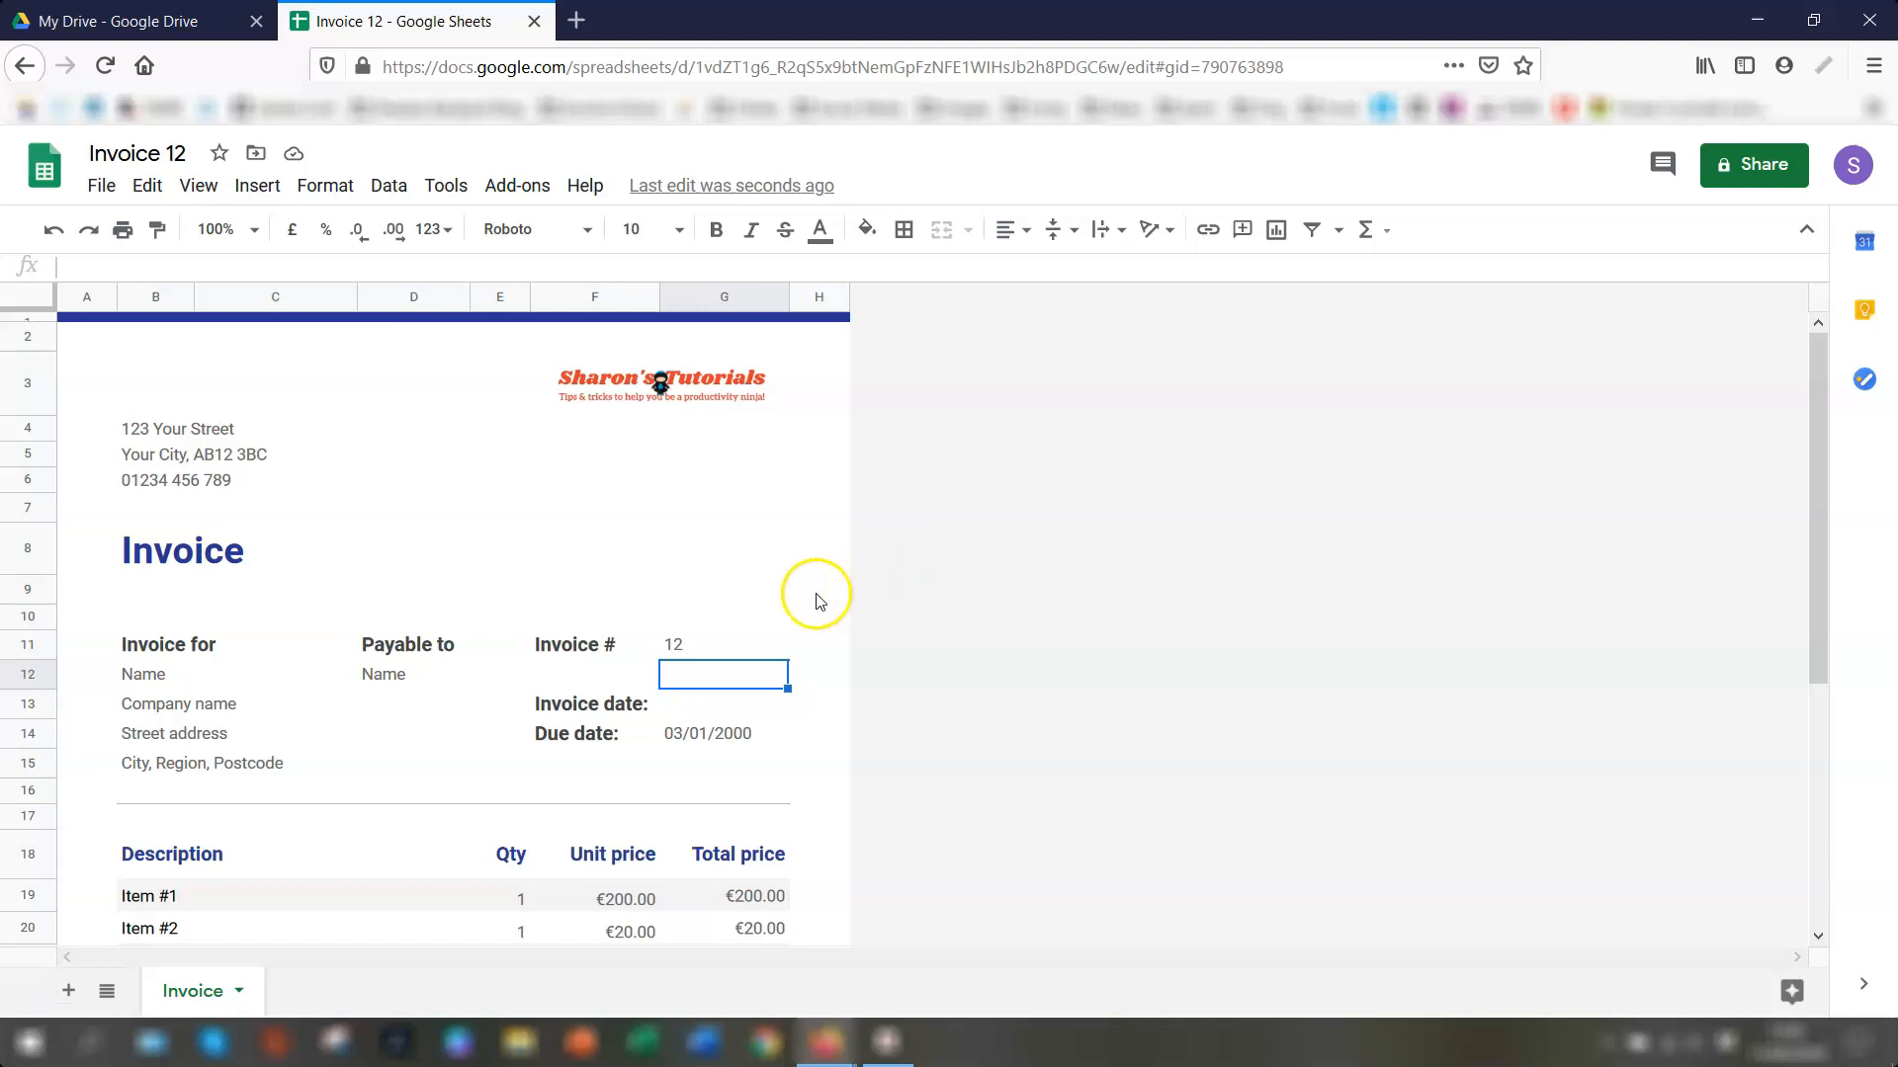
mouse_move(706, 538)
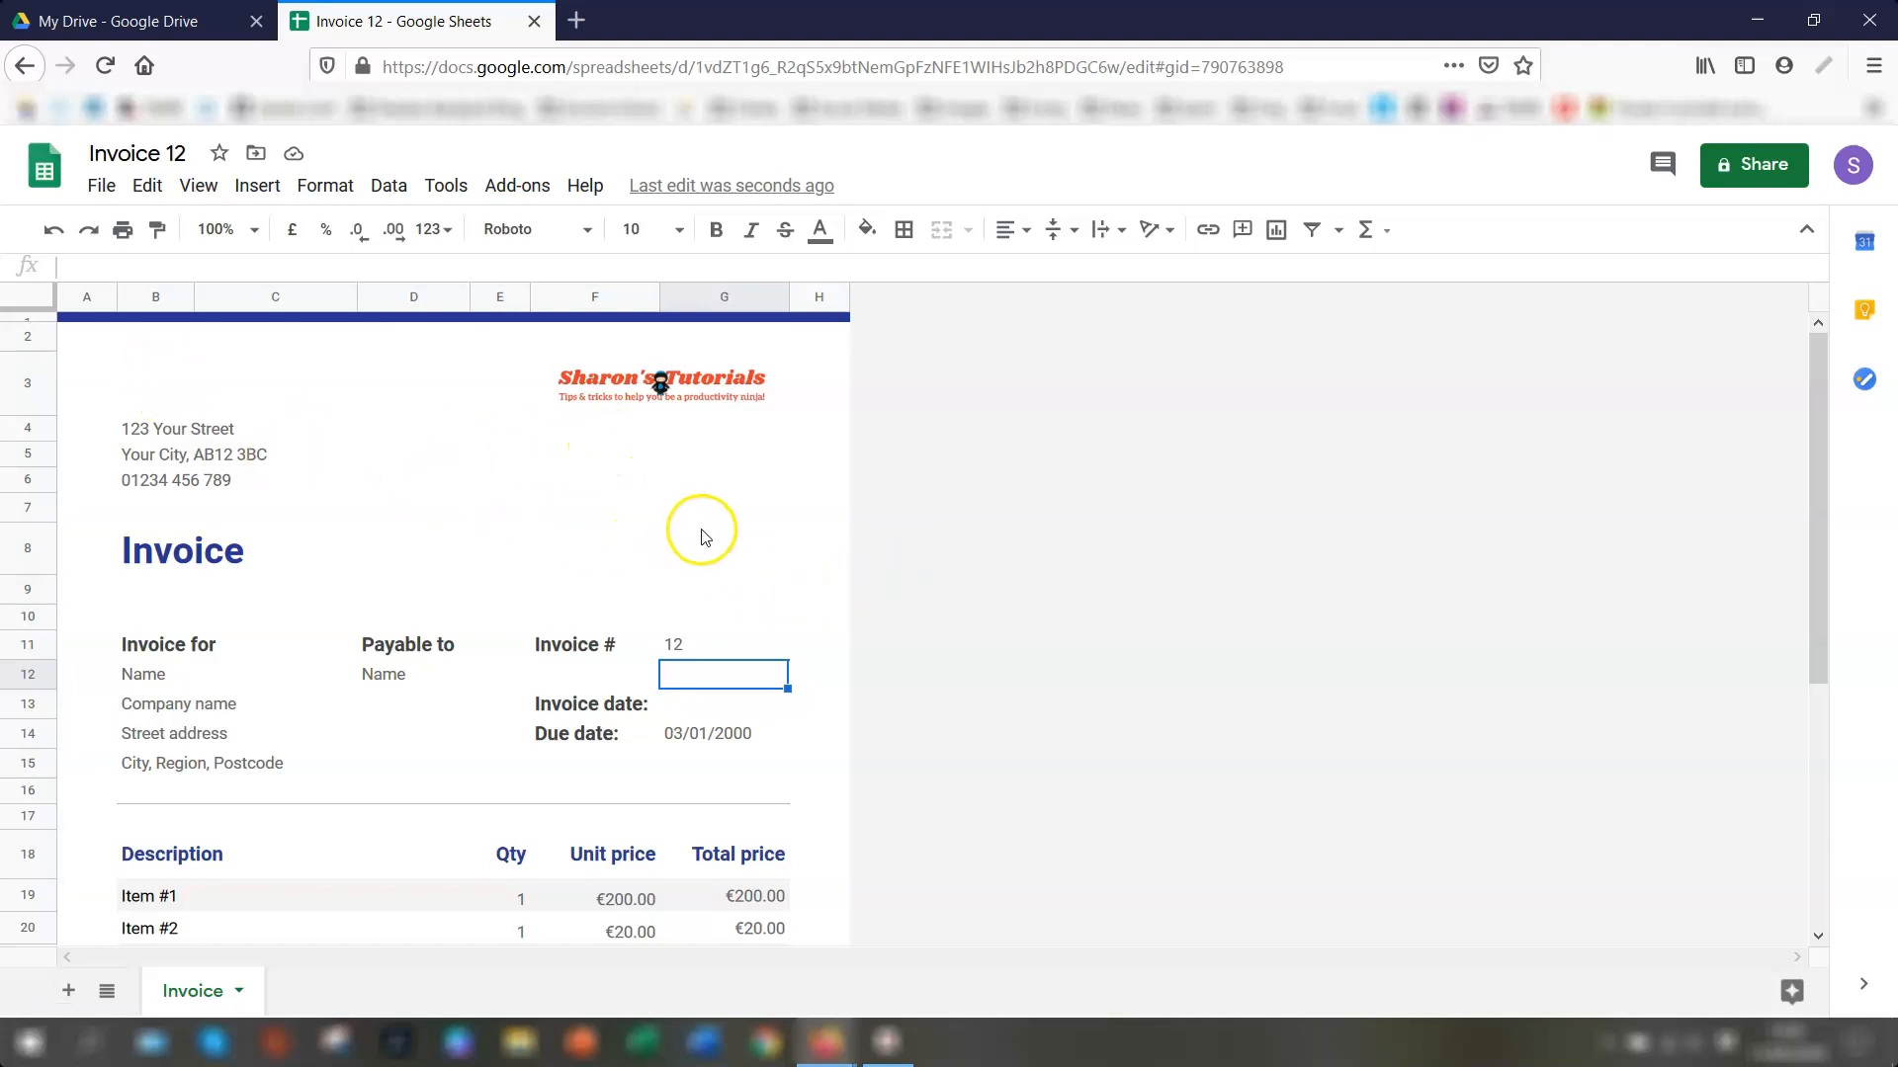
mouse_move(54, 229)
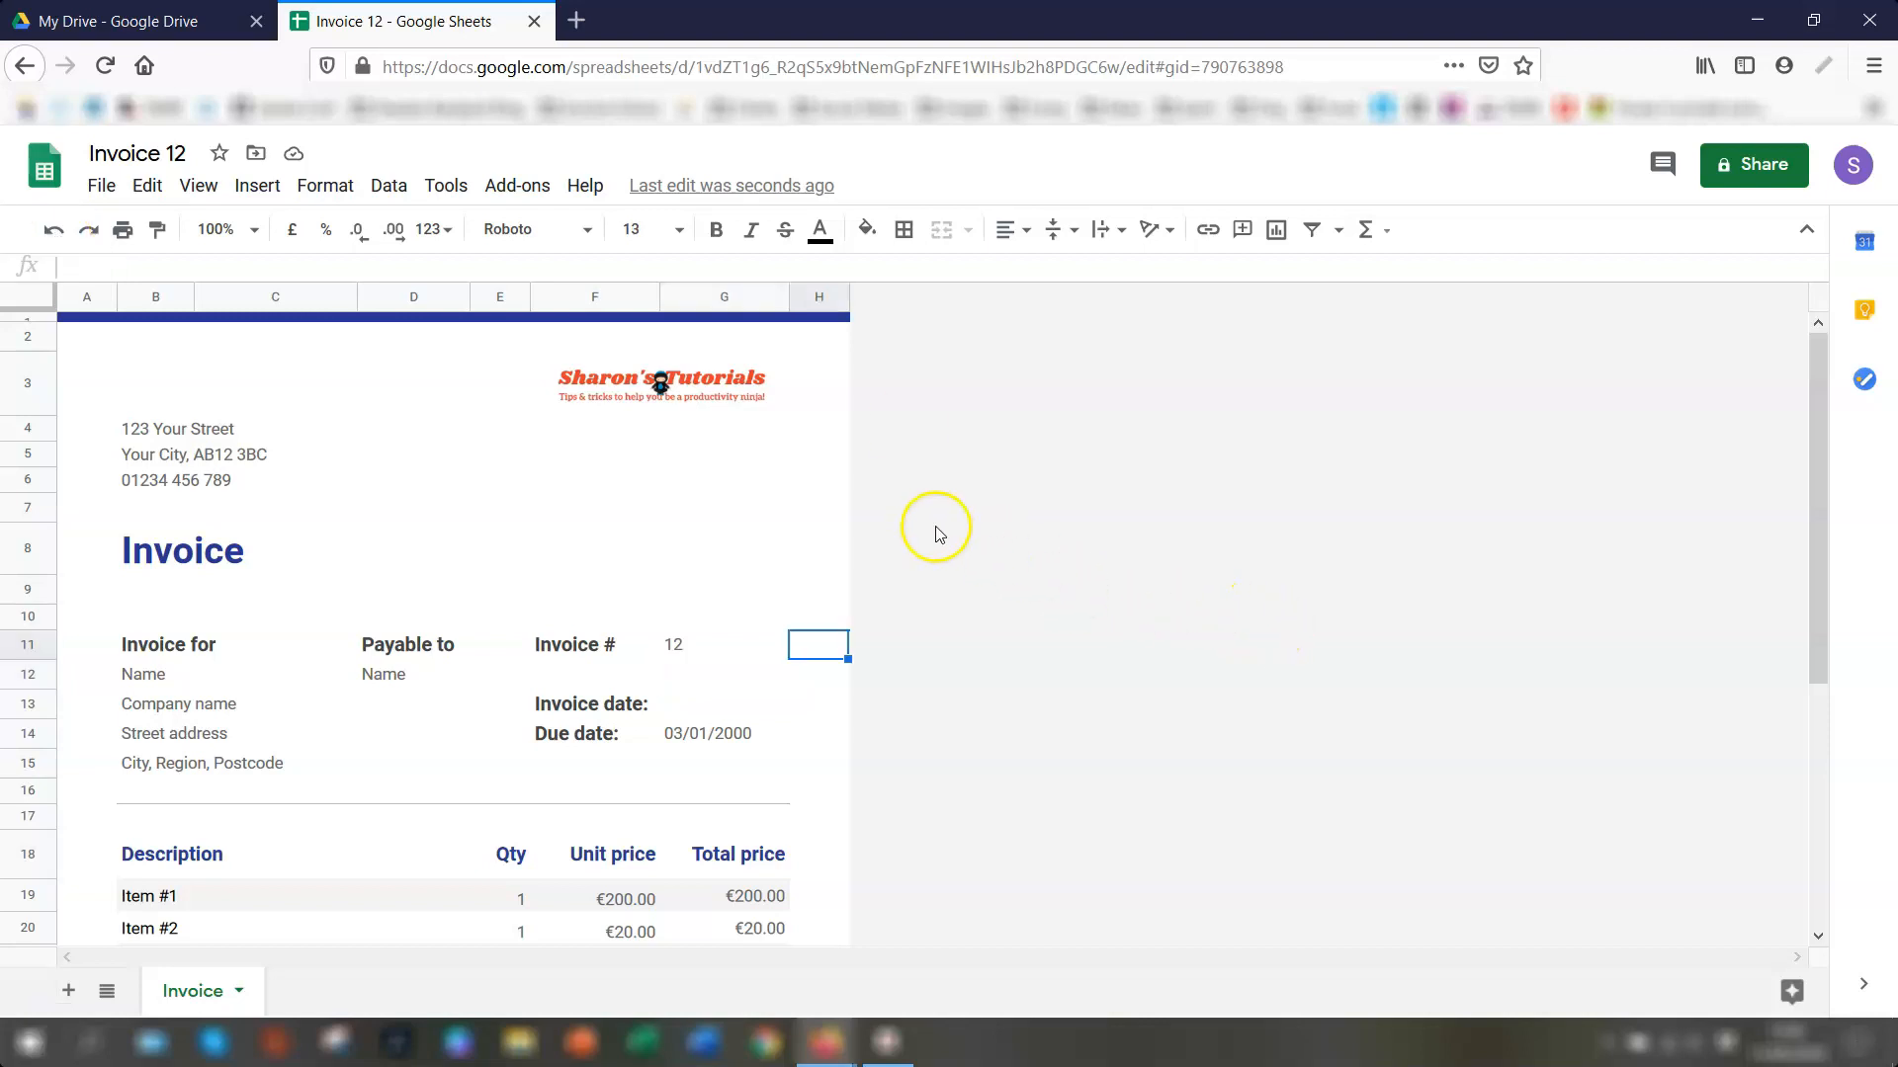
mouse_move(1038, 485)
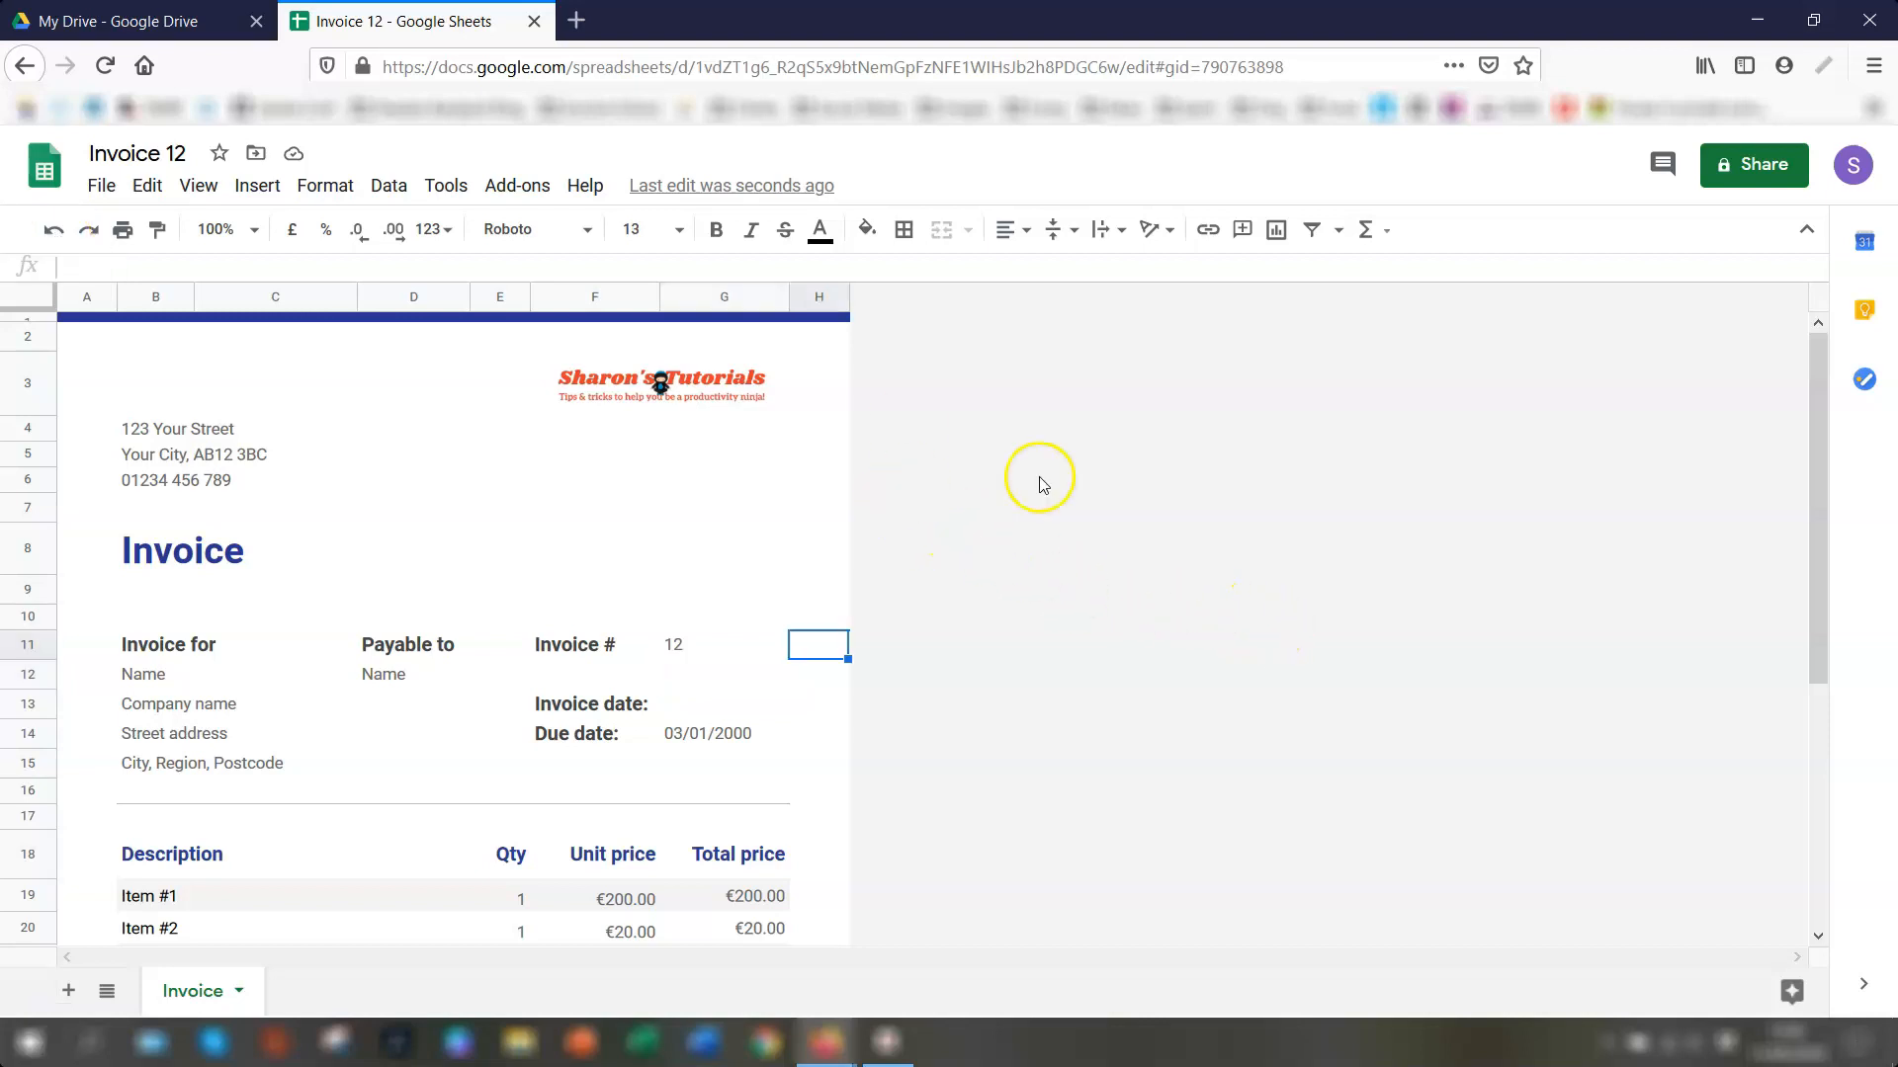
mouse_move(514, 386)
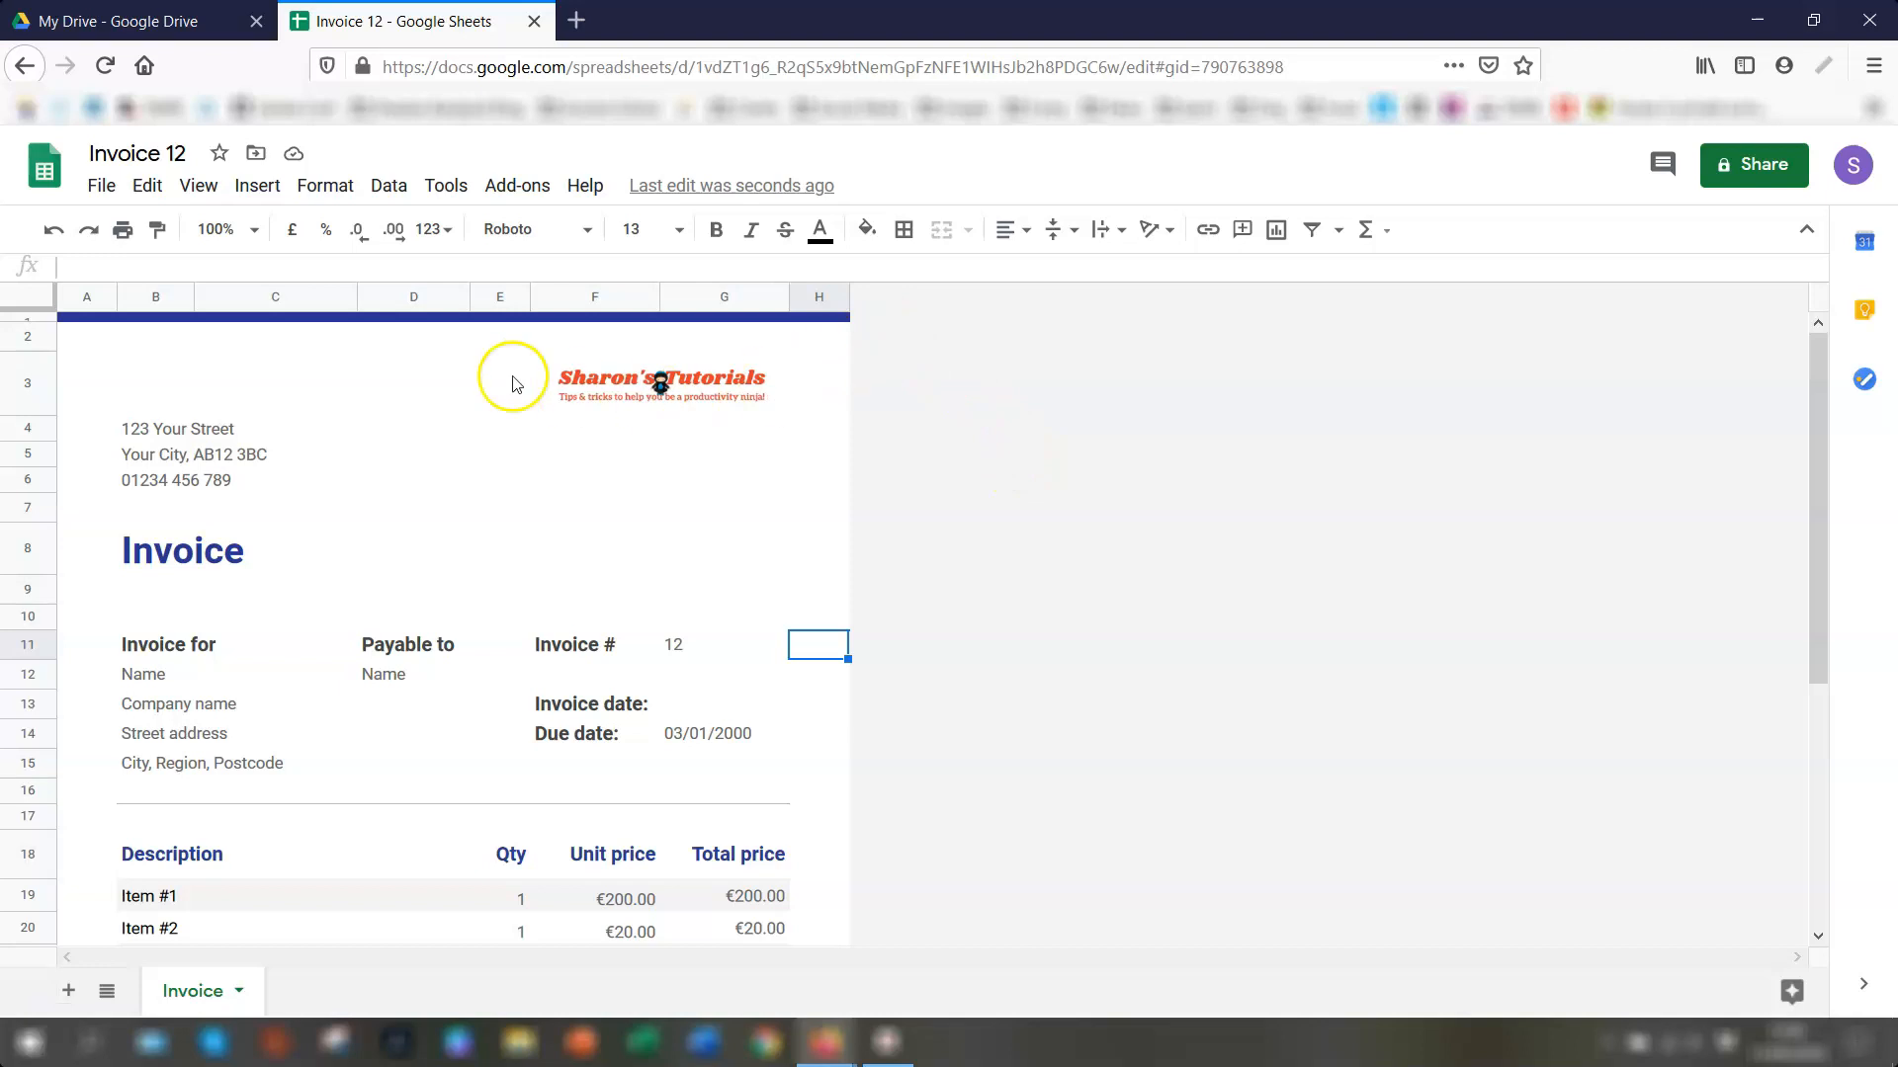
click(101, 186)
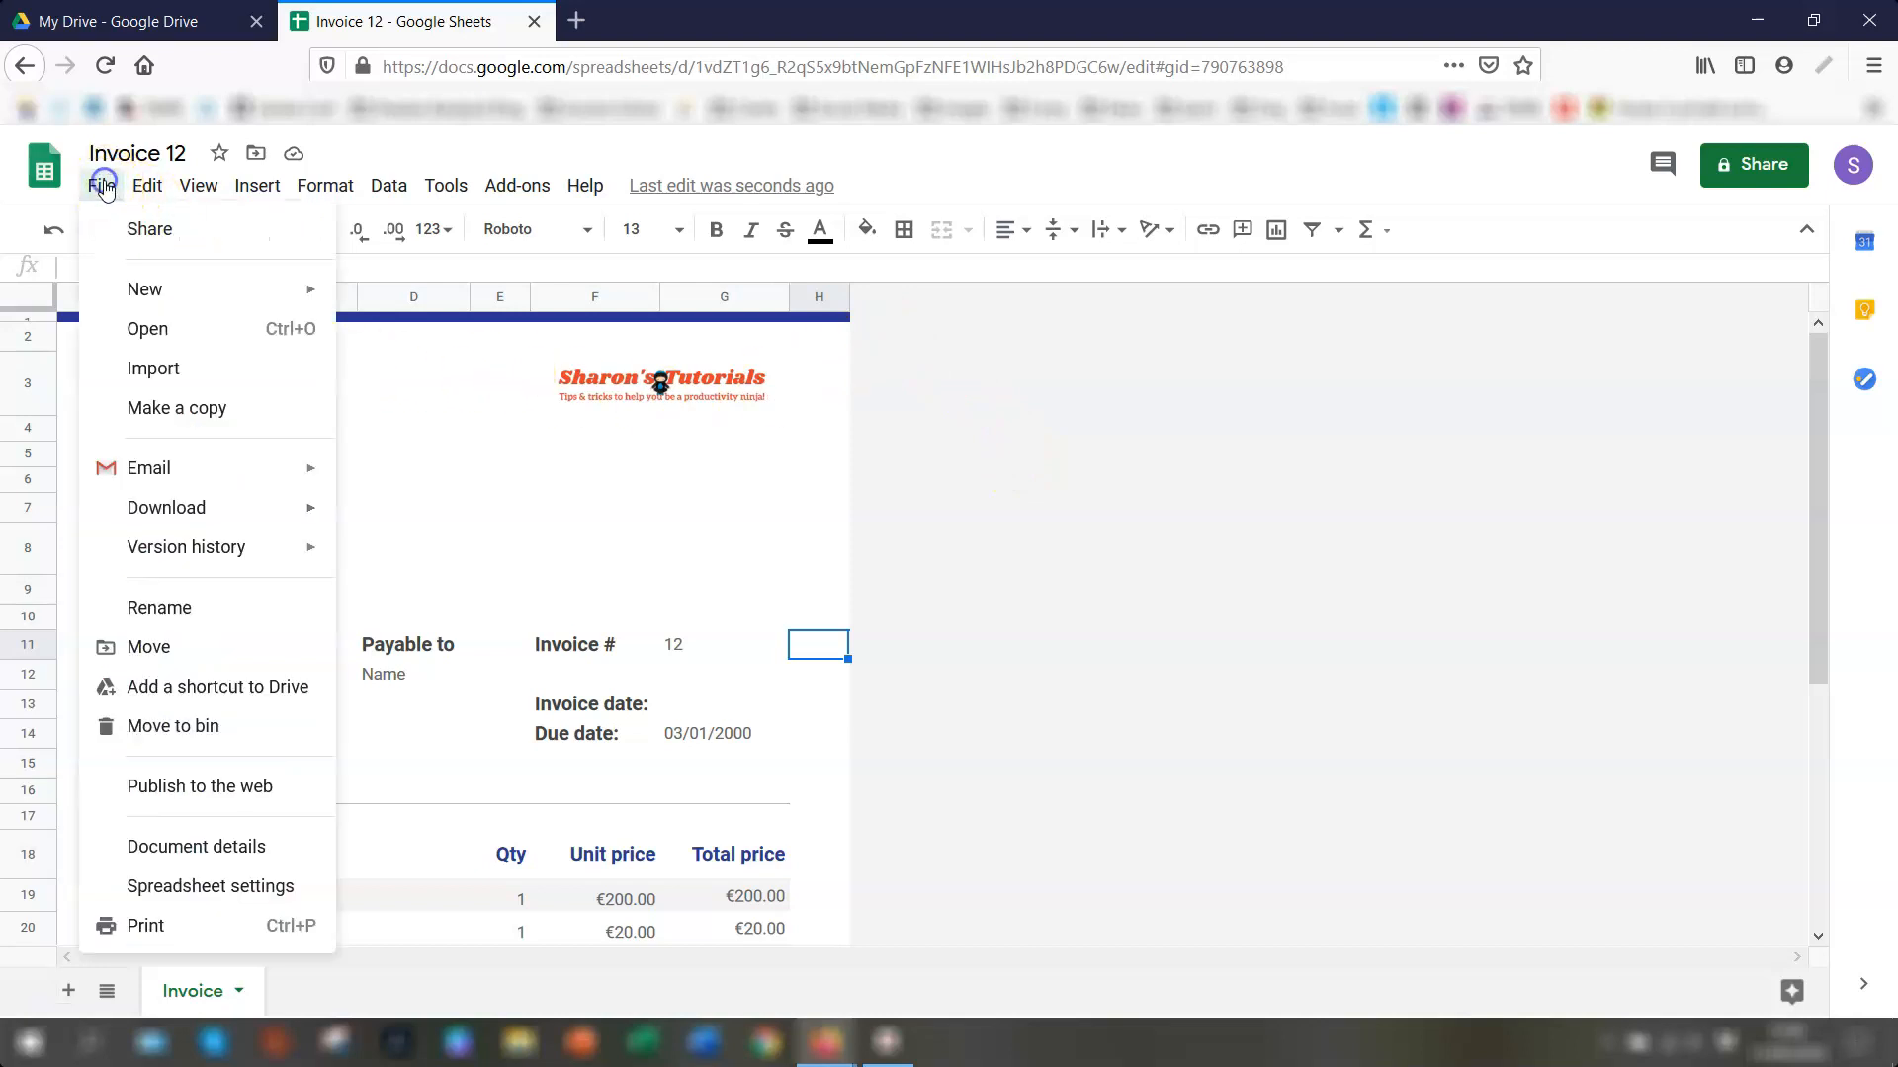
mouse_move(170, 508)
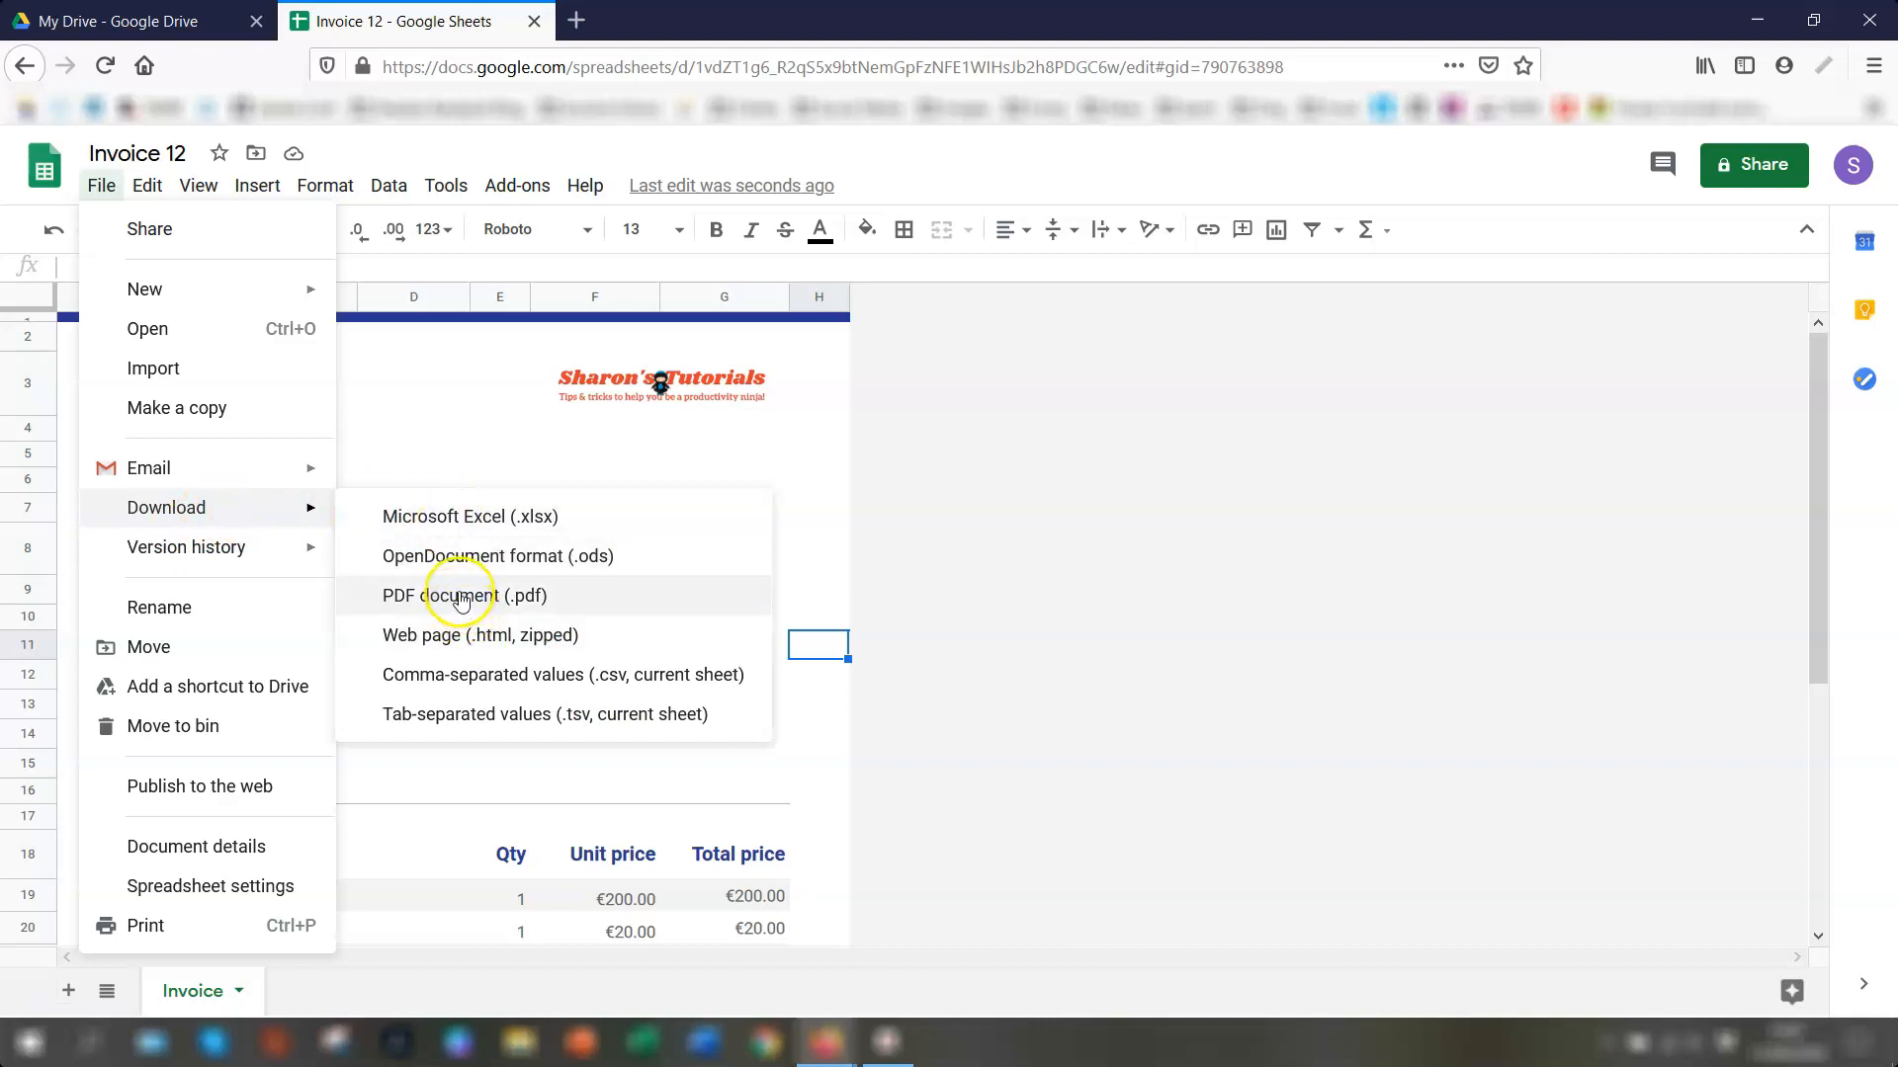
click(462, 595)
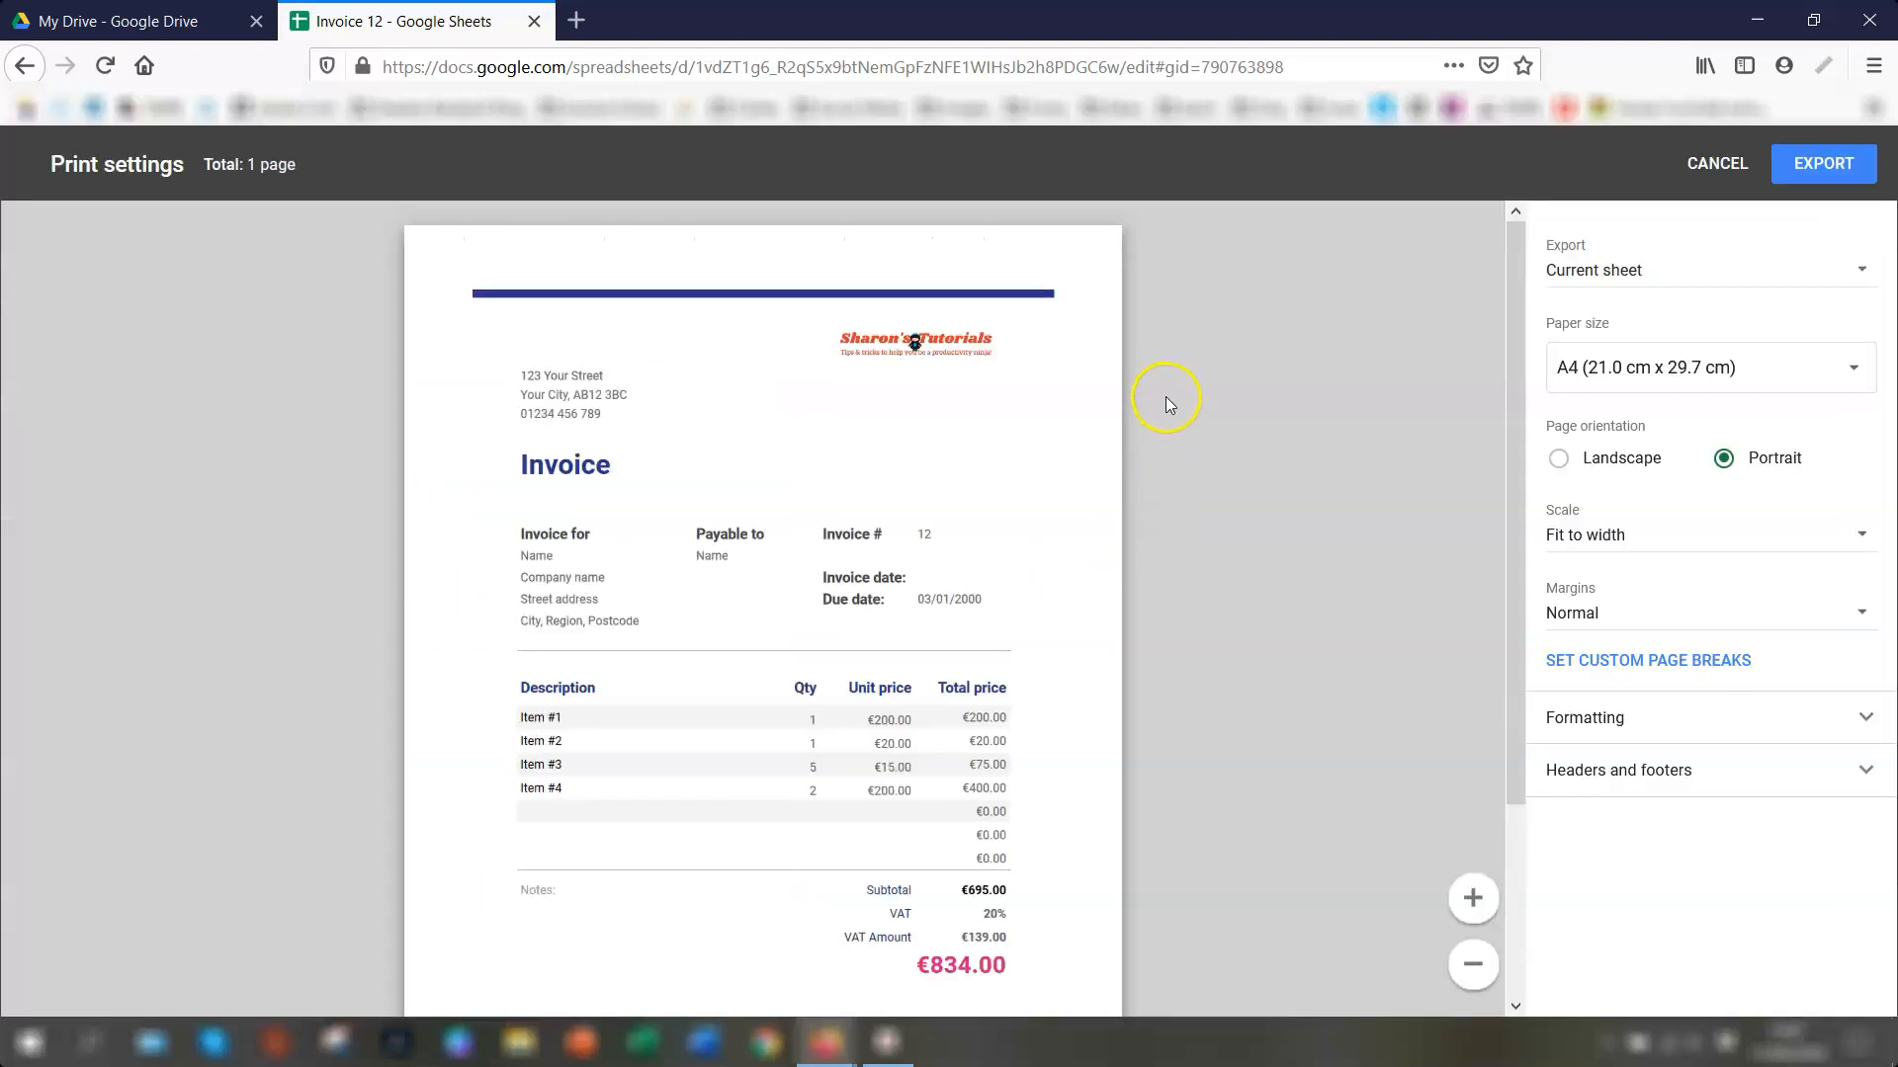
mouse_move(1298, 484)
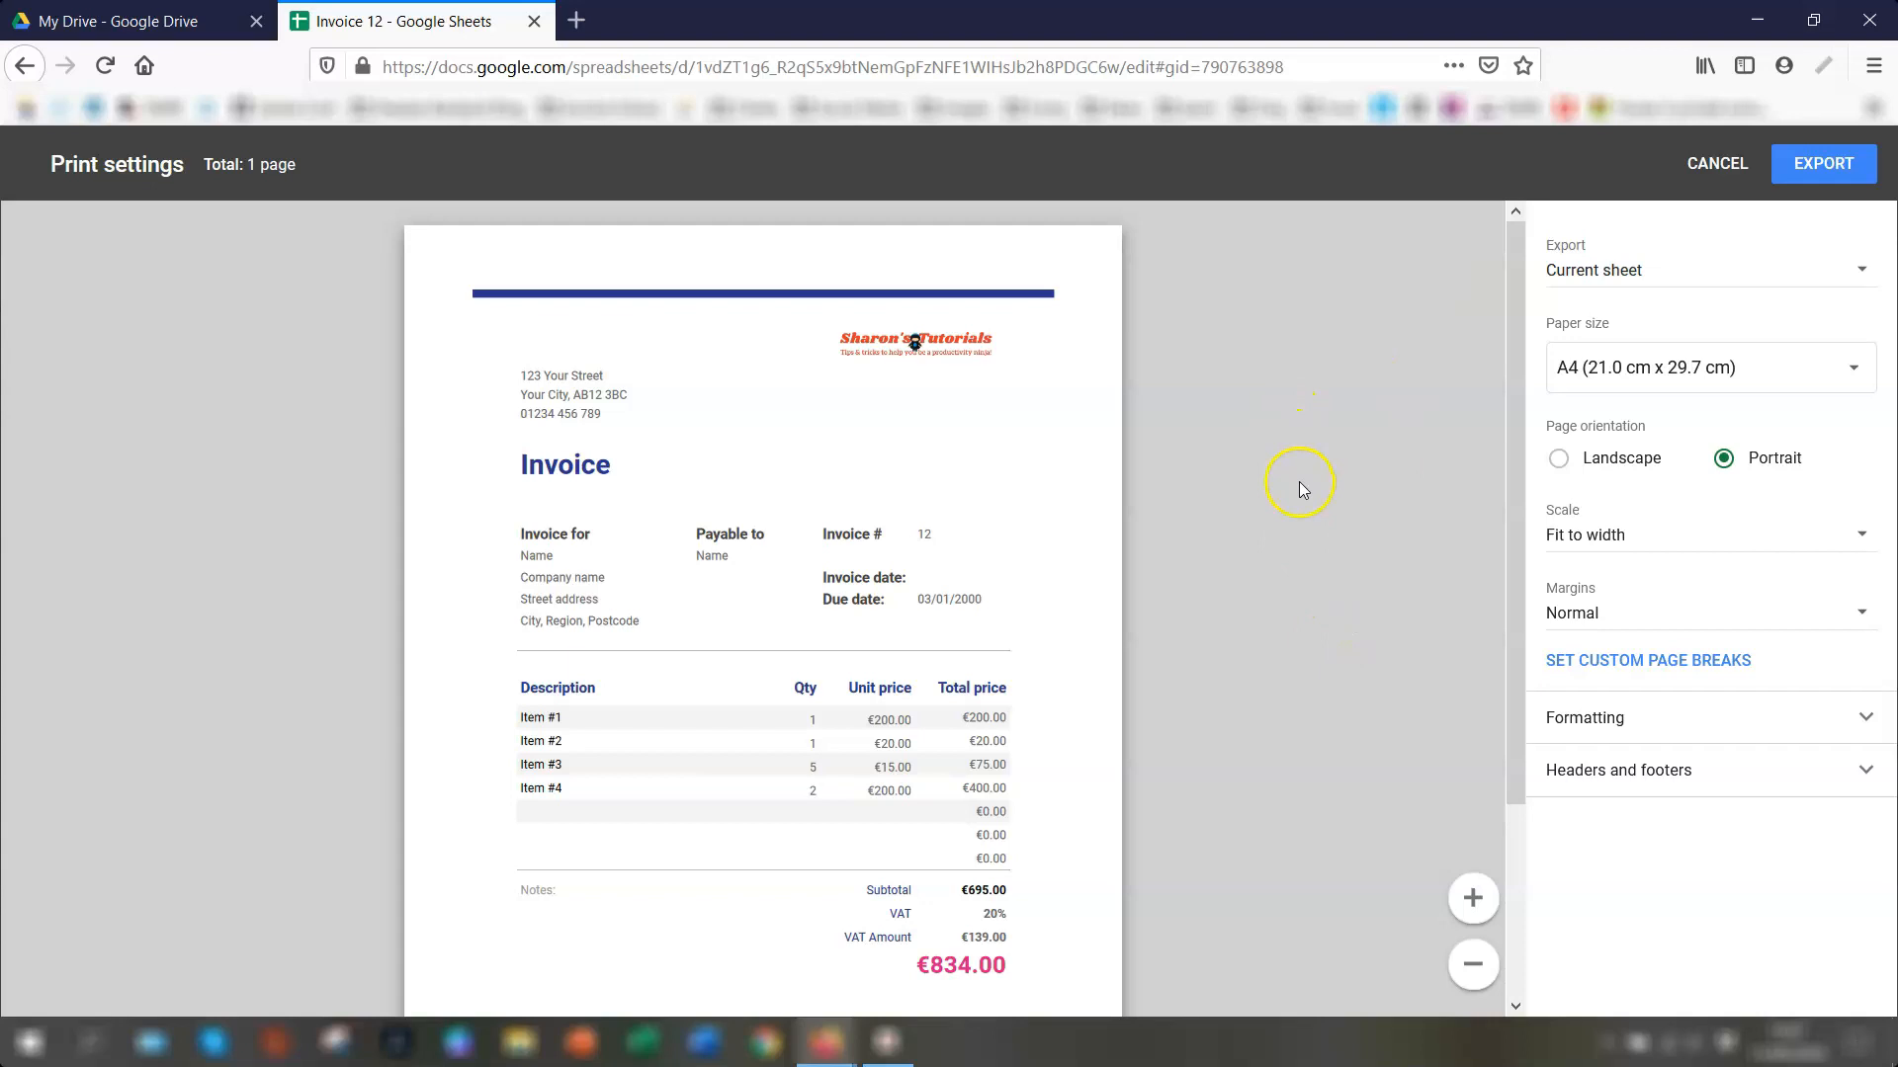
mouse_move(1609, 358)
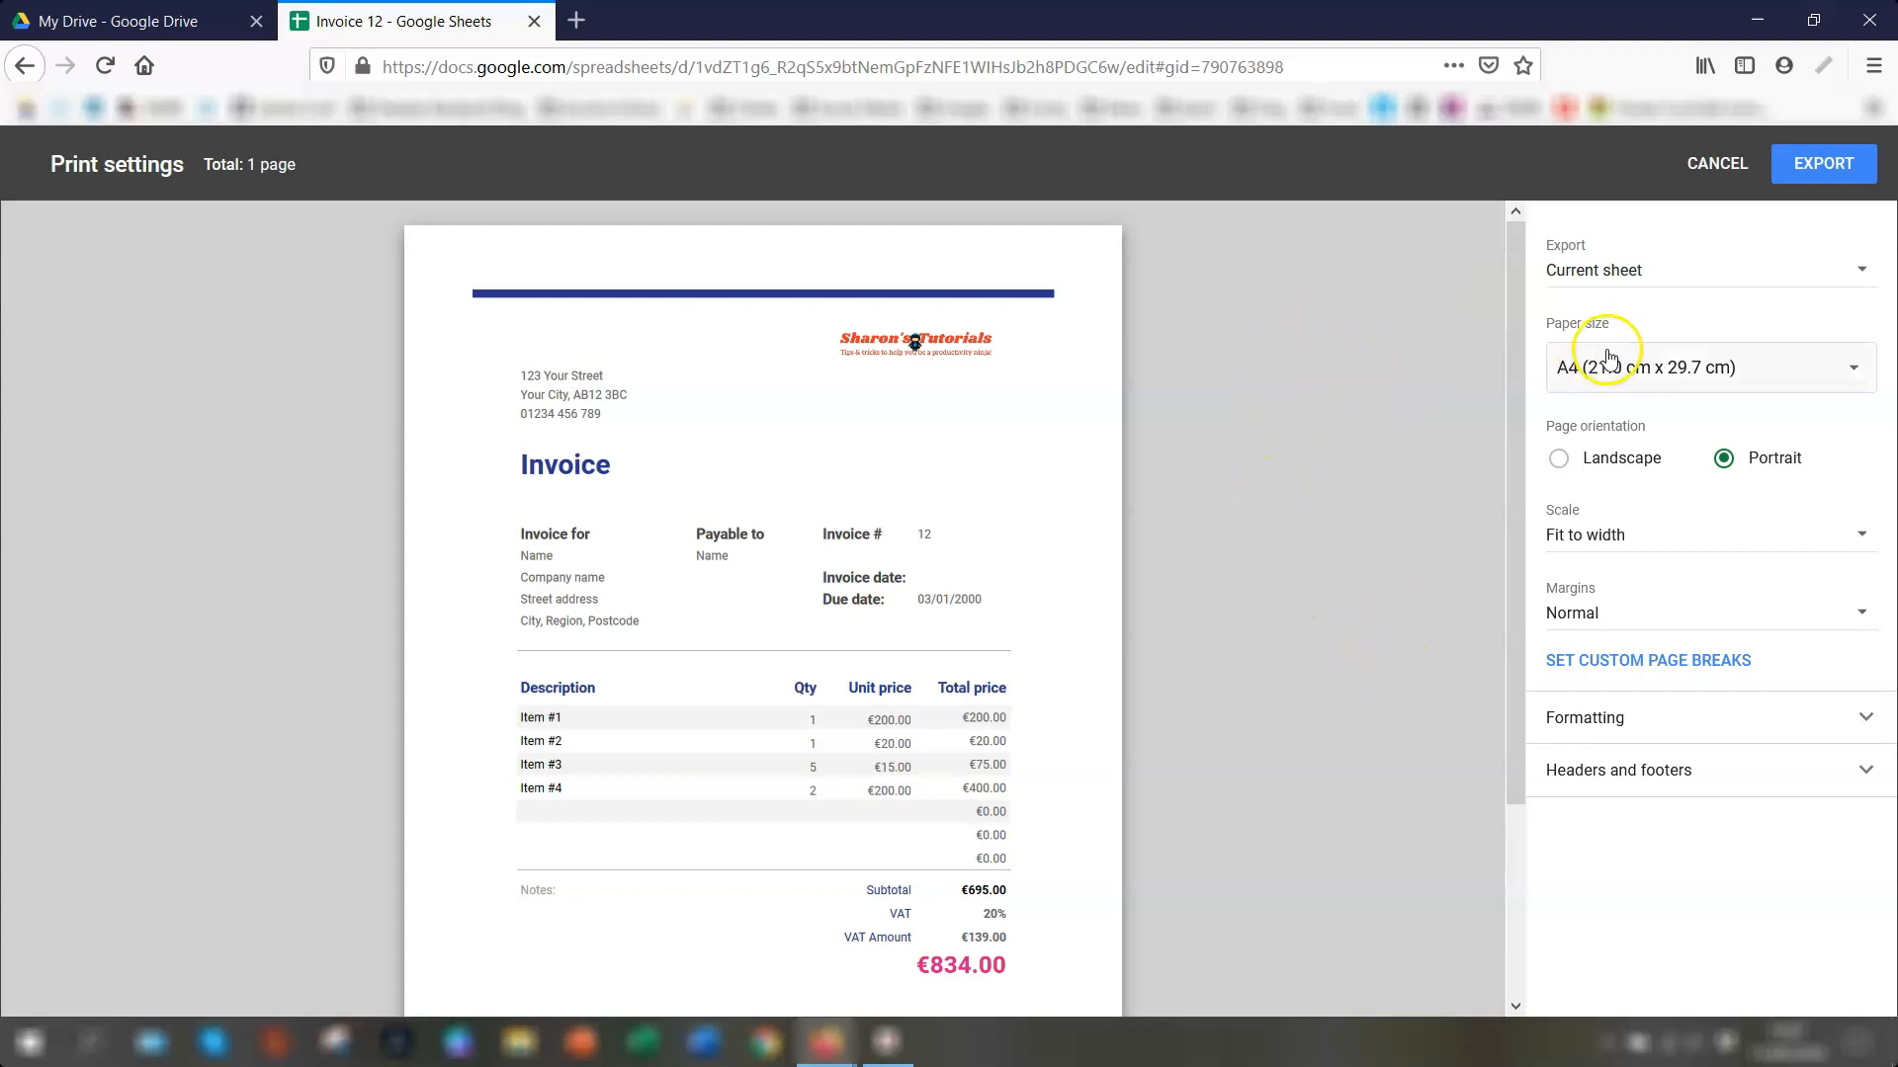
click(1557, 457)
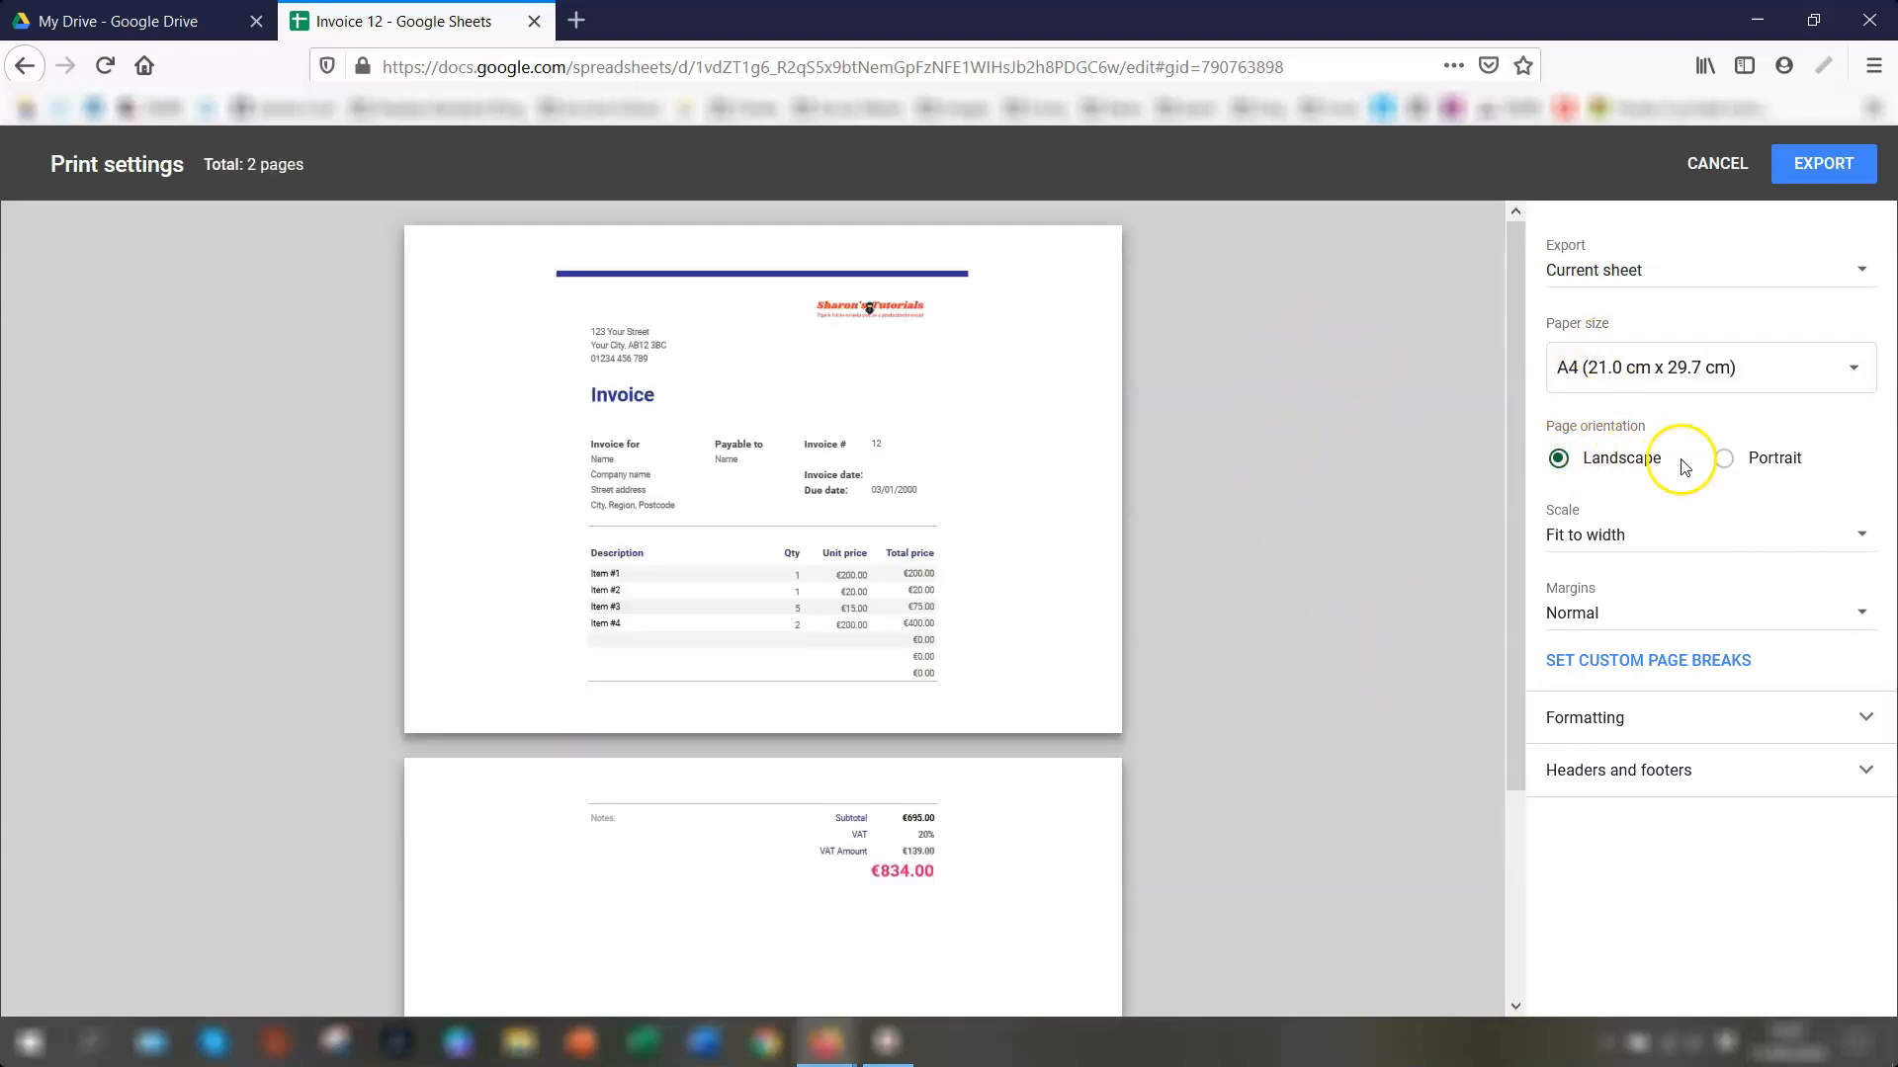
click(1721, 456)
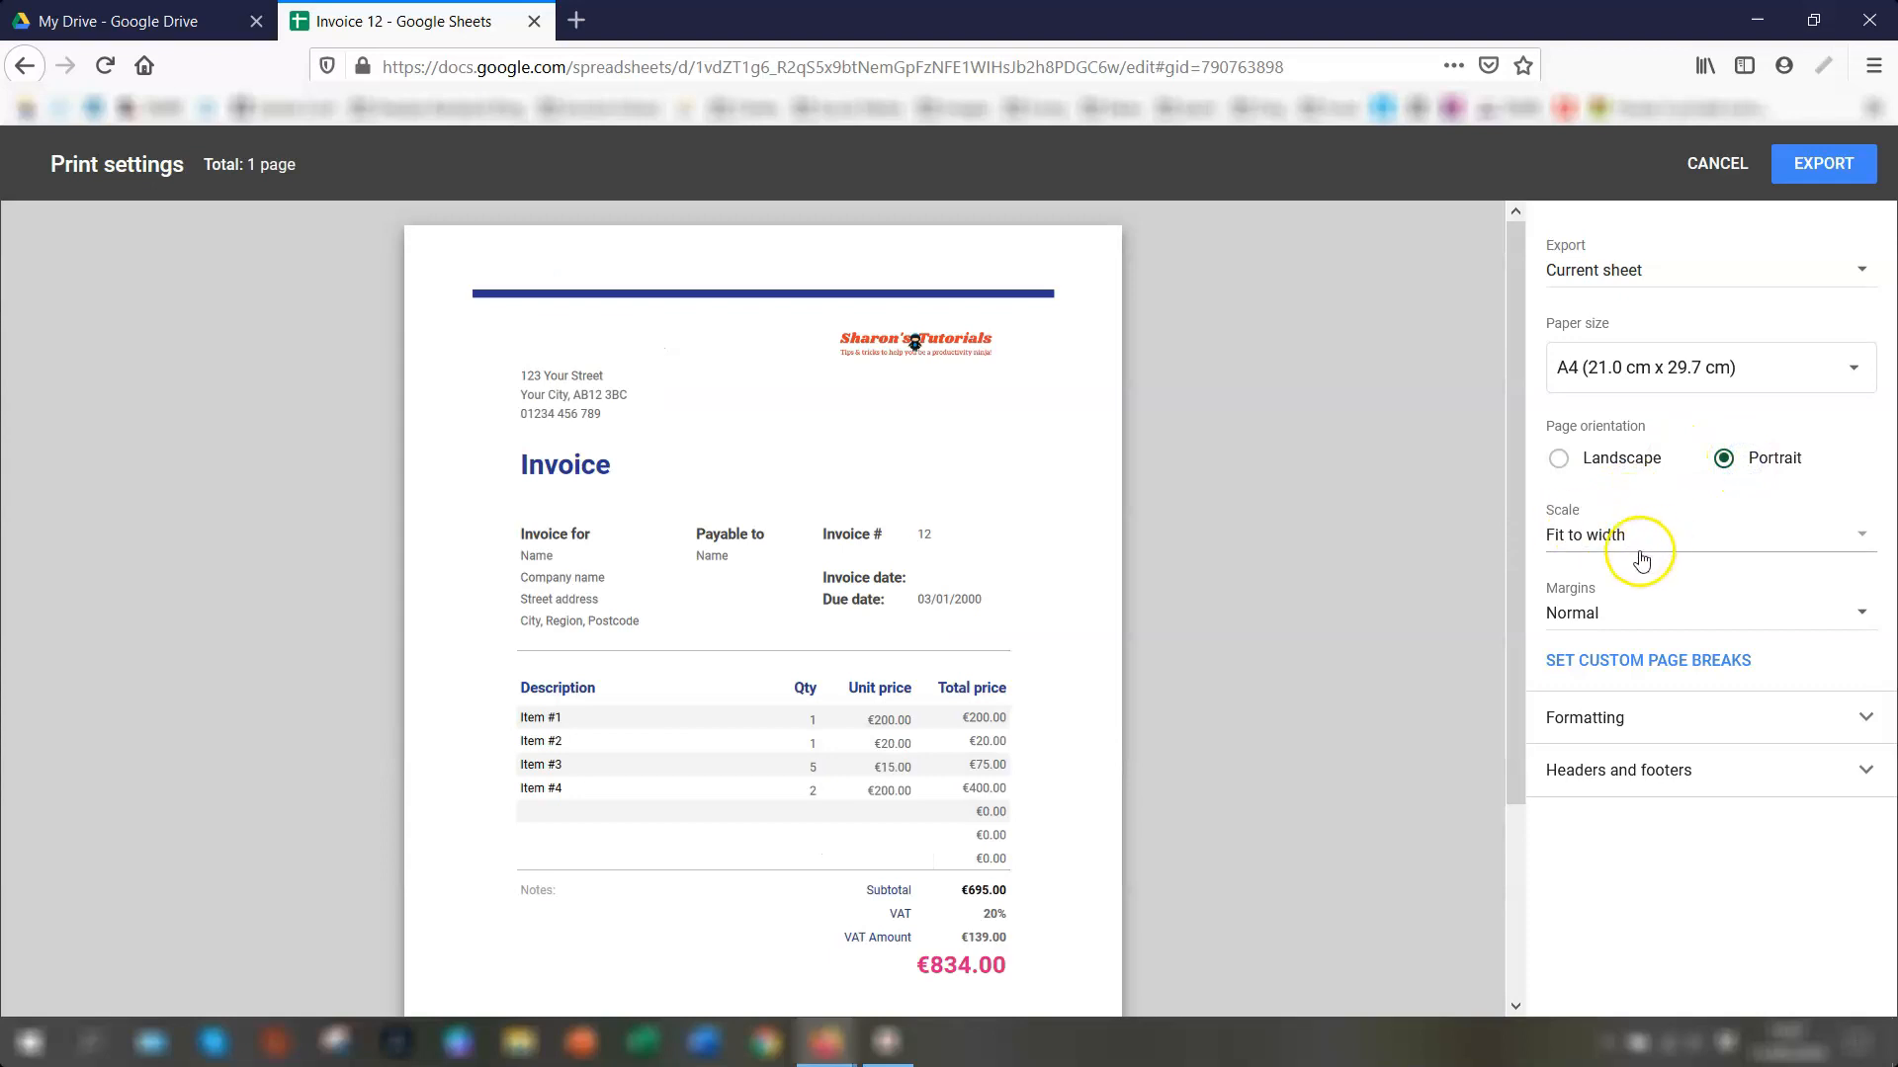
mouse_move(1659, 787)
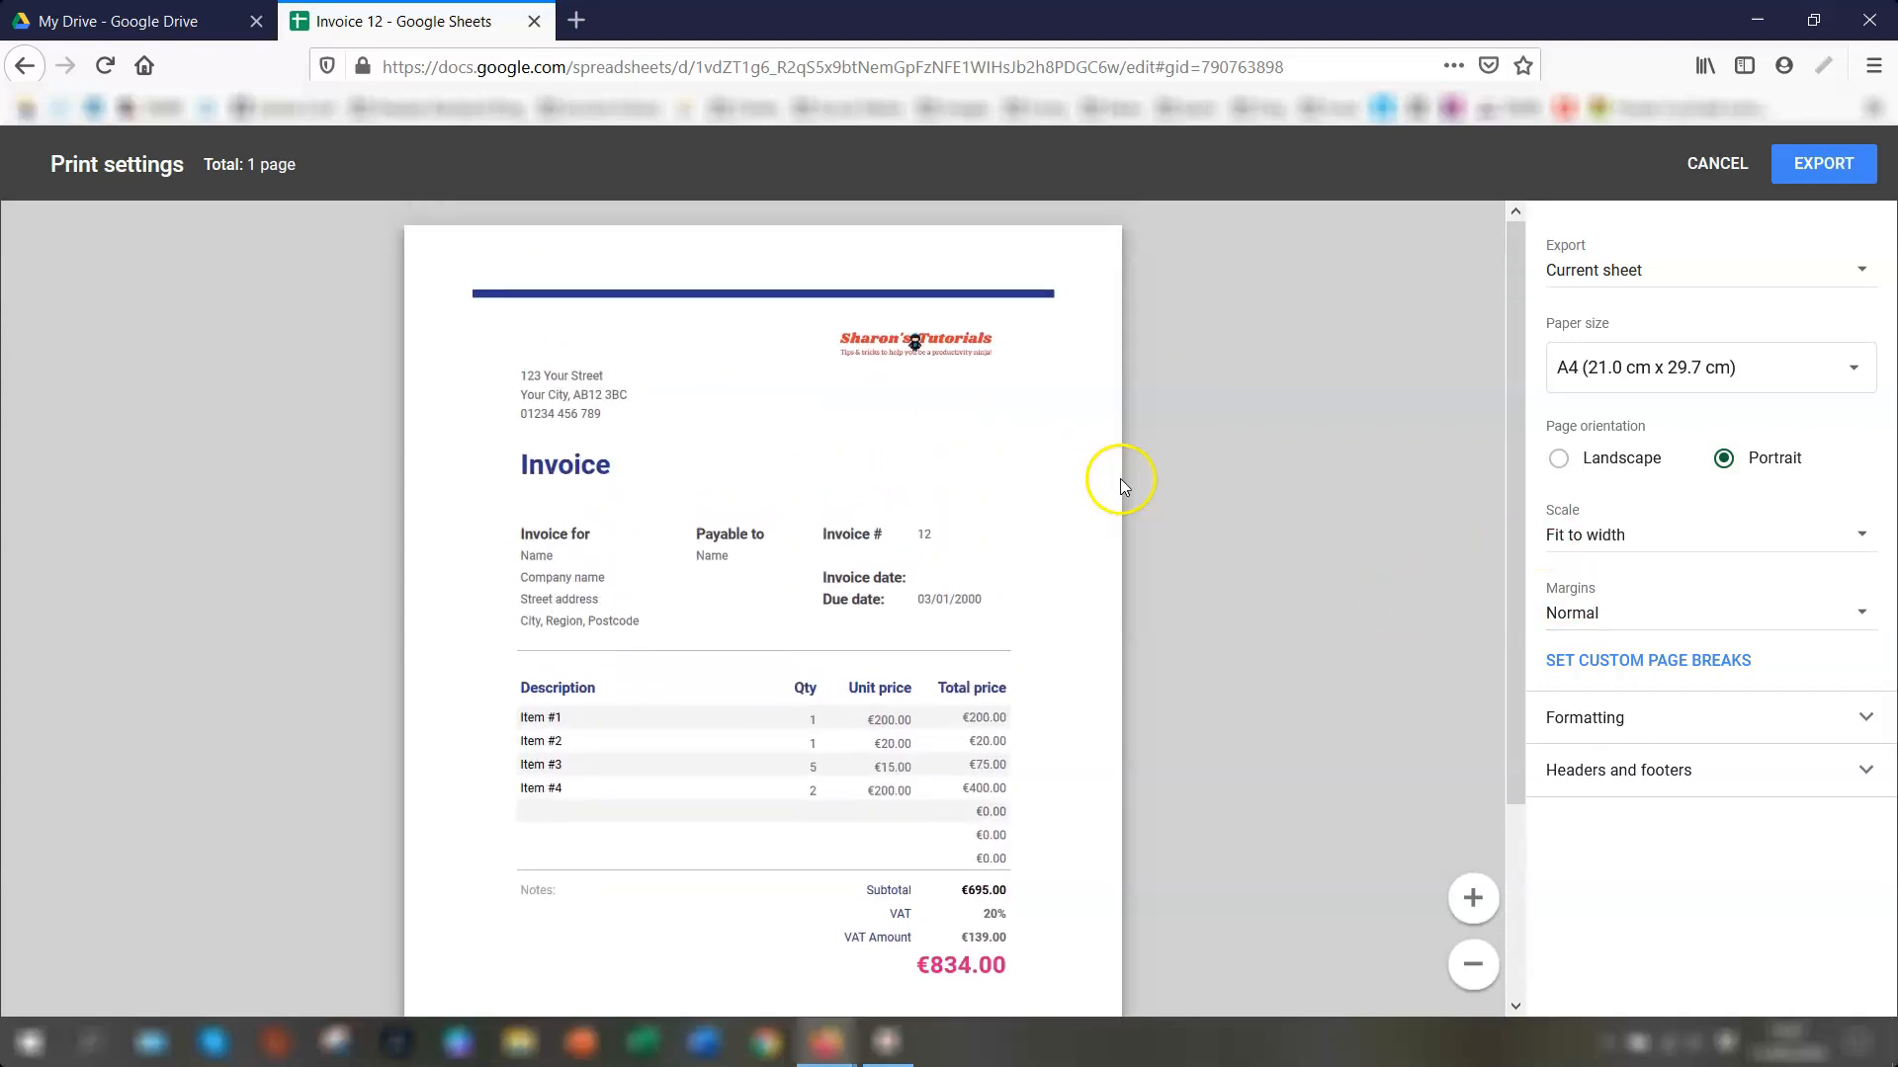
mouse_move(1825, 164)
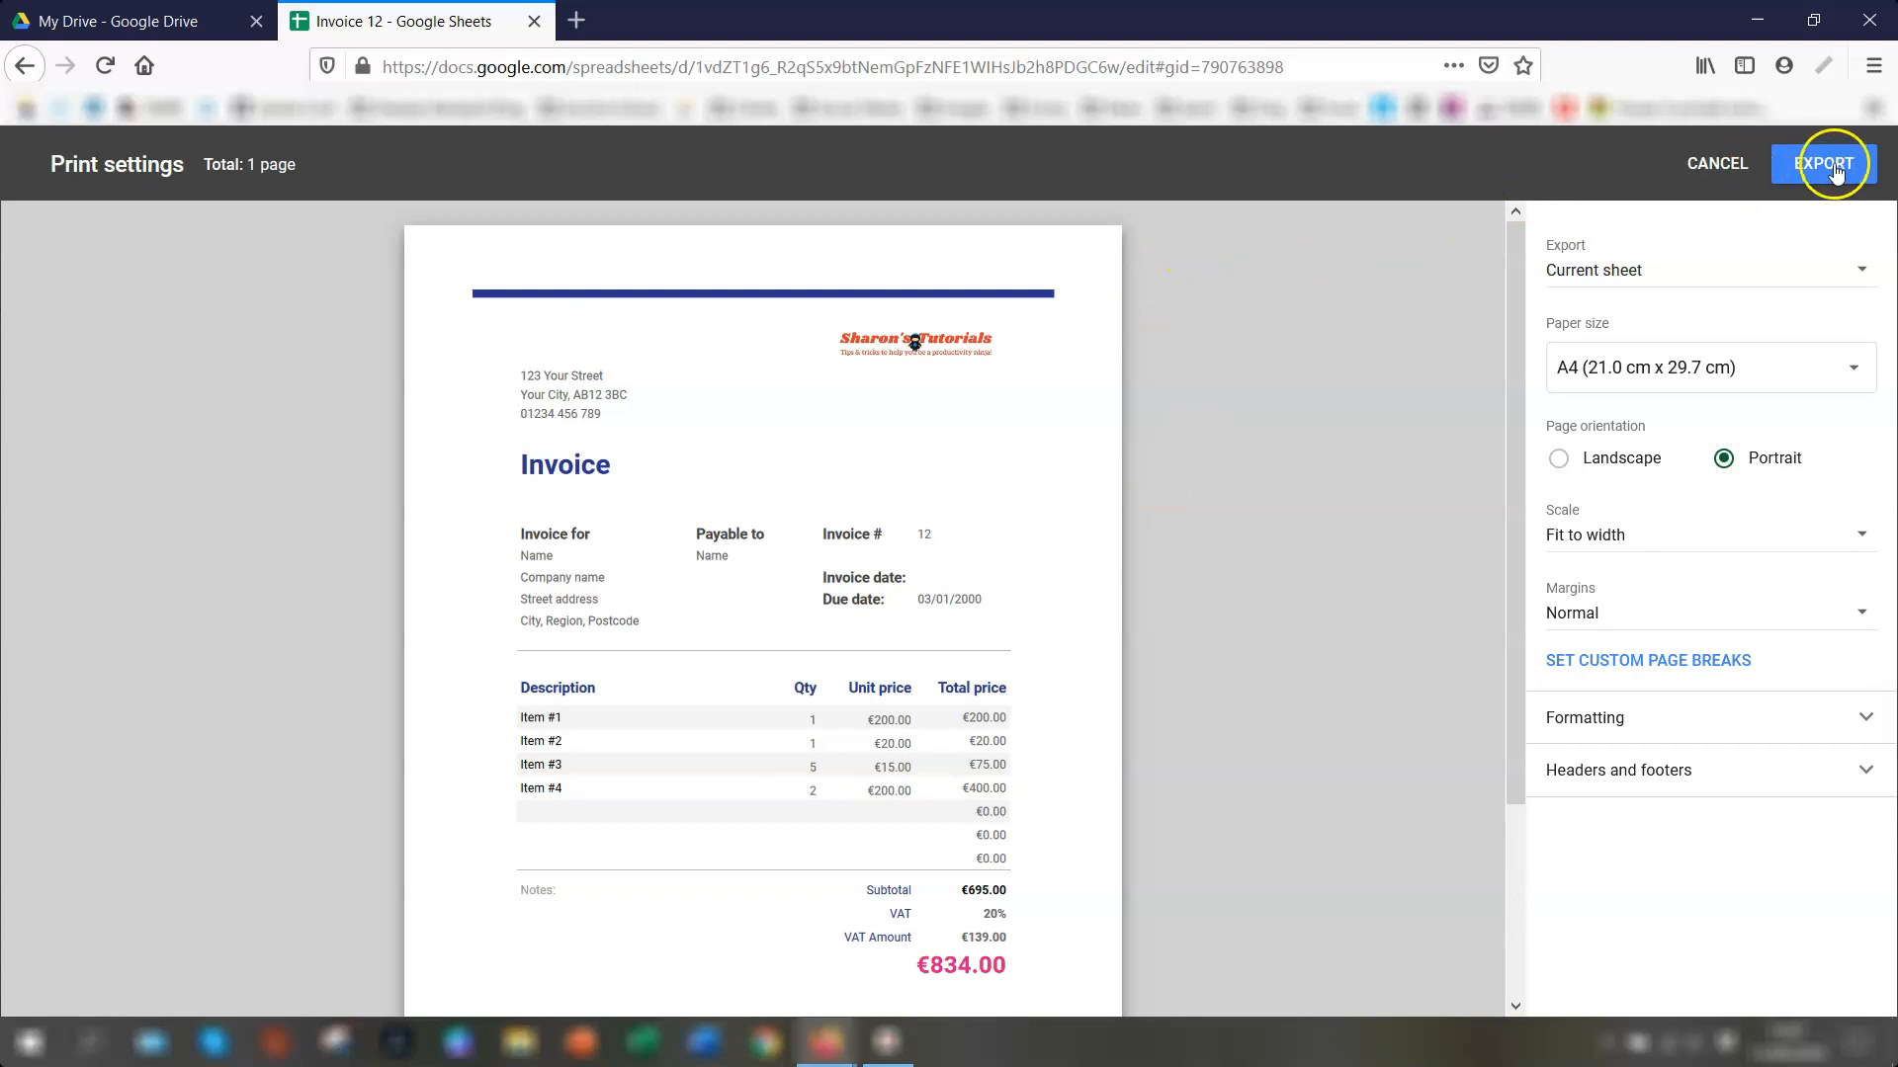
mouse_move(1283, 398)
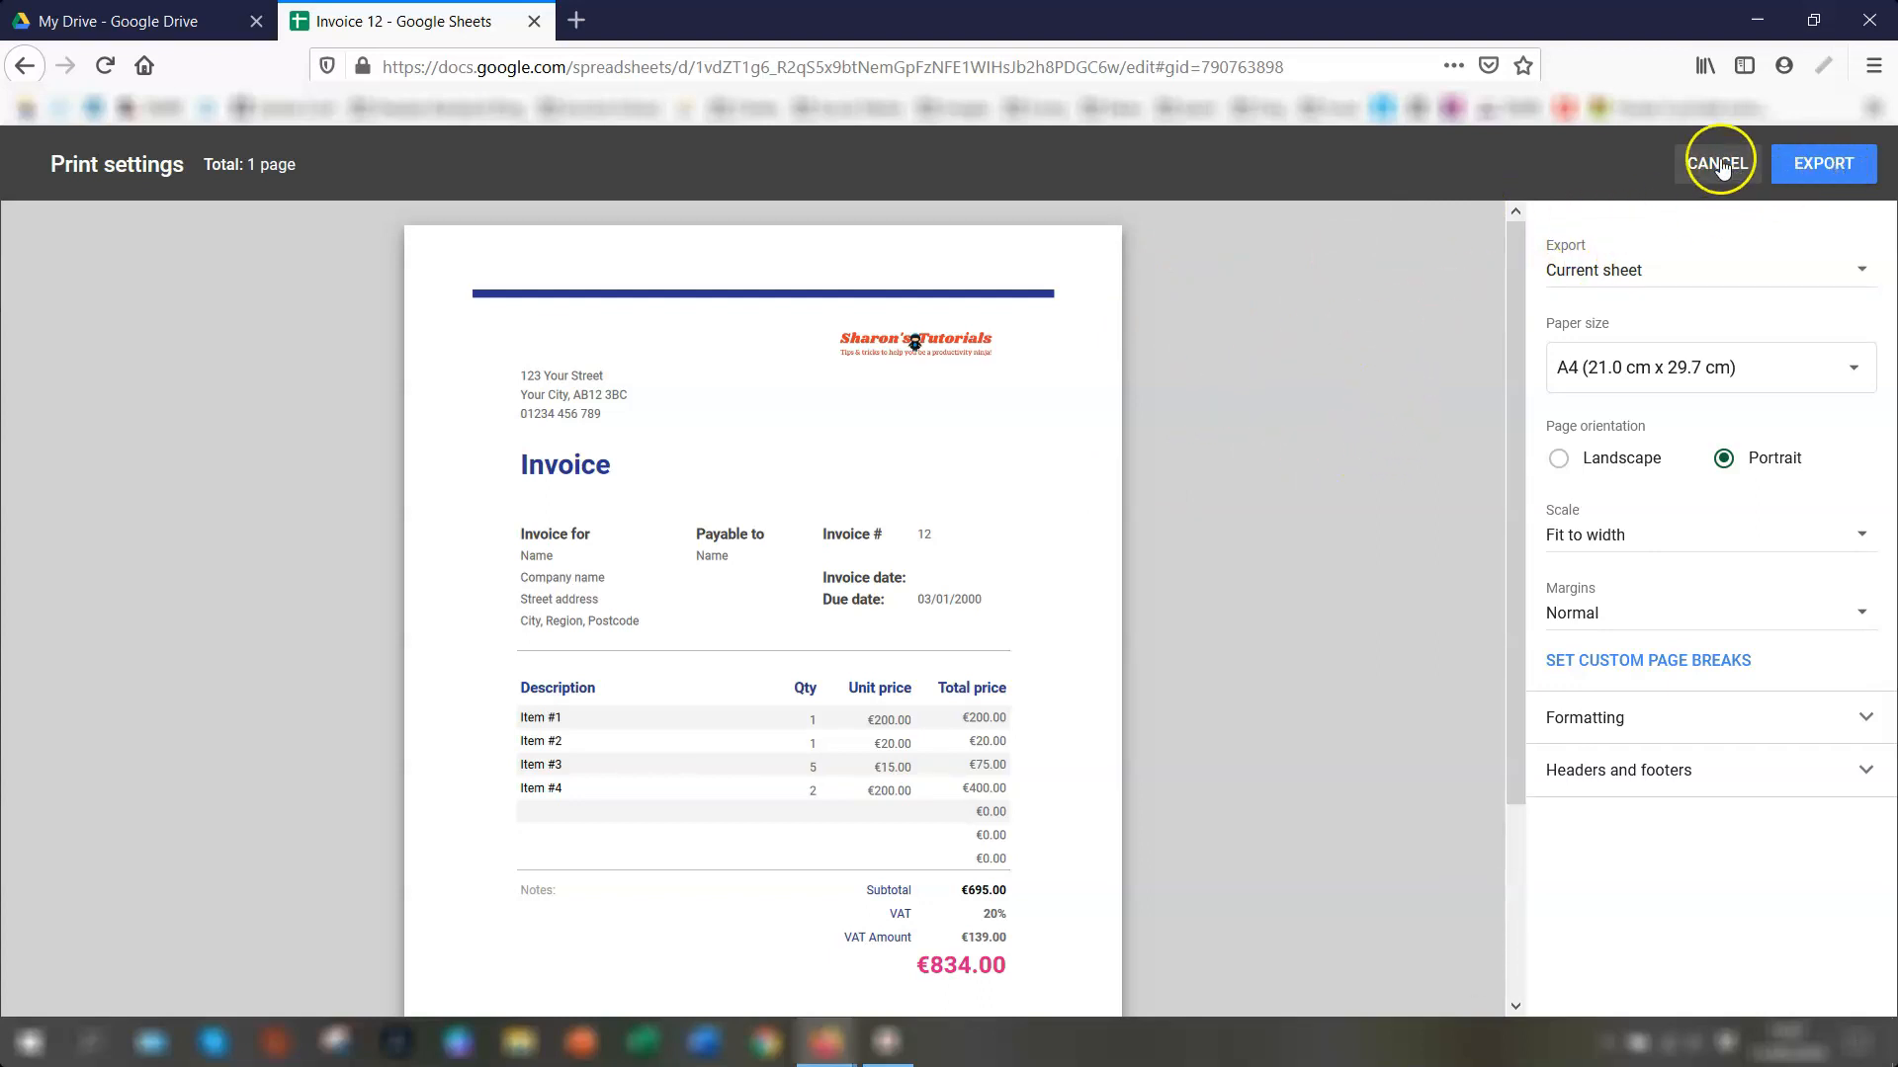
click(1715, 164)
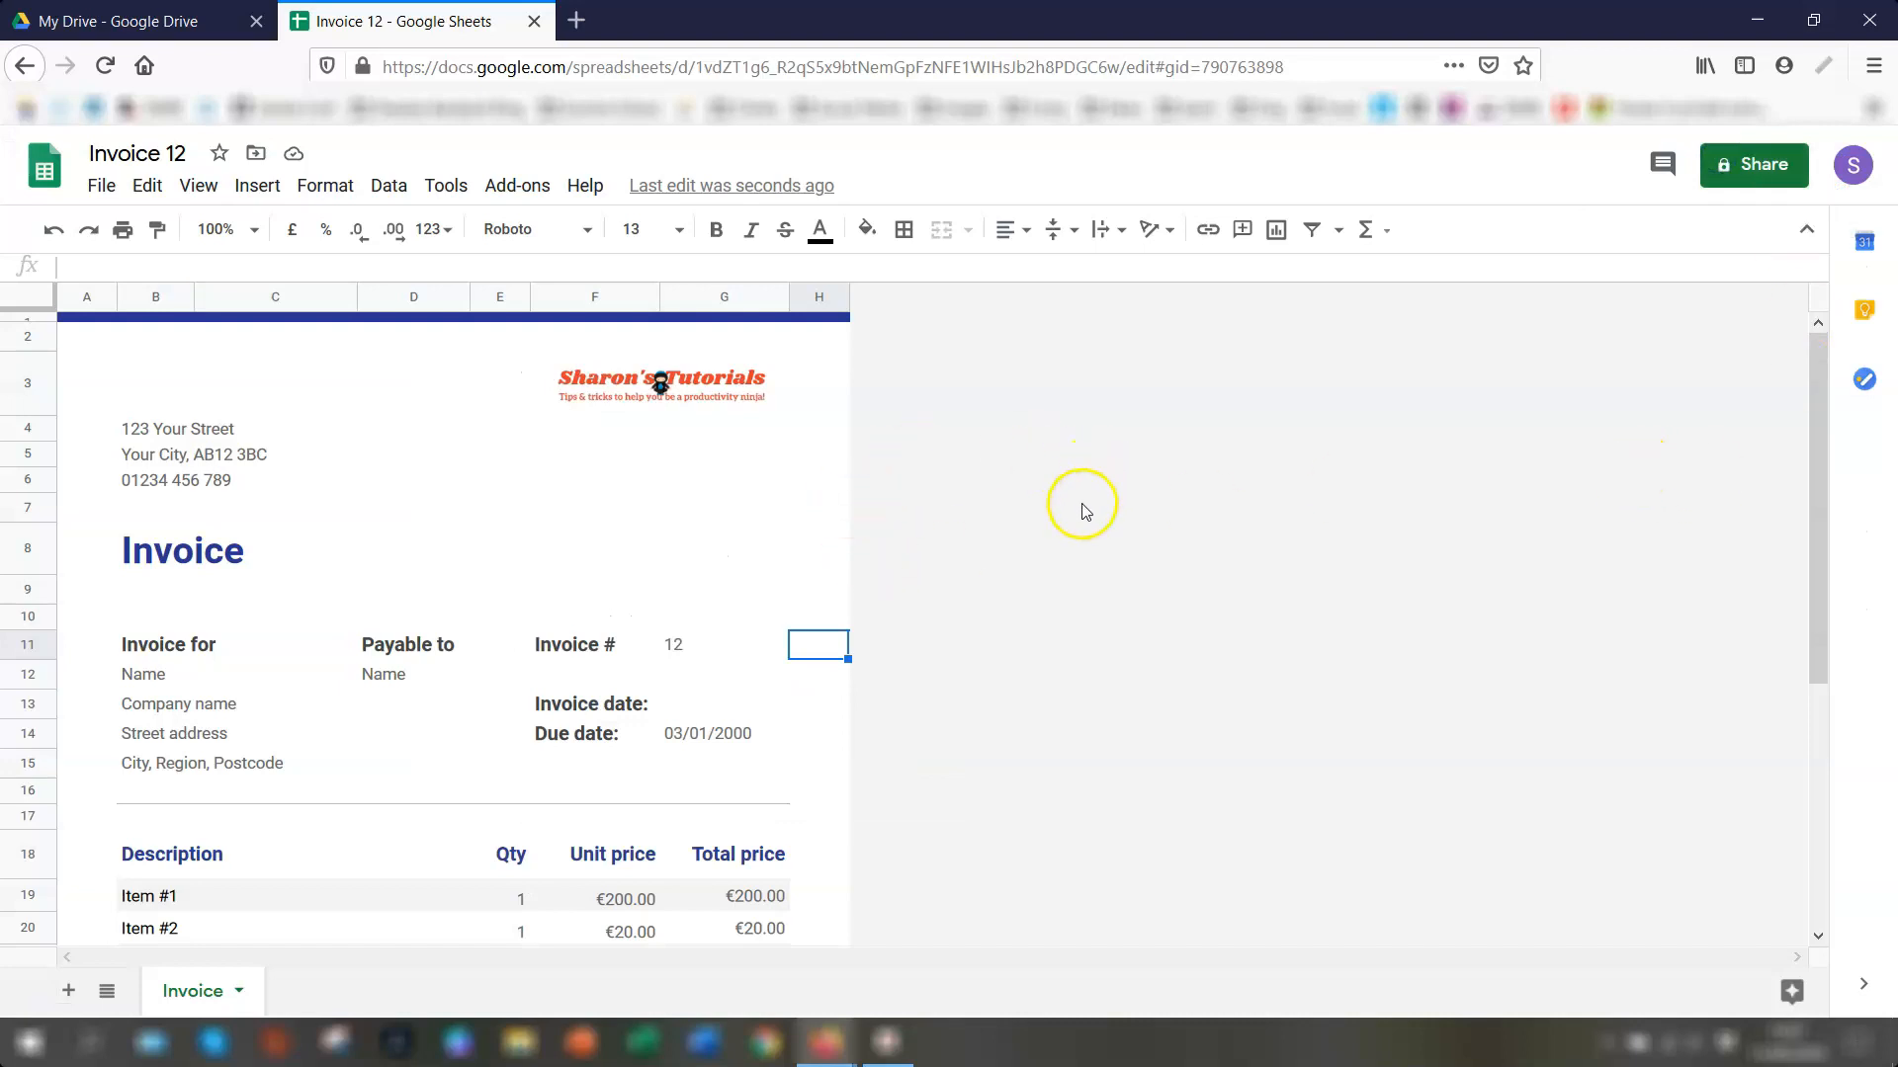
mouse_move(1010, 530)
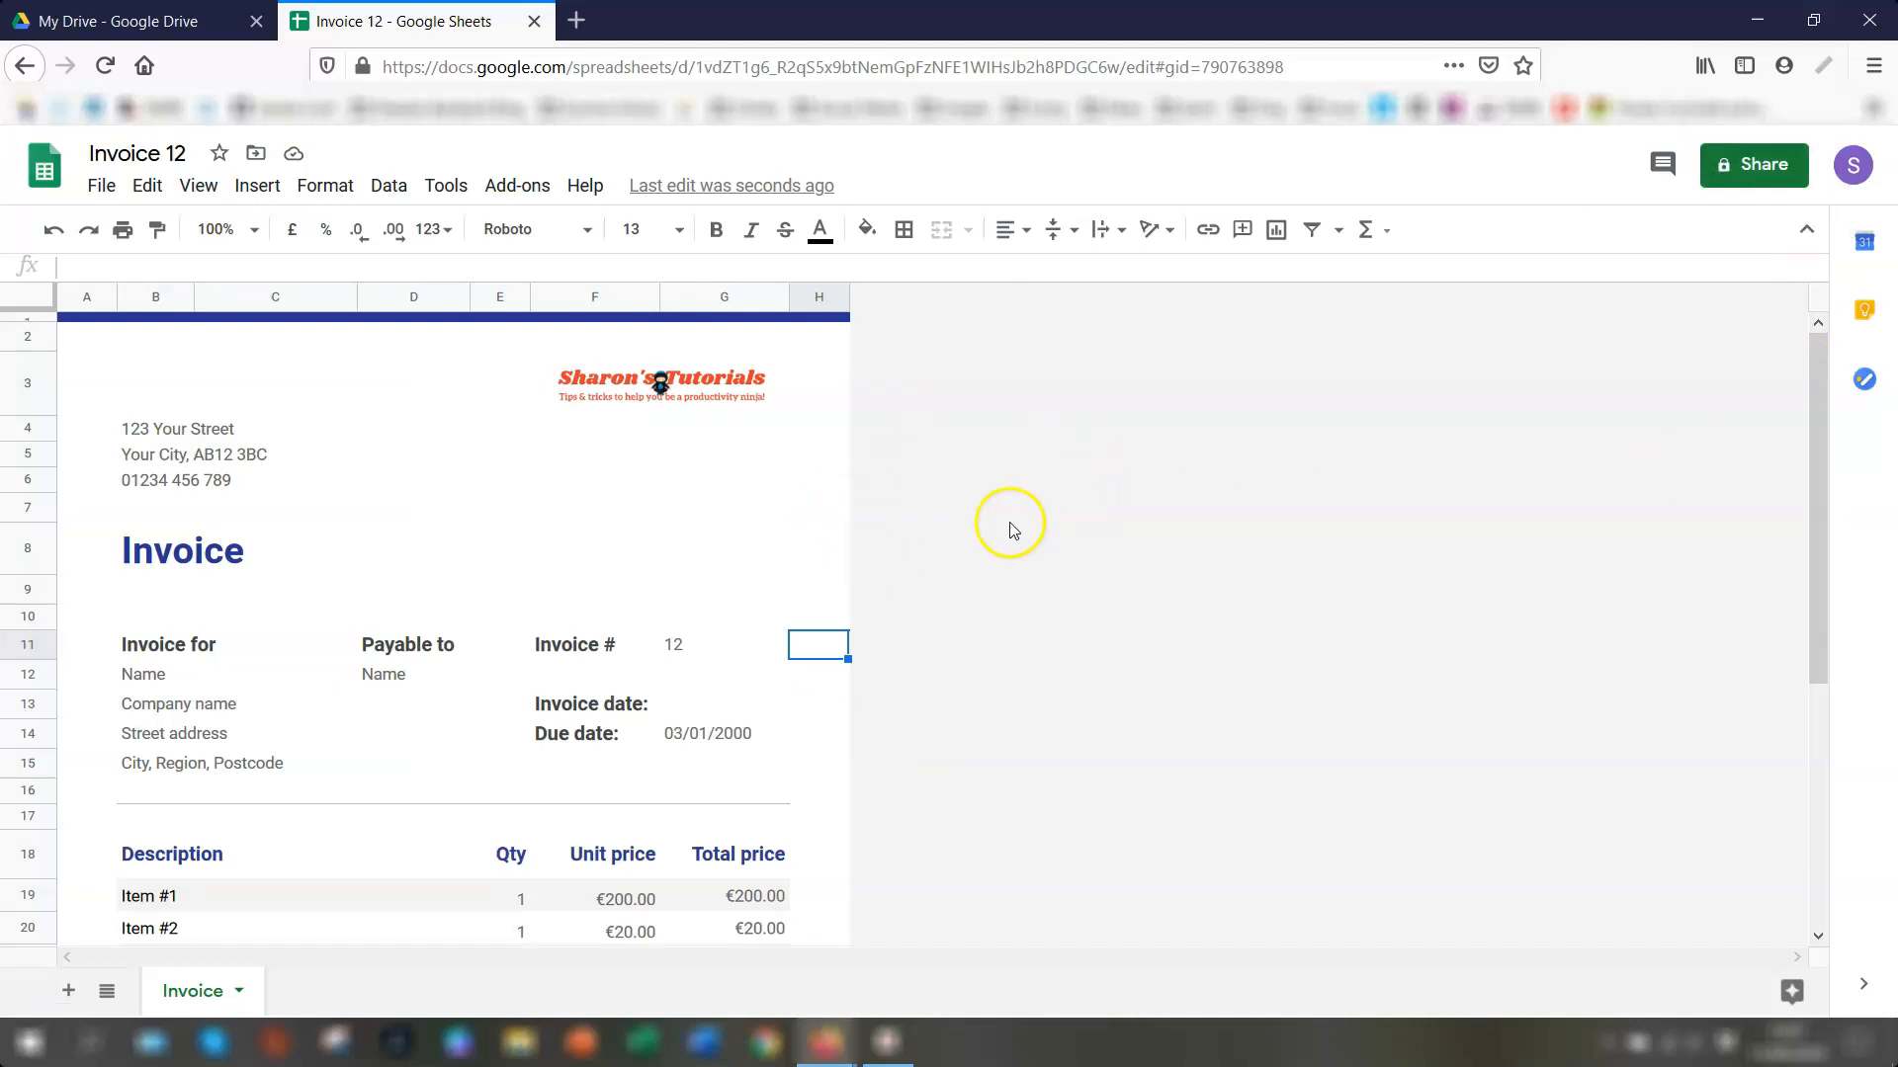
mouse_move(989, 494)
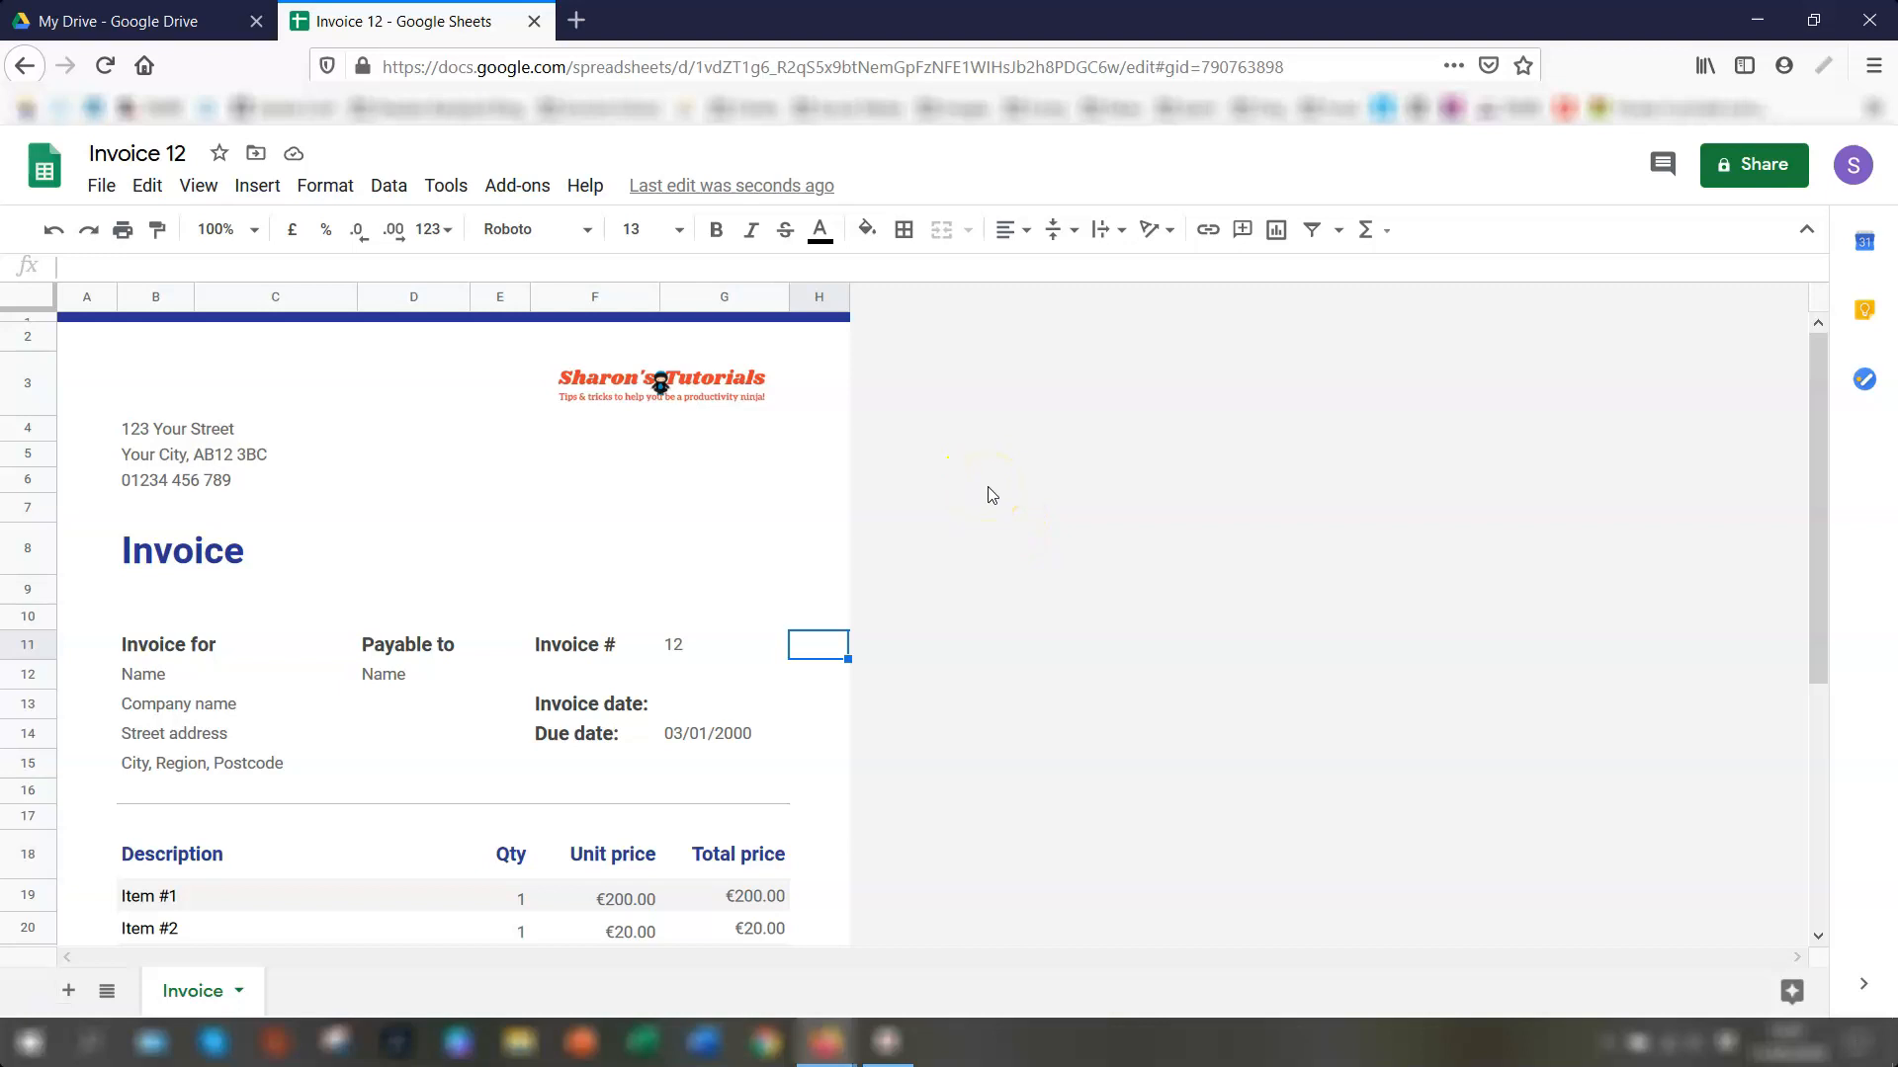
mouse_move(470, 56)
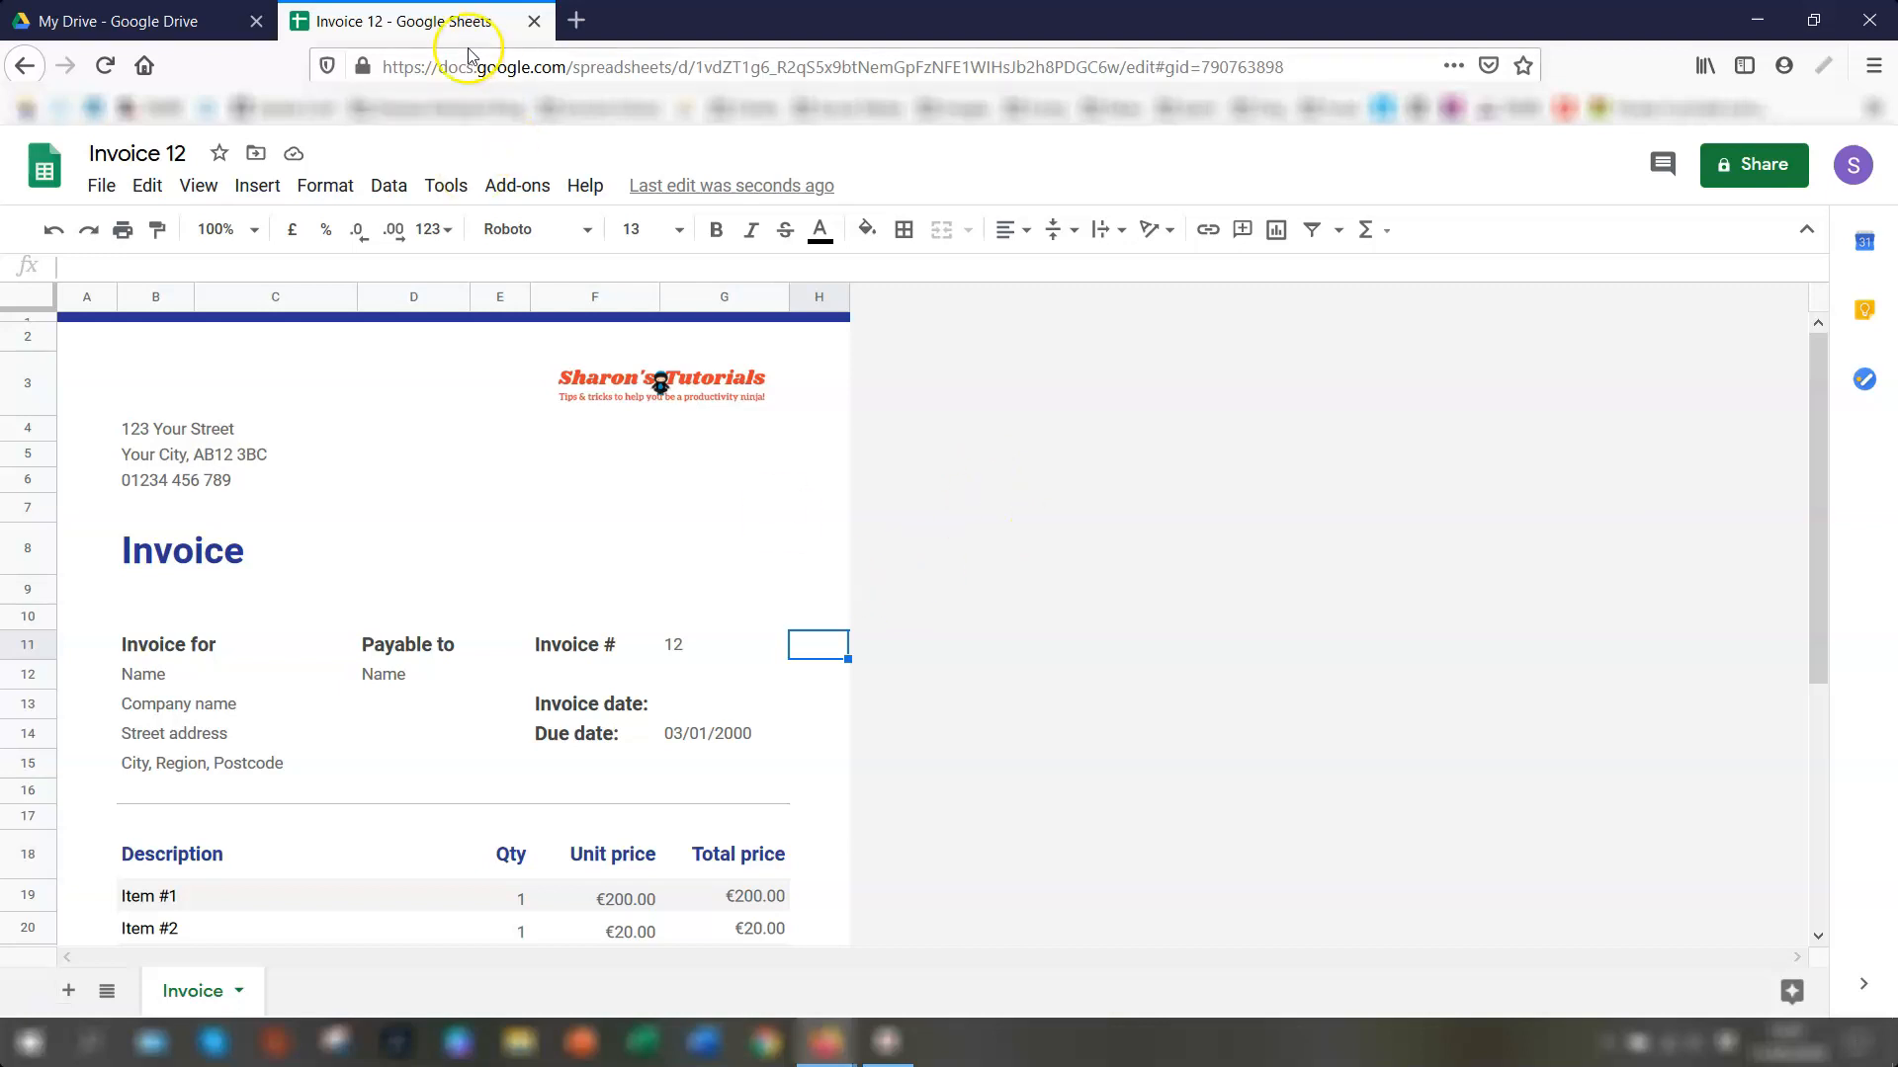
Make a copy of the Invoice 12 file in the Drive list
click(132, 20)
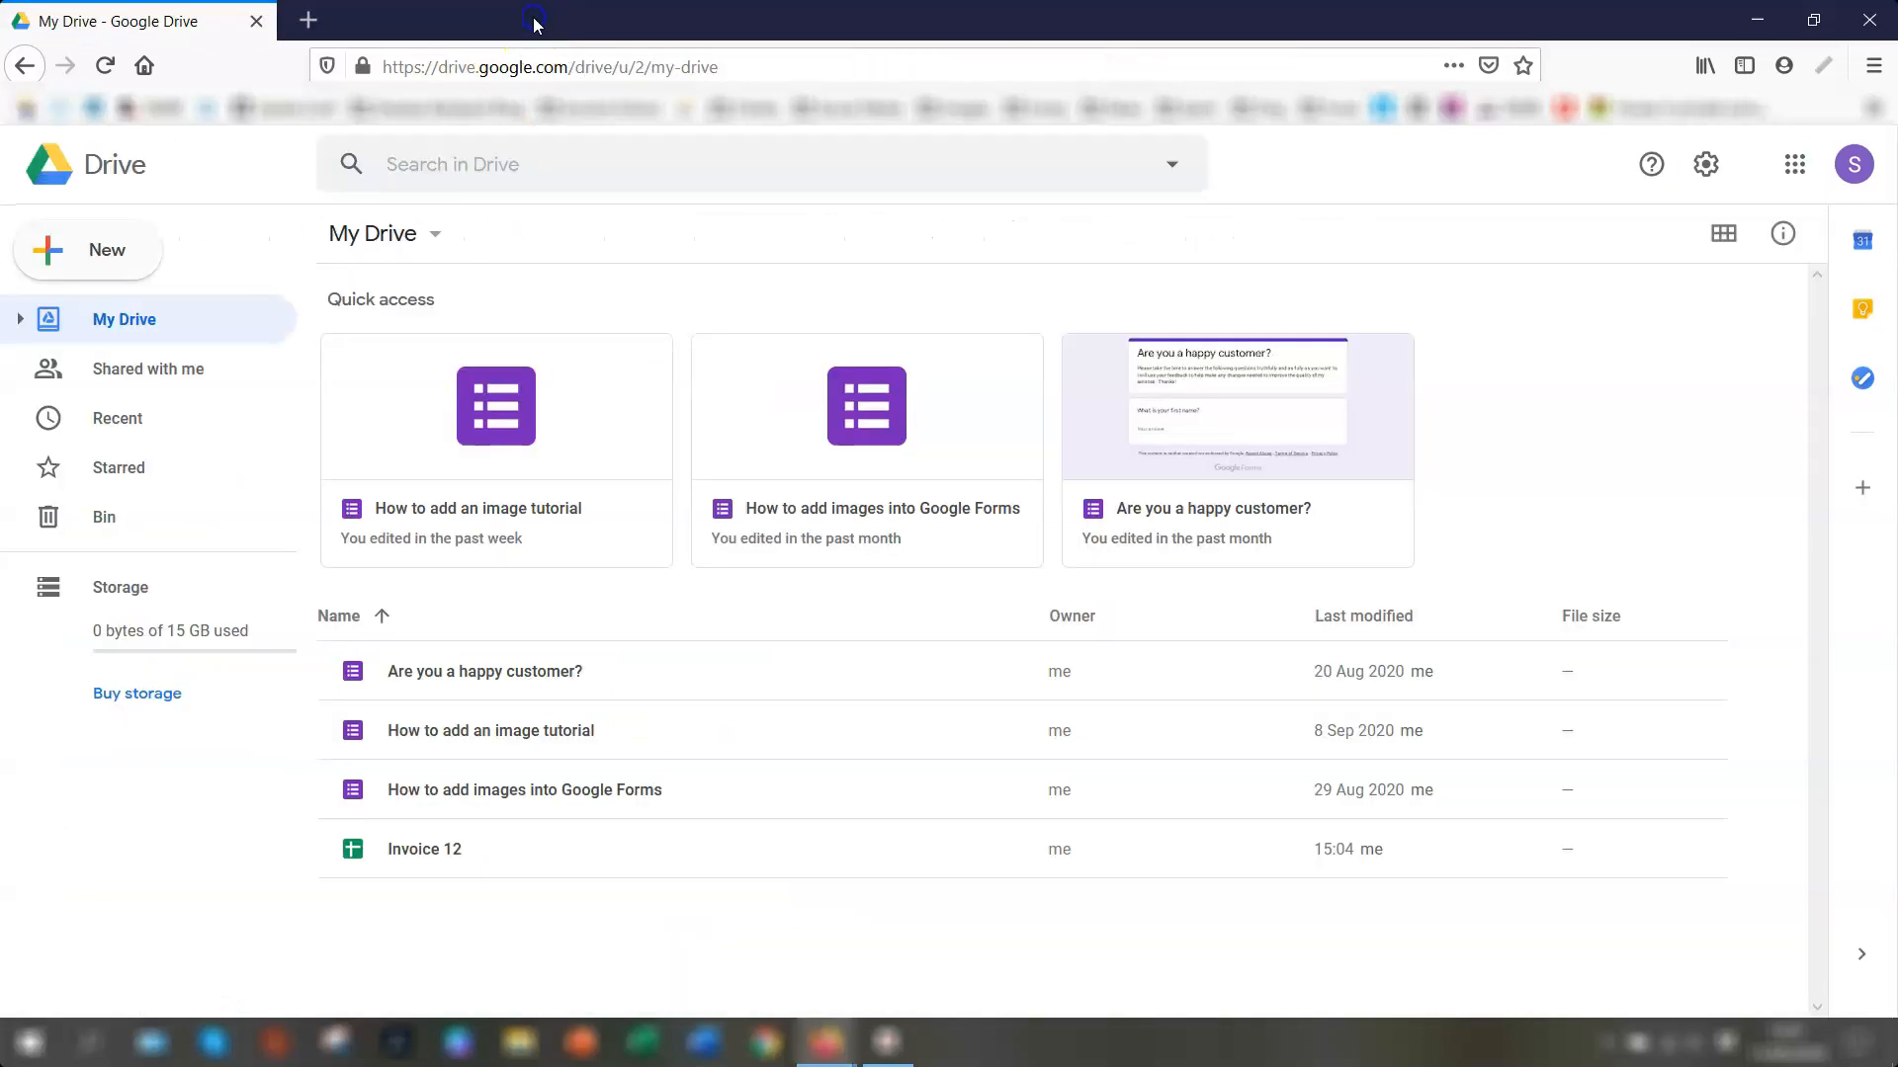
click(423, 848)
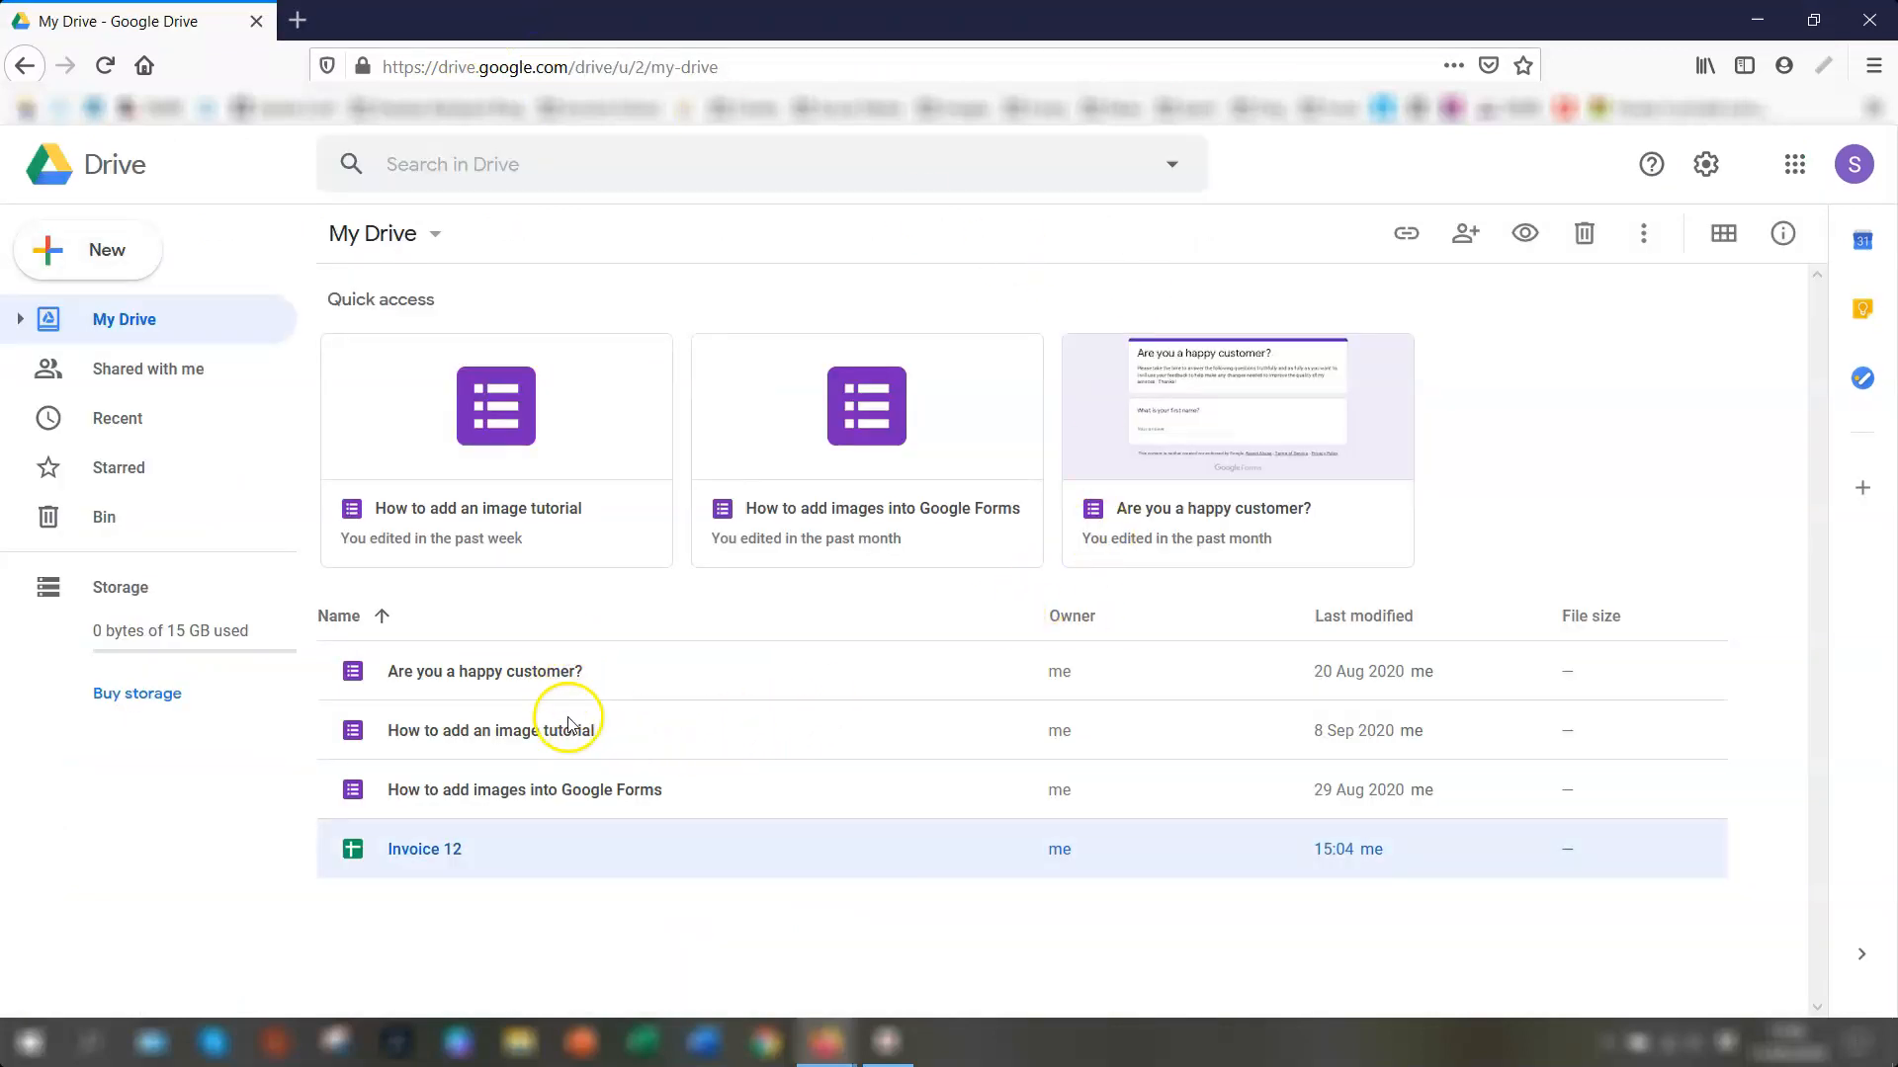
mouse_move(573, 825)
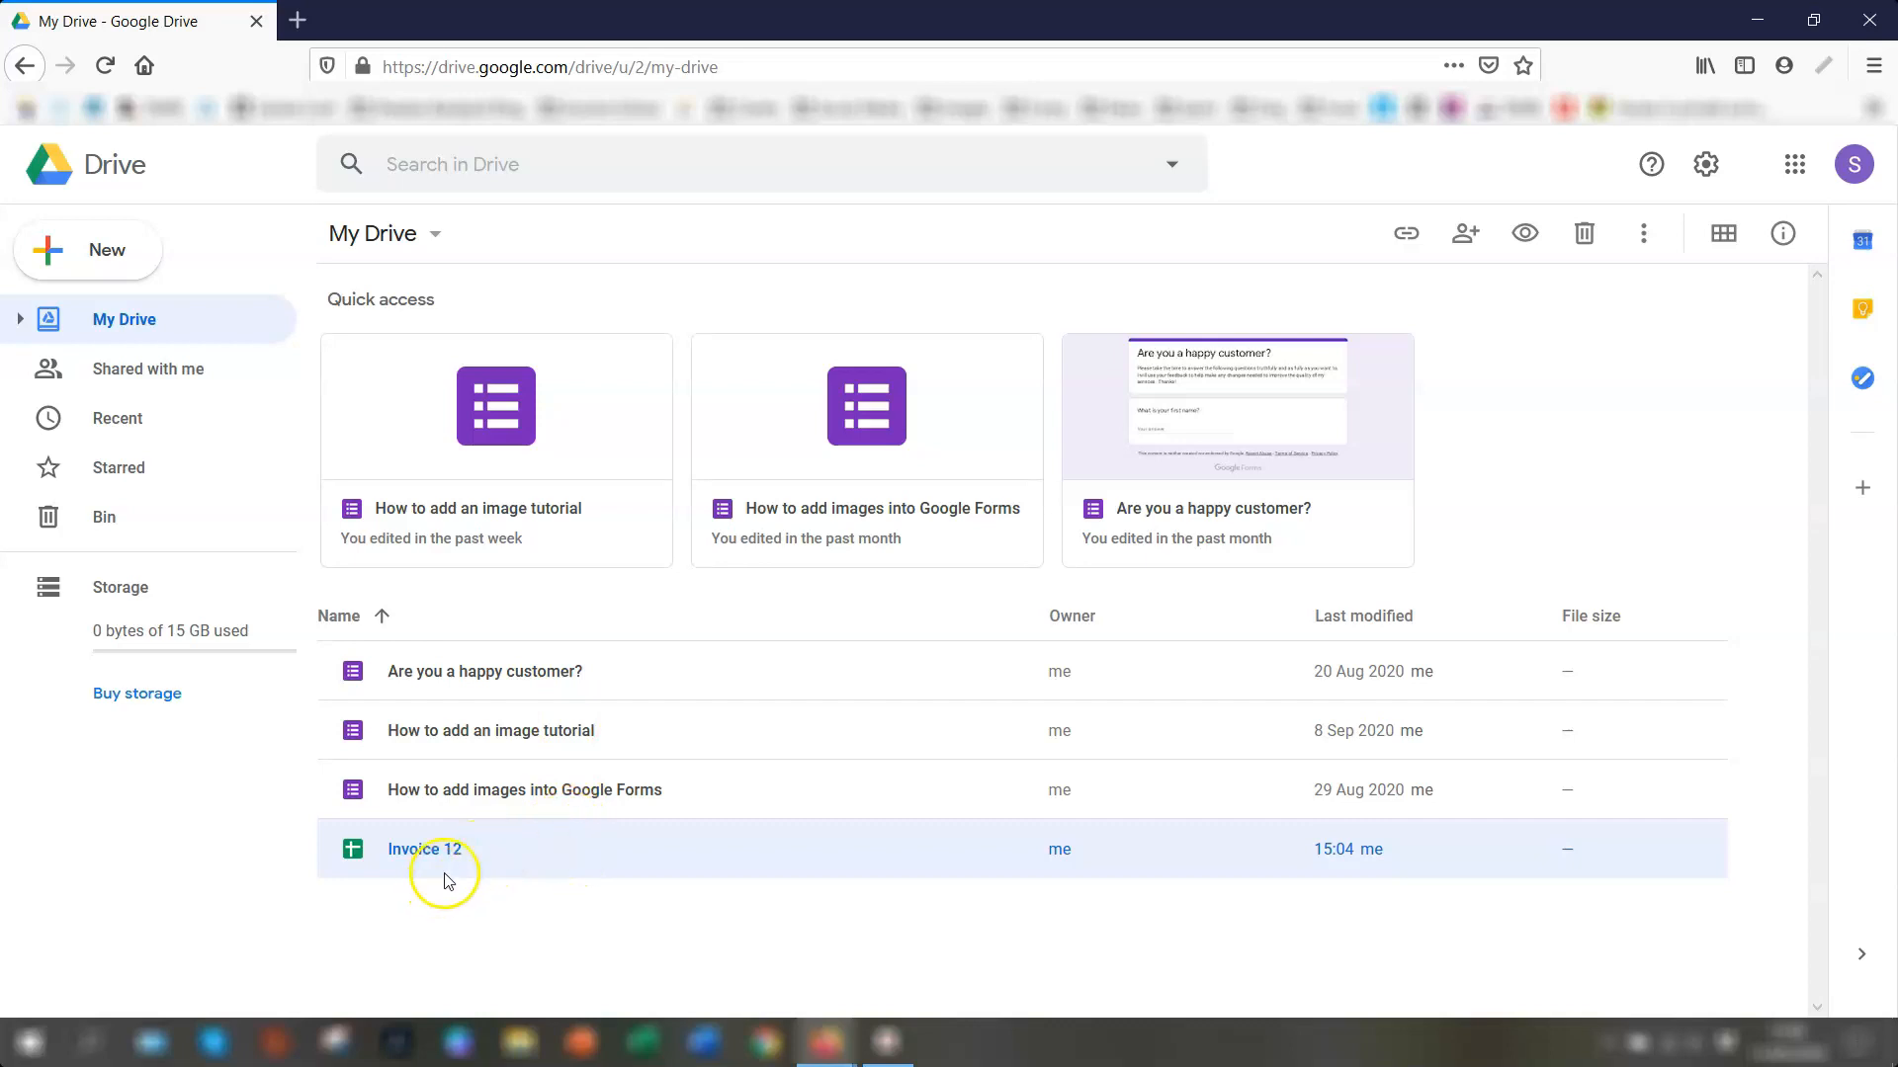
mouse_move(506, 860)
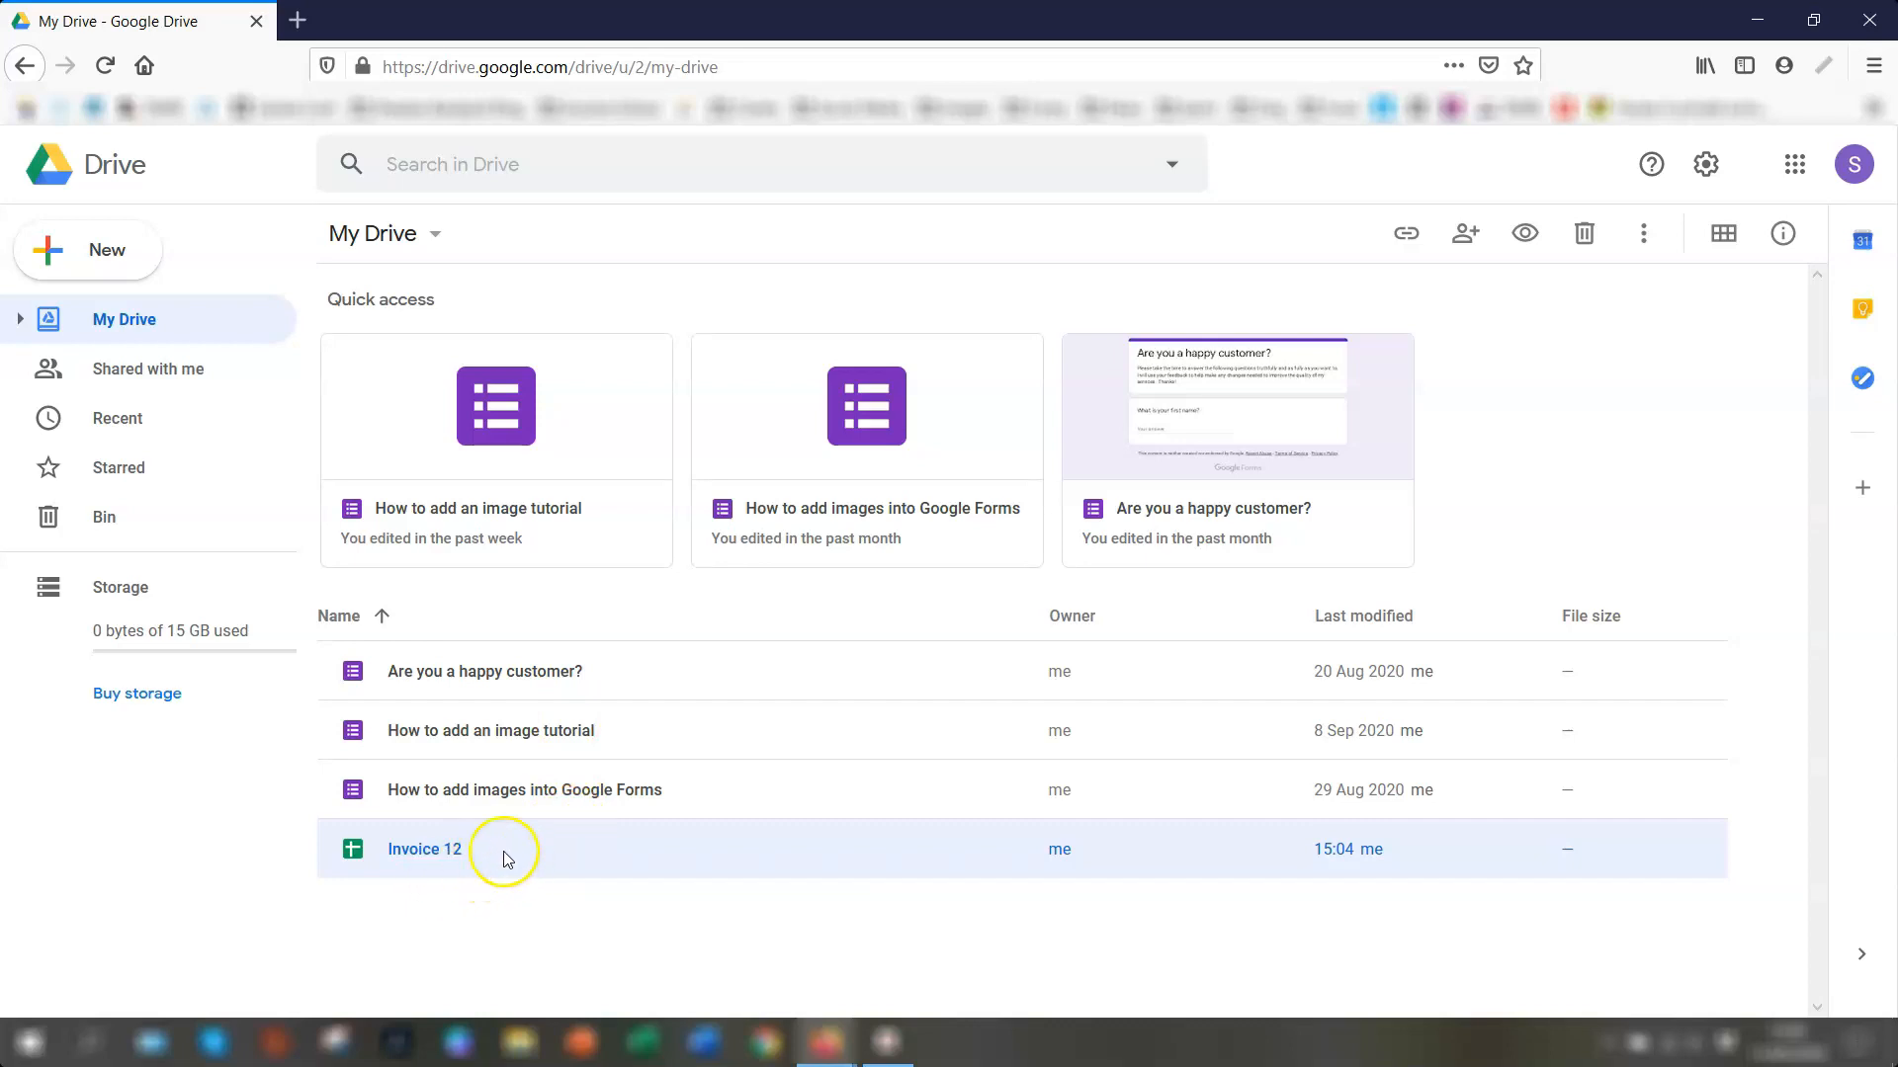
right_click(508, 849)
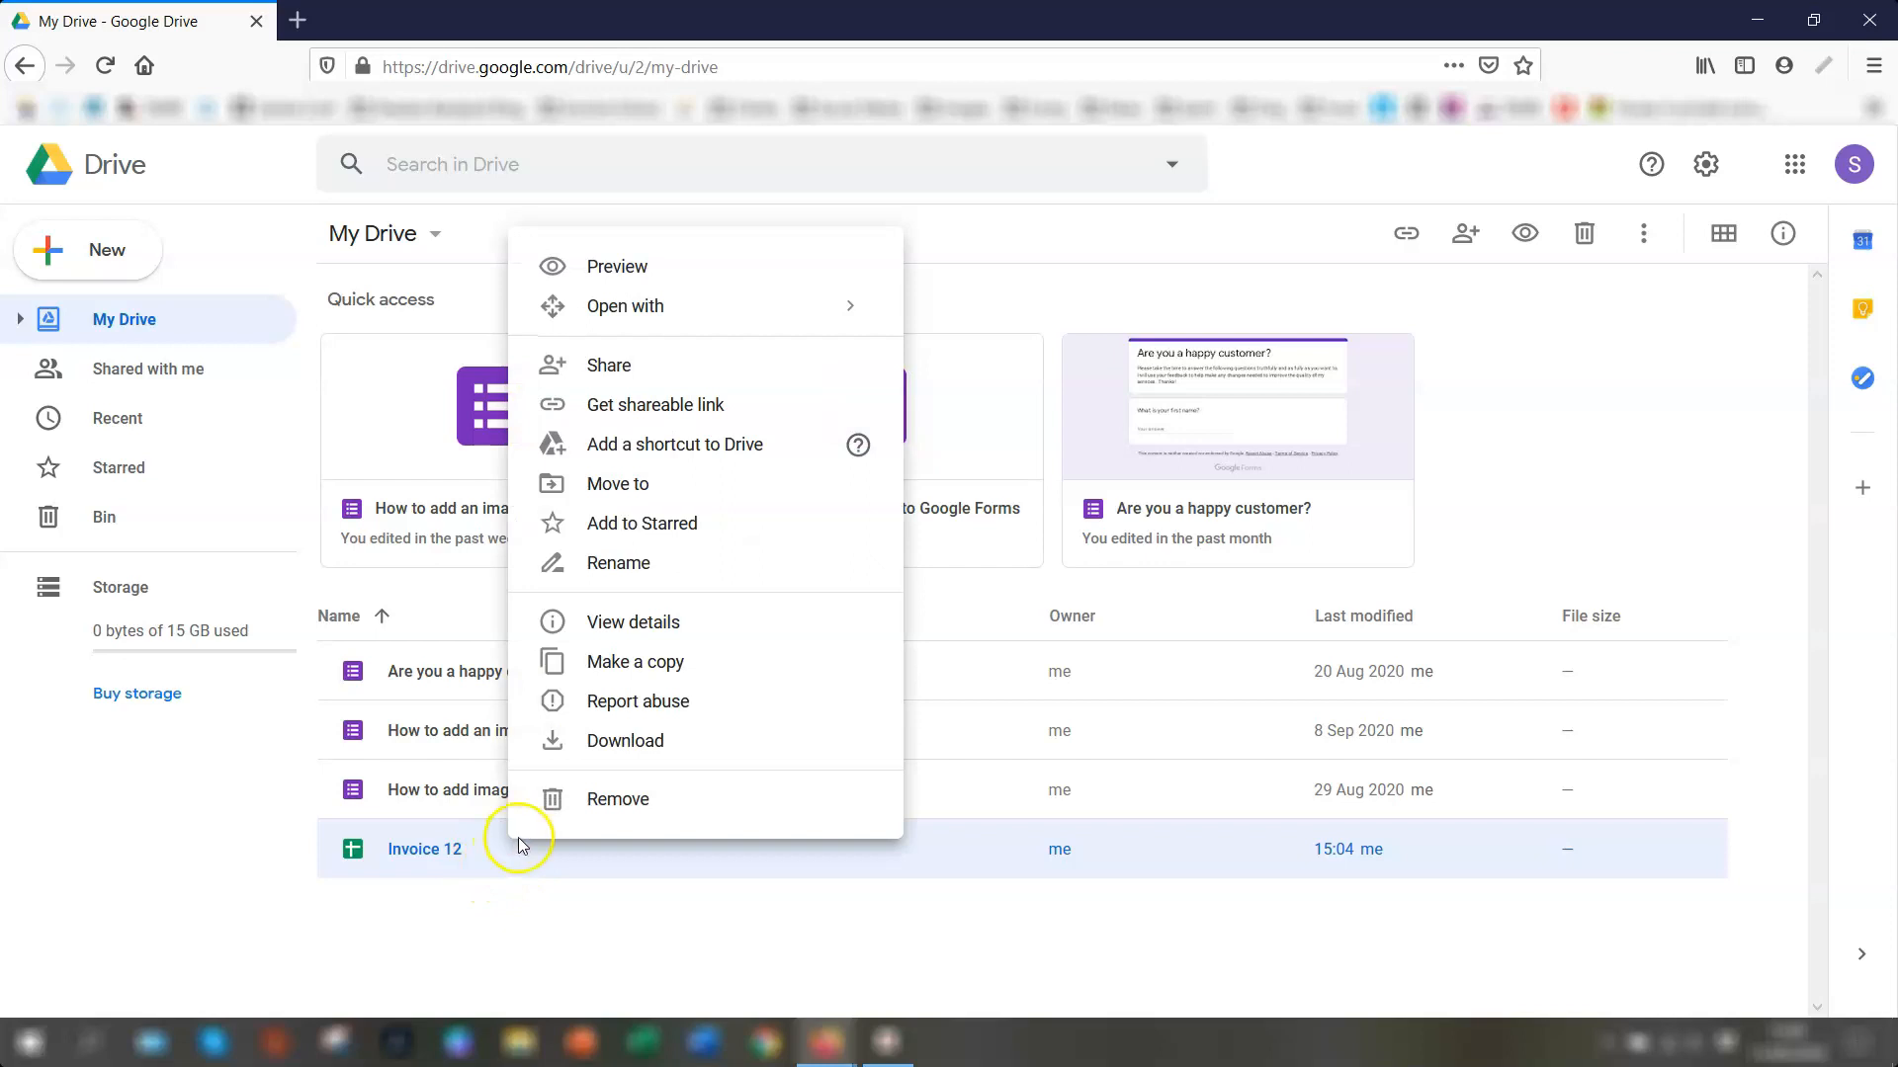
click(634, 661)
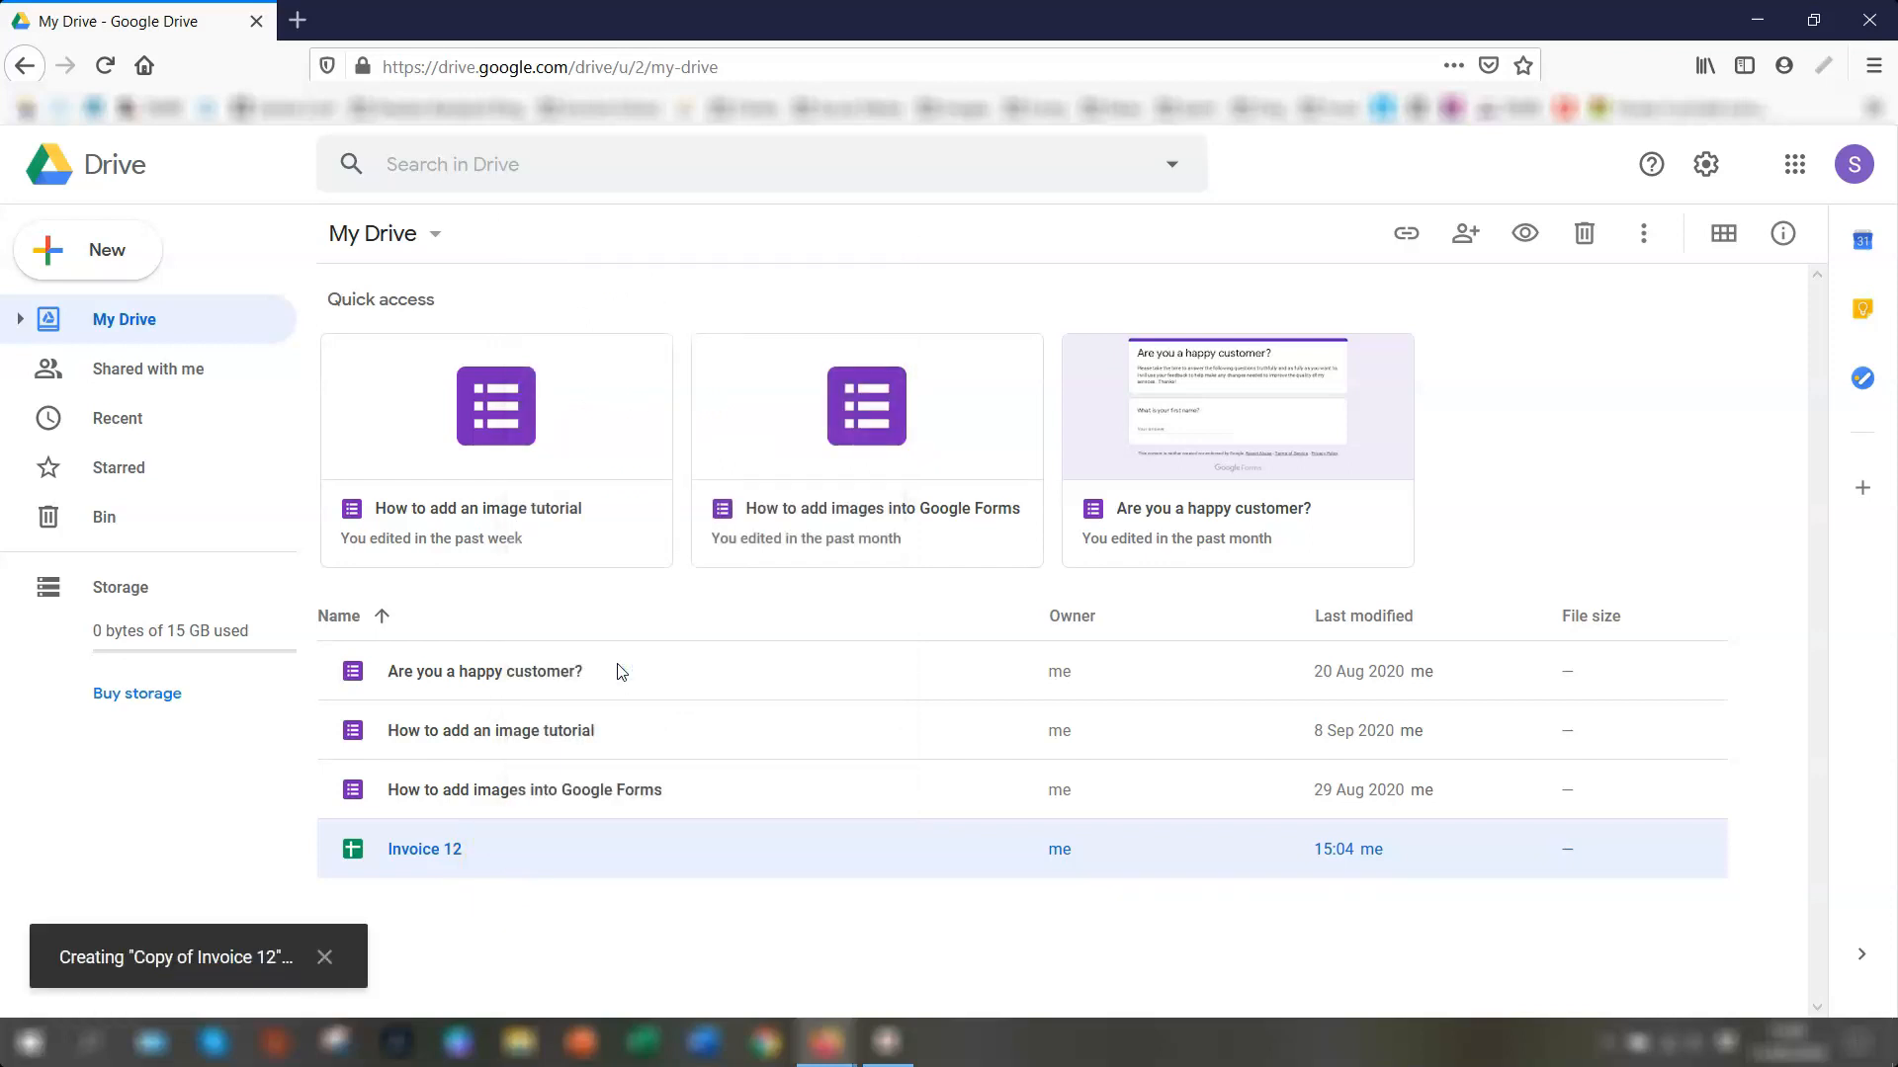
mouse_move(629, 886)
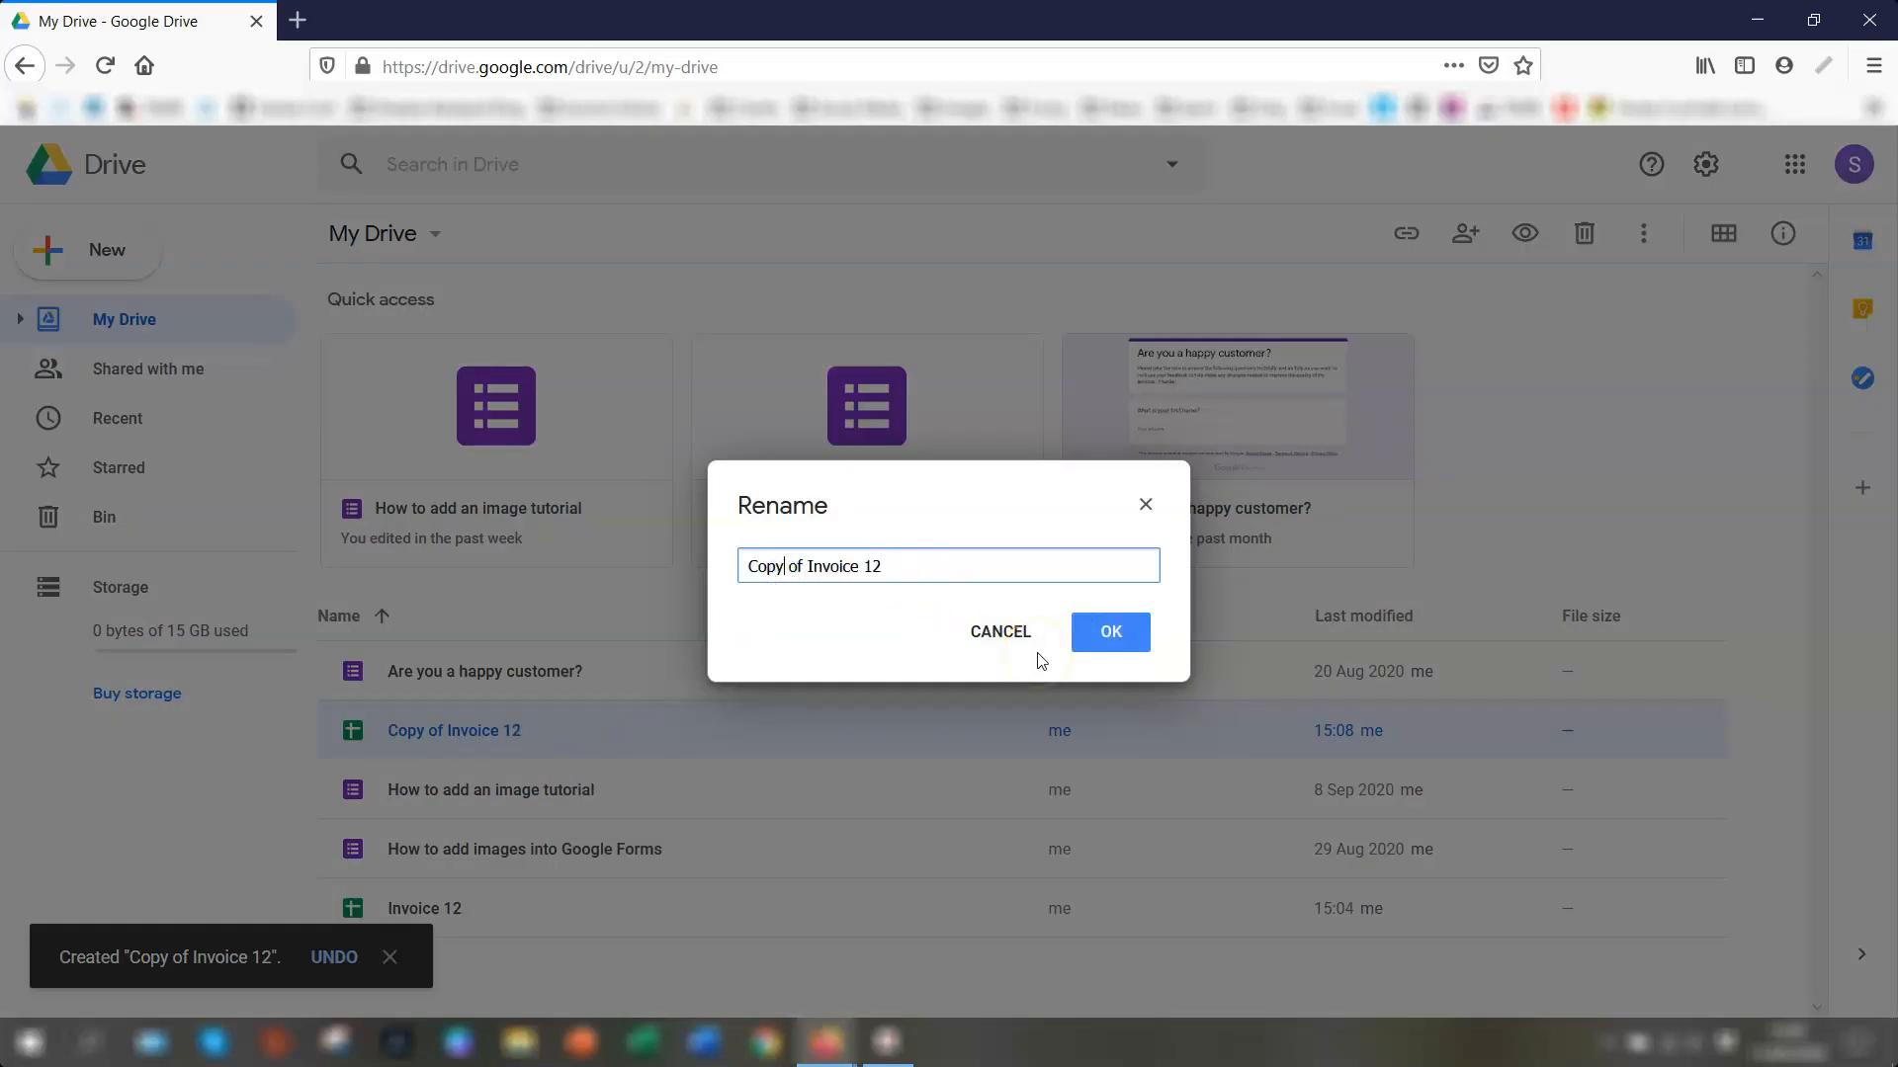
Name the copy Invoice 13 and open it in Sheets
text(Invoice 12)
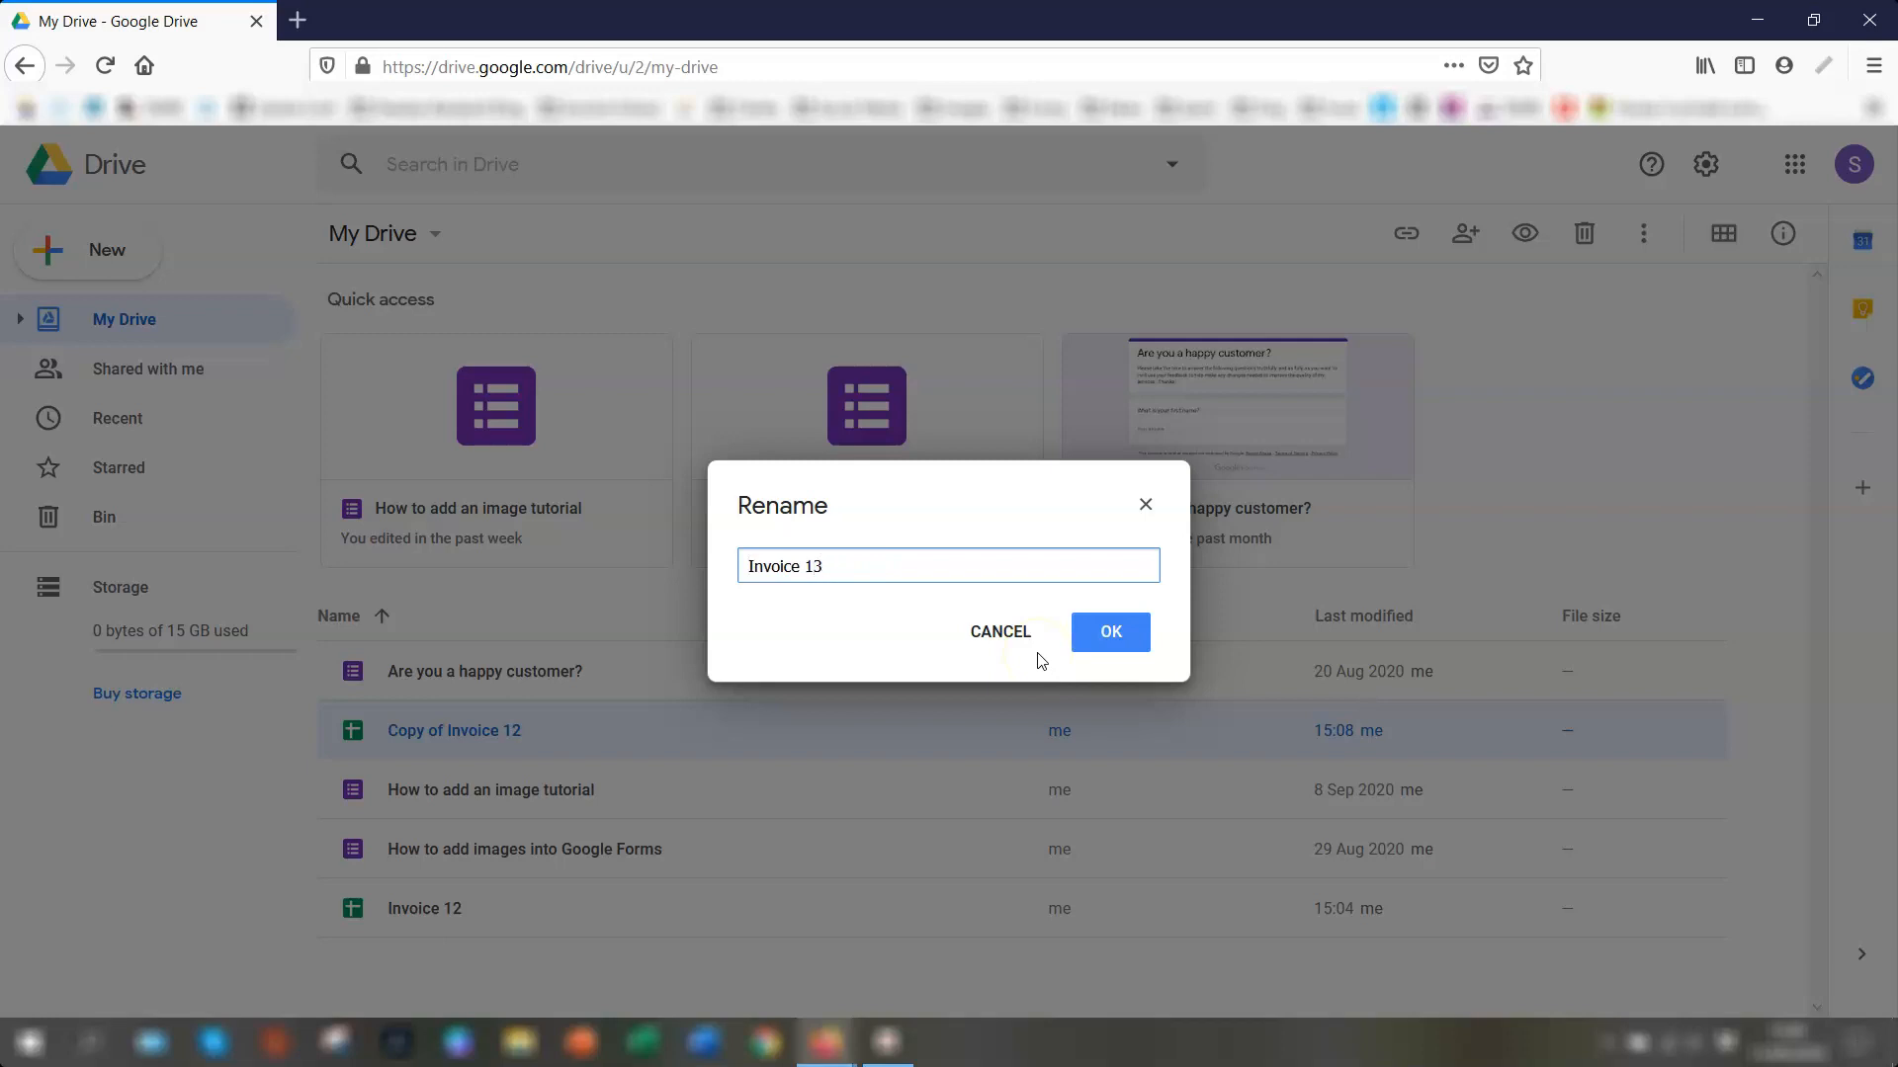
click(1109, 631)
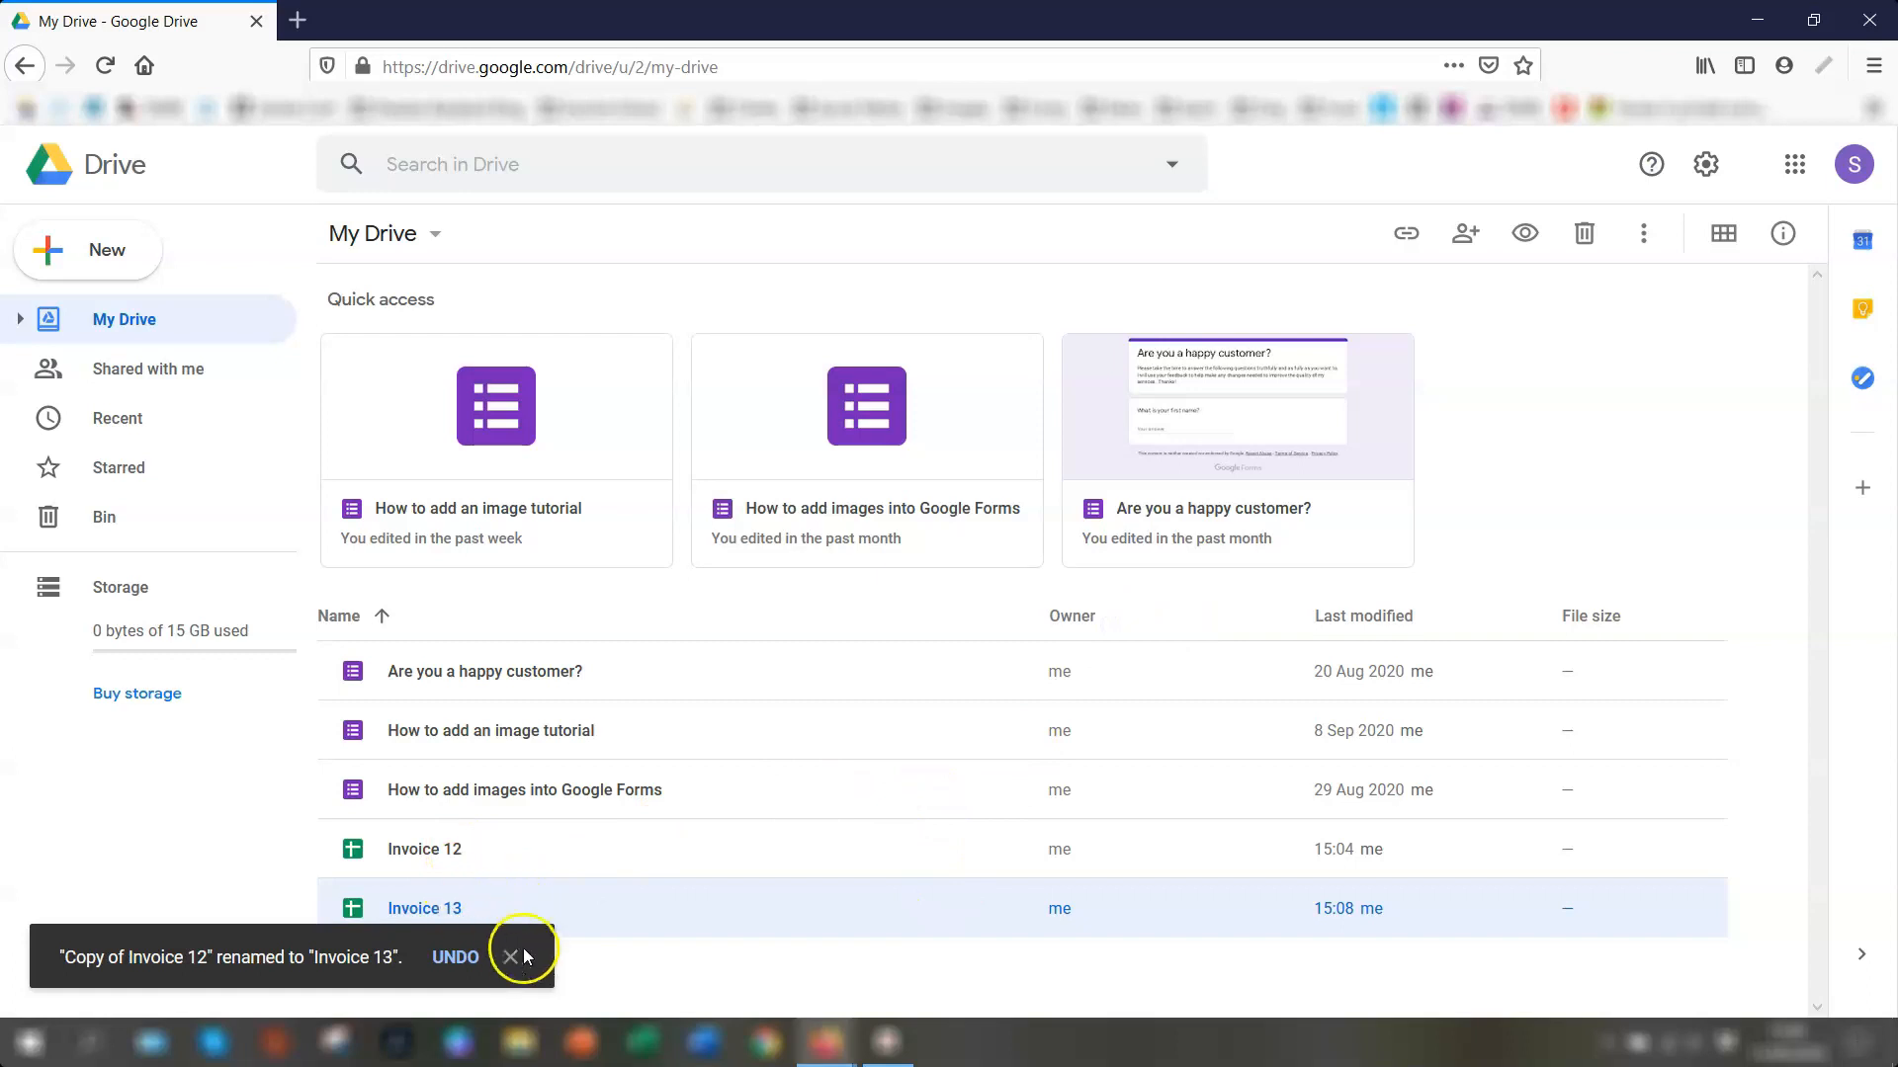
double_click(425, 907)
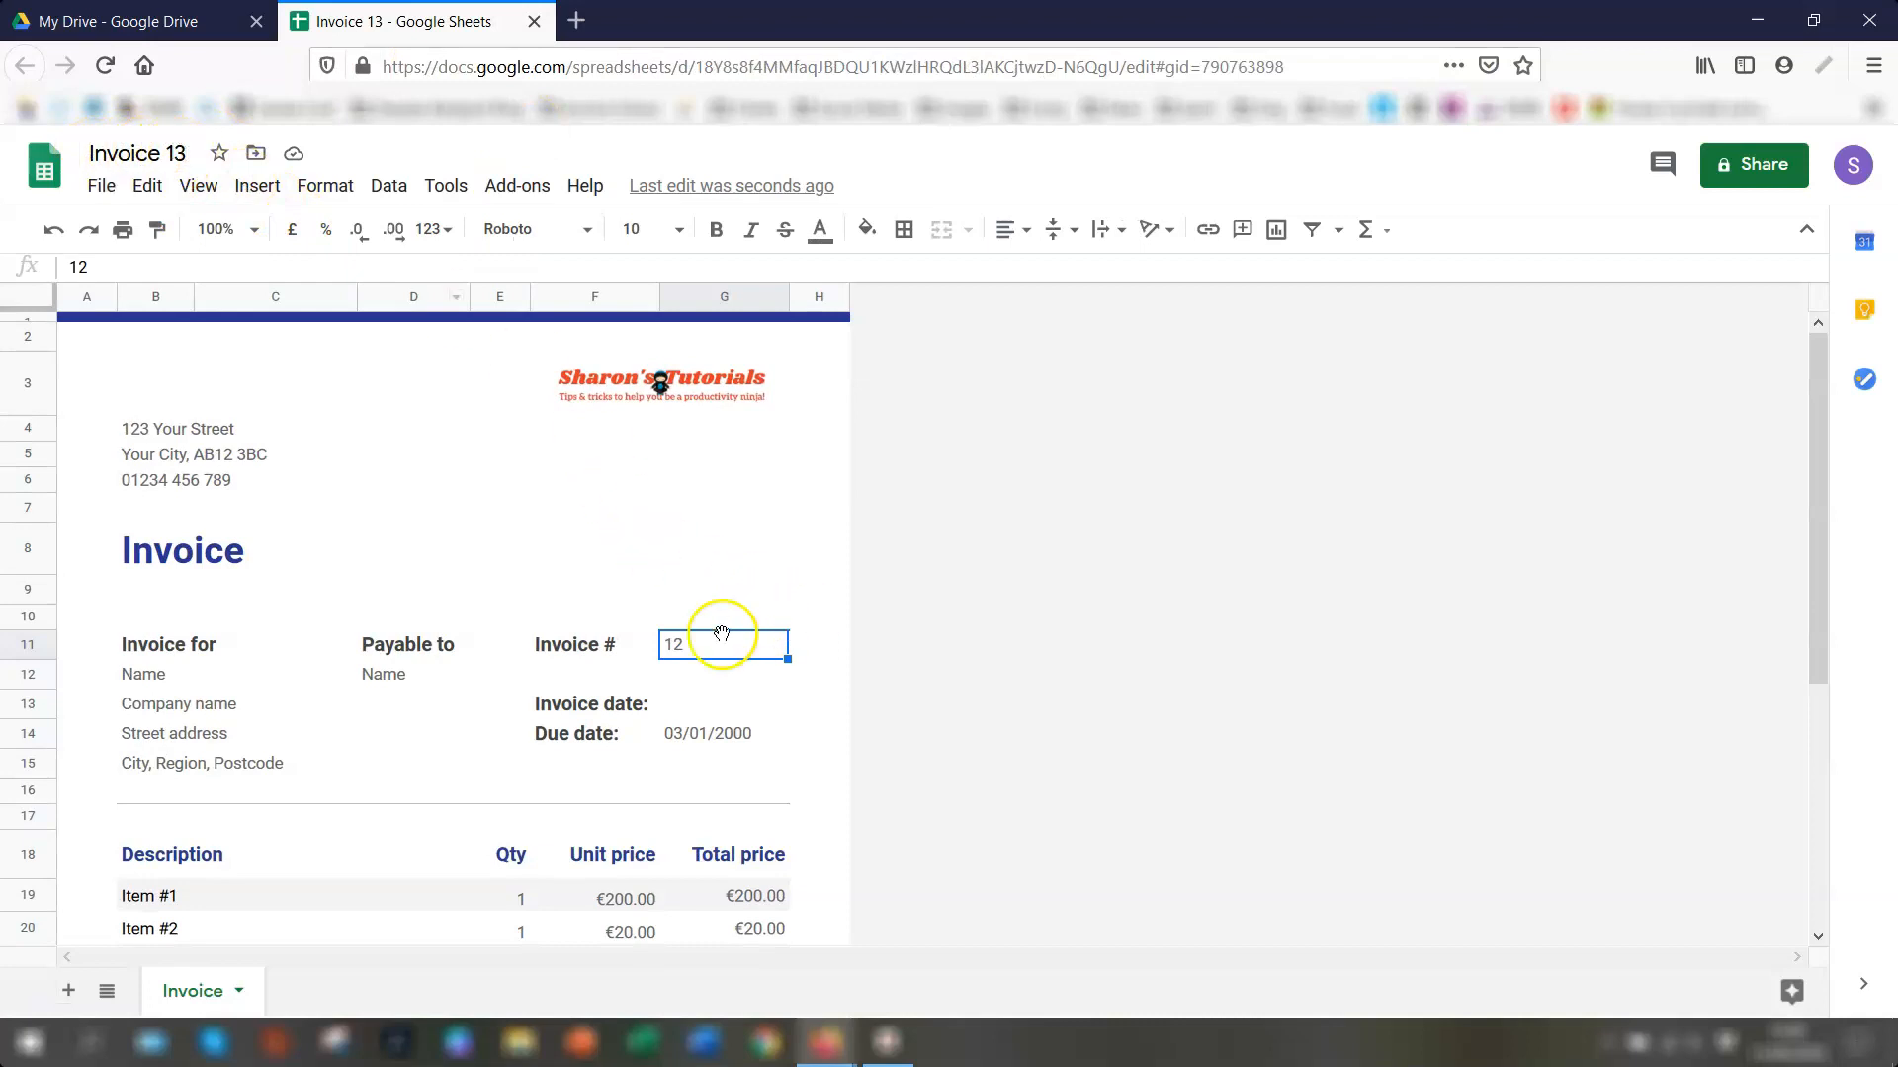
Set the Invoice # cell to 13 in the Invoice 13 spreadsheet
text(13)
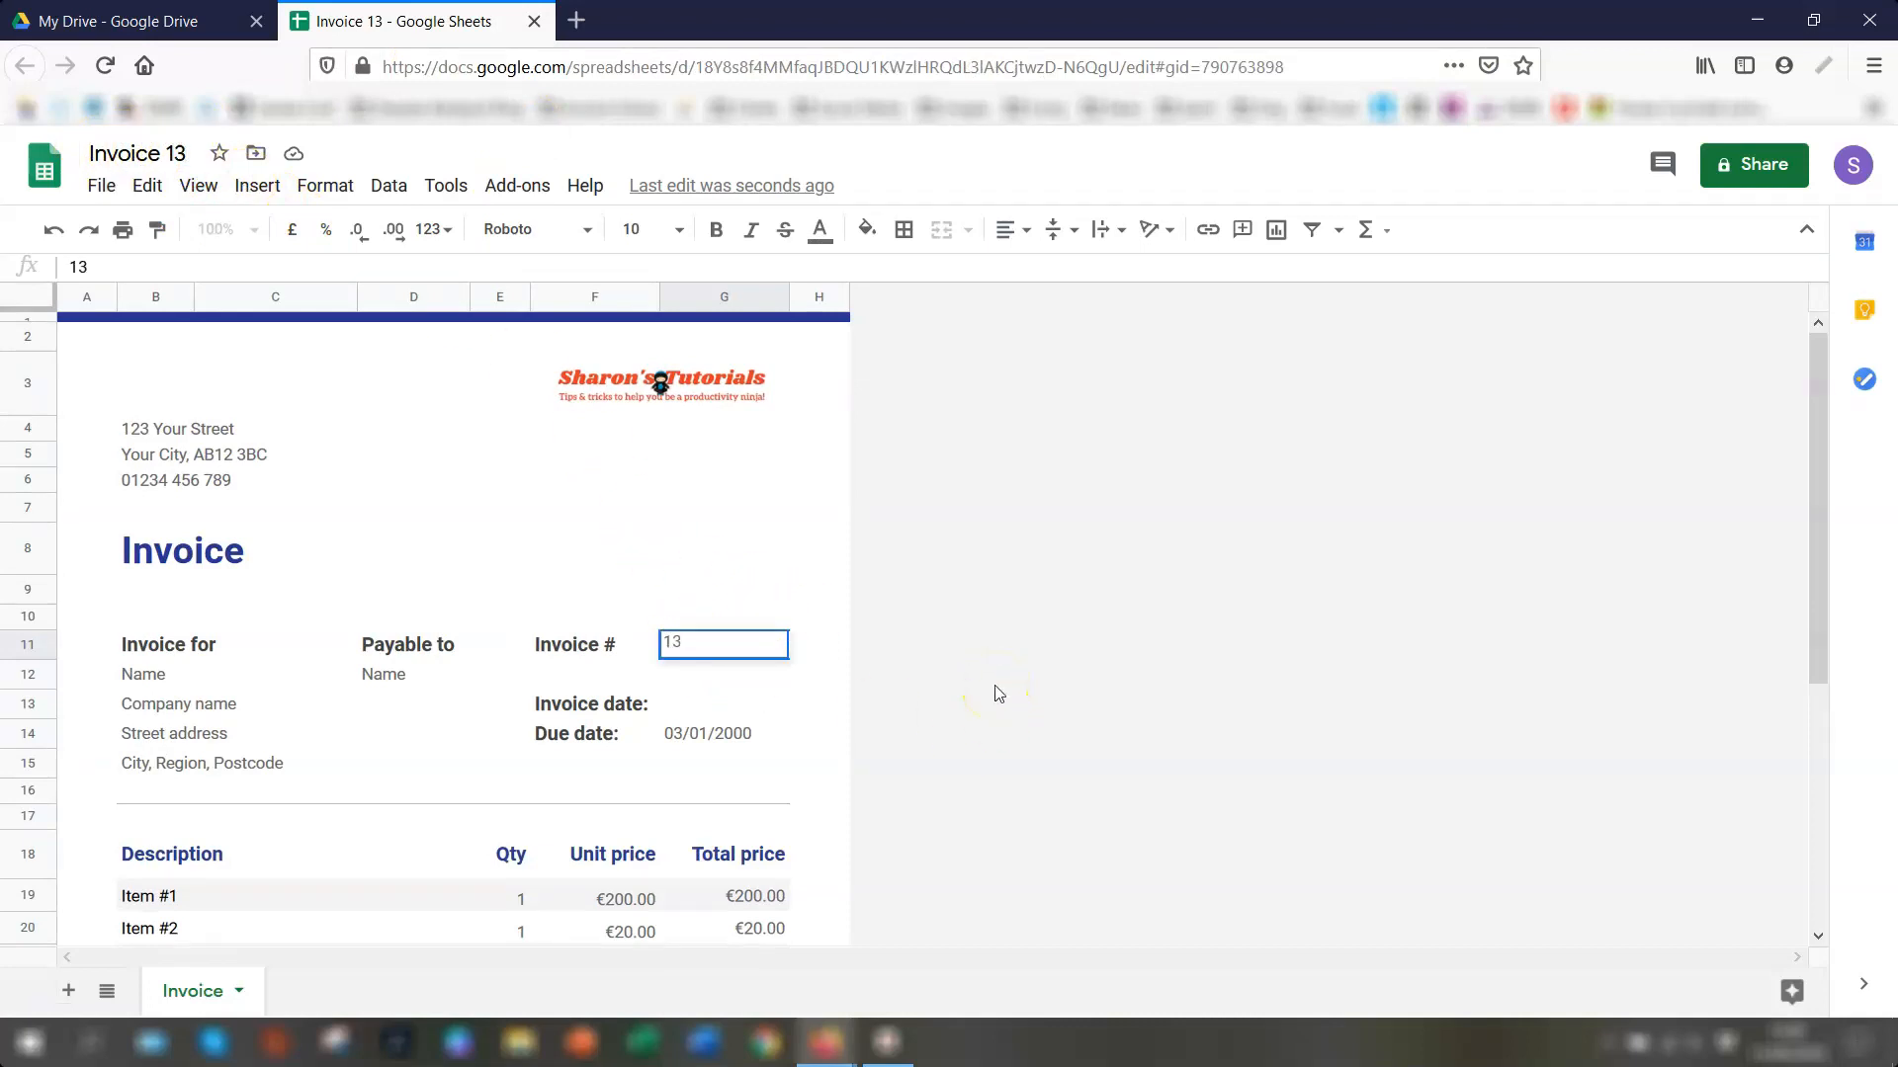
key(enter)
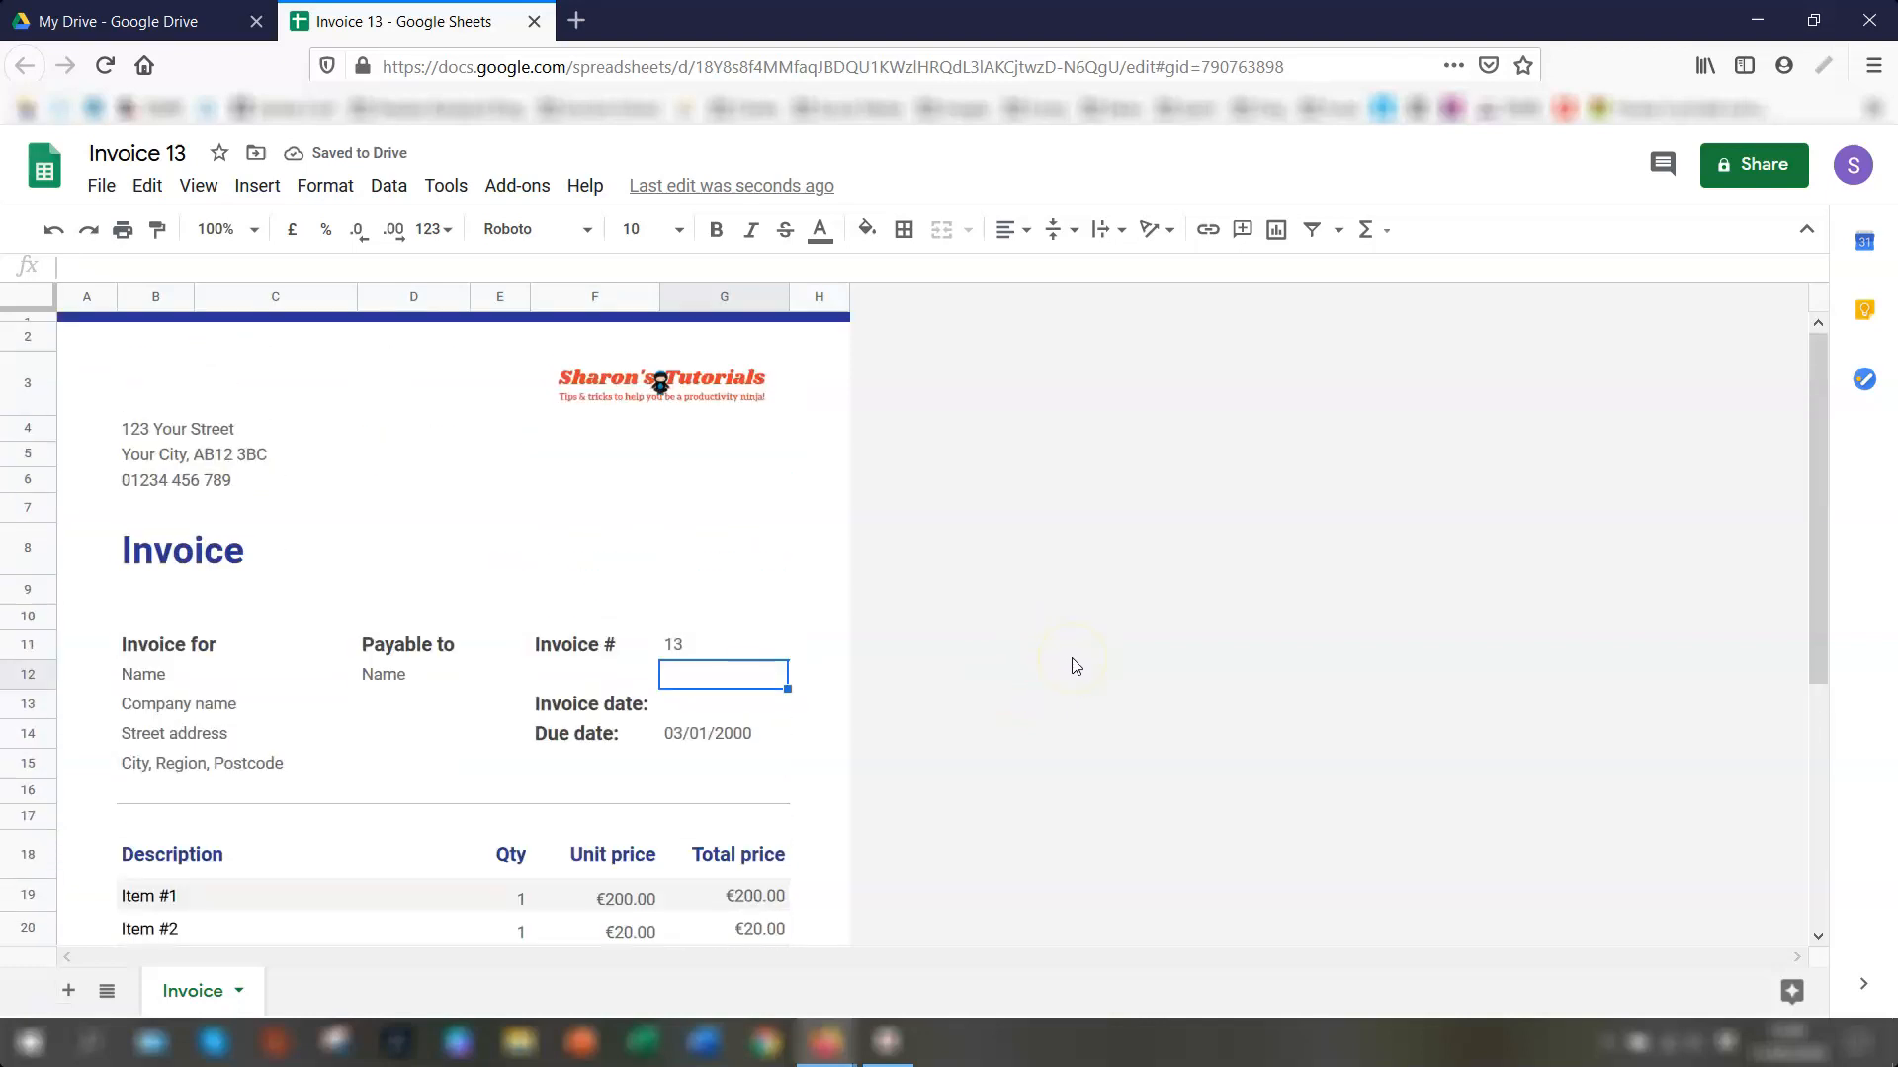
click(101, 186)
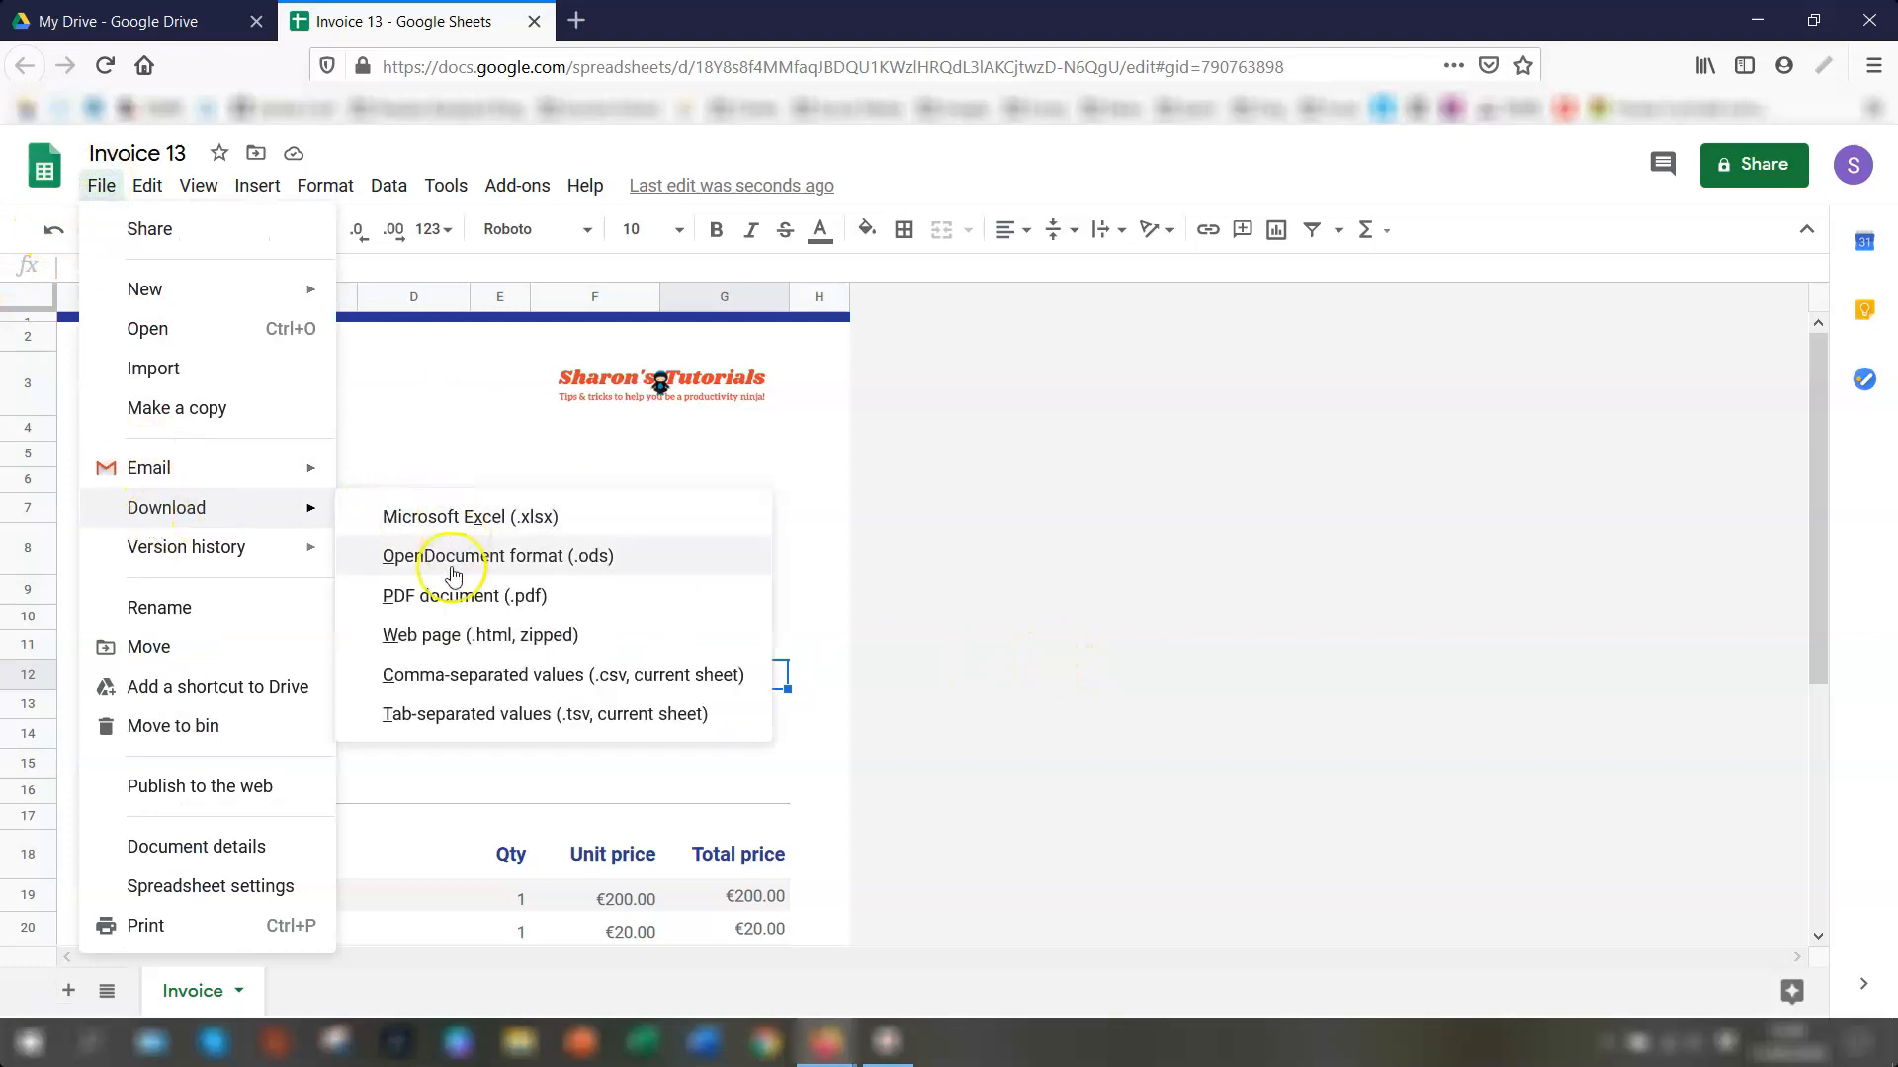
click(463, 595)
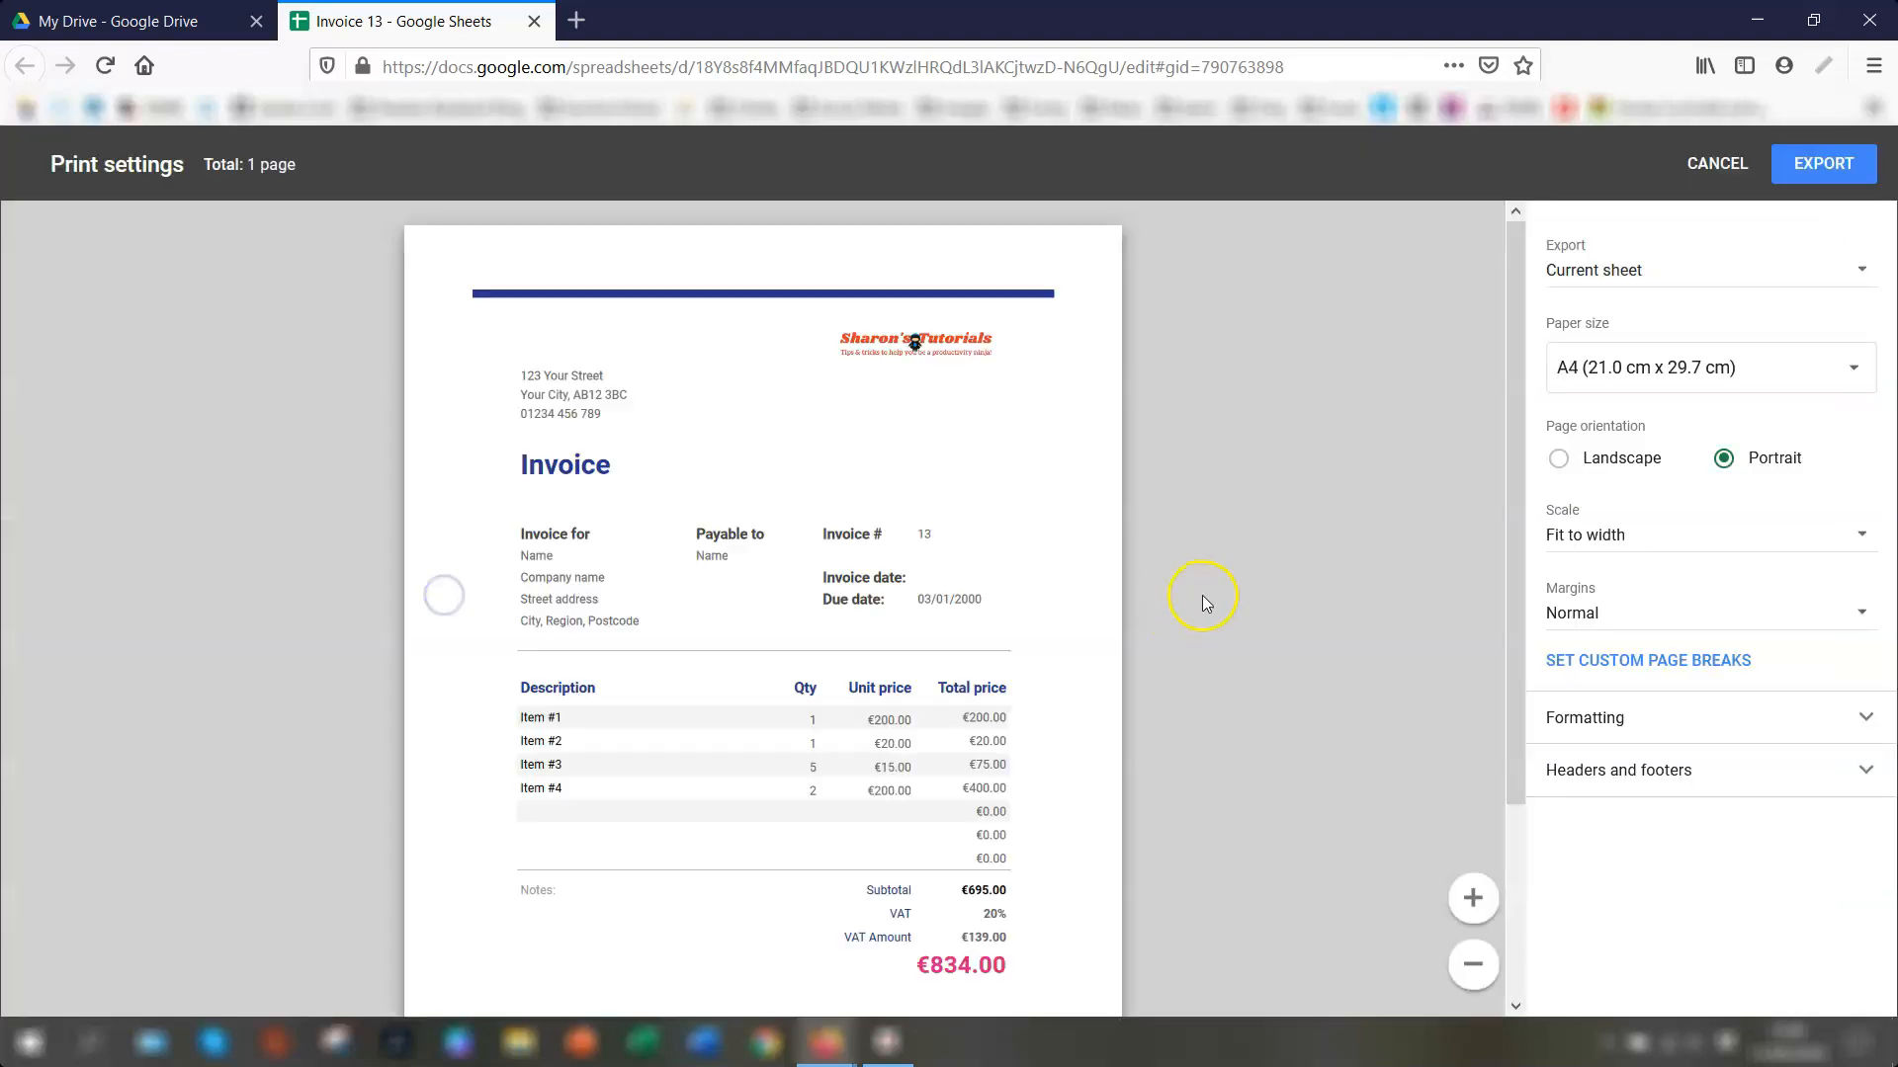
mouse_move(1853, 194)
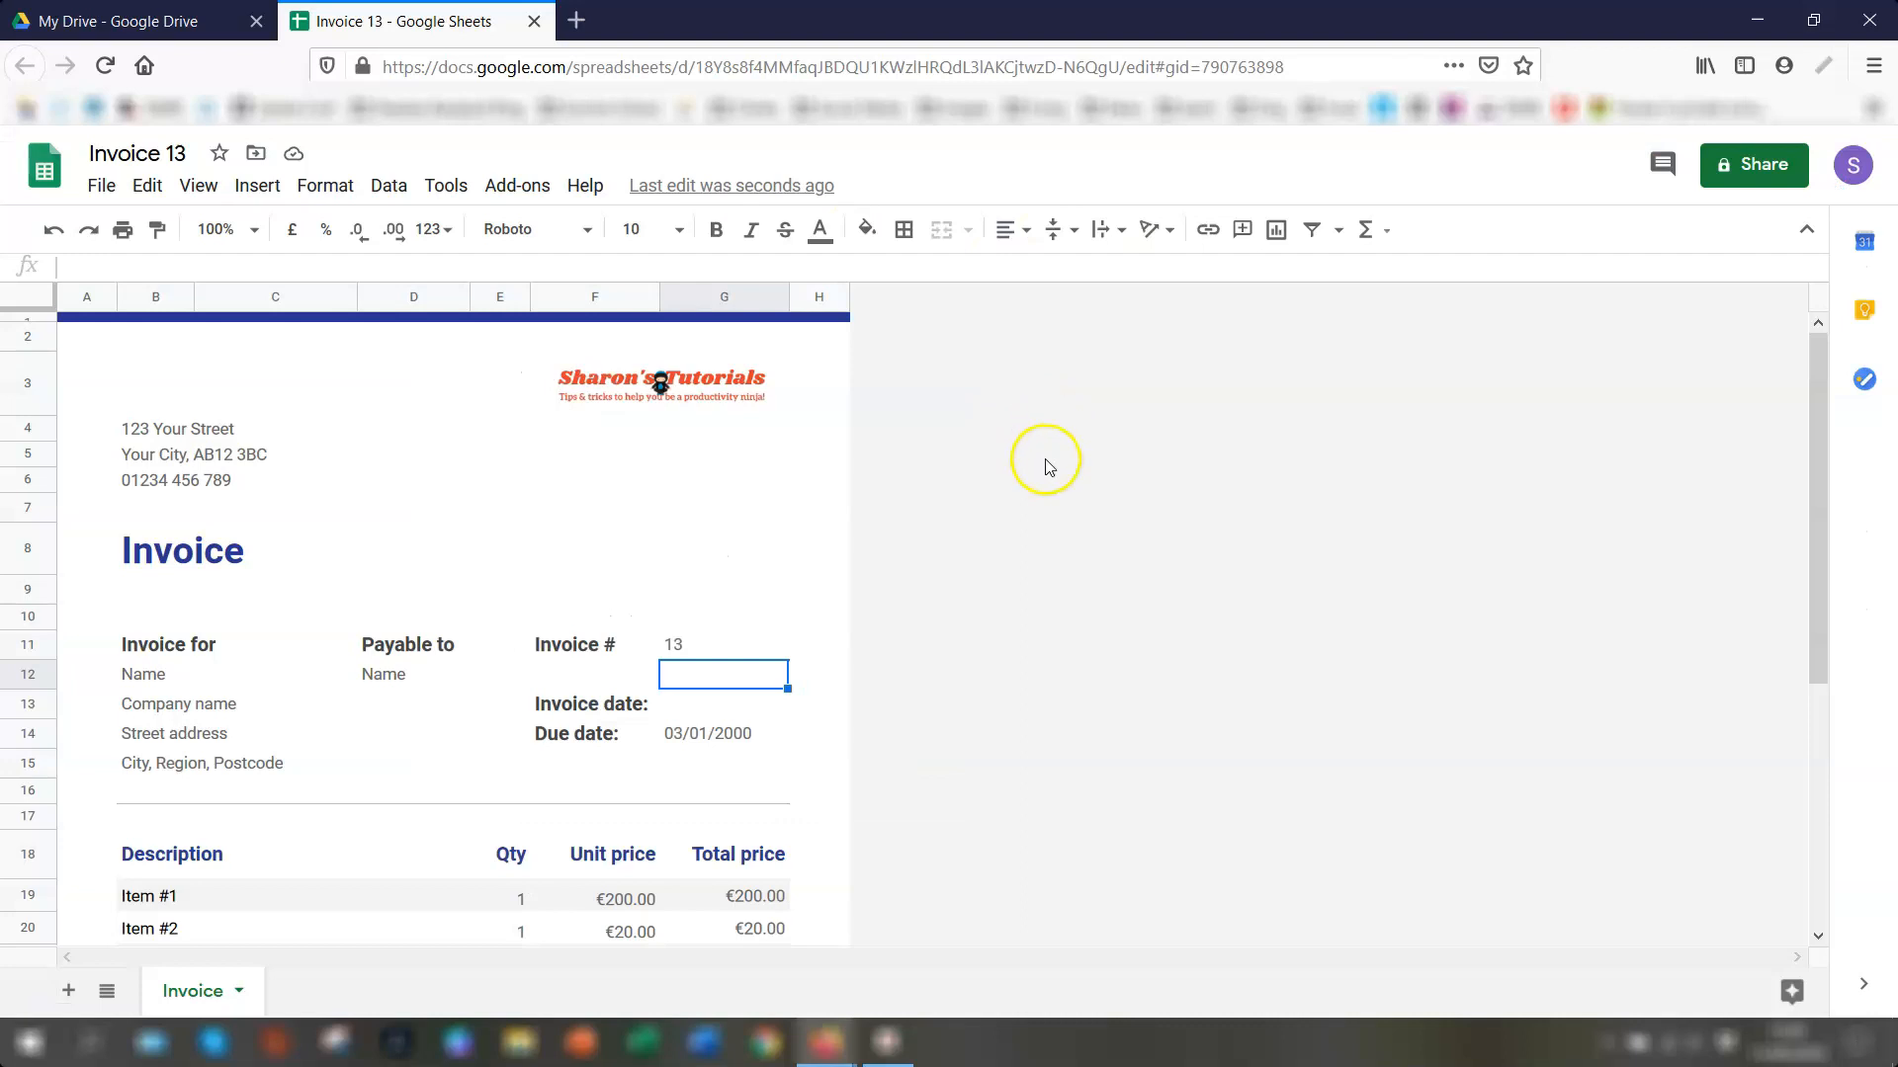
mouse_move(1032, 485)
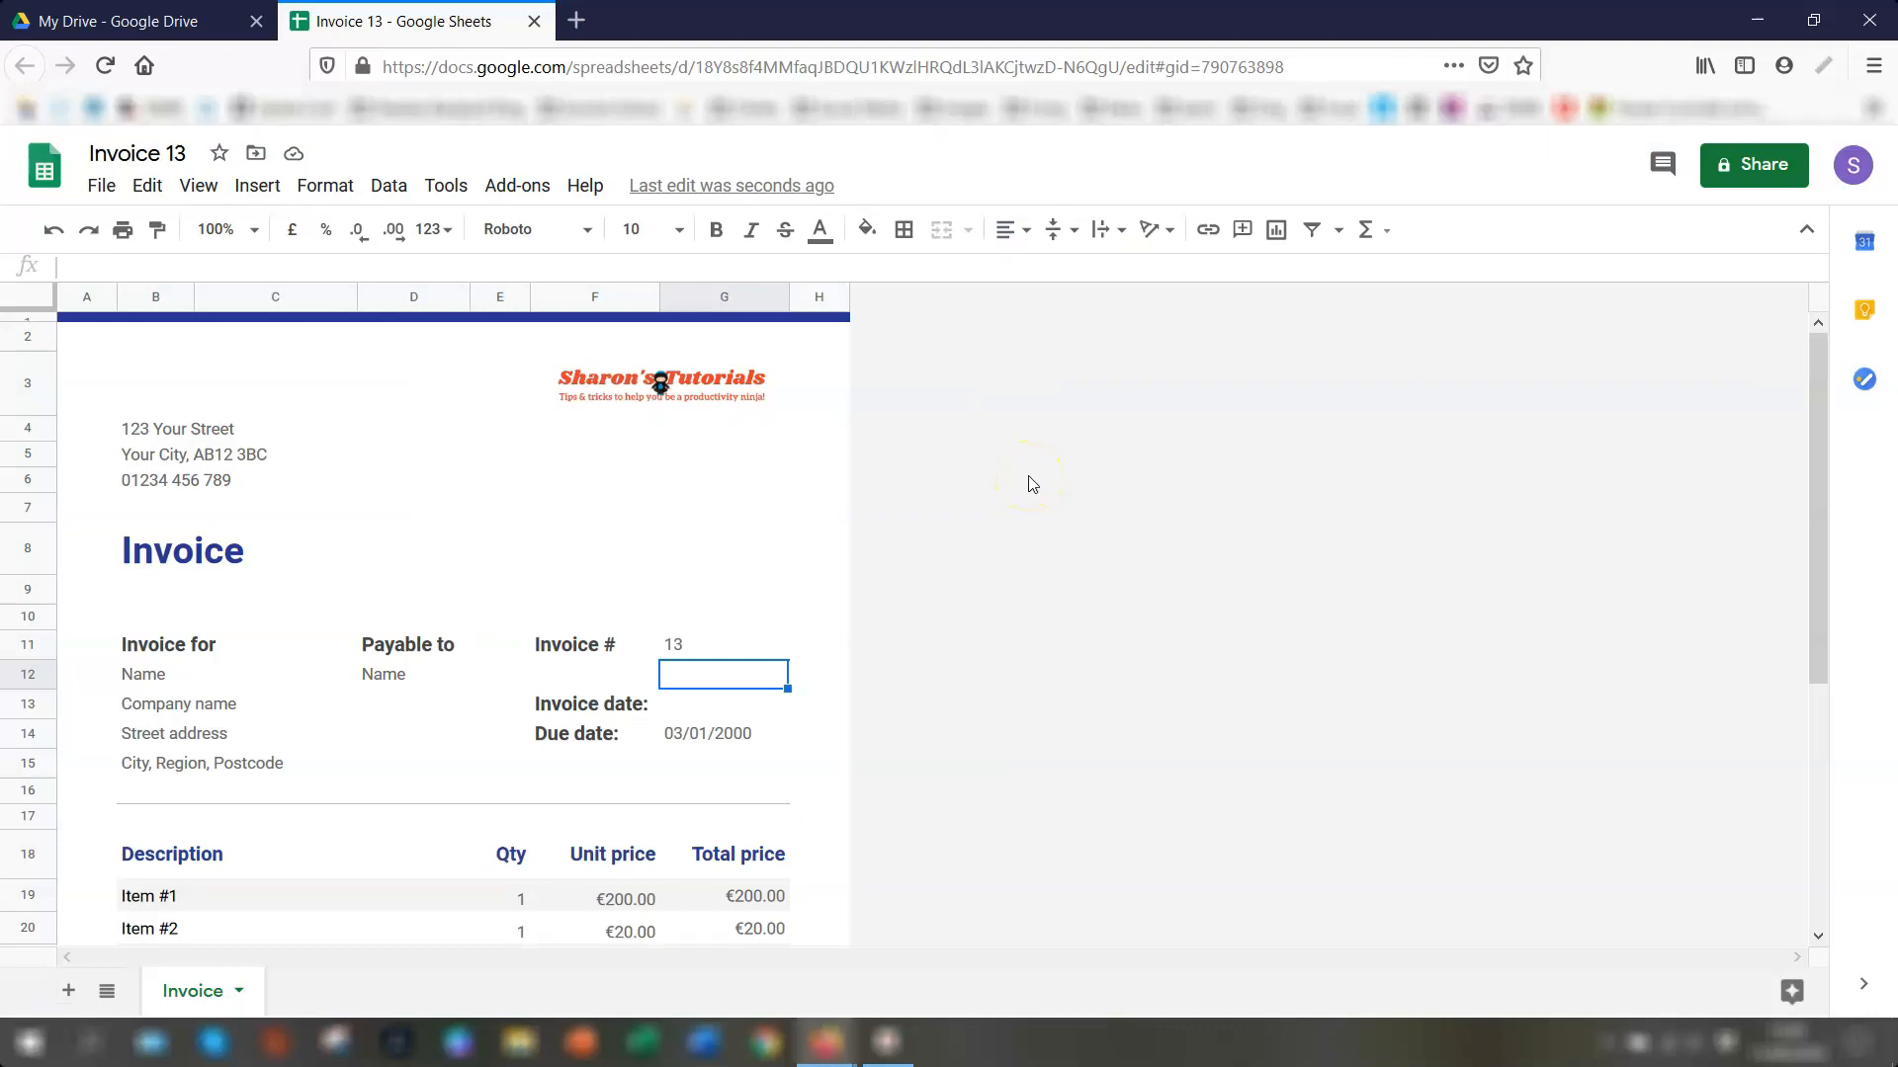